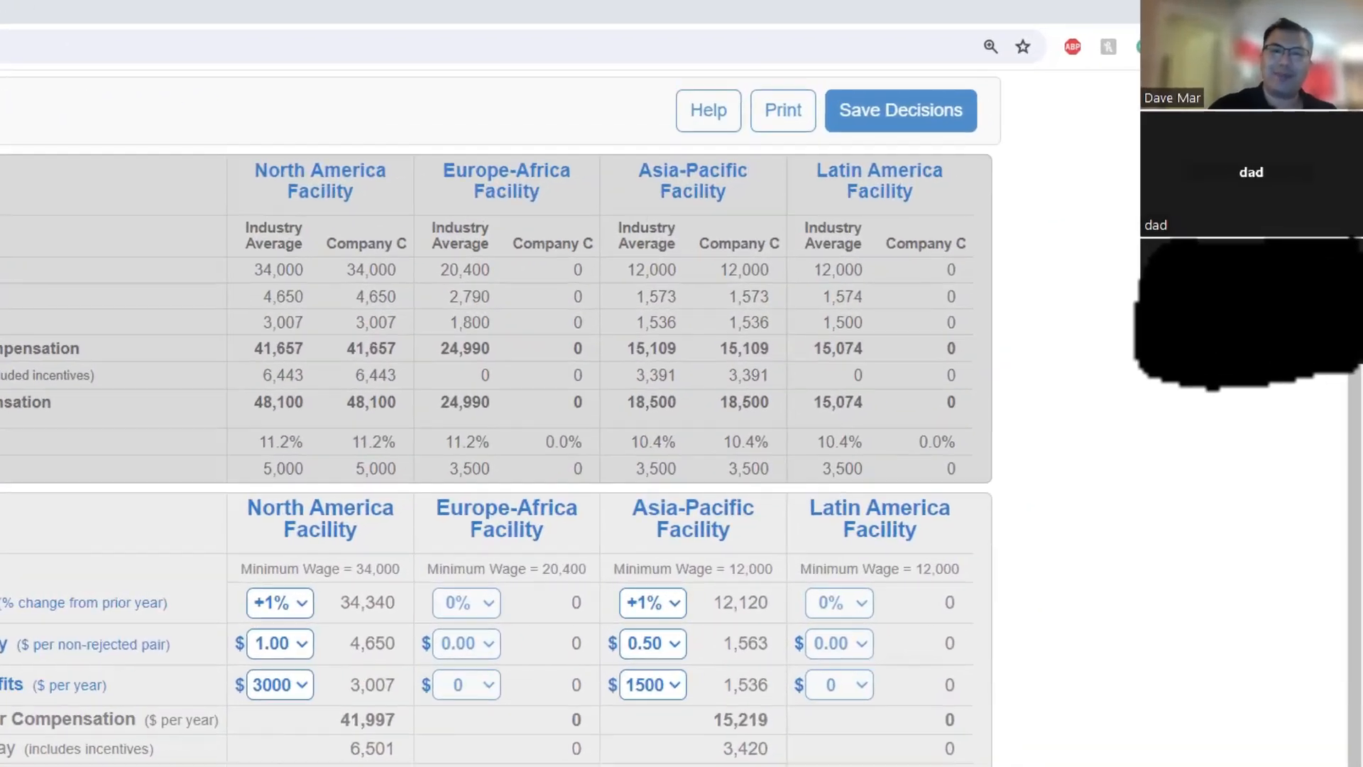
Move from compensation to the Year 11 Finance & Cash Flow decisions page.
{"action": "left_click", "coordinate": [900, 111]}
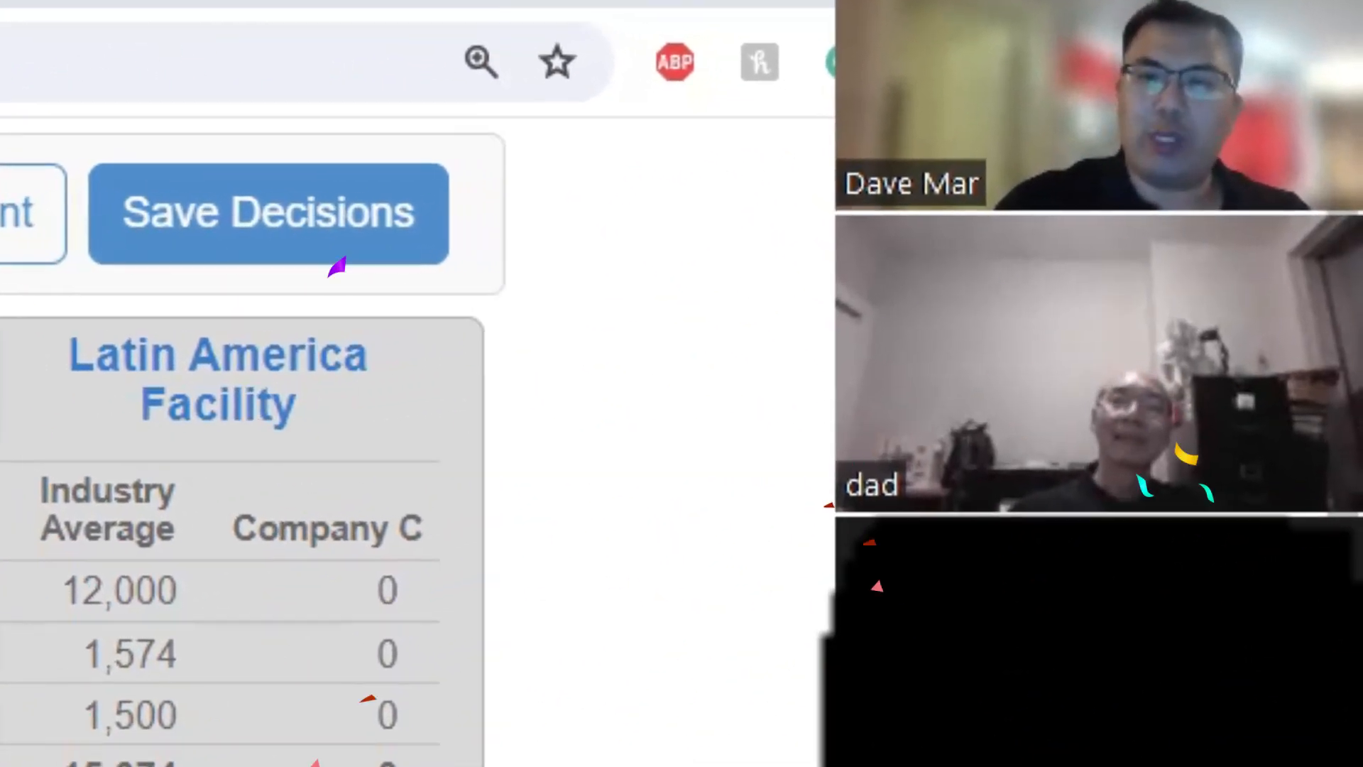
{"action": "left_click", "coordinate": [267, 213]}
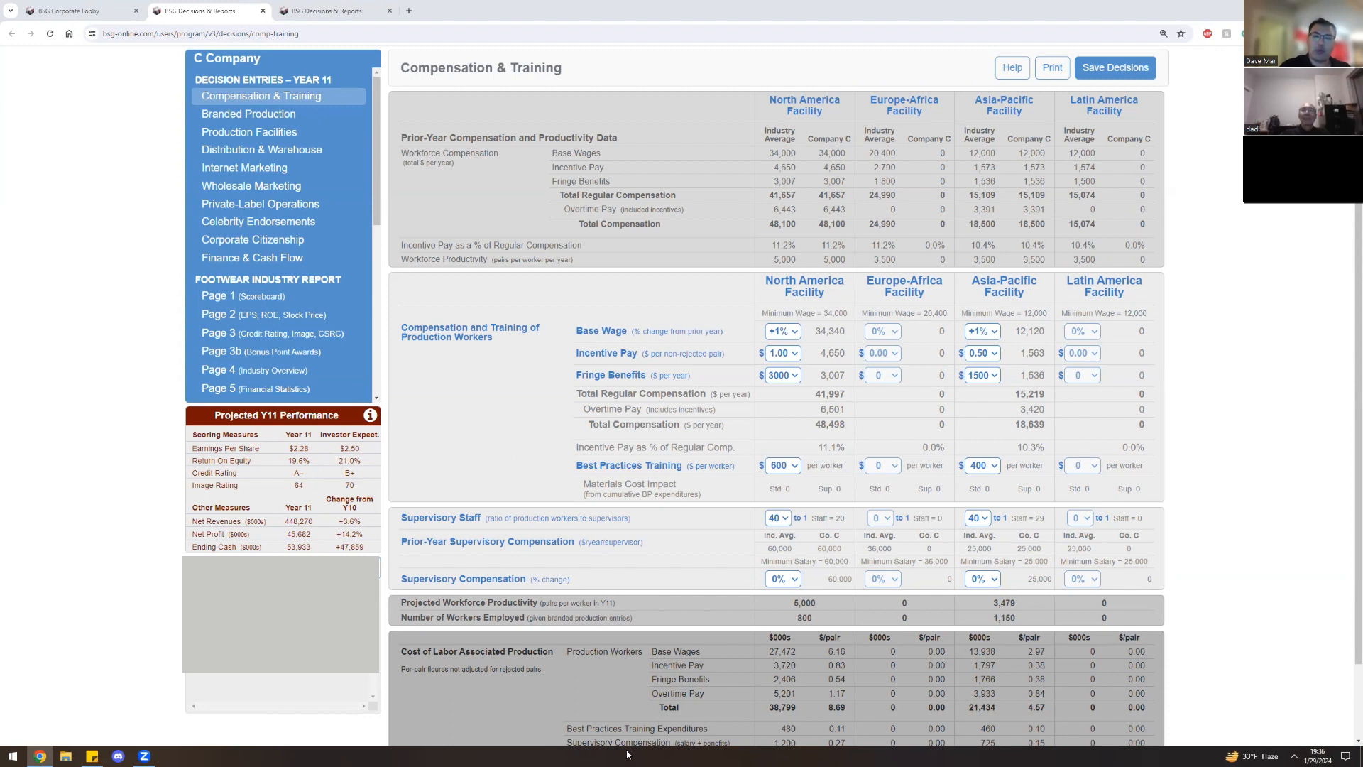
{"action": "left_click", "coordinate": [253, 257]}
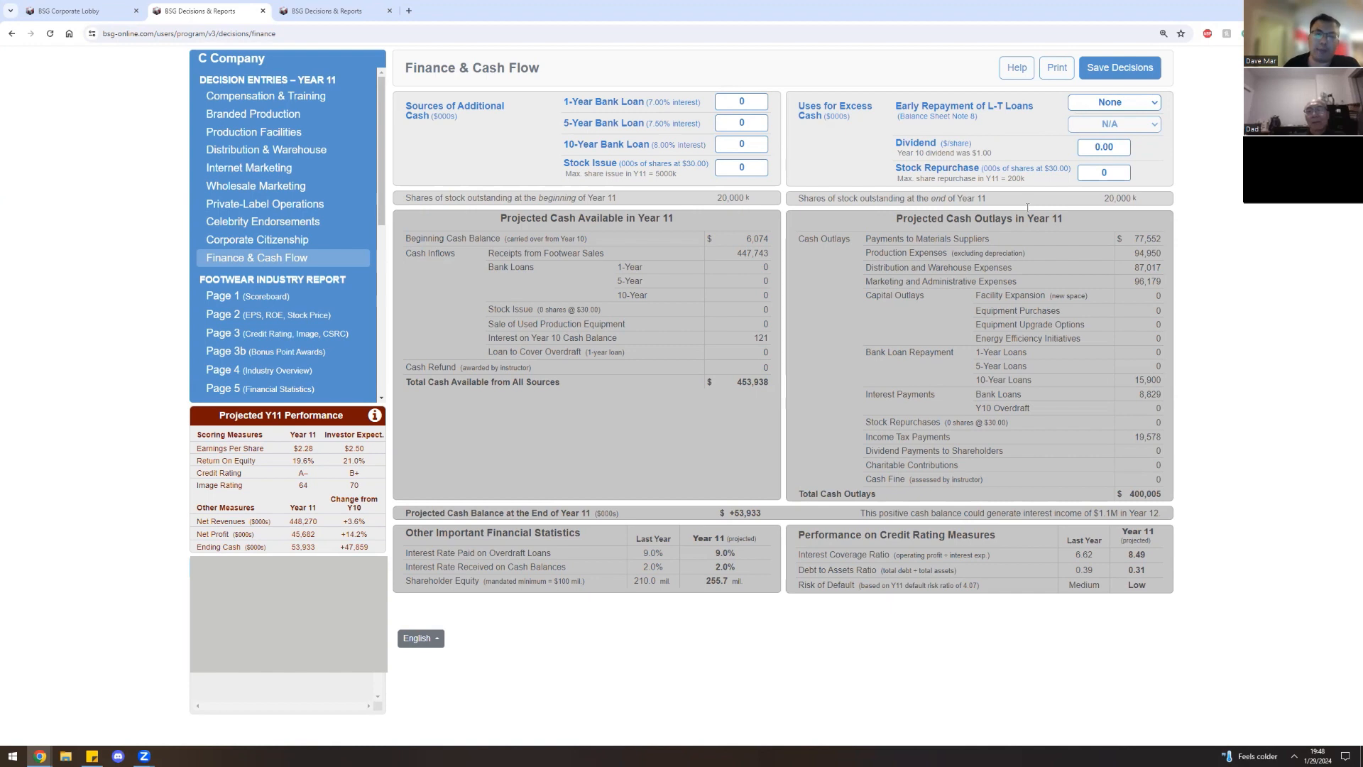
{"action": "mouse_move", "coordinate": [1014, 241]}
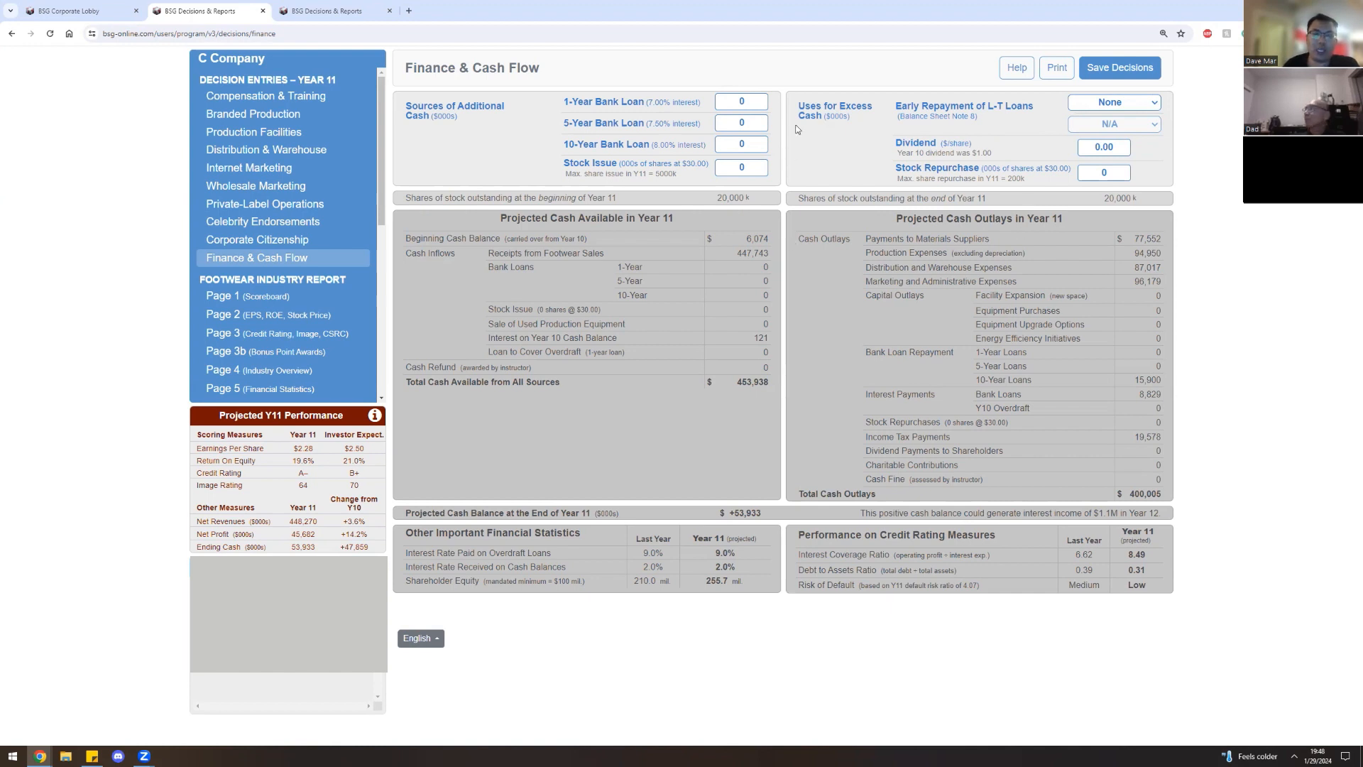
{"action": "mouse_move", "coordinate": [816, 125]}
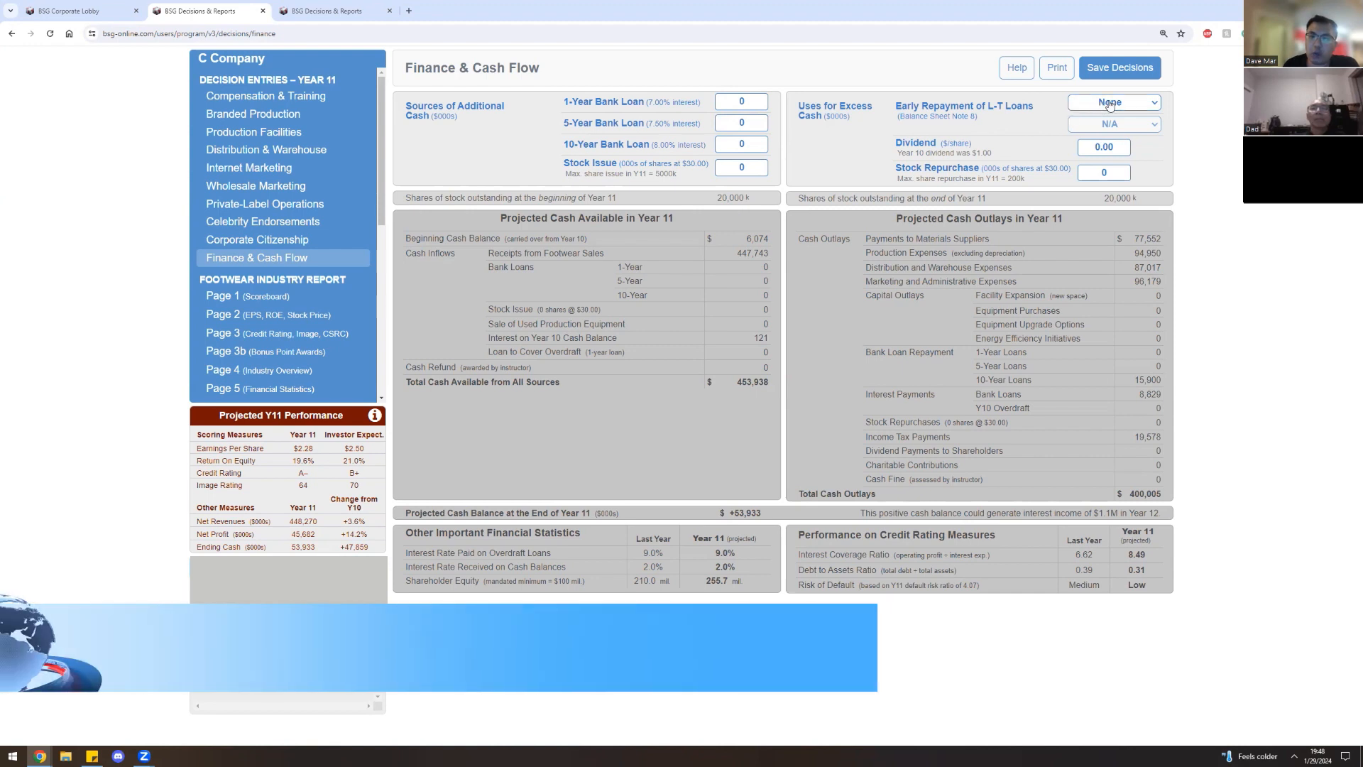
Review the early loan repayment choices and leave repayment set to None.
{"action": "left_click", "coordinate": [1113, 102]}
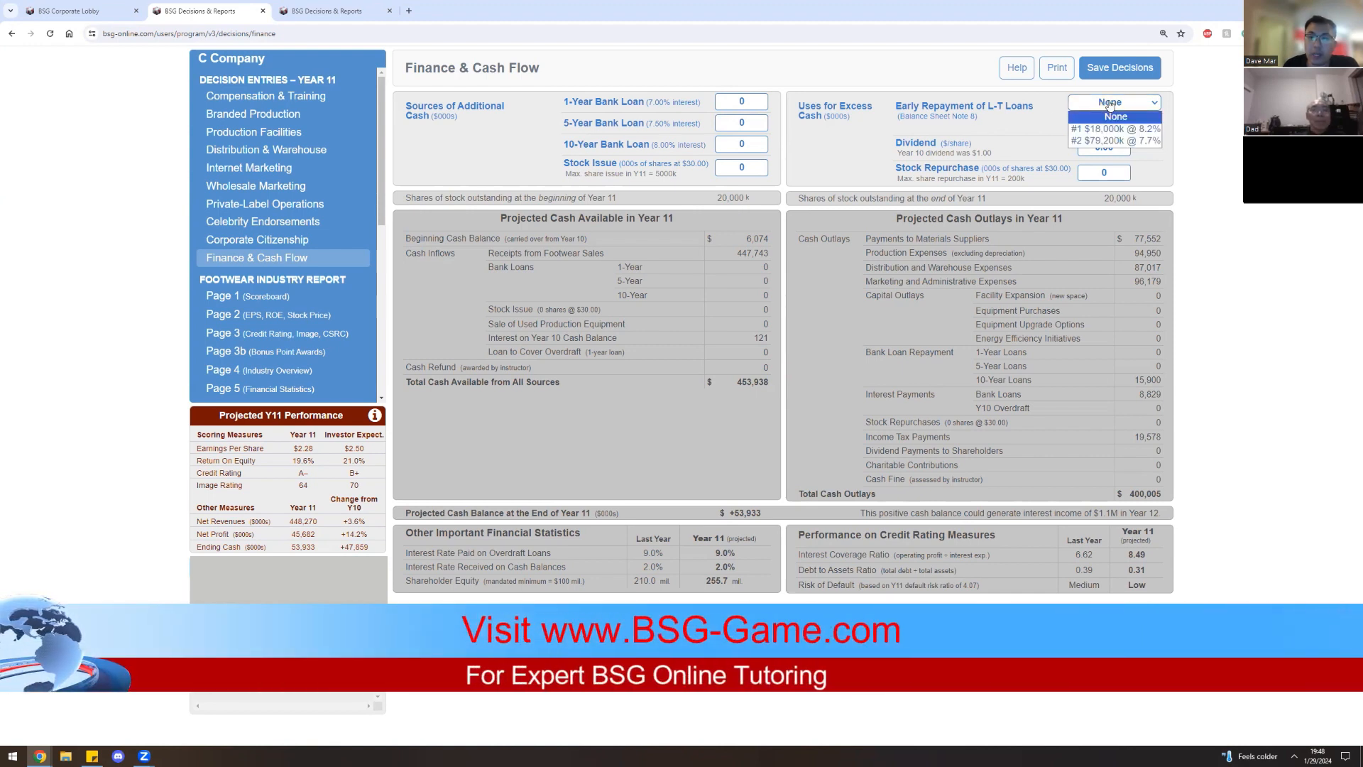
{"action": "left_click", "coordinate": [1116, 116]}
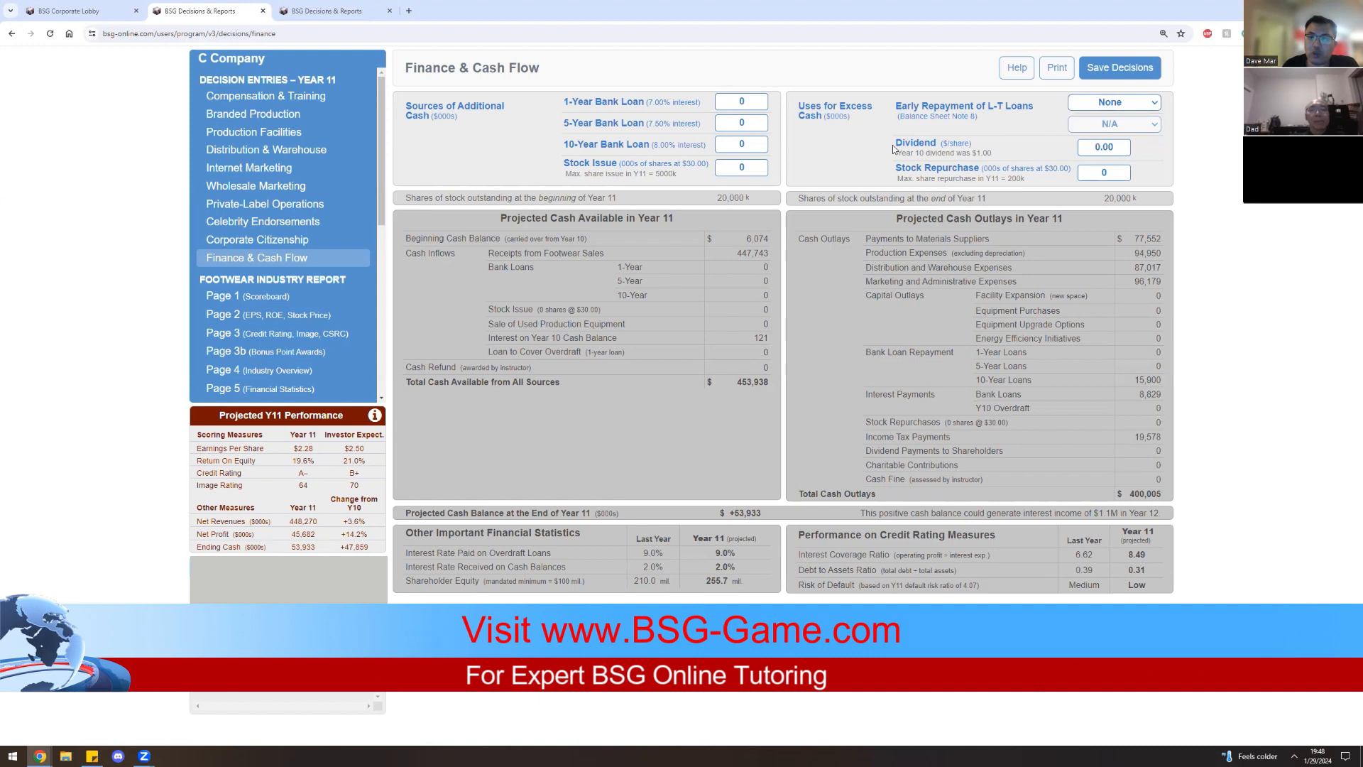
{"action": "double_click", "coordinate": [915, 142]}
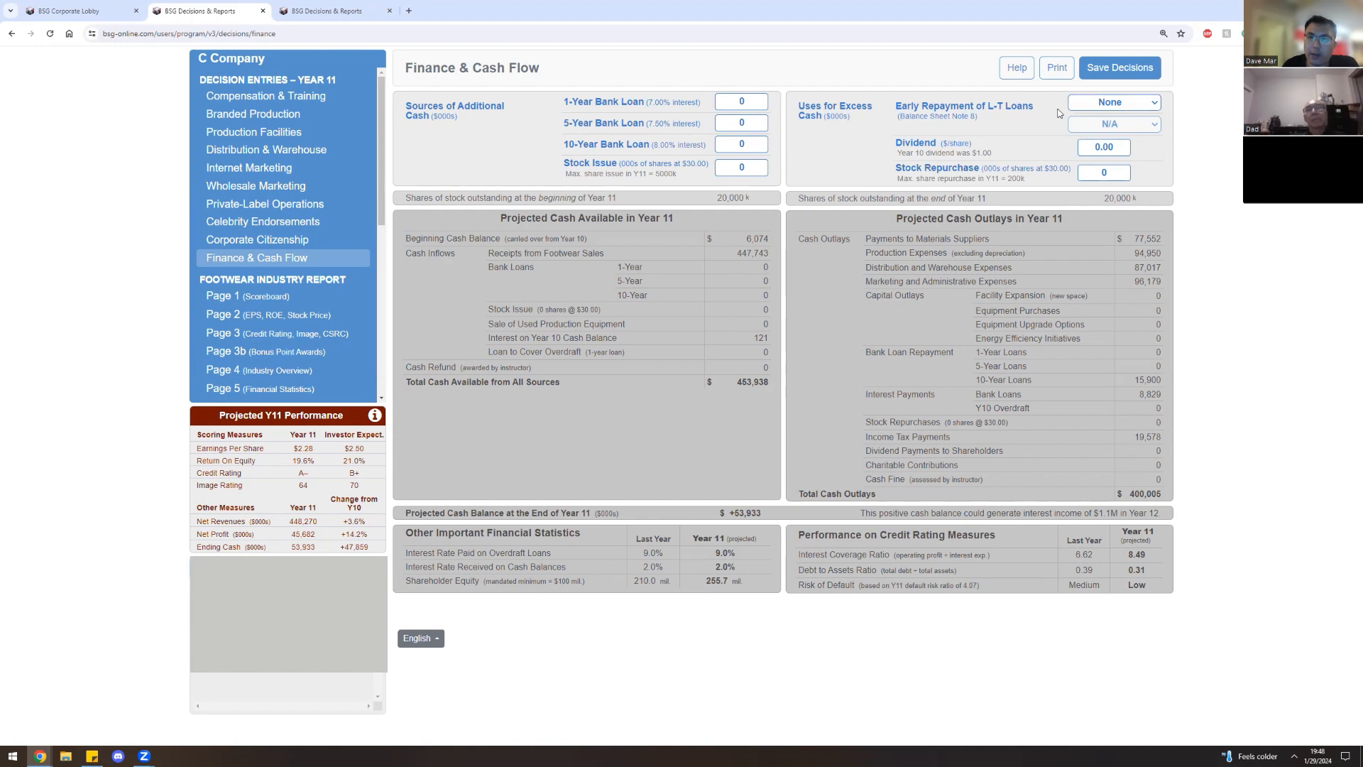
{"action": "left_click", "coordinate": [1113, 102]}
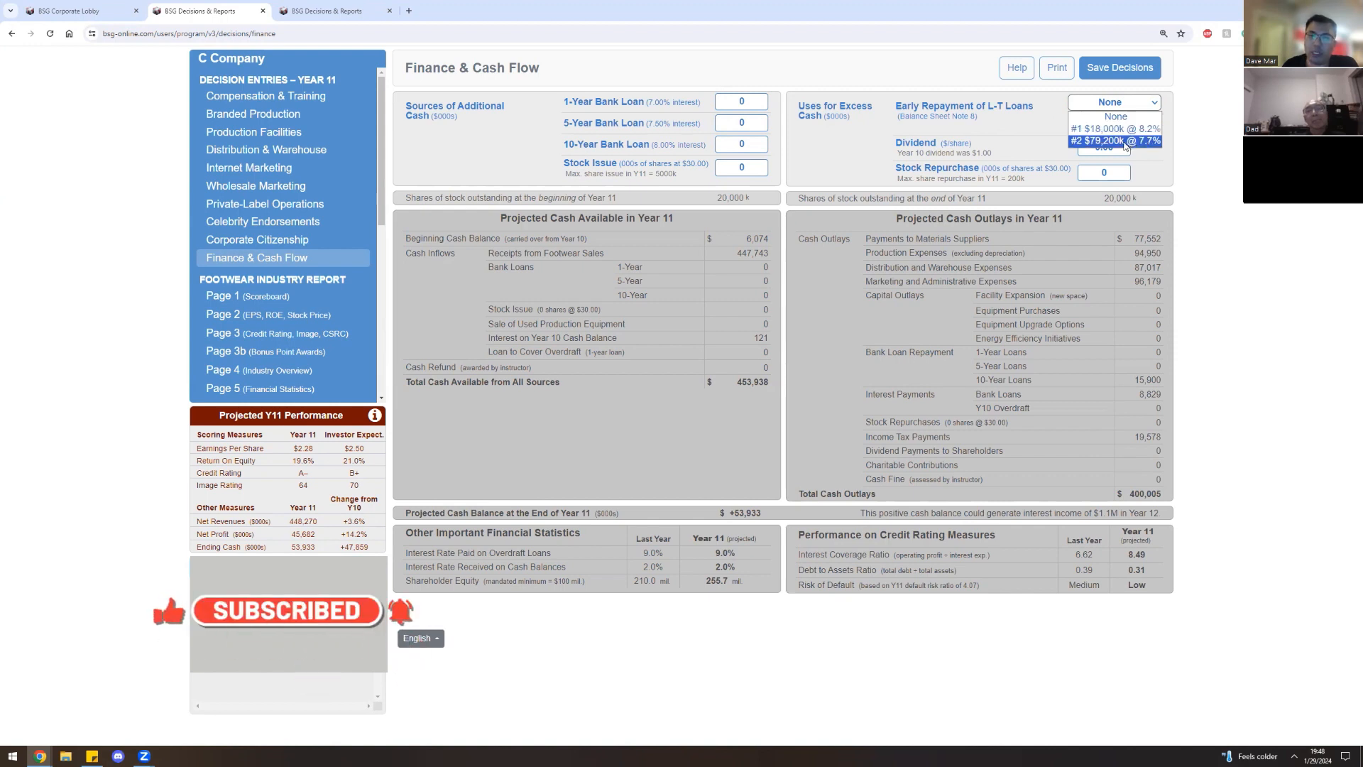
{"action": "left_click", "coordinate": [1113, 117]}
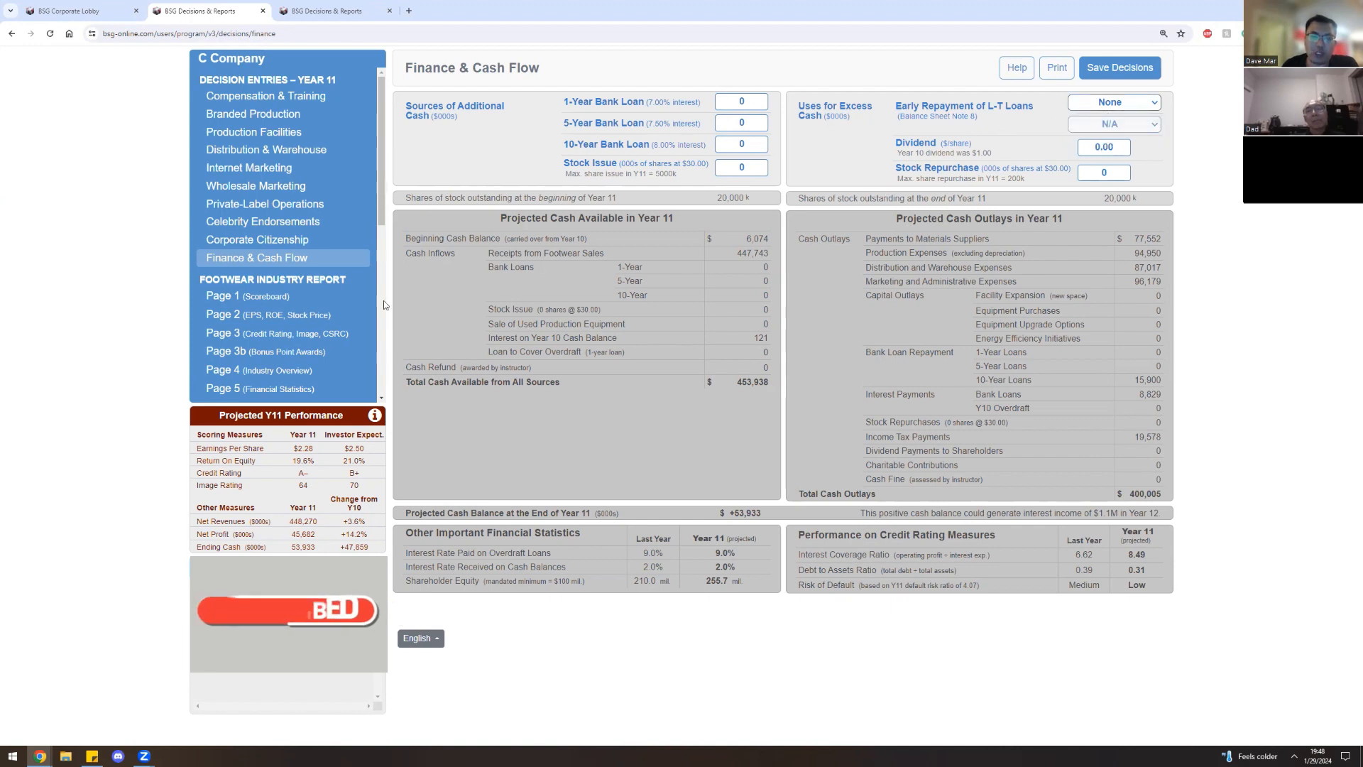
Check the balance sheet report, then choose early repayment of the $18,000k loan at 8.2%.
{"action": "scroll", "scroll_direction": "down", "scroll_amount": 3}
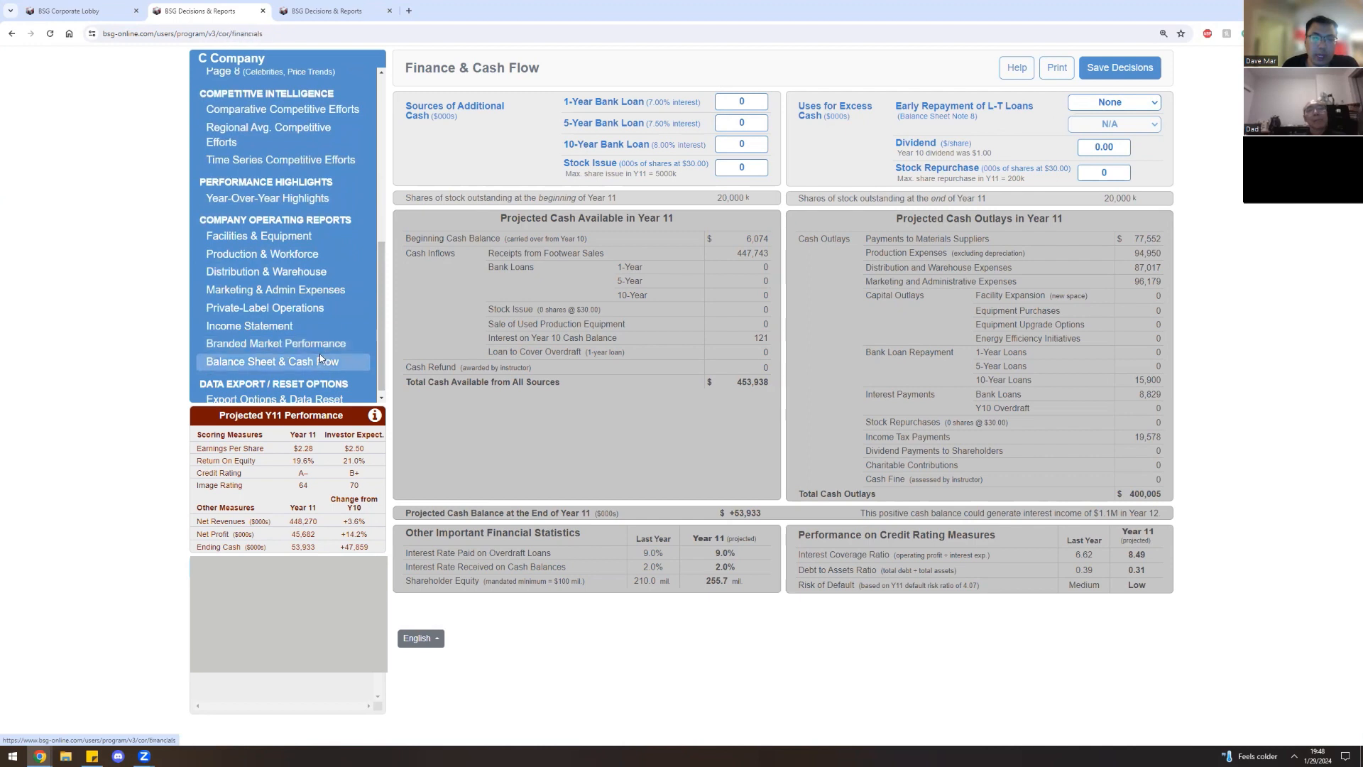
{"action": "left_click", "coordinate": [262, 362]}
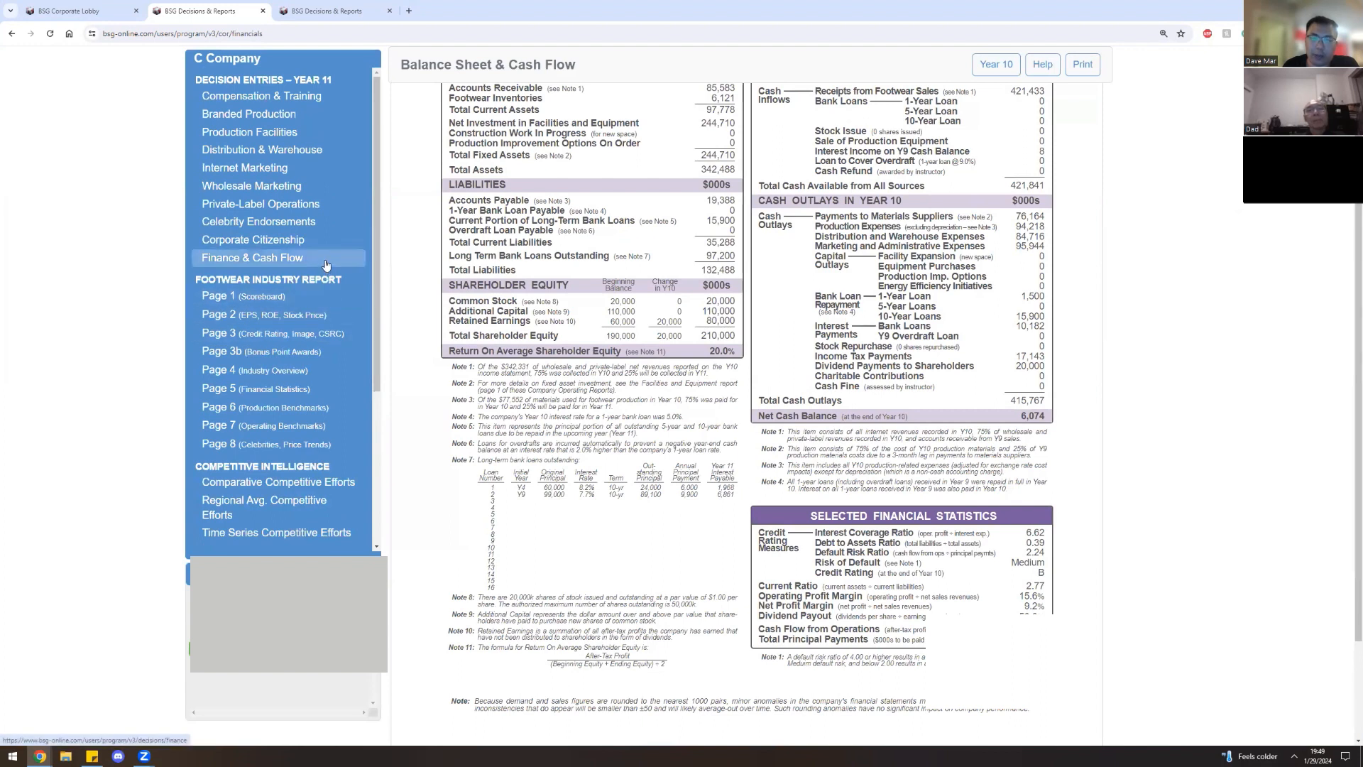
{"action": "left_click", "coordinate": [253, 257]}
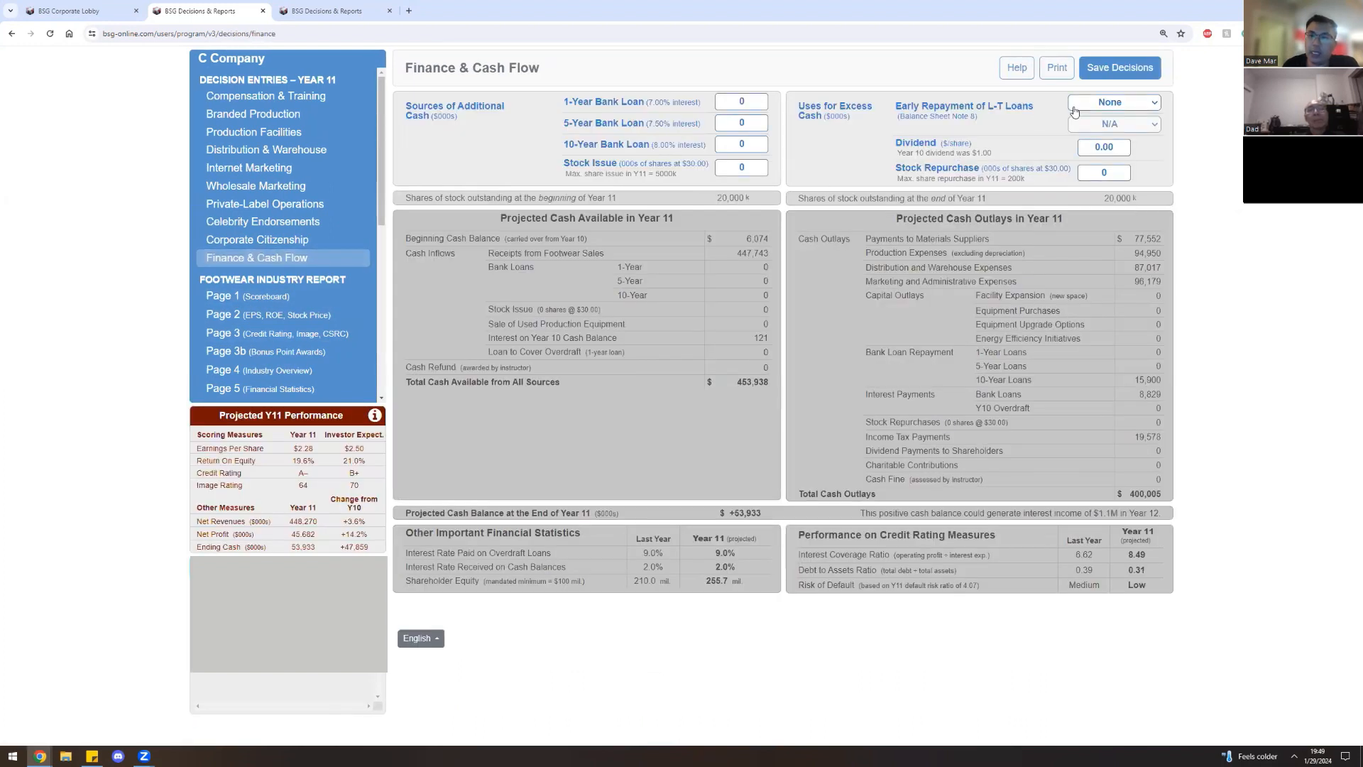
{"action": "left_click", "coordinate": [1113, 102]}
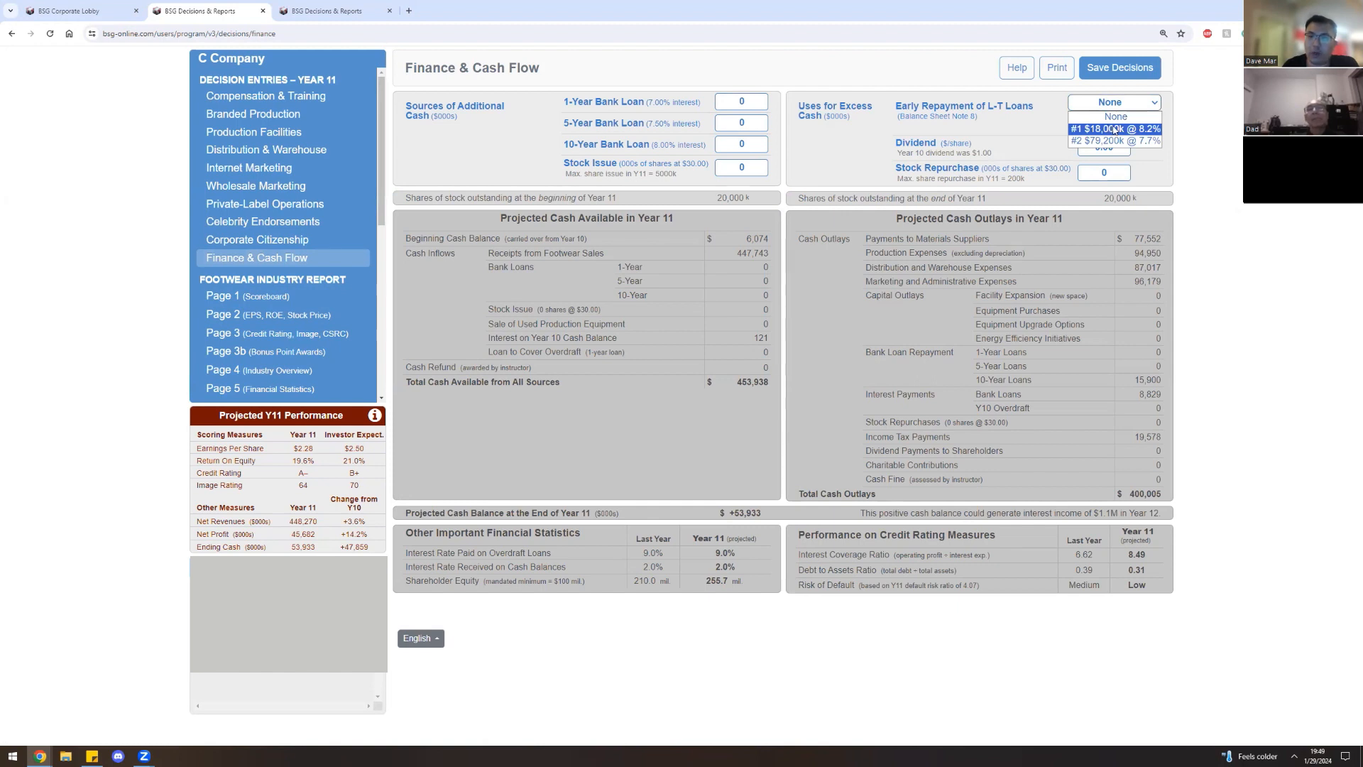
{"action": "left_click", "coordinate": [1113, 128]}
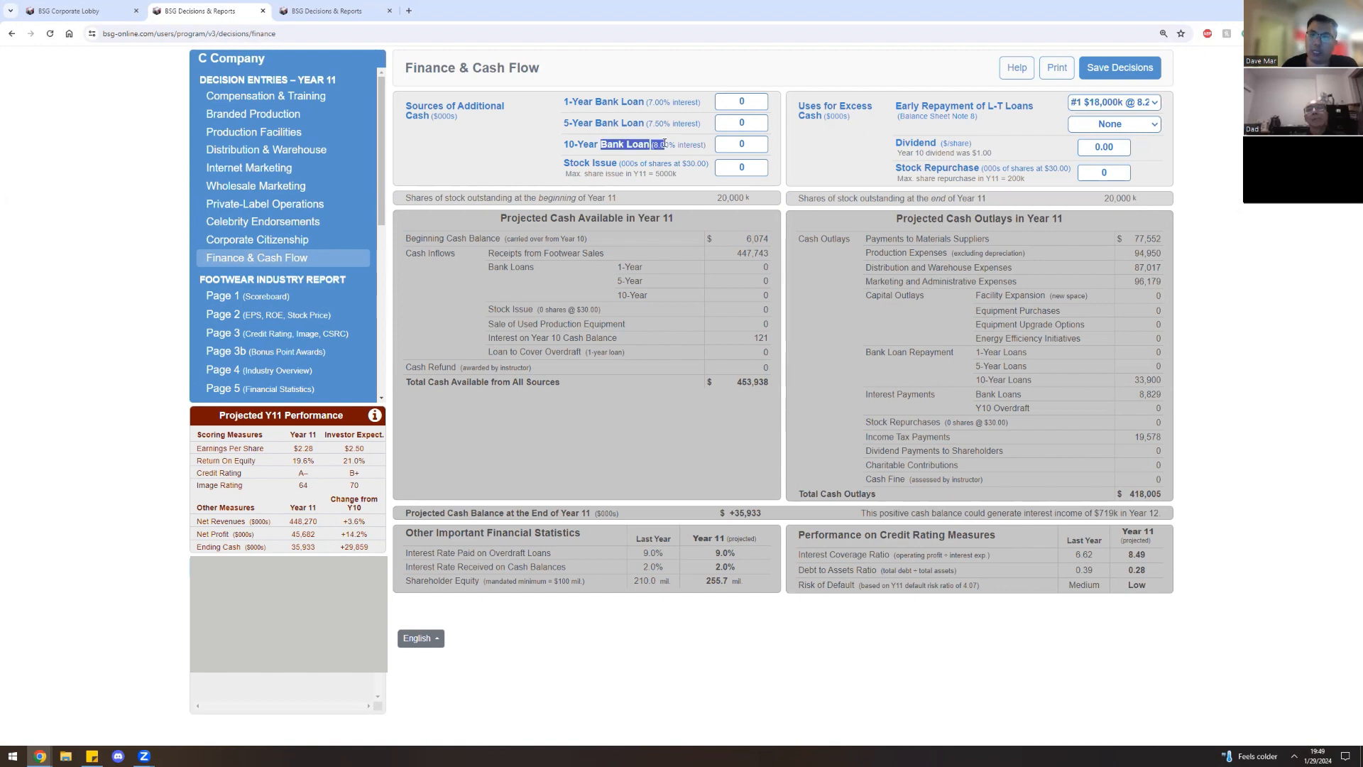
Enter a 250,000 ten-year bank loan, recalculate projections and start saving the decisions.
{"action": "left_click", "coordinate": [741, 144]}
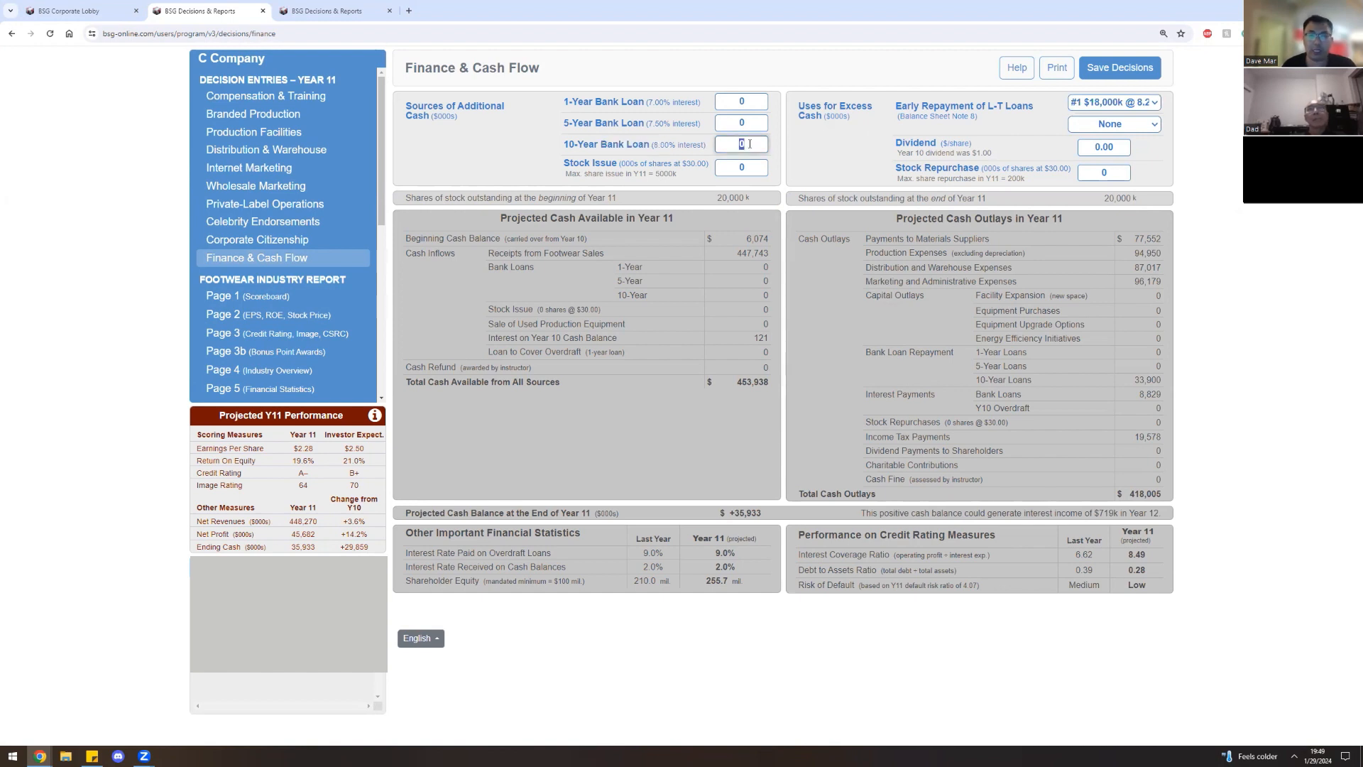
{"action": "type", "text": "250000"}
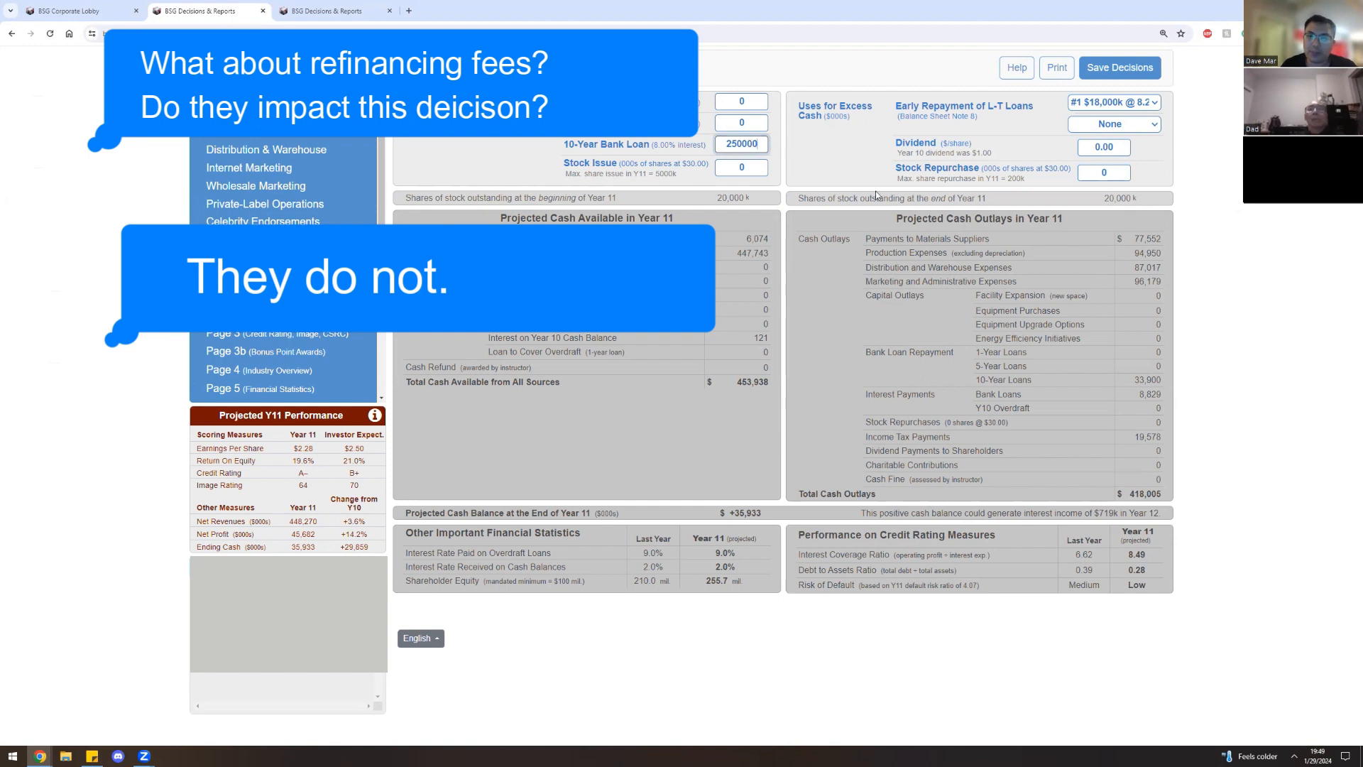
{"action": "left_click", "coordinate": [1118, 67]}
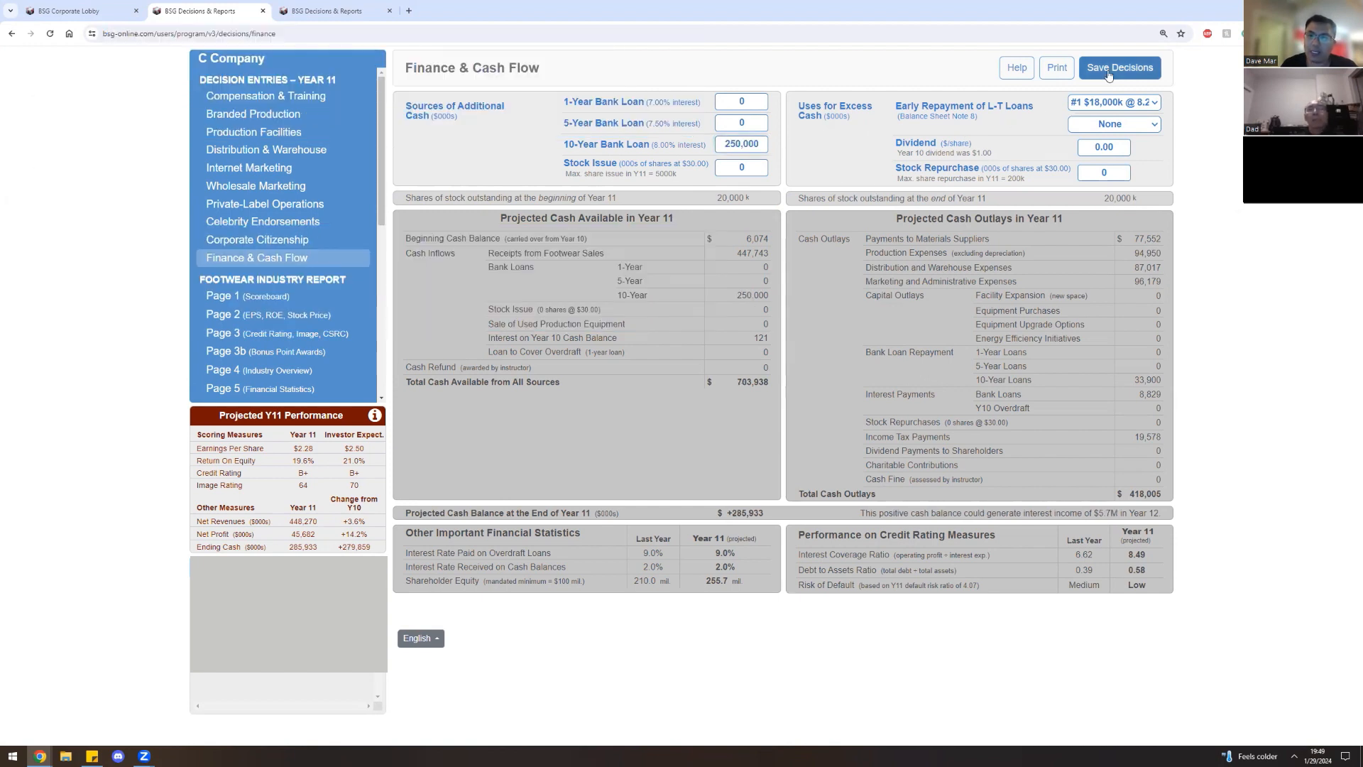
{"action": "mouse_move", "coordinate": [821, 154]}
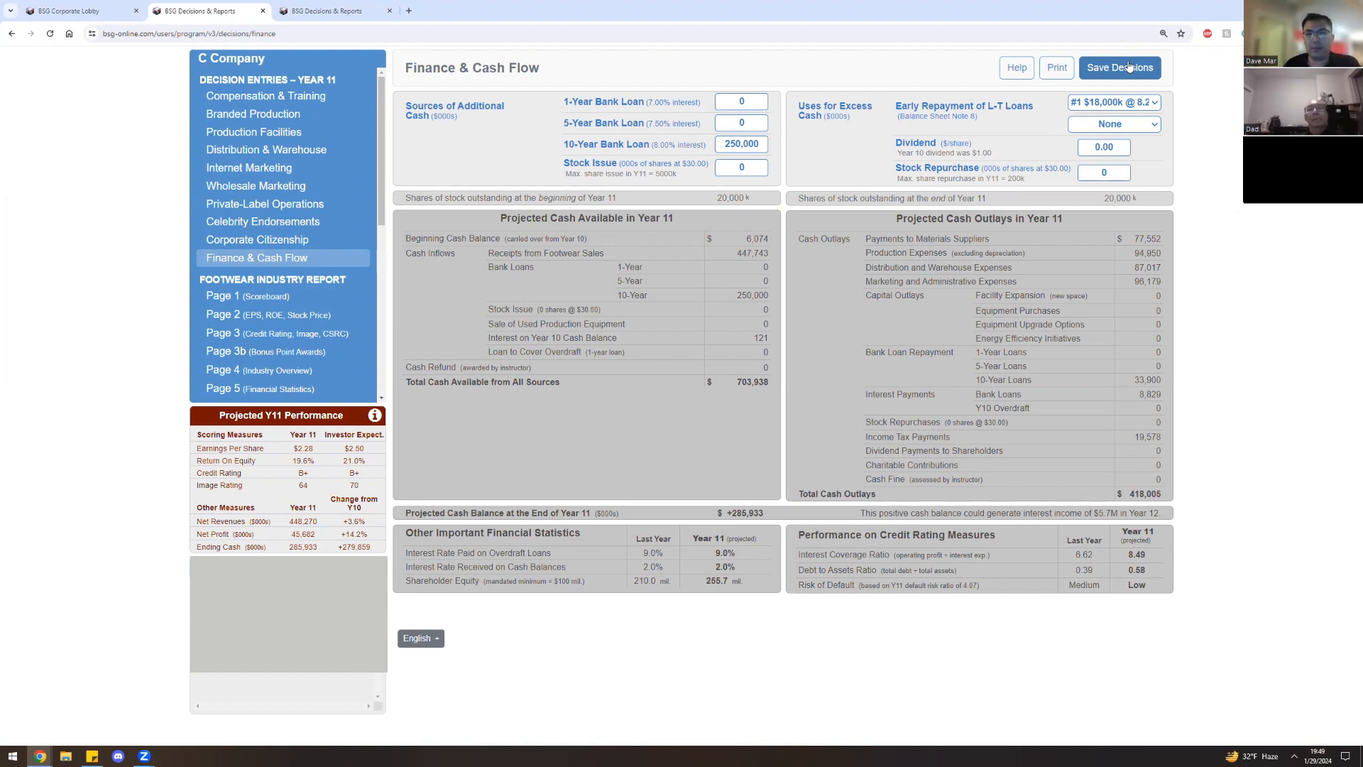
{"action": "left_click", "coordinate": [1119, 67]}
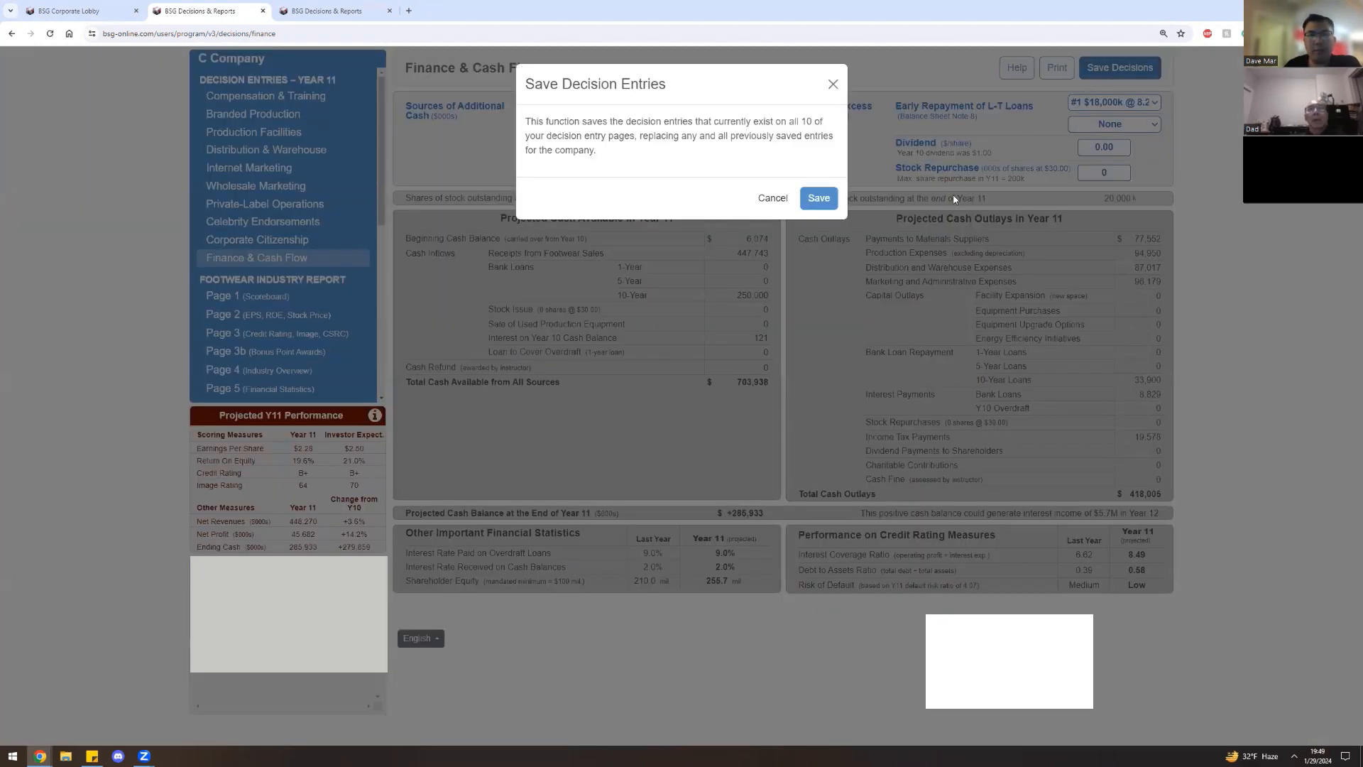
Confirm the save so the finance page shows ending cash of 285,933.
{"action": "left_click", "coordinate": [817, 197]}
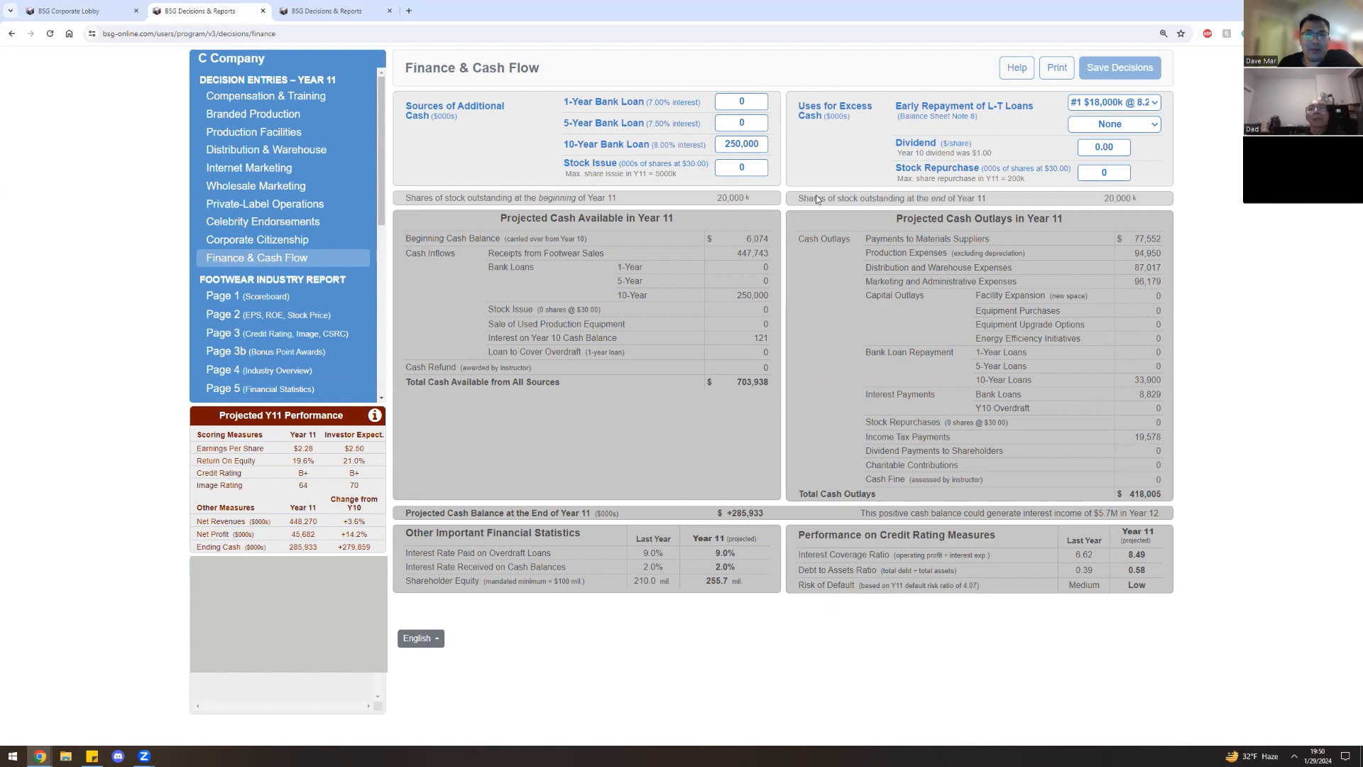
{"action": "mouse_move", "coordinate": [832, 192]}
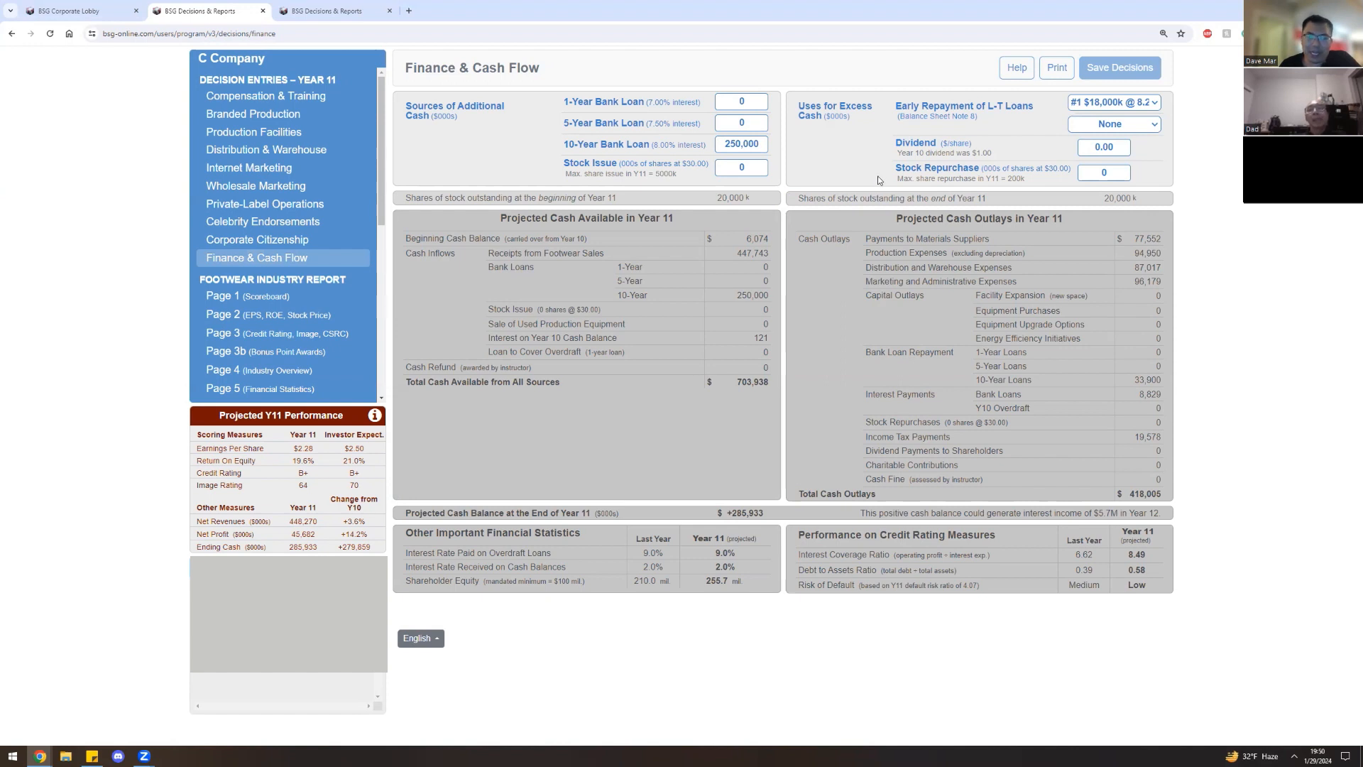
{"action": "mouse_move", "coordinate": [875, 176]}
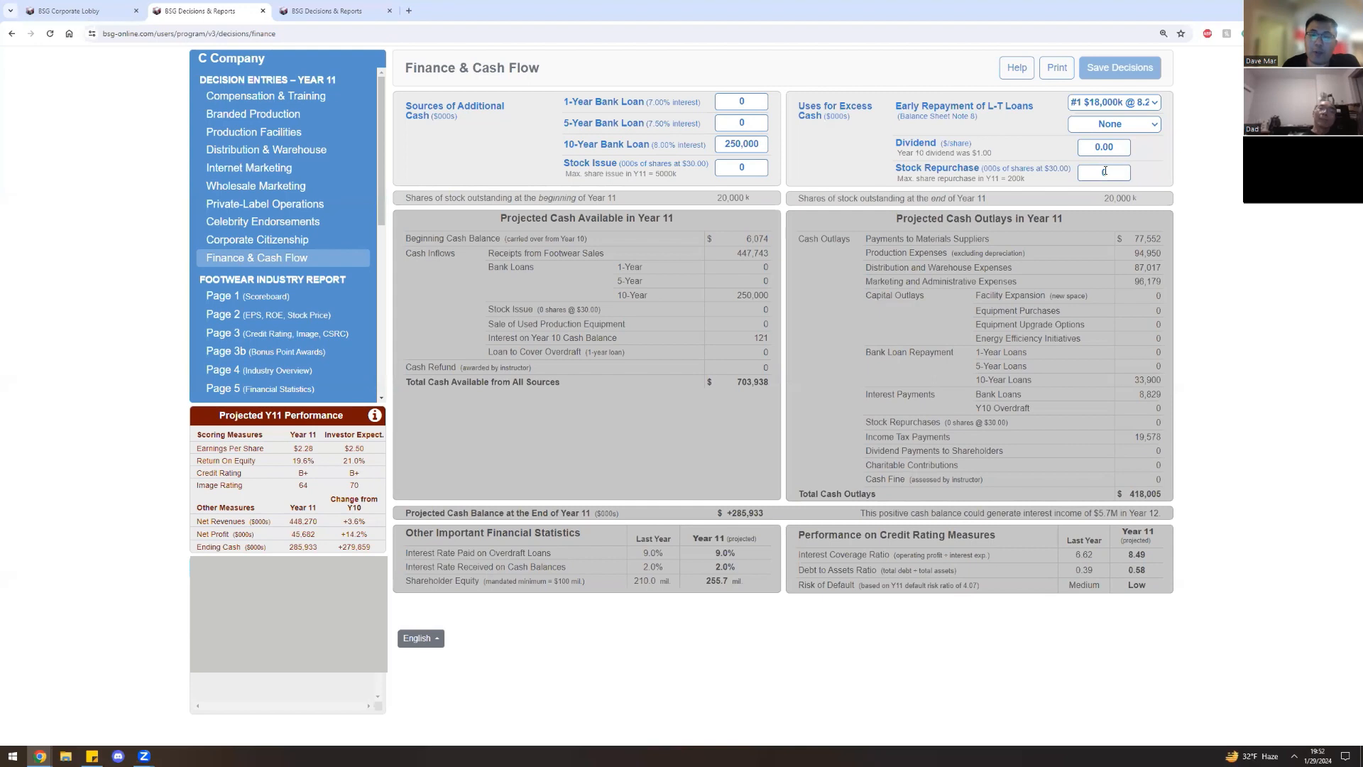
Enter a 100-thousand-share stock repurchase, then move to the Corporate Citizenship page.
{"action": "left_click", "coordinate": [1103, 172]}
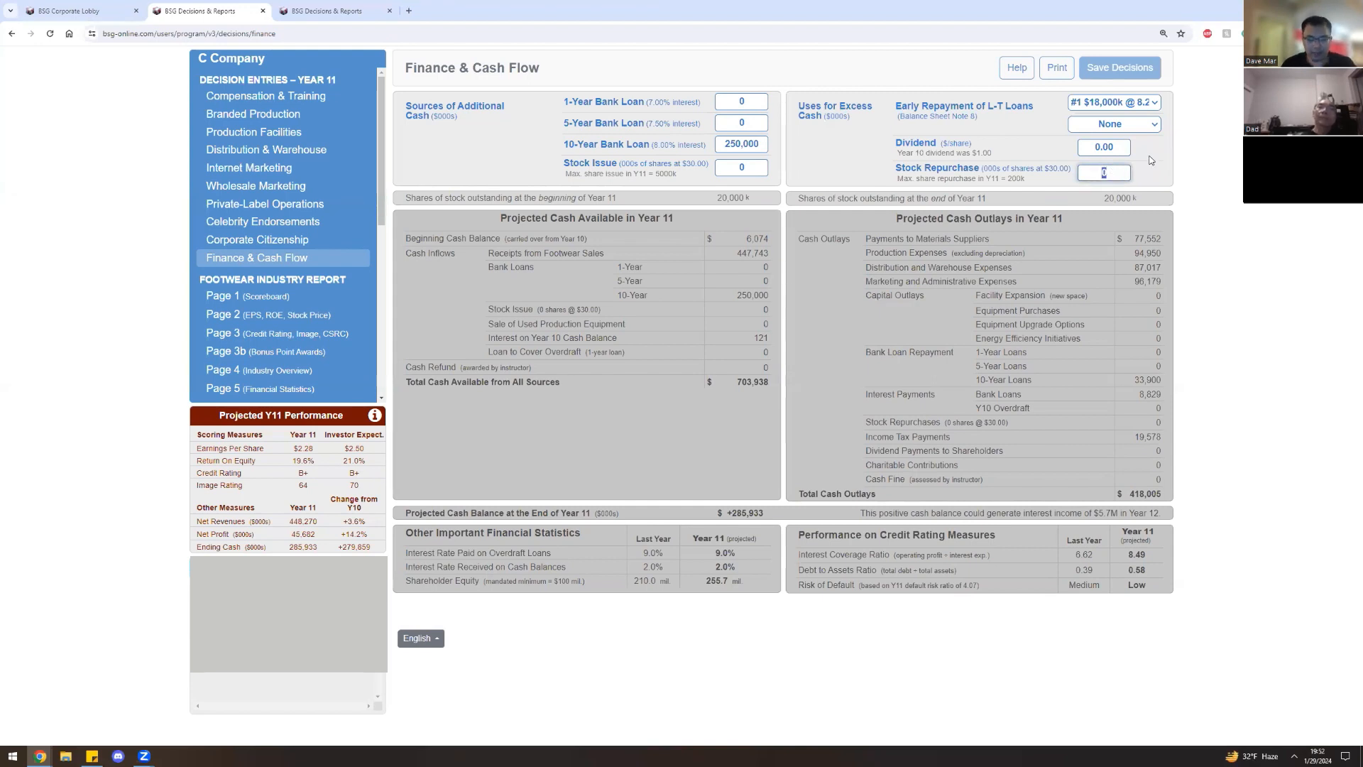
{"action": "type", "text": "100"}
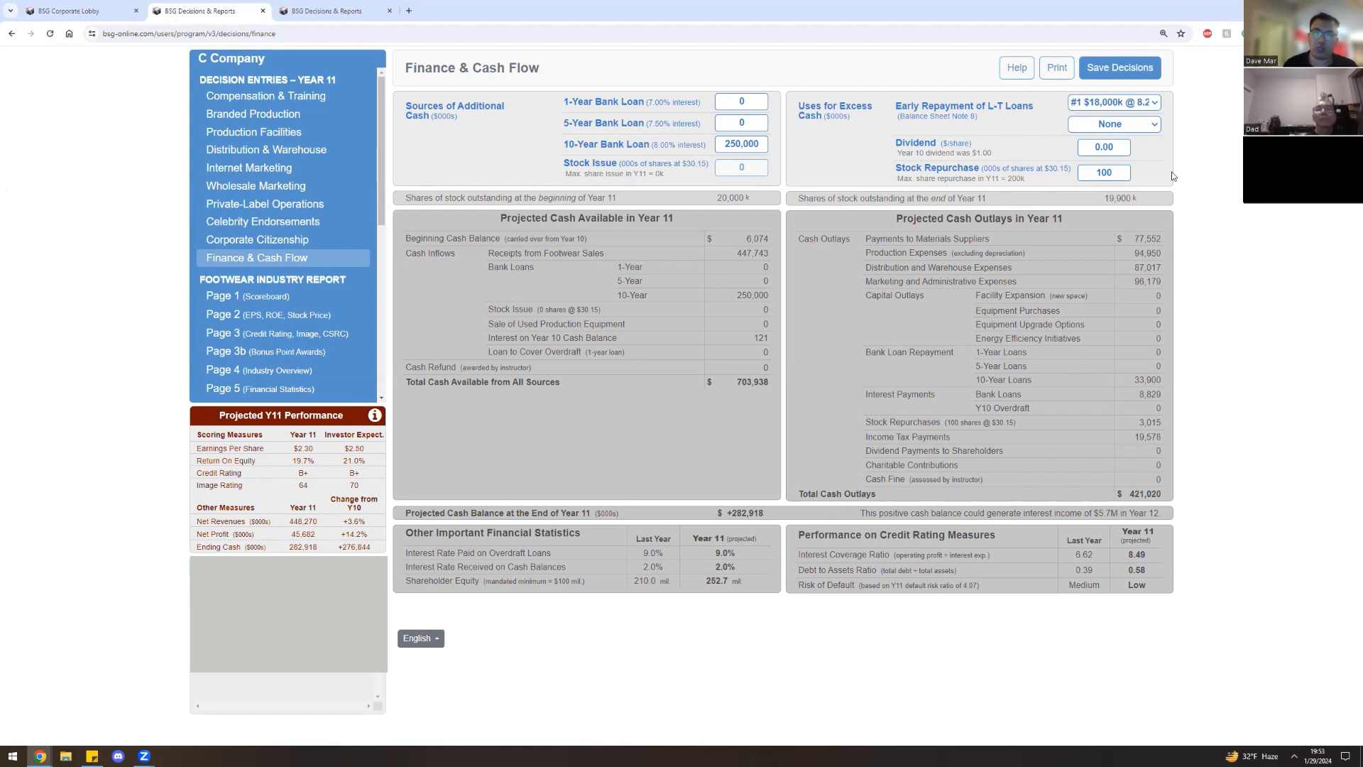
{"action": "left_click", "coordinate": [255, 239]}
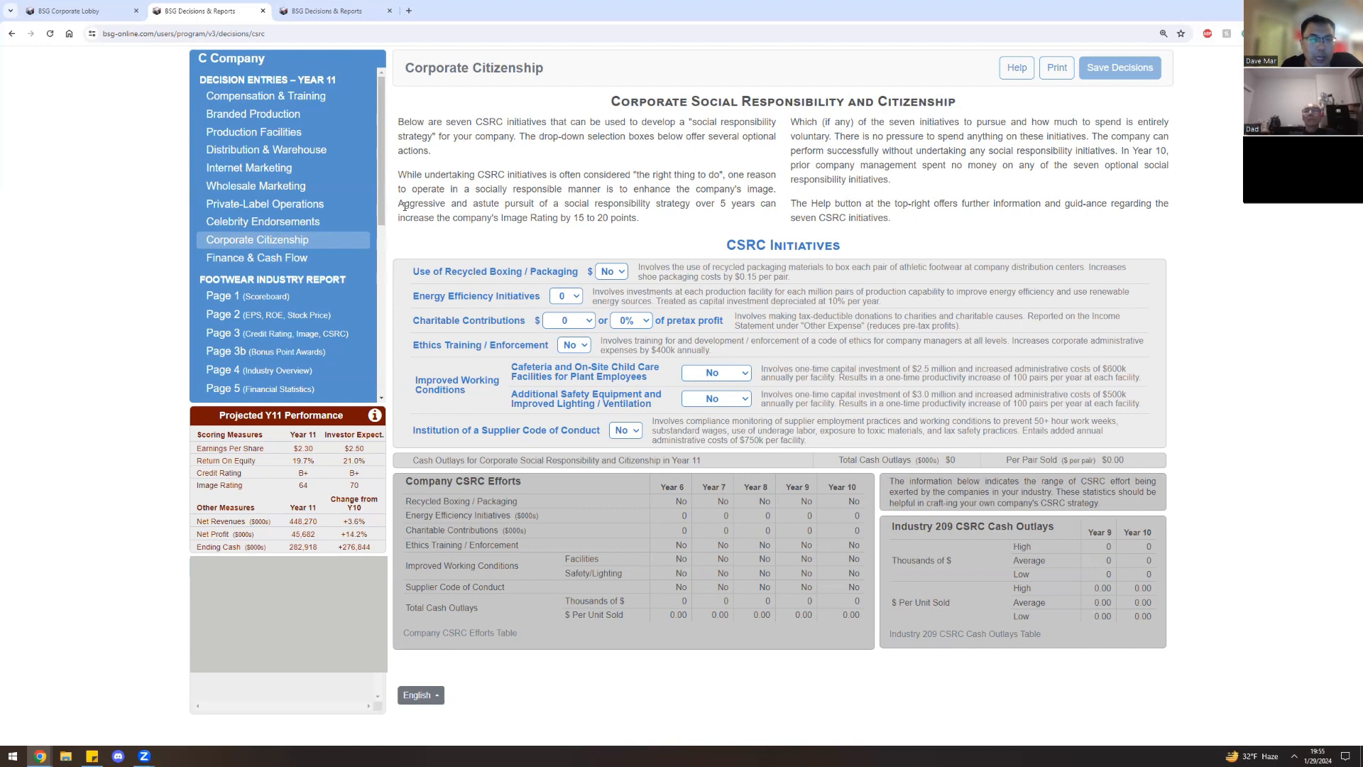
{"action": "left_click_drag", "start_coordinate": [397, 203], "coordinate": [588, 217]}
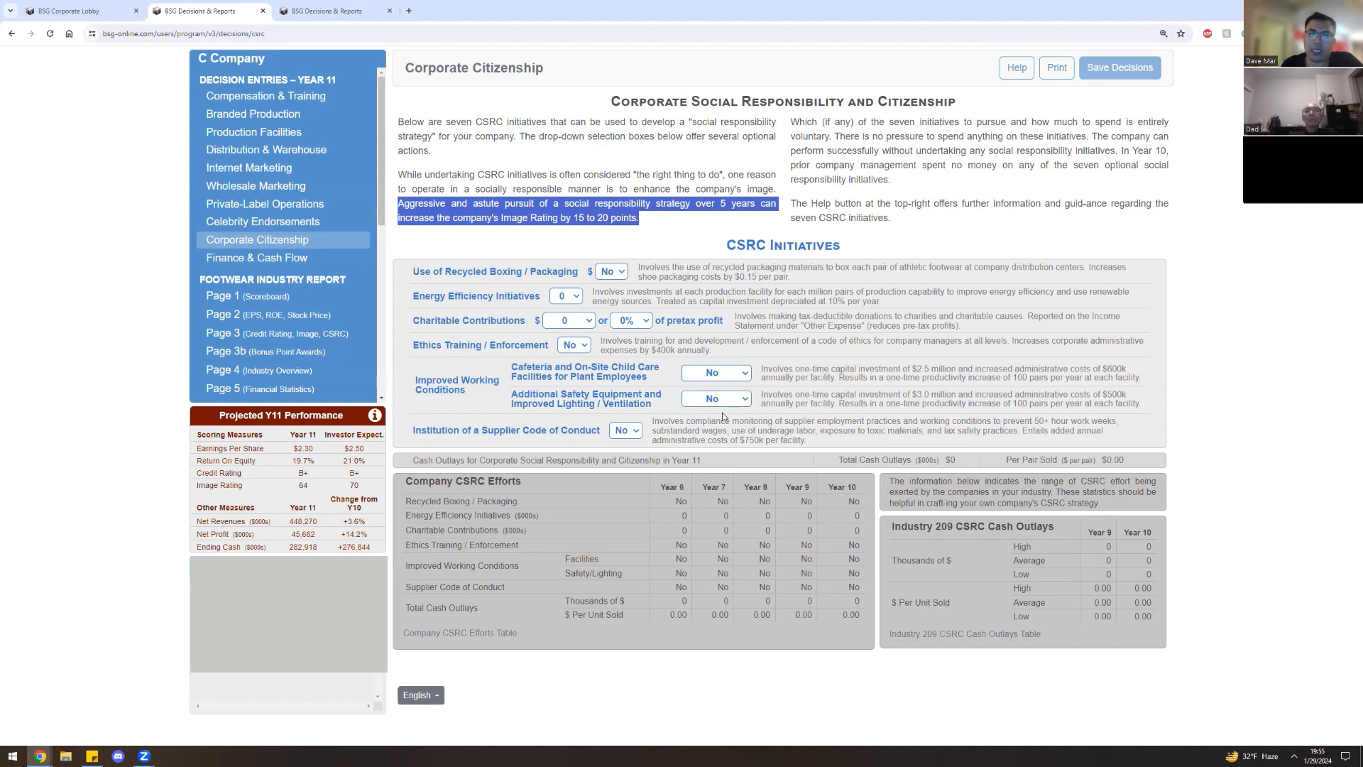
{"action": "mouse_move", "coordinate": [753, 418]}
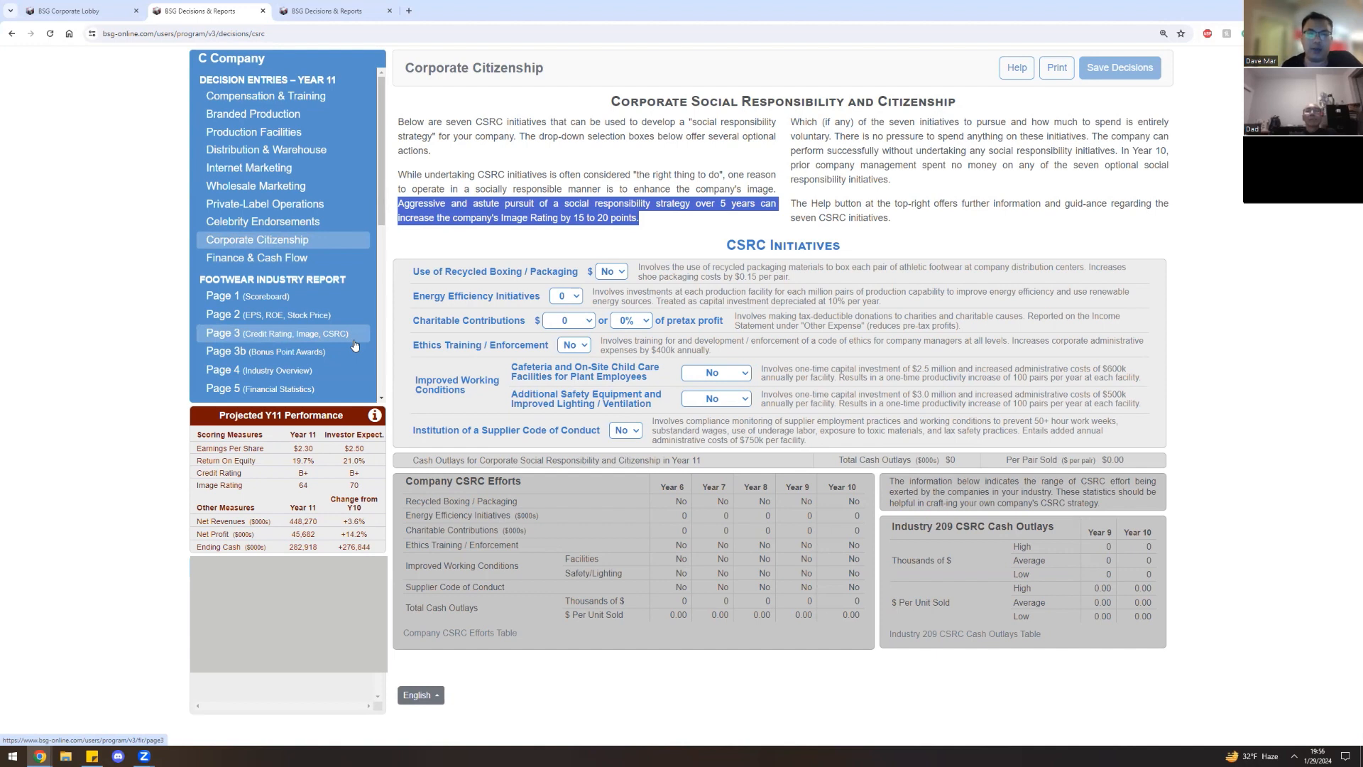
{"action": "mouse_move", "coordinate": [327, 335]}
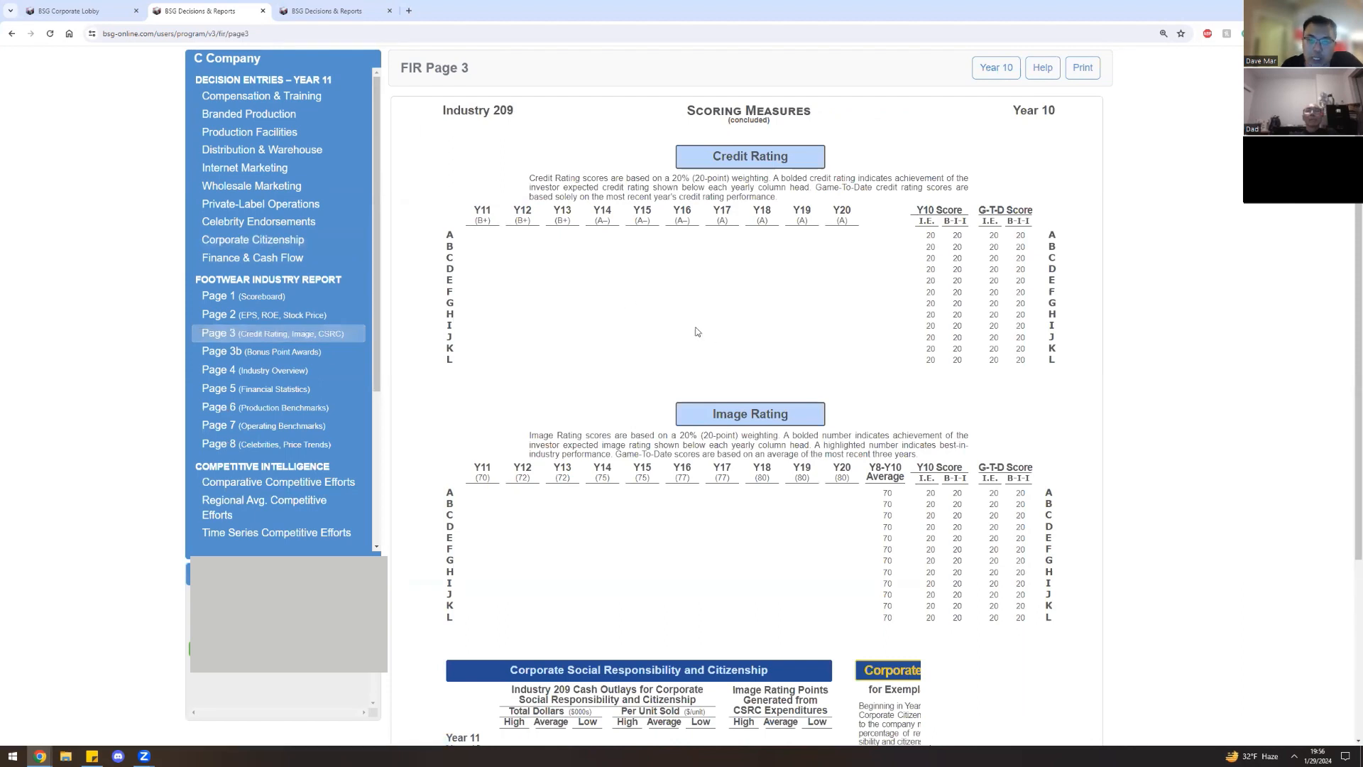
View the credit and image rating scoring measures, then return to Corporate Citizenship.
{"action": "double_click", "coordinate": [745, 444]}
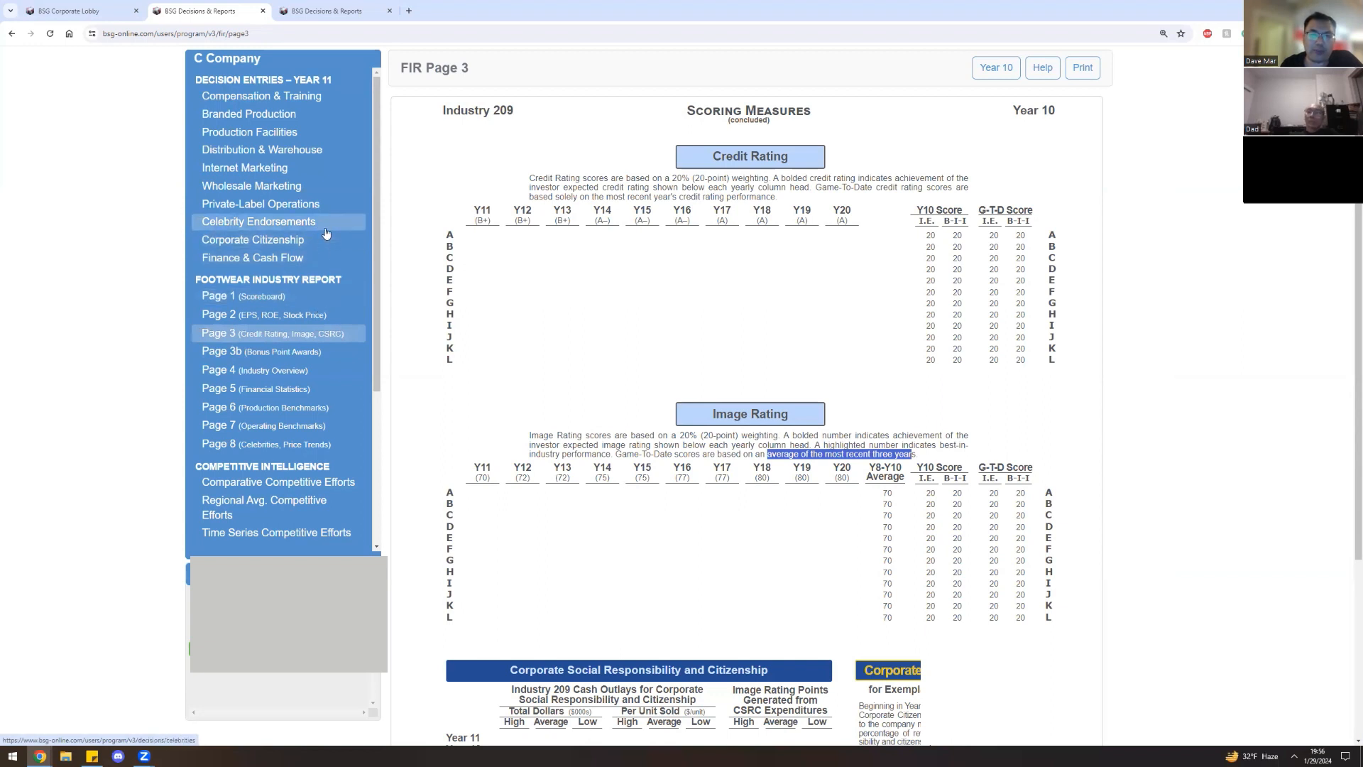
{"action": "left_click", "coordinate": [252, 239]}
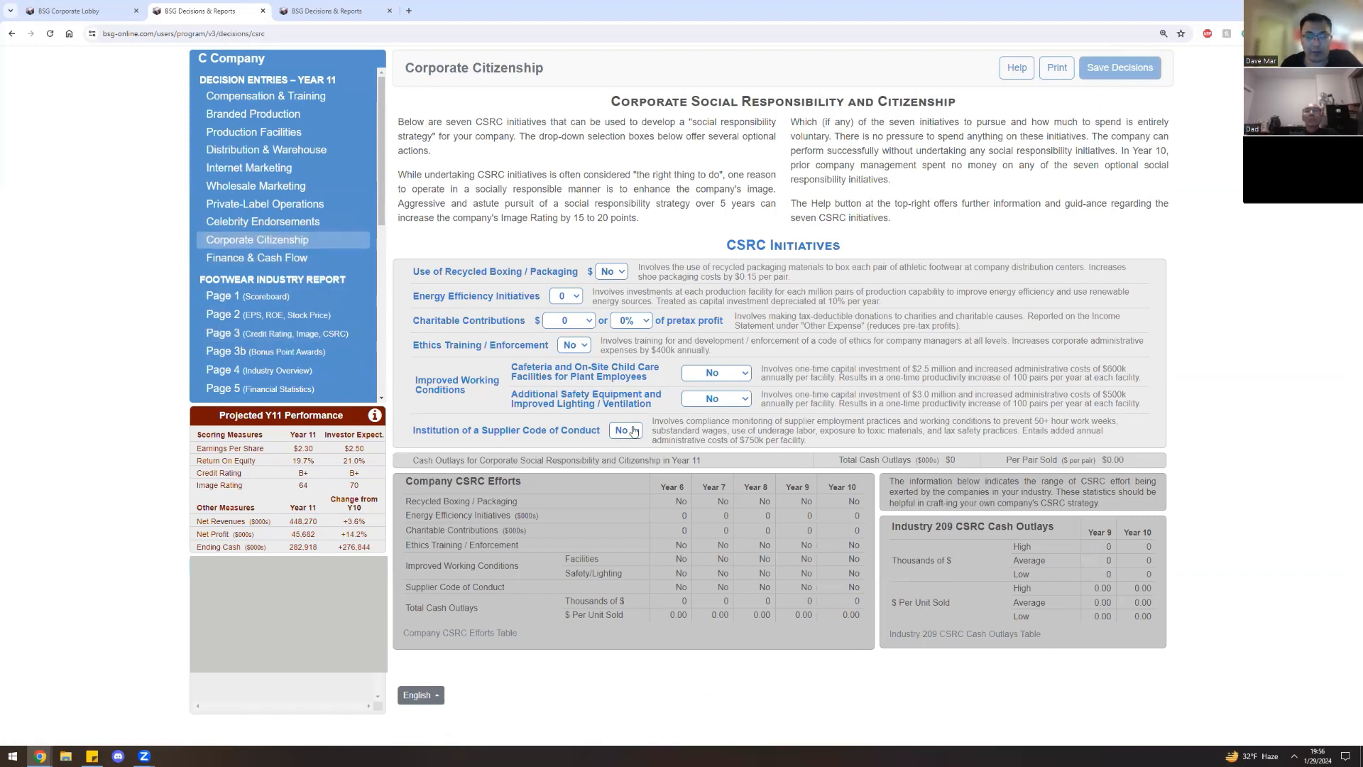
Adopt a supplier code of conduct, safety equipment upgrades, and cafeterias with on-site child care.
{"action": "left_click", "coordinate": [626, 430]}
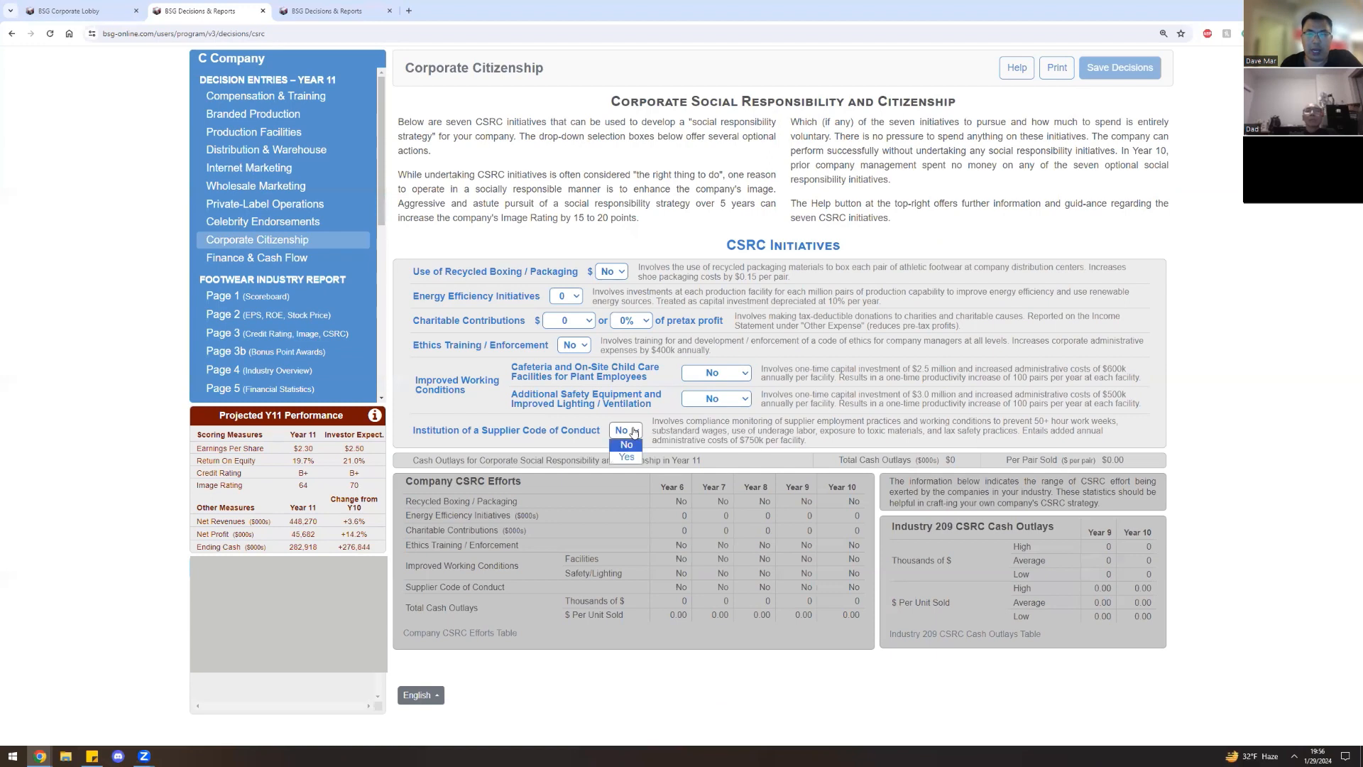
{"action": "mouse_move", "coordinate": [624, 457]}
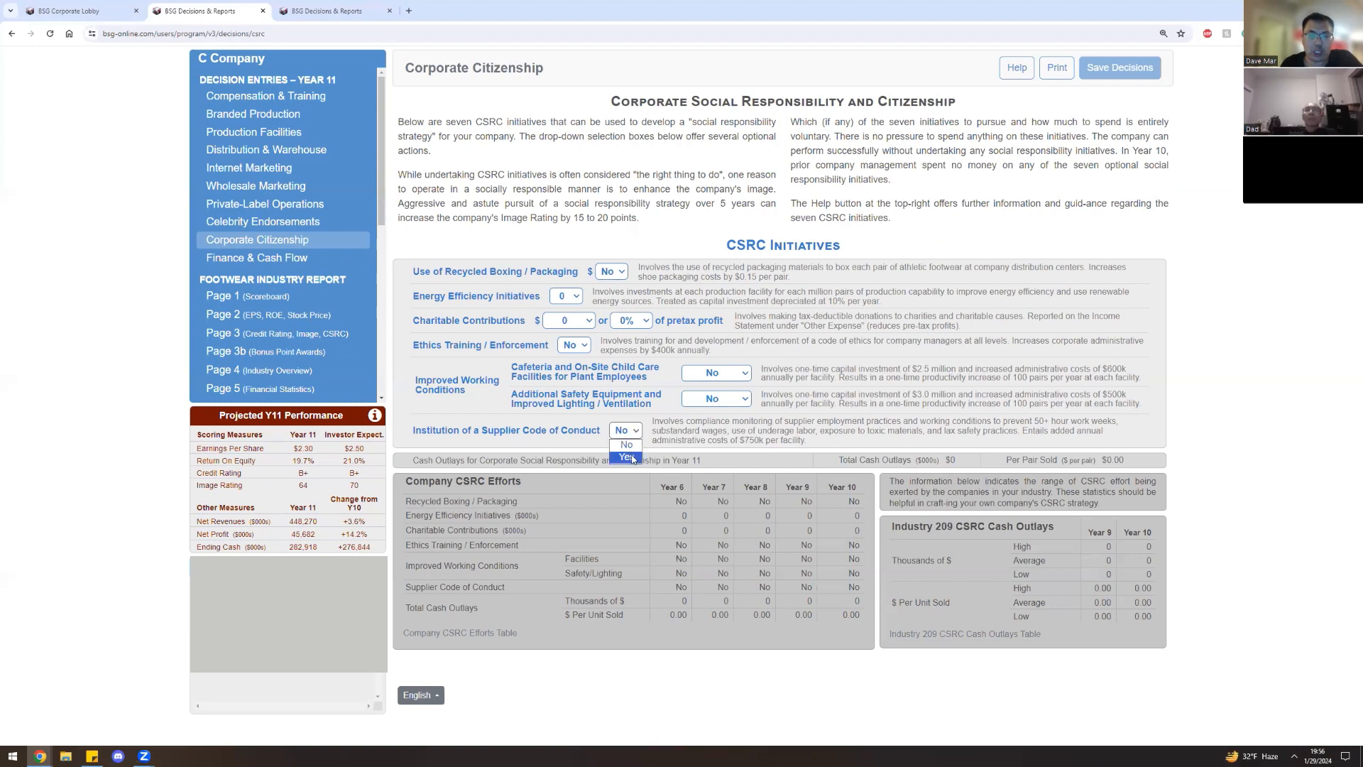
{"action": "left_click", "coordinate": [625, 456]}
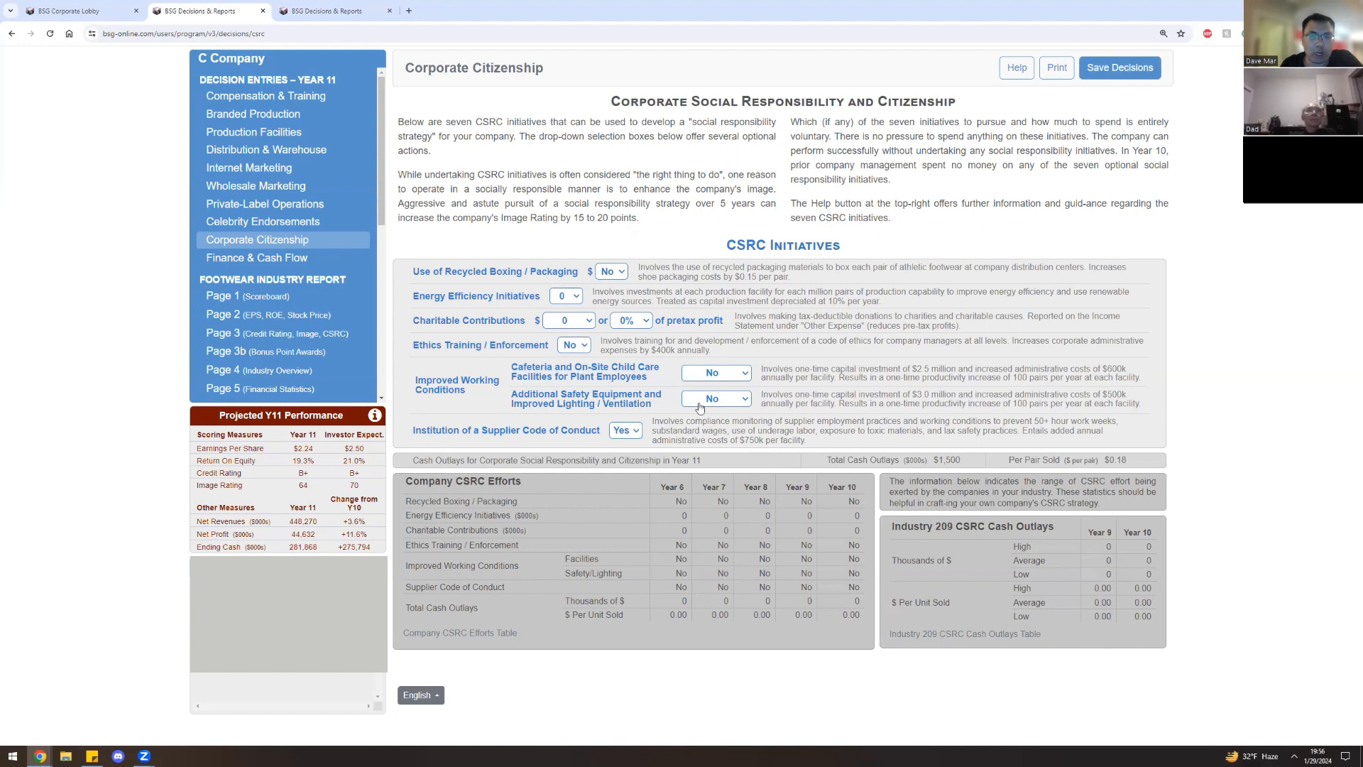
{"action": "left_click", "coordinate": [716, 397]}
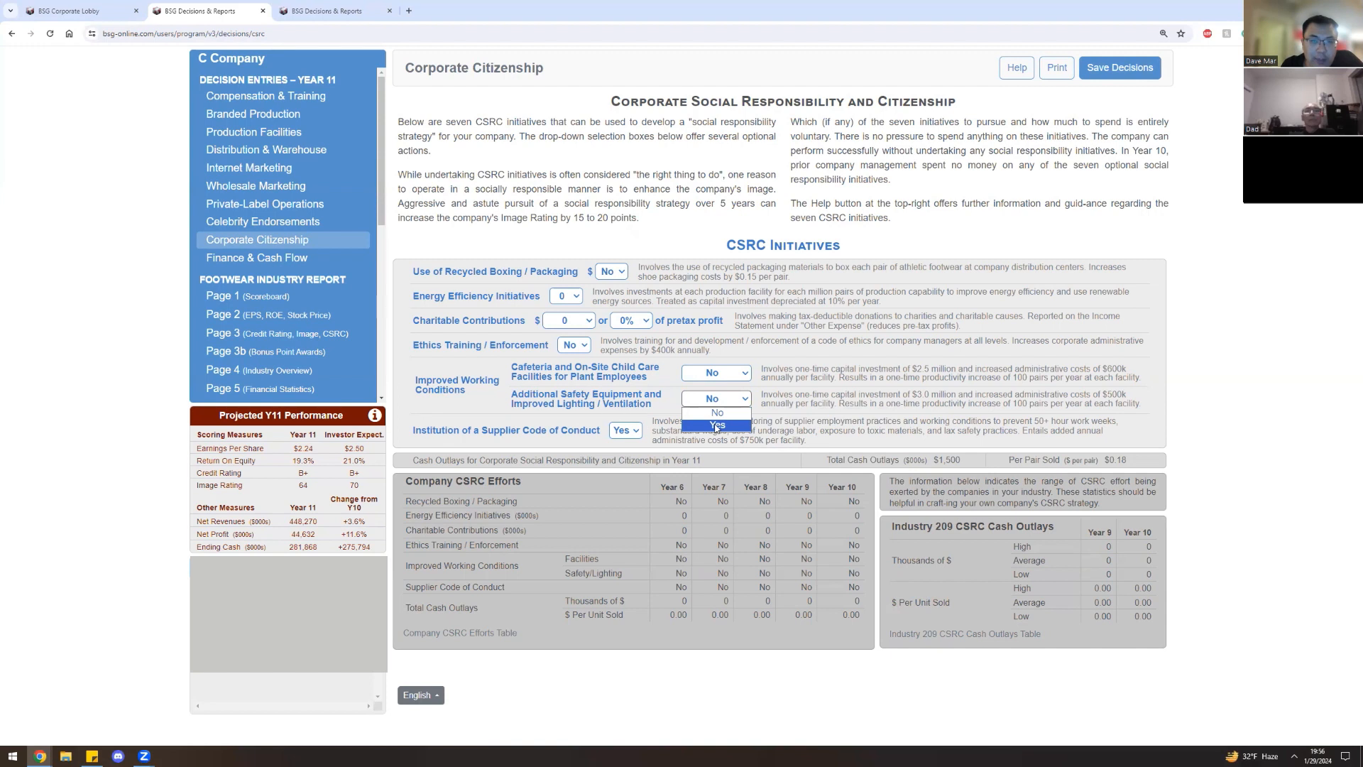
{"action": "left_click", "coordinate": [716, 423]}
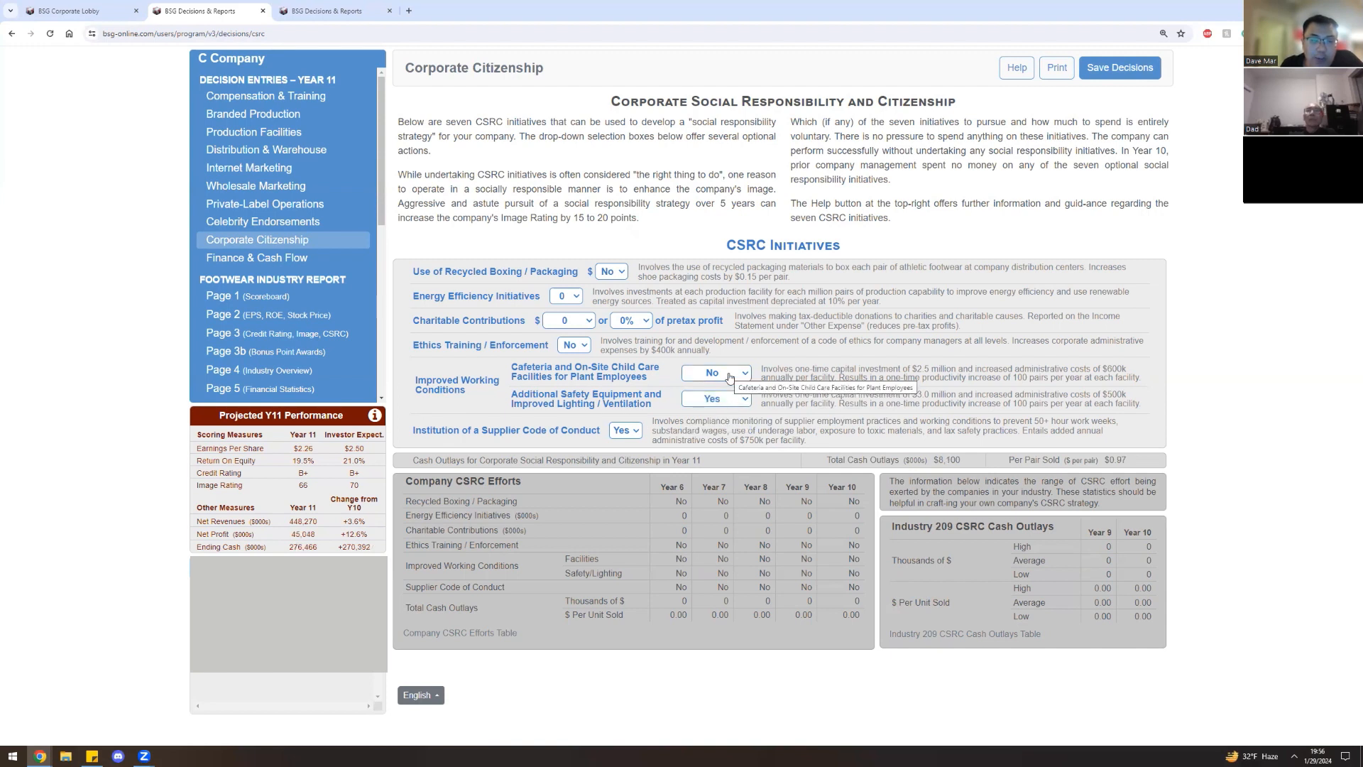
{"action": "left_click", "coordinate": [715, 372]}
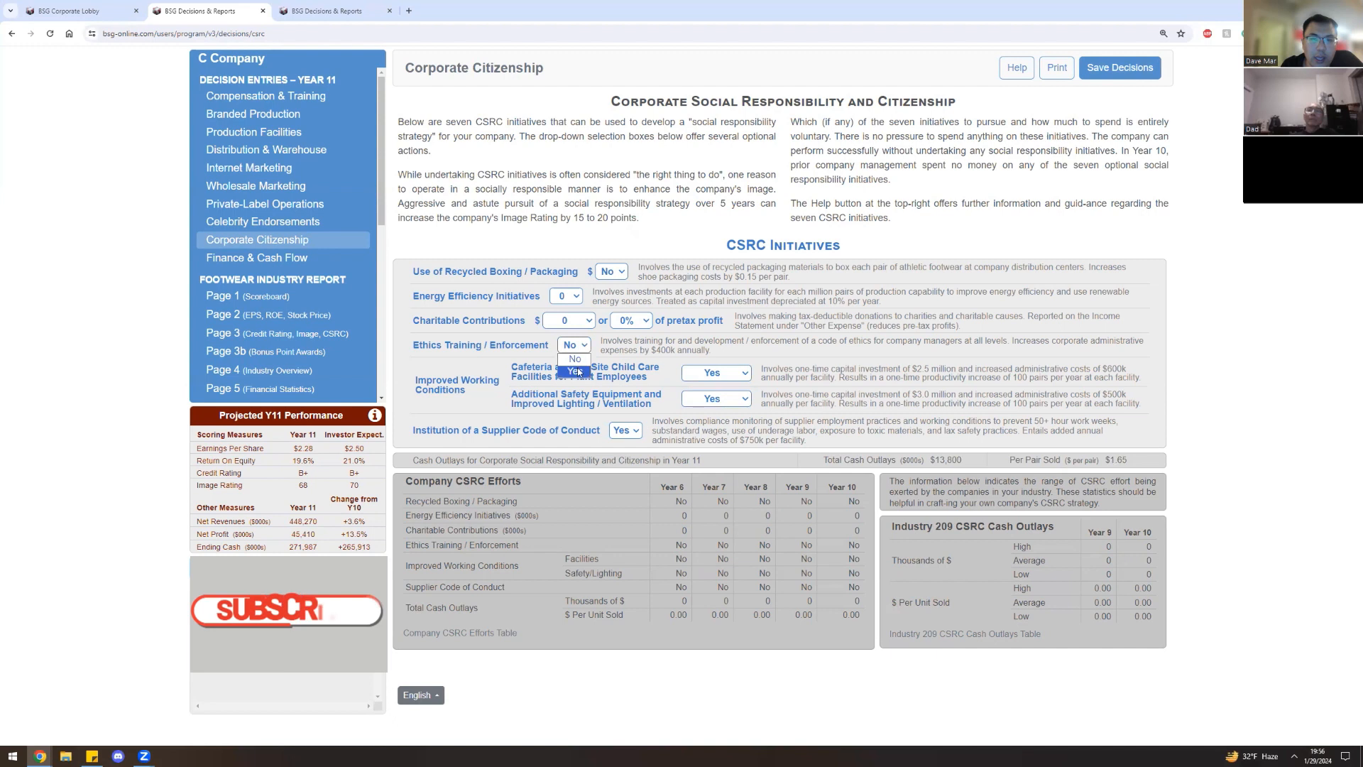
Commit to ethics training, 500 in energy efficiency and recycled boxing, leaving charity at zero.
{"action": "left_click", "coordinate": [565, 296]}
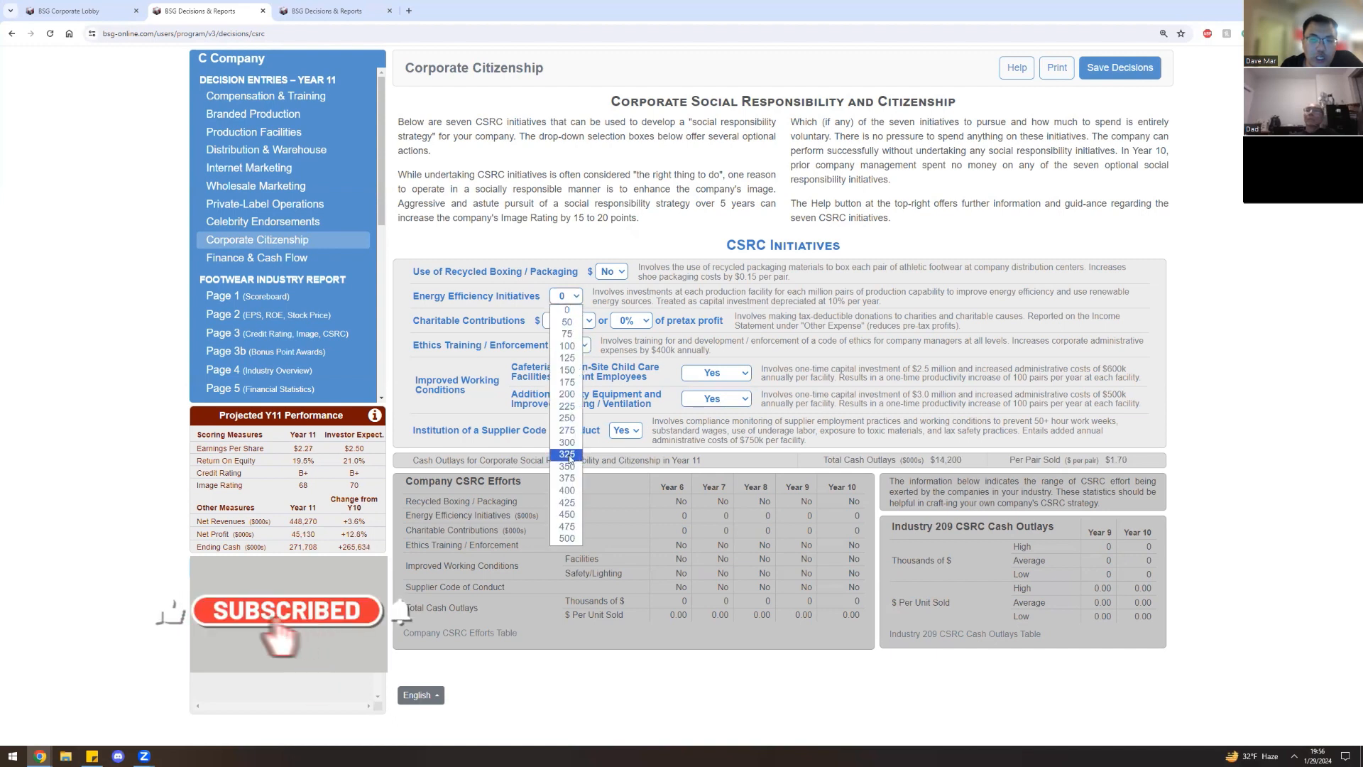
{"action": "left_click", "coordinate": [567, 538]}
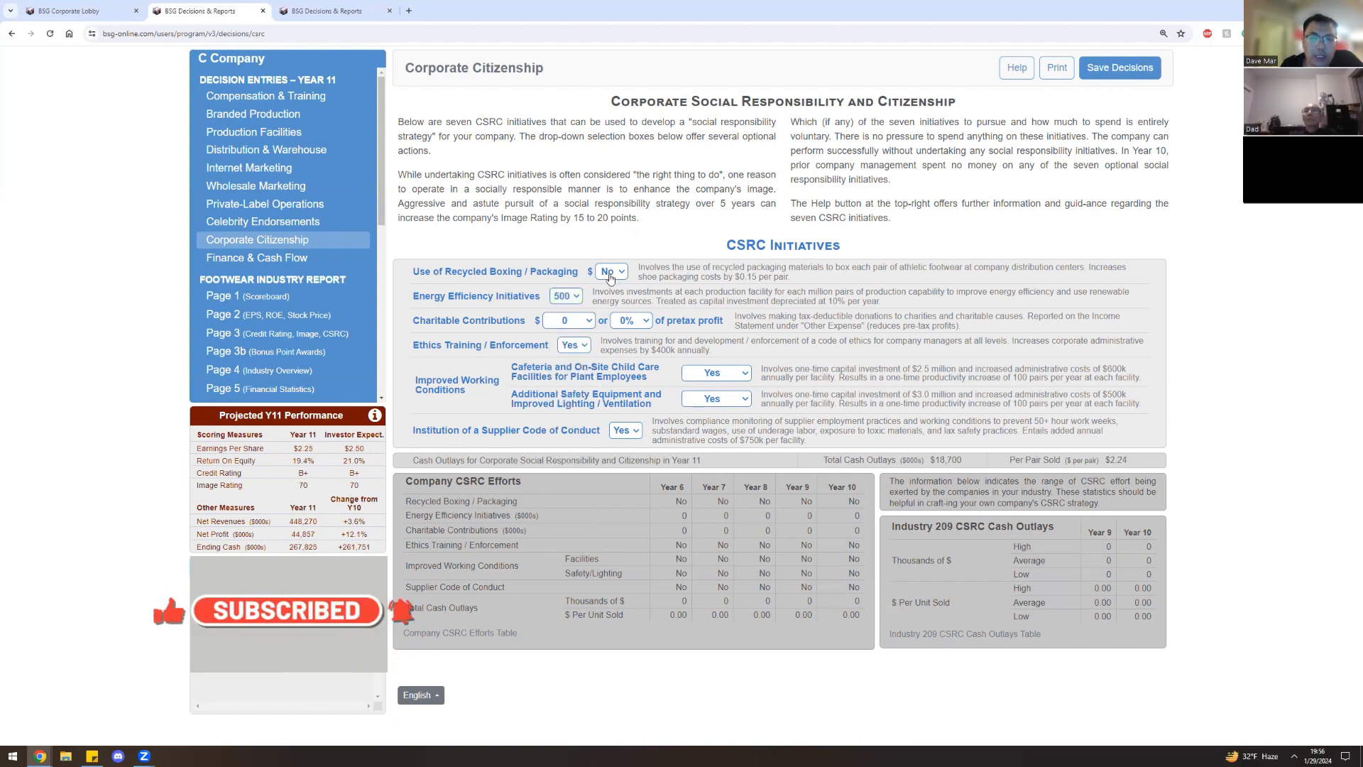
{"action": "left_click", "coordinate": [611, 271]}
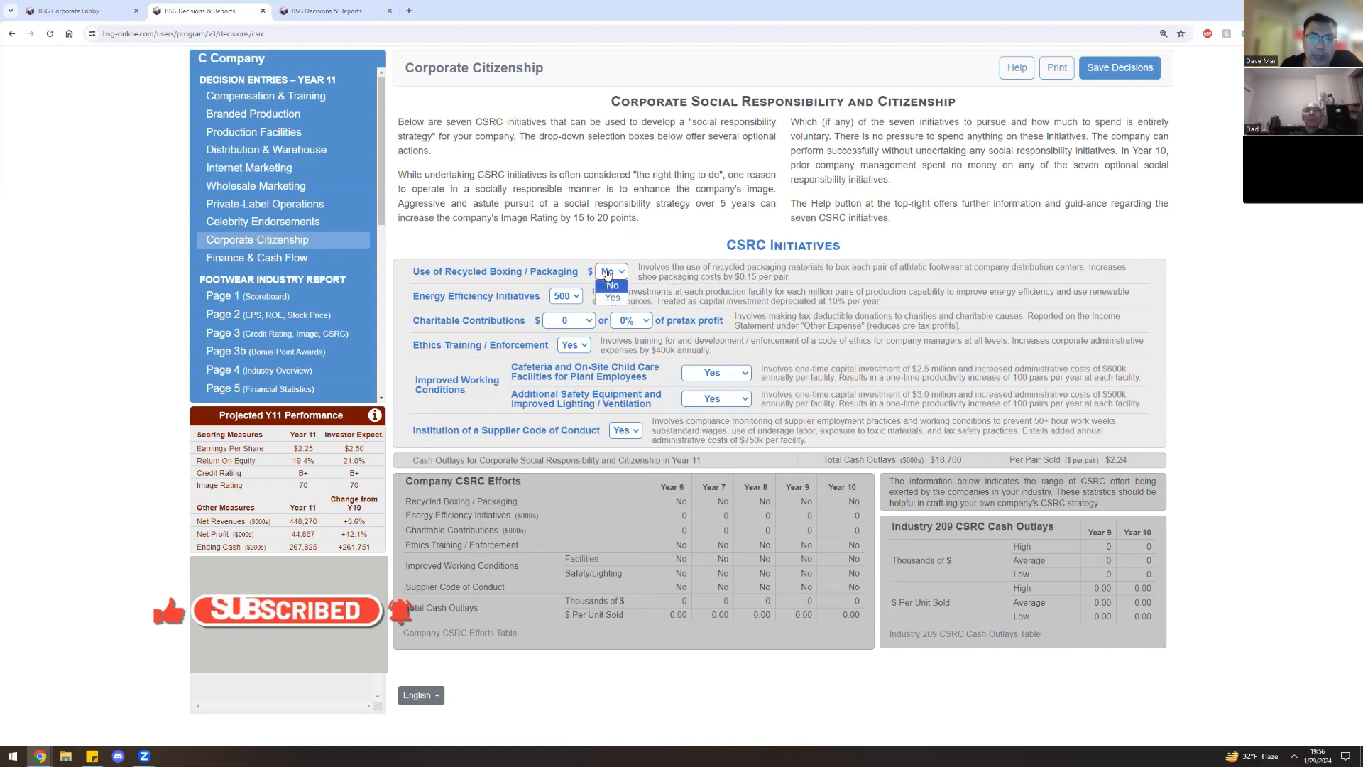
{"action": "left_click", "coordinate": [612, 295]}
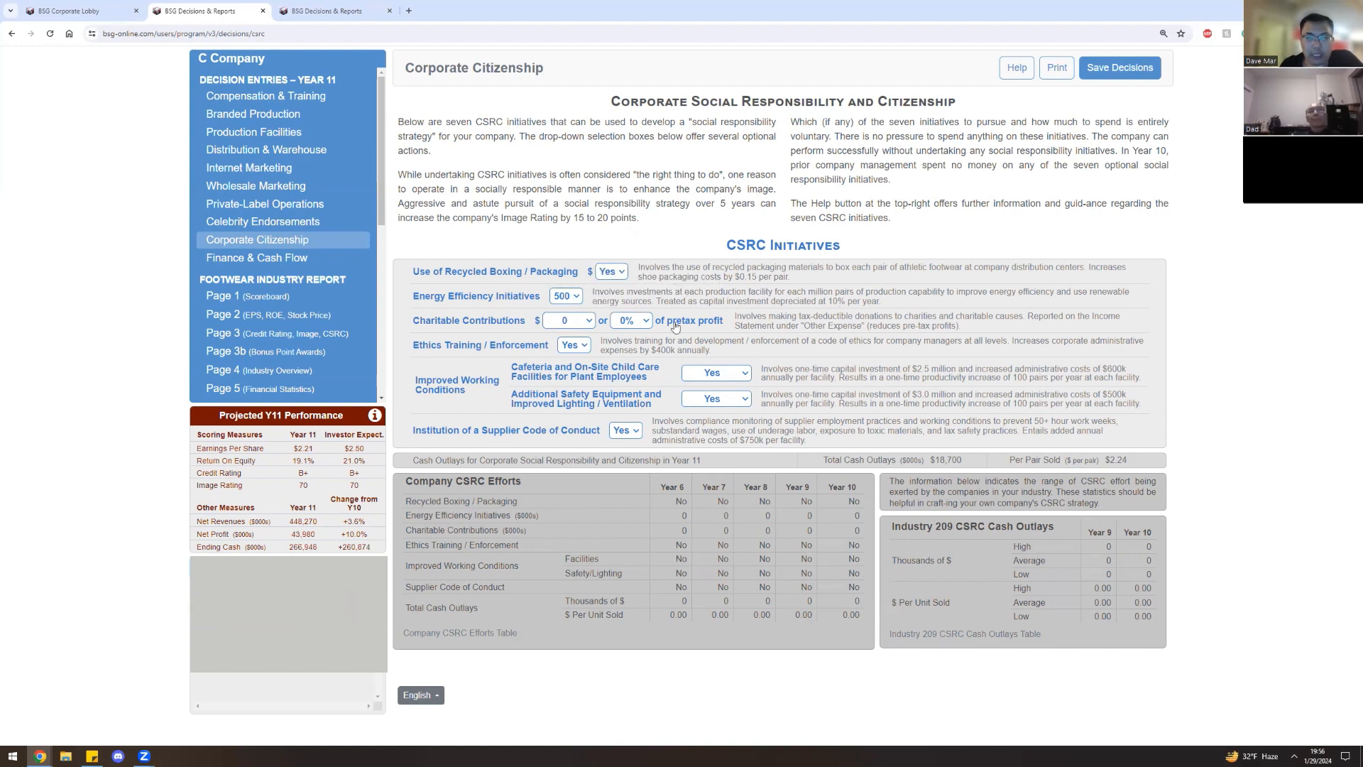
{"action": "mouse_move", "coordinate": [694, 318]}
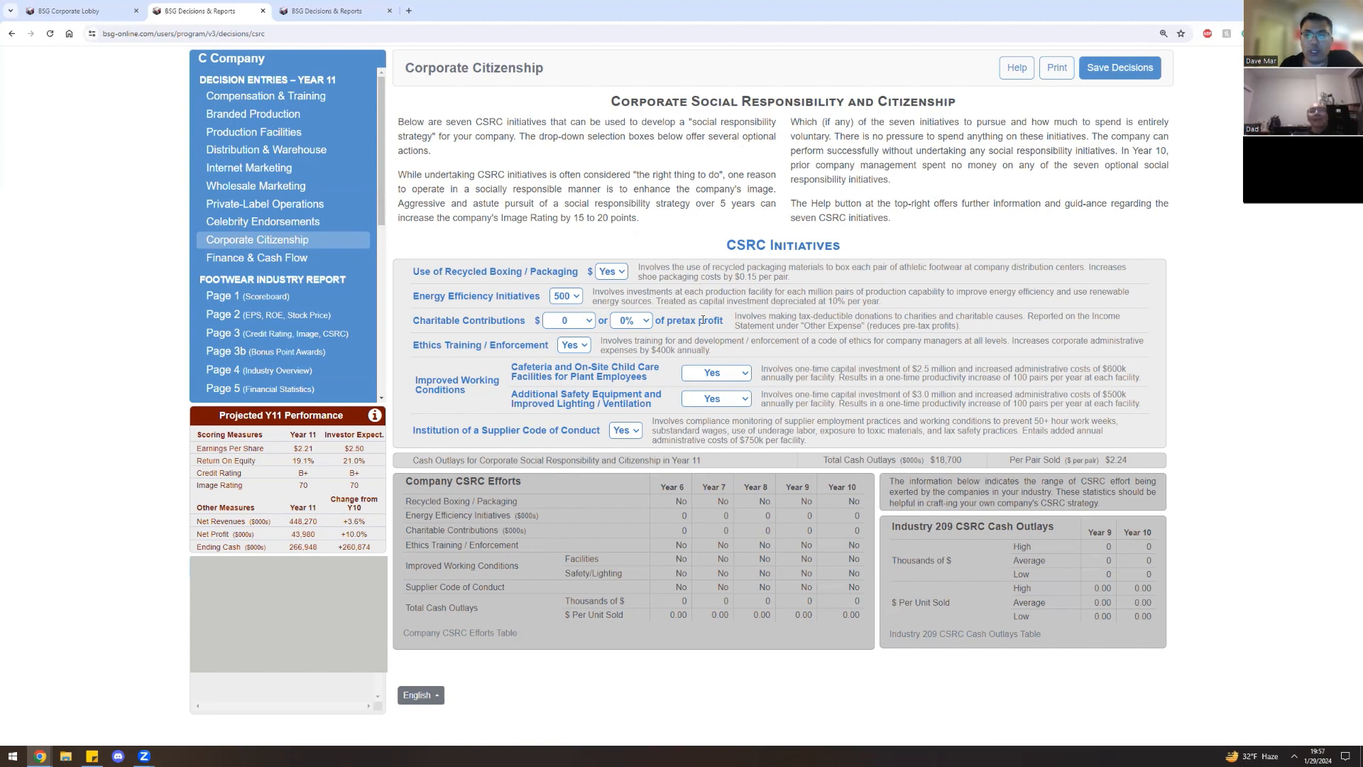
{"action": "mouse_move", "coordinate": [420, 323]}
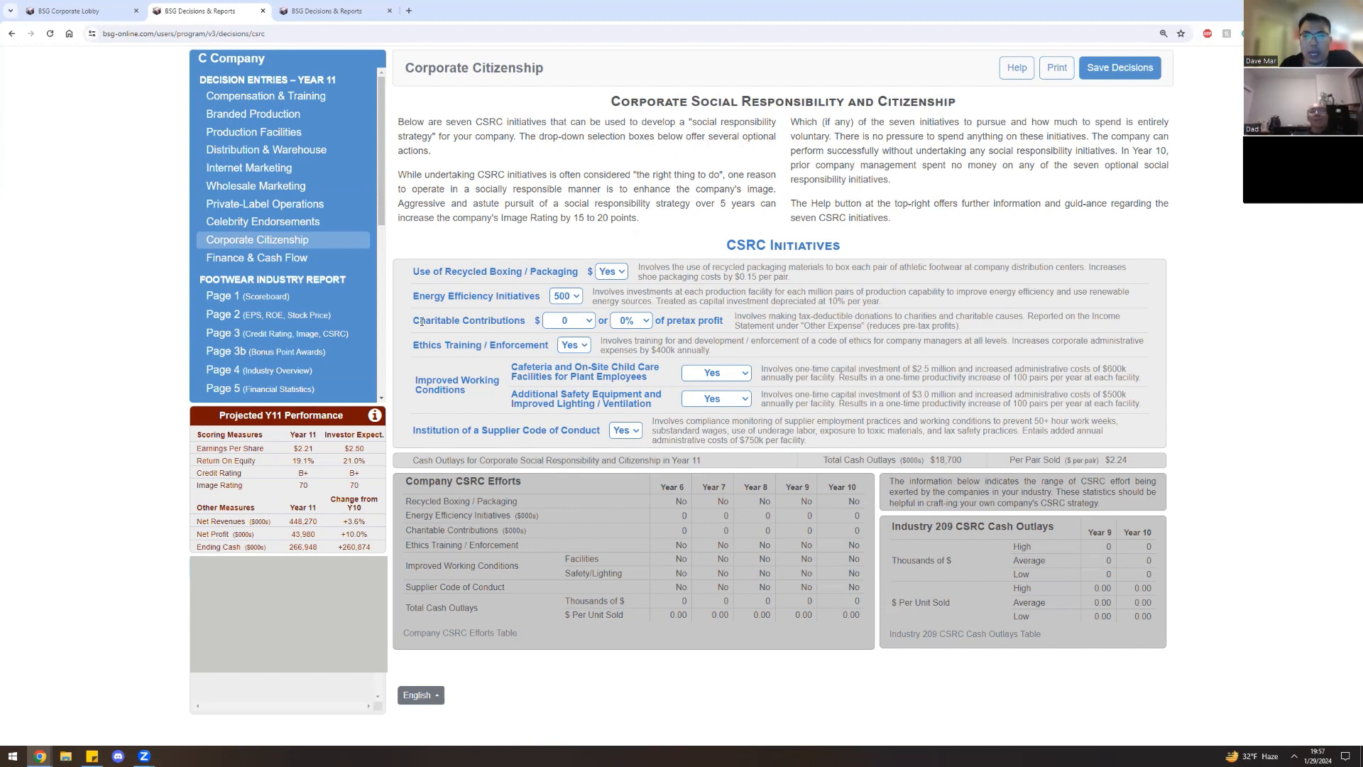
{"action": "double_click", "coordinate": [468, 321]}
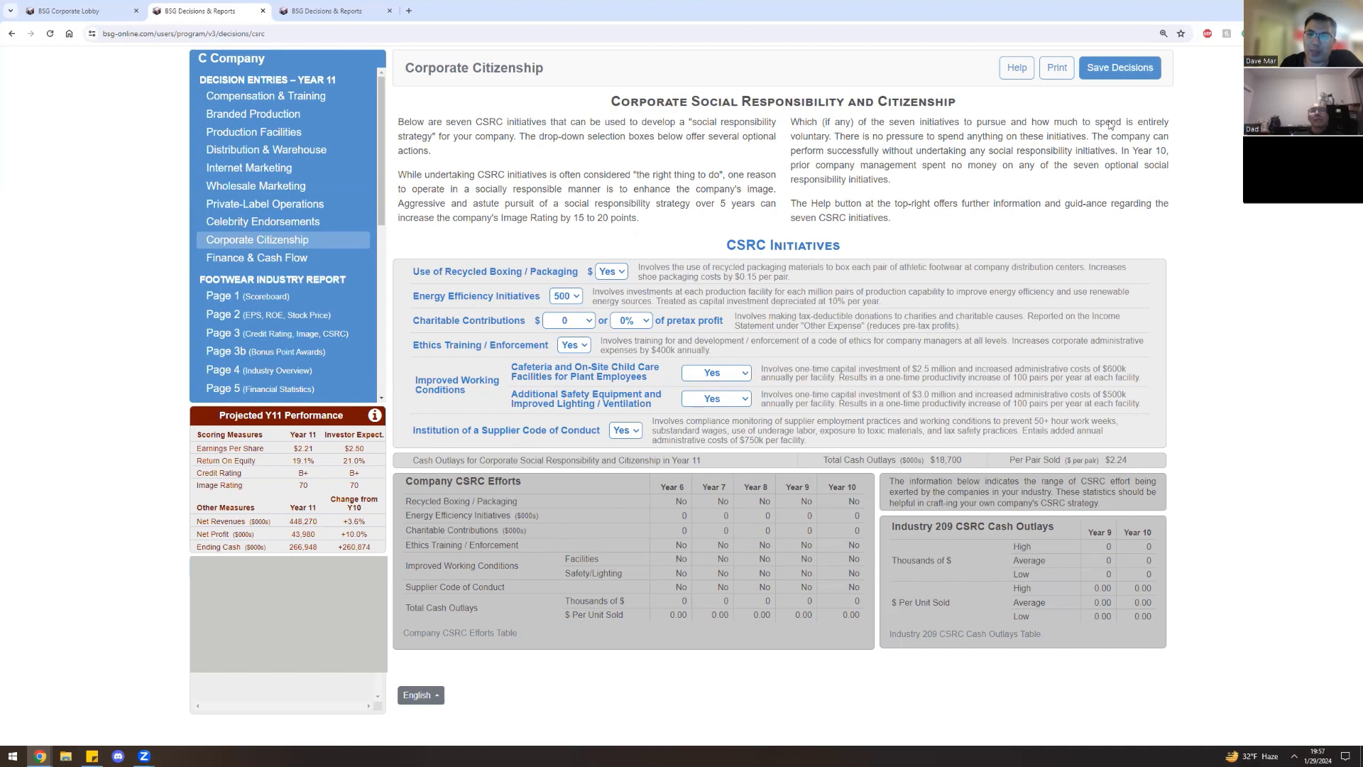
Save the corporate citizenship choices and confirm the Save Decision Entries dialog.
{"action": "left_click", "coordinate": [1119, 66]}
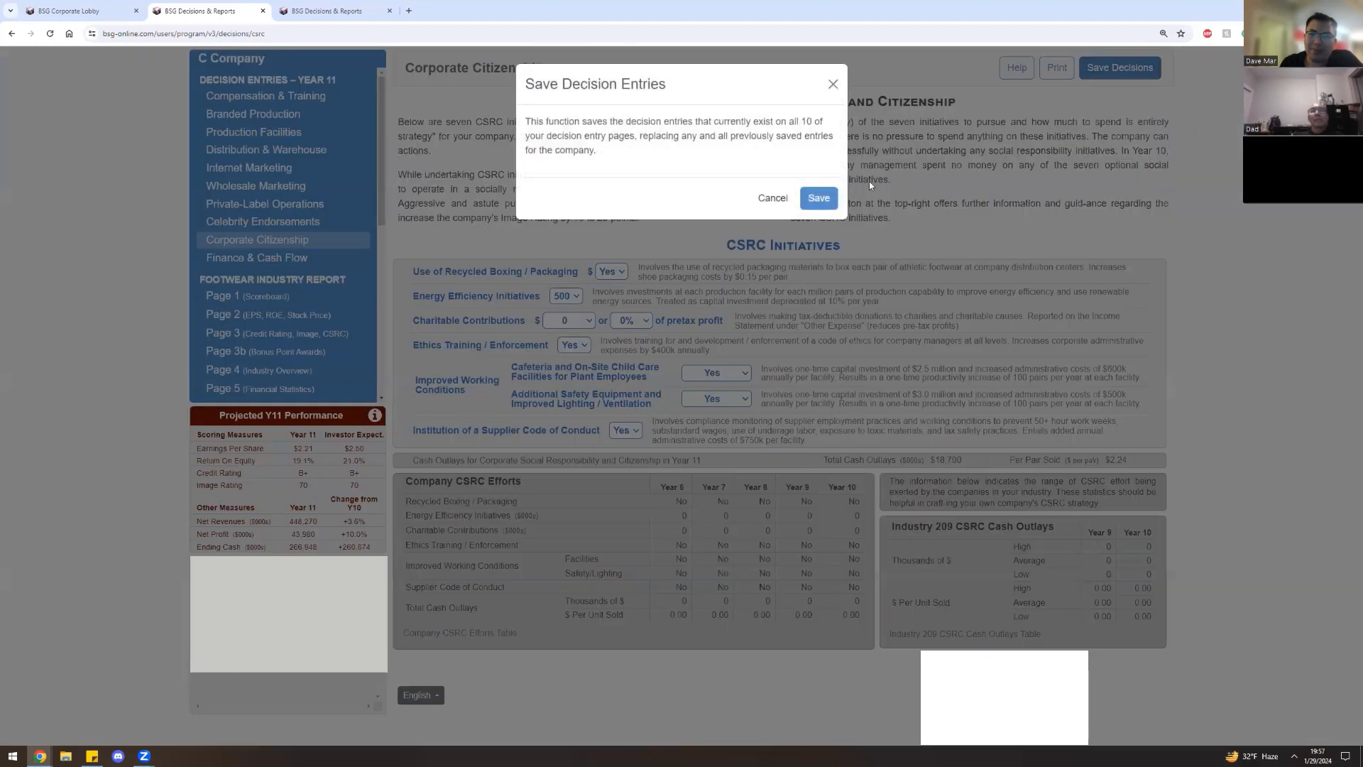
{"action": "left_click", "coordinate": [818, 197]}
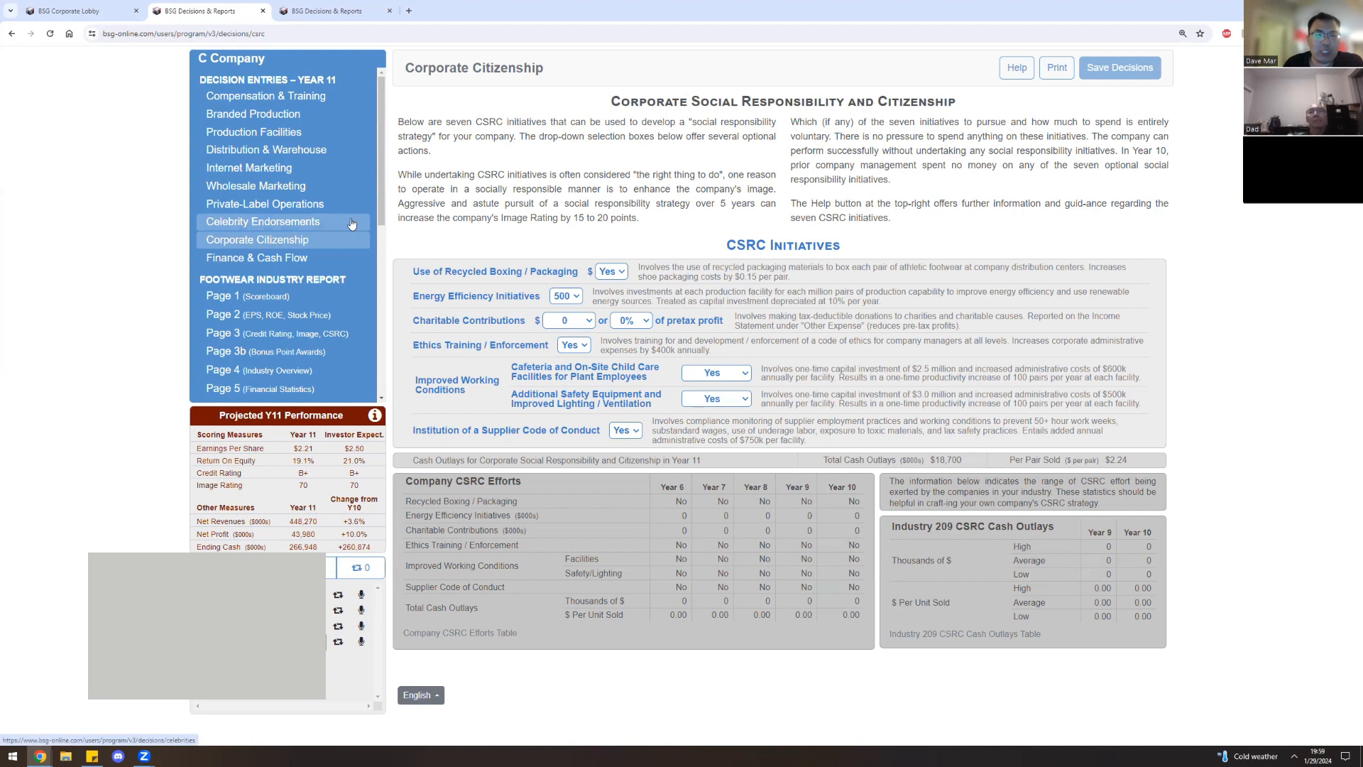
Open Celebrity Endorsements and select the Contract Offer boxes from Judy Judge downward for 888 offers.
{"action": "left_click", "coordinate": [263, 221]}
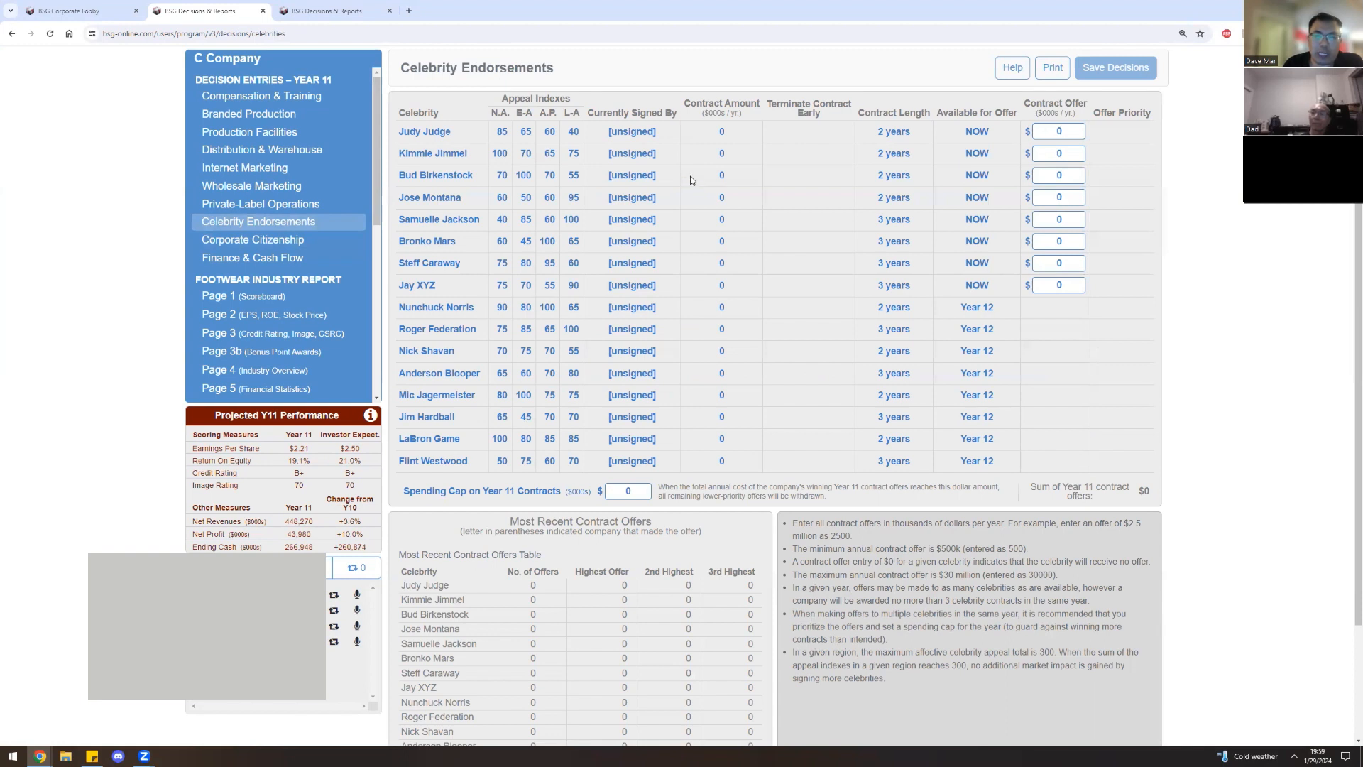
{"action": "mouse_move", "coordinate": [730, 174]}
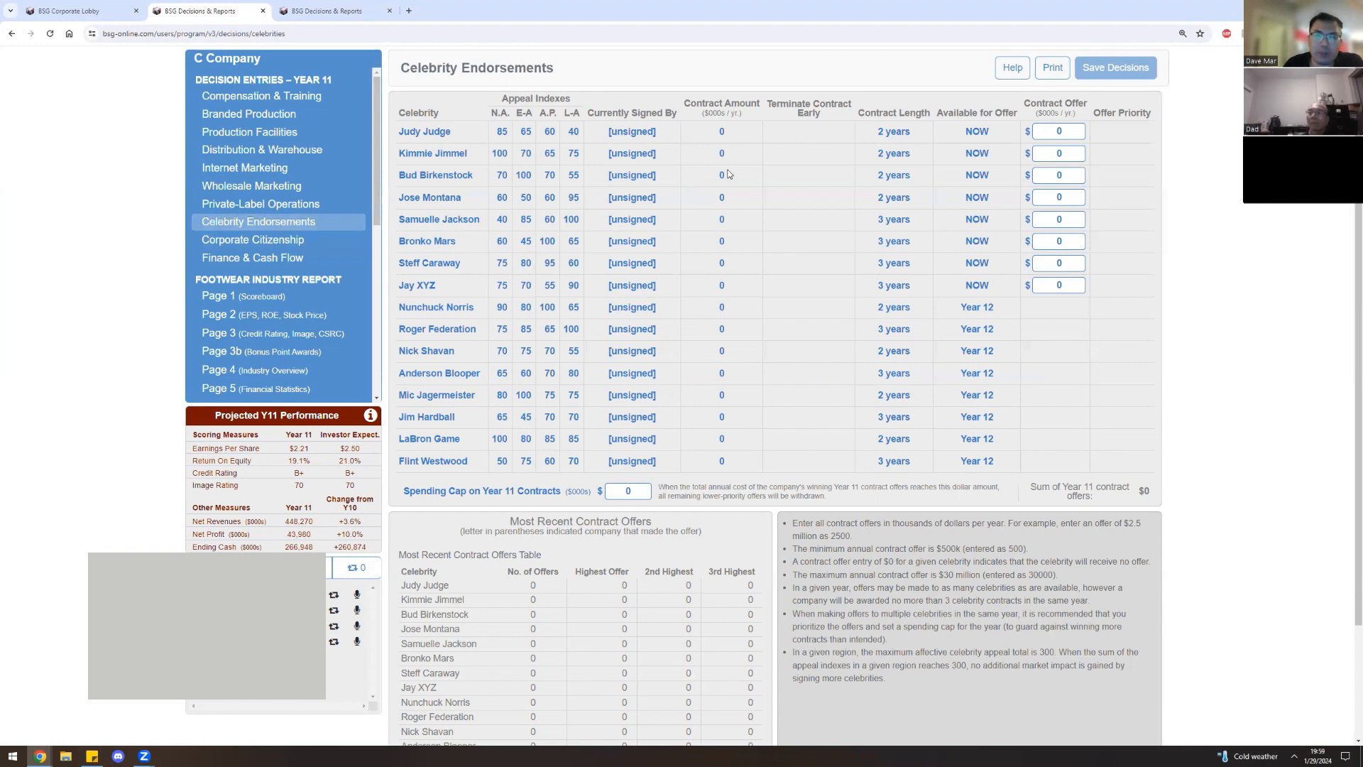
{"action": "scroll", "scroll_direction": "down", "scroll_amount": 3}
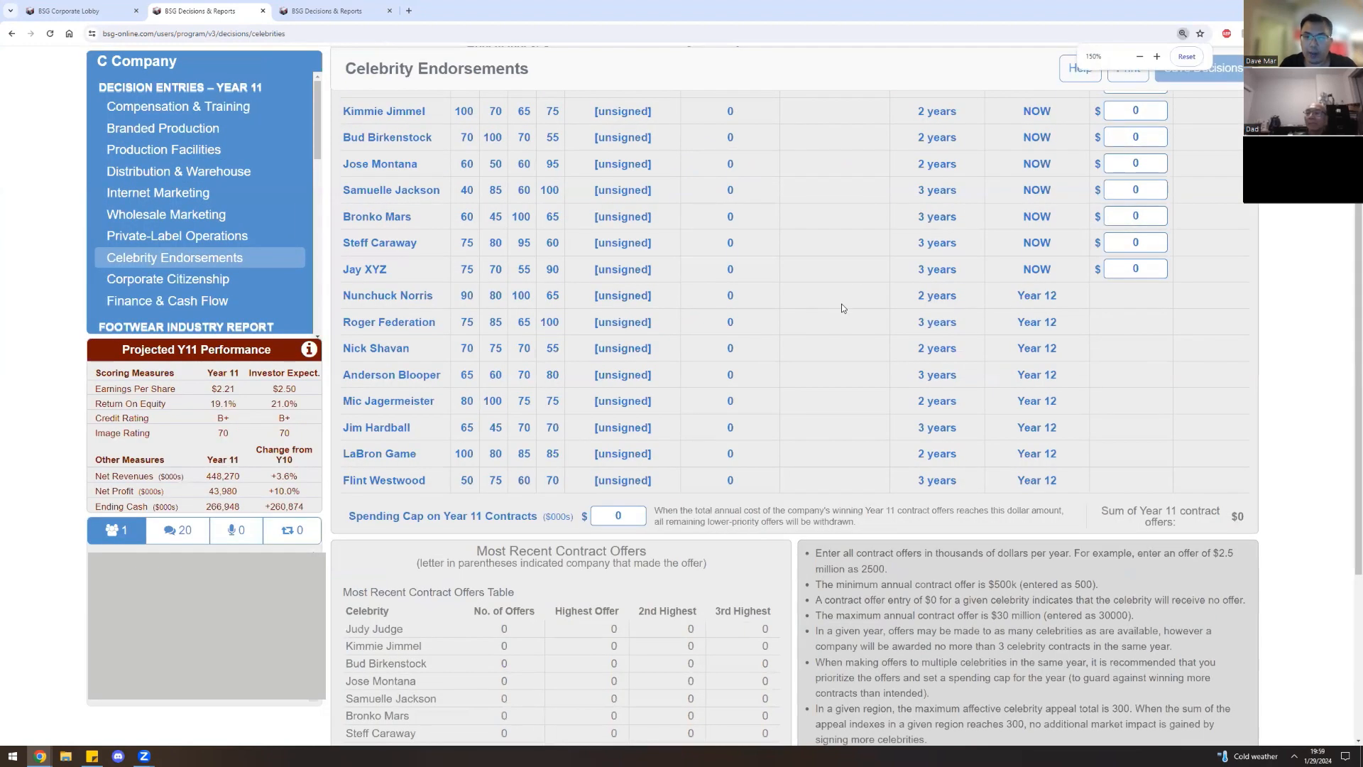
{"action": "scroll", "scroll_direction": "down", "scroll_amount": 3}
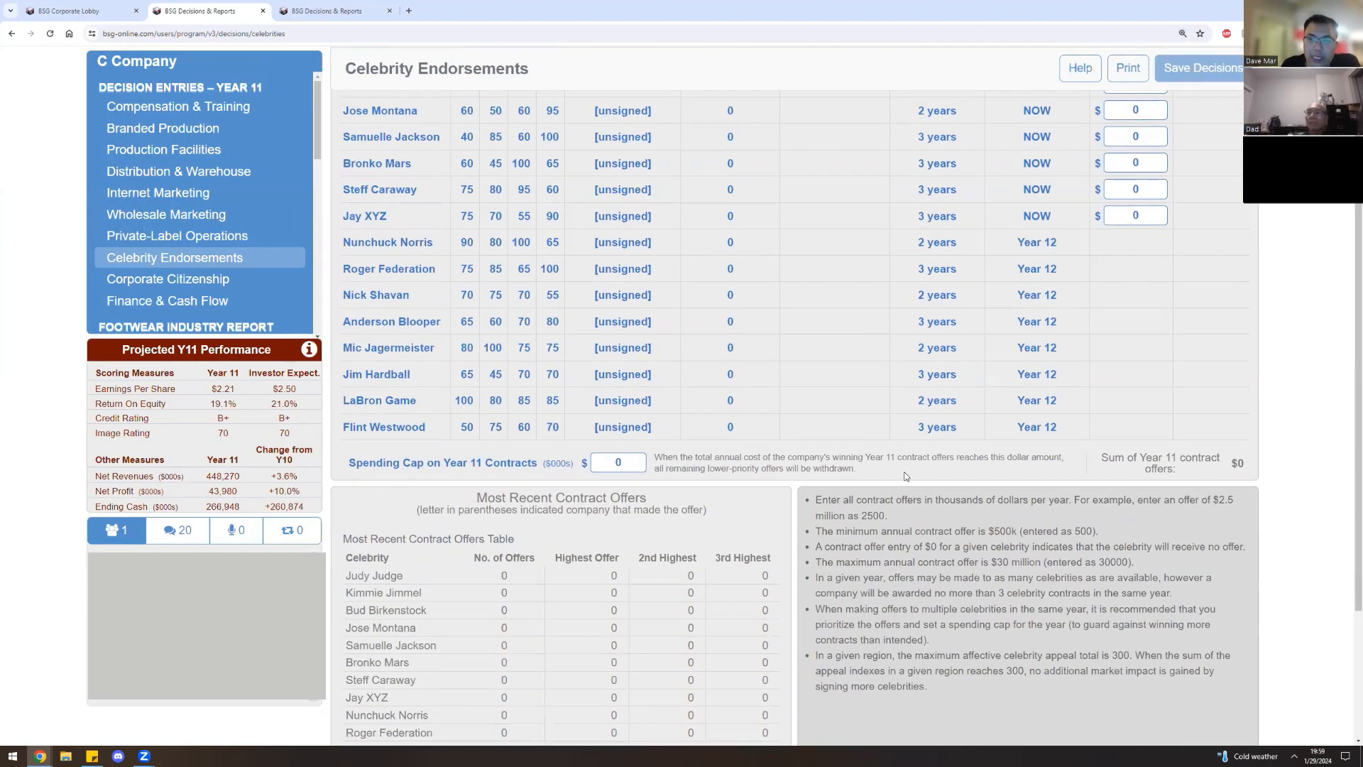
{"action": "mouse_move", "coordinate": [895, 494]}
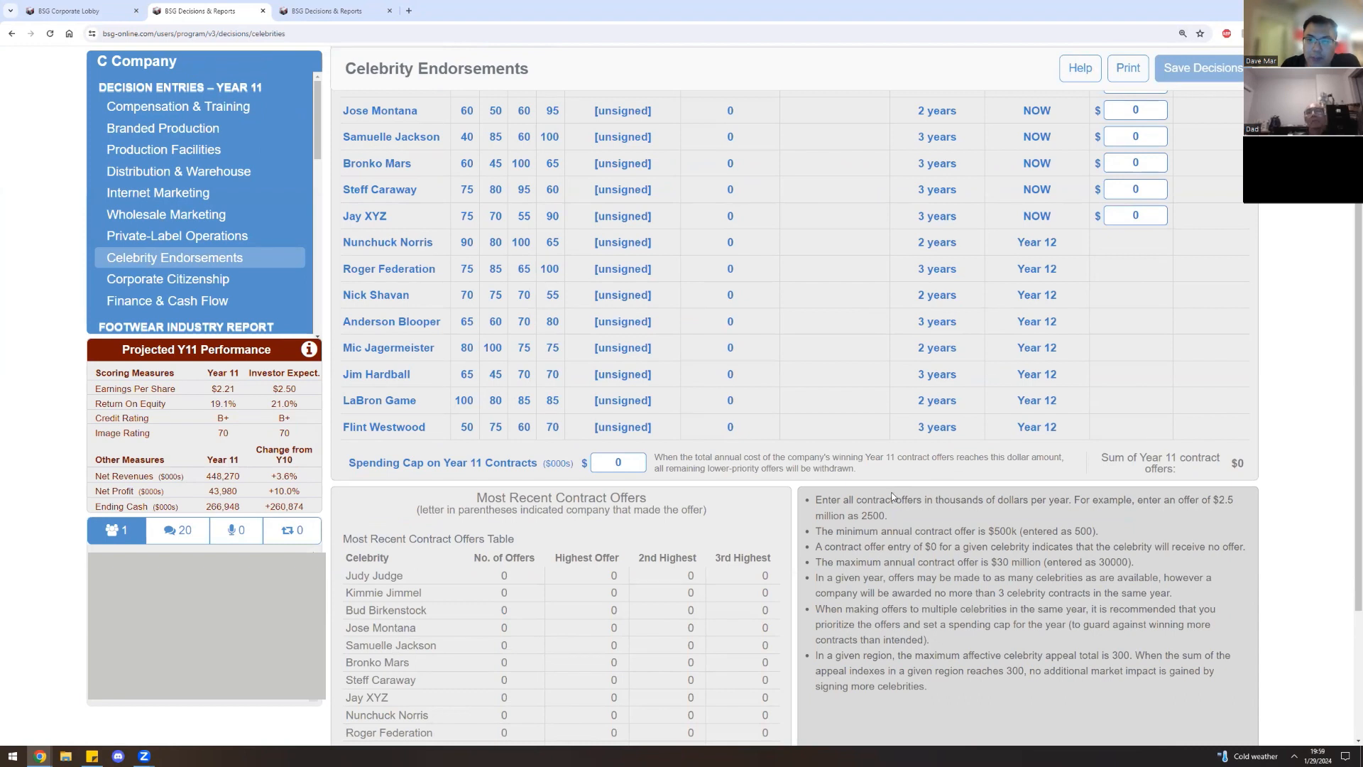
{"action": "mouse_move", "coordinate": [915, 528]}
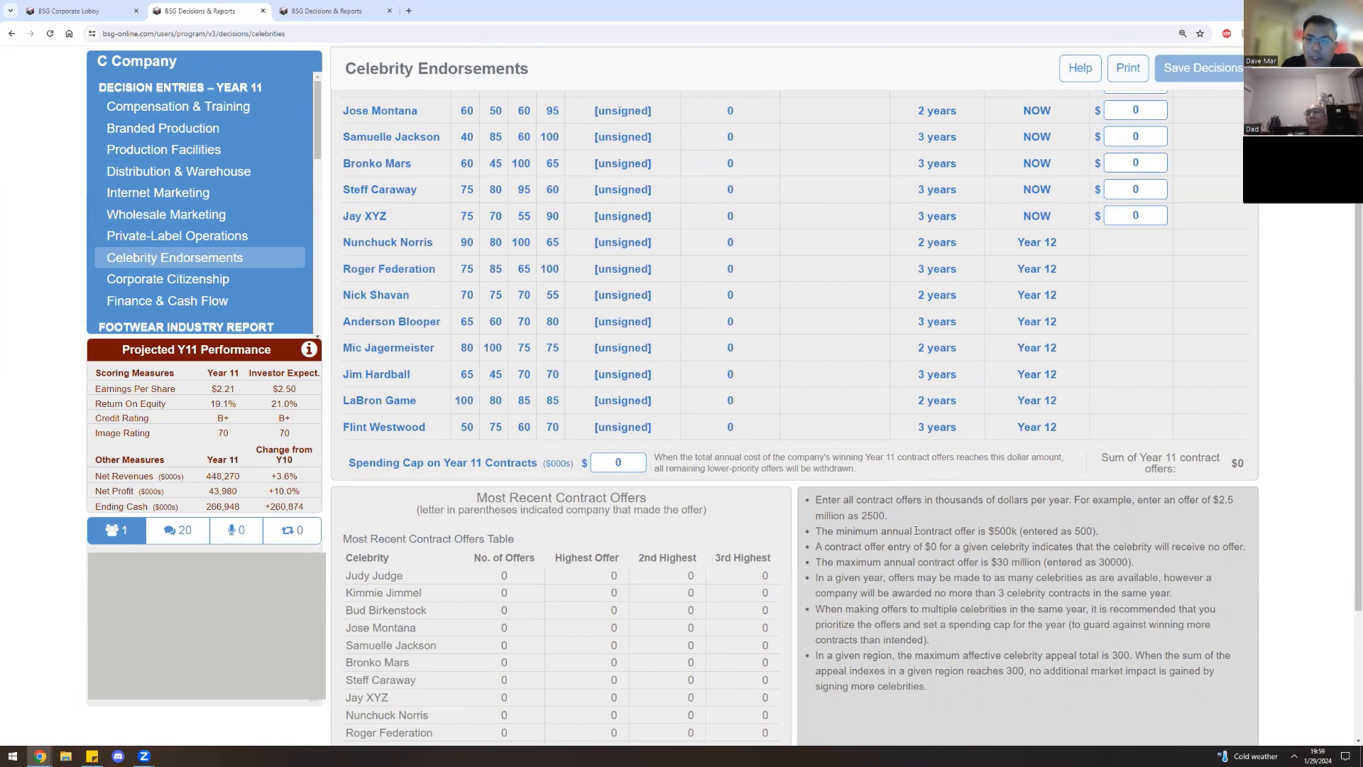
{"action": "left_click_drag", "start_coordinate": [897, 594], "coordinate": [1171, 594]}
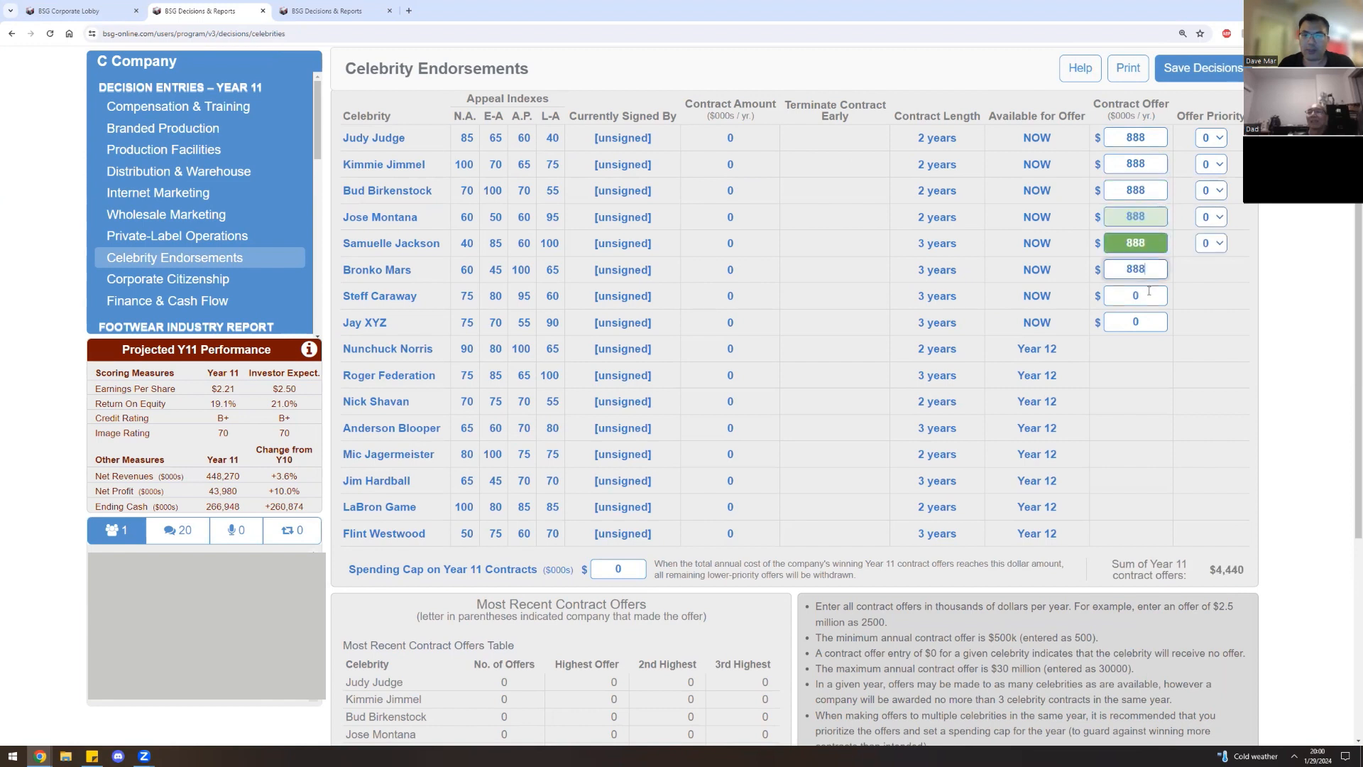
Enter 888 in the remaining offer boxes and rank Jay XYZ as priority 1.
{"action": "type", "text": "888"}
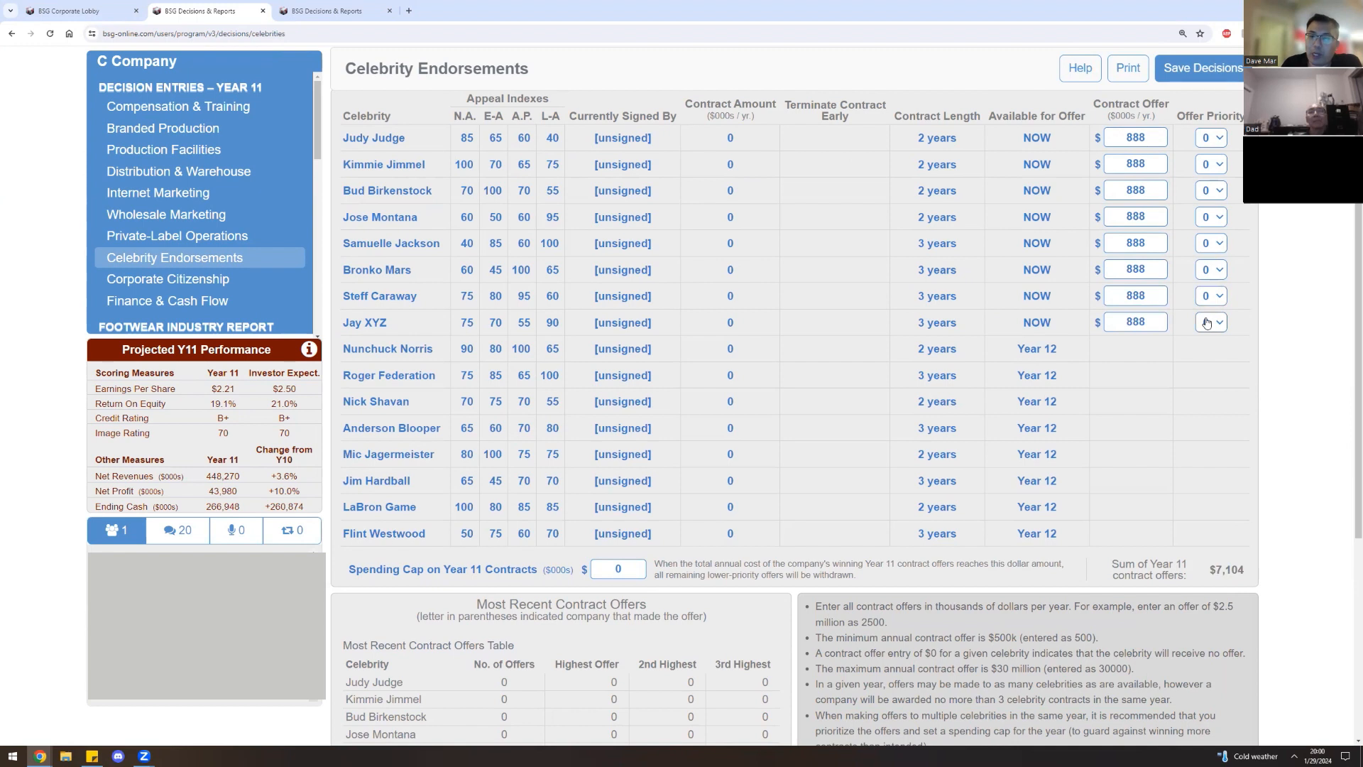
{"action": "left_click", "coordinate": [1211, 322]}
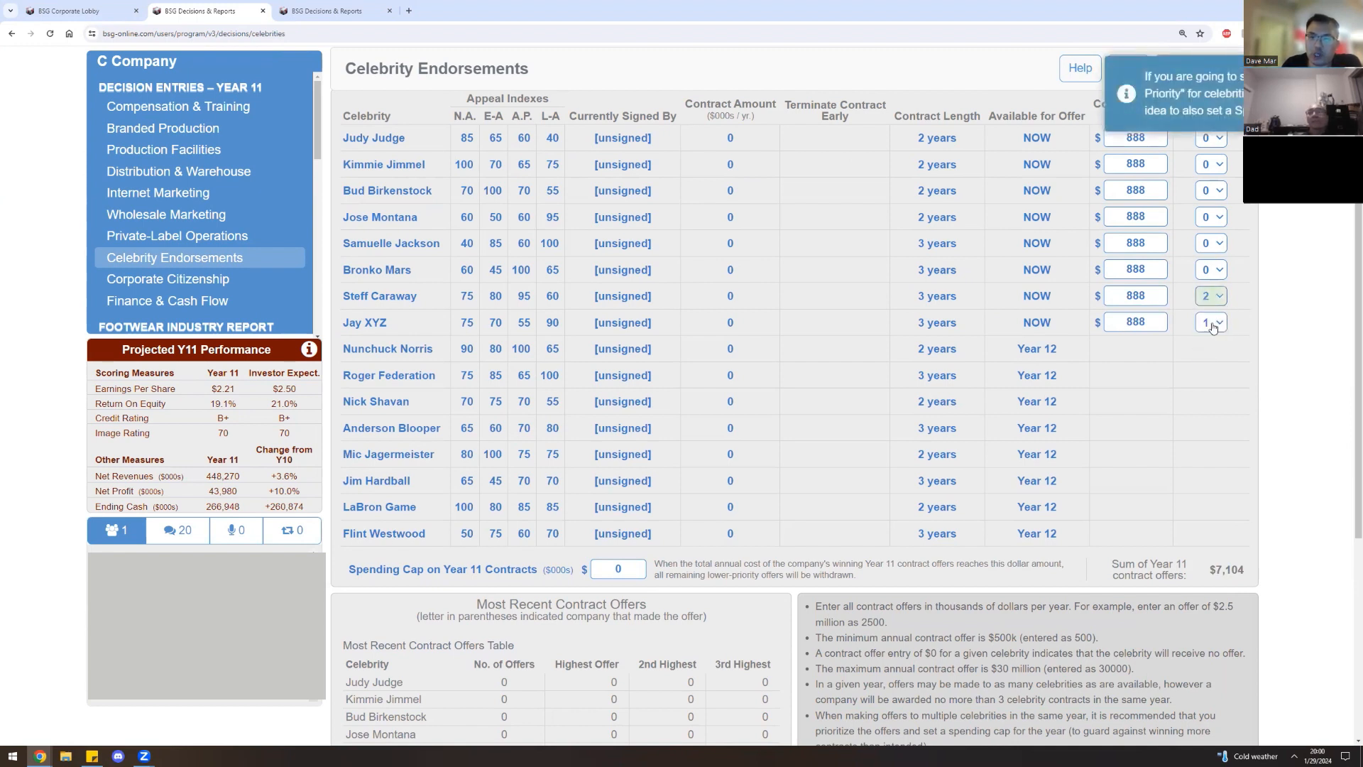
{"action": "left_click", "coordinate": [1209, 295]}
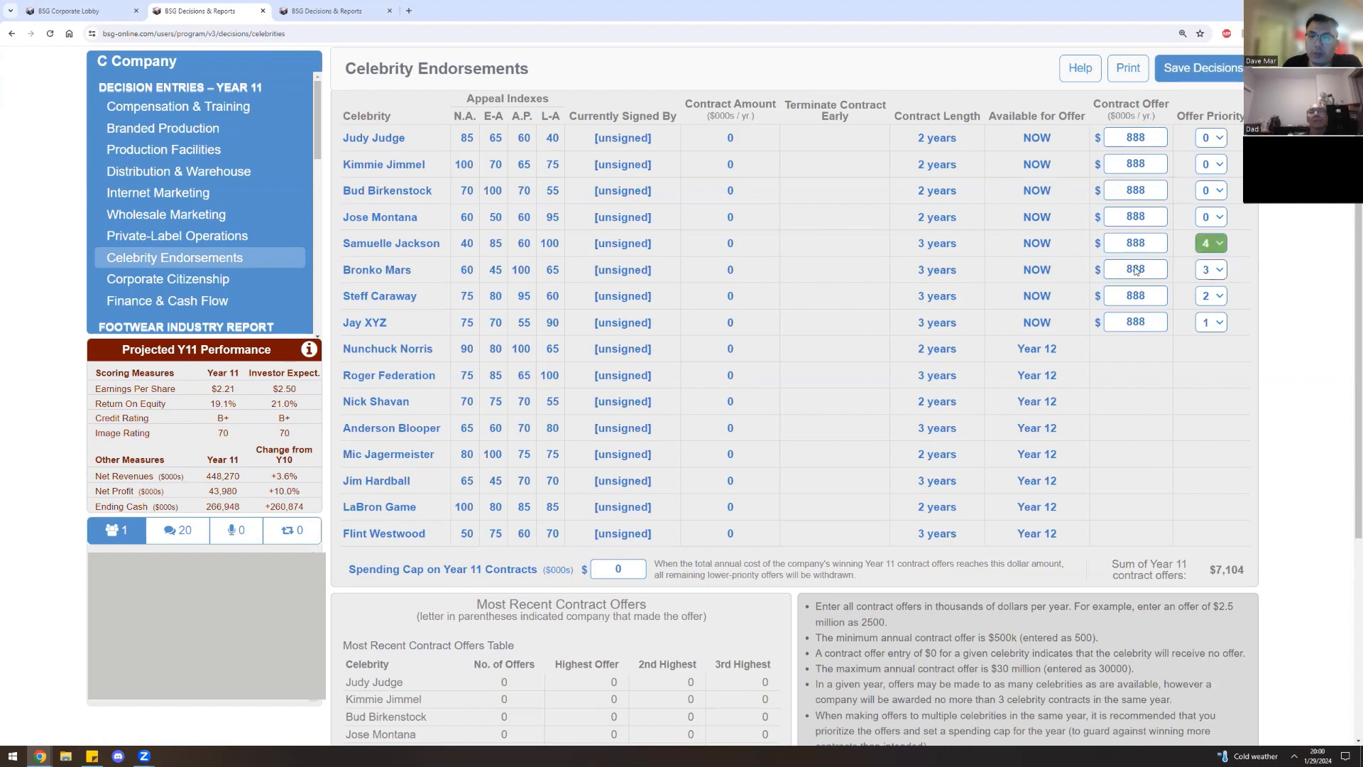
Assign priorities 2, 3, 4 to Steff Caraway, Bronko Mars and Samuelle Jackson.
{"action": "scroll", "scroll_direction": "down", "scroll_amount": 3}
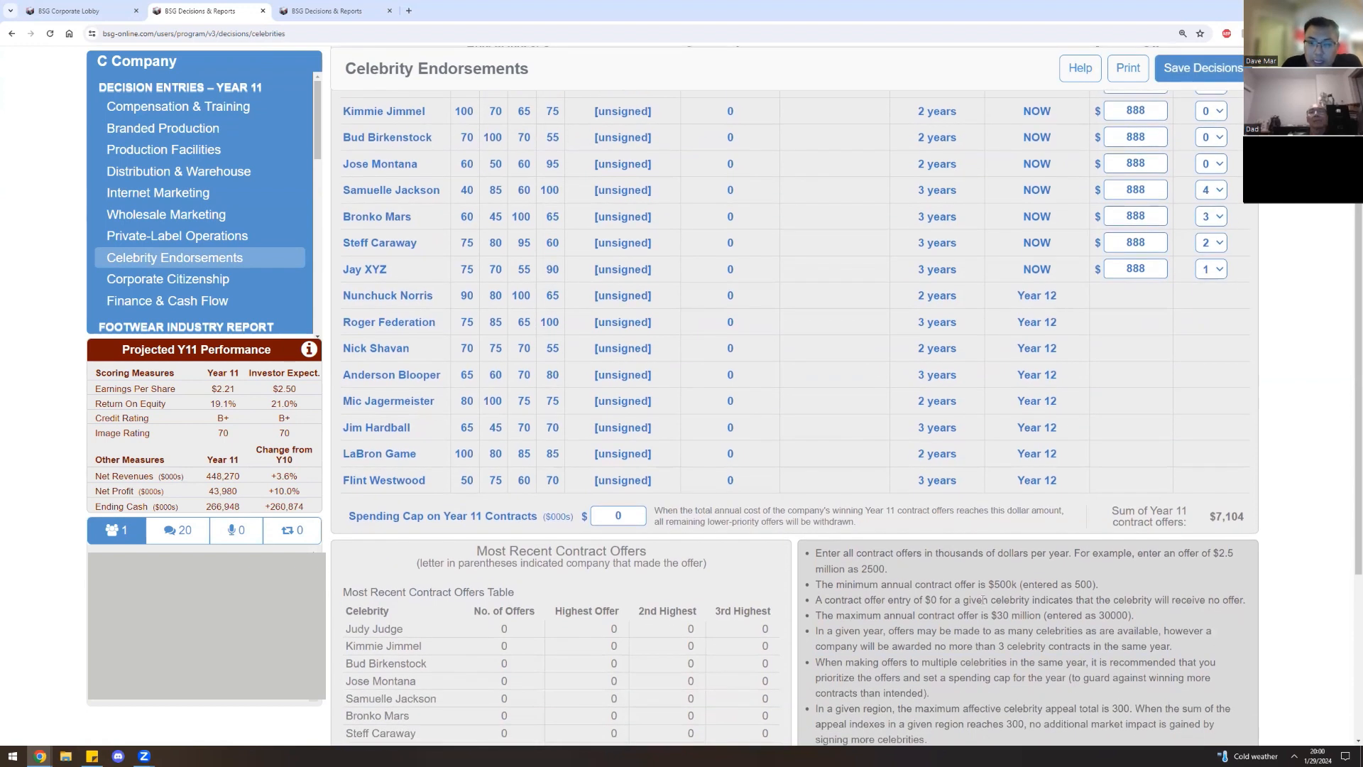
{"action": "scroll", "scroll_direction": "down", "scroll_amount": 3}
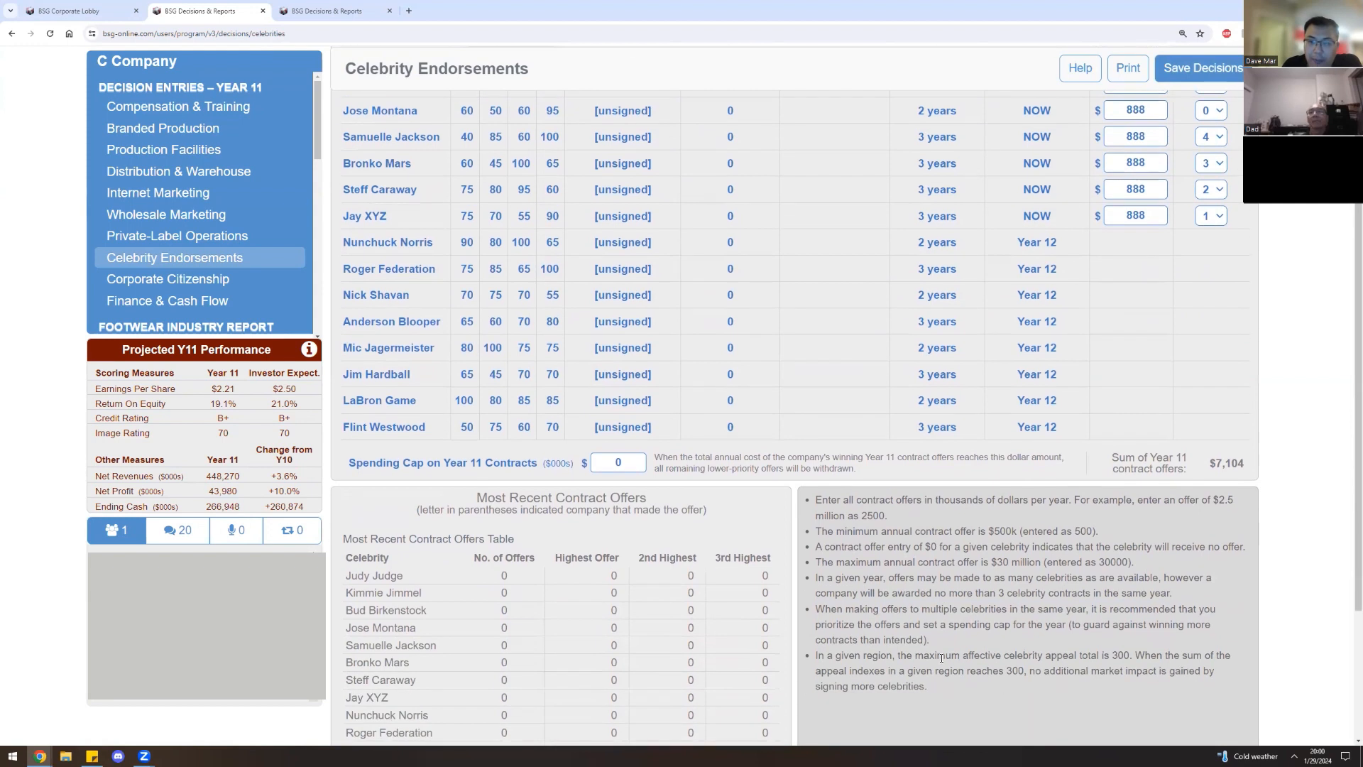
{"action": "mouse_move", "coordinate": [823, 664]}
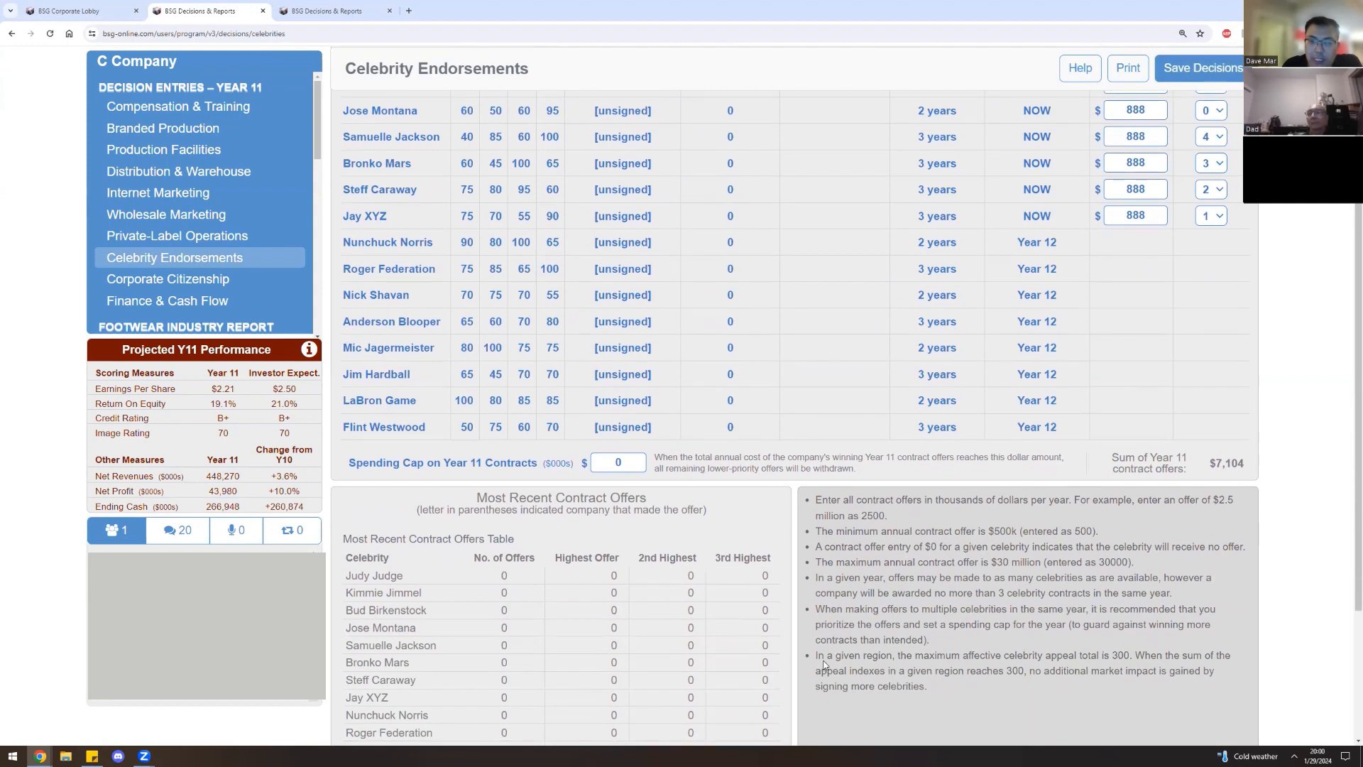
{"action": "left_click_drag", "start_coordinate": [815, 655], "coordinate": [1061, 670]}
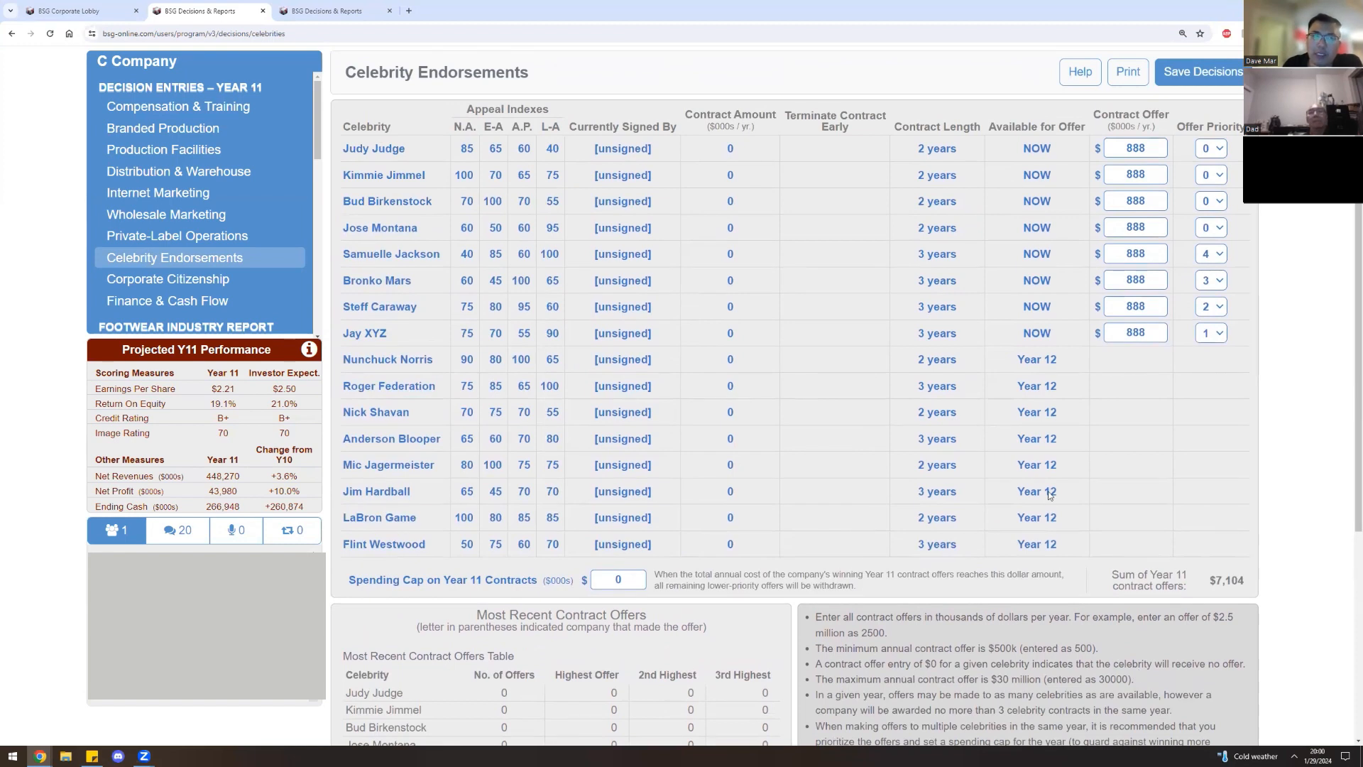
{"action": "mouse_move", "coordinate": [1053, 480]}
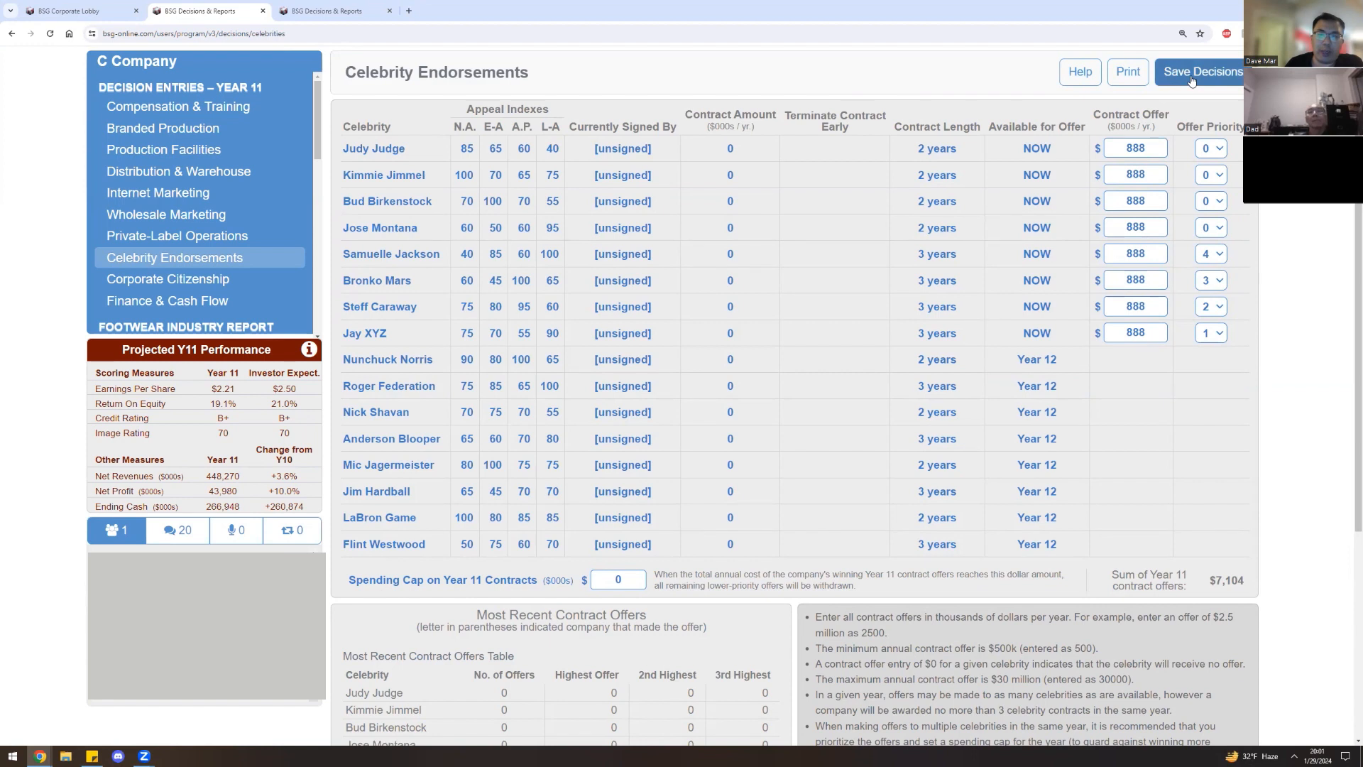
Save the celebrity endorsement offers and move to the Production Facilities construction section.
{"action": "left_click", "coordinate": [162, 150]}
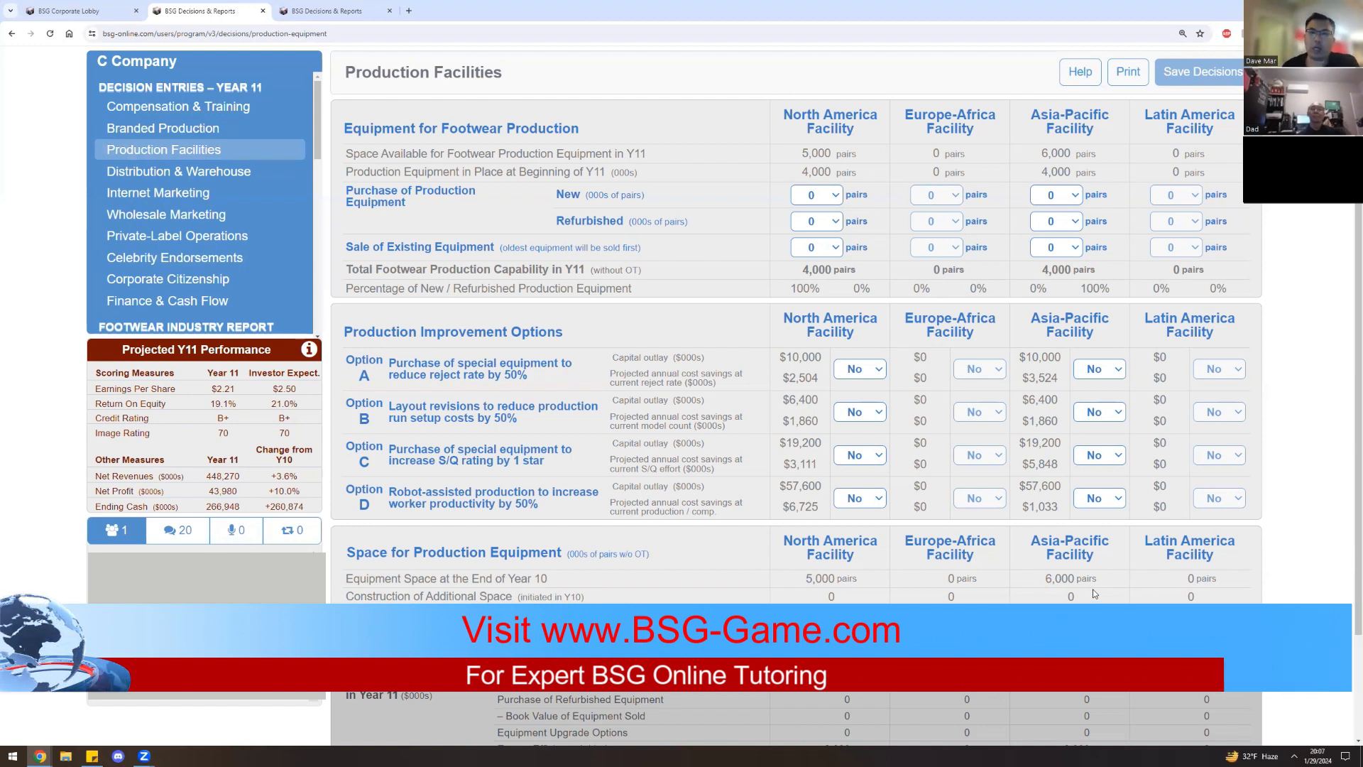
{"action": "scroll", "scroll_direction": "down", "scroll_amount": 3}
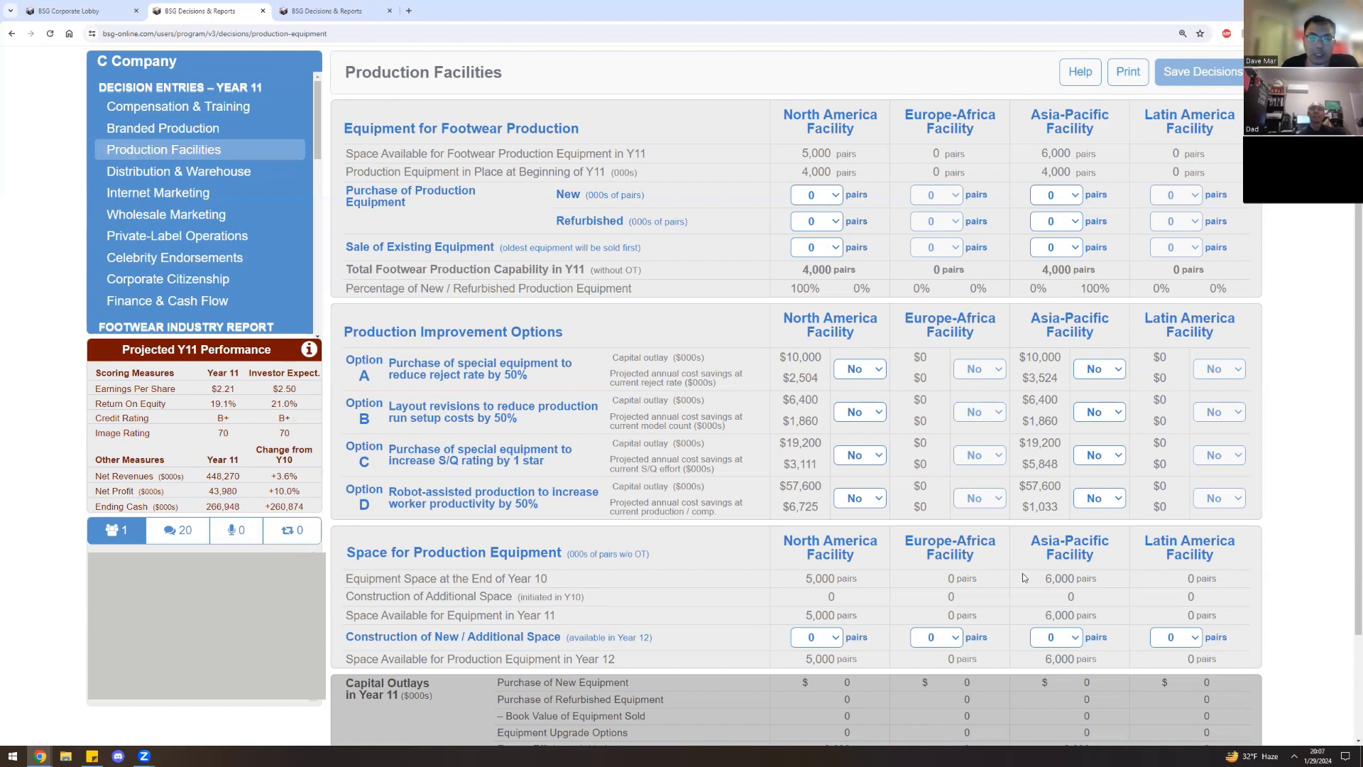
{"action": "mouse_move", "coordinate": [1031, 653]}
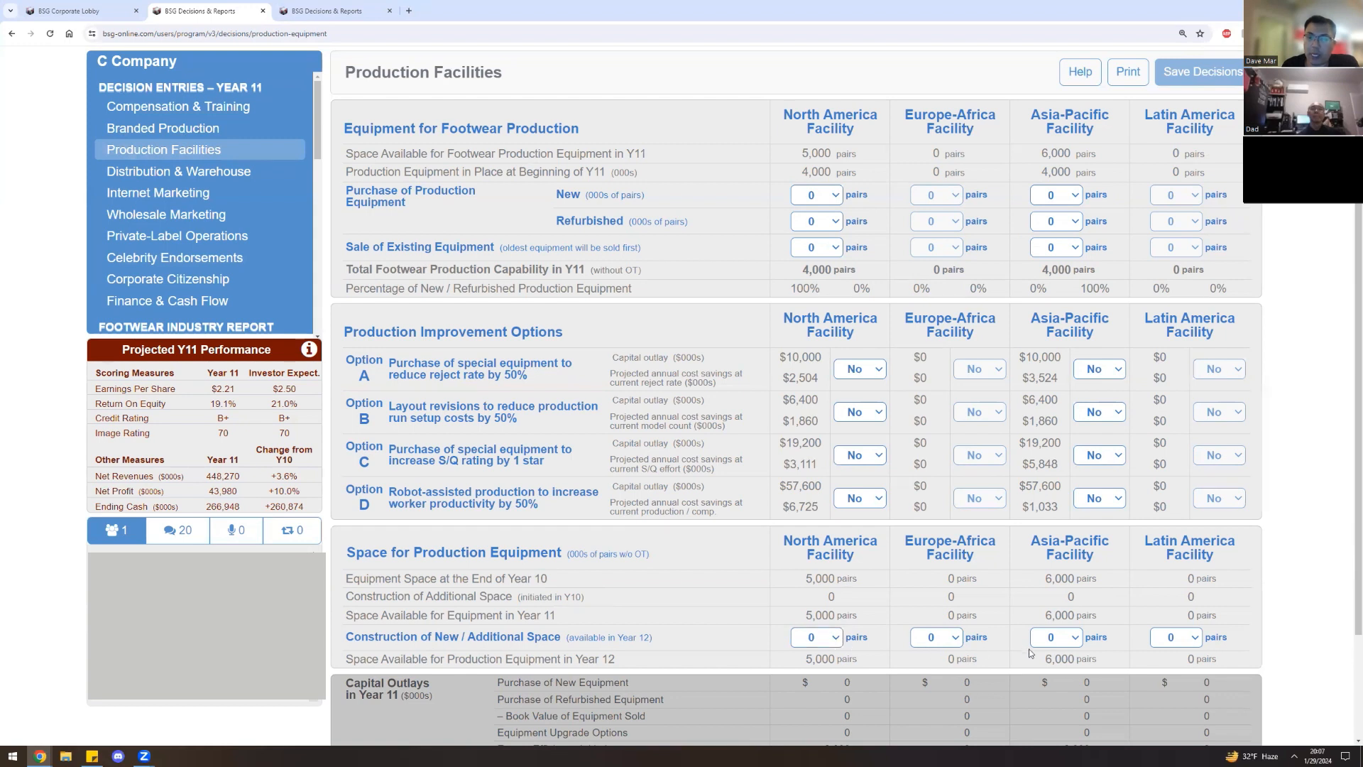
Set new construction to 3000 pairs in Latin America and 1000 pairs in Asia-Pacific.
{"action": "left_click", "coordinate": [1176, 636]}
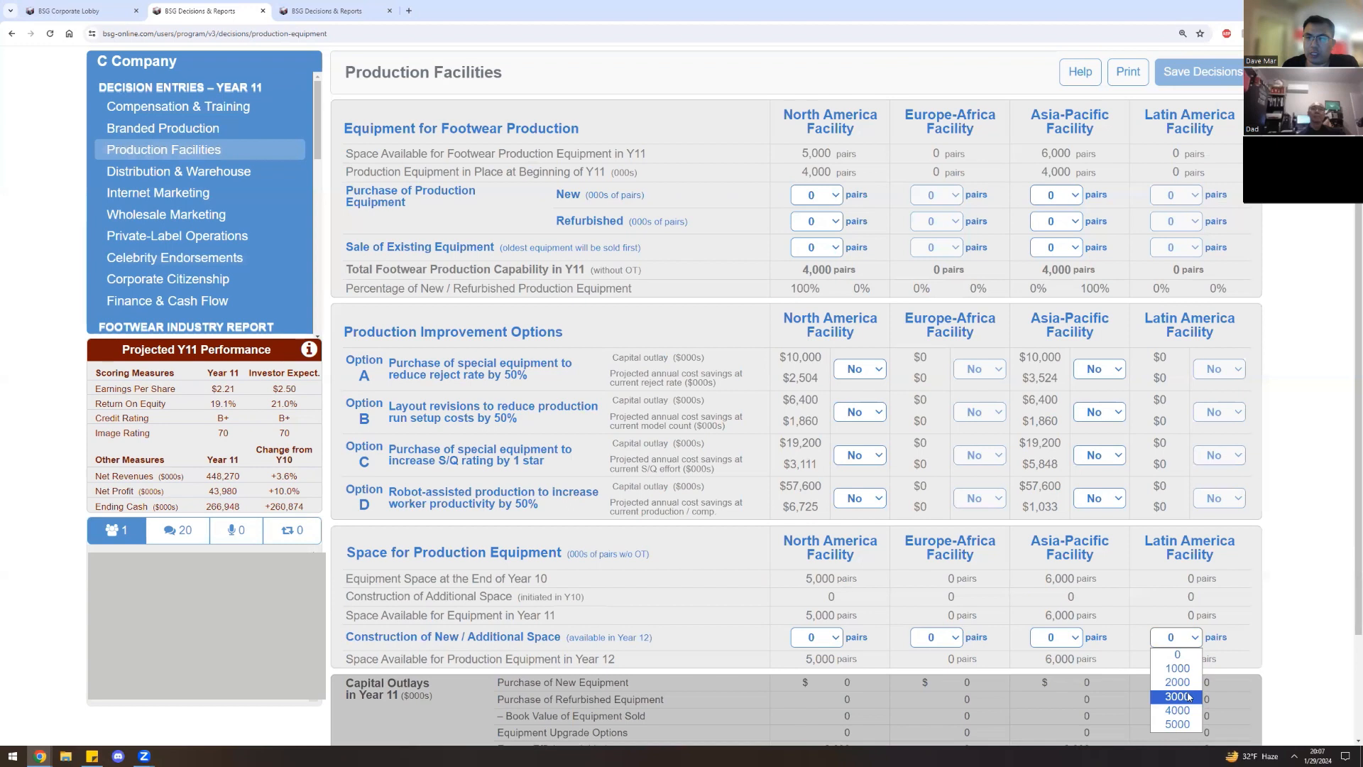
{"action": "left_click", "coordinate": [1176, 696]}
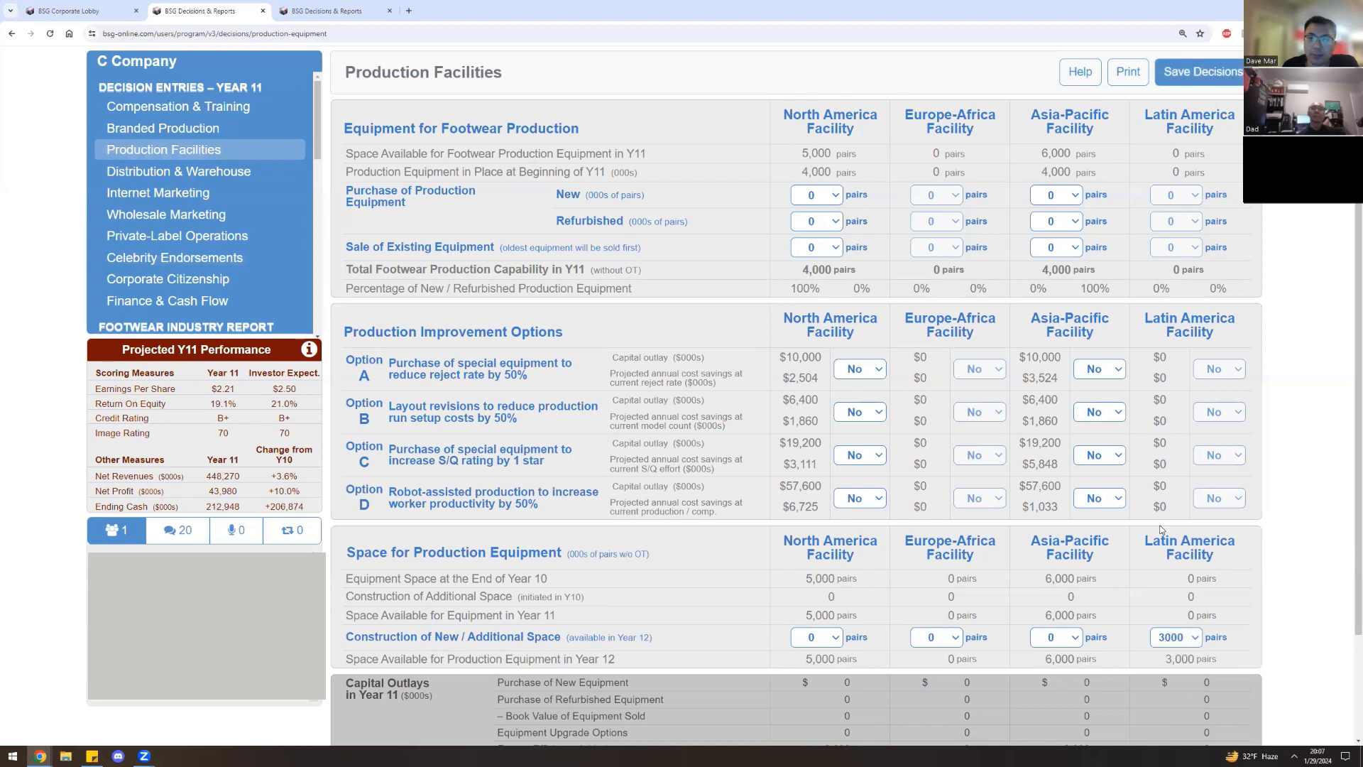
{"action": "left_click", "coordinate": [1057, 636]}
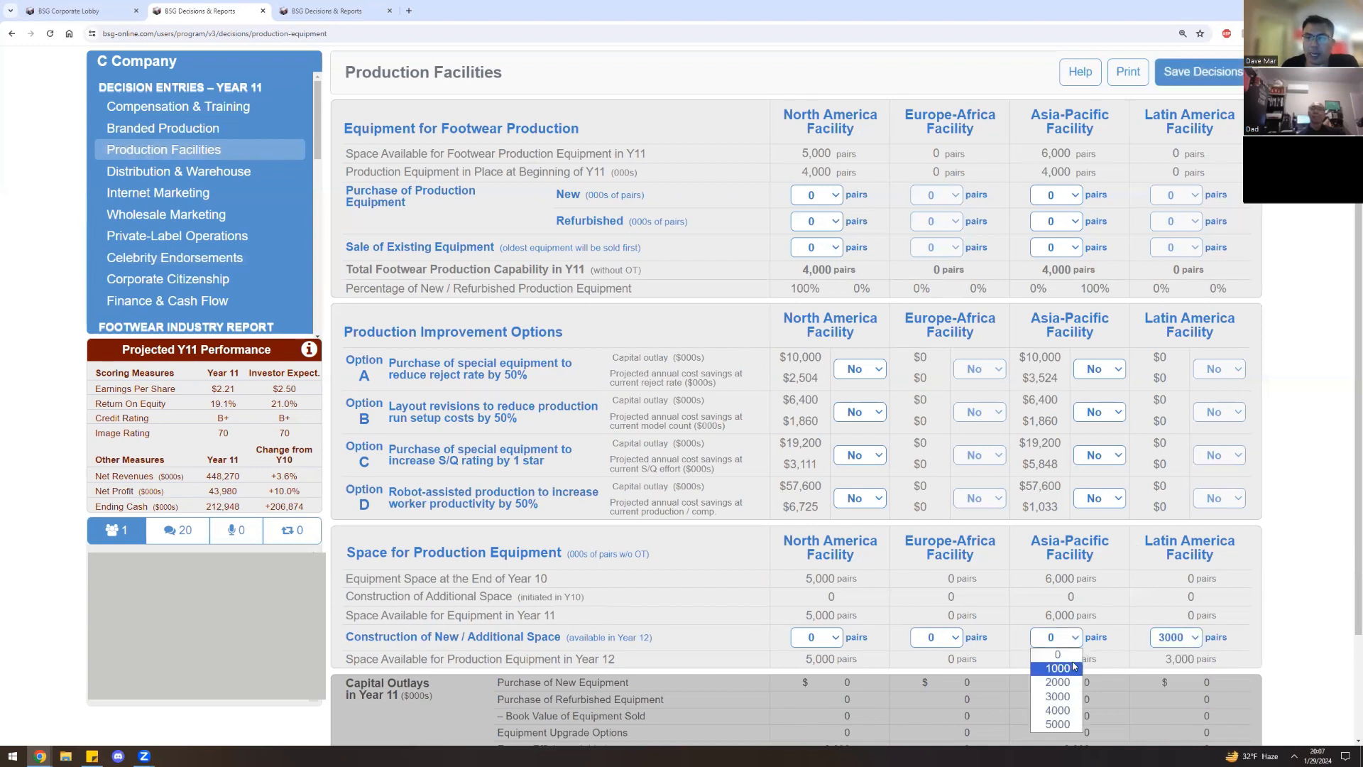
{"action": "left_click", "coordinate": [1058, 667]}
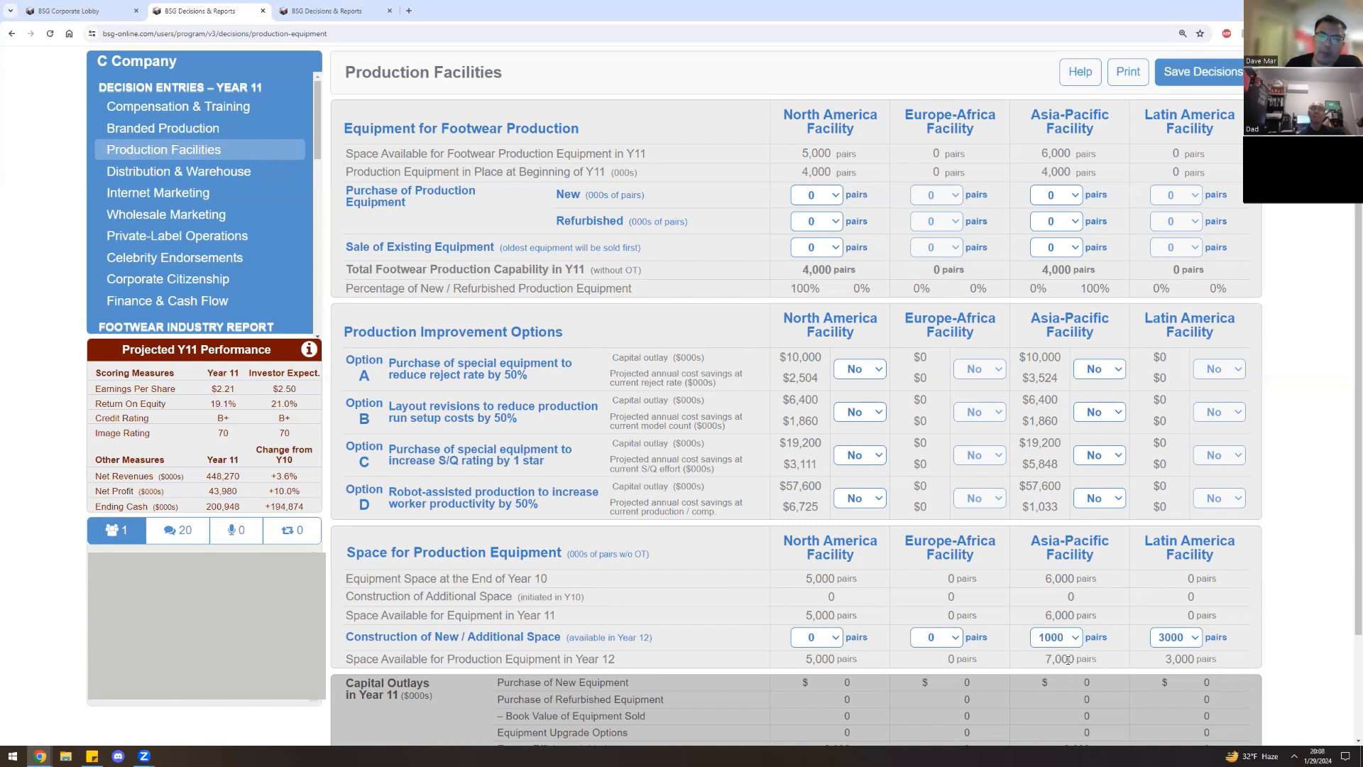
{"action": "mouse_move", "coordinate": [1067, 665]}
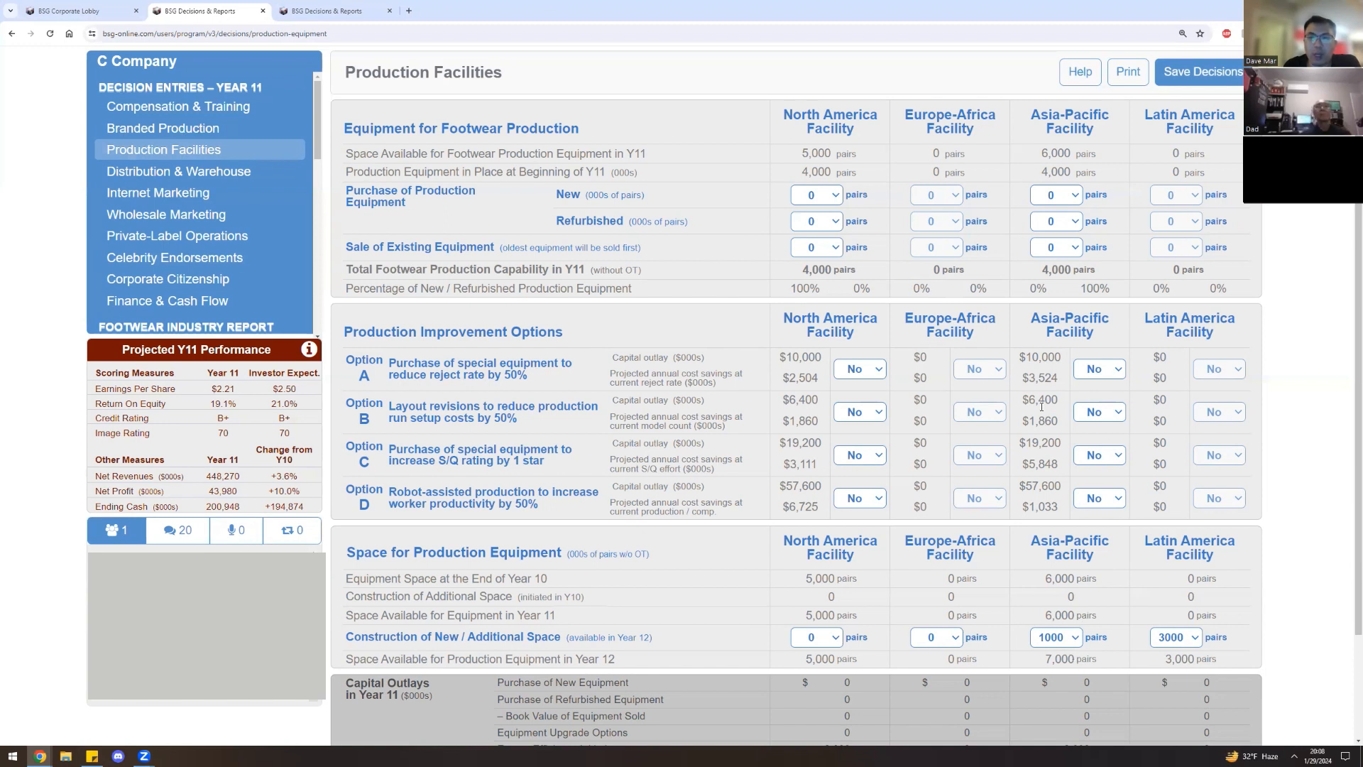
{"action": "mouse_move", "coordinate": [1037, 338]}
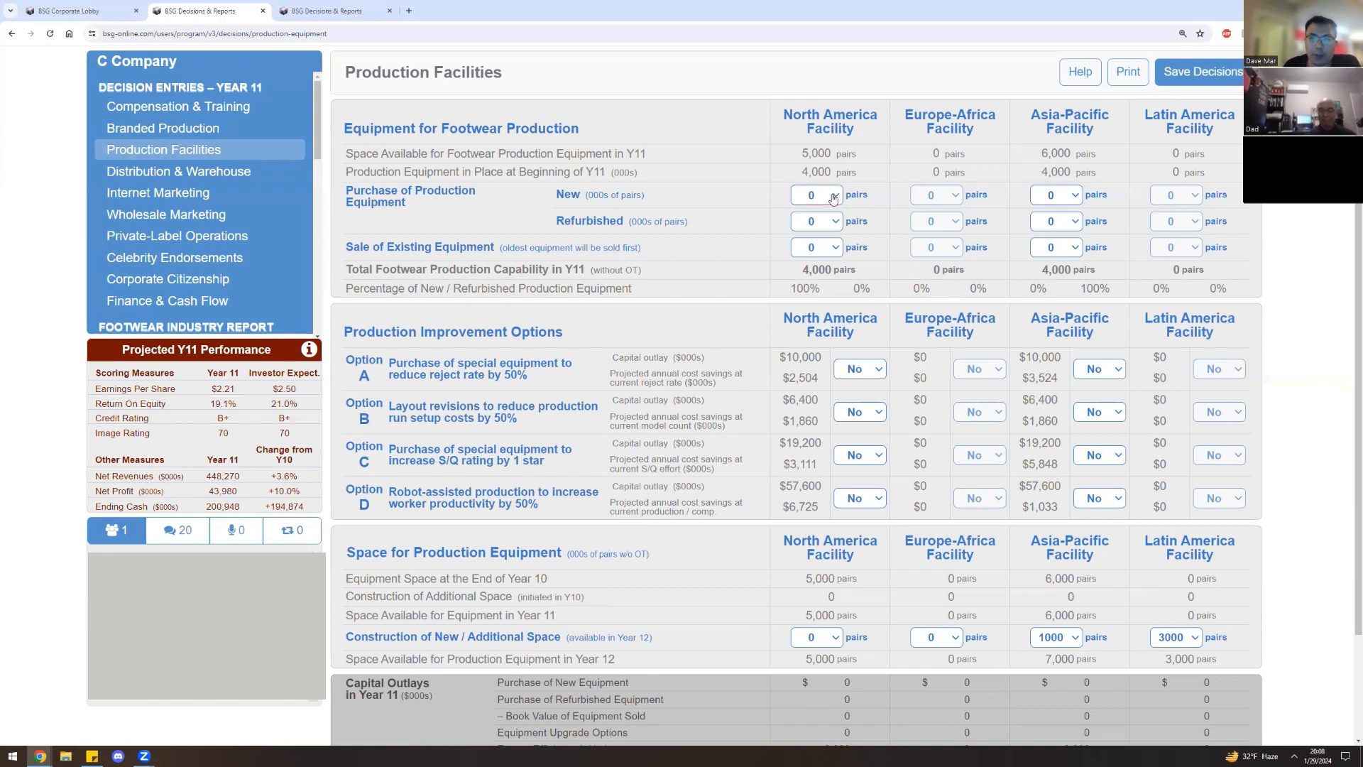
Buy 1,000 new equipment for North America and 2,000 for Asia-Pacific.
{"action": "left_click", "coordinate": [833, 194]}
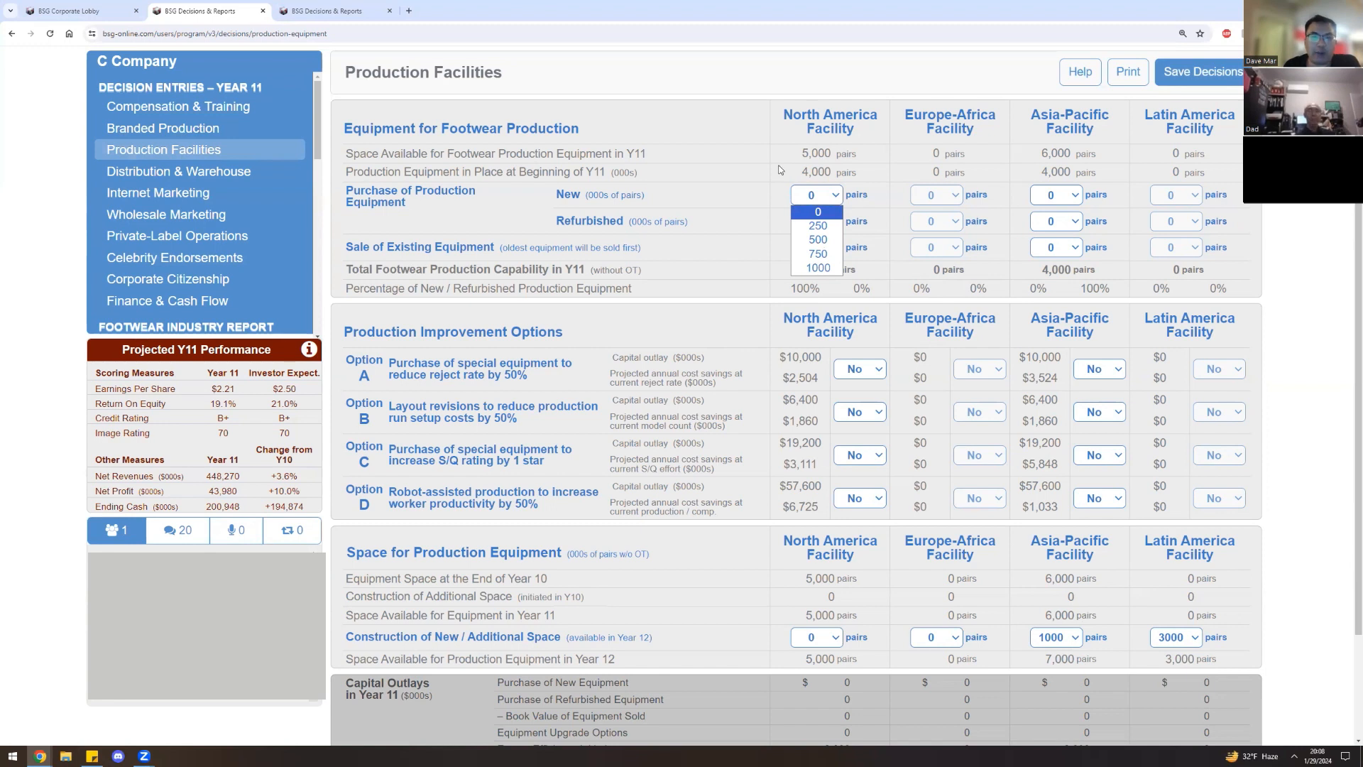
{"action": "mouse_move", "coordinate": [817, 267]}
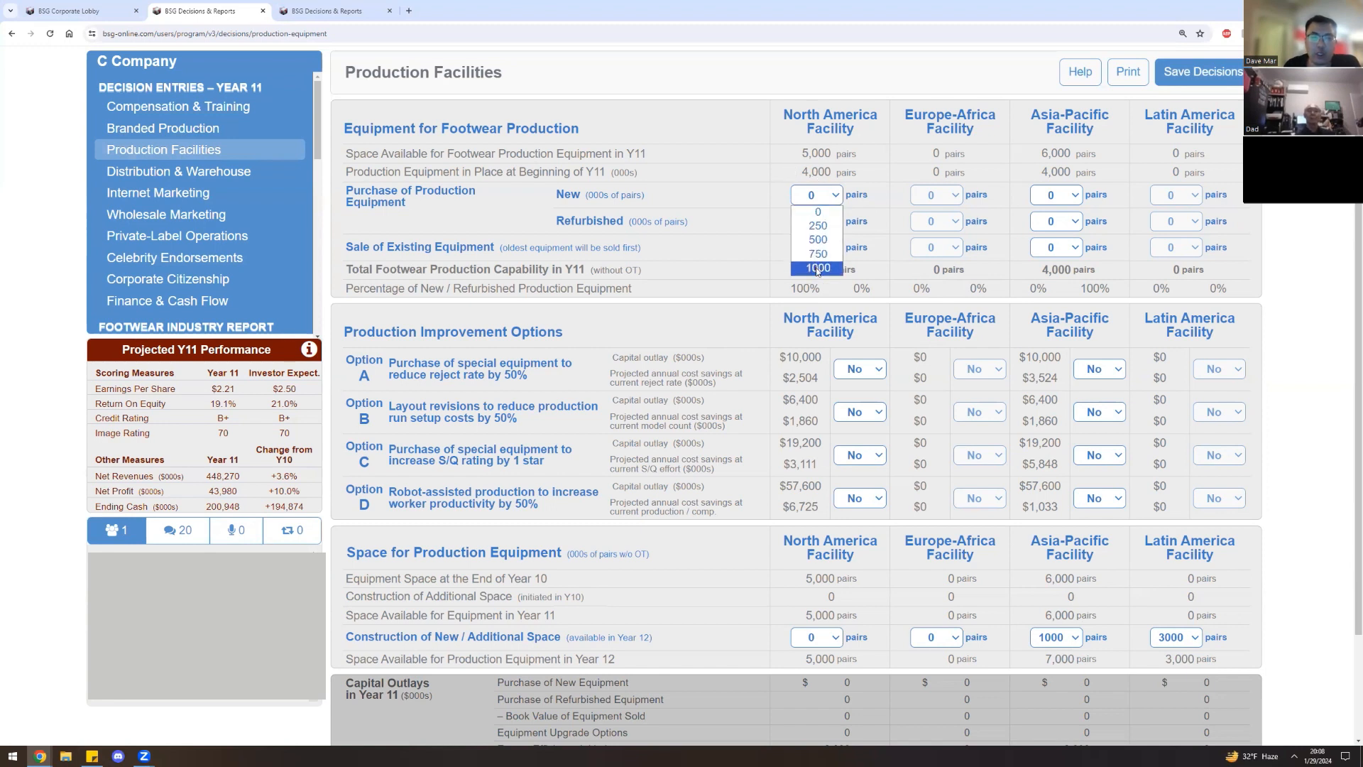
{"action": "left_click", "coordinate": [816, 267]}
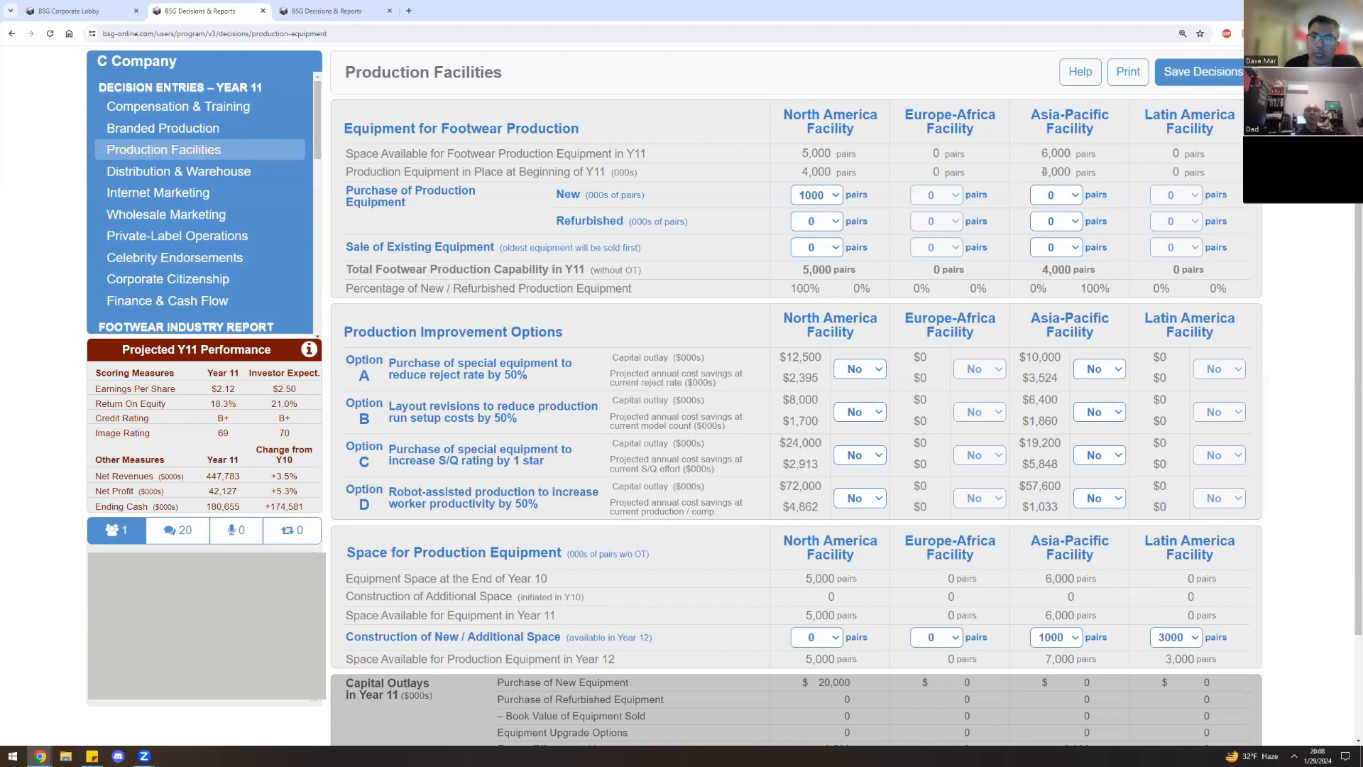
{"action": "left_click", "coordinate": [1057, 195]}
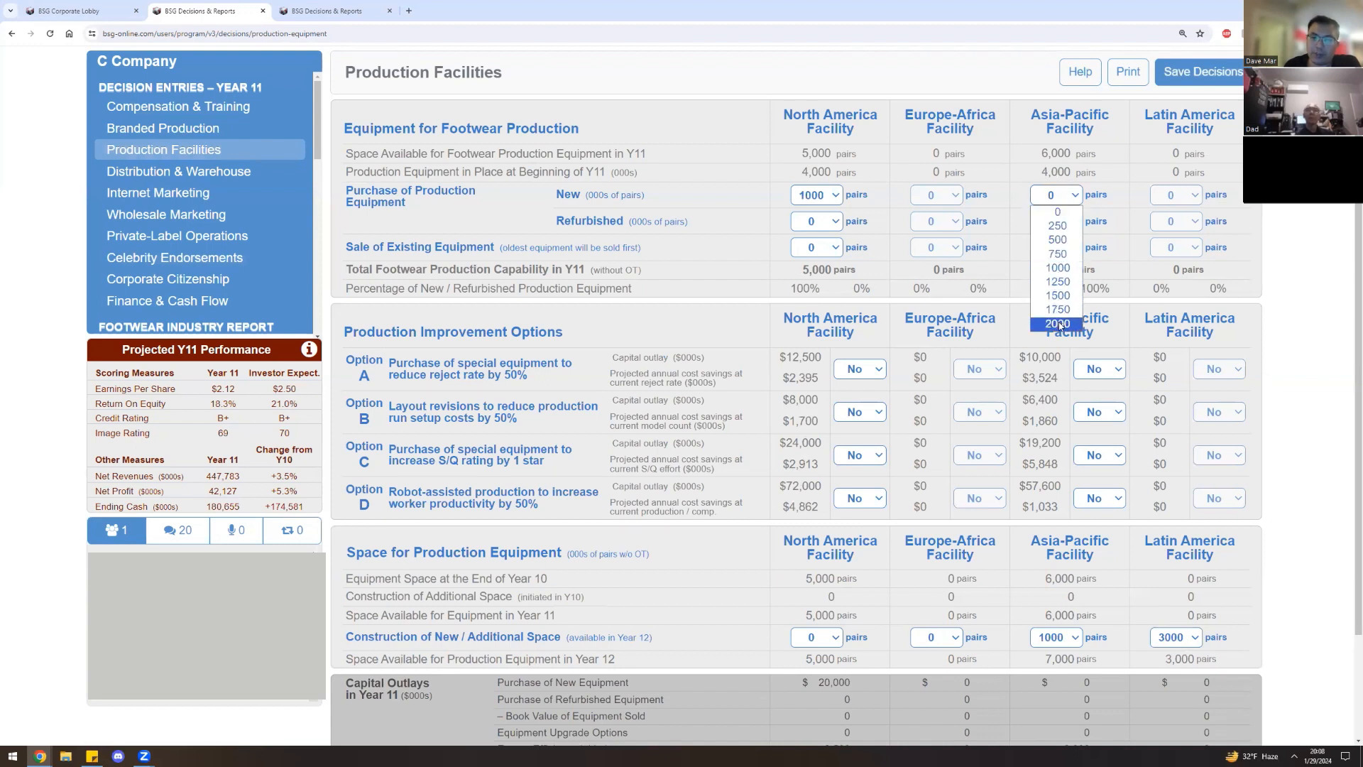
{"action": "left_click", "coordinate": [1056, 324]}
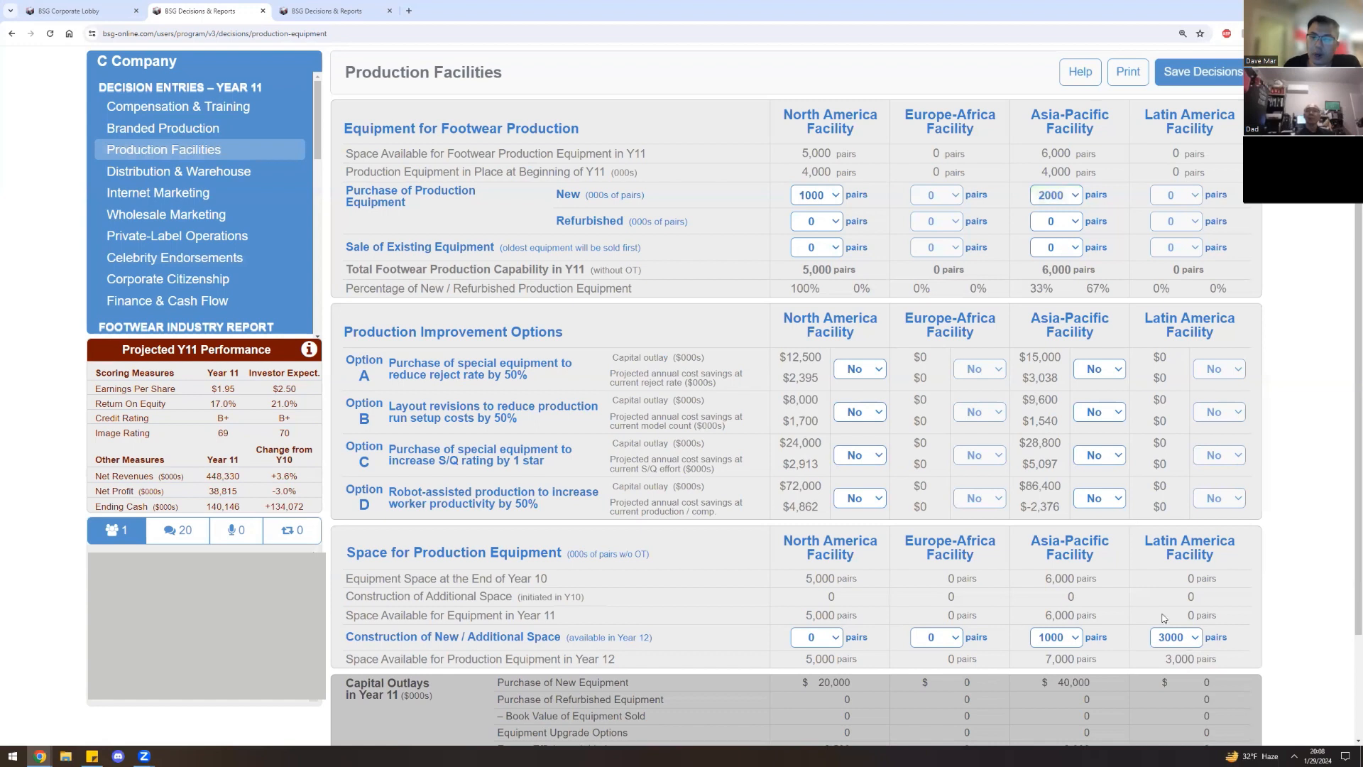
{"action": "mouse_move", "coordinate": [1043, 679]}
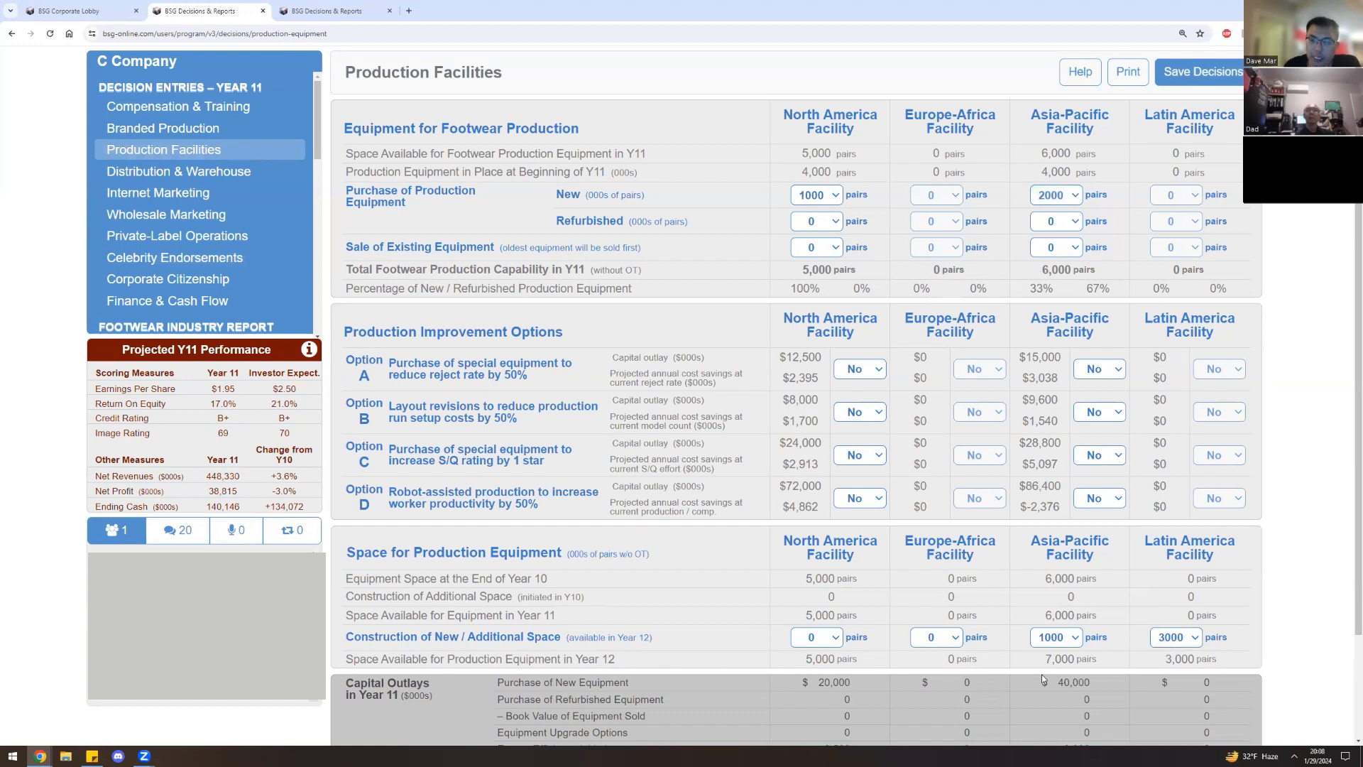
{"action": "mouse_move", "coordinate": [1150, 708]}
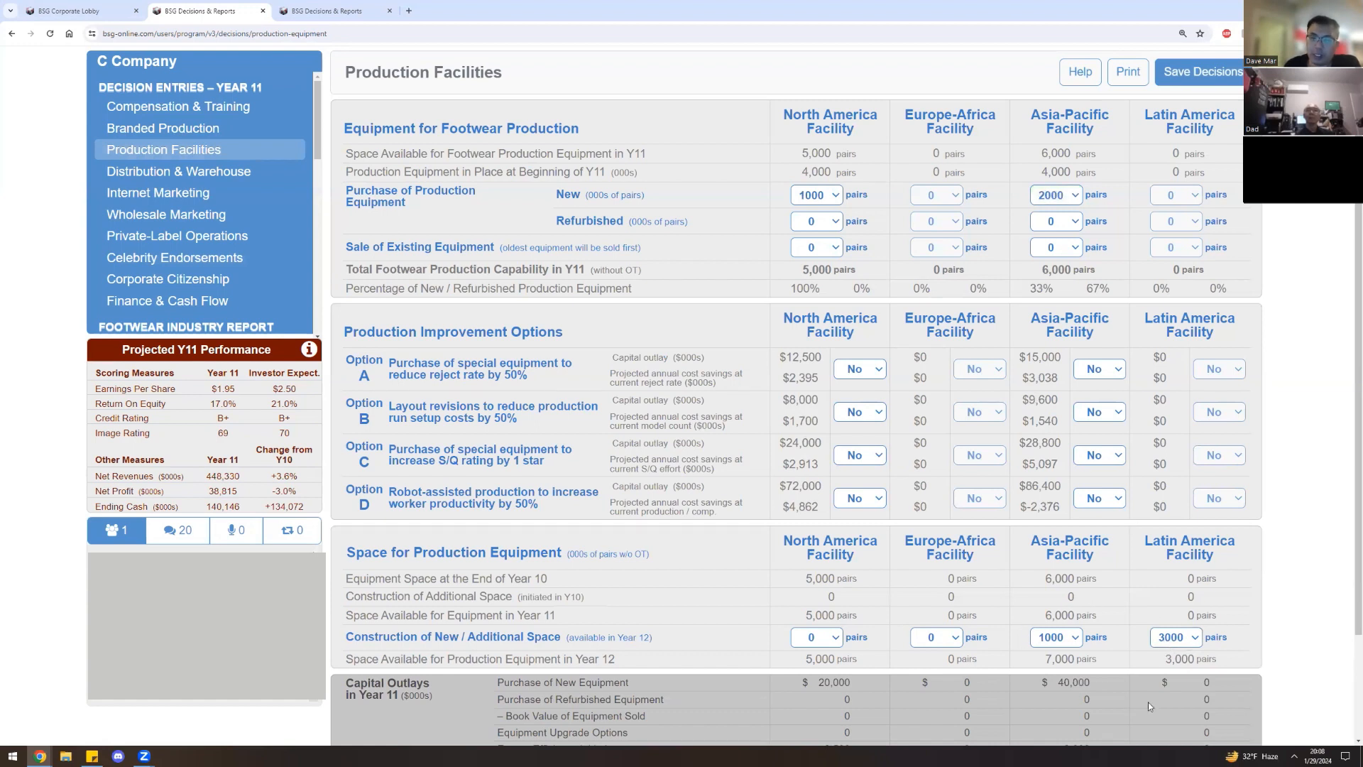
{"action": "mouse_move", "coordinate": [1182, 683]}
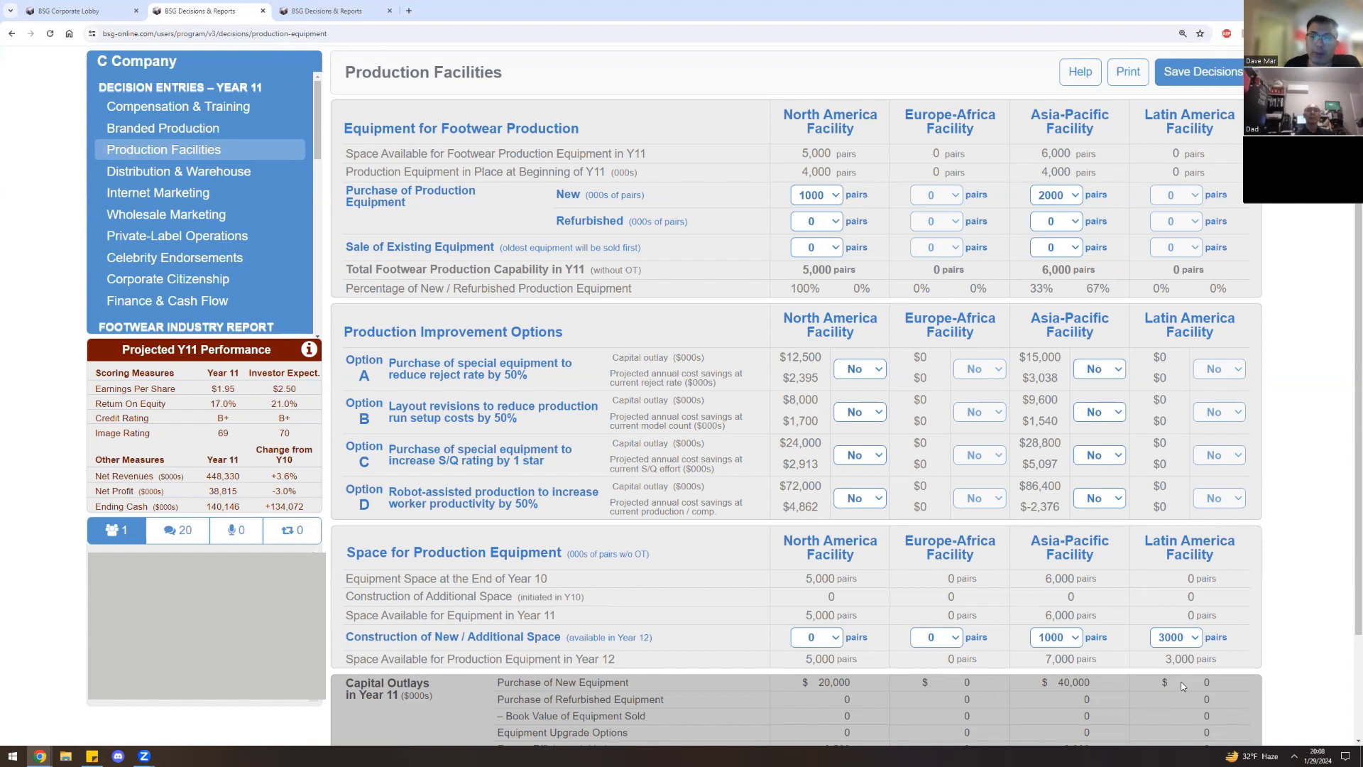
{"action": "mouse_move", "coordinate": [1272, 595]}
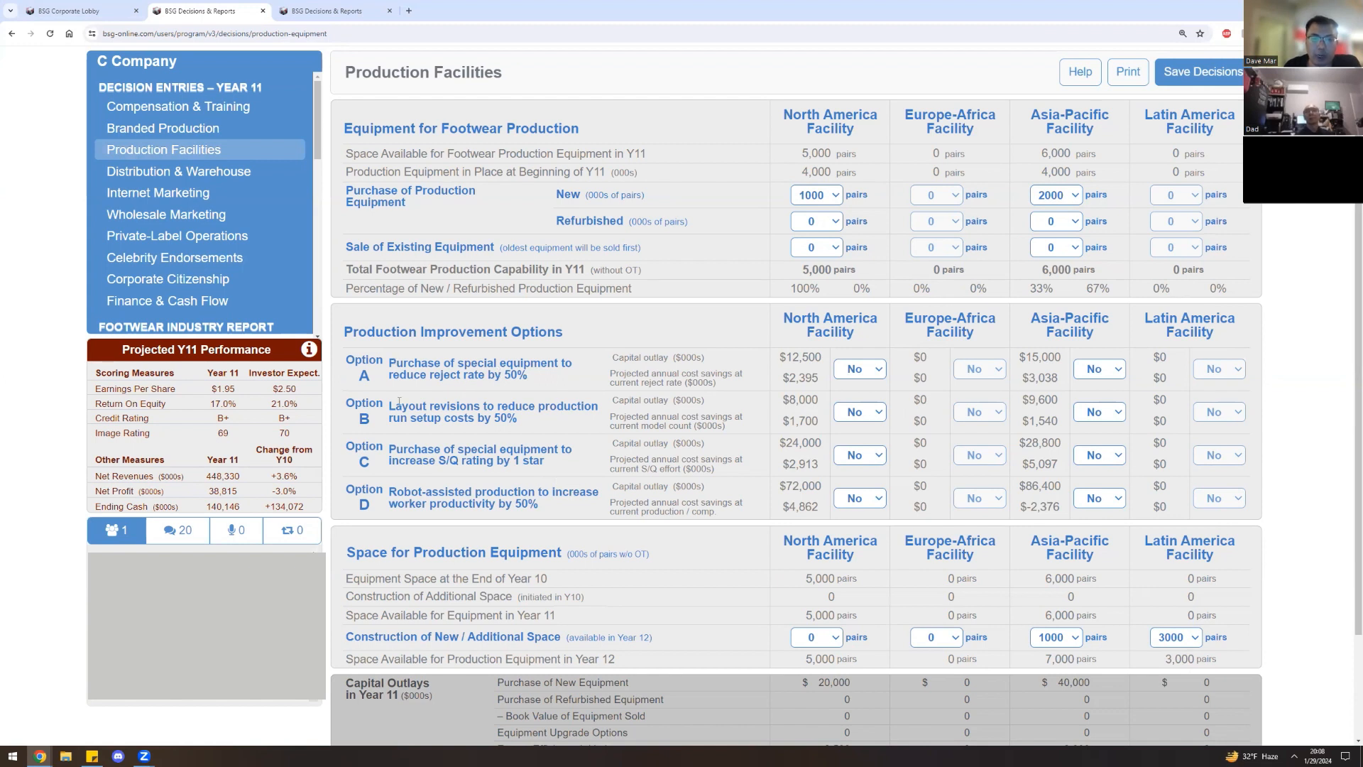
{"action": "mouse_move", "coordinate": [480, 423]}
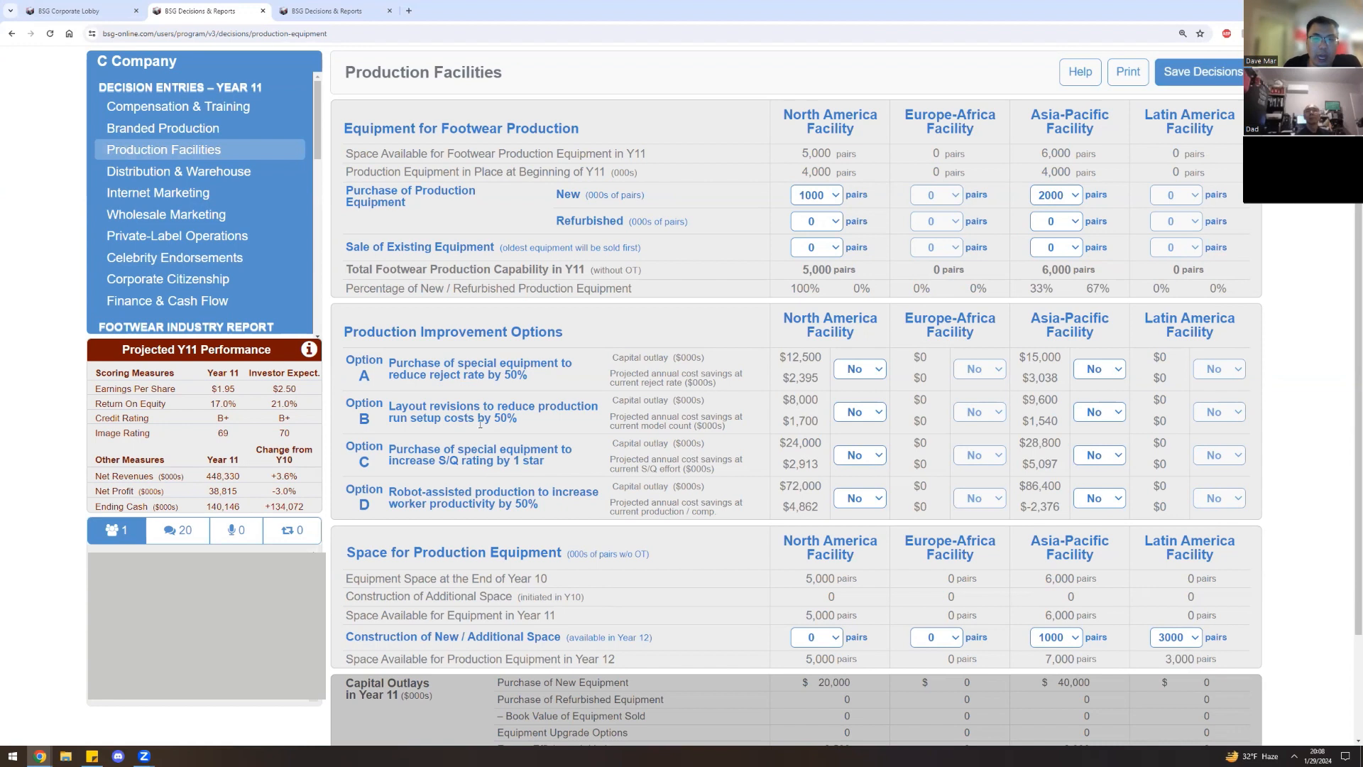
{"action": "mouse_move", "coordinate": [567, 412]}
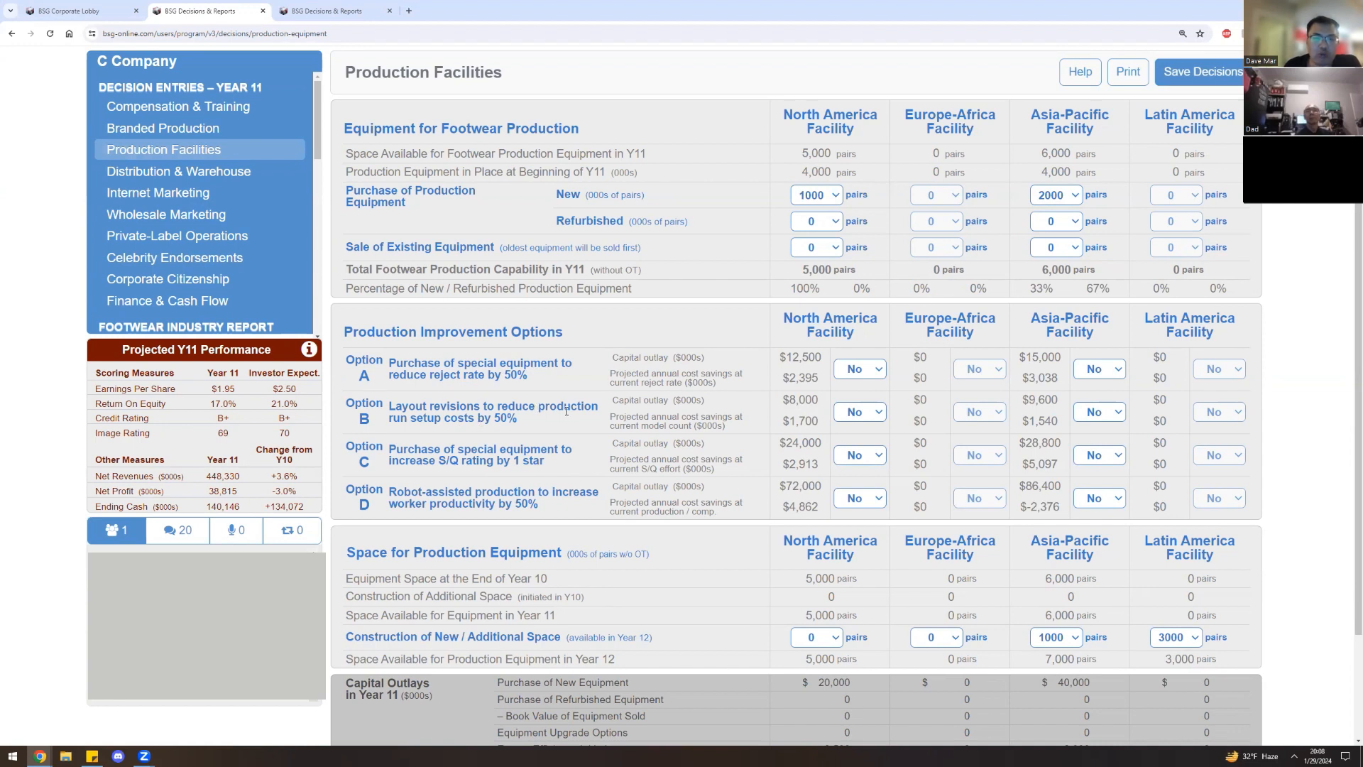
{"action": "mouse_move", "coordinate": [412, 447]}
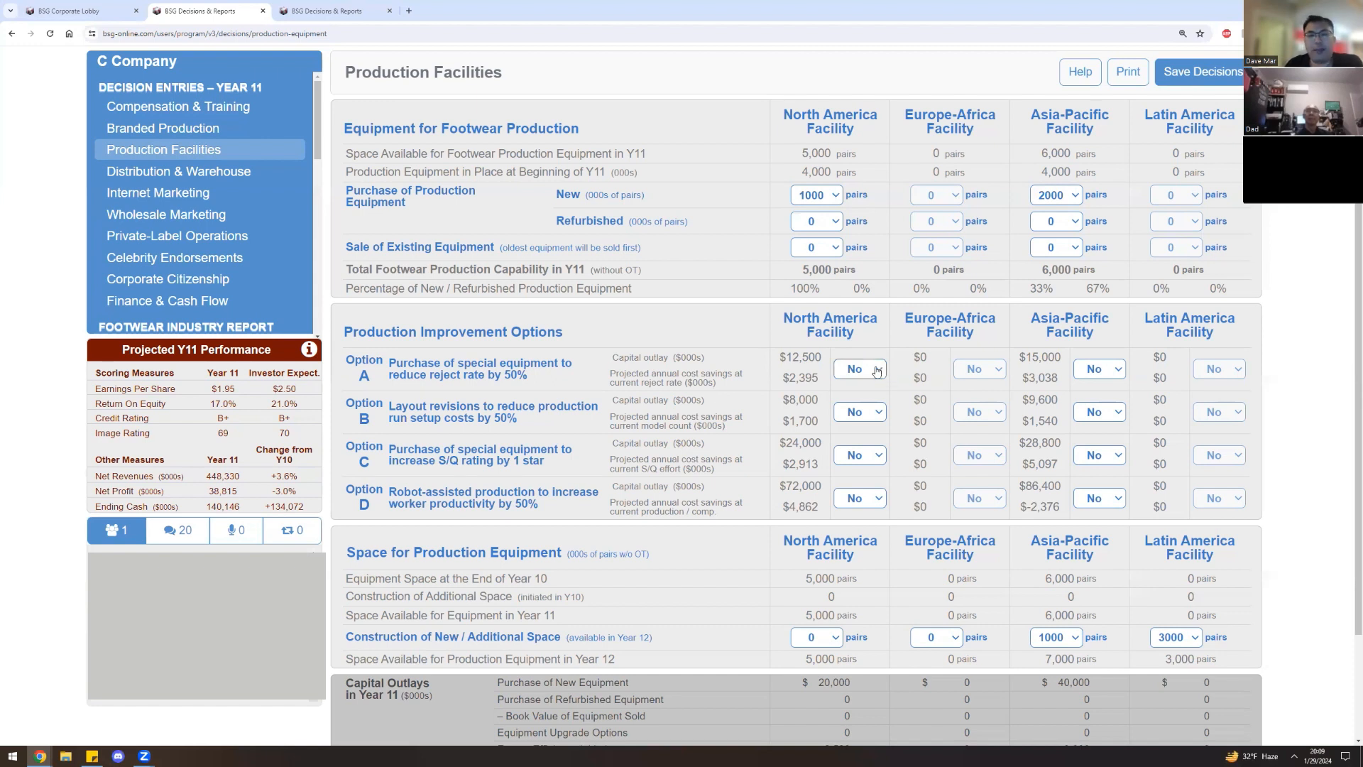
Accept reject-rate upgrade Option A at both the North America and Asia-Pacific plants.
{"action": "left_click", "coordinate": [859, 369]}
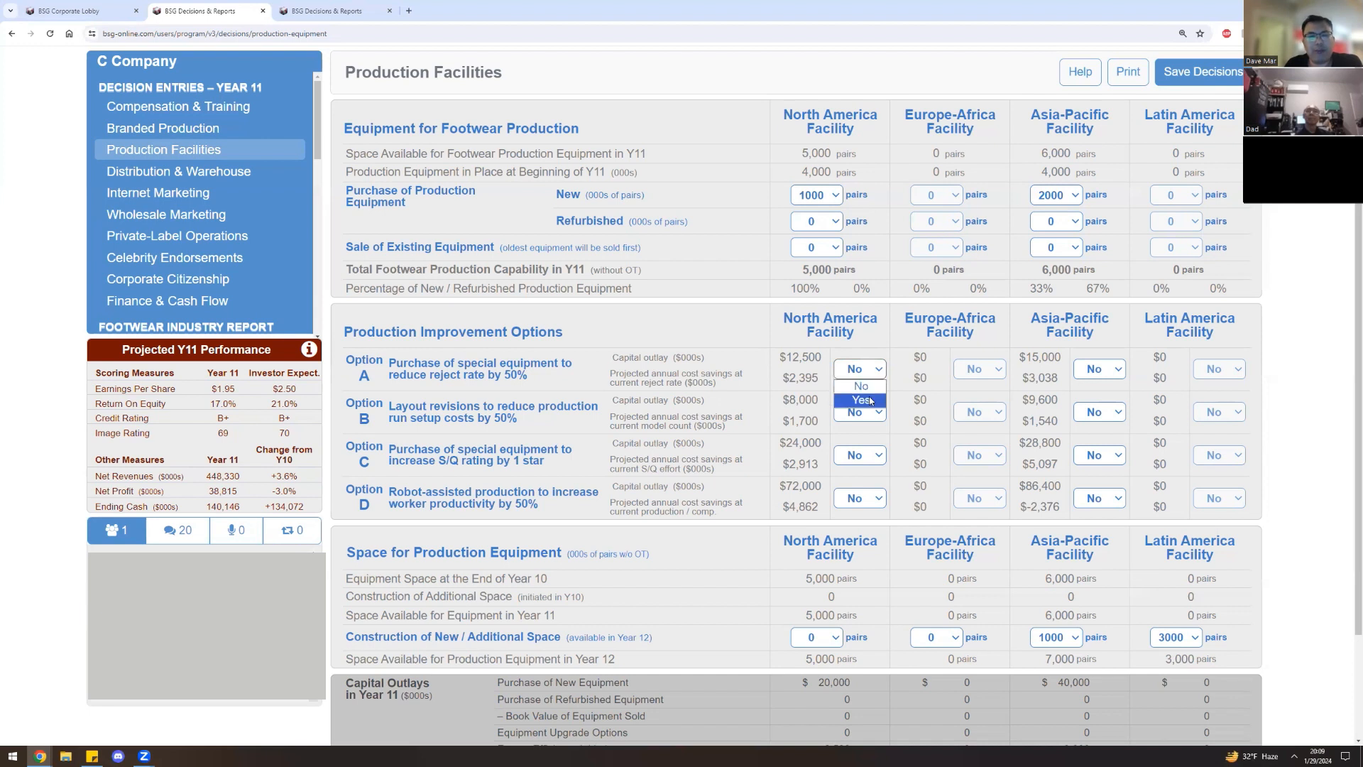
{"action": "left_click", "coordinate": [860, 401]}
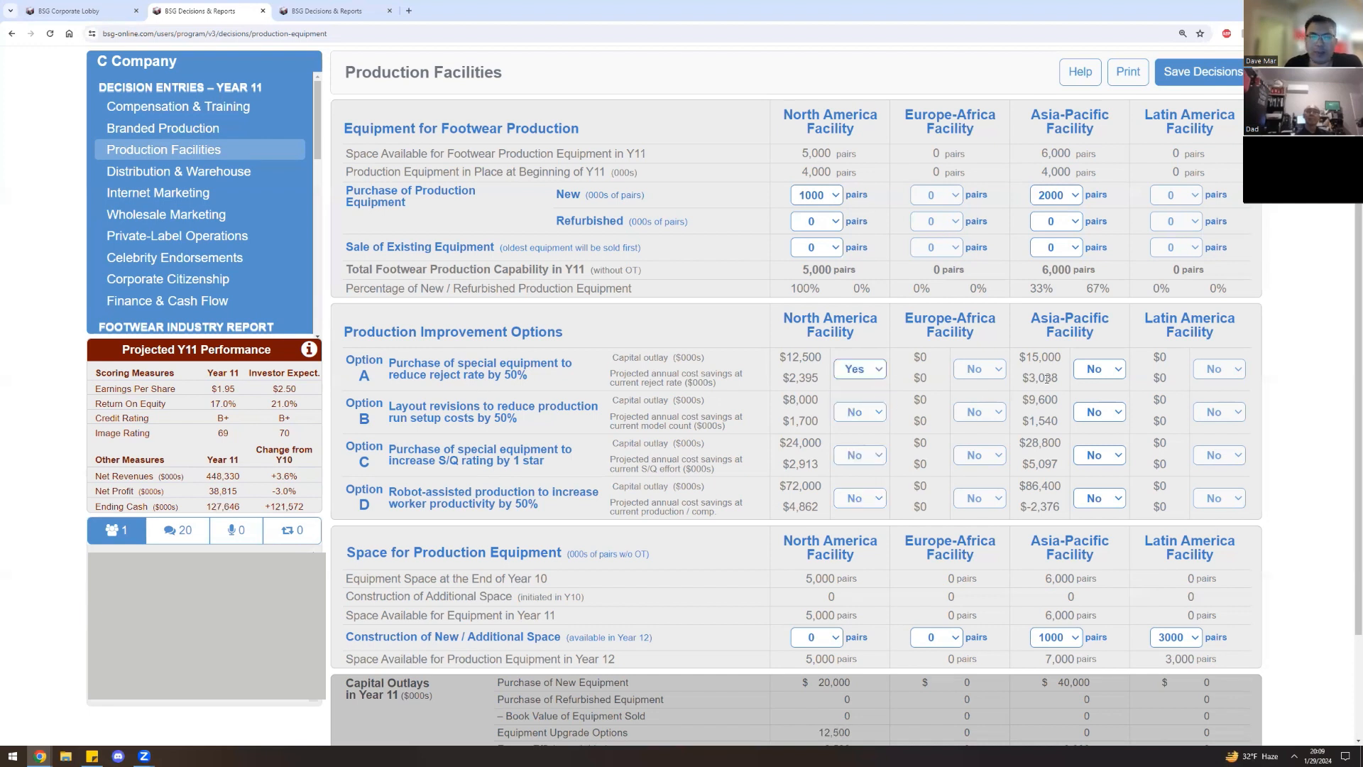
{"action": "left_click", "coordinate": [1098, 369]}
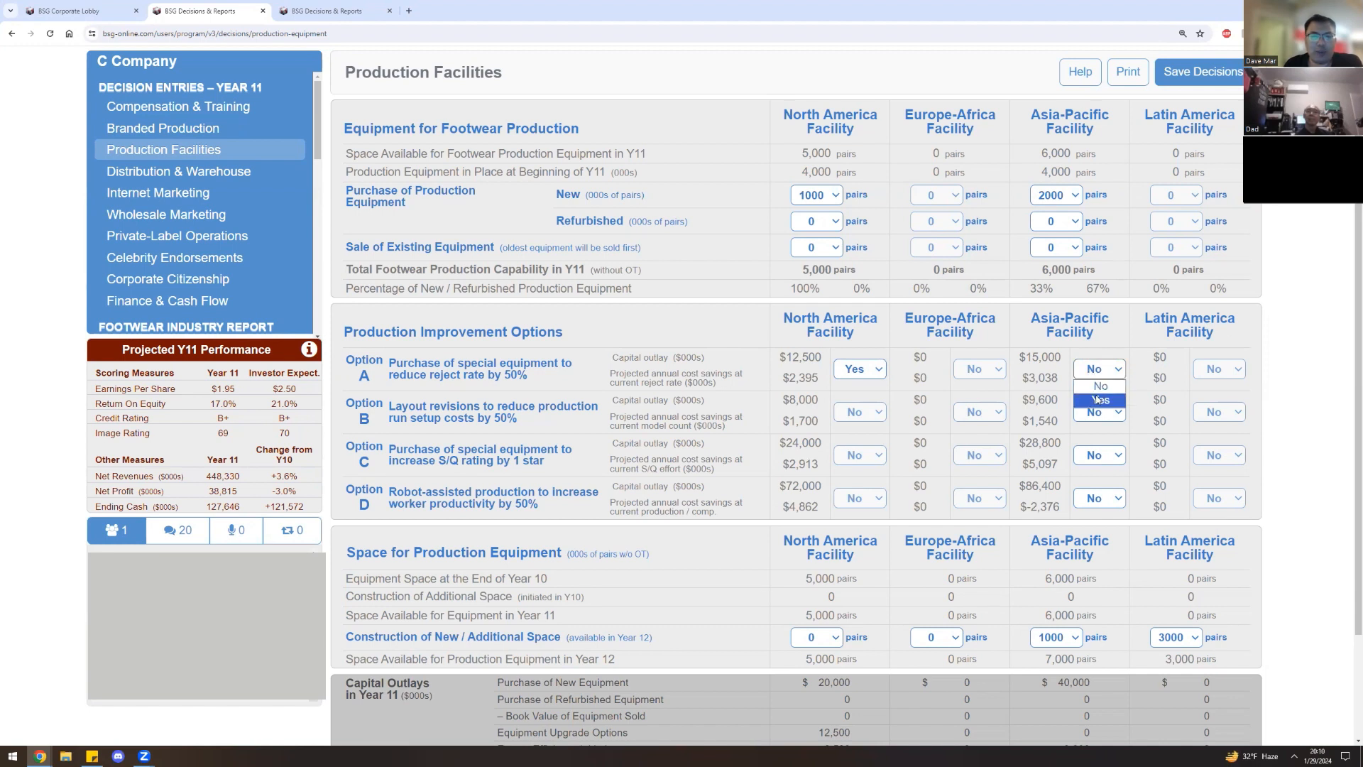
{"action": "left_click", "coordinate": [1099, 401]}
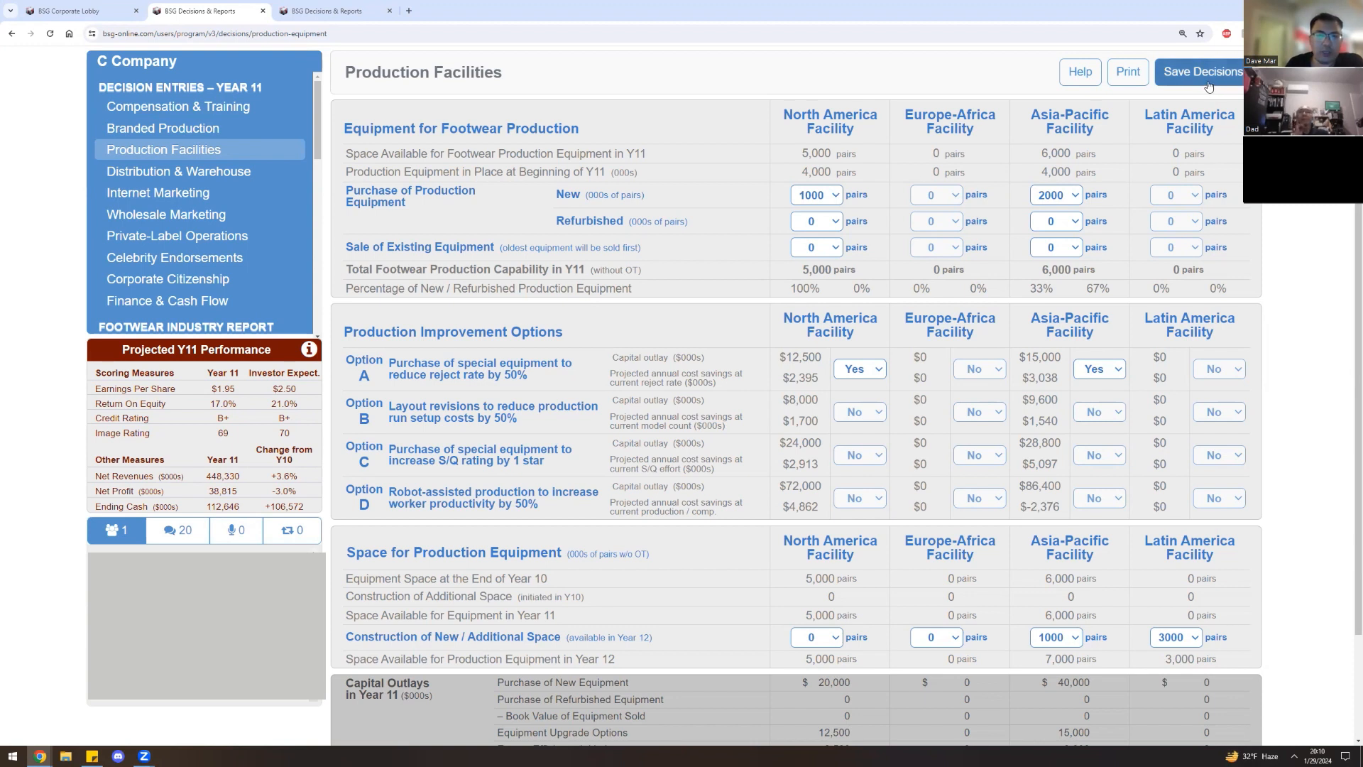
Save the production facilities decisions and confirm storing all entries on the server.
{"action": "left_click", "coordinate": [1201, 71]}
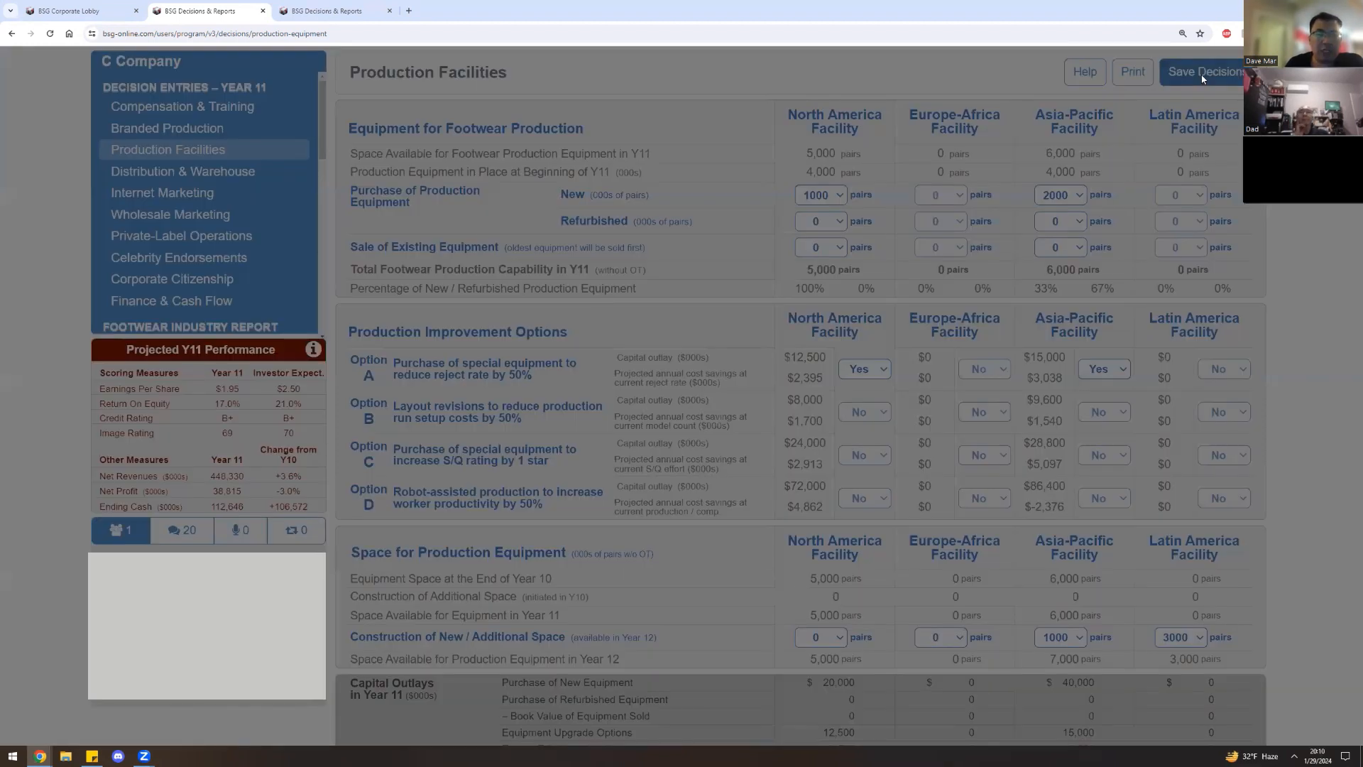
{"action": "left_click", "coordinate": [1207, 71]}
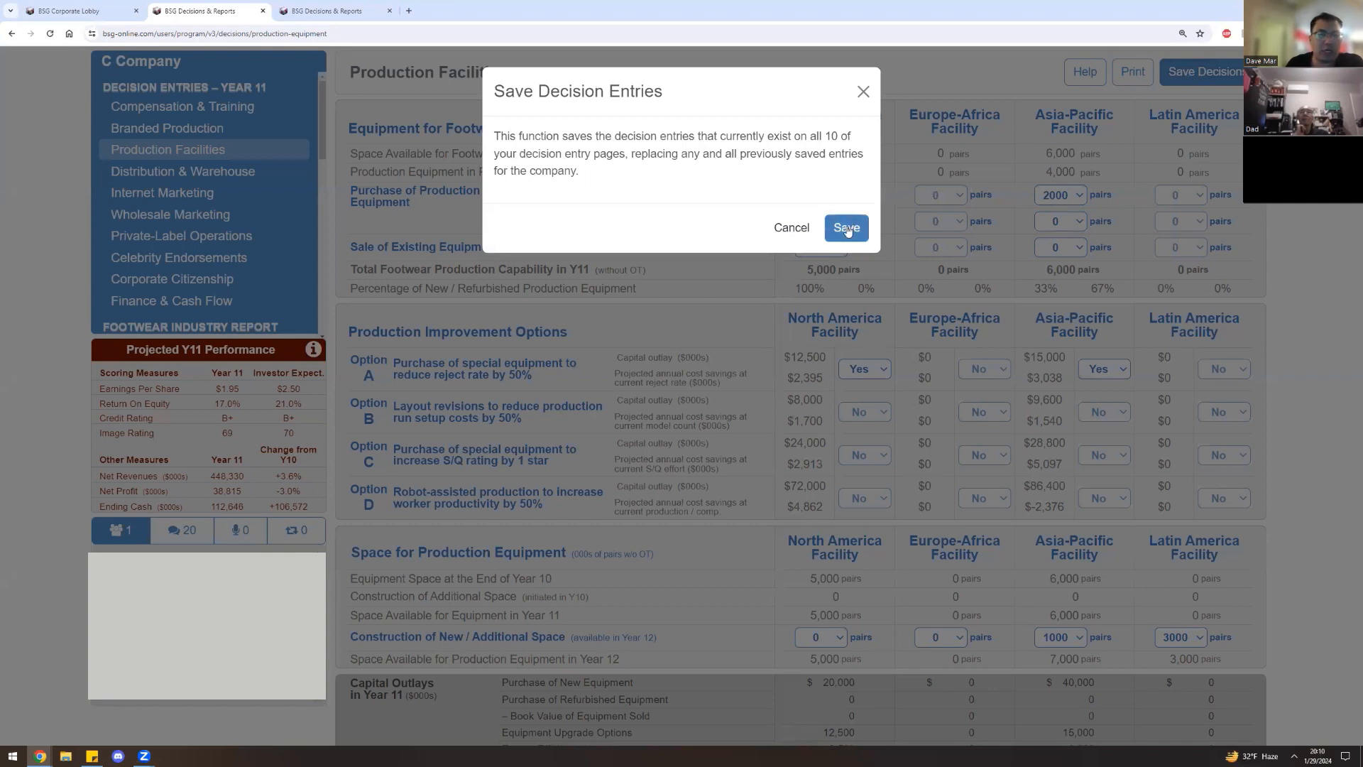
{"action": "left_click", "coordinate": [846, 227]}
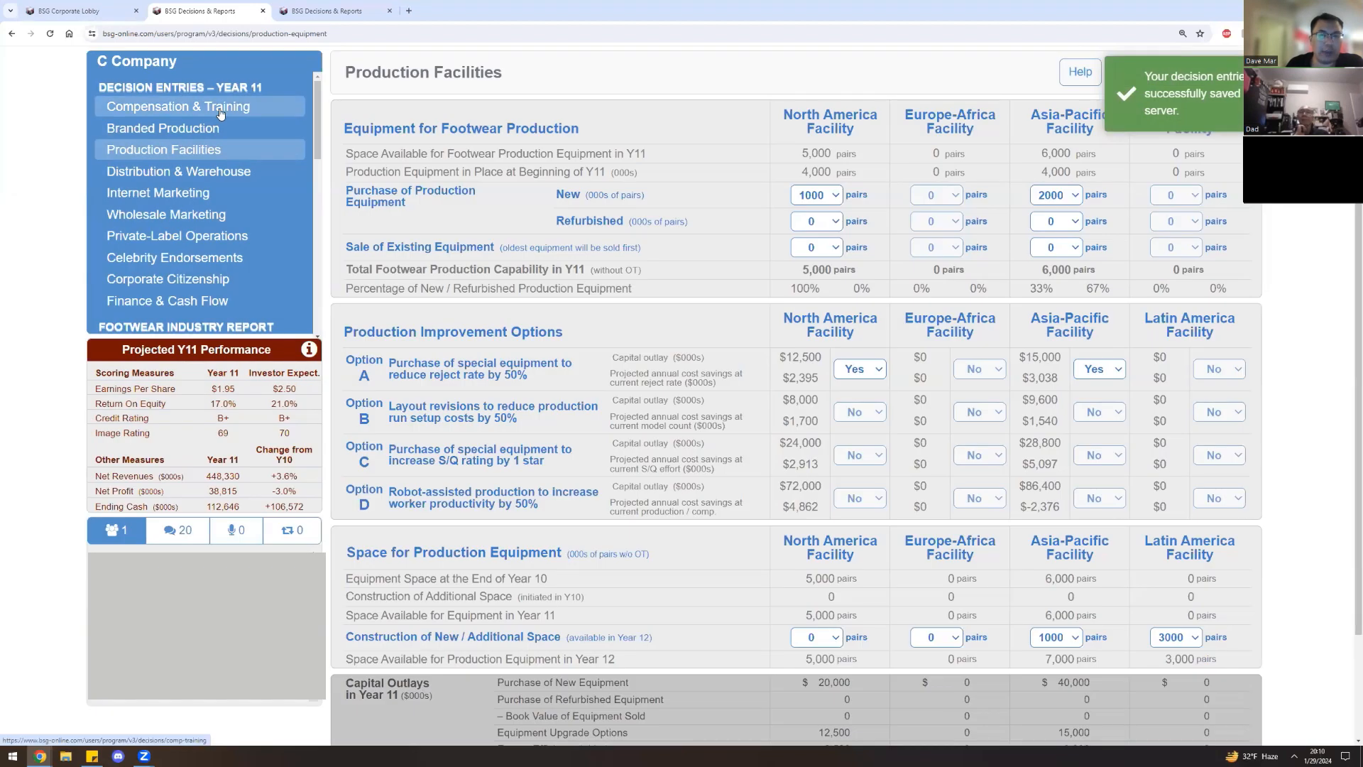
{"action": "left_click", "coordinate": [176, 107]}
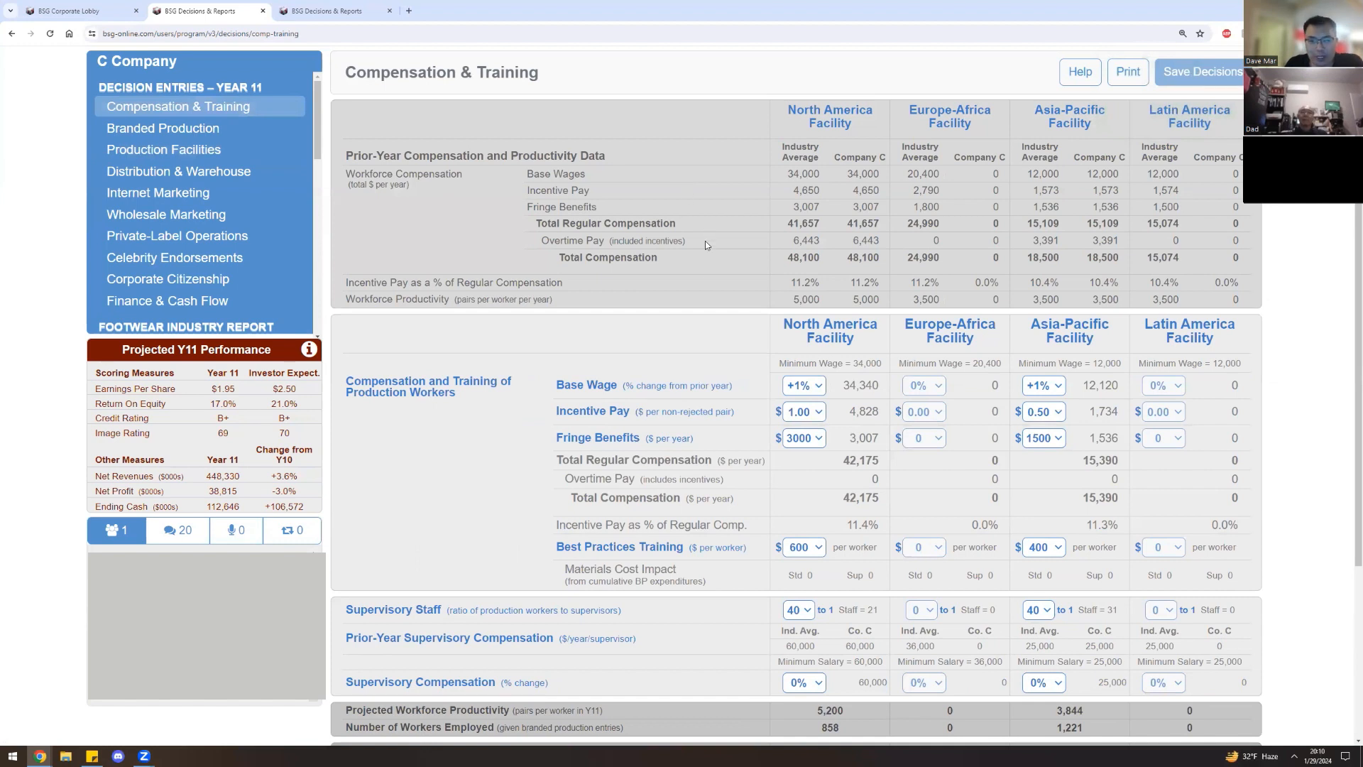
{"action": "scroll", "scroll_direction": "down", "scroll_amount": 3}
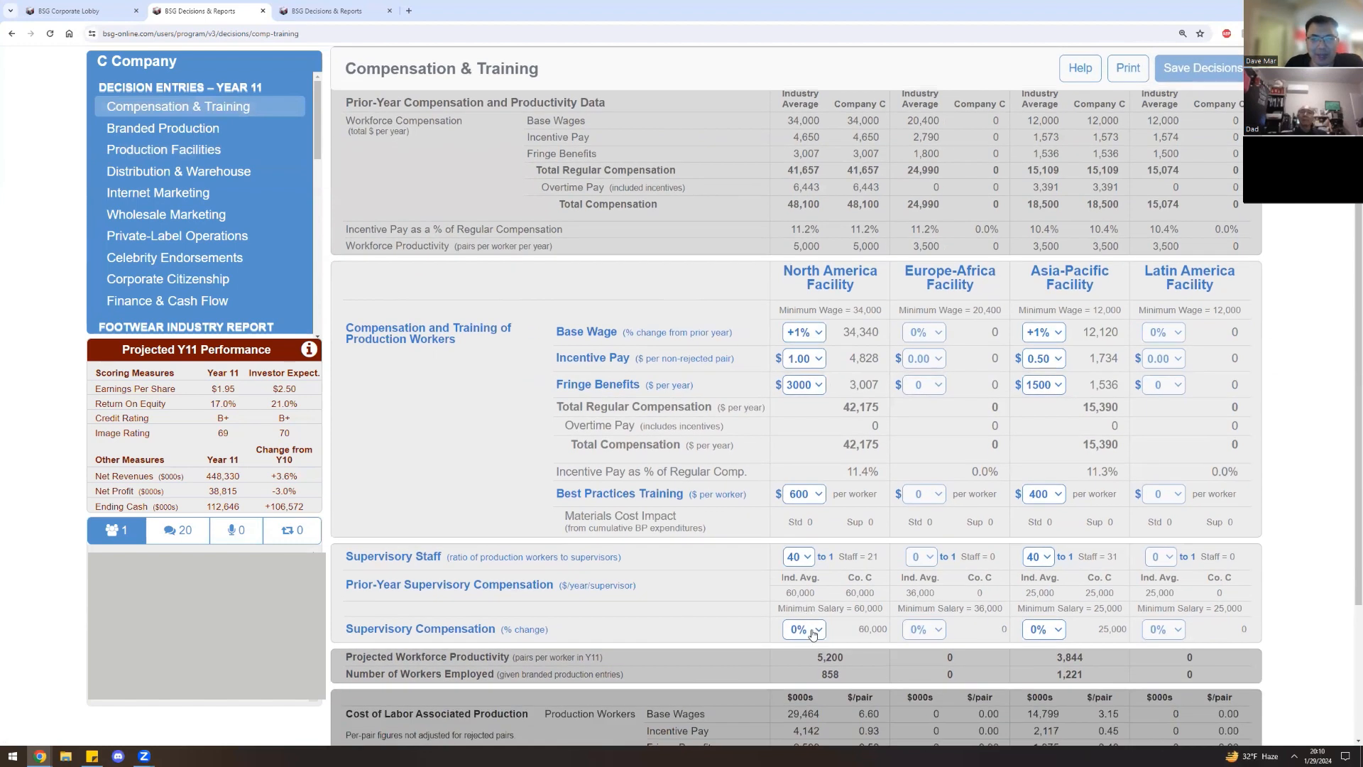
{"action": "mouse_move", "coordinate": [812, 633]}
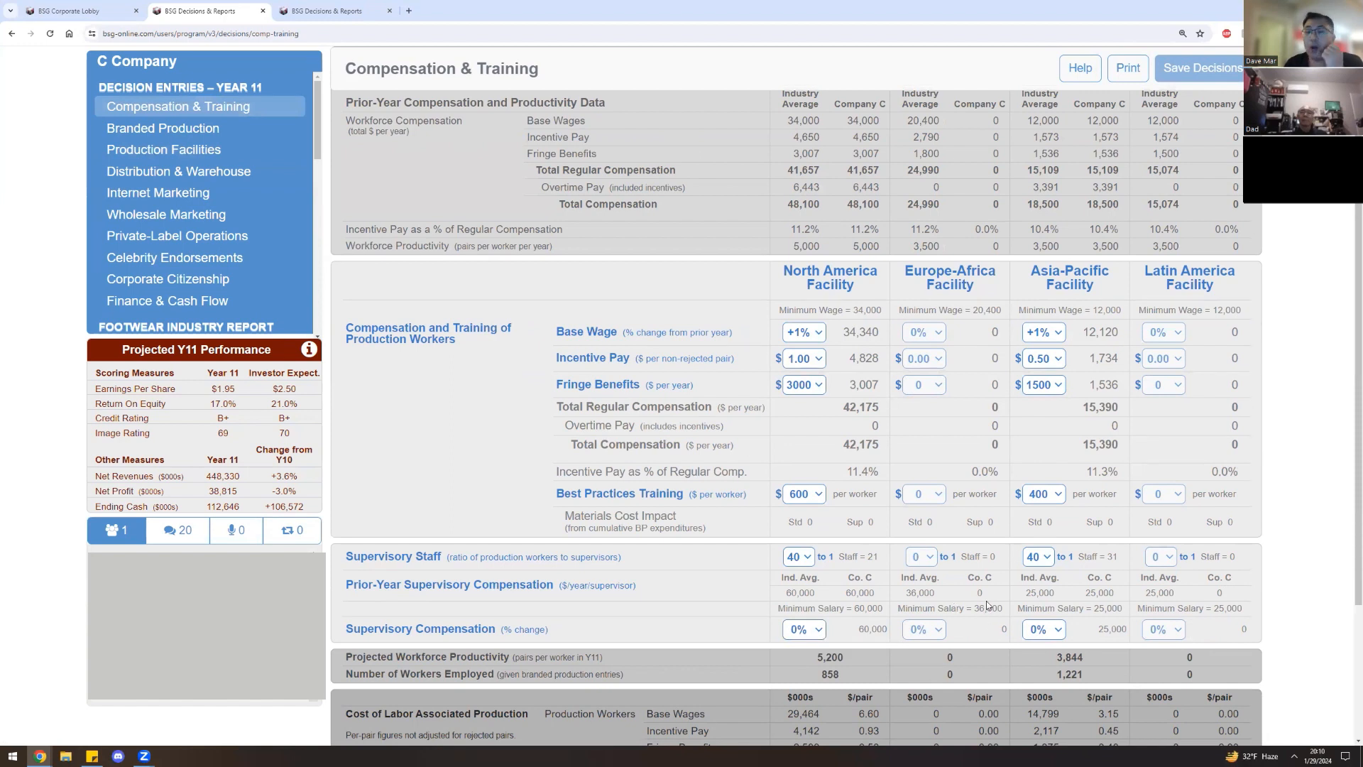
{"action": "mouse_move", "coordinate": [906, 554]}
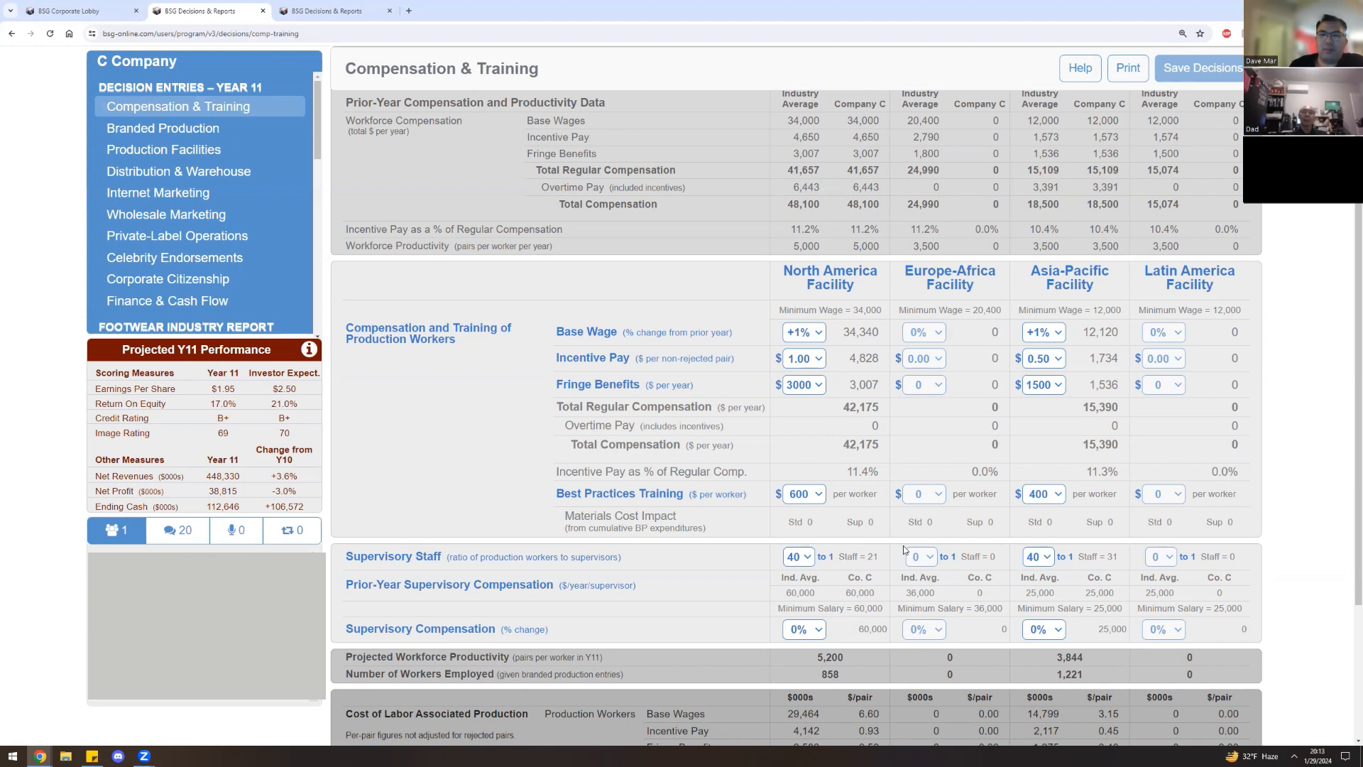
{"action": "mouse_move", "coordinate": [897, 531]}
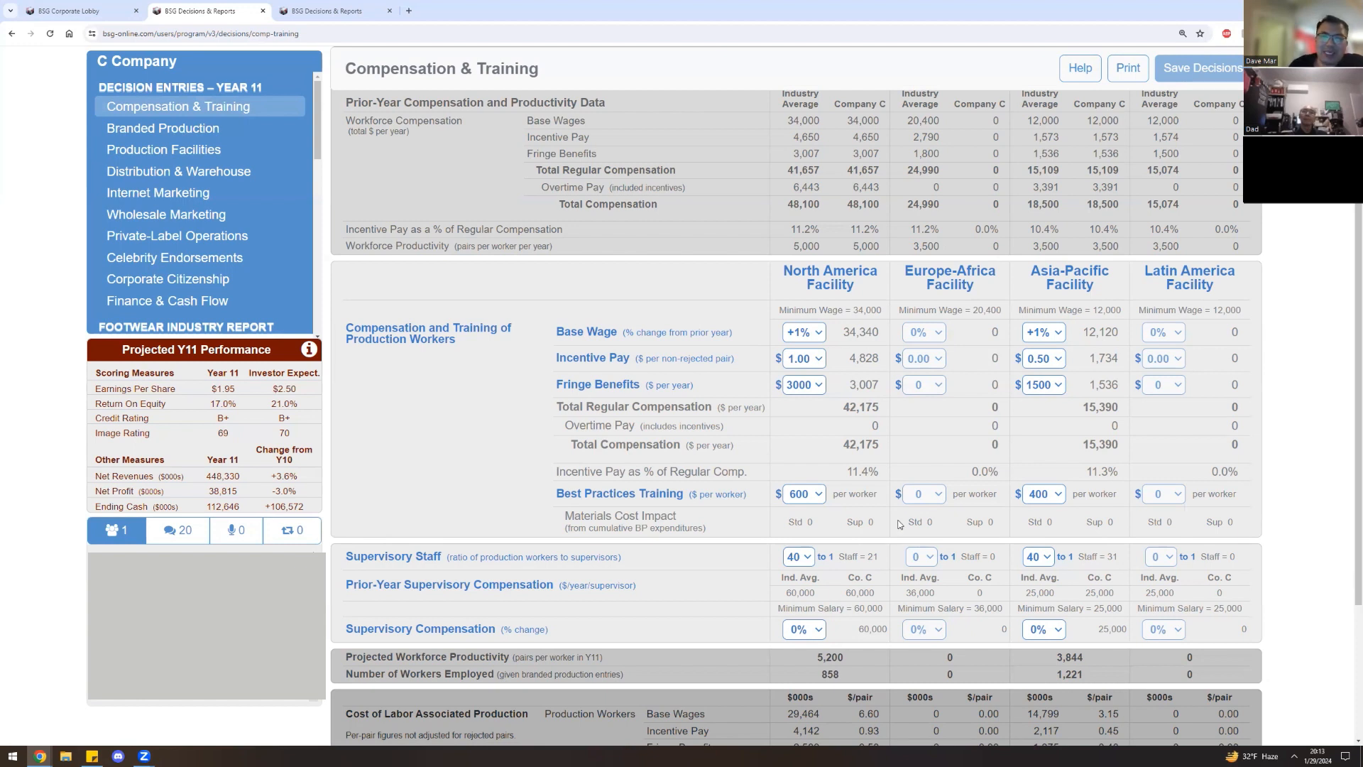
{"action": "mouse_move", "coordinate": [914, 517]}
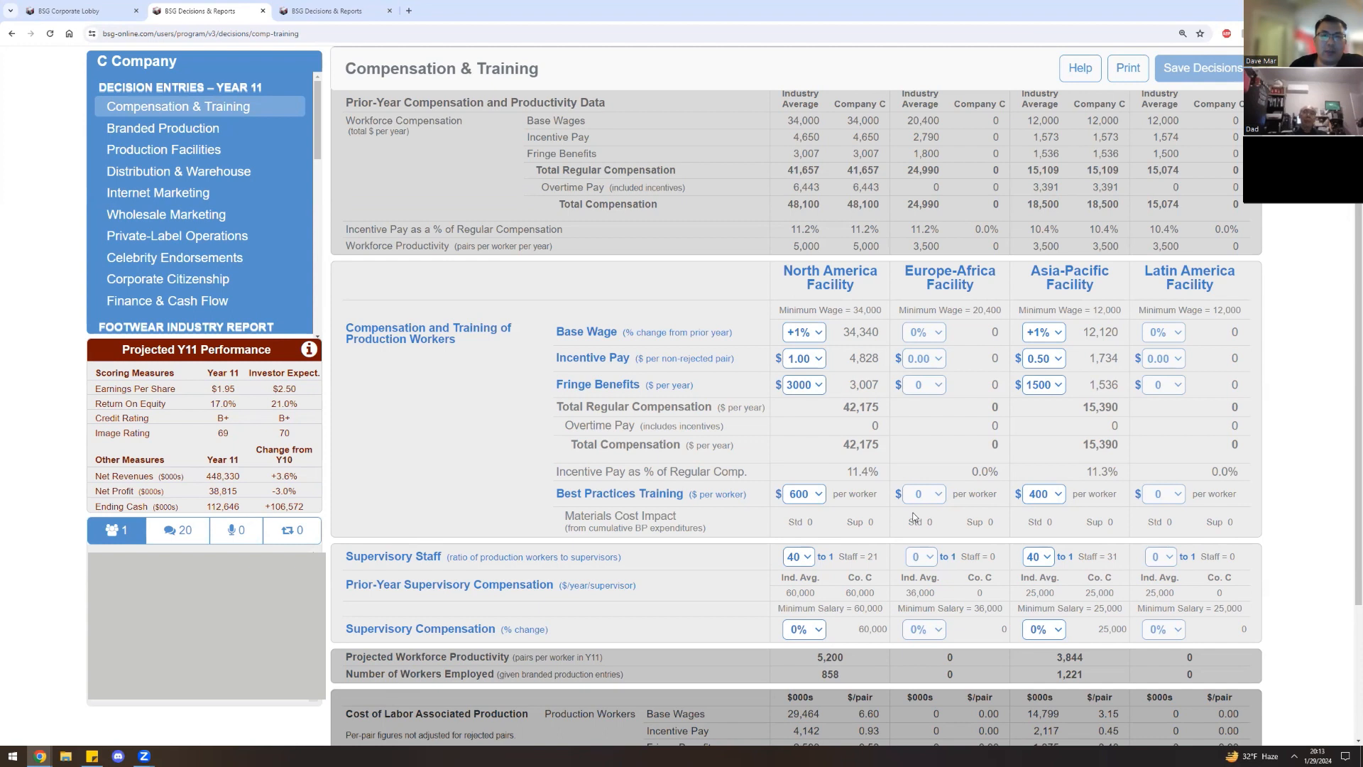
{"action": "mouse_move", "coordinate": [925, 509]}
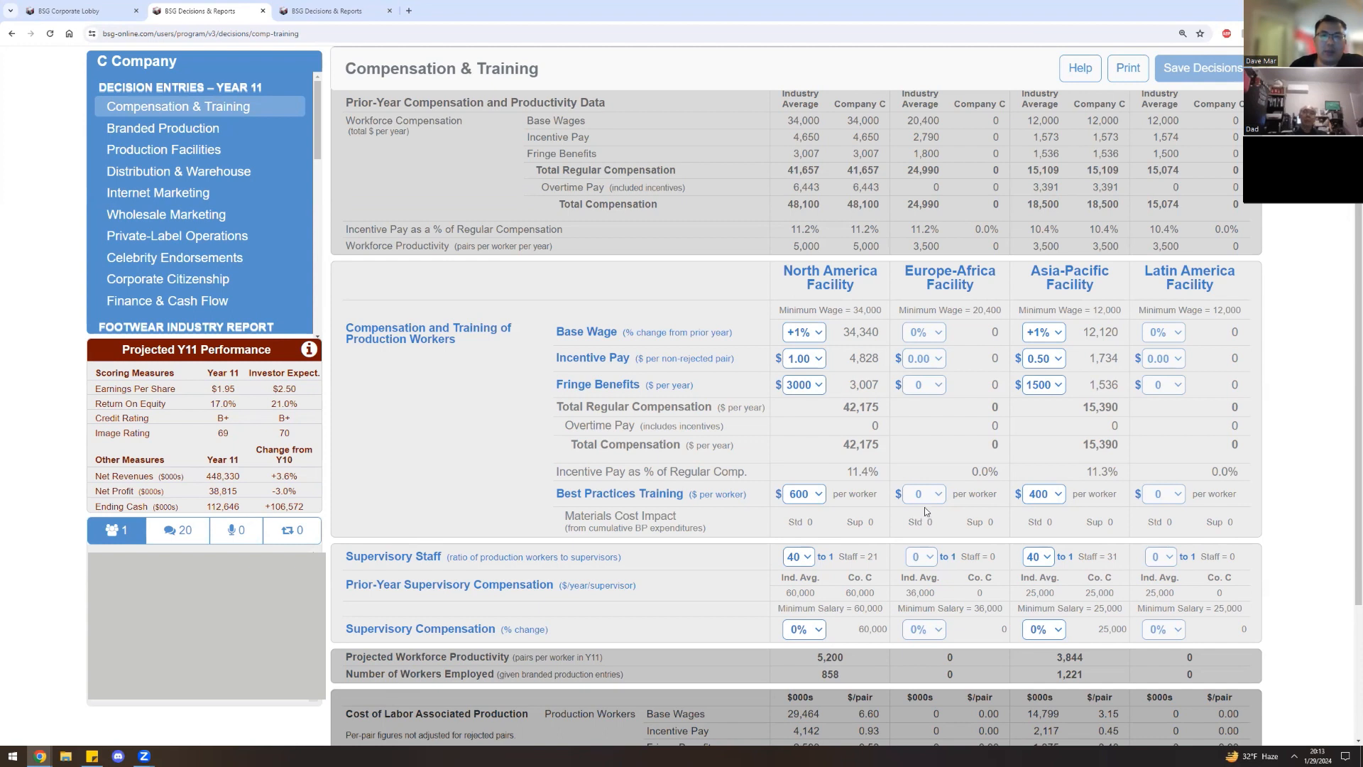
{"action": "mouse_move", "coordinate": [949, 511]}
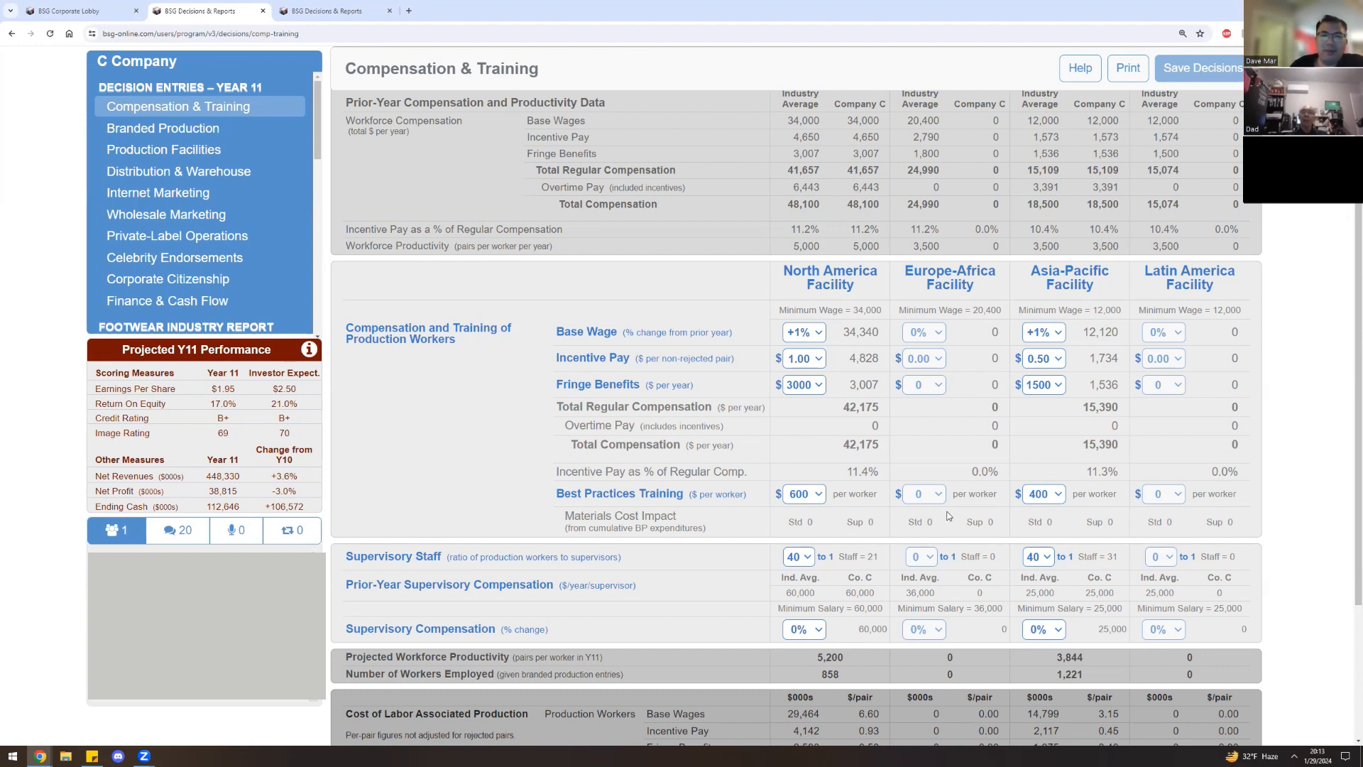
{"action": "mouse_move", "coordinate": [985, 507]}
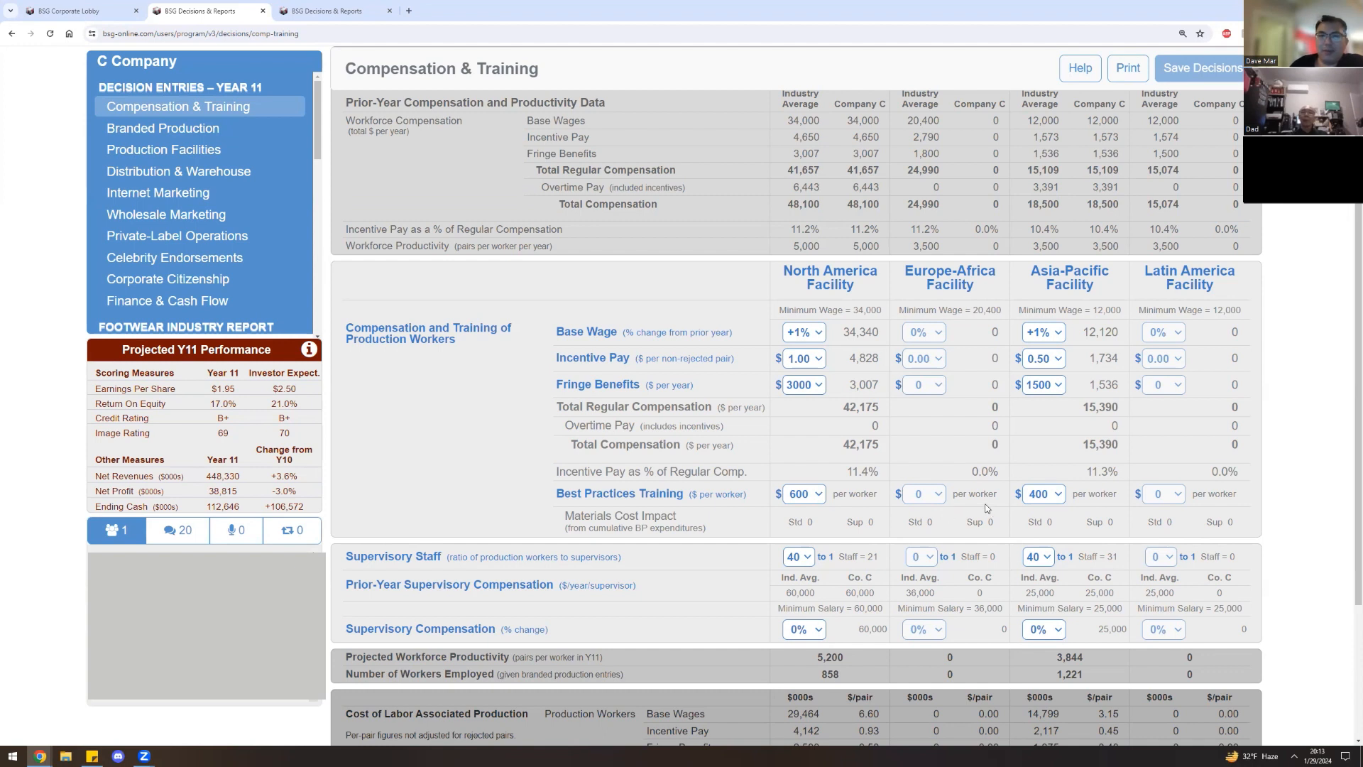
{"action": "mouse_move", "coordinate": [980, 506]}
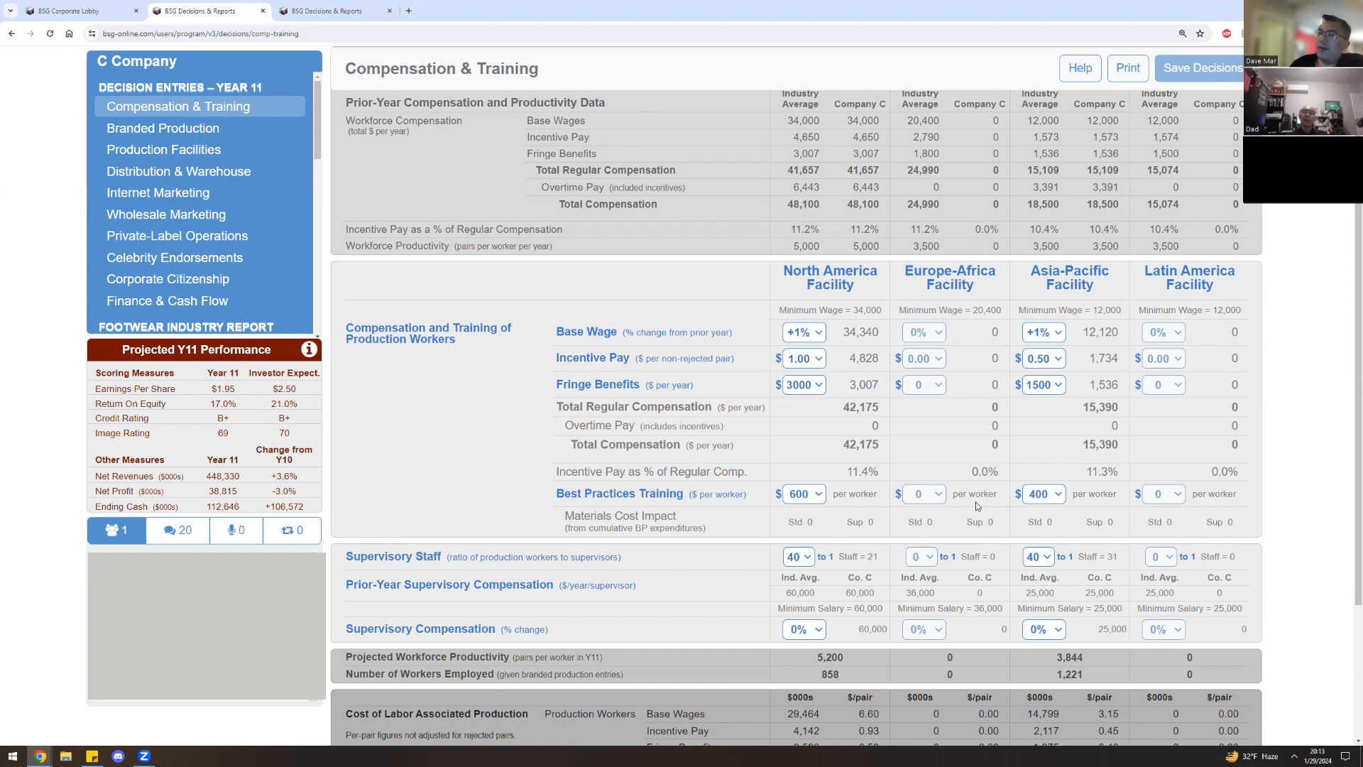
{"action": "mouse_move", "coordinate": [912, 483]}
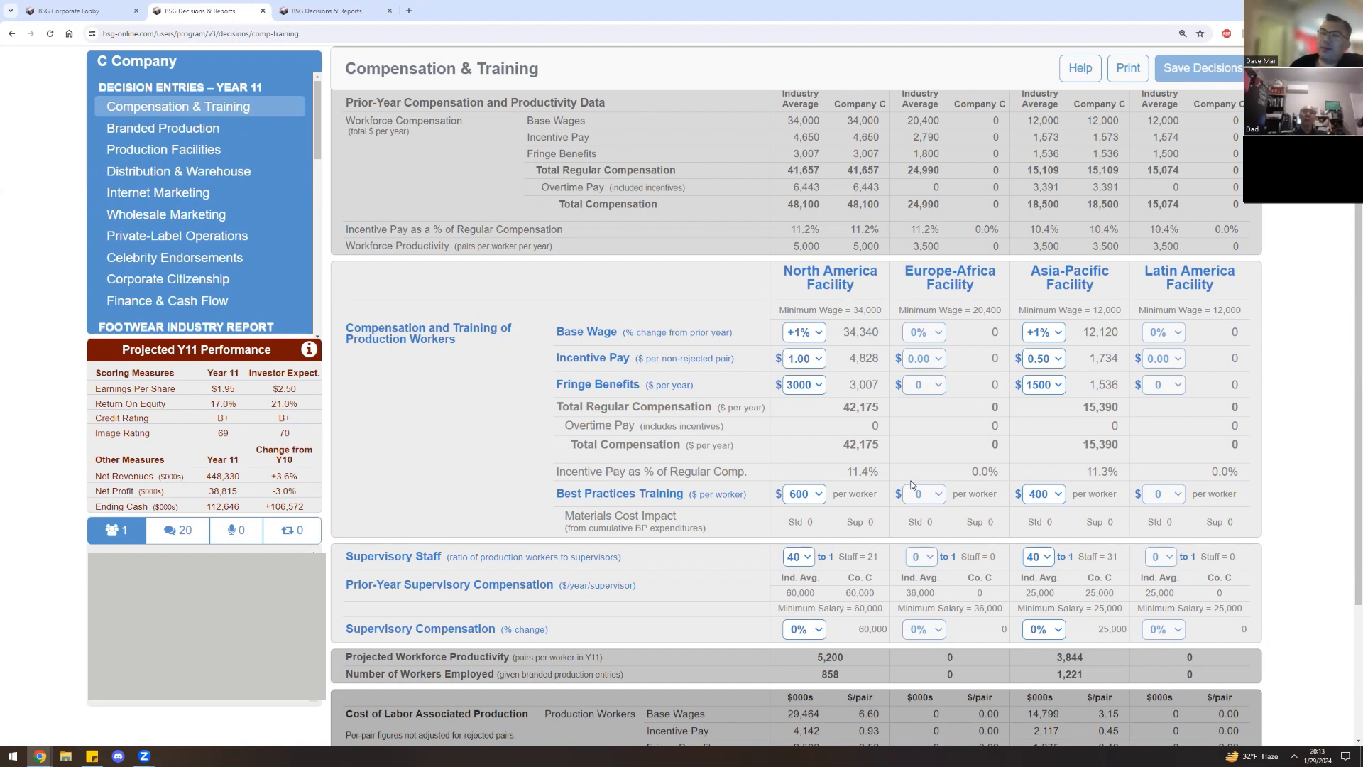
{"action": "mouse_move", "coordinate": [946, 473]}
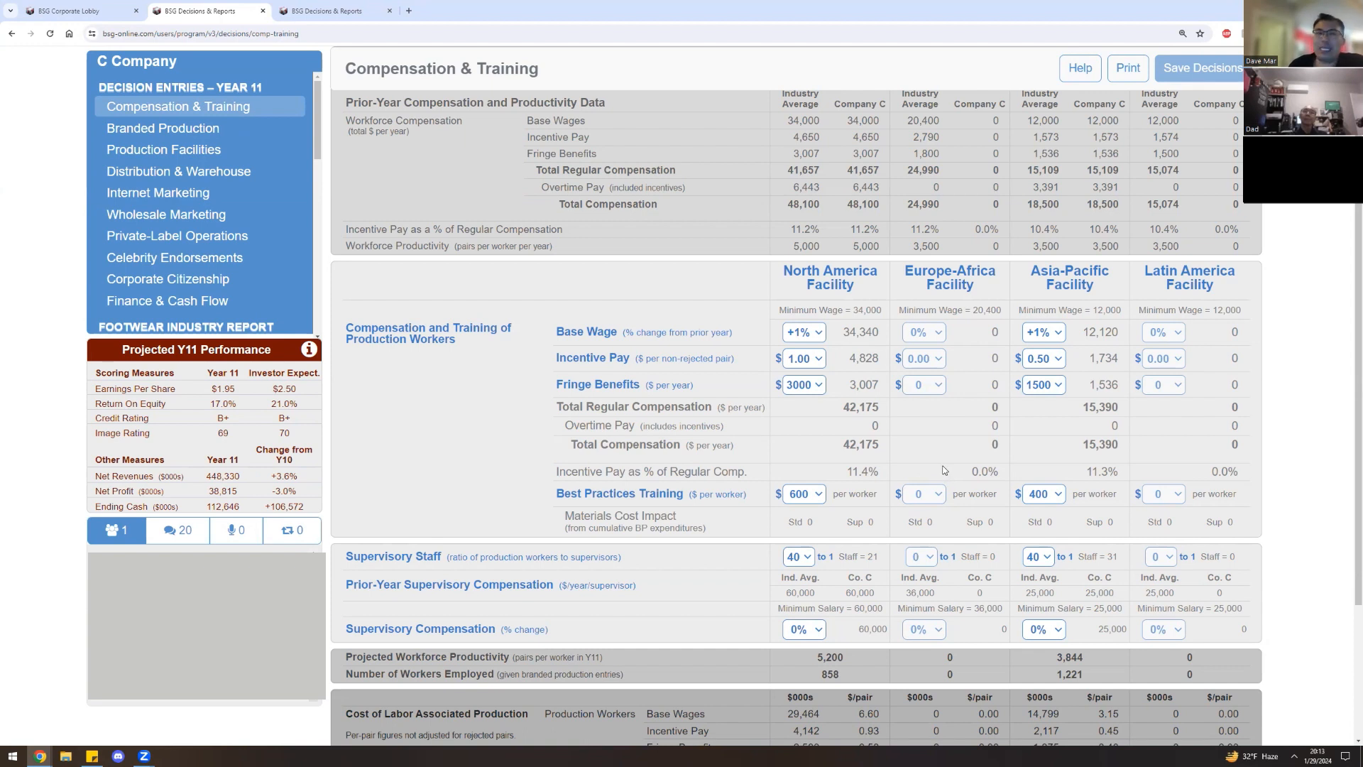
{"action": "mouse_move", "coordinate": [971, 452]}
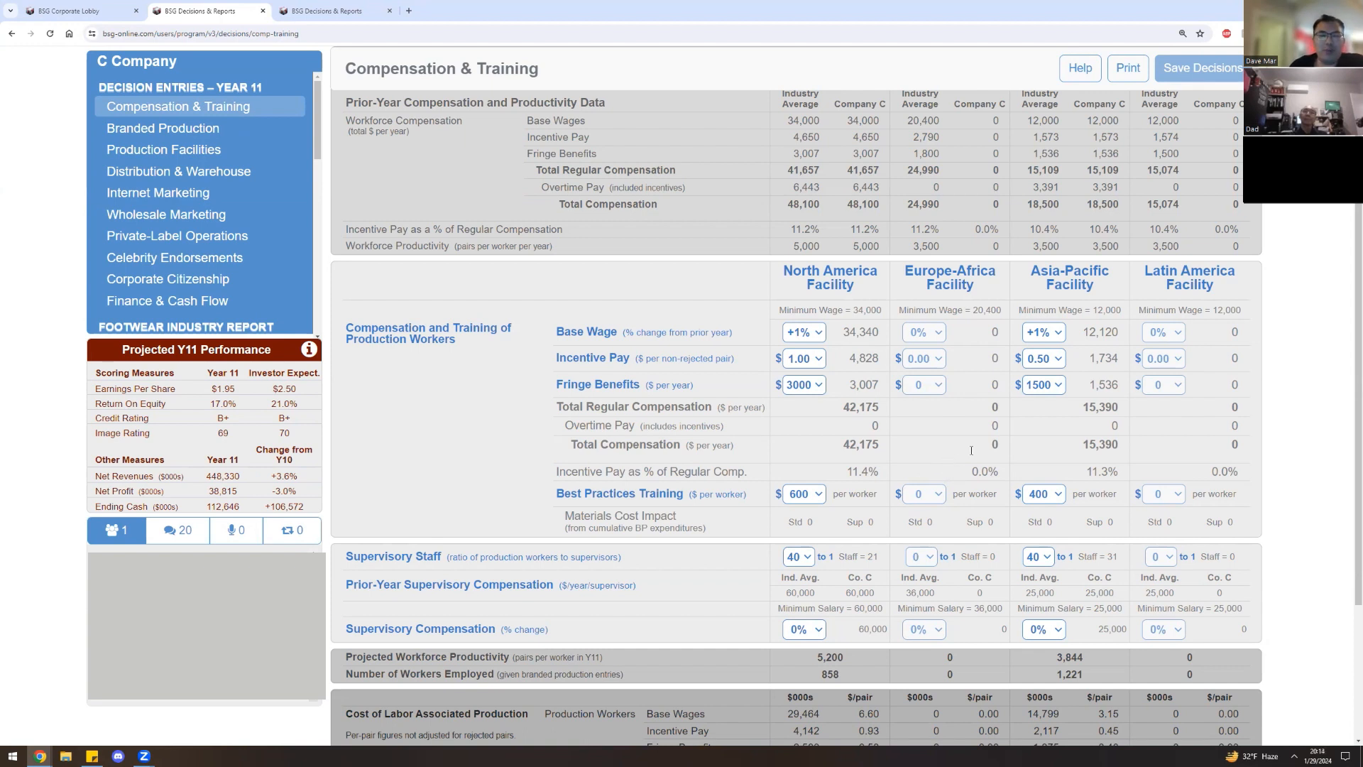
{"action": "mouse_move", "coordinate": [997, 445]}
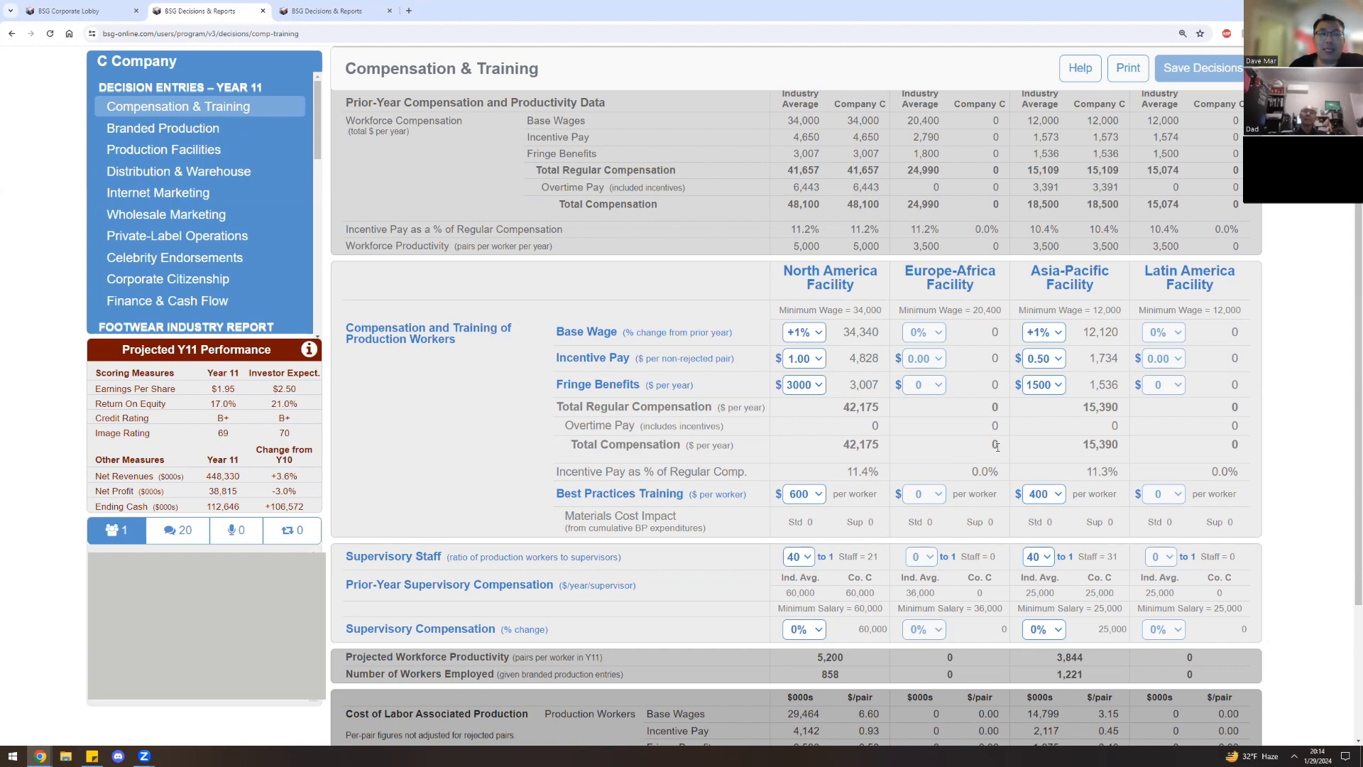
{"action": "mouse_move", "coordinate": [1027, 432]}
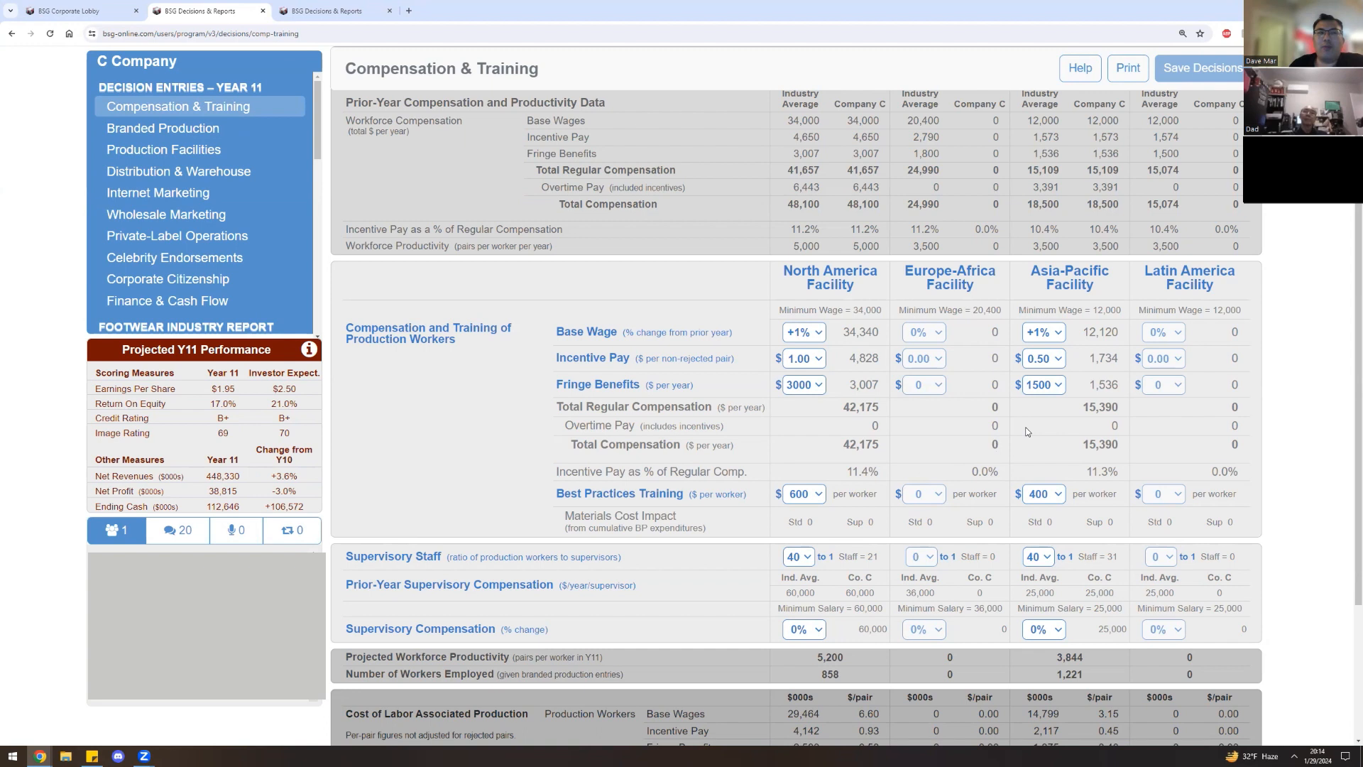
{"action": "mouse_move", "coordinate": [1034, 424]}
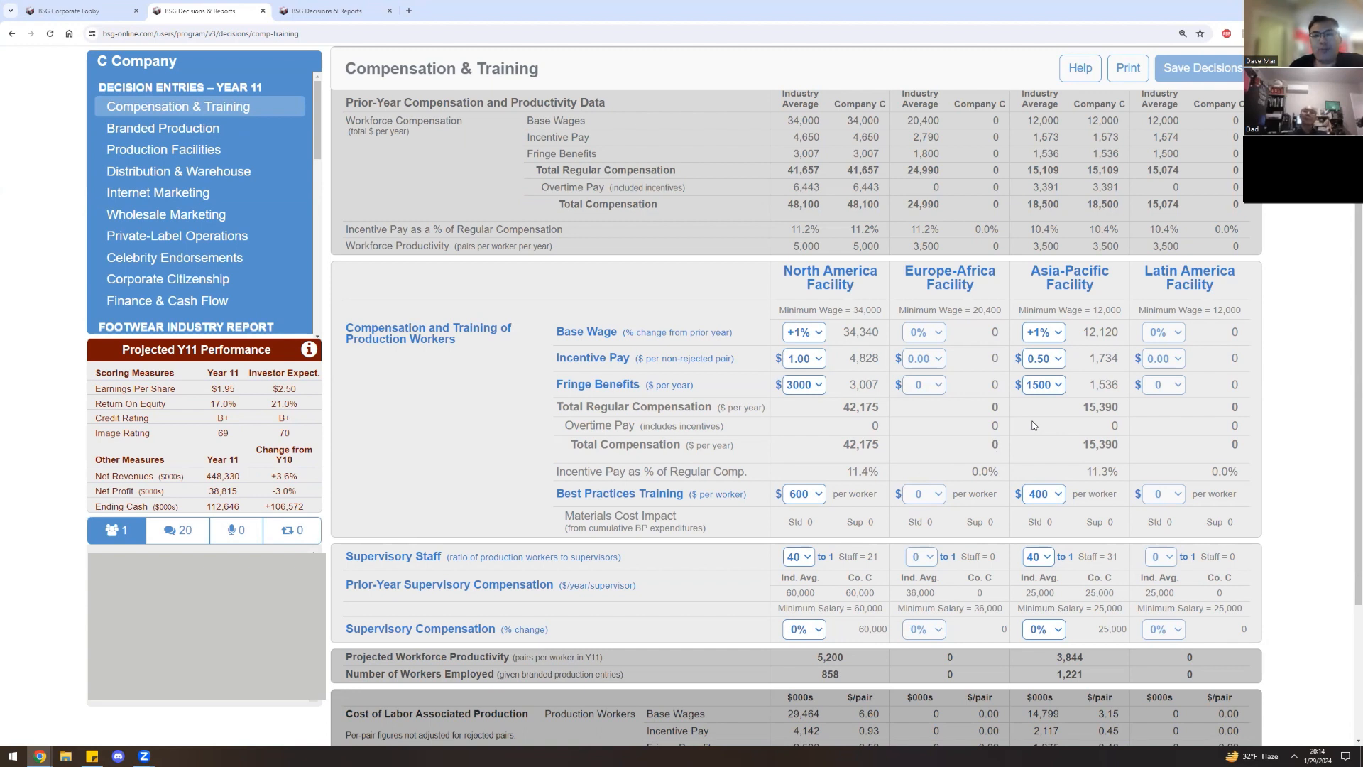
{"action": "mouse_move", "coordinate": [1042, 421]}
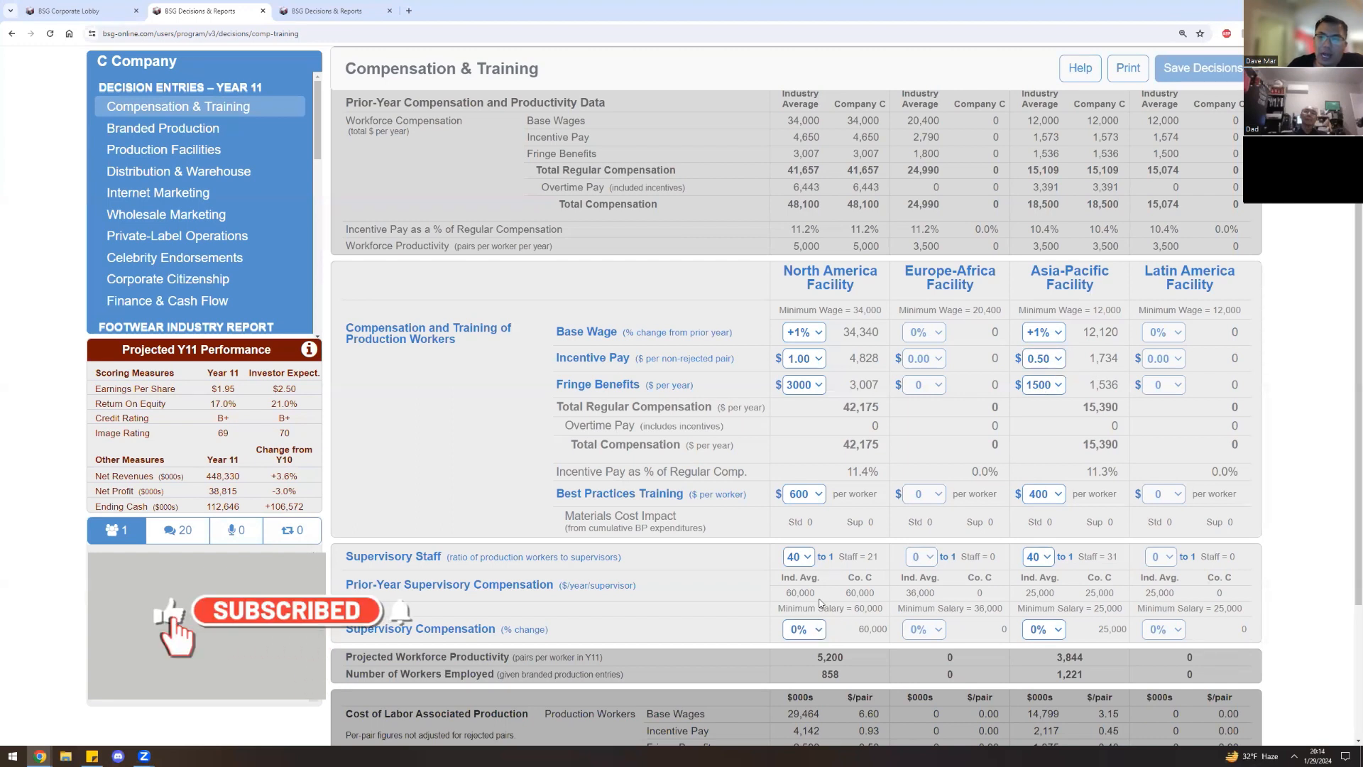
Set best practices training to 7,500 and supervisory compensation +1% at both plants.
{"action": "left_click", "coordinate": [802, 494]}
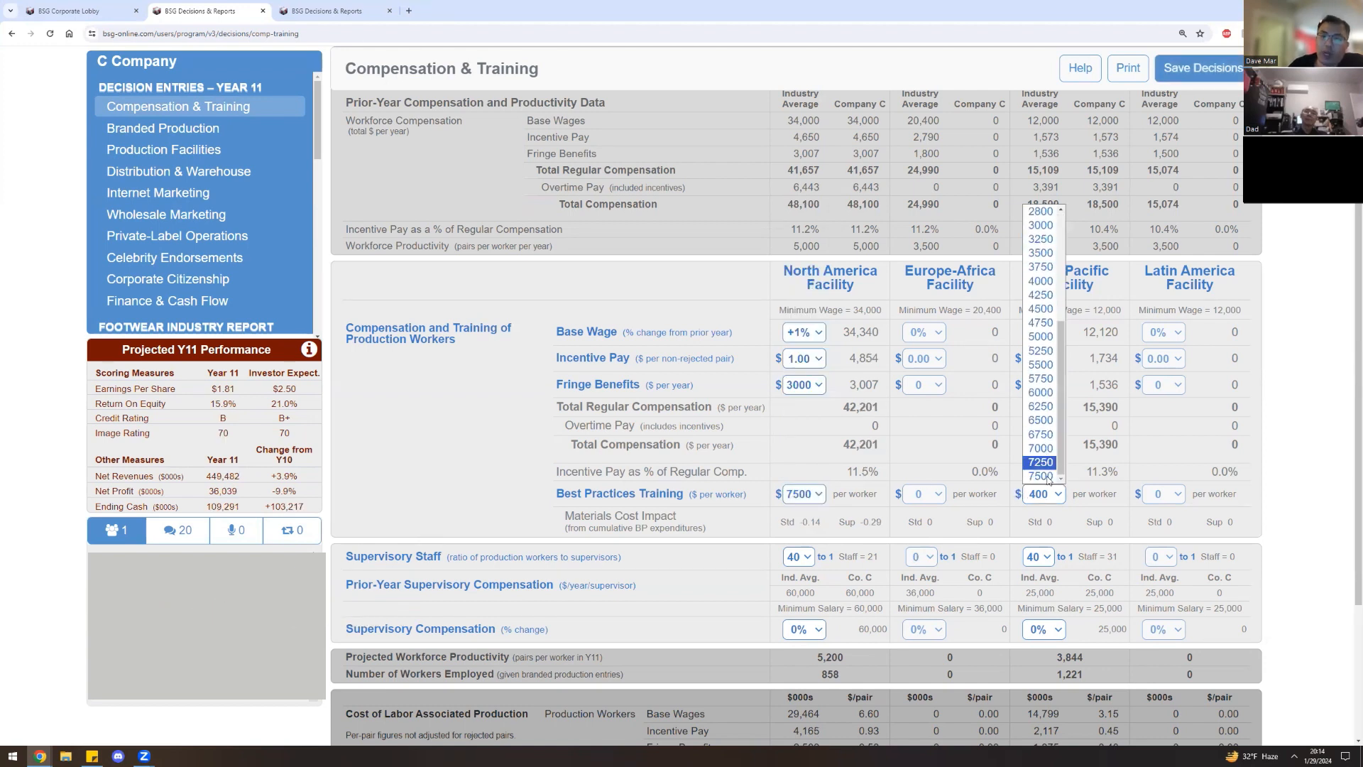
{"action": "left_click", "coordinate": [1039, 461]}
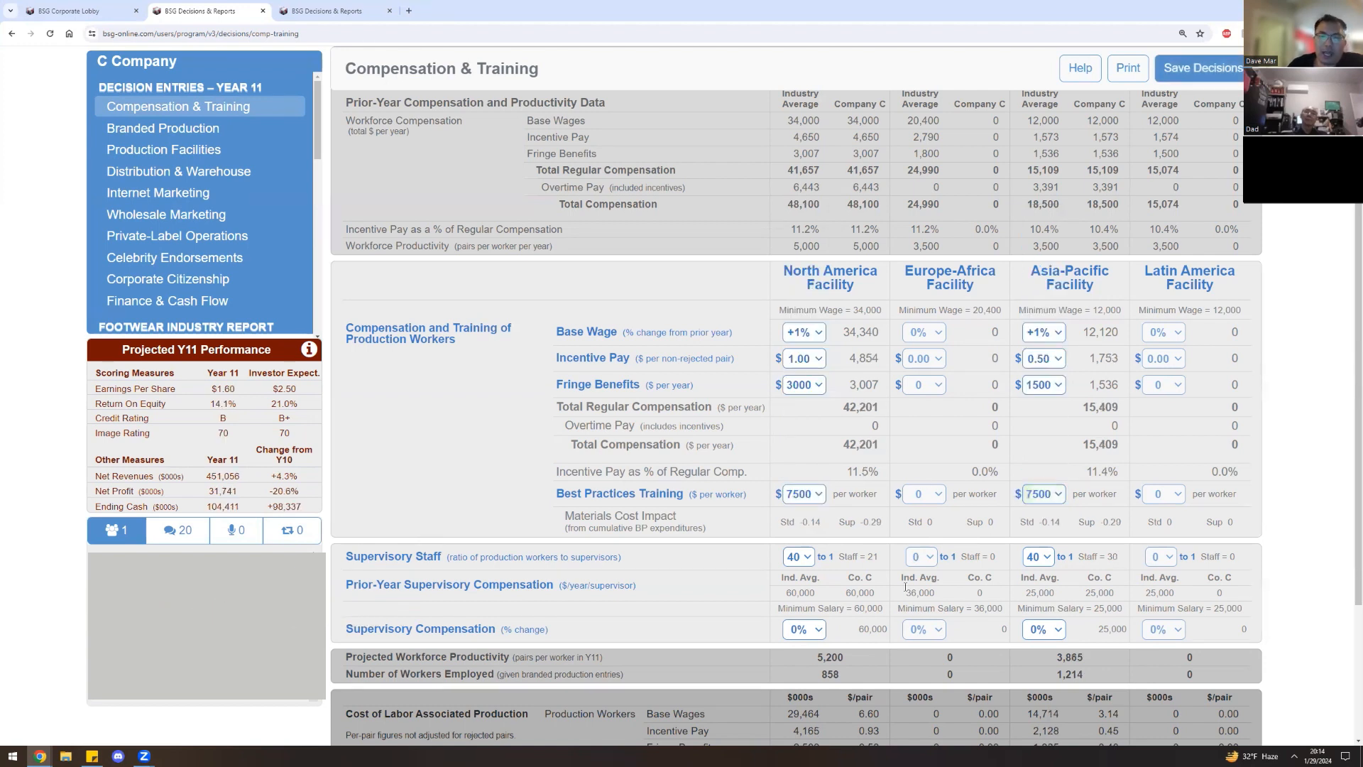
{"action": "left_click", "coordinate": [801, 333]}
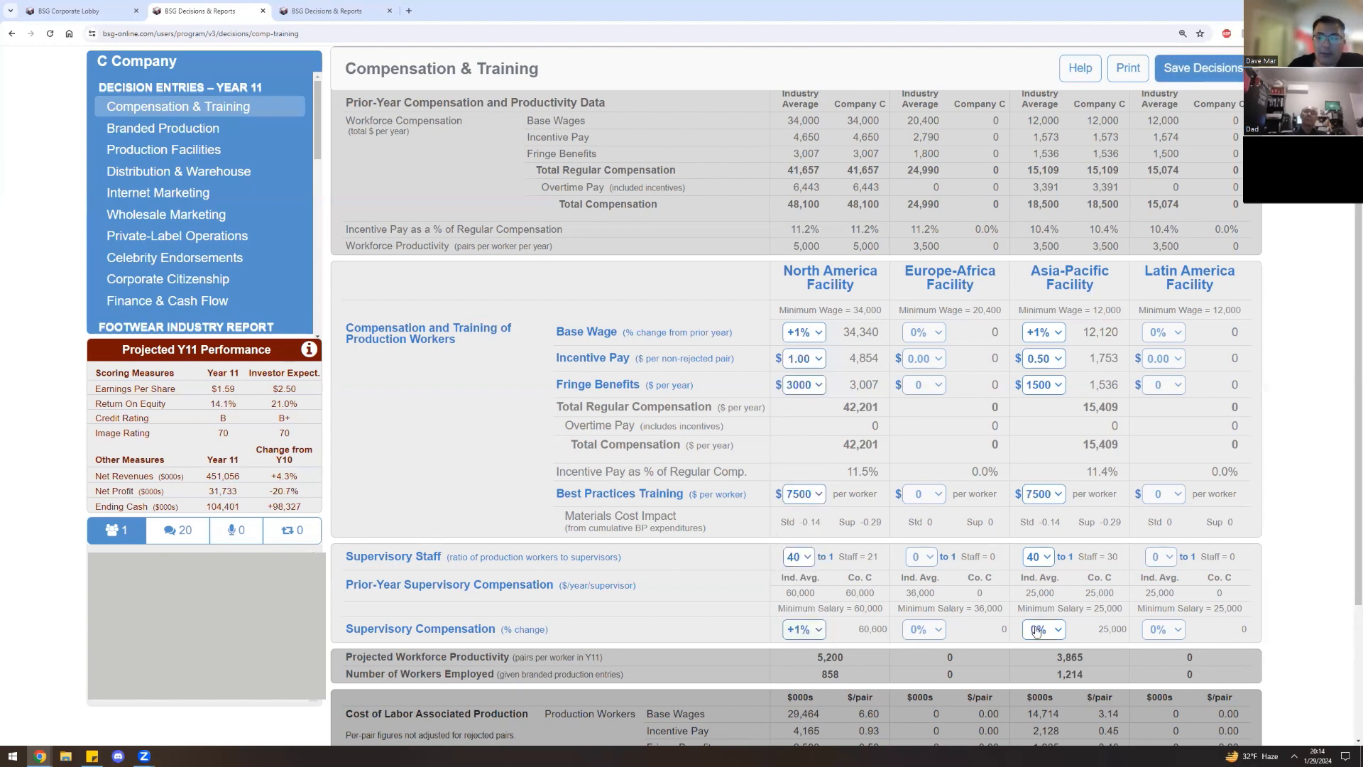
{"action": "left_click", "coordinate": [1043, 629]}
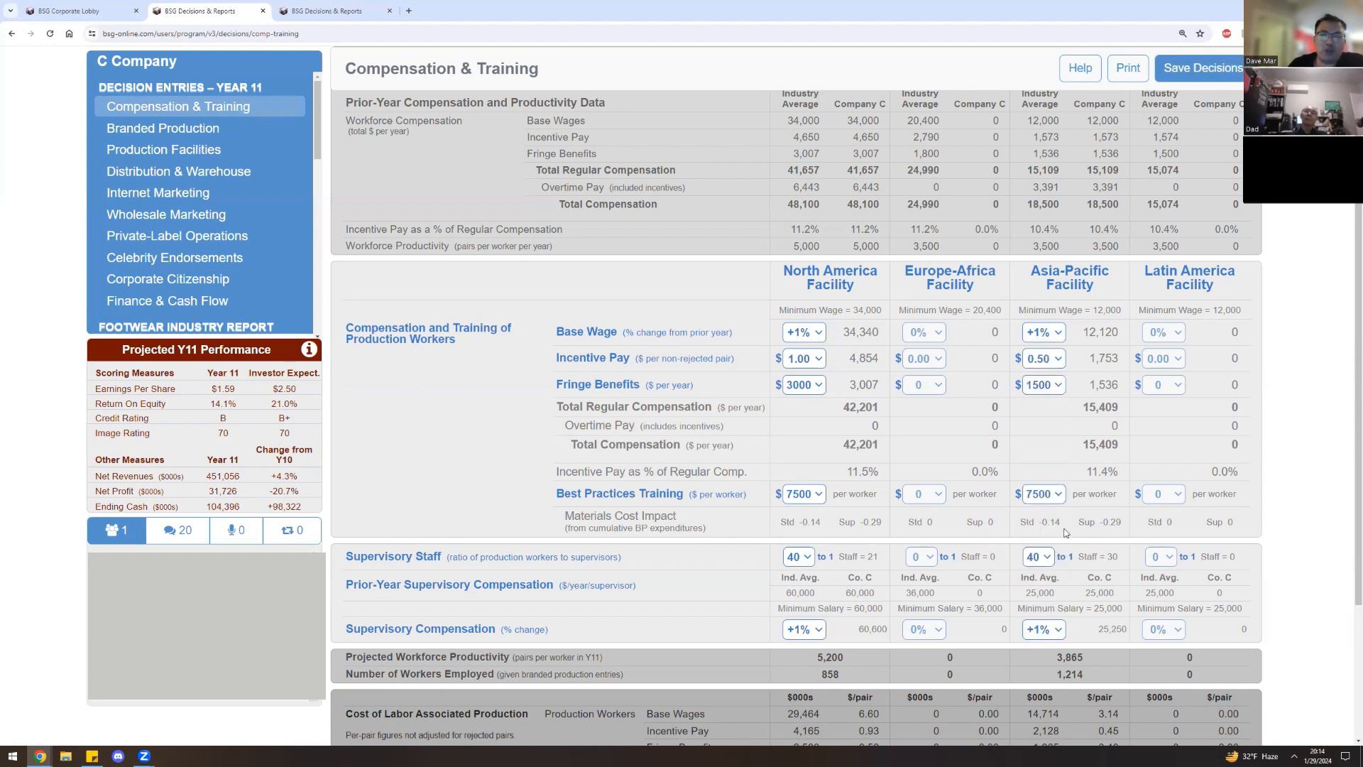
{"action": "mouse_move", "coordinate": [1076, 490]}
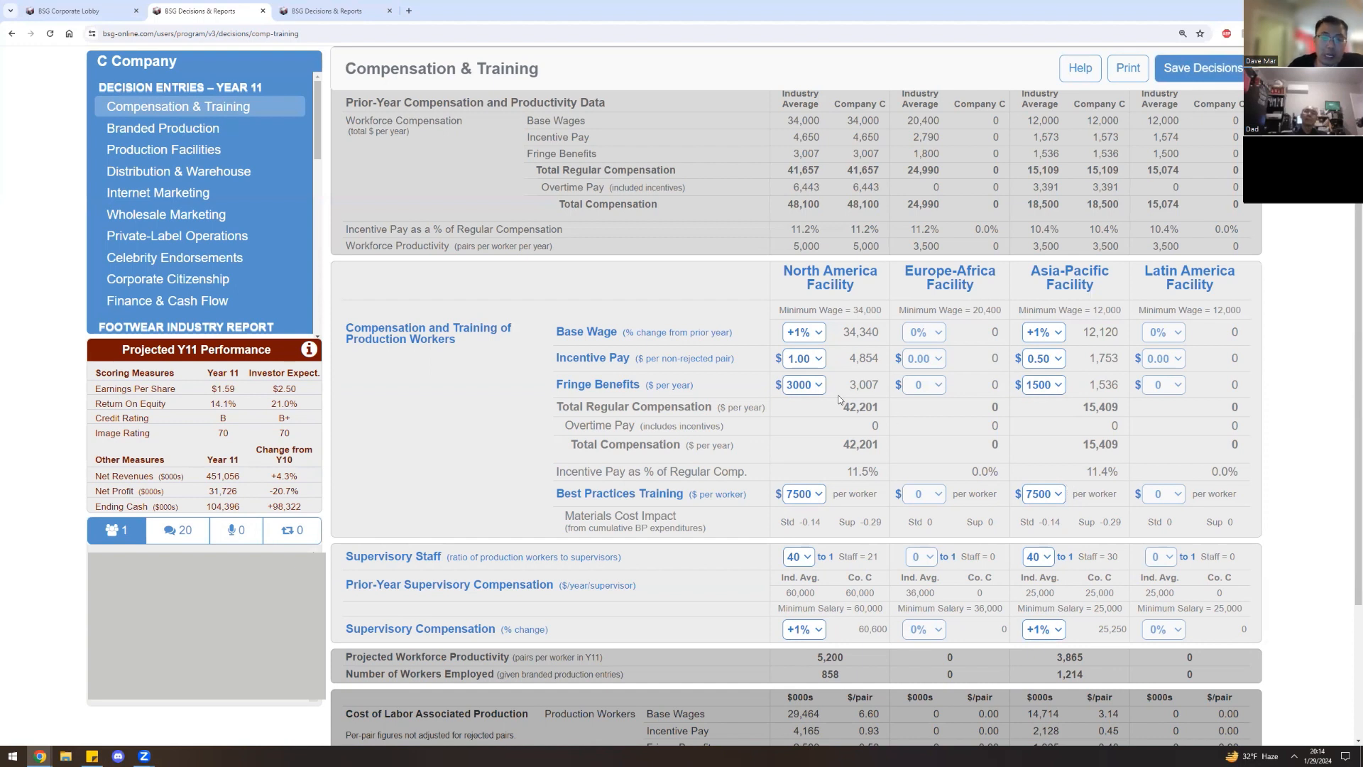
Cut fringe benefits to zero at North America and Asia-Pacific.
{"action": "left_click", "coordinate": [817, 385]}
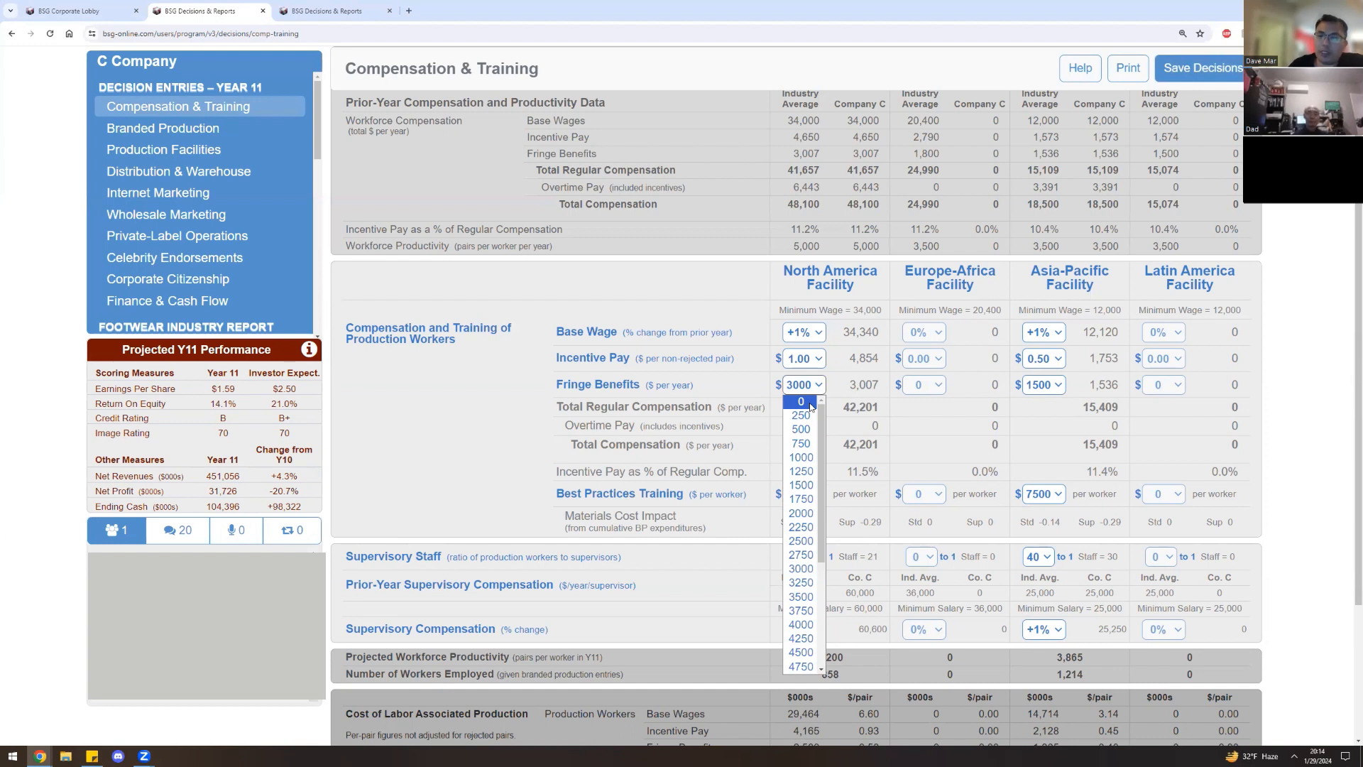
{"action": "left_click", "coordinate": [801, 401]}
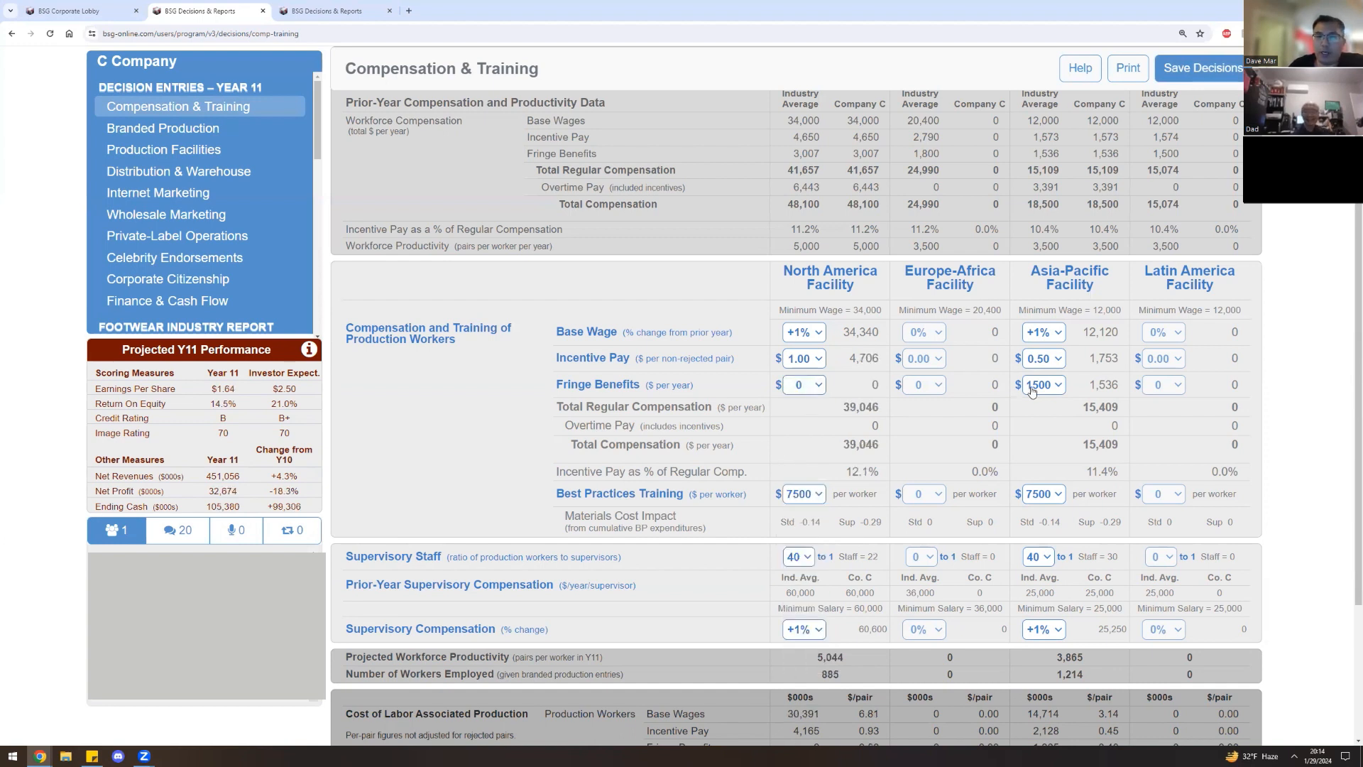
{"action": "left_click", "coordinate": [1043, 385]}
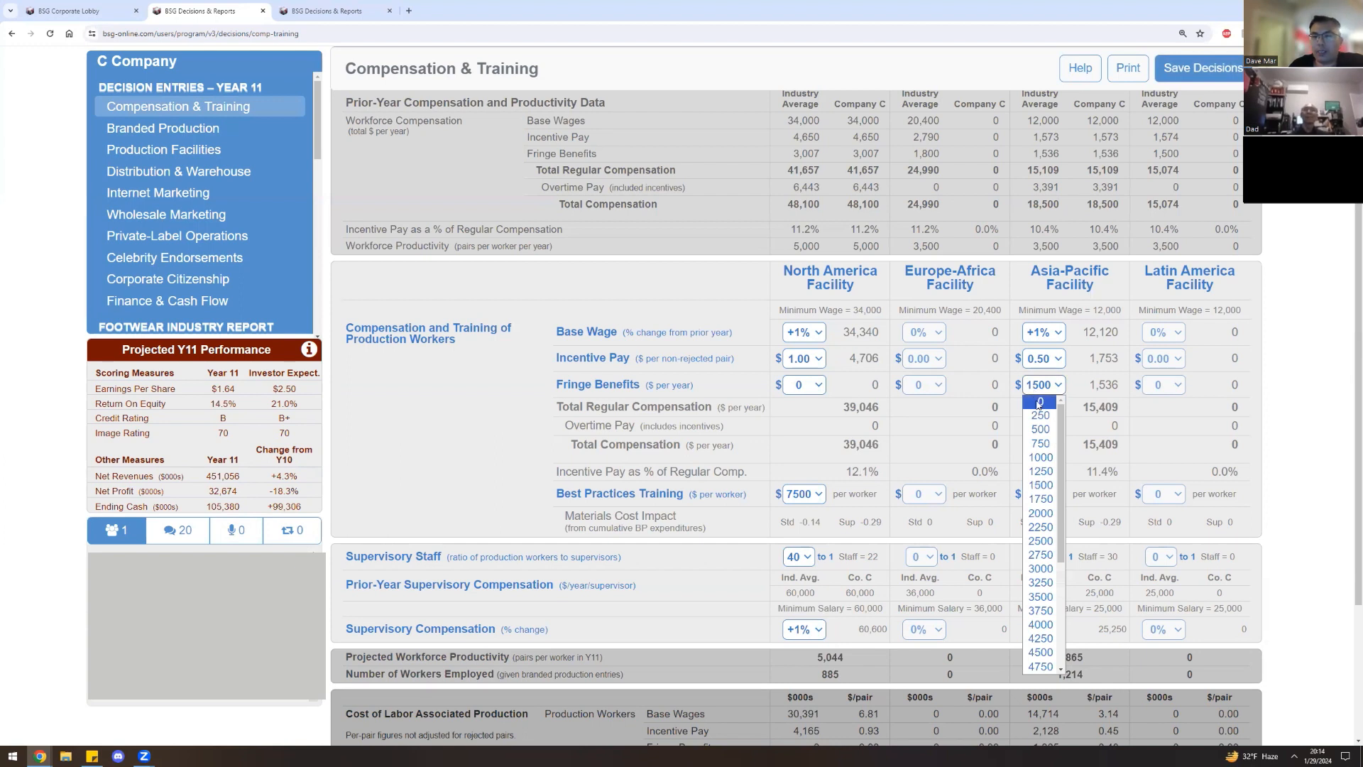
{"action": "left_click", "coordinate": [1039, 400]}
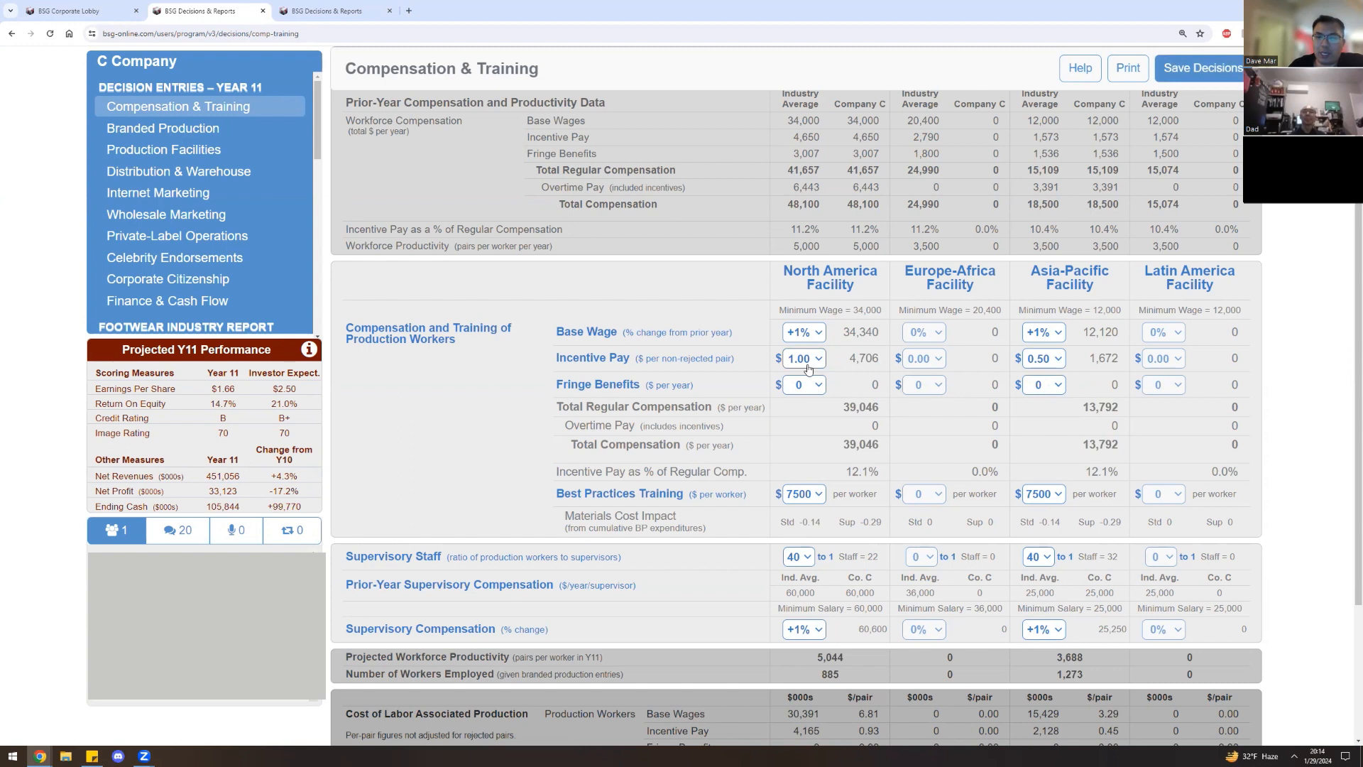
Cut incentive pay to 0.00 at North America and Asia-Pacific.
{"action": "left_click", "coordinate": [802, 358]}
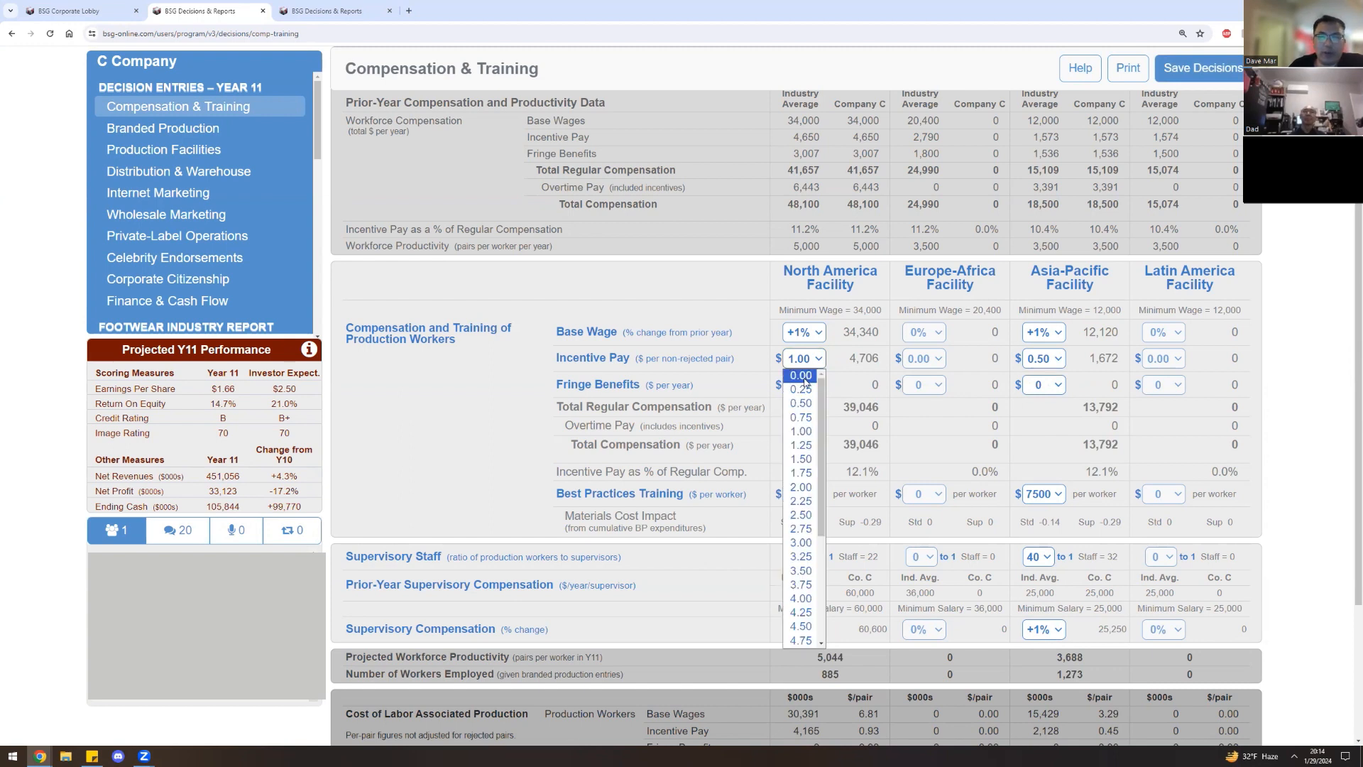
{"action": "left_click", "coordinate": [799, 375]}
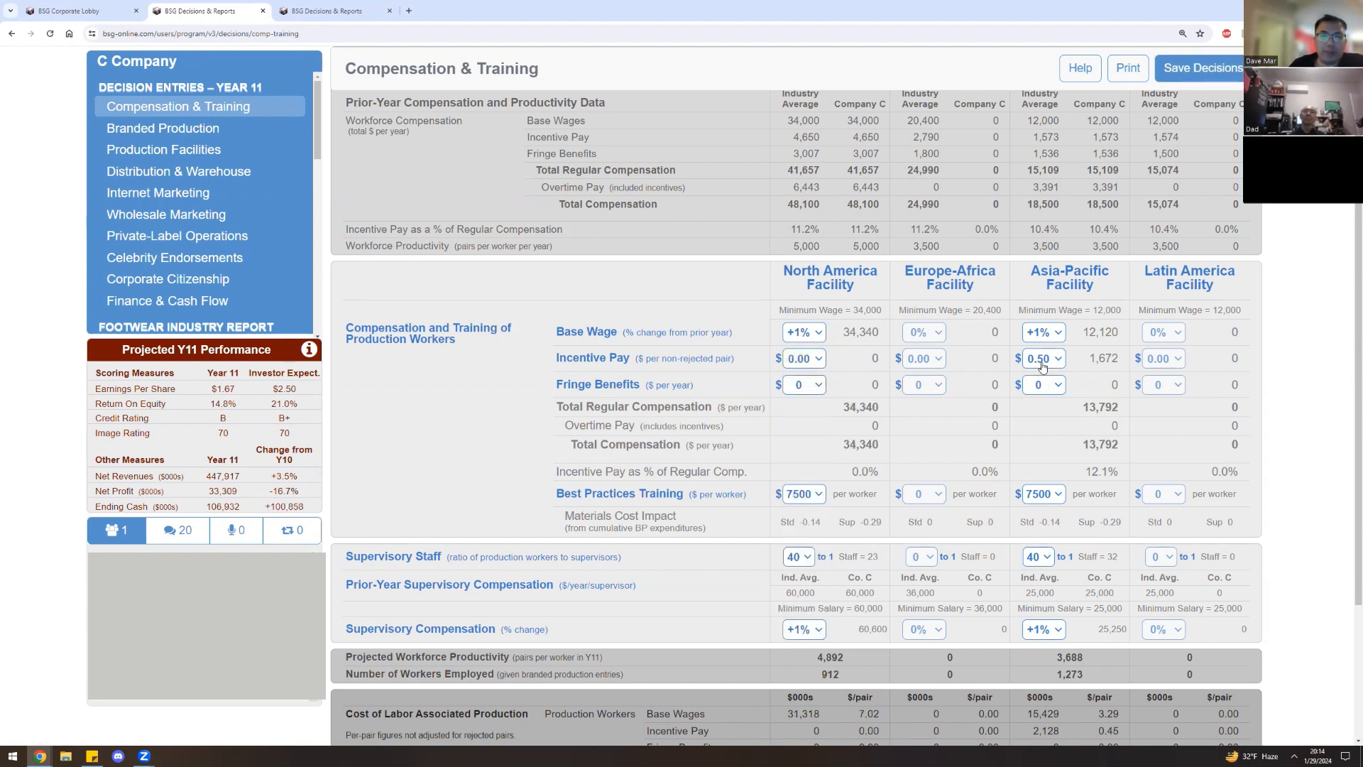
{"action": "mouse_move", "coordinate": [1042, 367]}
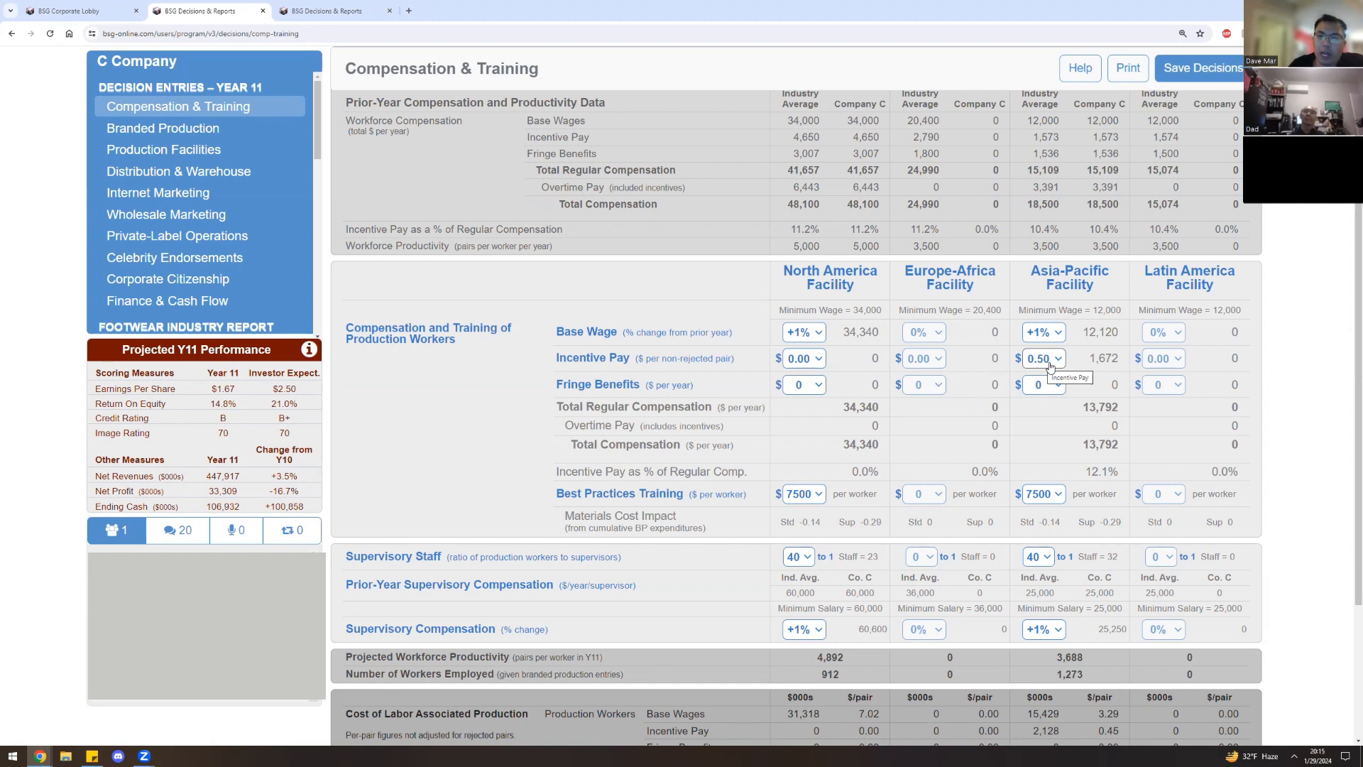
{"action": "left_click", "coordinate": [1054, 358]}
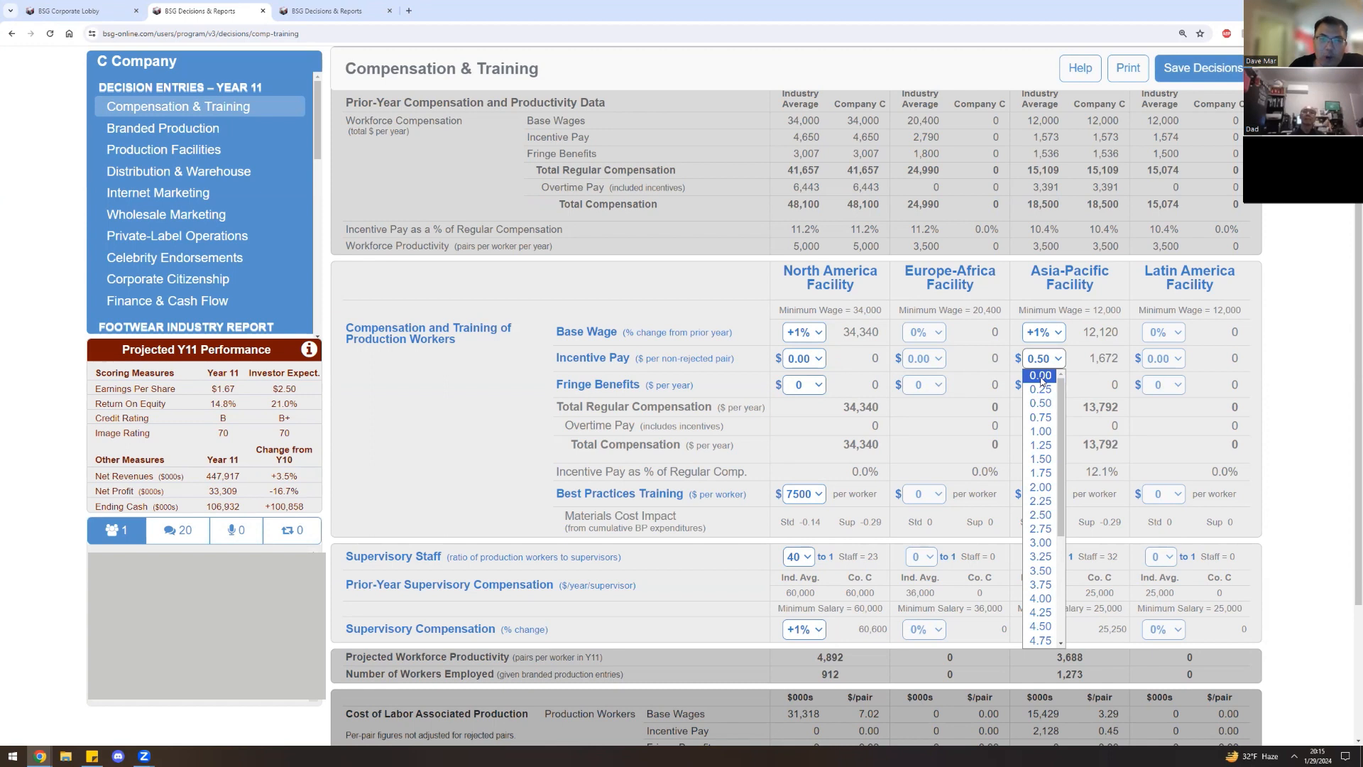
{"action": "left_click", "coordinate": [1039, 375]}
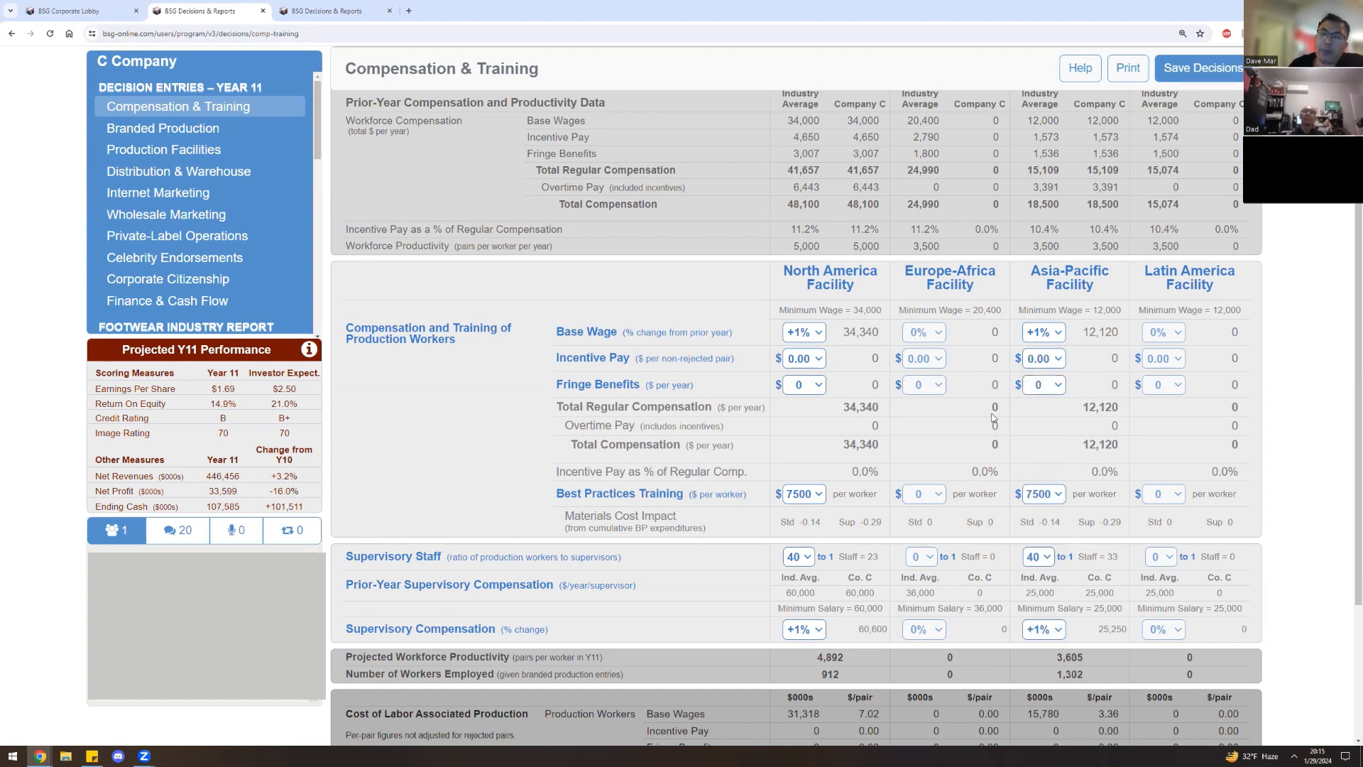
{"action": "mouse_move", "coordinate": [918, 413]}
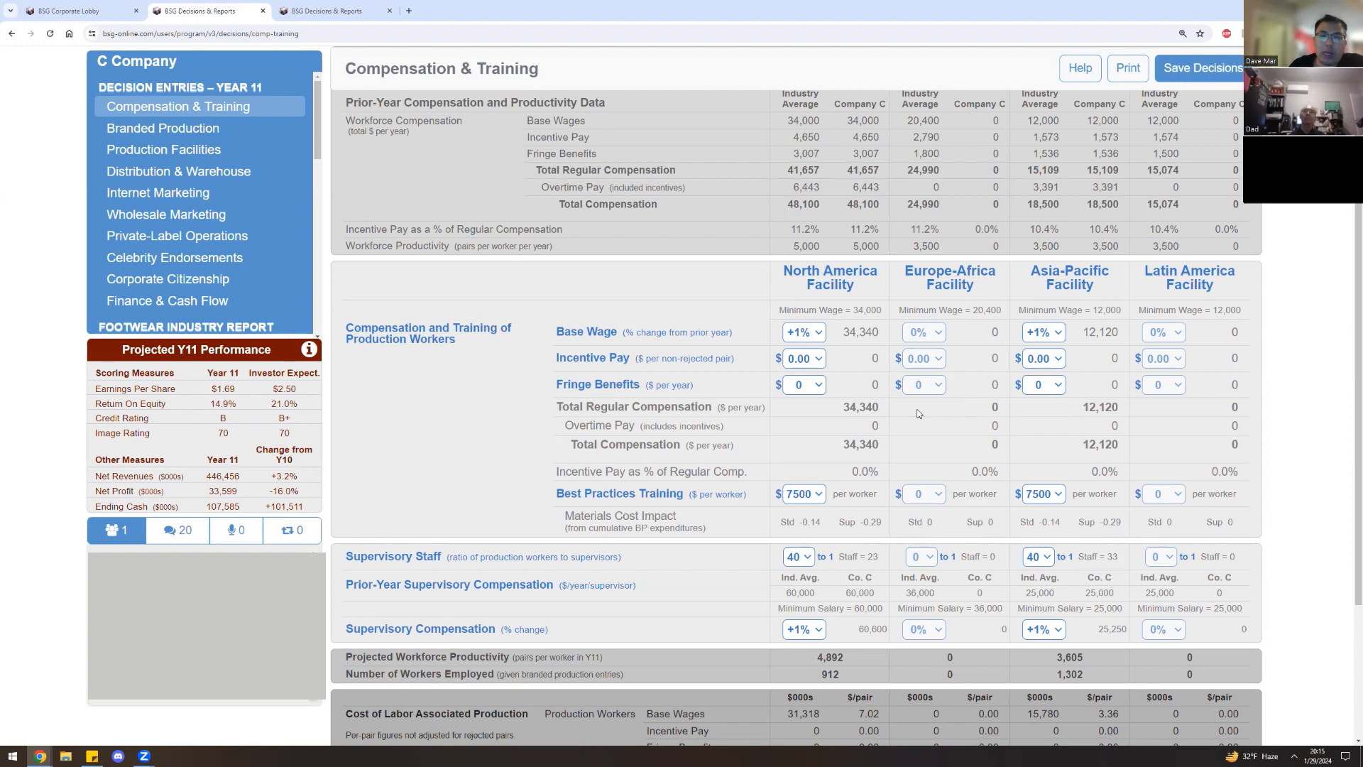
{"action": "mouse_move", "coordinate": [908, 401]}
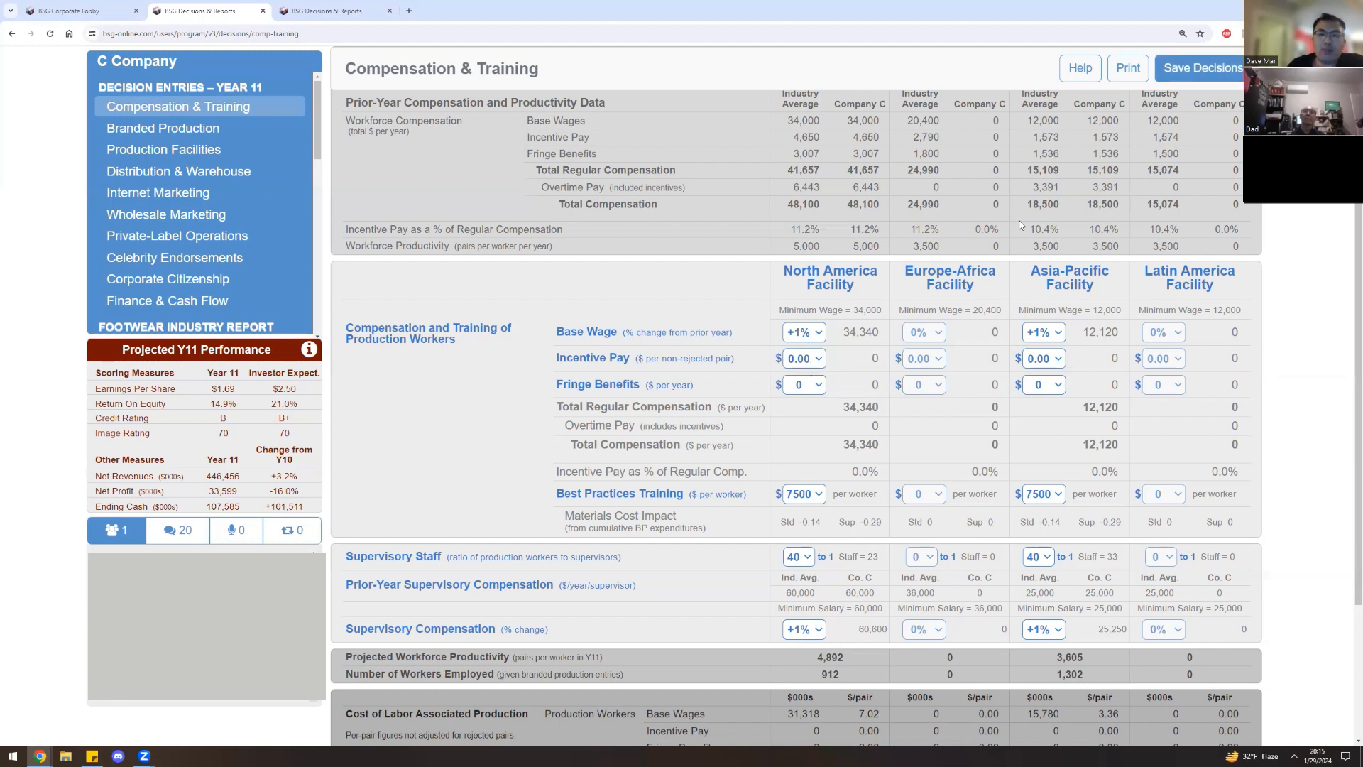
Save the compensation and training decisions and confirm storing all Year 11 pages.
{"action": "left_click", "coordinate": [1207, 69]}
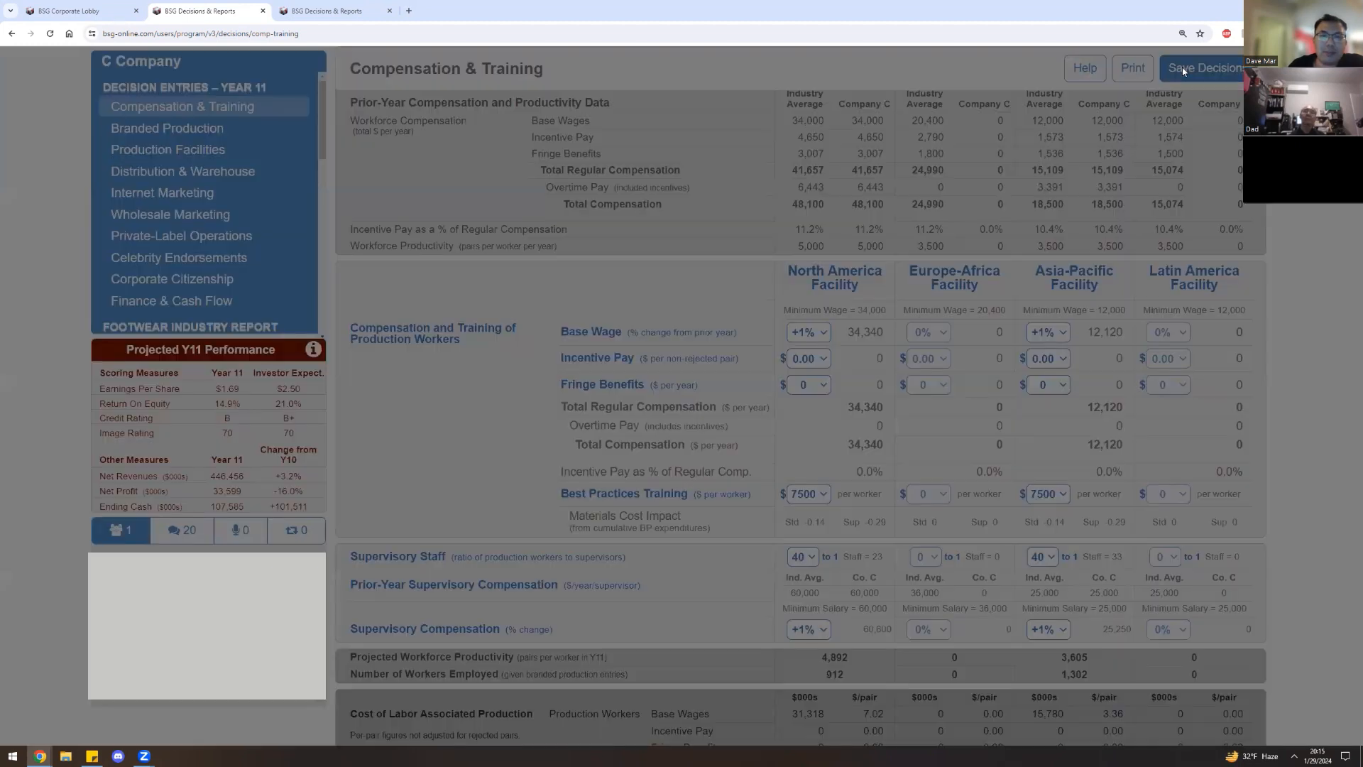
{"action": "left_click", "coordinate": [1203, 68]}
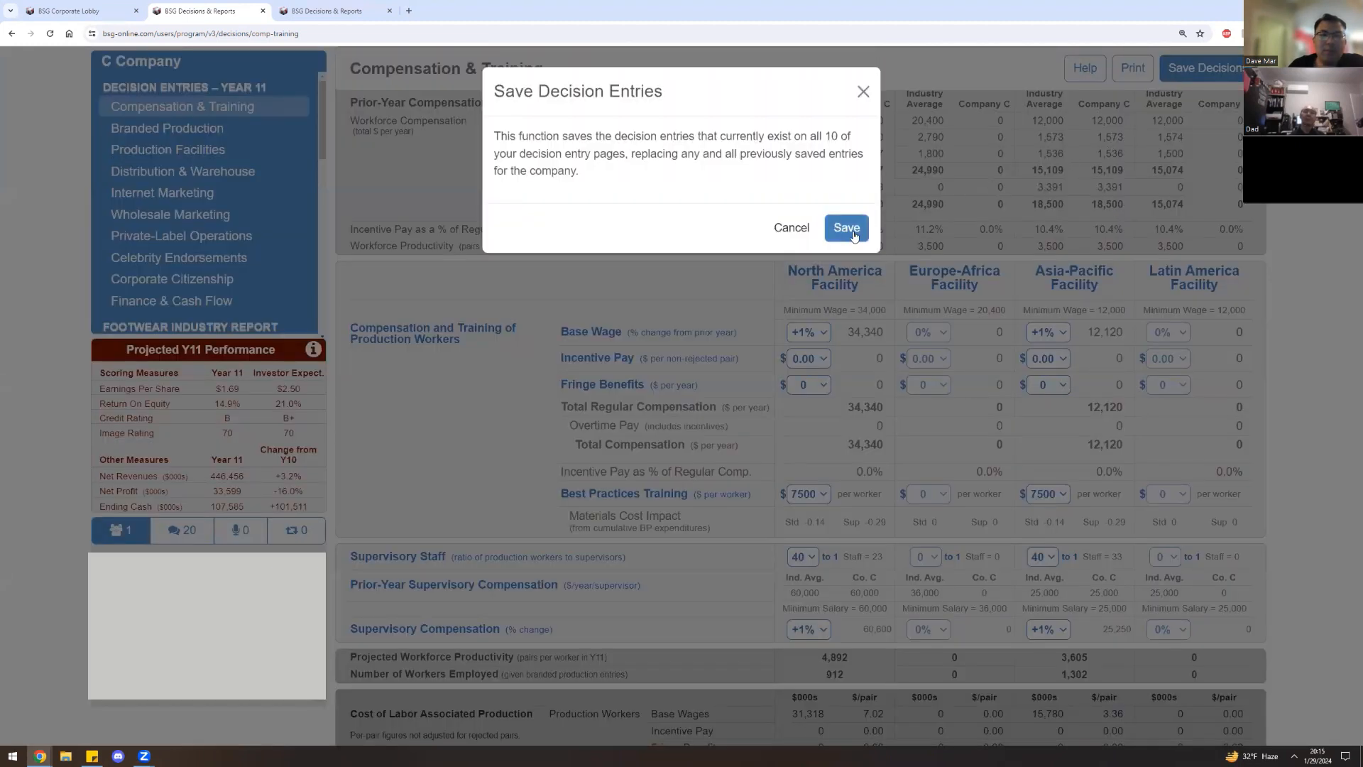
{"action": "left_click", "coordinate": [845, 228]}
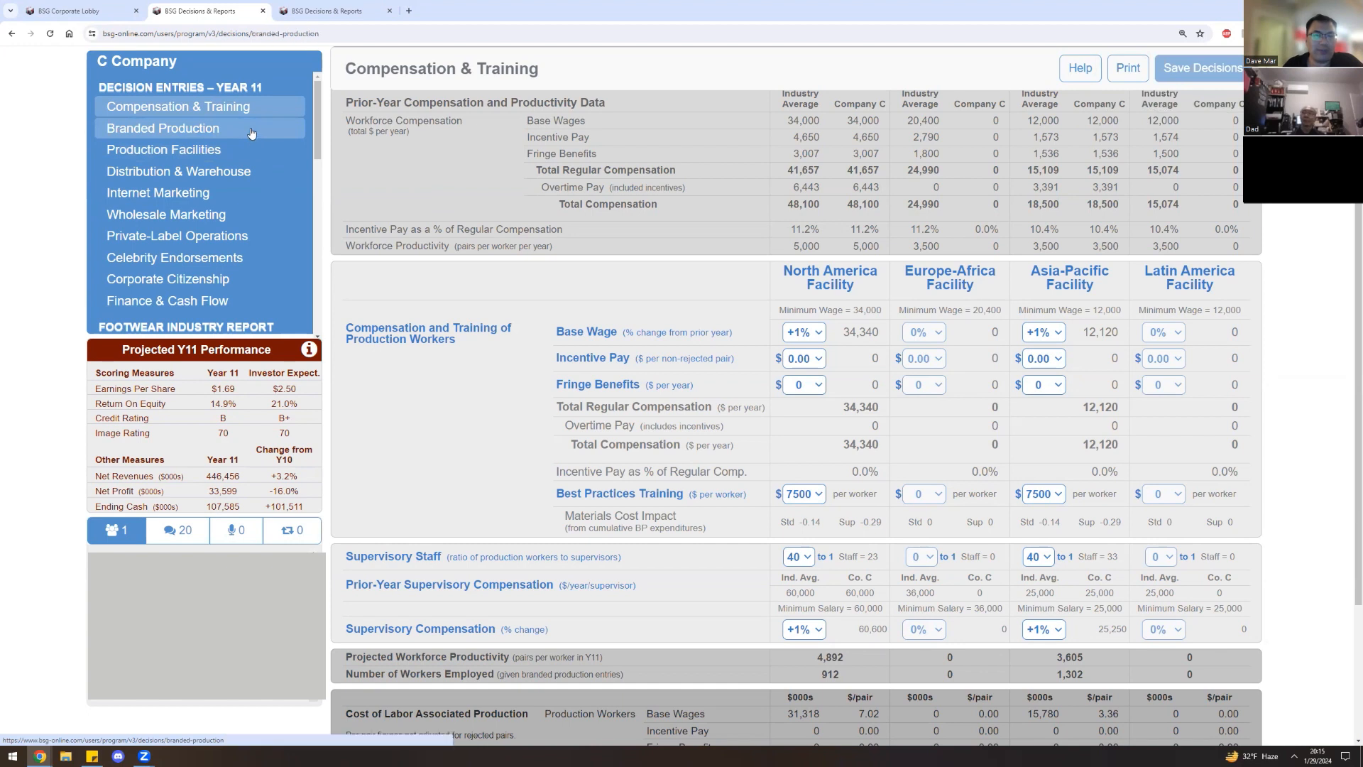
Go to the Branded Production decisions page for Year 11.
{"action": "left_click", "coordinate": [162, 128]}
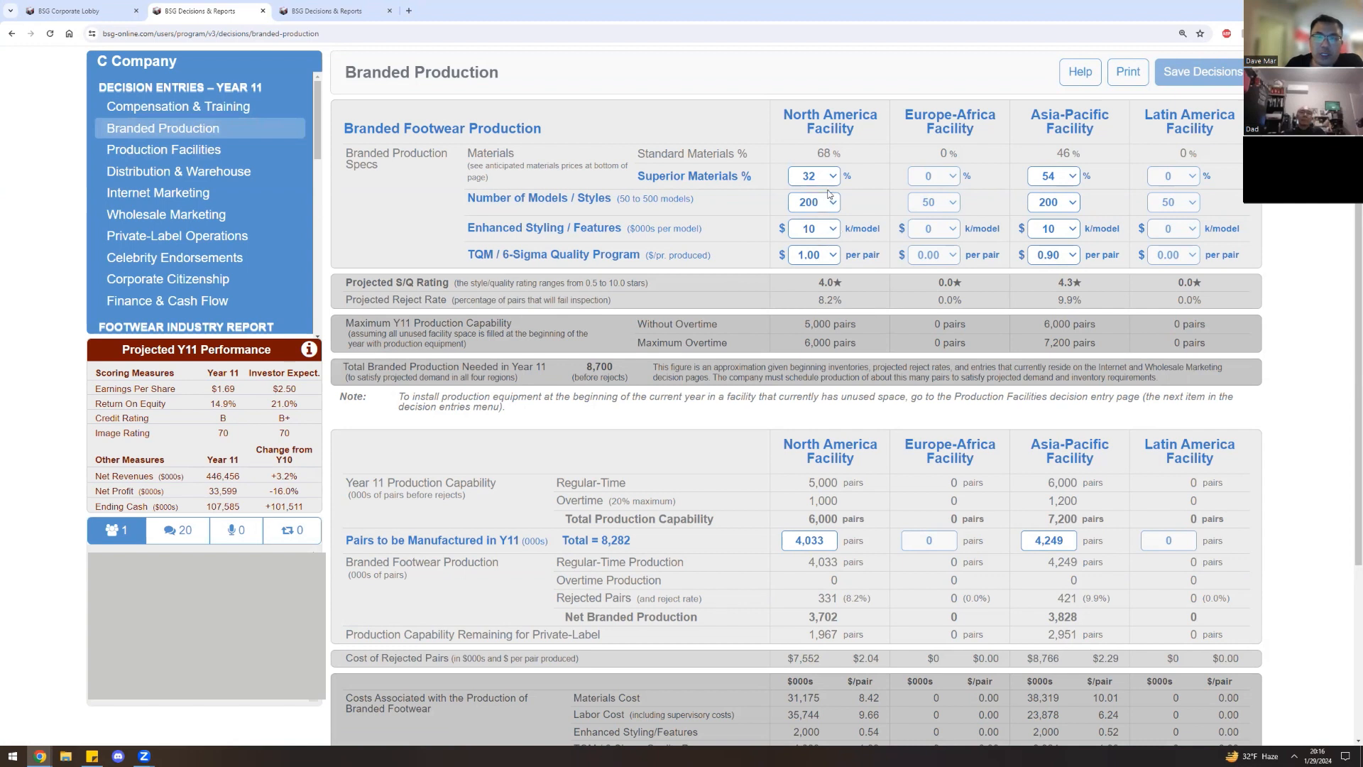
{"action": "mouse_move", "coordinate": [827, 183]}
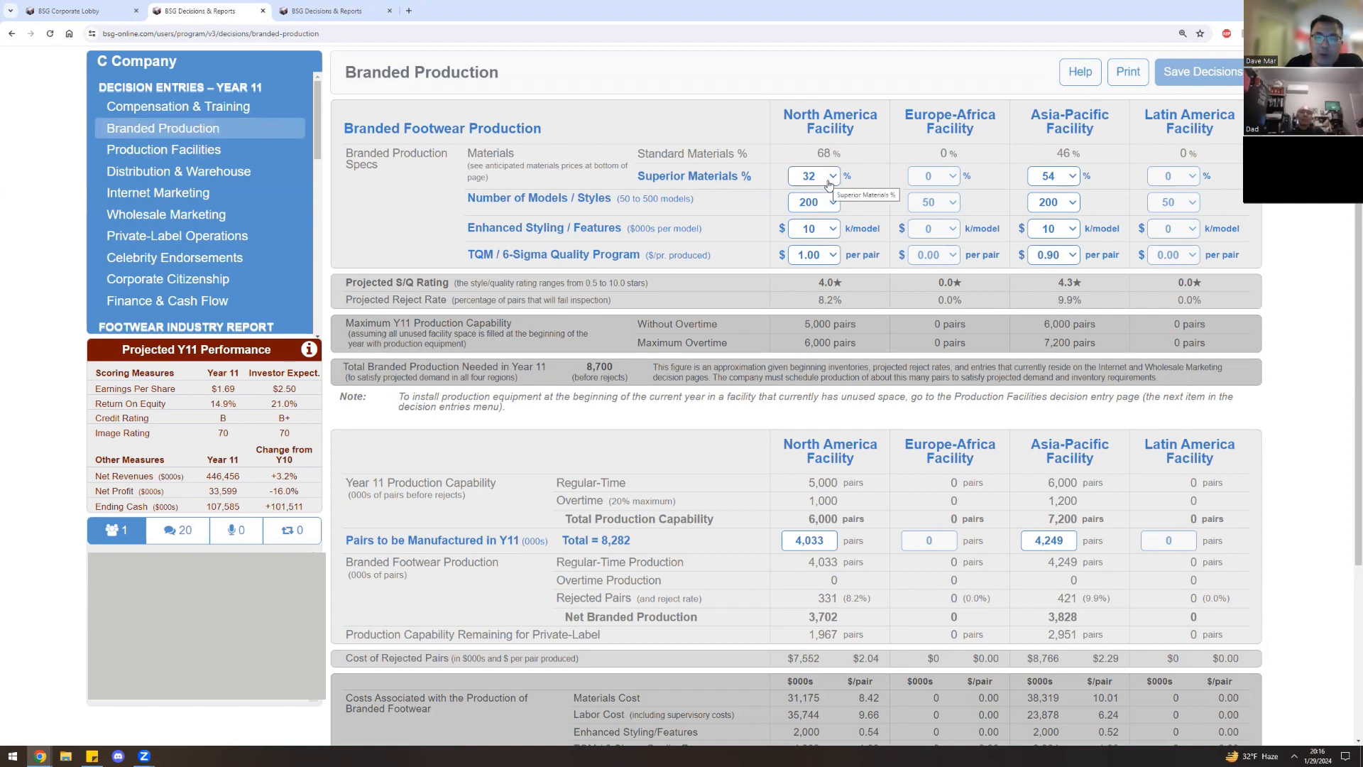
{"action": "mouse_move", "coordinate": [747, 176]}
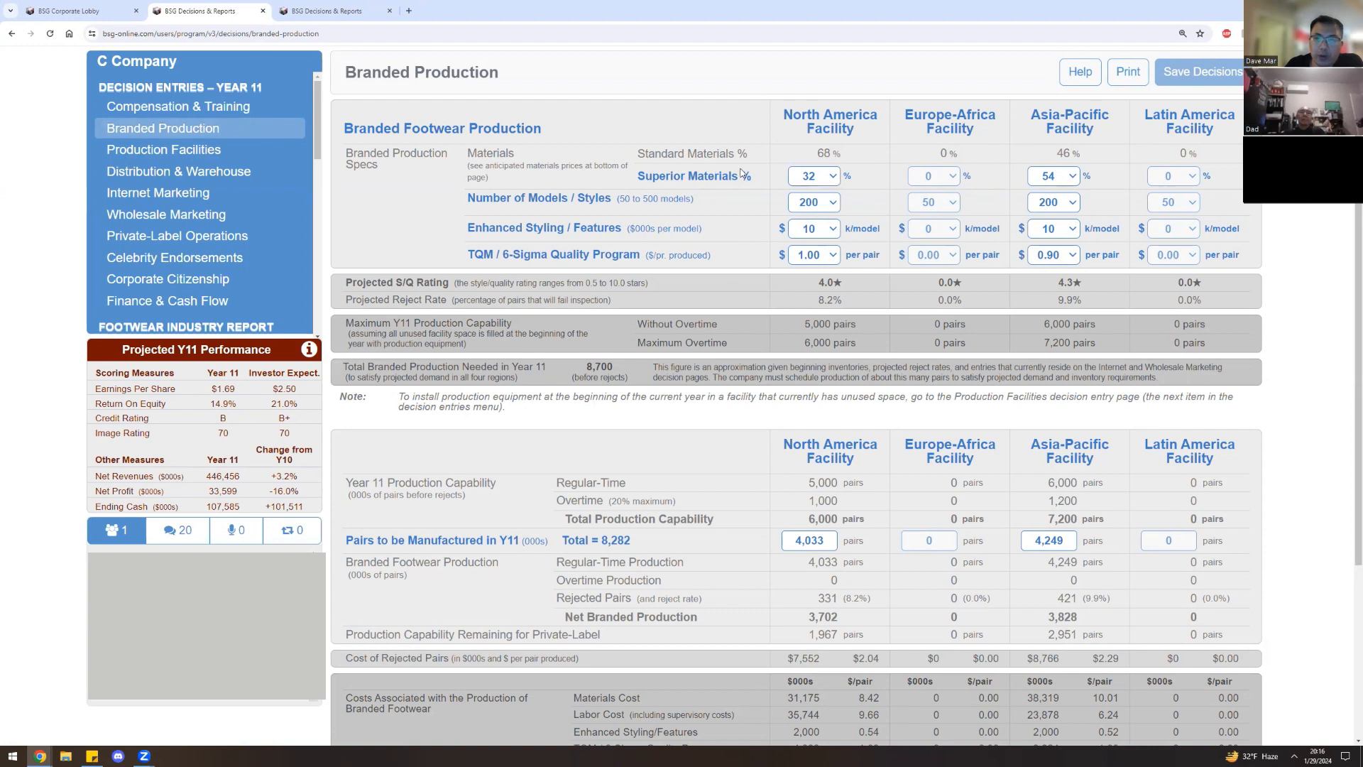
{"action": "mouse_move", "coordinate": [611, 194]}
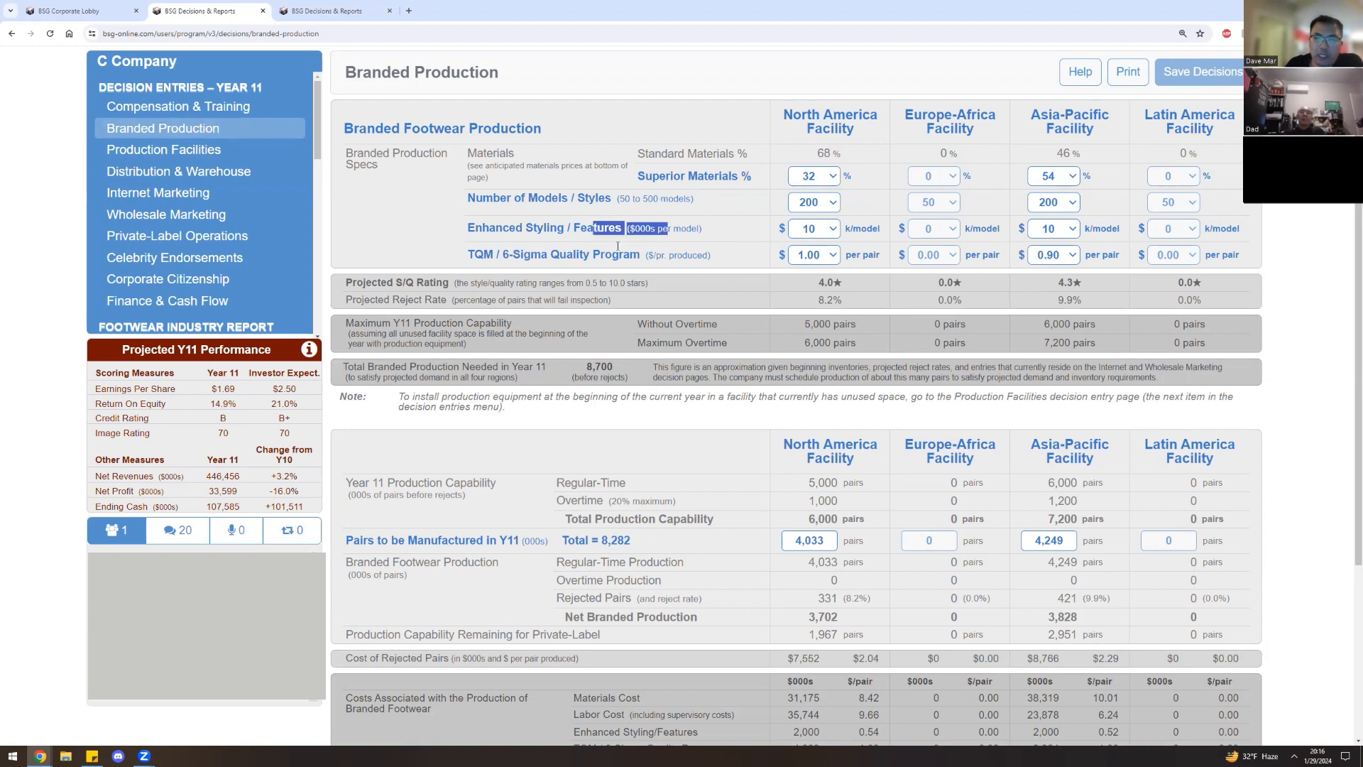
{"action": "mouse_move", "coordinate": [892, 561]}
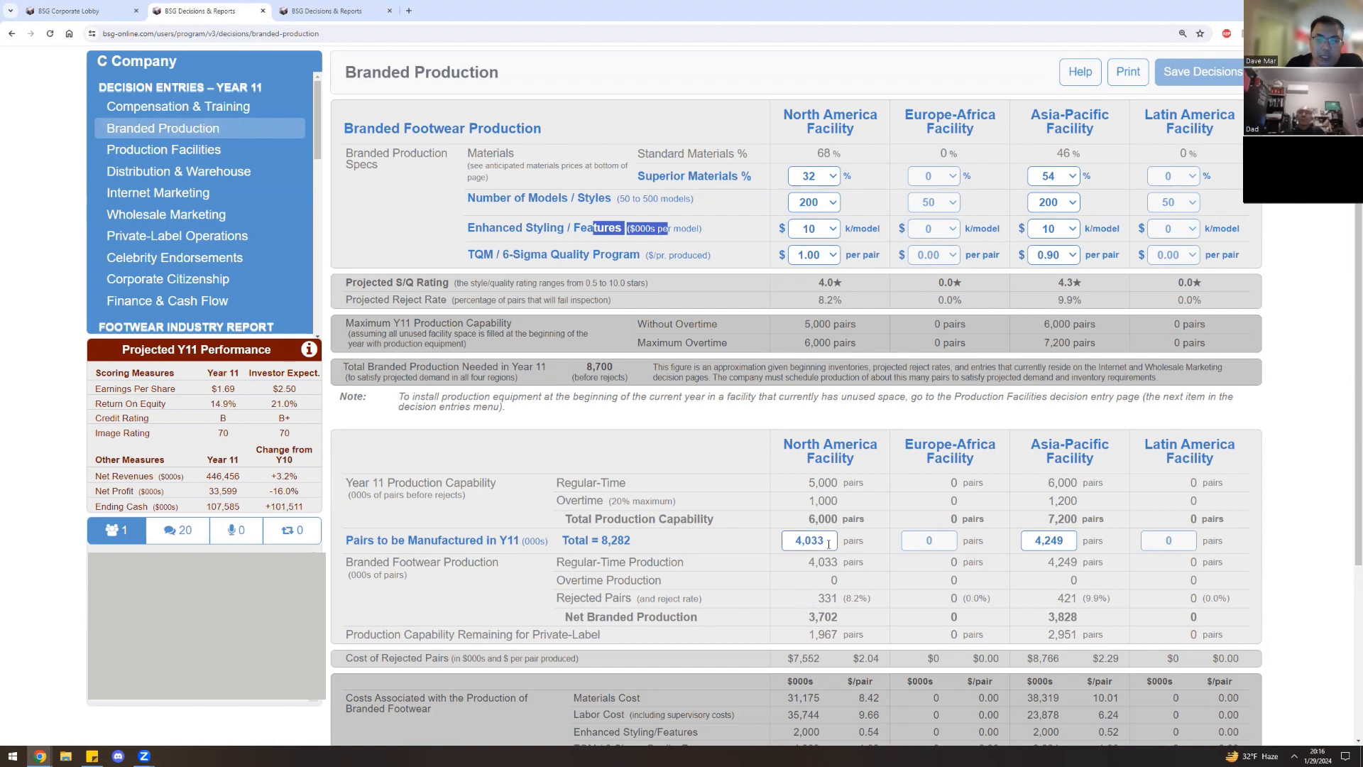
{"action": "mouse_move", "coordinate": [892, 543]}
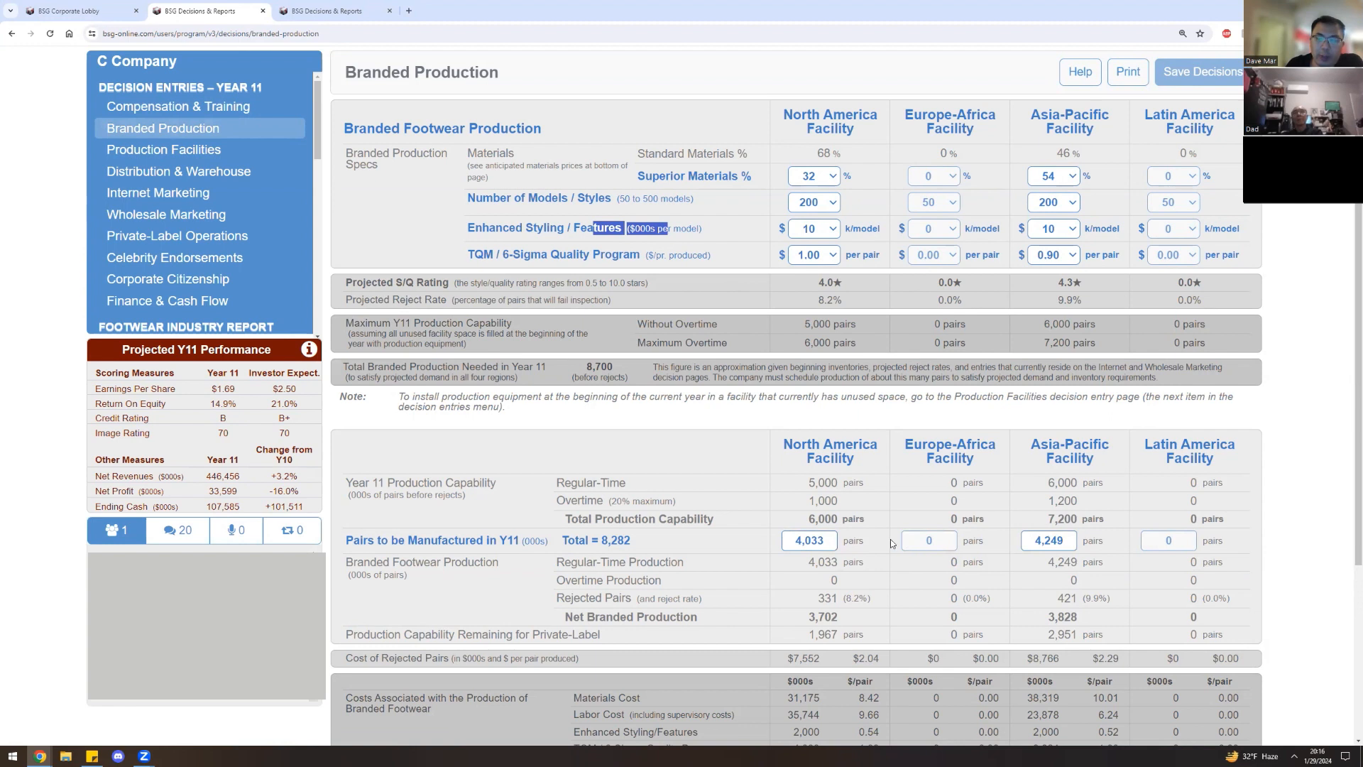
{"action": "mouse_move", "coordinate": [845, 280]}
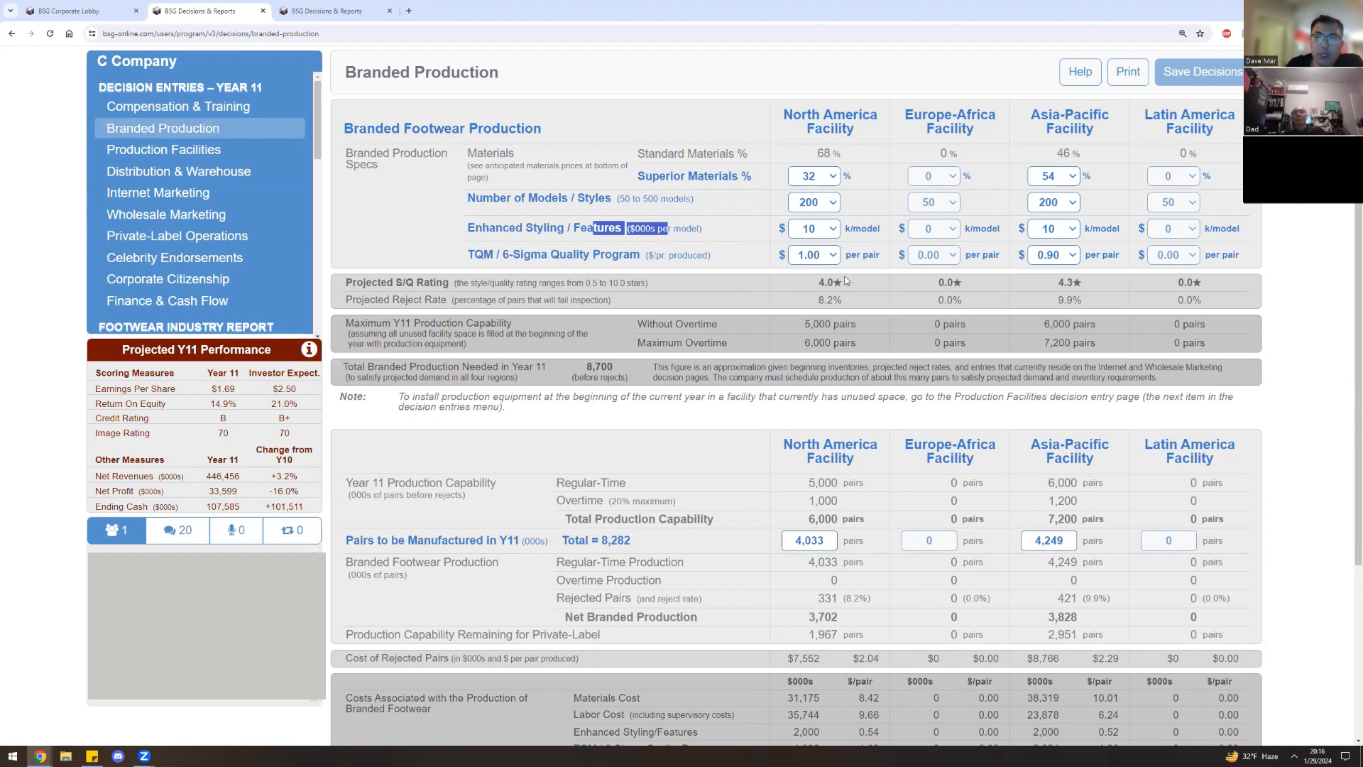
{"action": "mouse_move", "coordinate": [835, 201]}
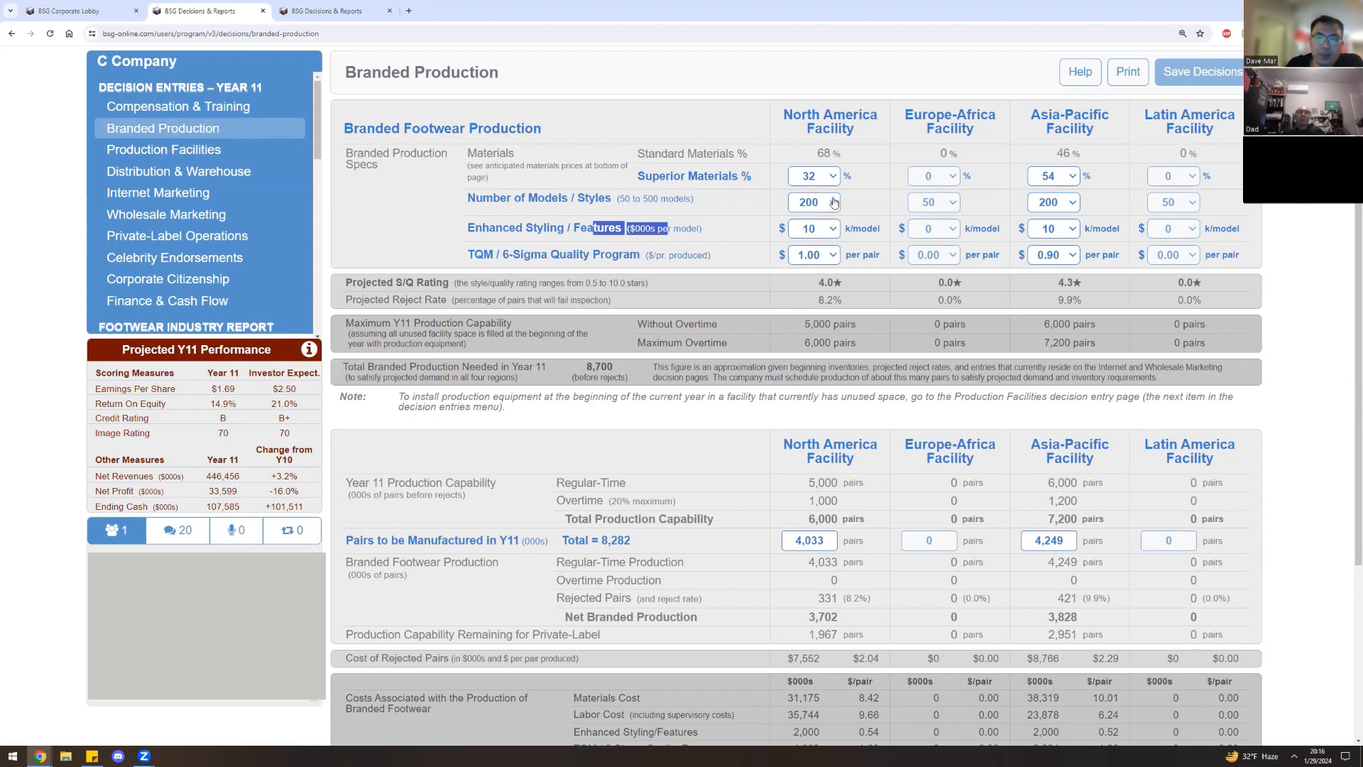
Zero TQM, enhanced styling and superior materials spending at North America and Asia-Pacific.
{"action": "left_click", "coordinate": [832, 254]}
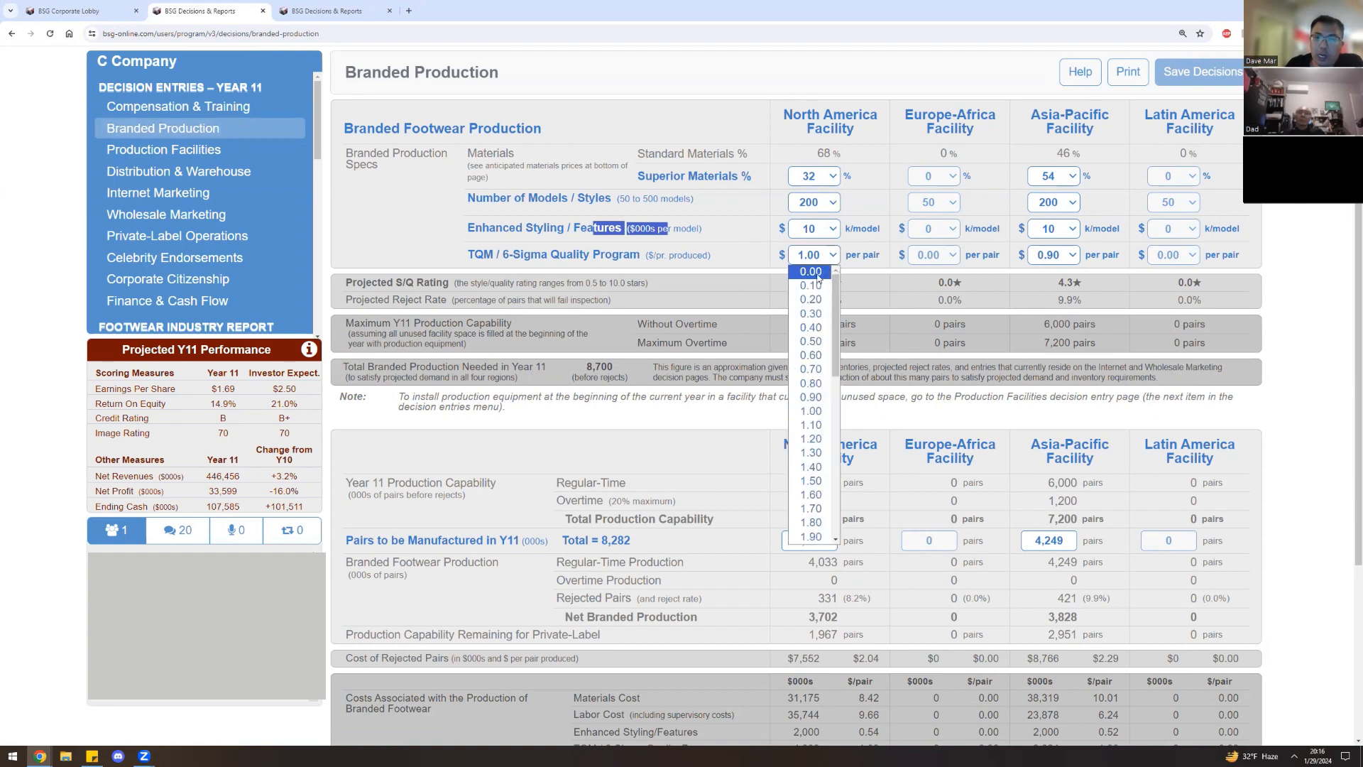
{"action": "left_click", "coordinate": [809, 271]}
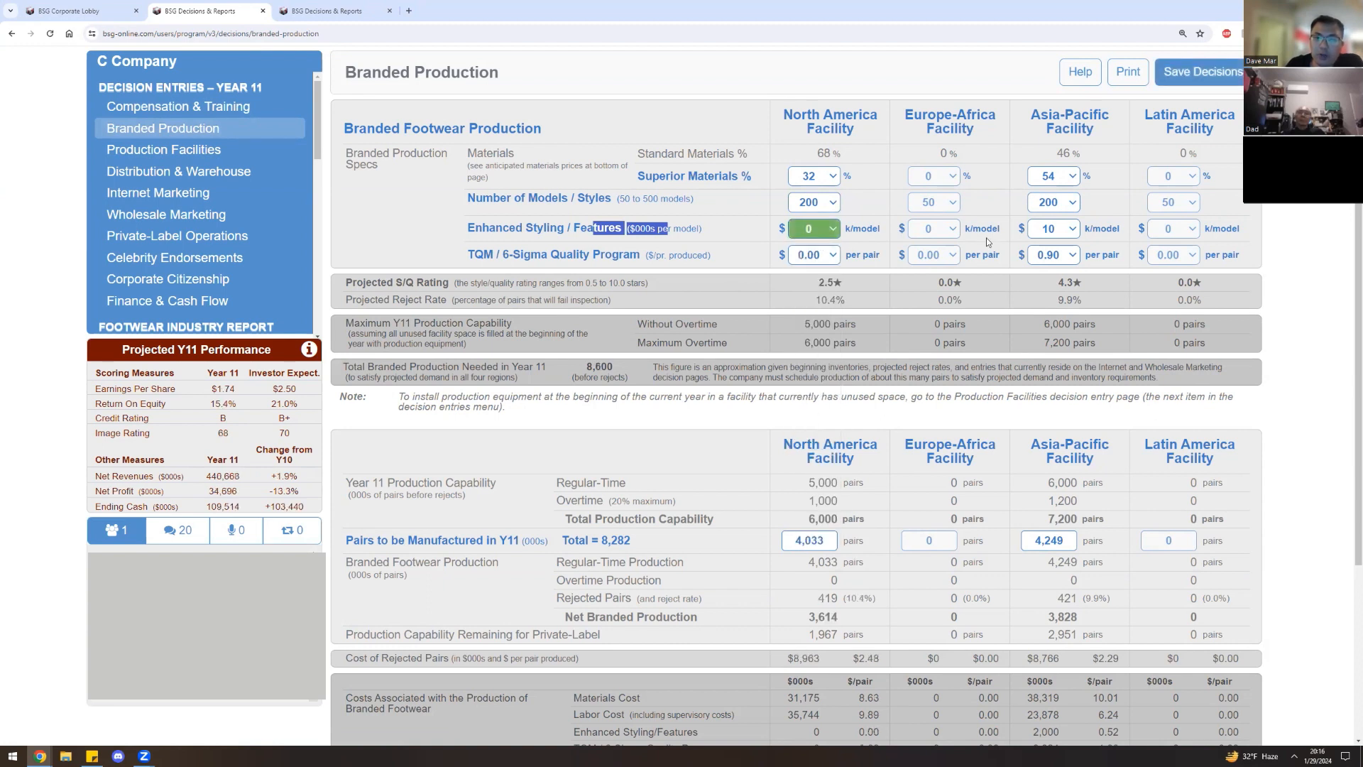
{"action": "left_click", "coordinate": [1054, 254]}
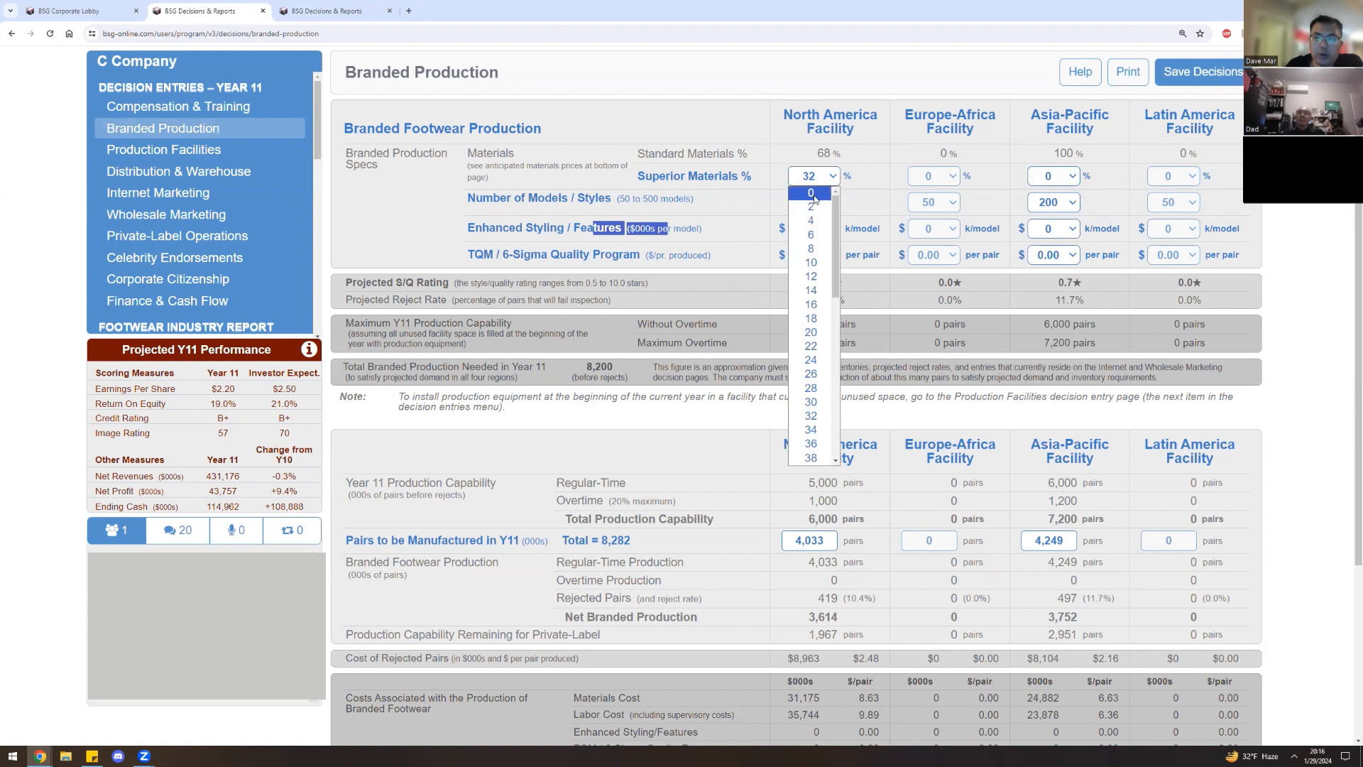
{"action": "left_click", "coordinate": [811, 191]}
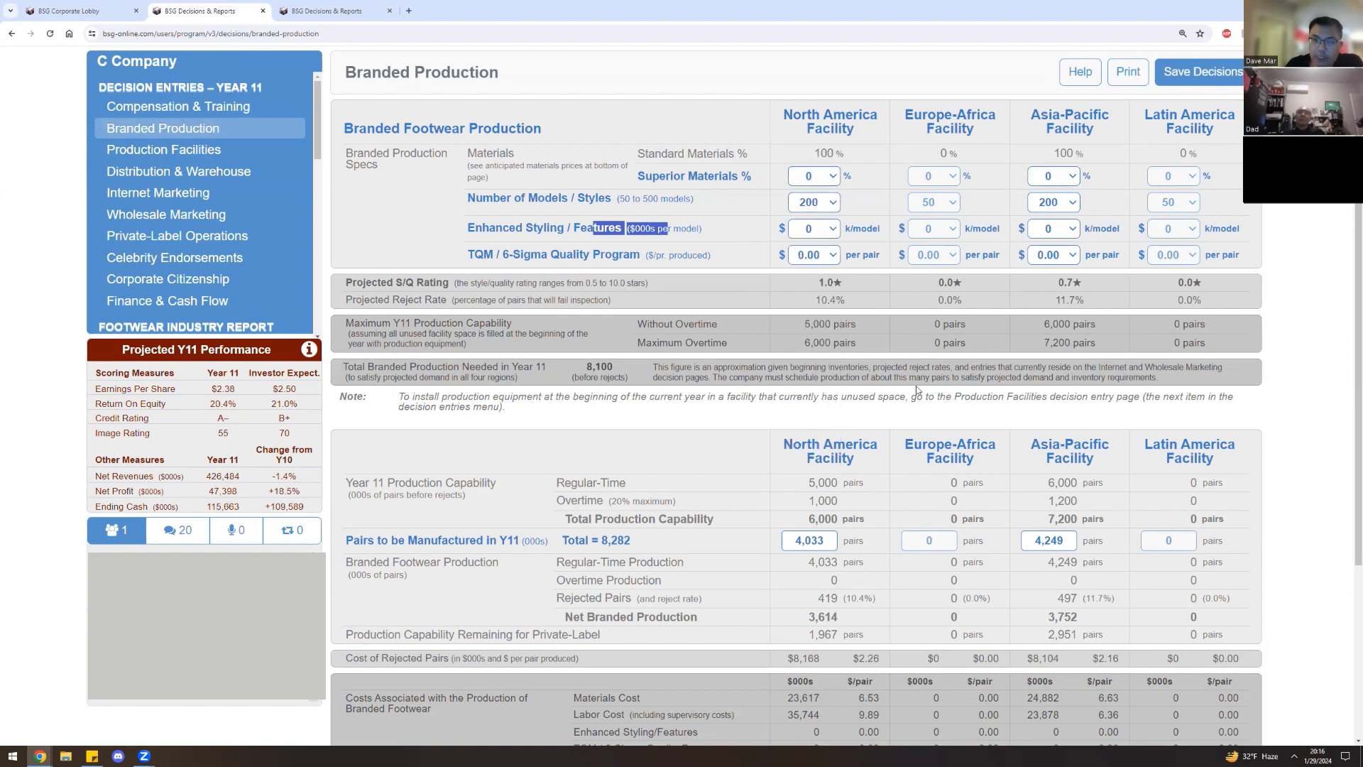
{"action": "mouse_move", "coordinate": [778, 343]}
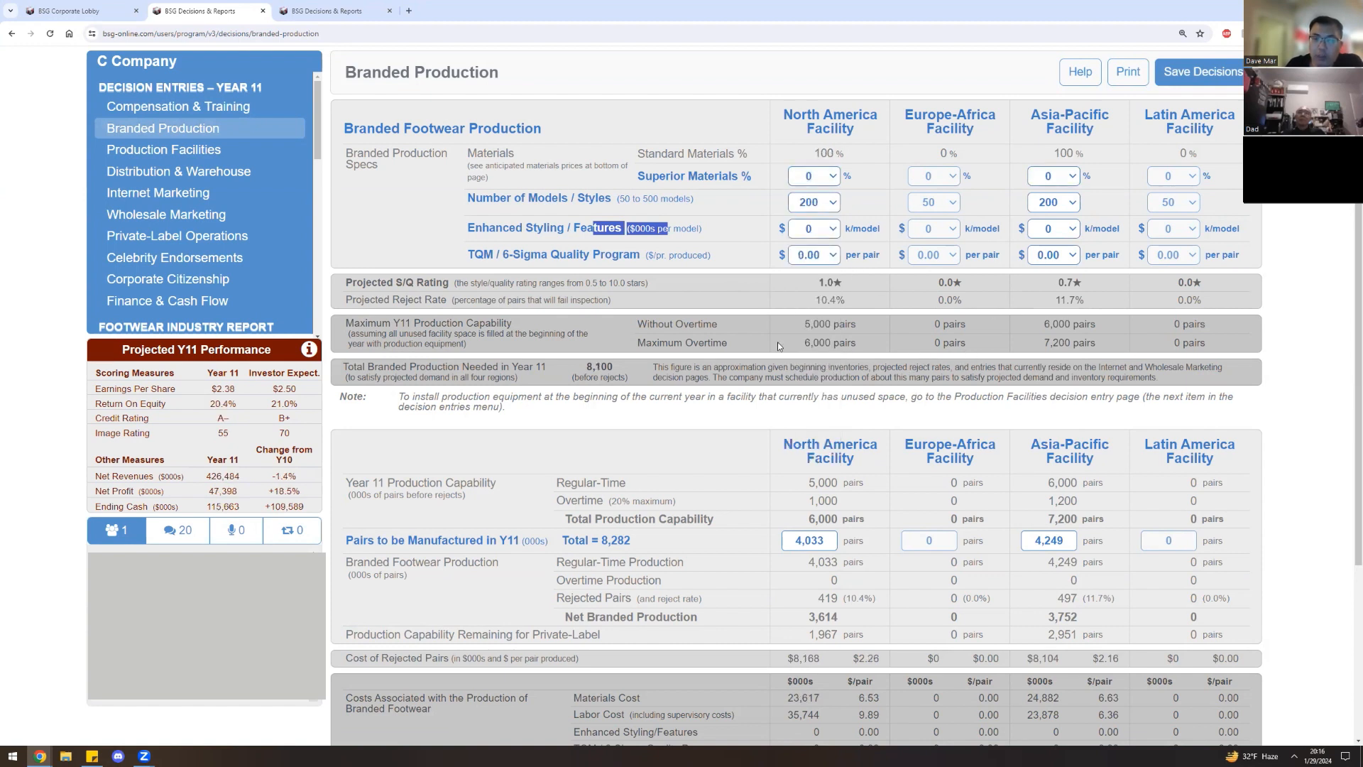
{"action": "mouse_move", "coordinate": [912, 358]}
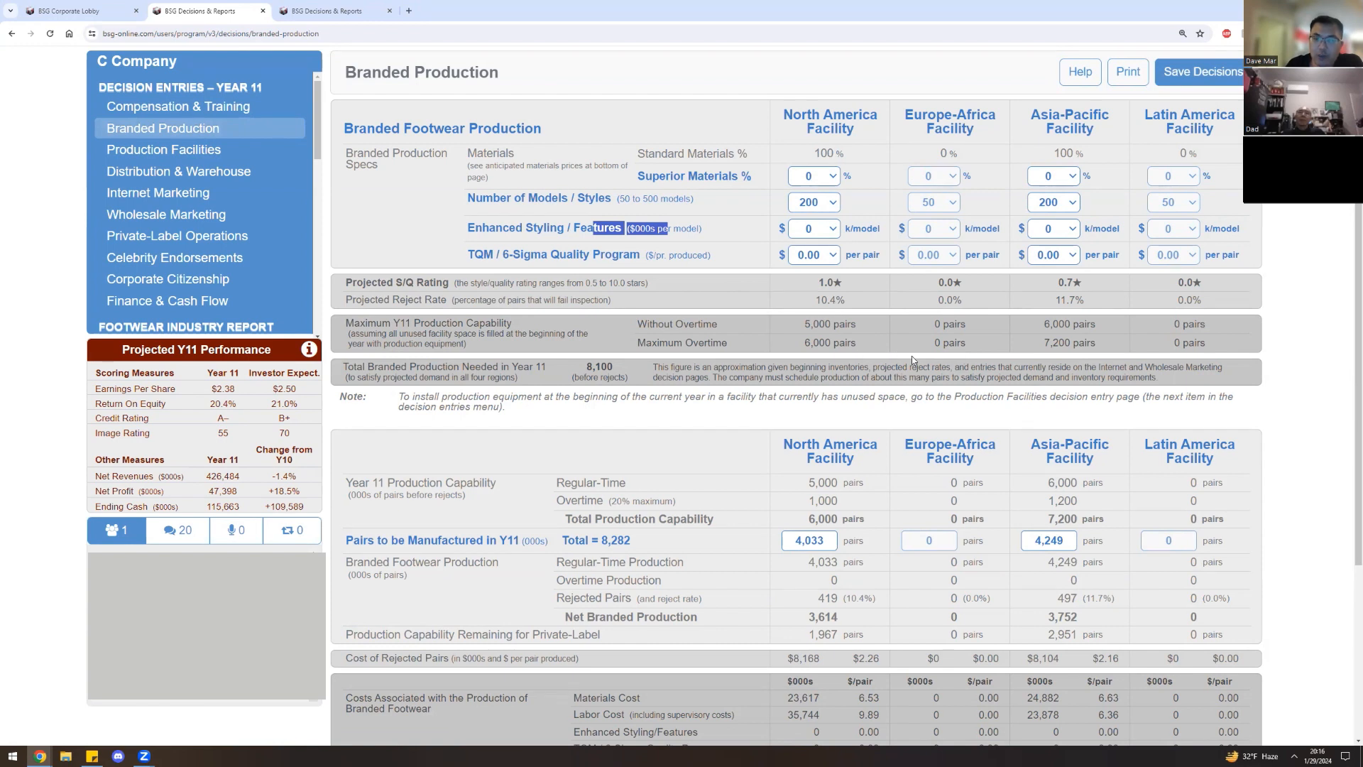
{"action": "scroll", "scroll_direction": "down", "scroll_amount": 3}
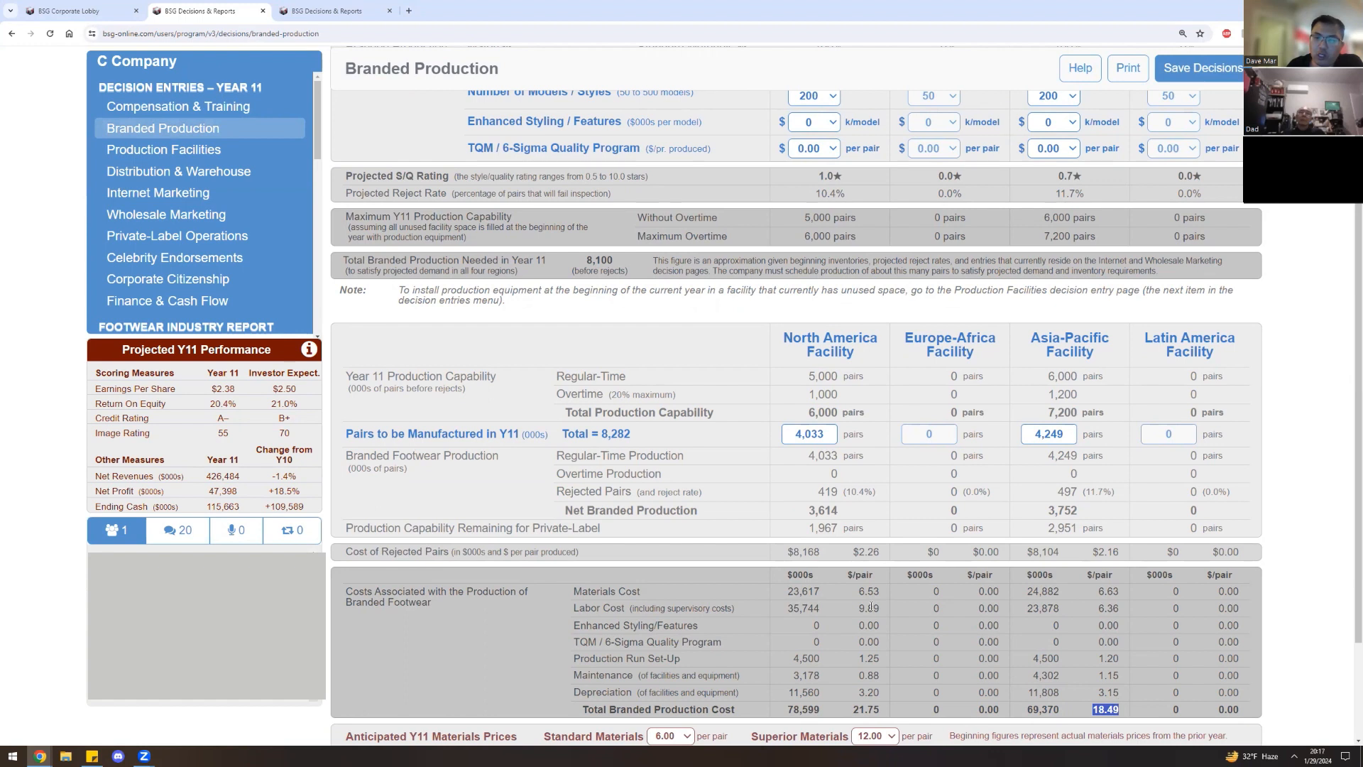
{"action": "mouse_move", "coordinate": [936, 673]}
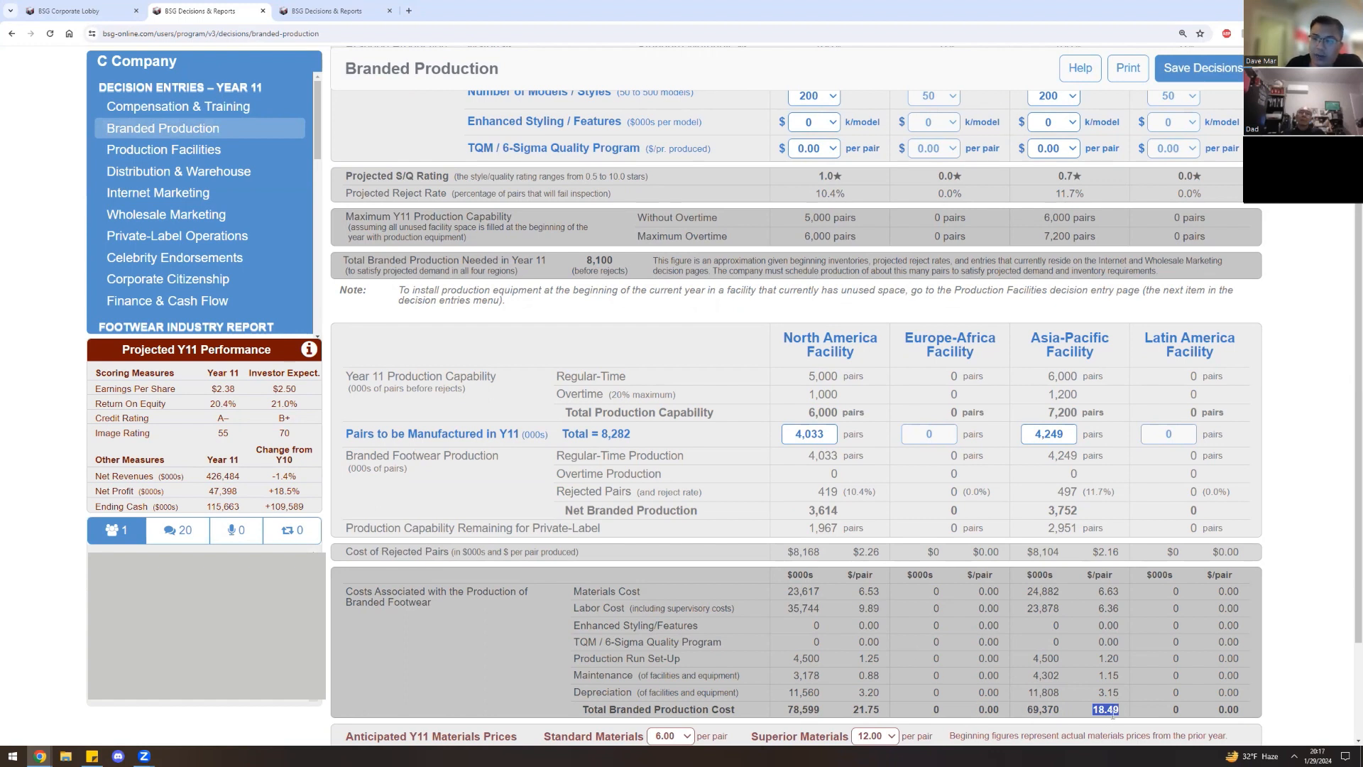
{"action": "mouse_move", "coordinate": [1122, 718]}
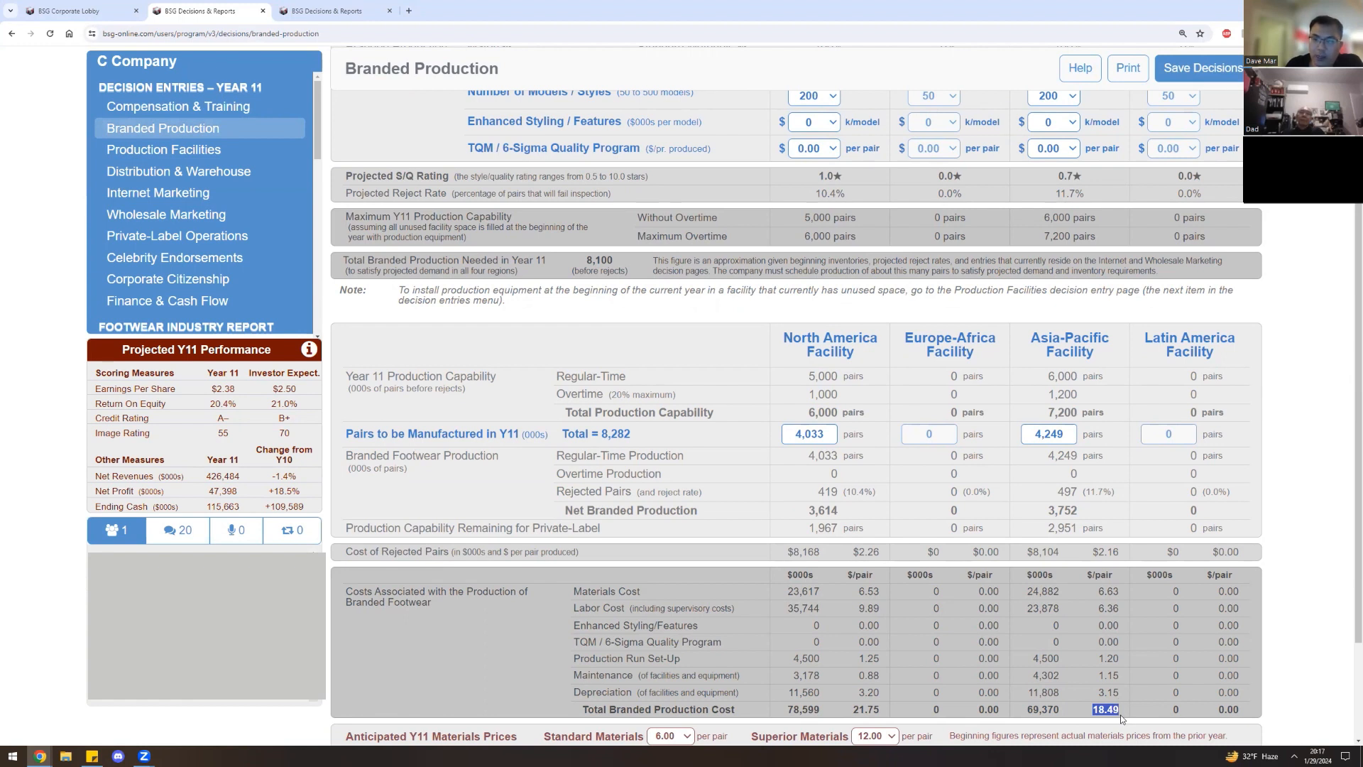
{"action": "mouse_move", "coordinate": [937, 656]}
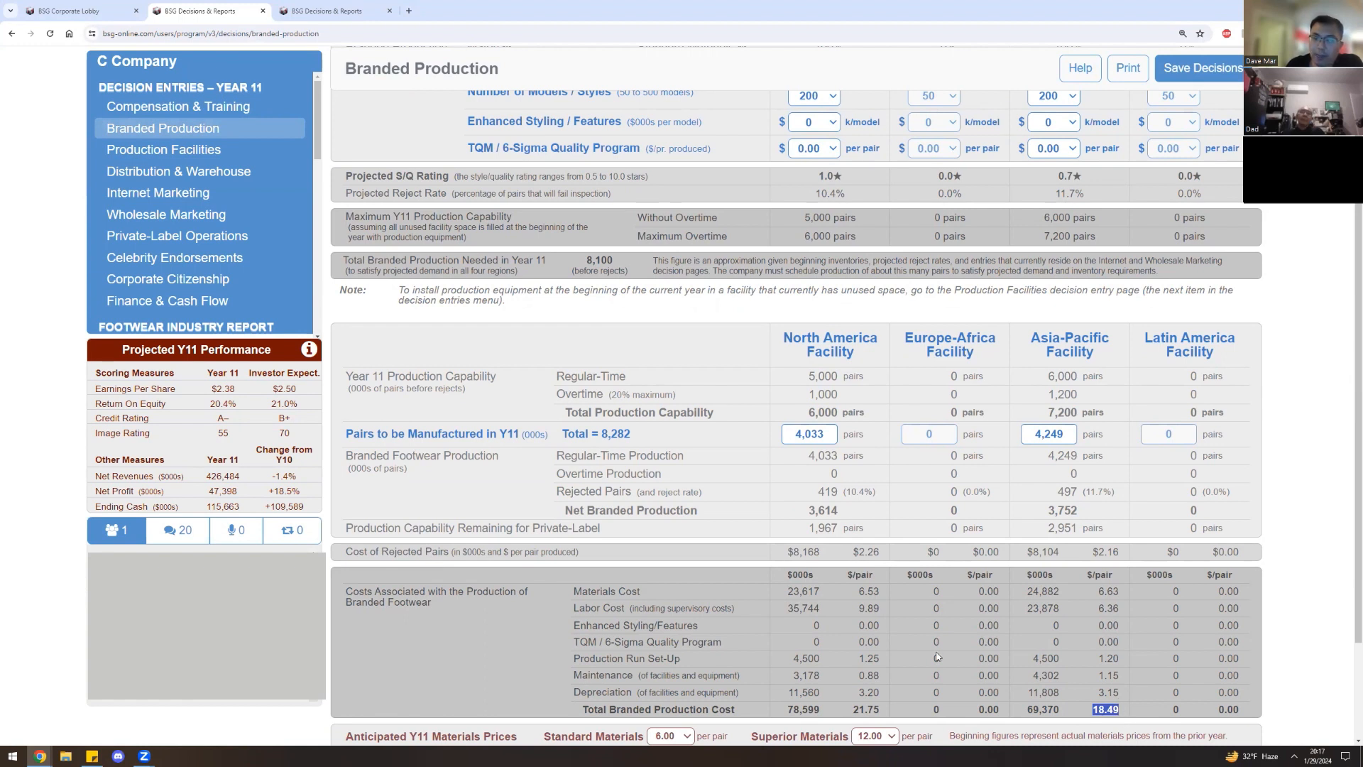
{"action": "mouse_move", "coordinate": [903, 664]}
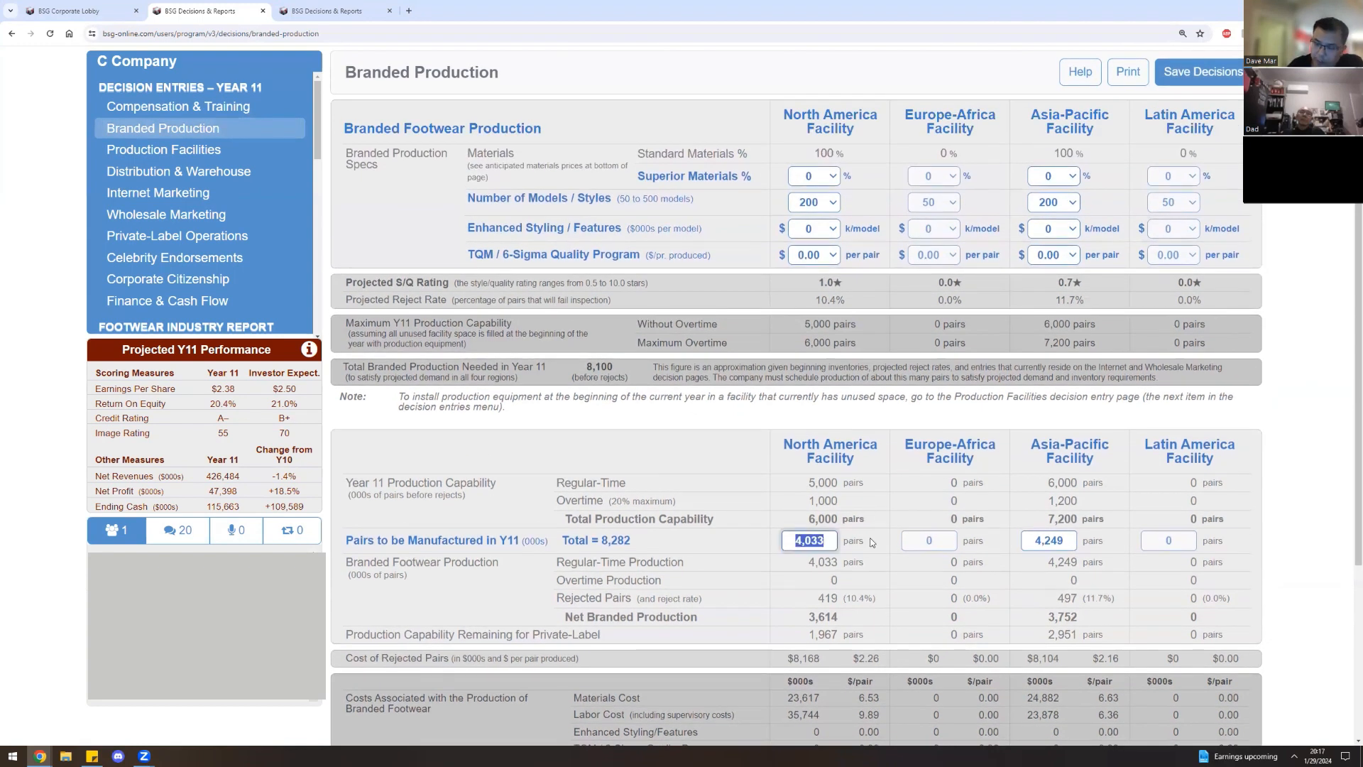
Enter 6,000 pairs to manufacture at North America and 5,000 at Asia-Pacific.
{"action": "type", "text": "6000"}
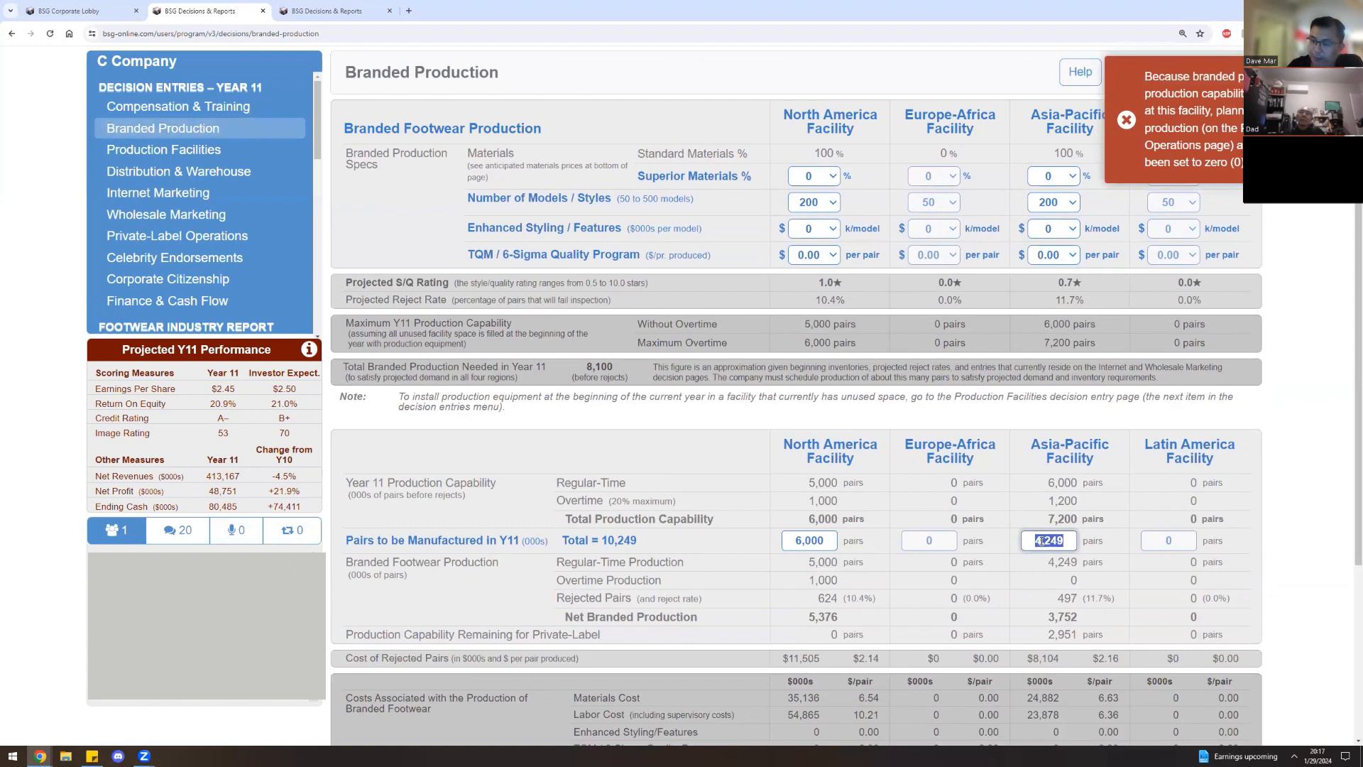
{"action": "type", "text": "5000"}
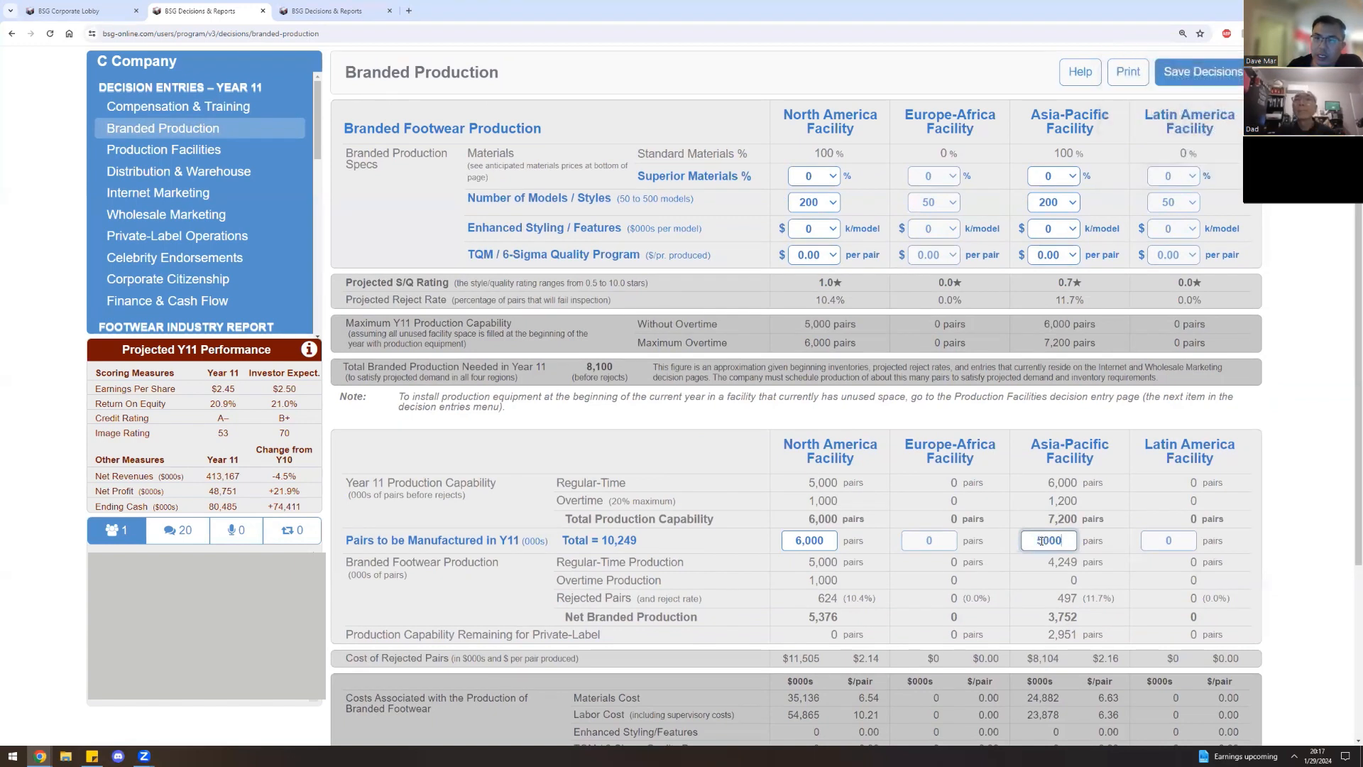
{"action": "type", "text": "5000"}
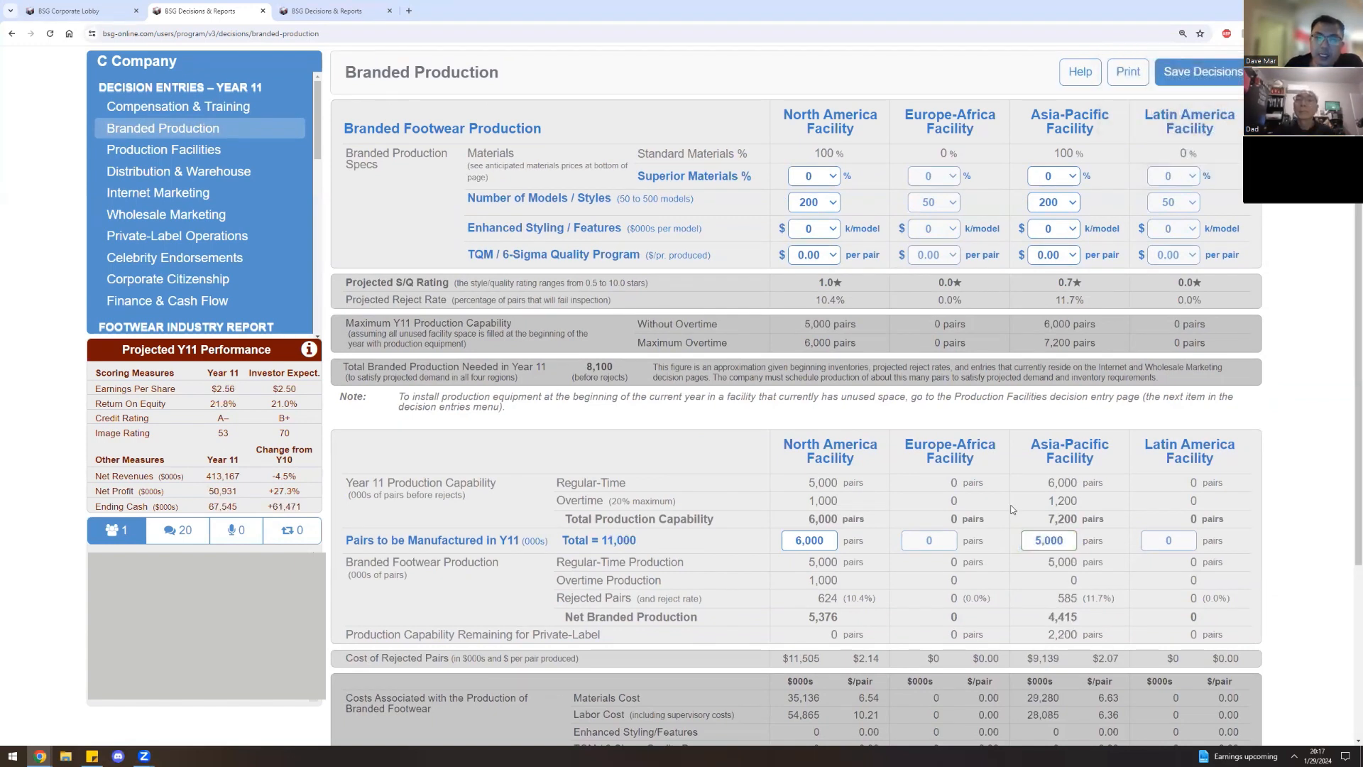
{"action": "mouse_move", "coordinate": [833, 204]}
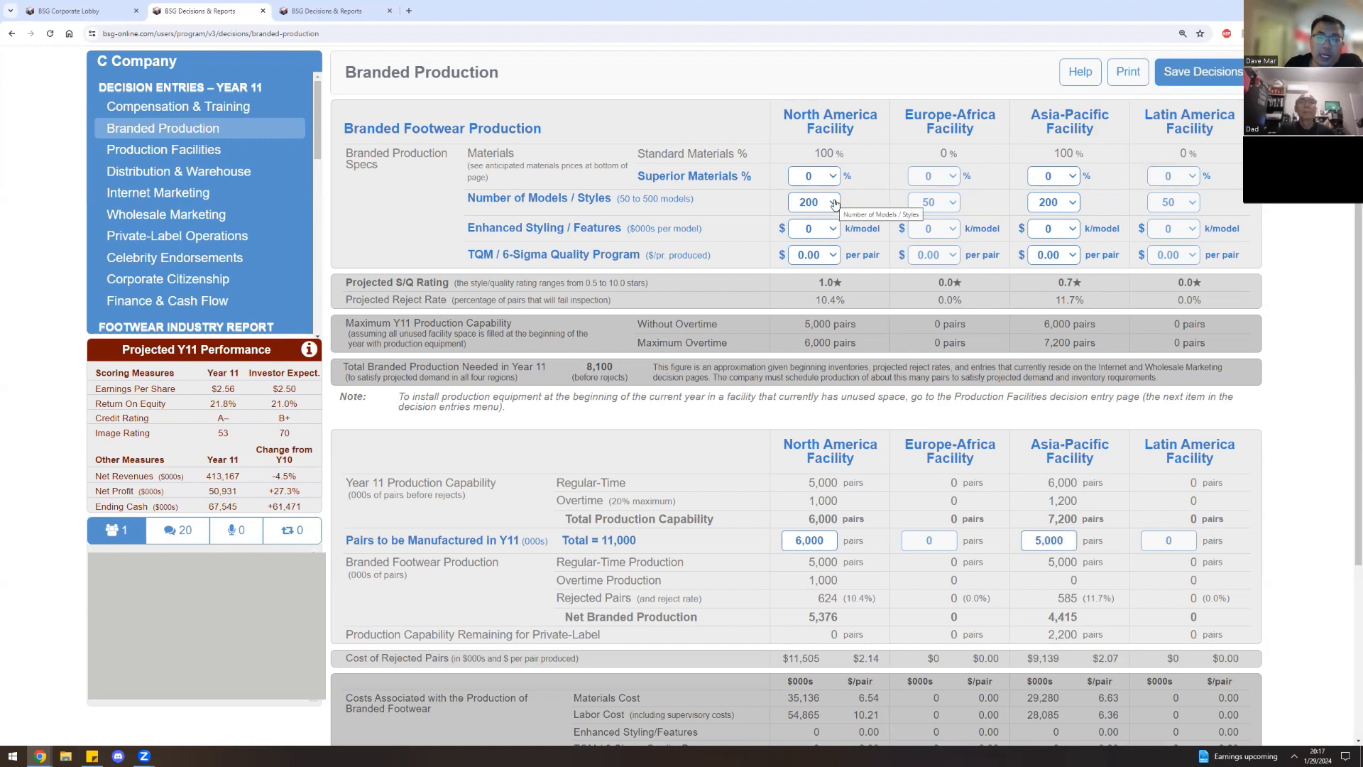
Try 24% and 14% superior materials at North America, then return it to 0%.
{"action": "left_click", "coordinate": [828, 176]}
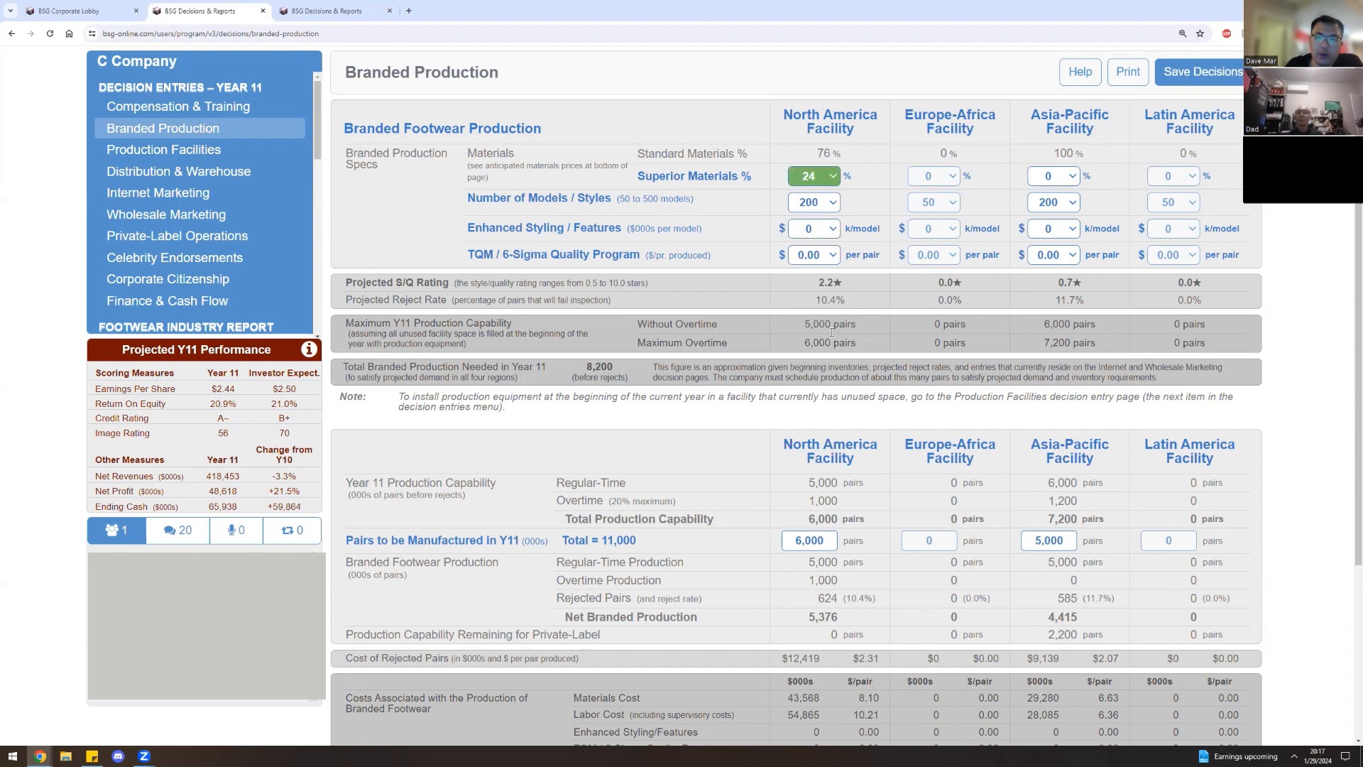
{"action": "left_click", "coordinate": [829, 176]}
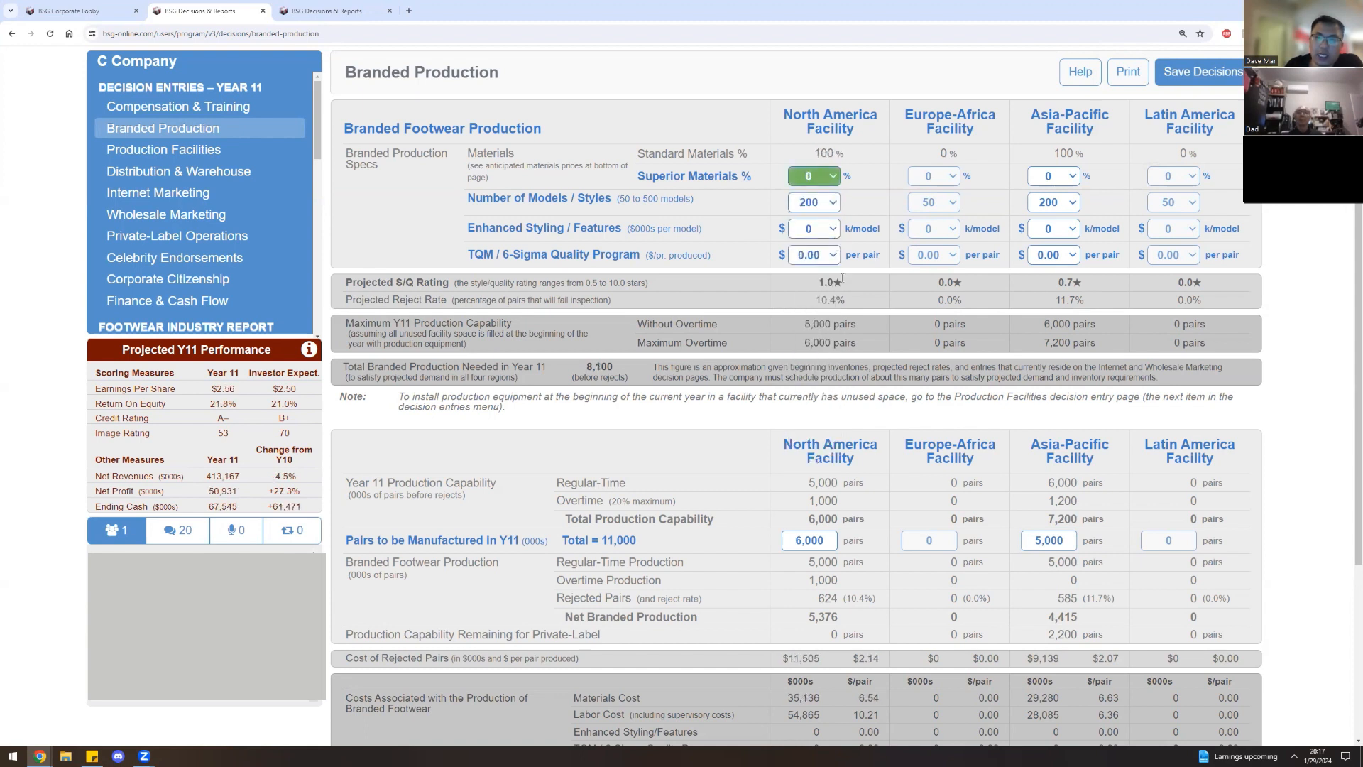
{"action": "left_click", "coordinate": [812, 176]}
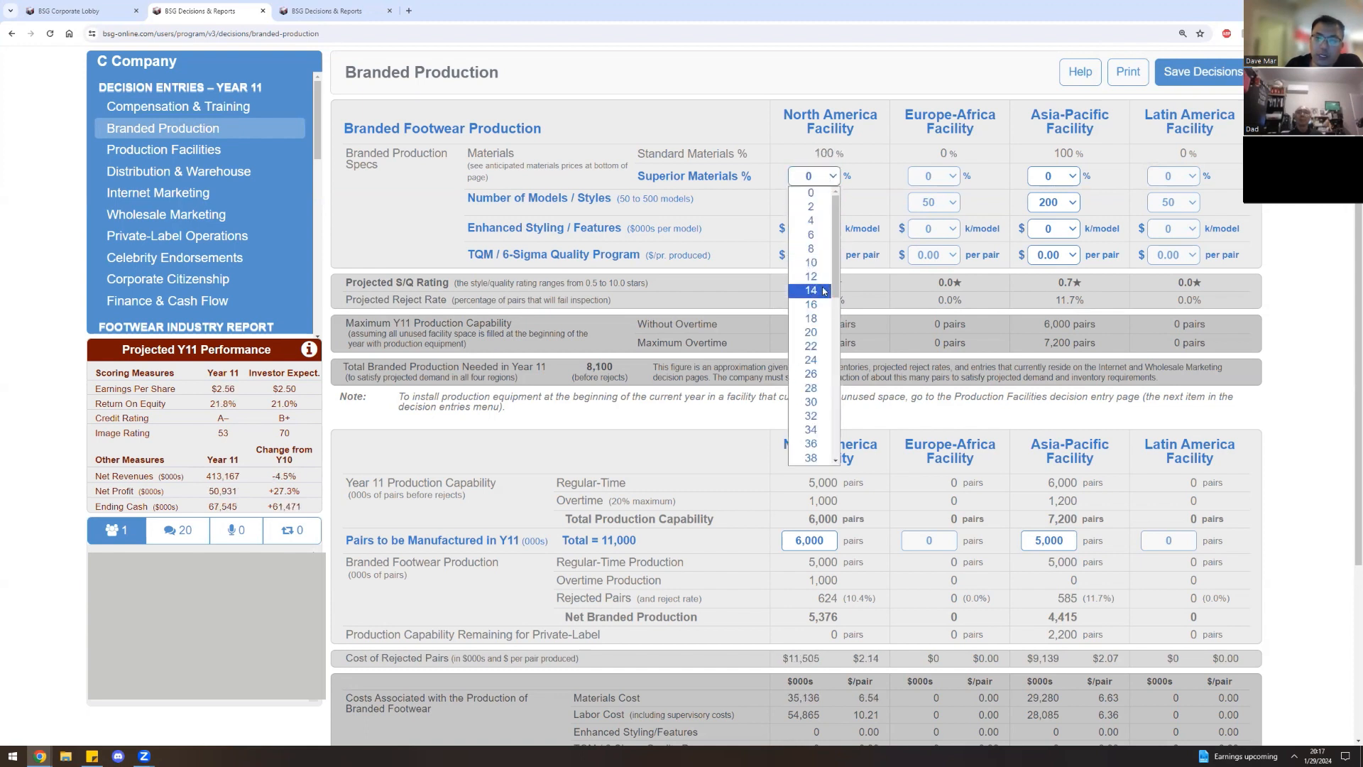
{"action": "left_click", "coordinate": [810, 290]}
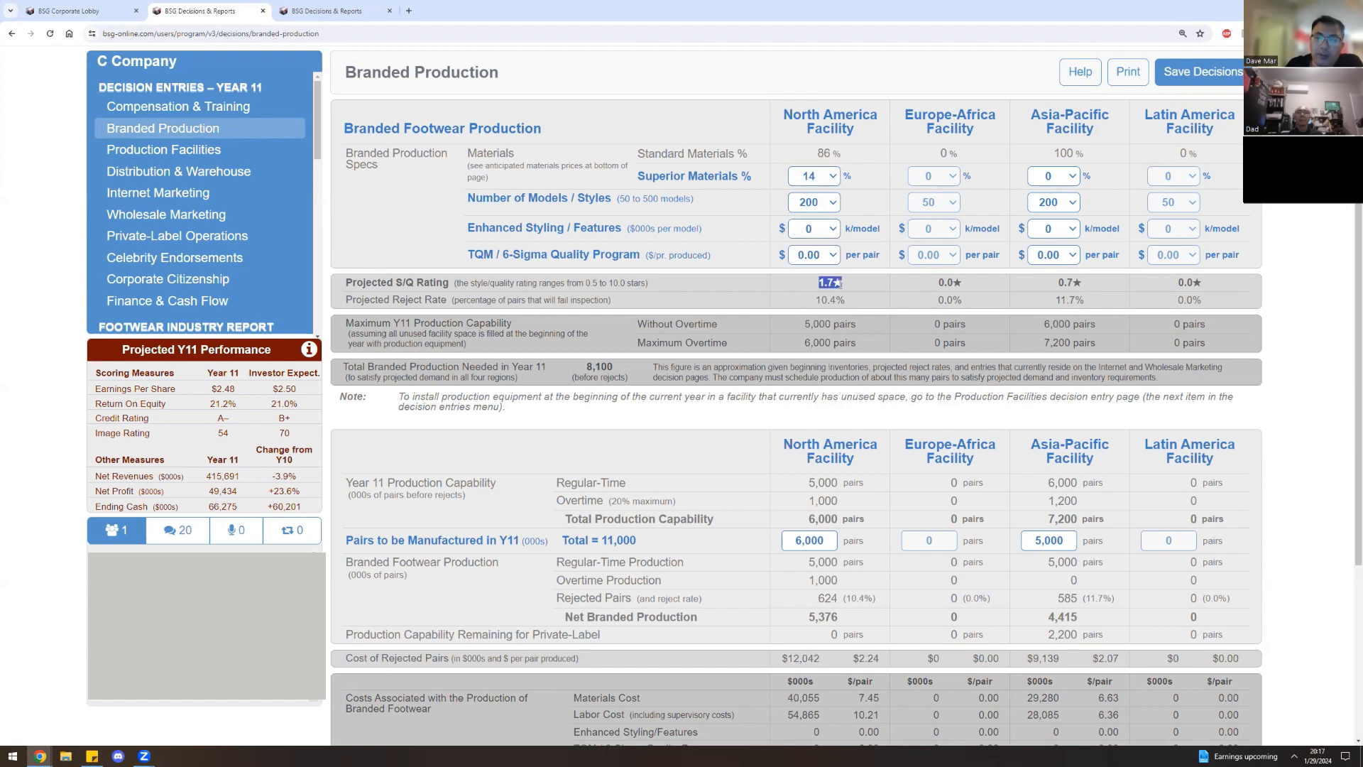
{"action": "left_click", "coordinate": [832, 176]}
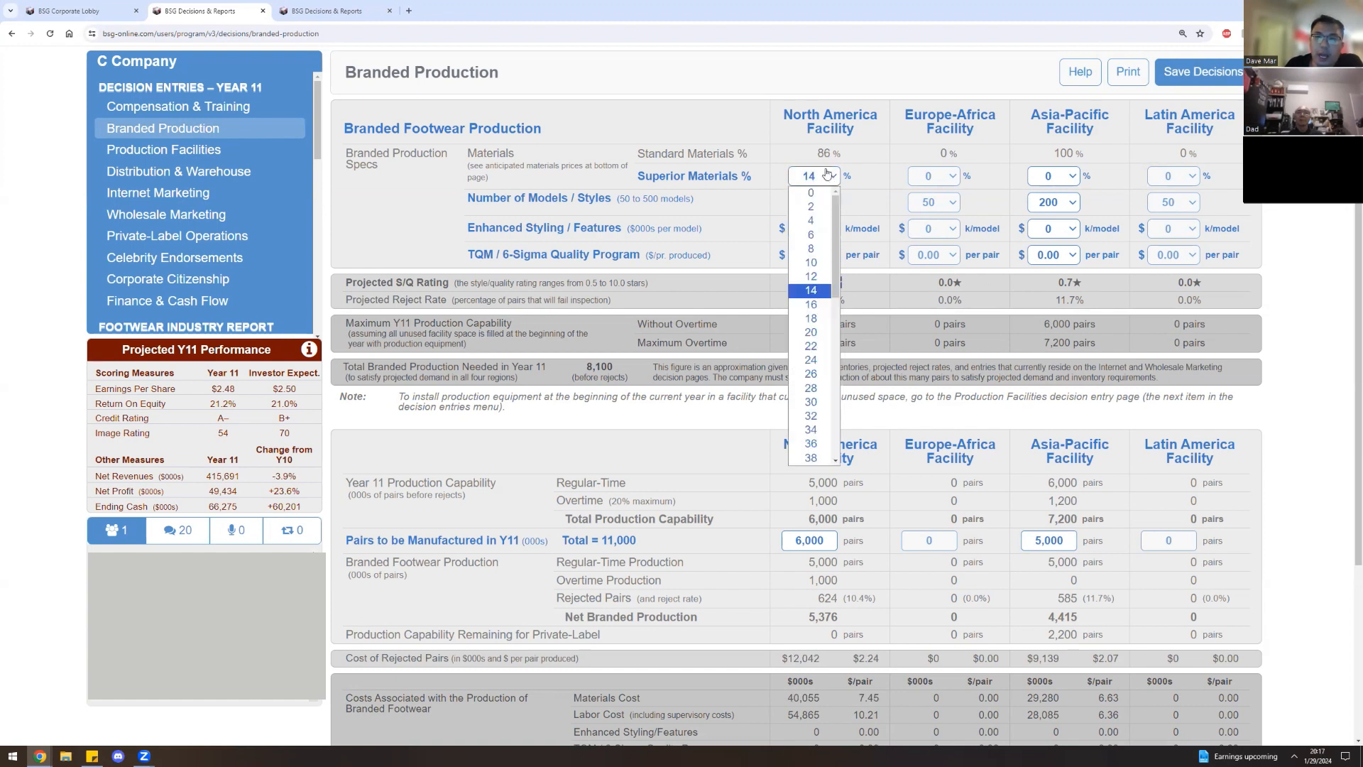
{"action": "left_click", "coordinate": [808, 192]}
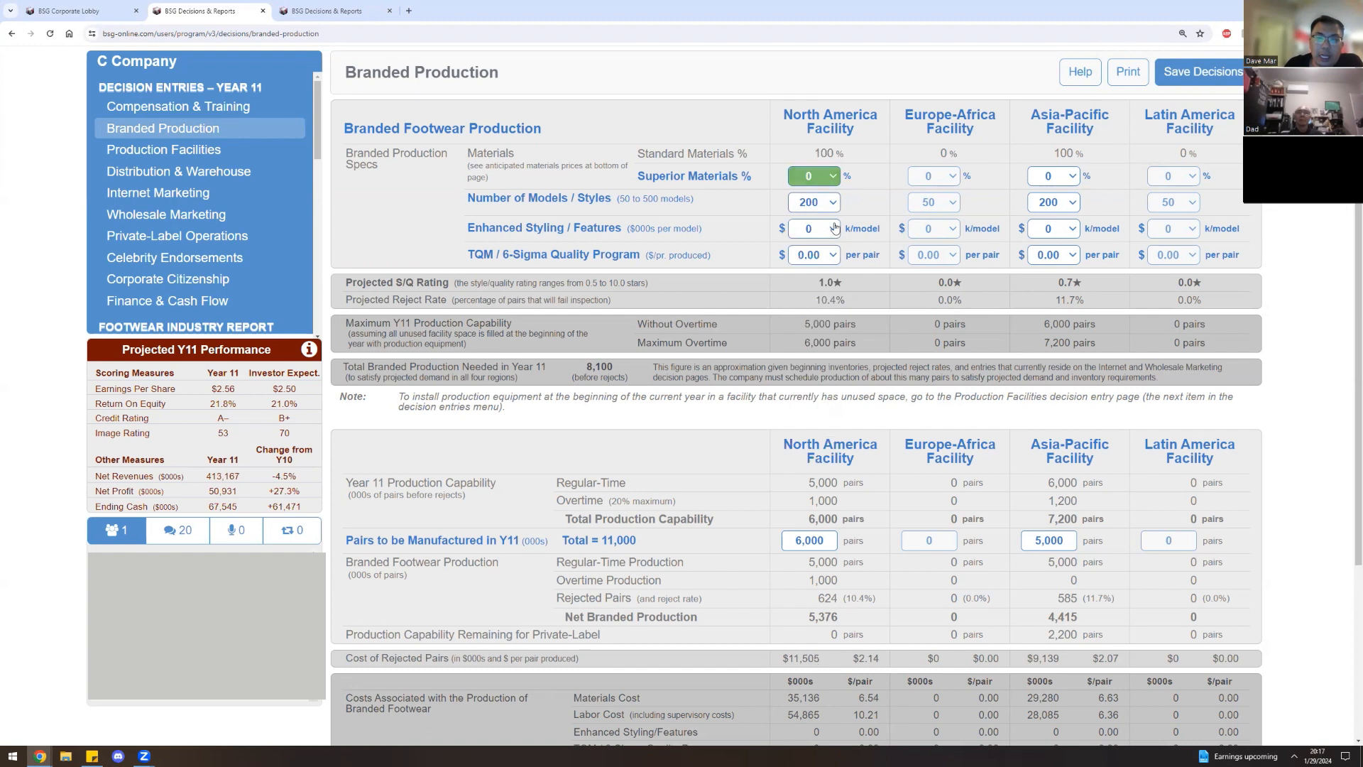
Set branded TQM spending to 3.50 per pair at North America and Asia-Pacific.
{"action": "type", "text": "14"}
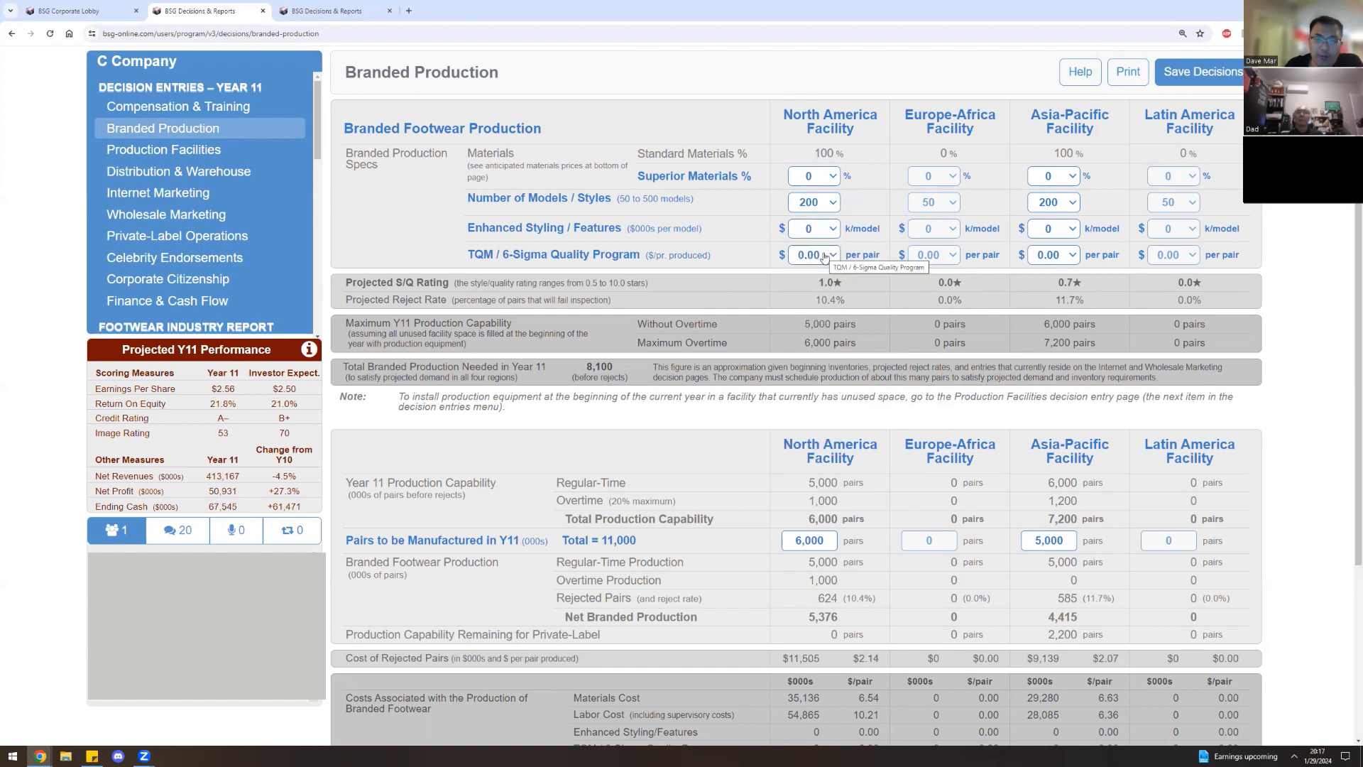
{"action": "left_click", "coordinate": [815, 254]}
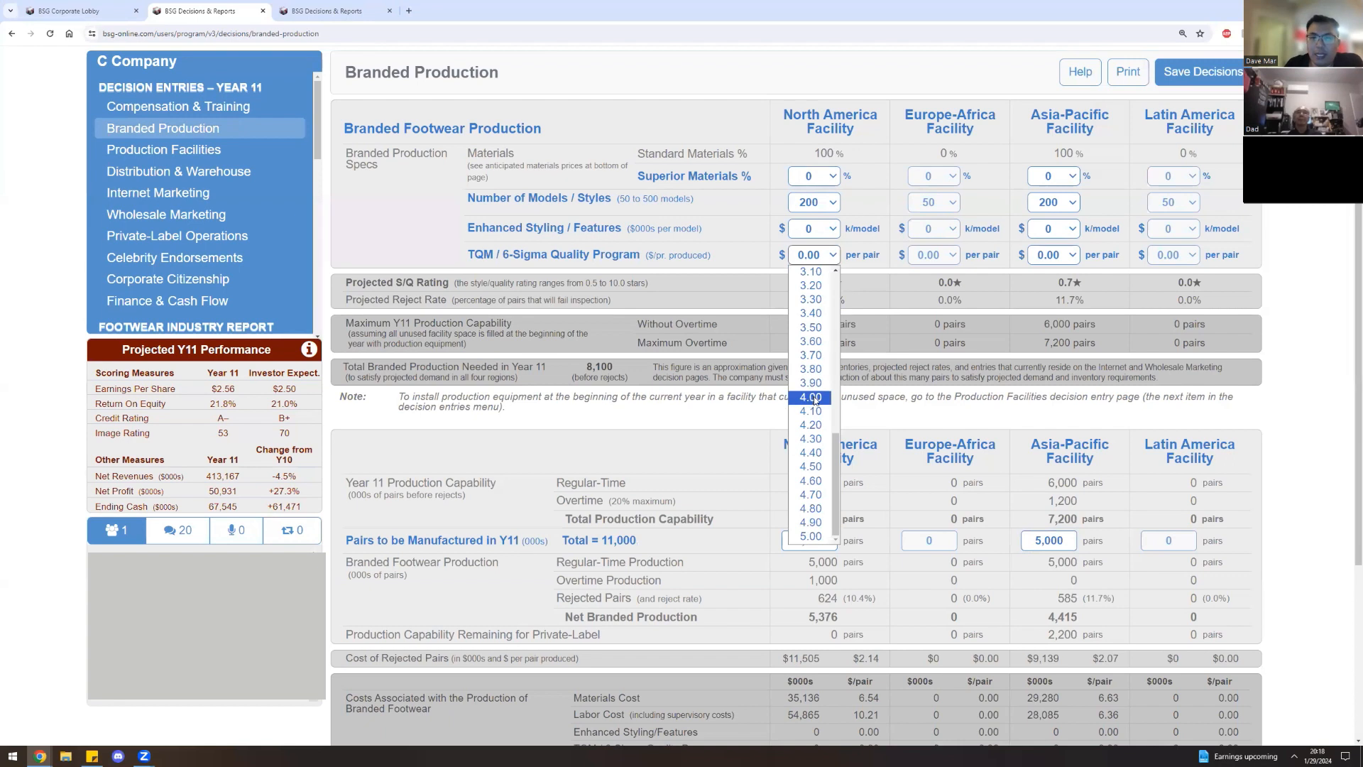
{"action": "left_click", "coordinate": [809, 326]}
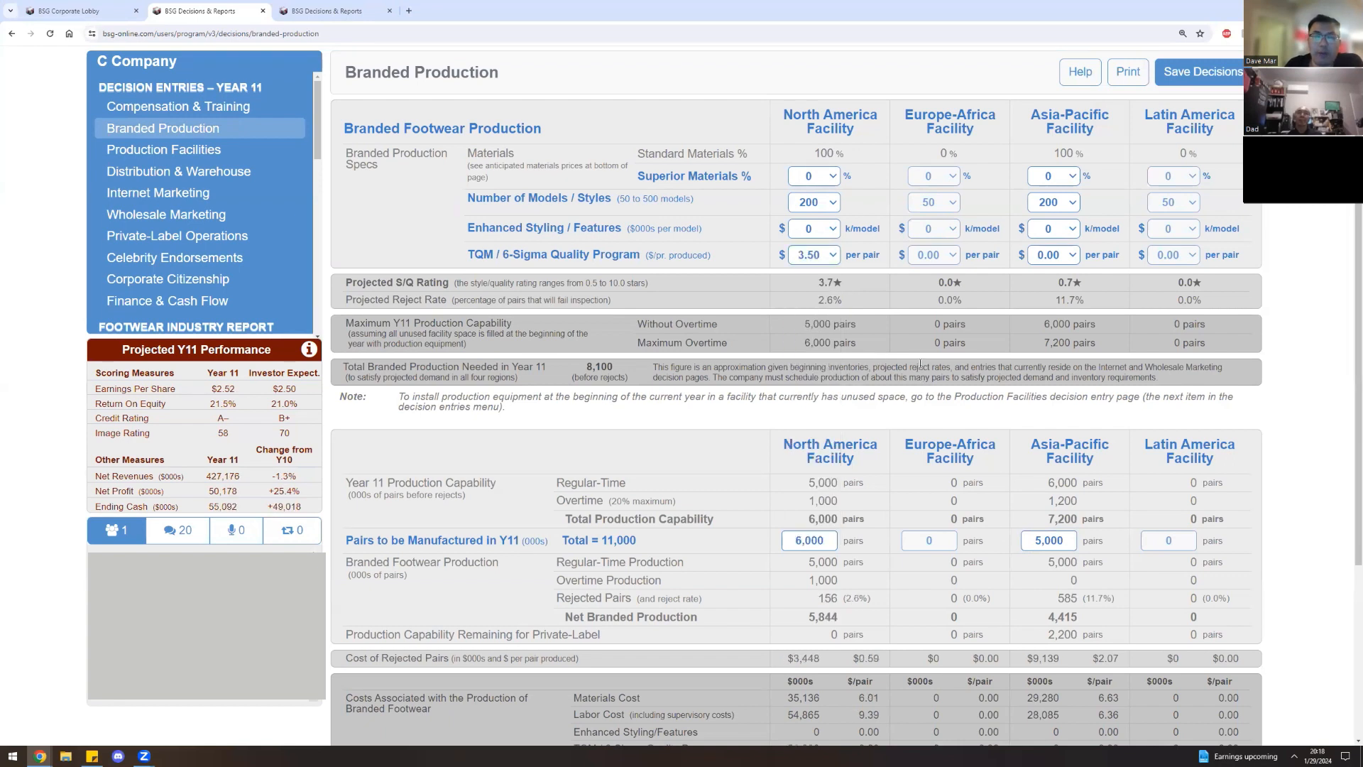
{"action": "mouse_move", "coordinate": [945, 344]}
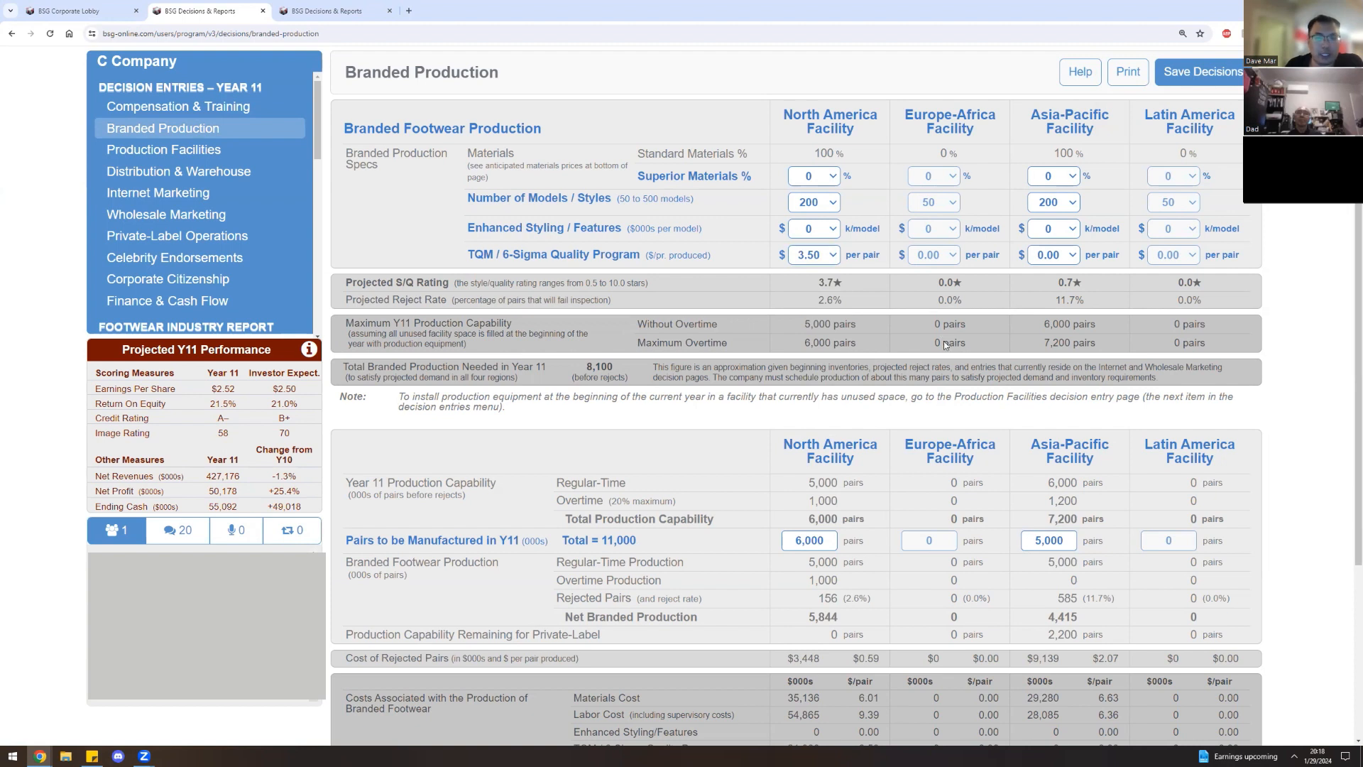
{"action": "mouse_move", "coordinate": [1011, 324]}
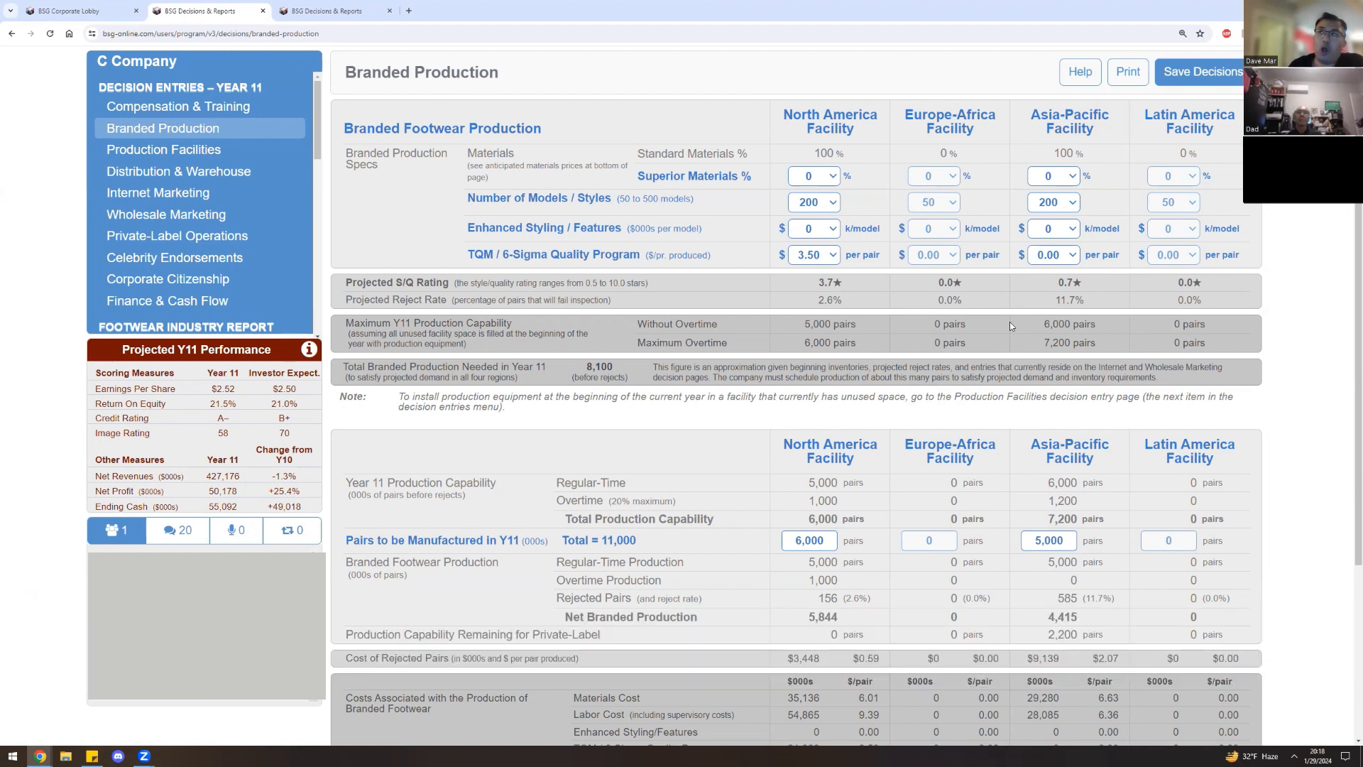
{"action": "mouse_move", "coordinate": [1005, 318]}
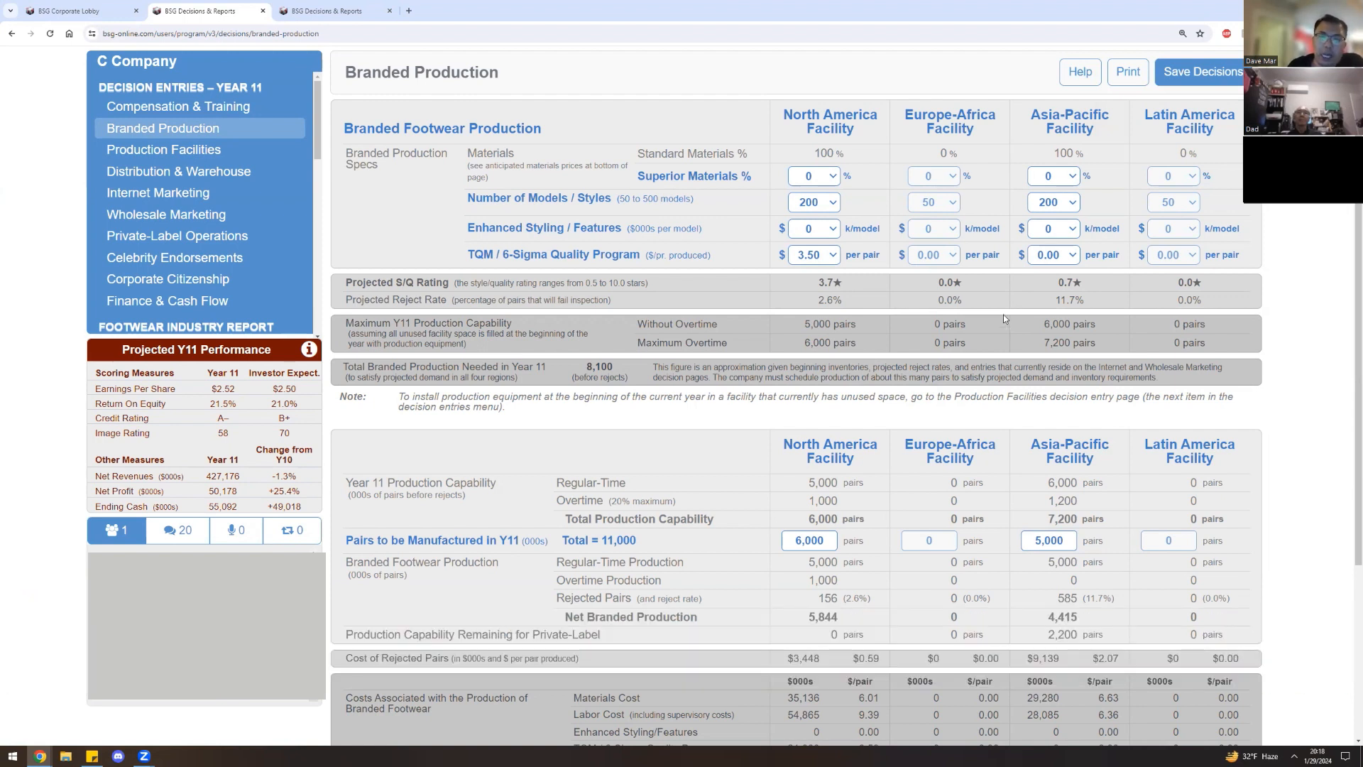
{"action": "left_click", "coordinate": [1054, 254]}
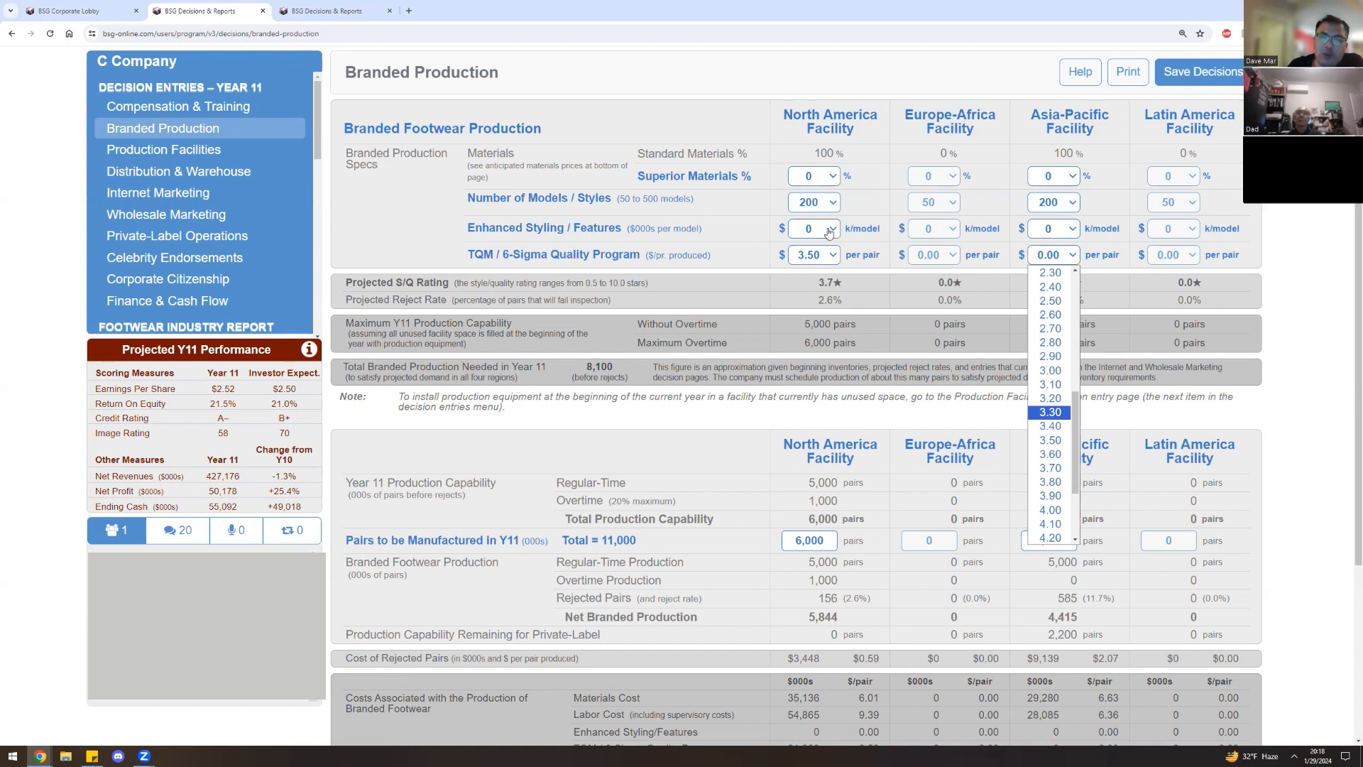
{"action": "left_click", "coordinate": [1049, 439]}
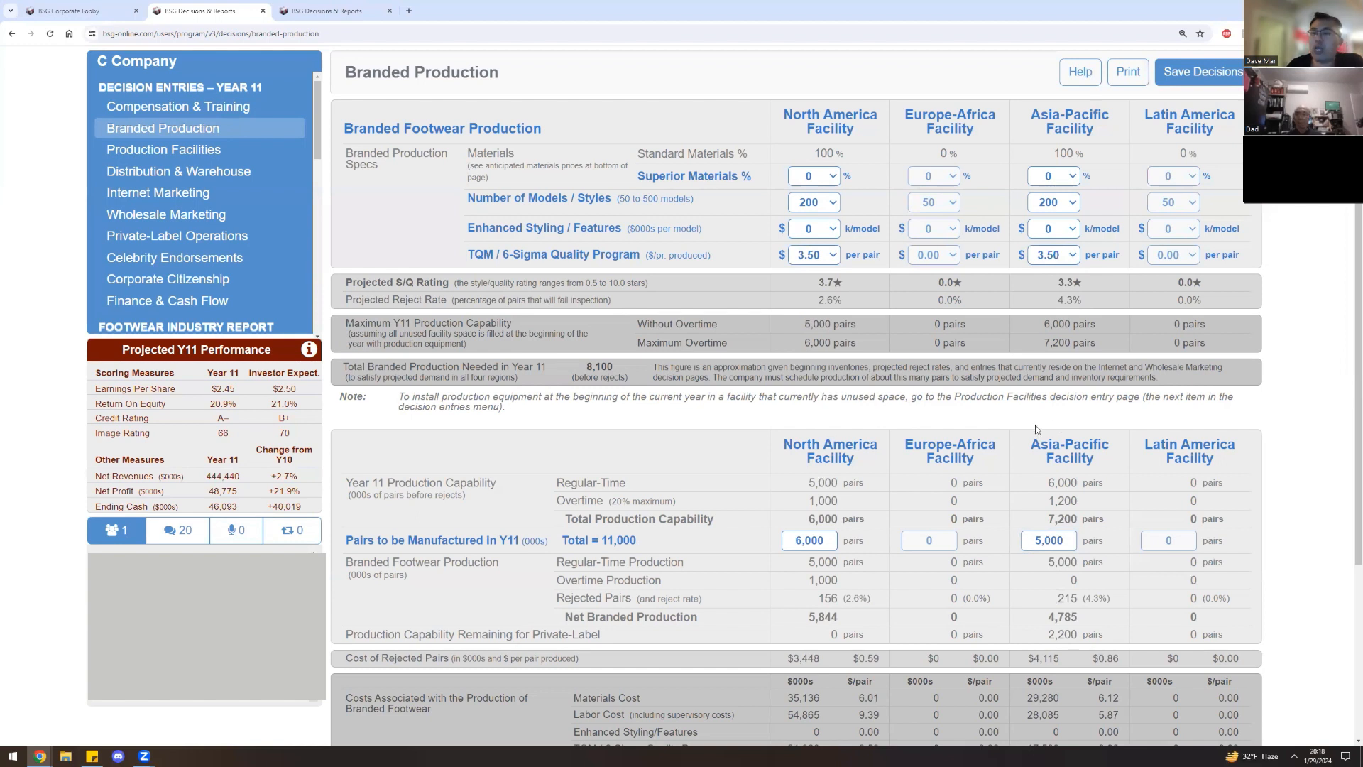
{"action": "mouse_move", "coordinate": [899, 309]}
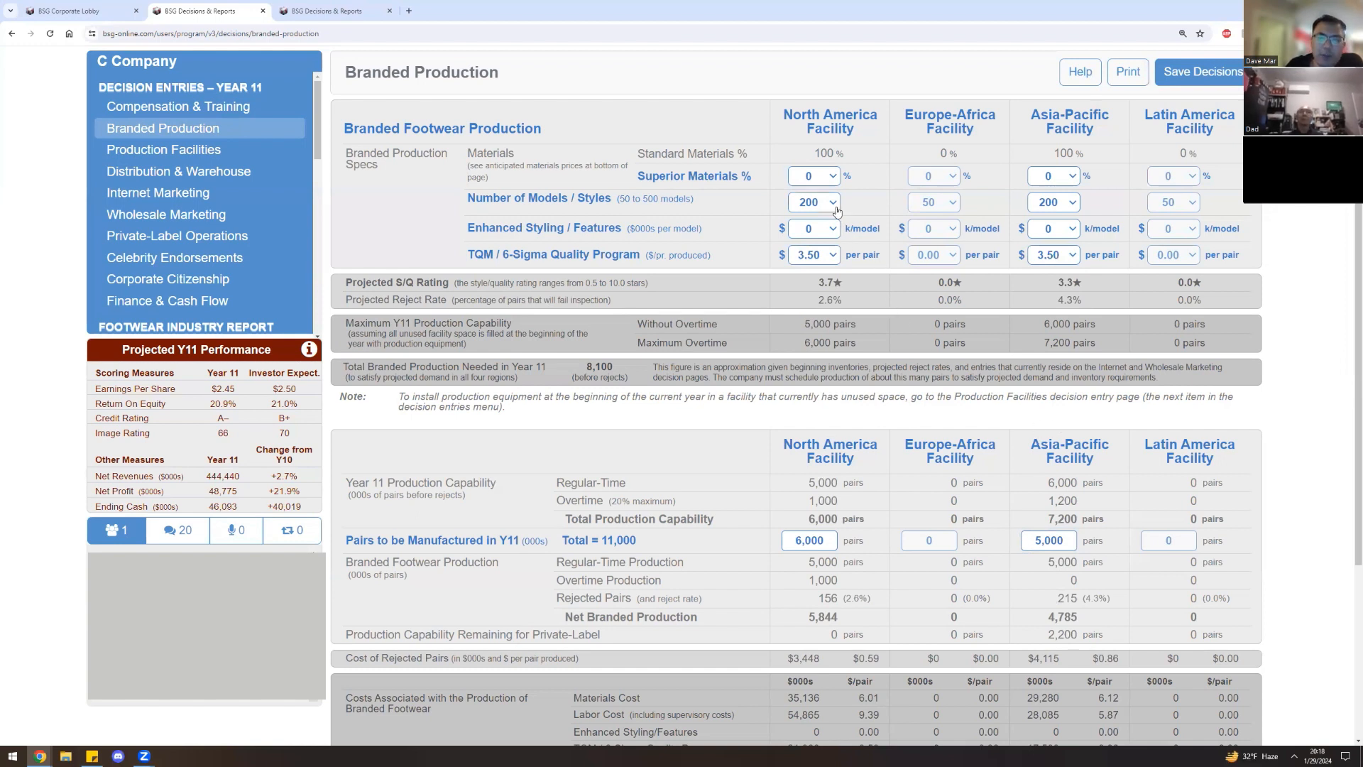
{"action": "mouse_move", "coordinate": [835, 208]}
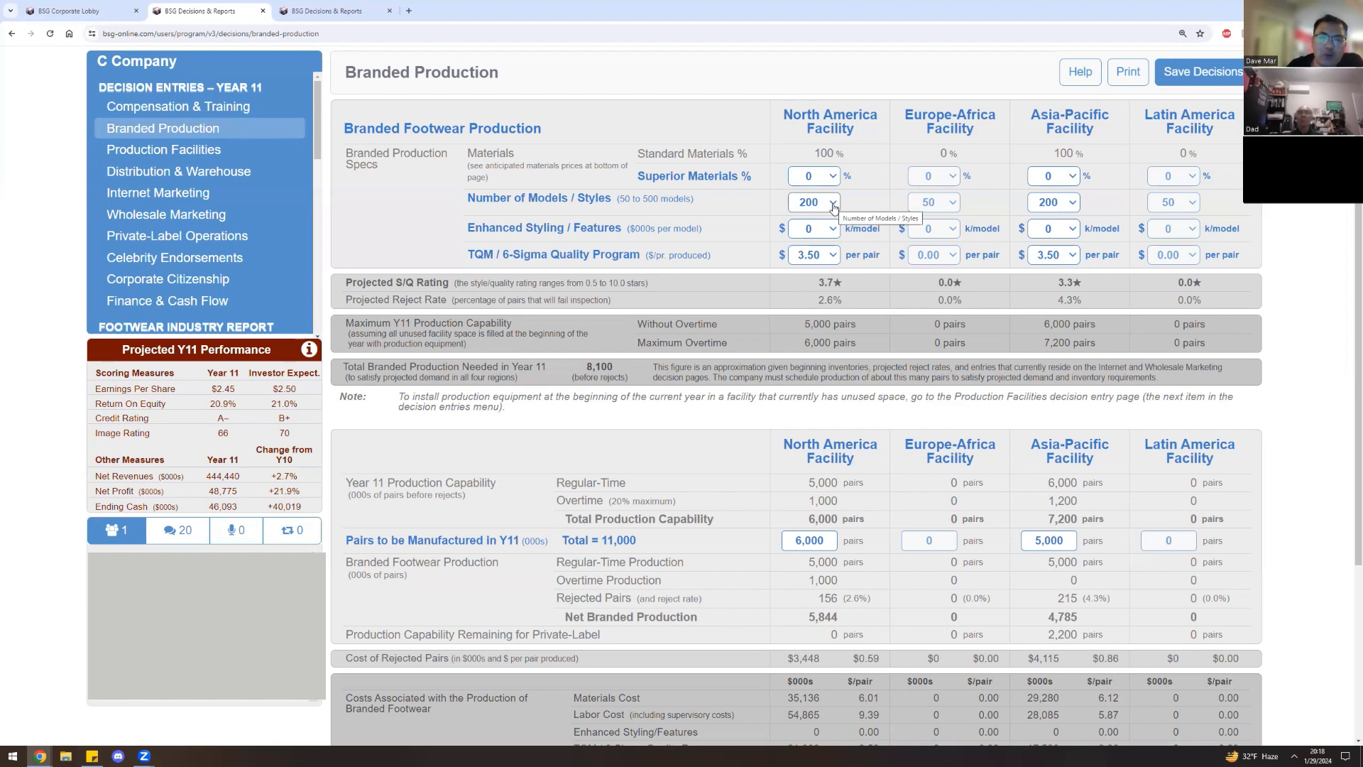
Raise the number of models/styles to 350 and save the branded production decisions.
{"action": "left_click", "coordinate": [832, 202]}
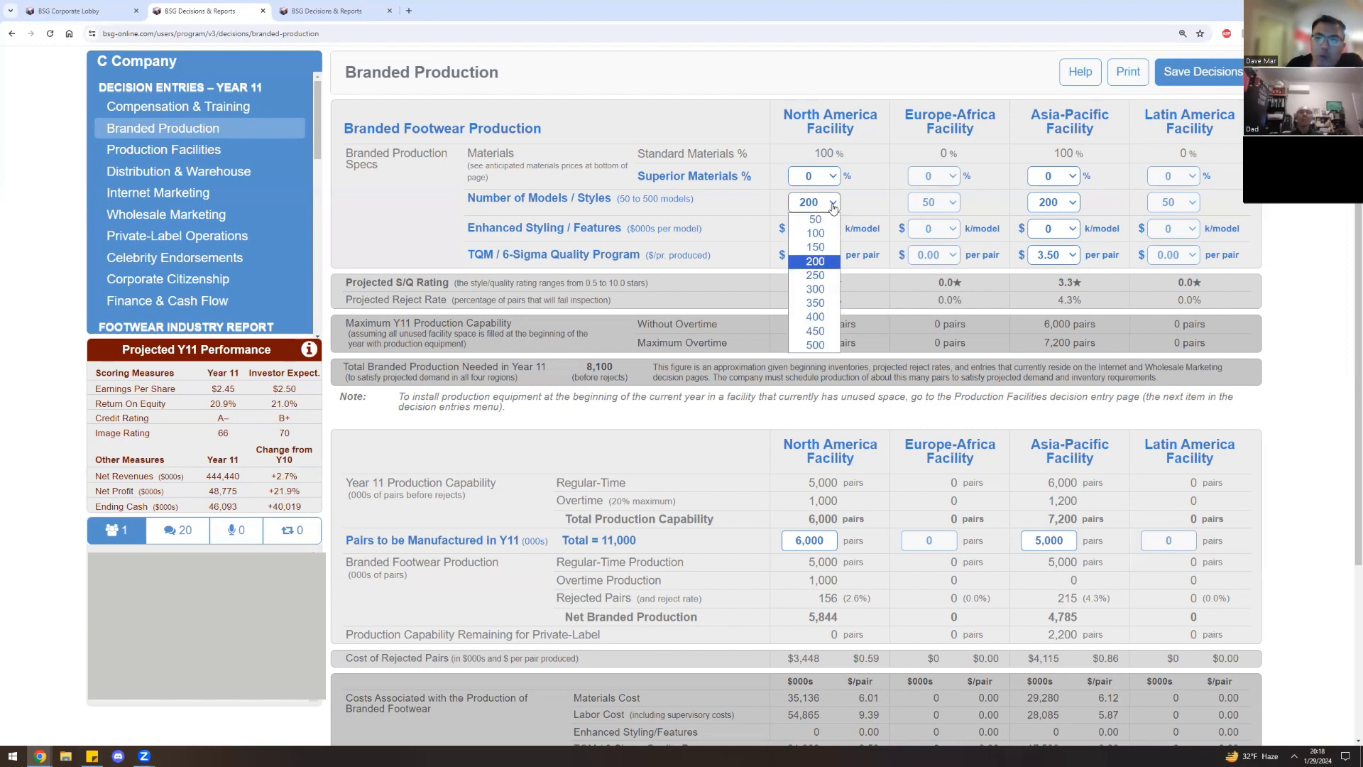
{"action": "mouse_move", "coordinate": [815, 288]}
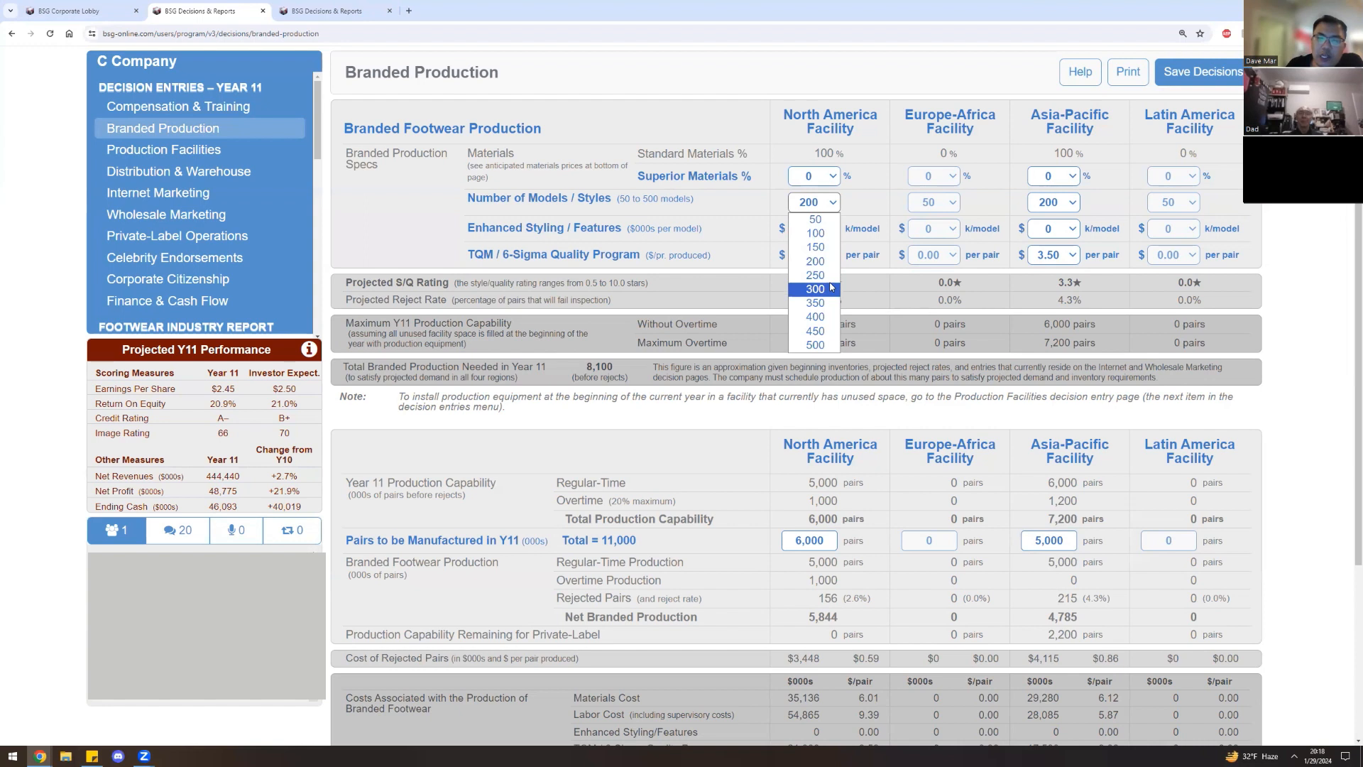
{"action": "left_click", "coordinate": [814, 201]}
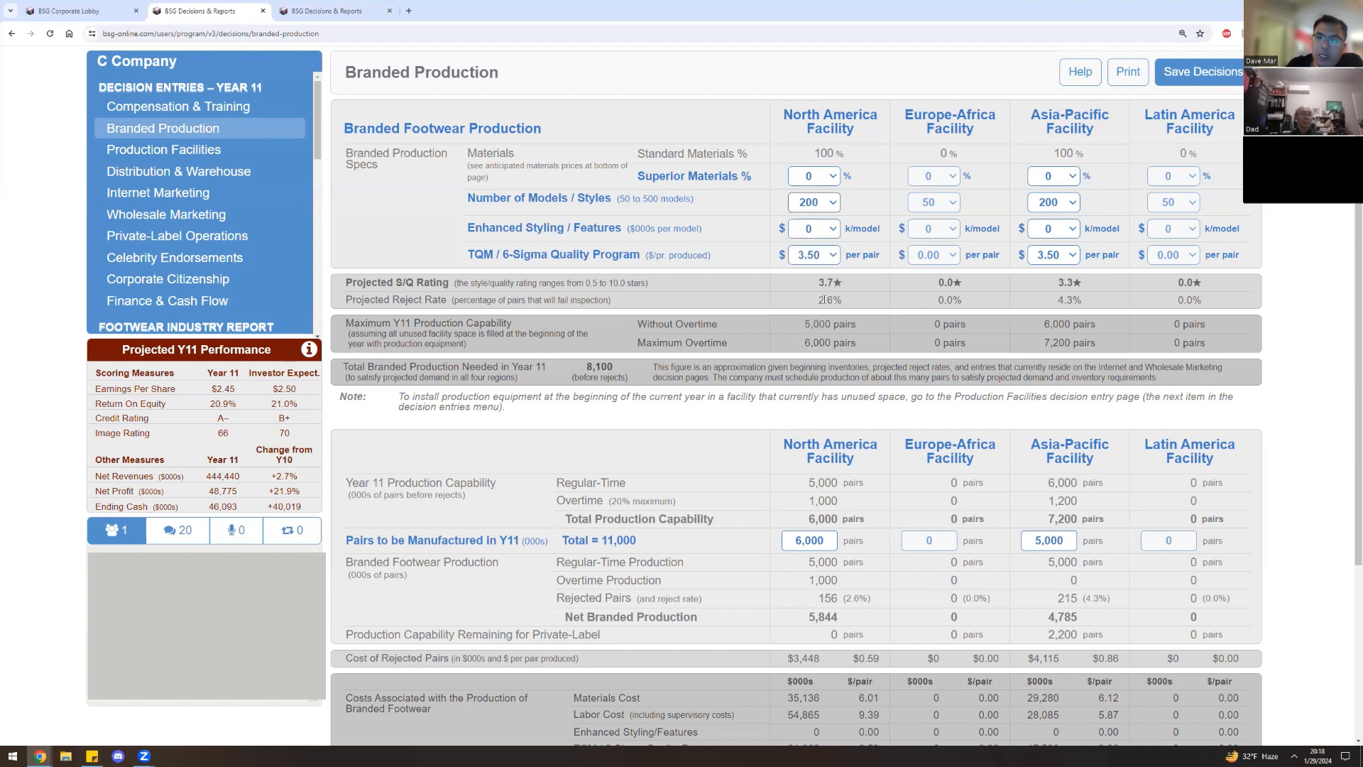
{"action": "left_click", "coordinate": [1054, 202]}
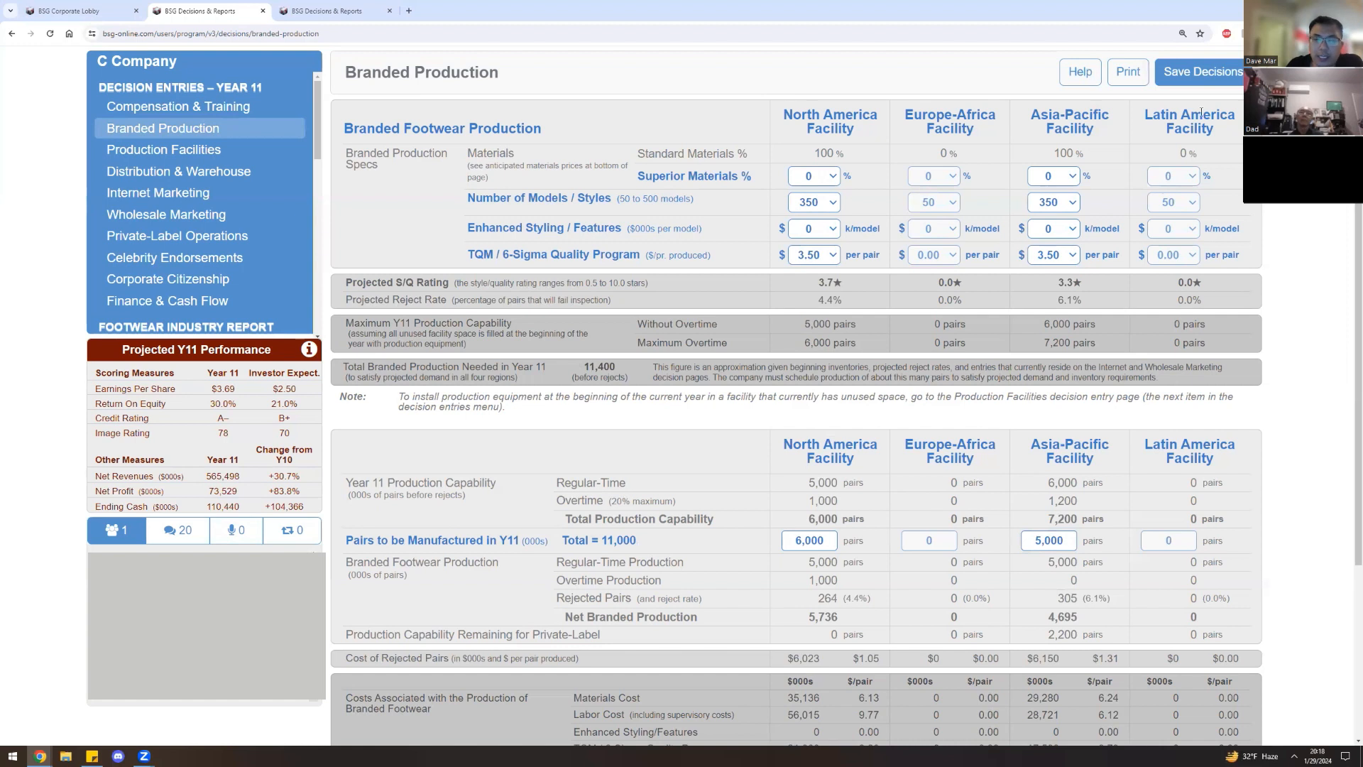
{"action": "left_click", "coordinate": [1206, 71]}
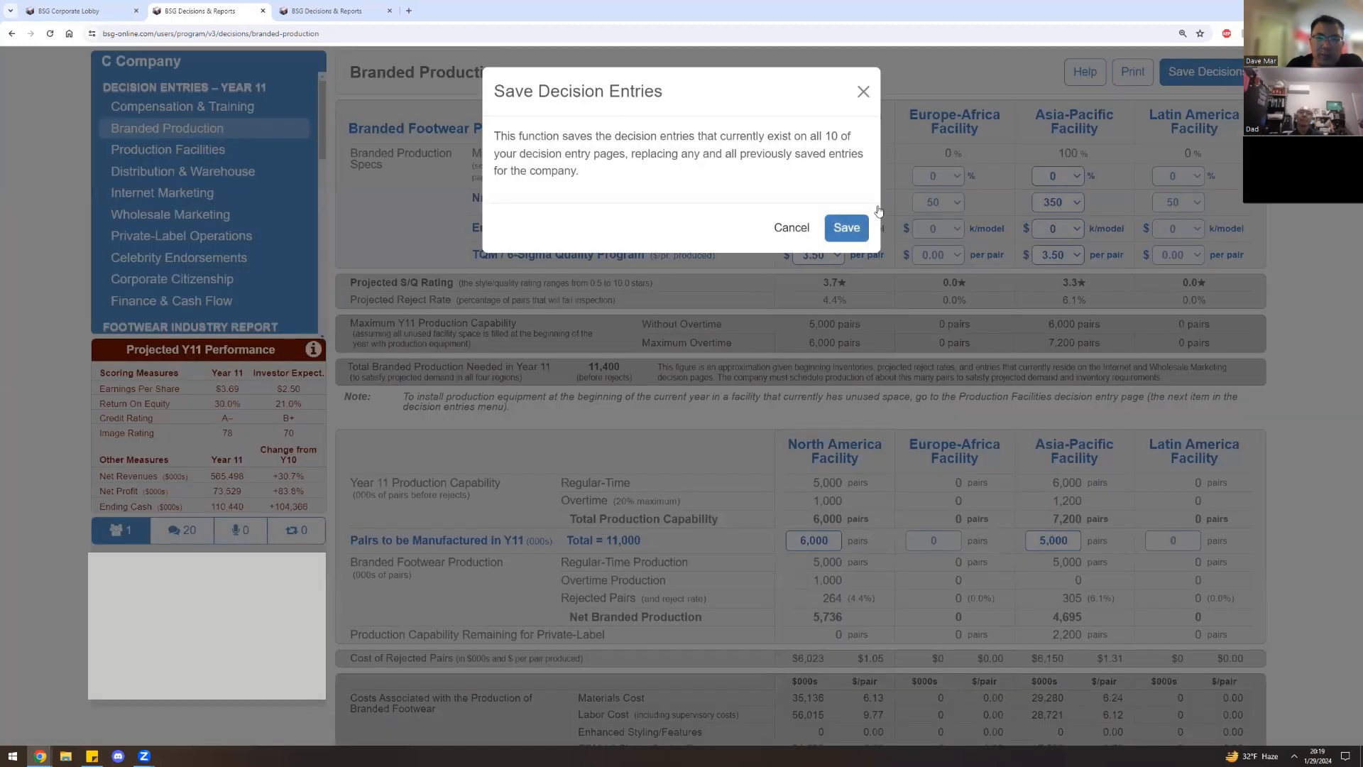
{"action": "left_click", "coordinate": [846, 228]}
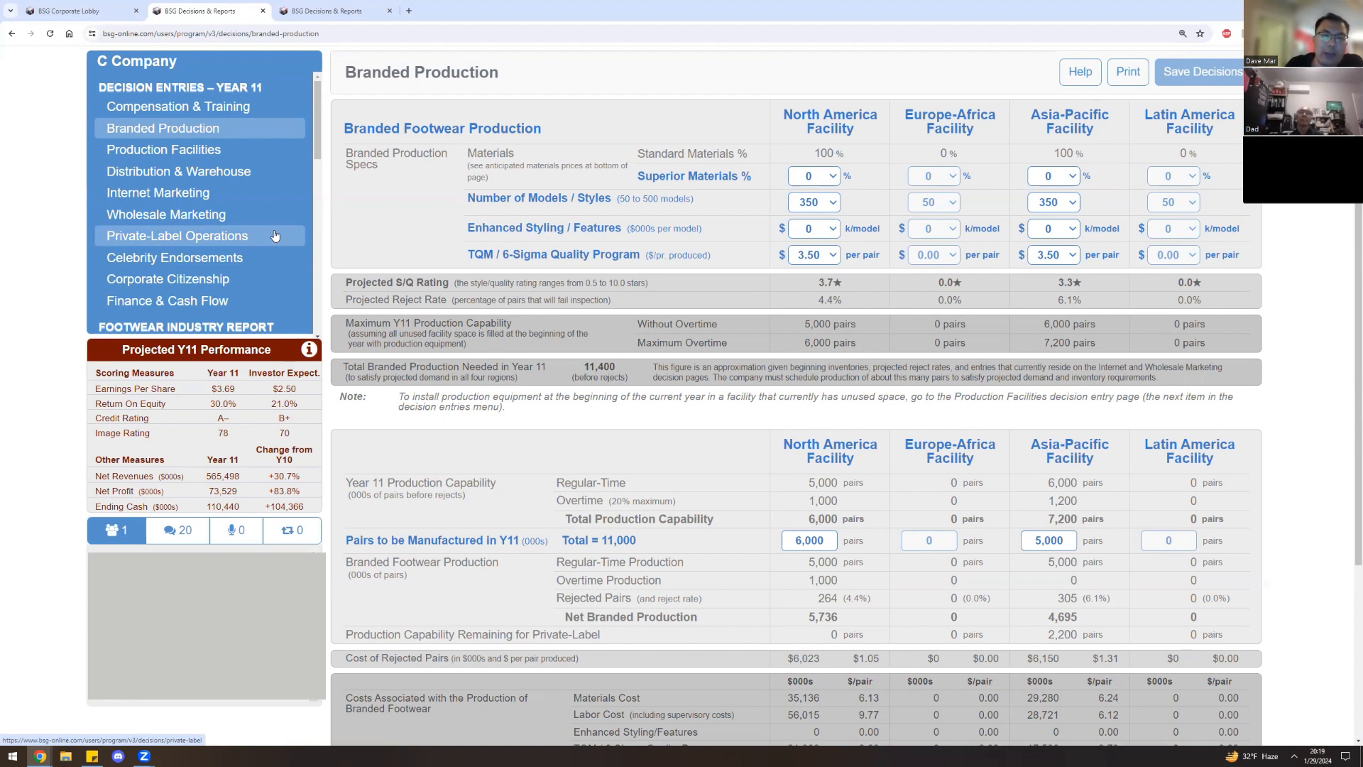
Enter 0 in both Asia-Pacific private-label warehouse fields.
{"action": "left_click", "coordinate": [176, 236]}
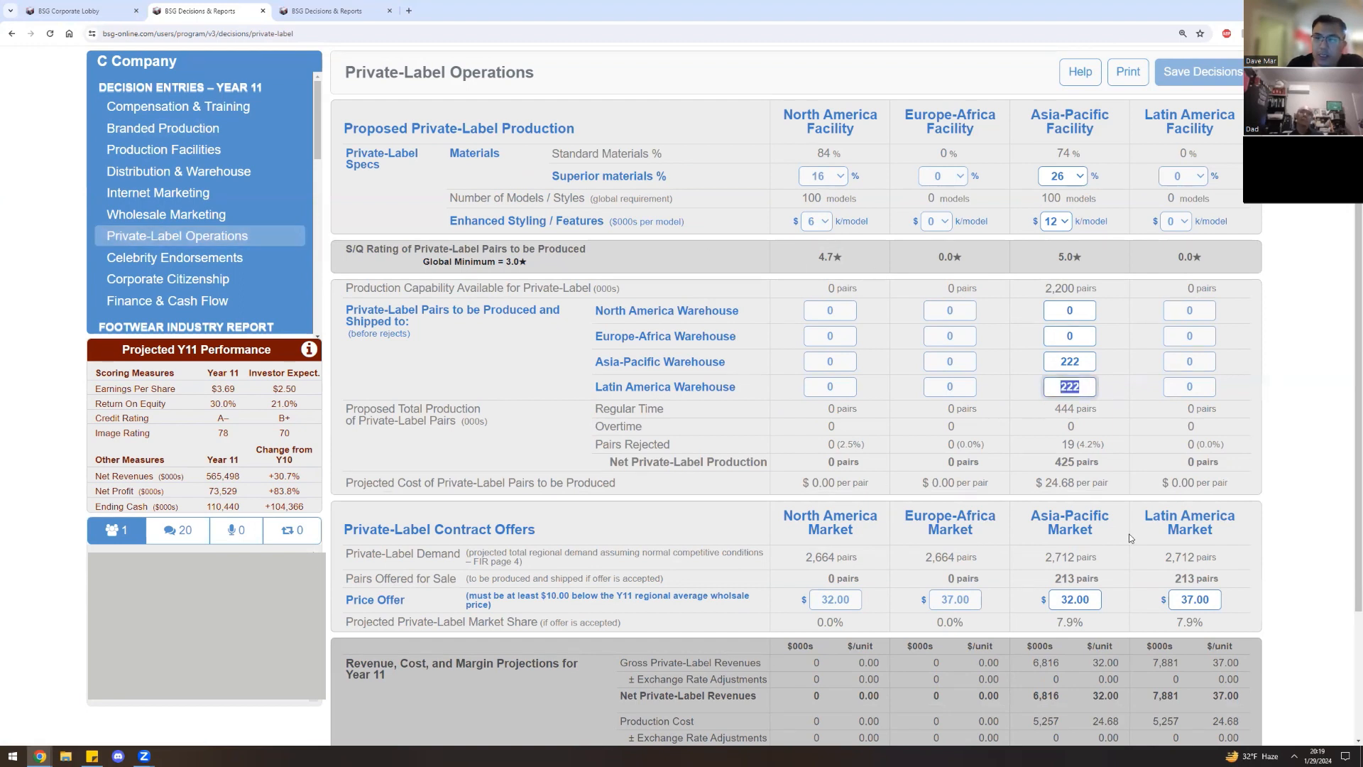
{"action": "type", "text": "0"}
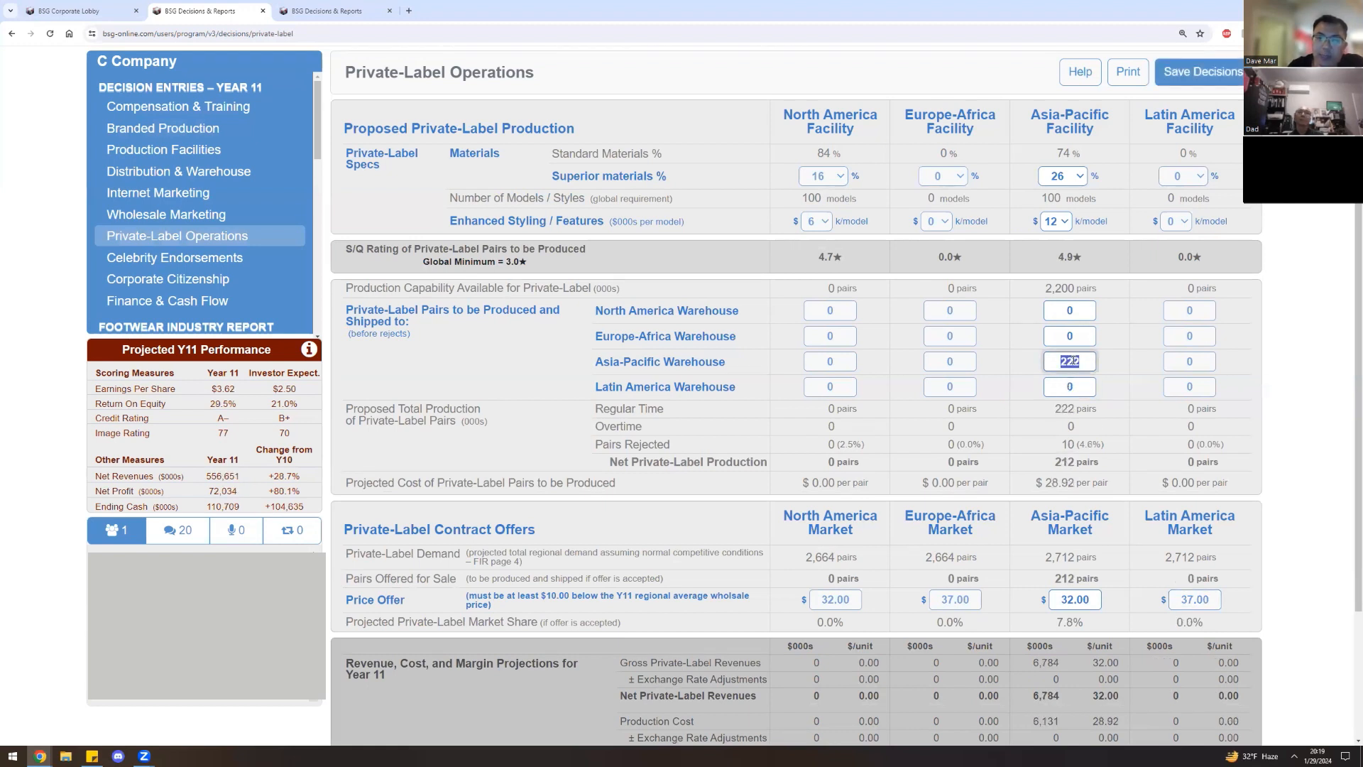
{"action": "type", "text": "0"}
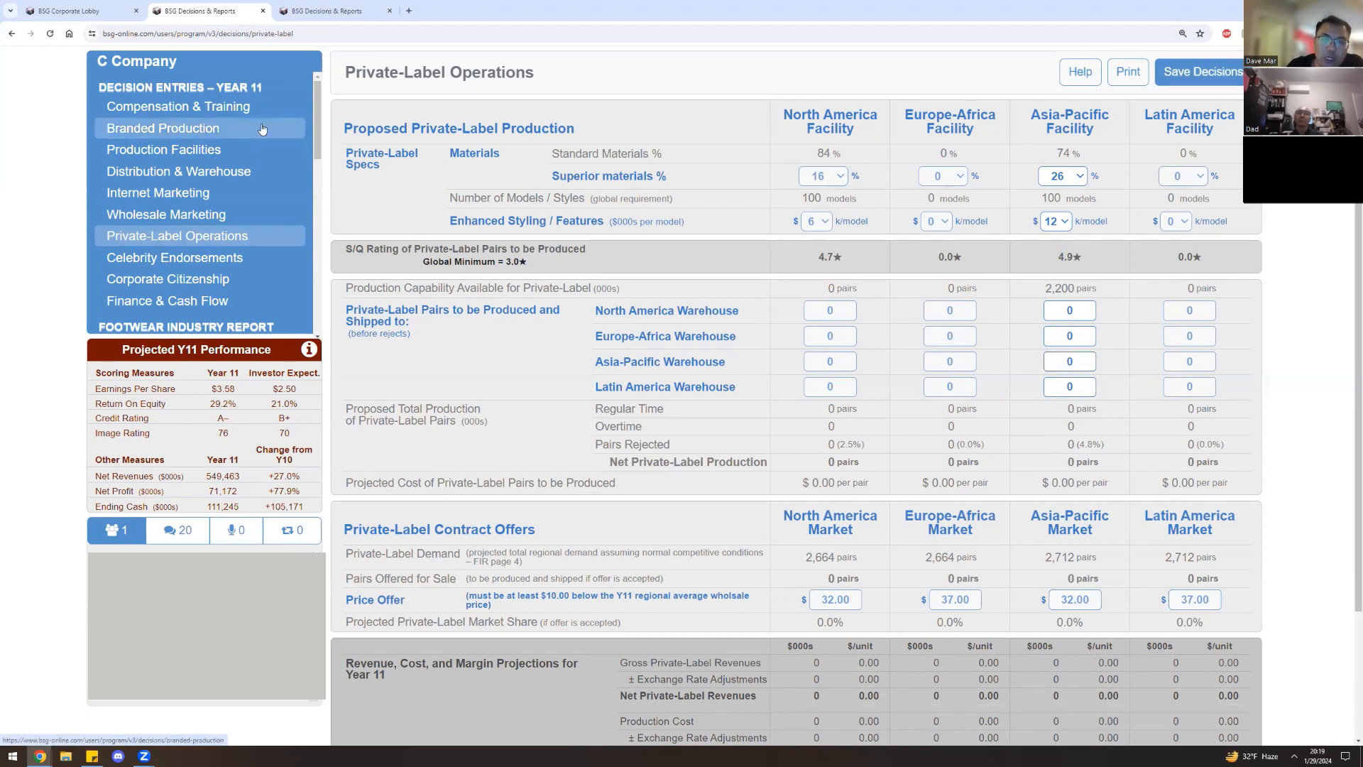
Visit Branded Production, then return to the Private-Label Operations page.
{"action": "left_click", "coordinate": [162, 128]}
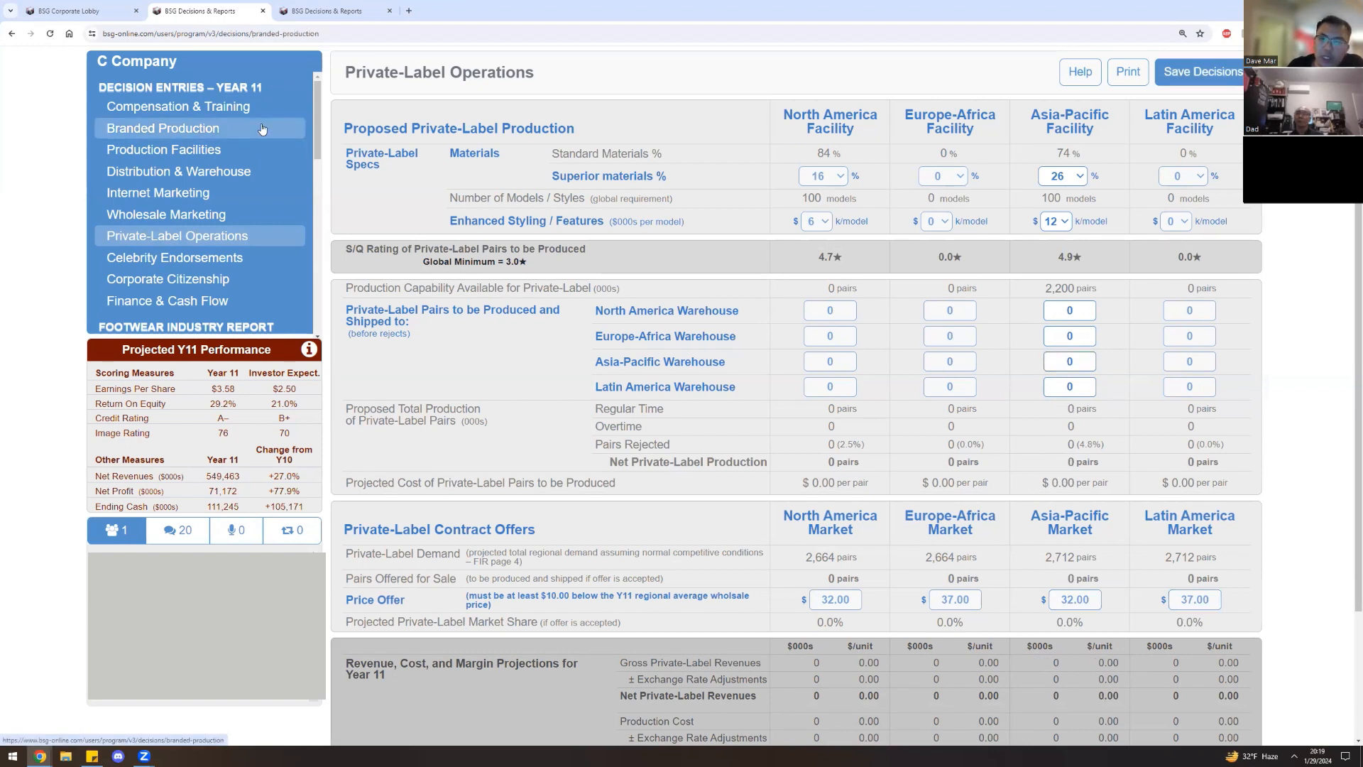
{"action": "left_click", "coordinate": [162, 128]}
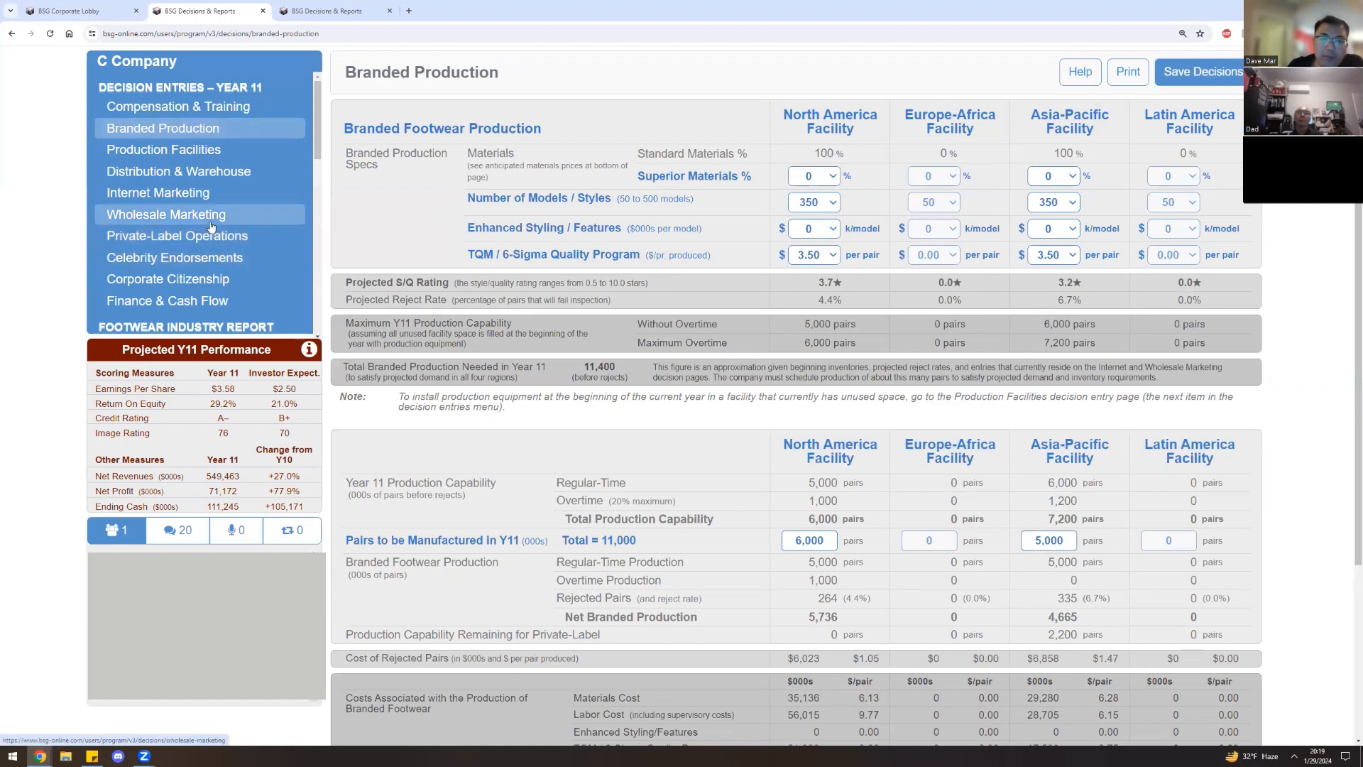
{"action": "mouse_move", "coordinate": [211, 236]}
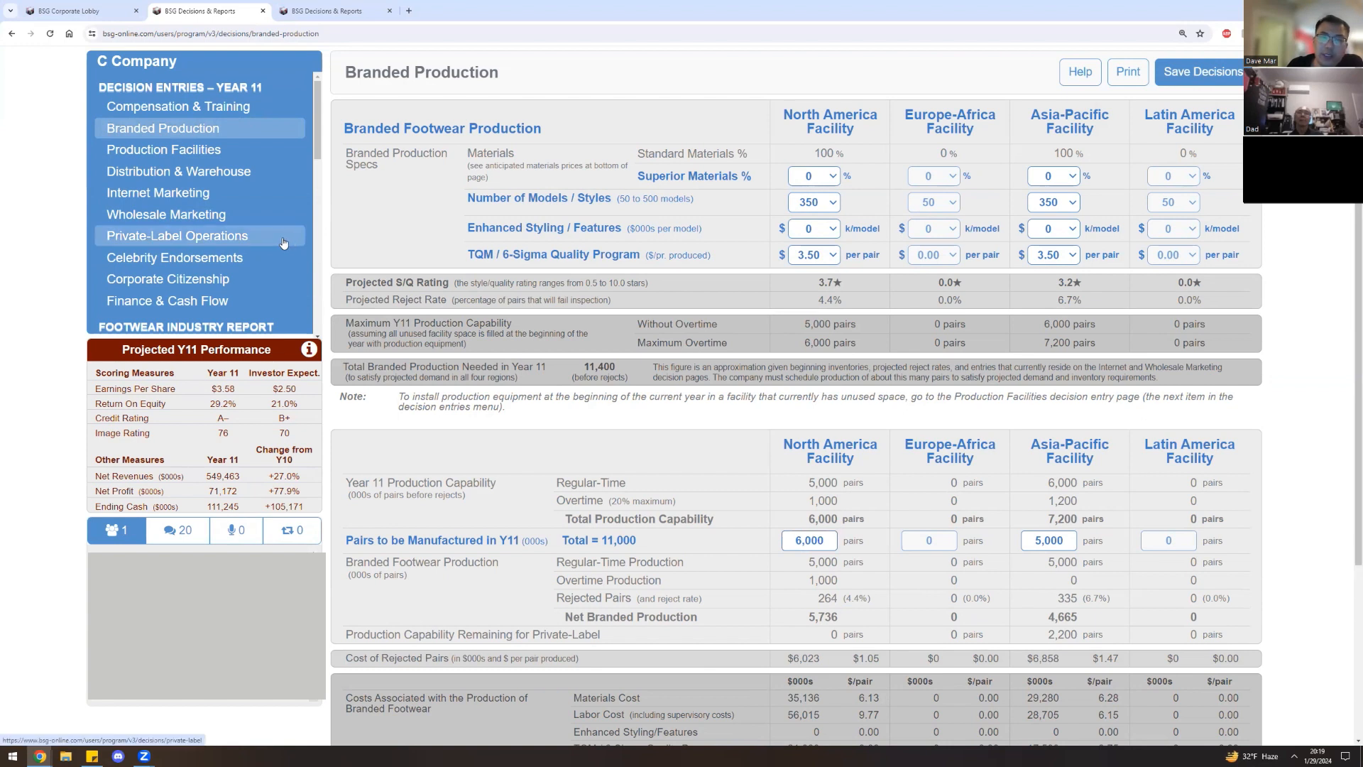
{"action": "left_click", "coordinate": [176, 235]}
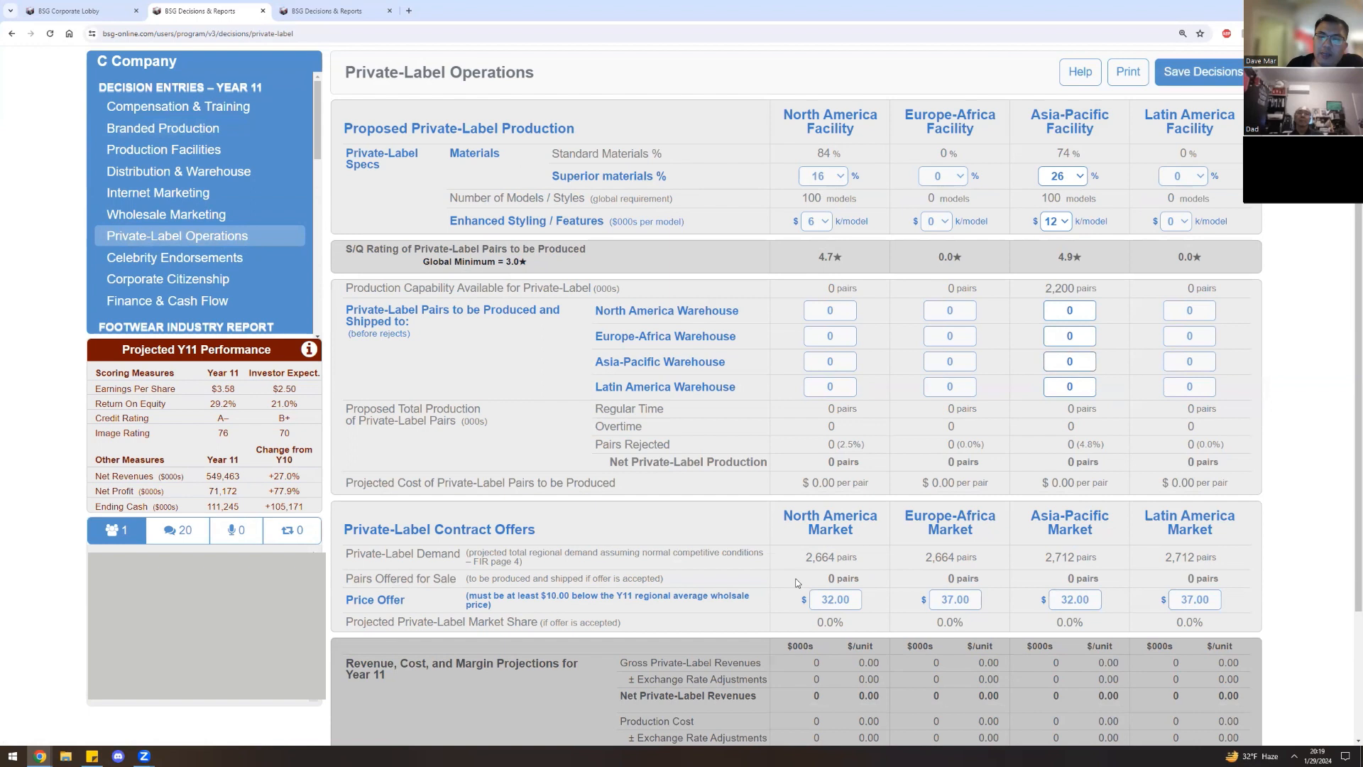
{"action": "mouse_move", "coordinate": [436, 755]}
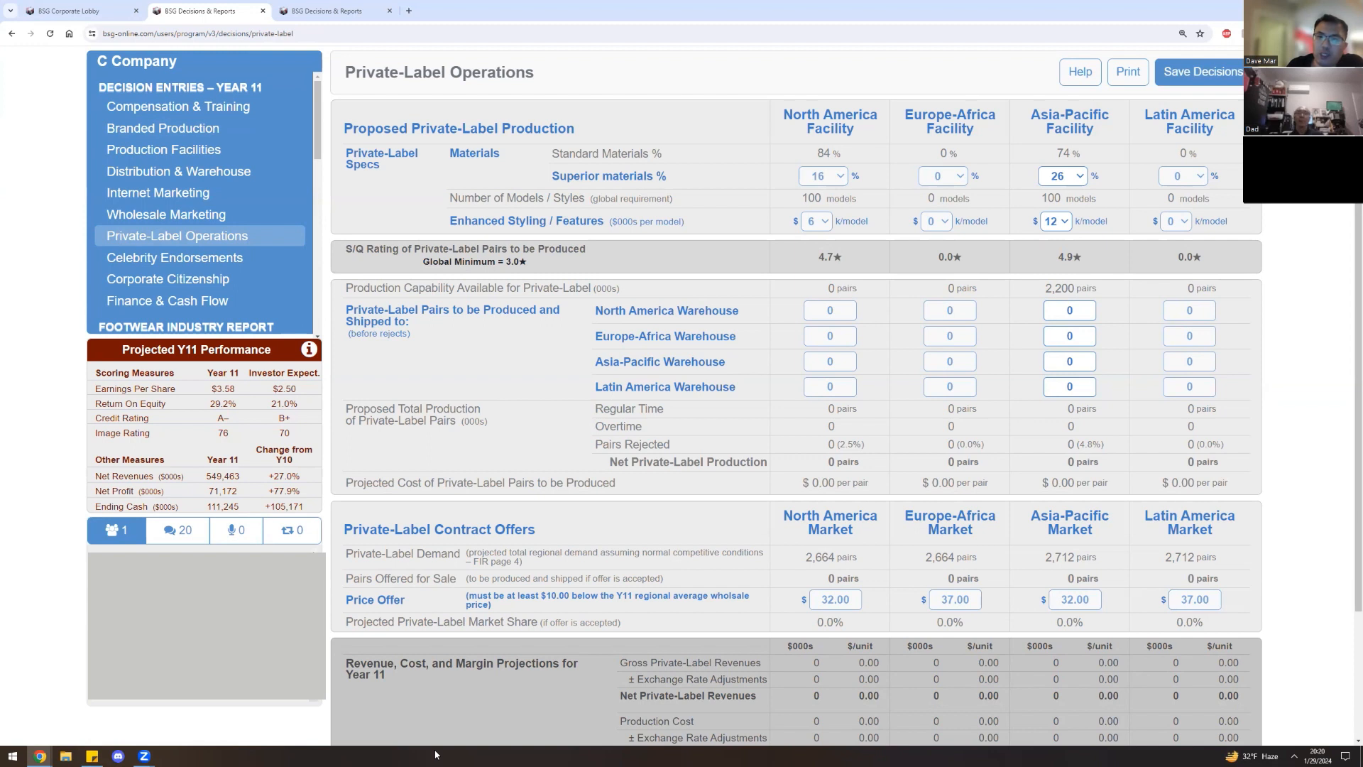
{"action": "left_click", "coordinate": [1069, 361]}
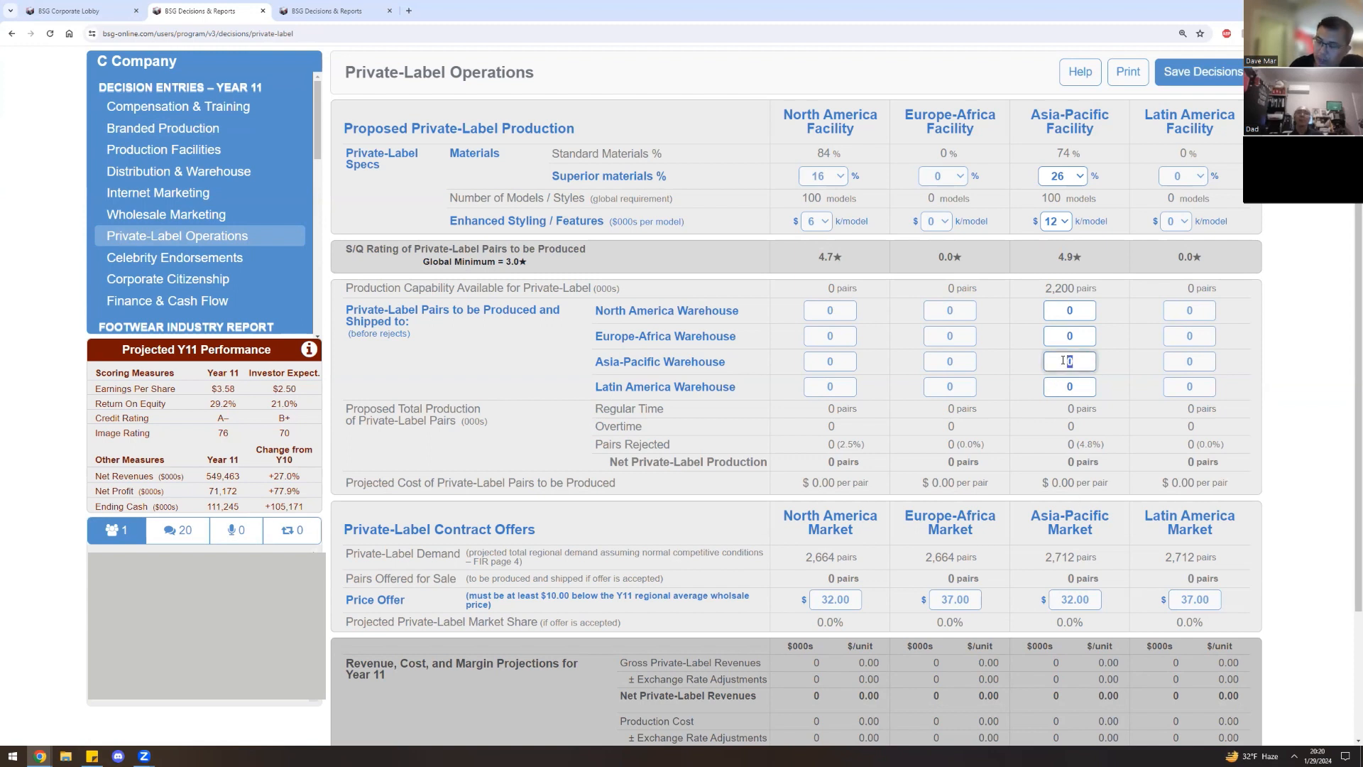
{"action": "type", "text": "600"}
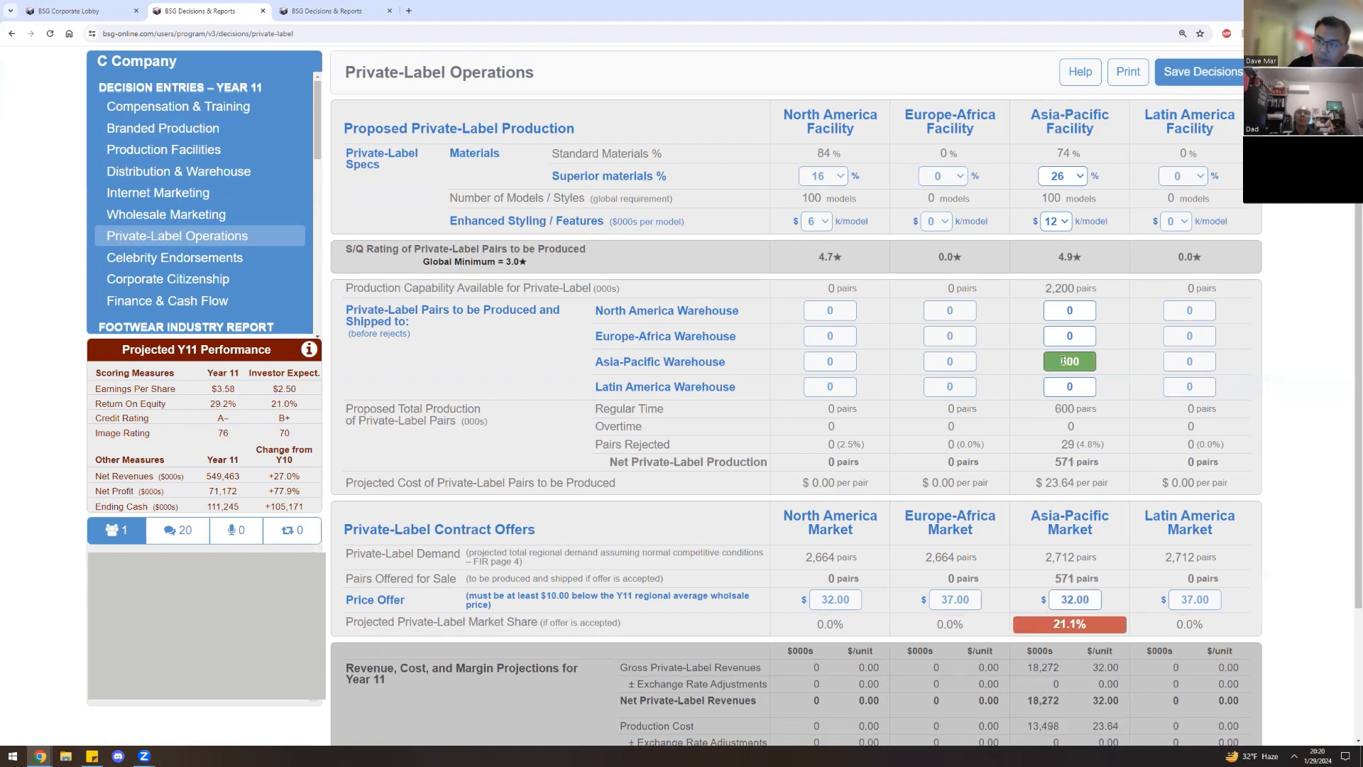
{"action": "left_click", "coordinate": [1069, 361]}
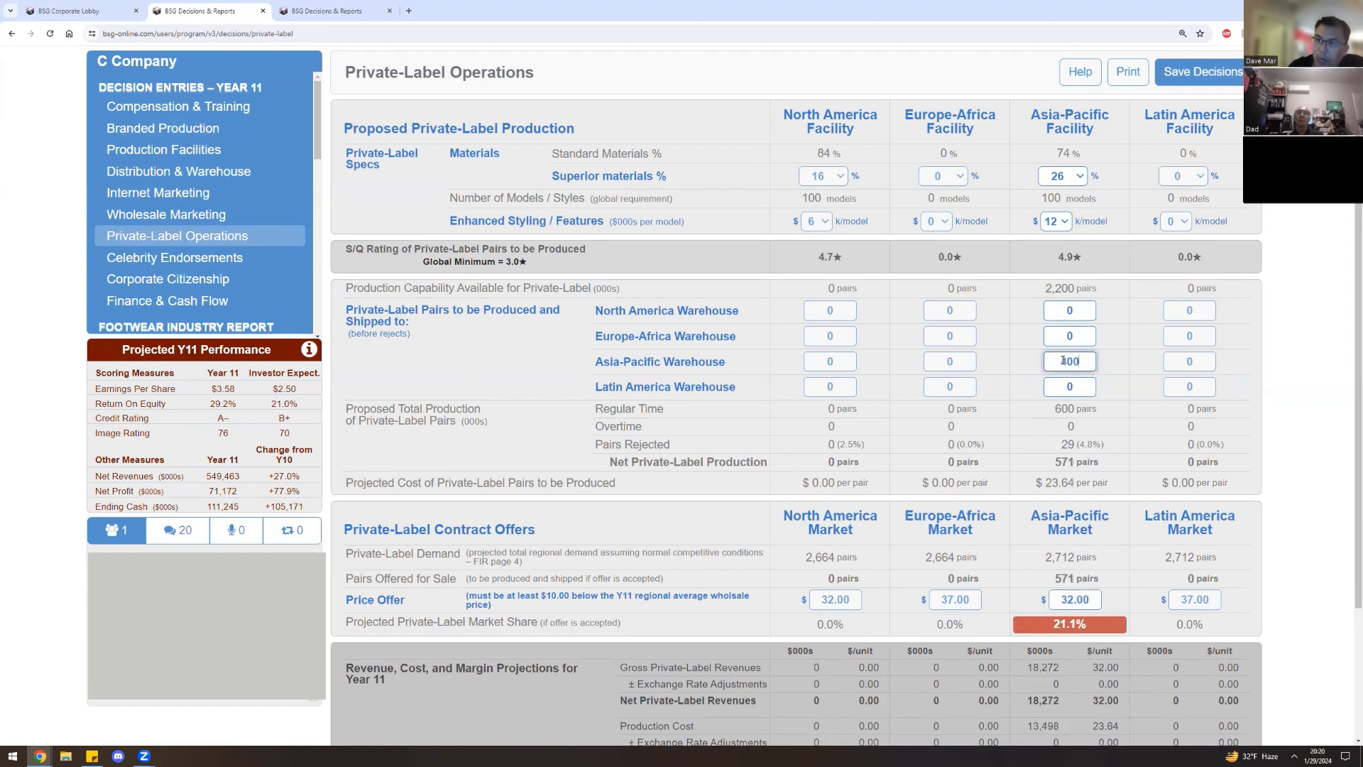
{"action": "type", "text": "400"}
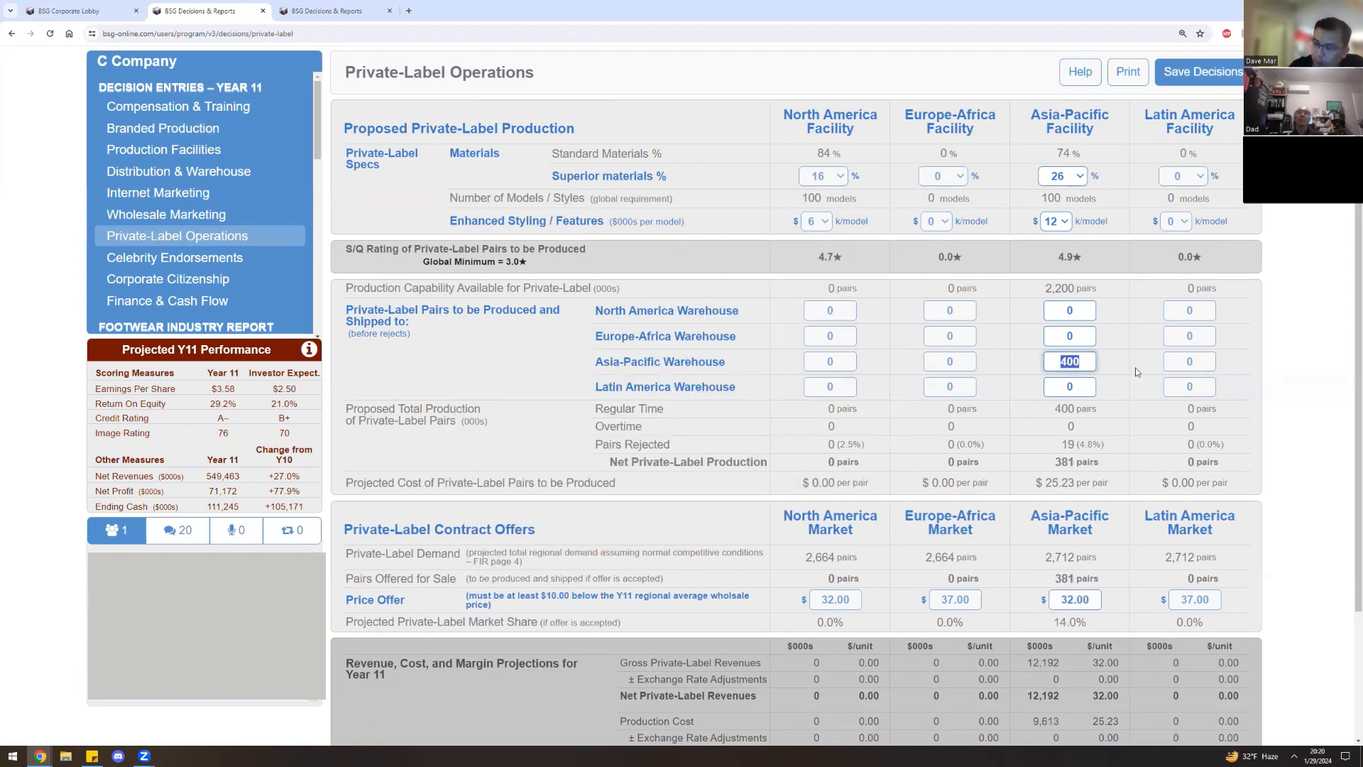
{"action": "type", "text": "500"}
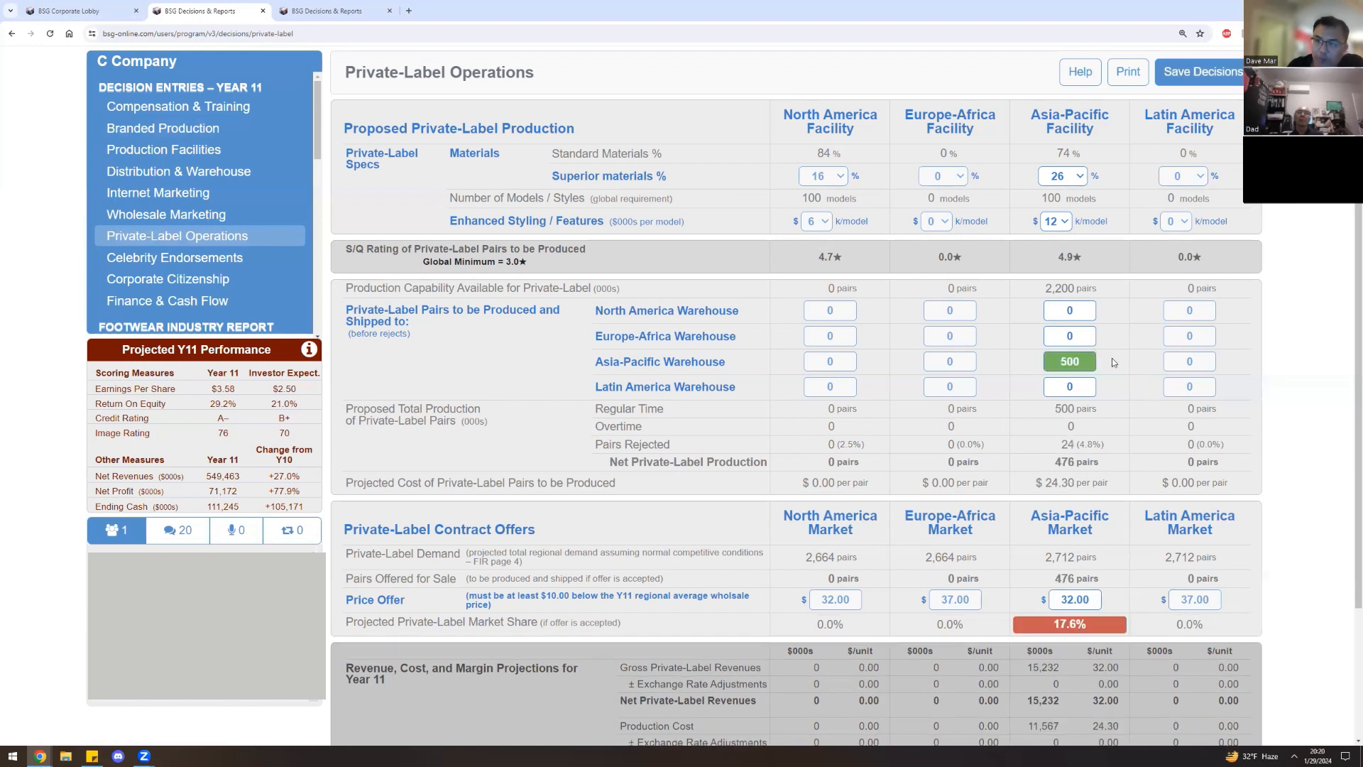
{"action": "type", "text": "450"}
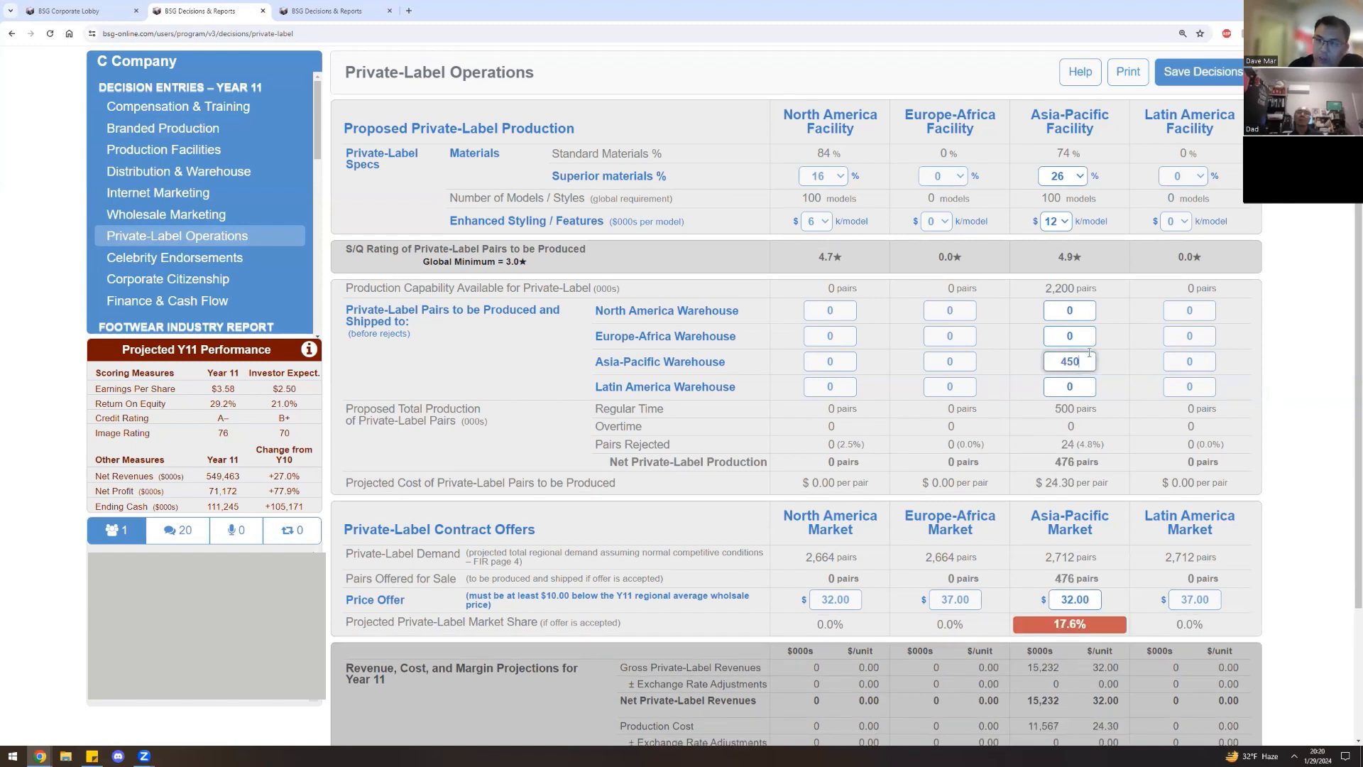
{"action": "type", "text": "475"}
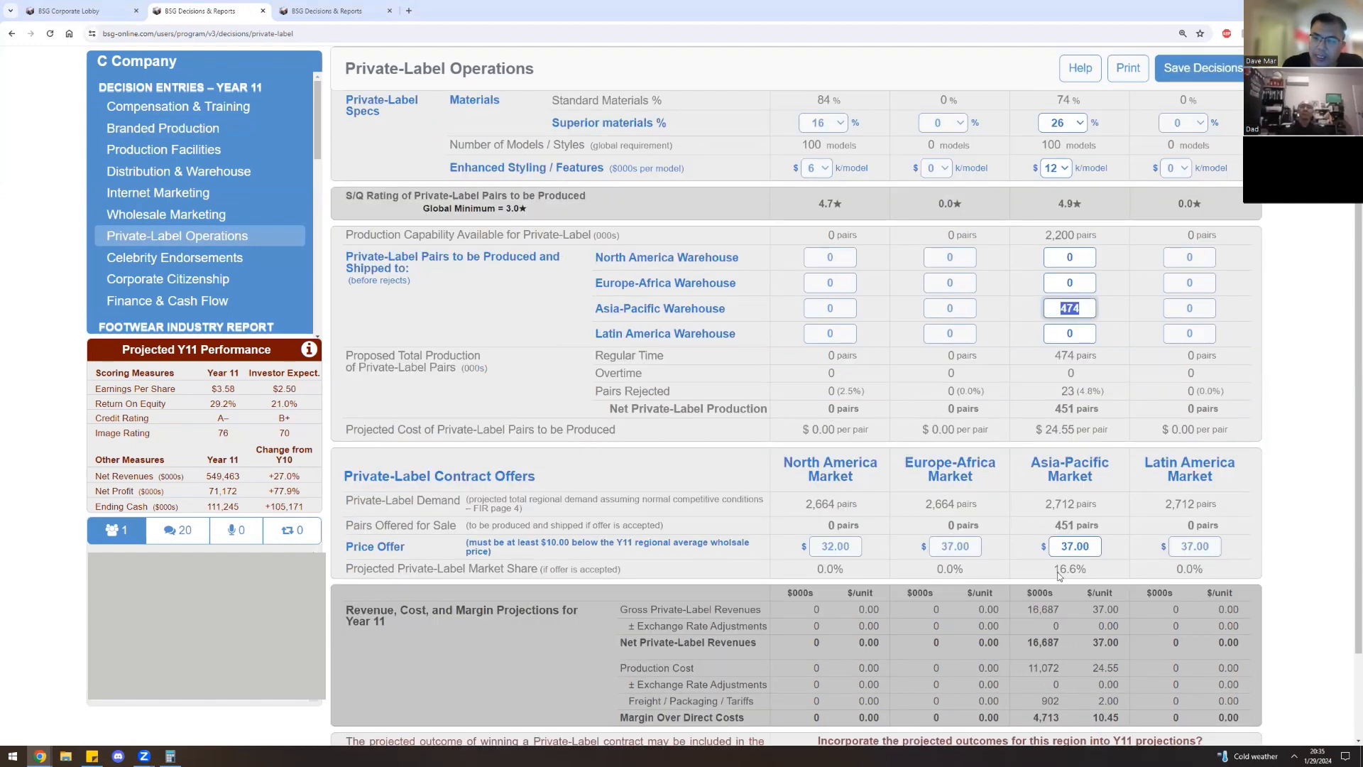
{"action": "mouse_move", "coordinate": [1048, 571]}
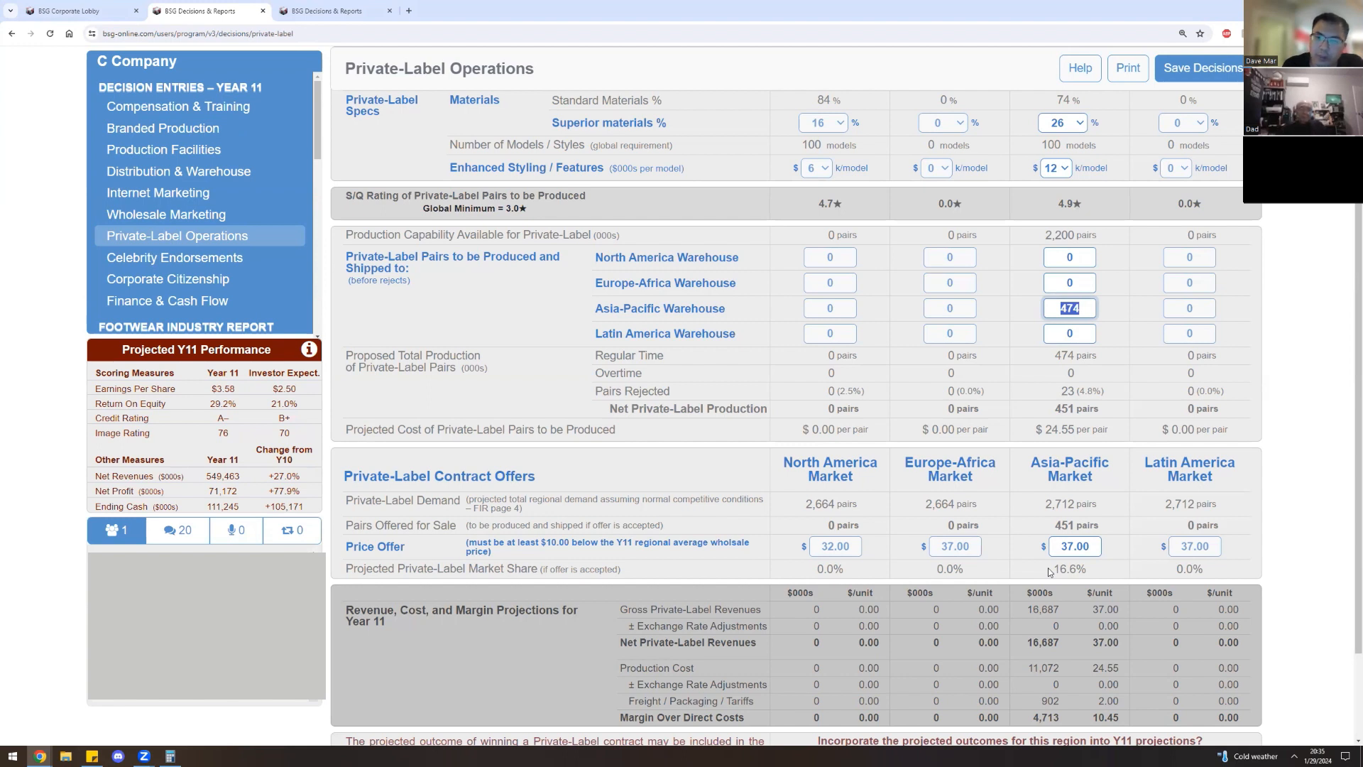
{"action": "mouse_move", "coordinate": [286, 739]}
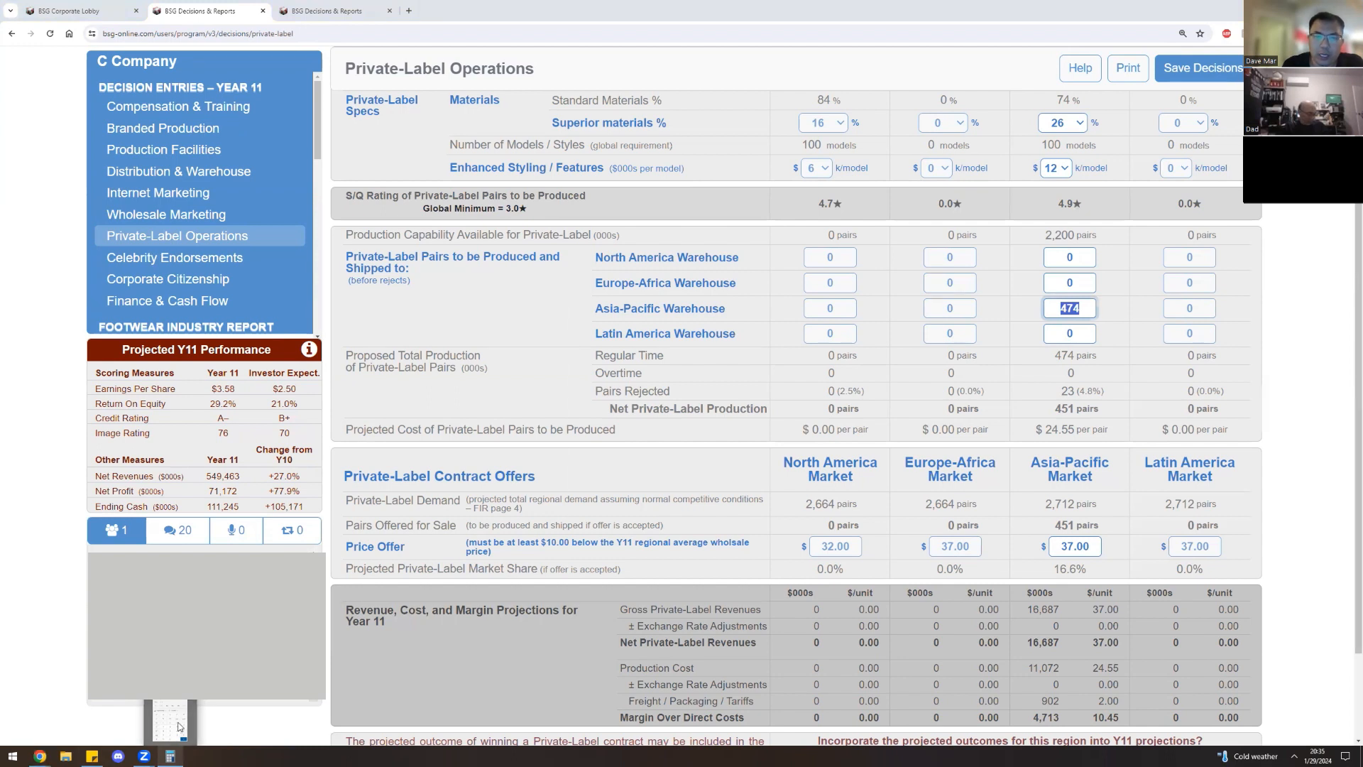
Compute 2664 × 0.1666 in Calculator to estimate a share of private-label demand.
{"action": "left_click", "coordinate": [167, 755]}
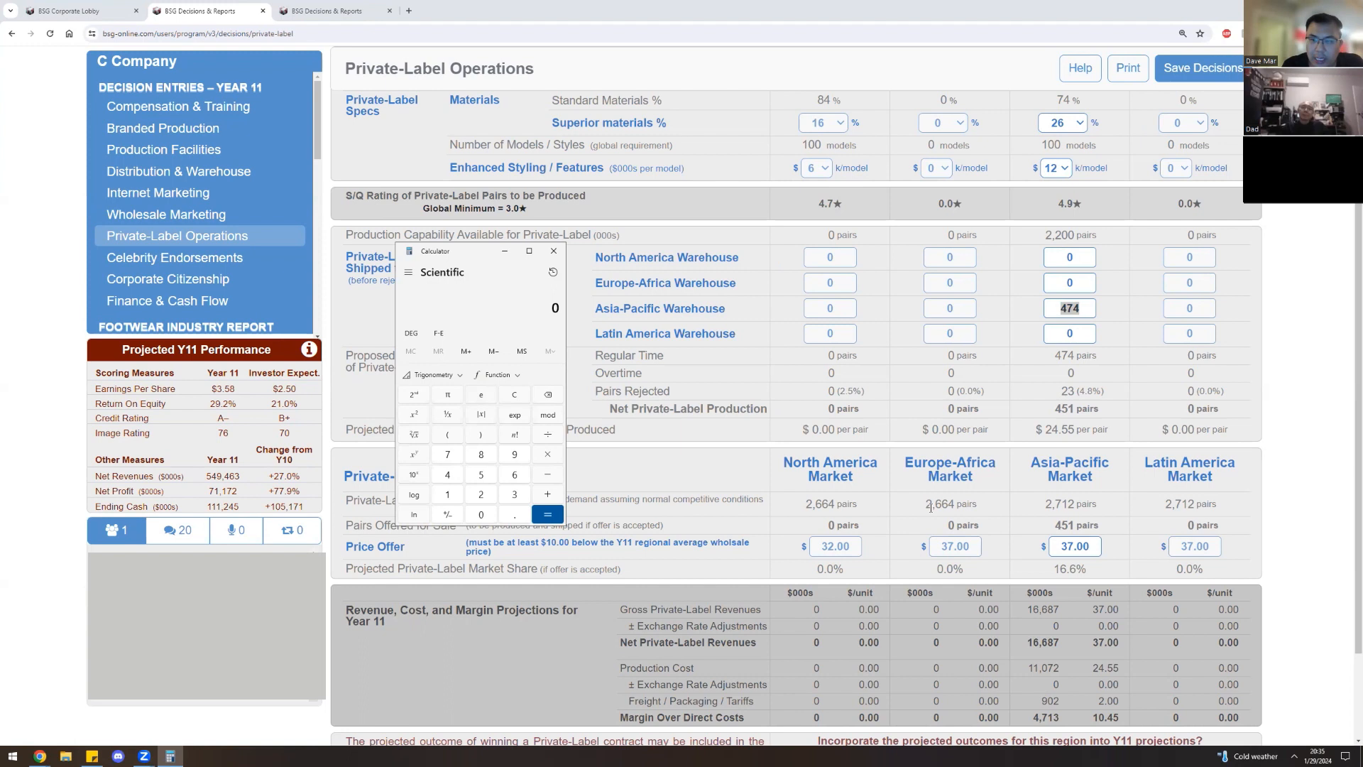
{"action": "mouse_move", "coordinate": [960, 510]}
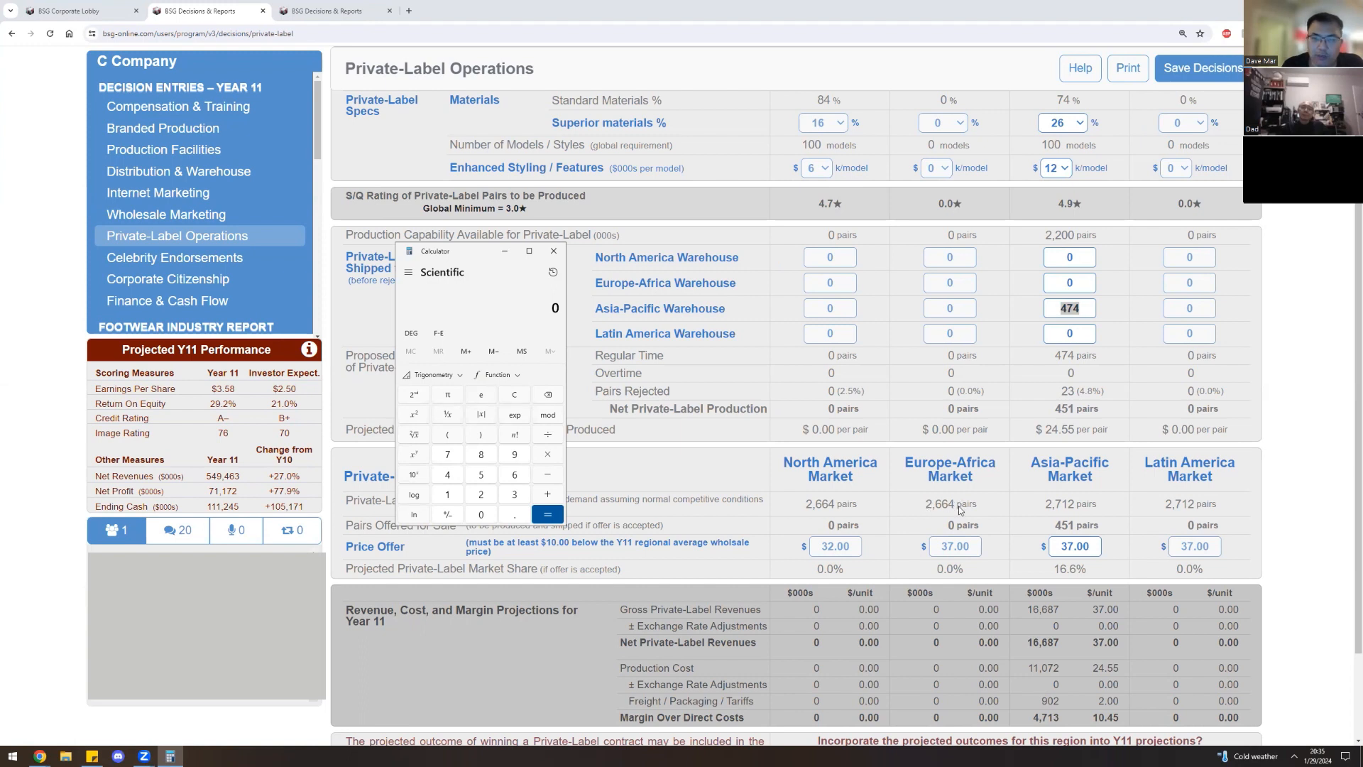
{"action": "left_click", "coordinate": [480, 494]}
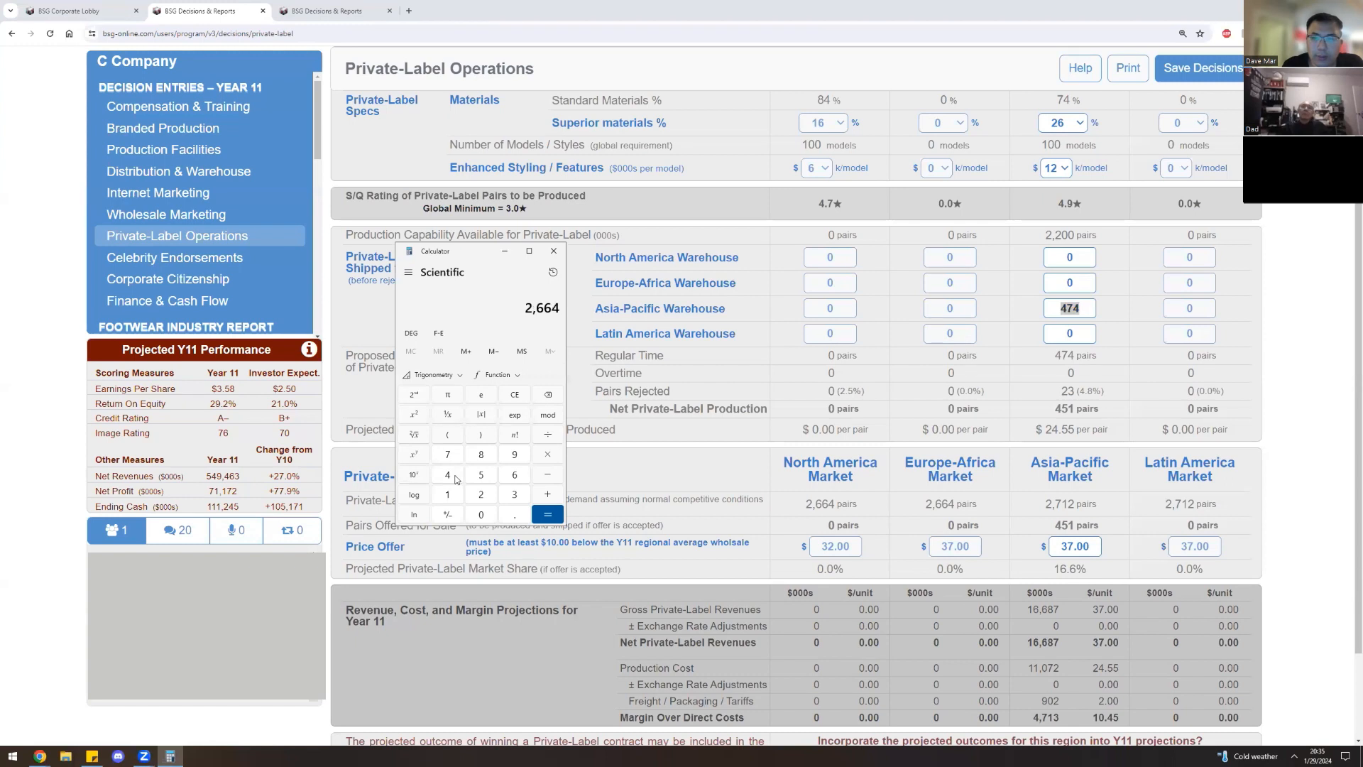
{"action": "left_click", "coordinate": [548, 454]}
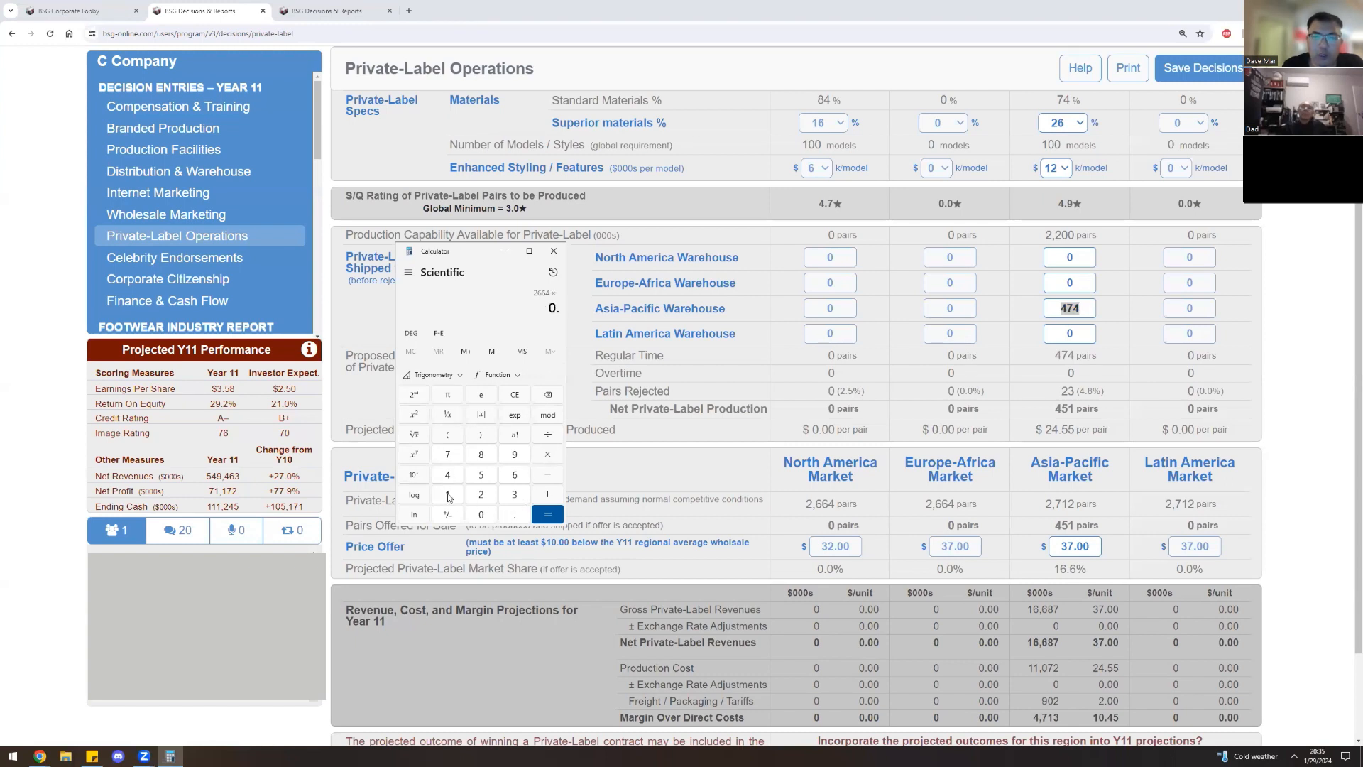
{"action": "left_click", "coordinate": [548, 514]}
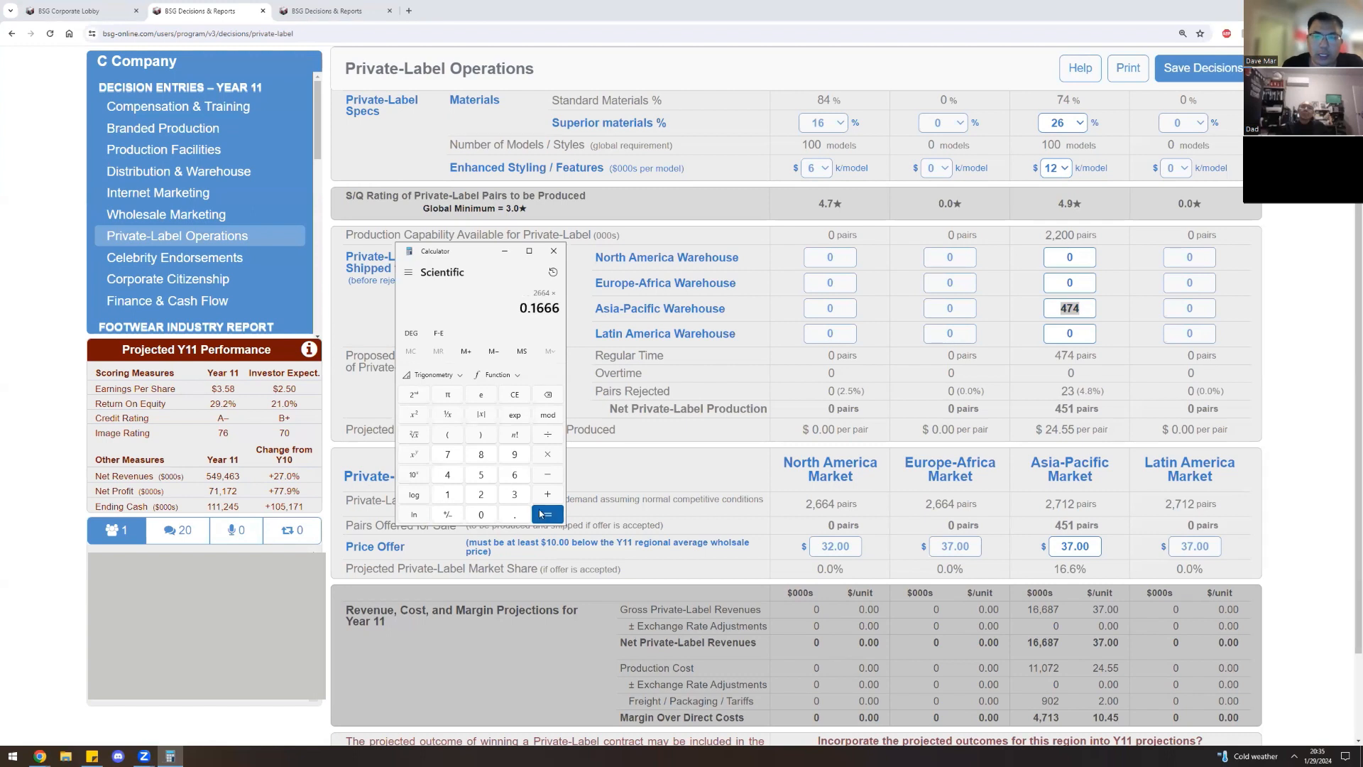
{"action": "left_click", "coordinate": [548, 514]}
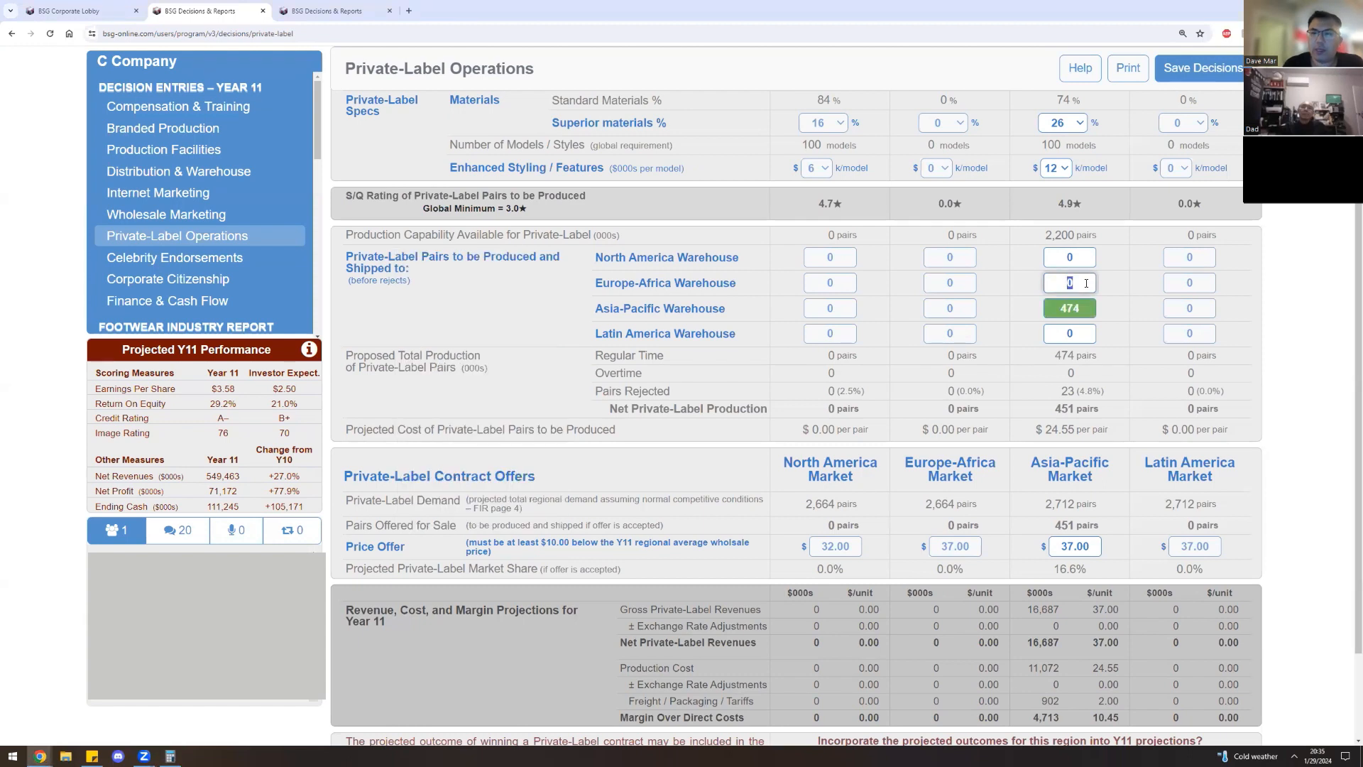
Enter 465 pairs for both the North America and Europe-Africa warehouses in the 2,200-capacity plant column.
{"action": "type", "text": "4"}
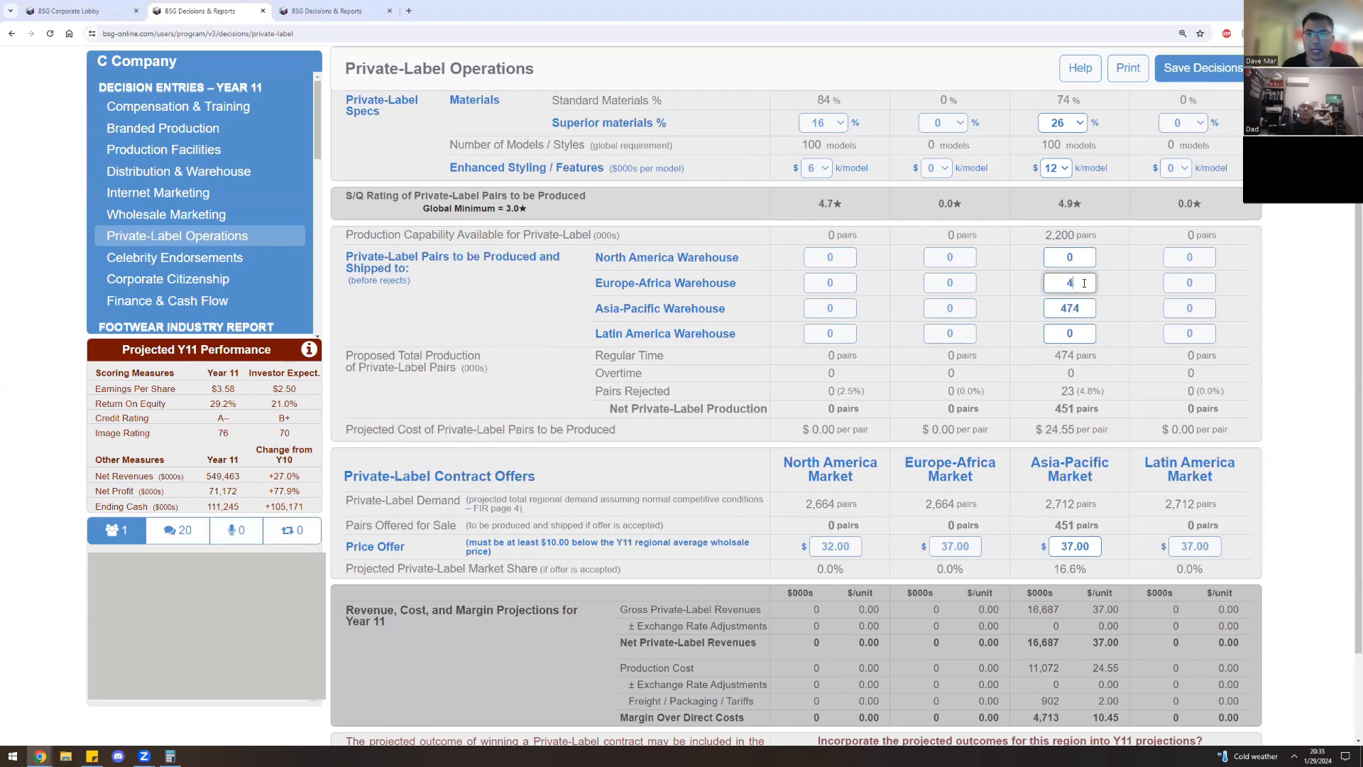
{"action": "type", "text": "45"}
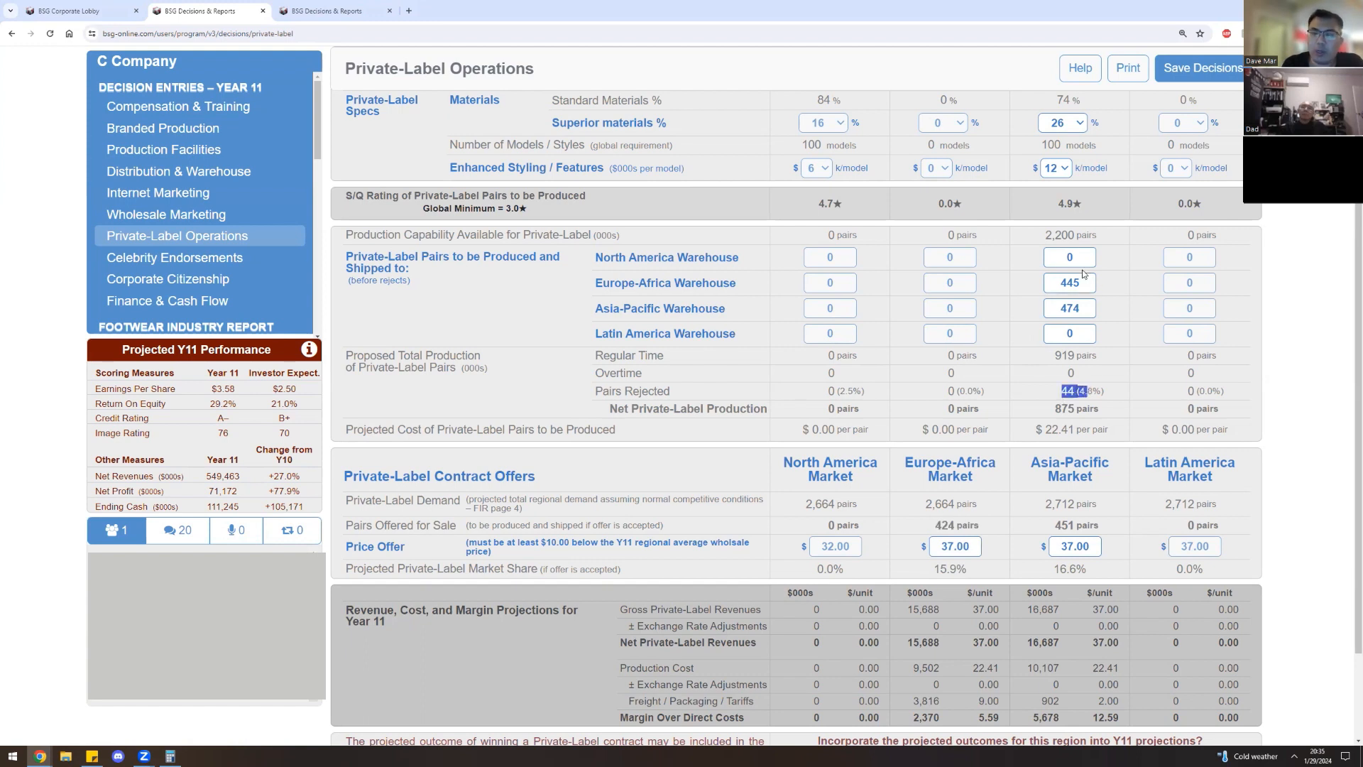
{"action": "left_click", "coordinate": [1069, 257]}
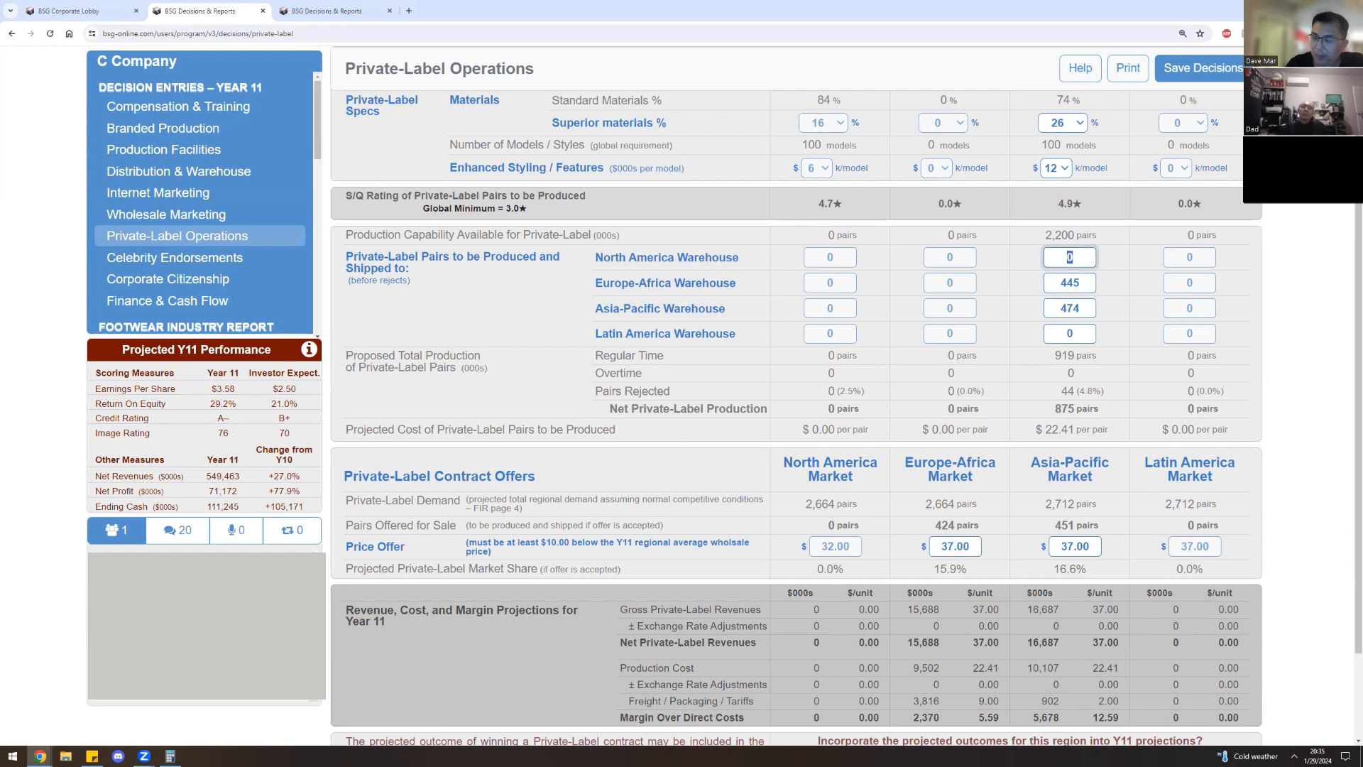
{"action": "type", "text": "480"}
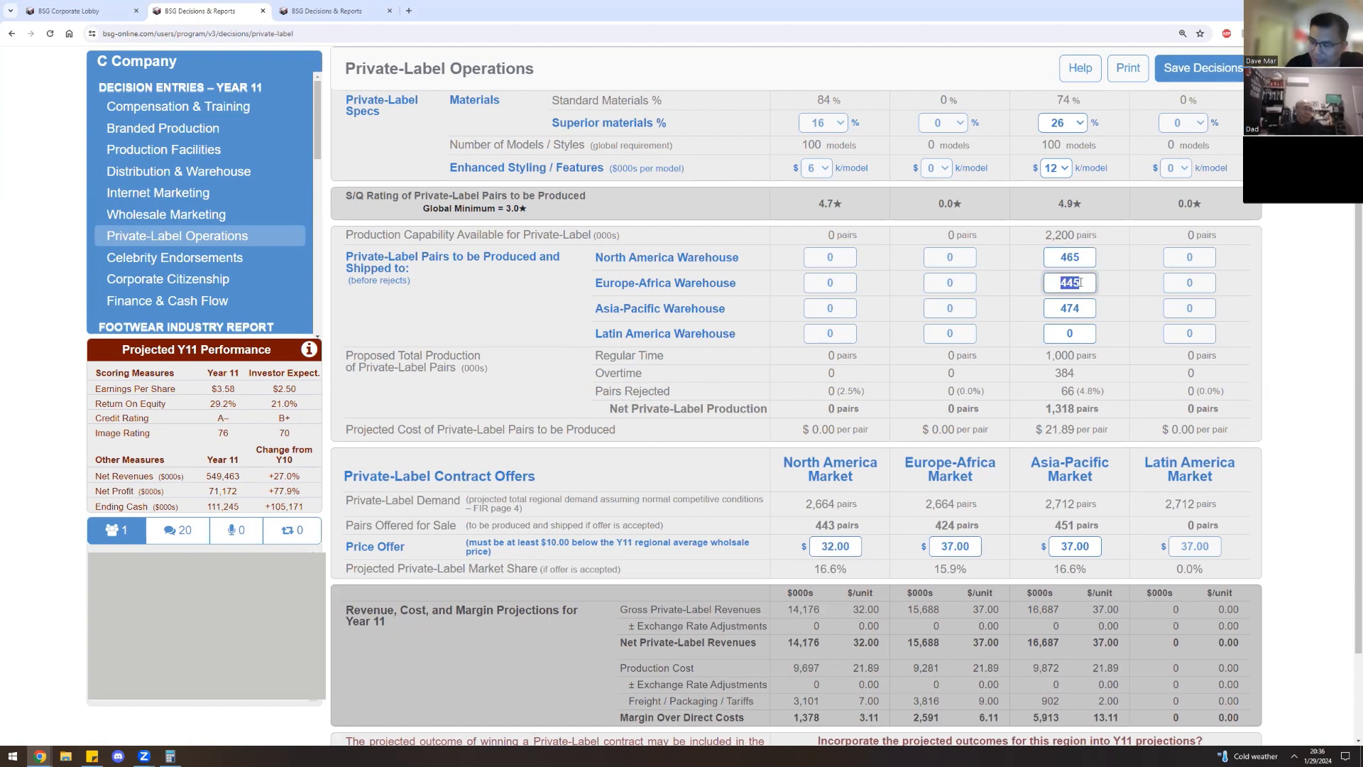
{"action": "type", "text": "465"}
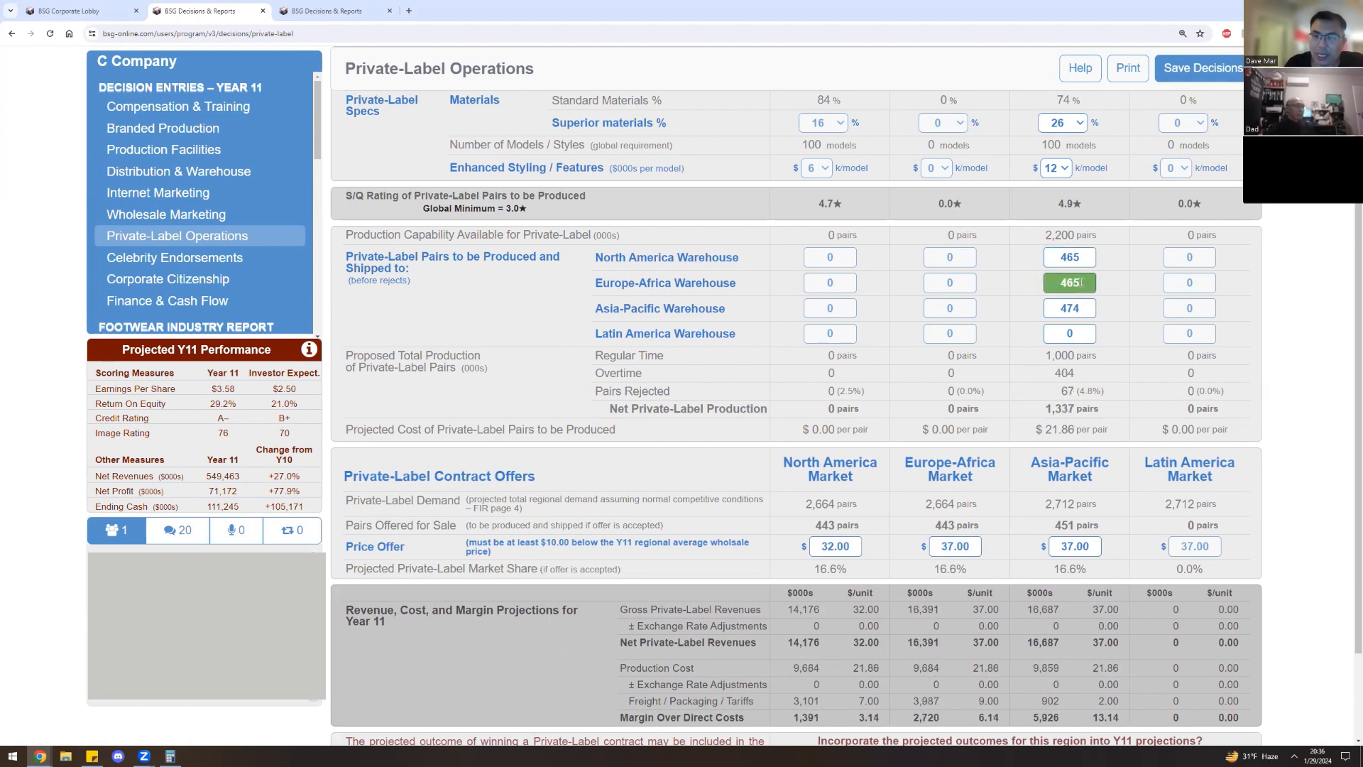
Incorporate the regional private-label contracts into Y11 projections and set Asia-Pacific to 468 pairs.
{"action": "scroll", "scroll_direction": "down", "scroll_amount": 3}
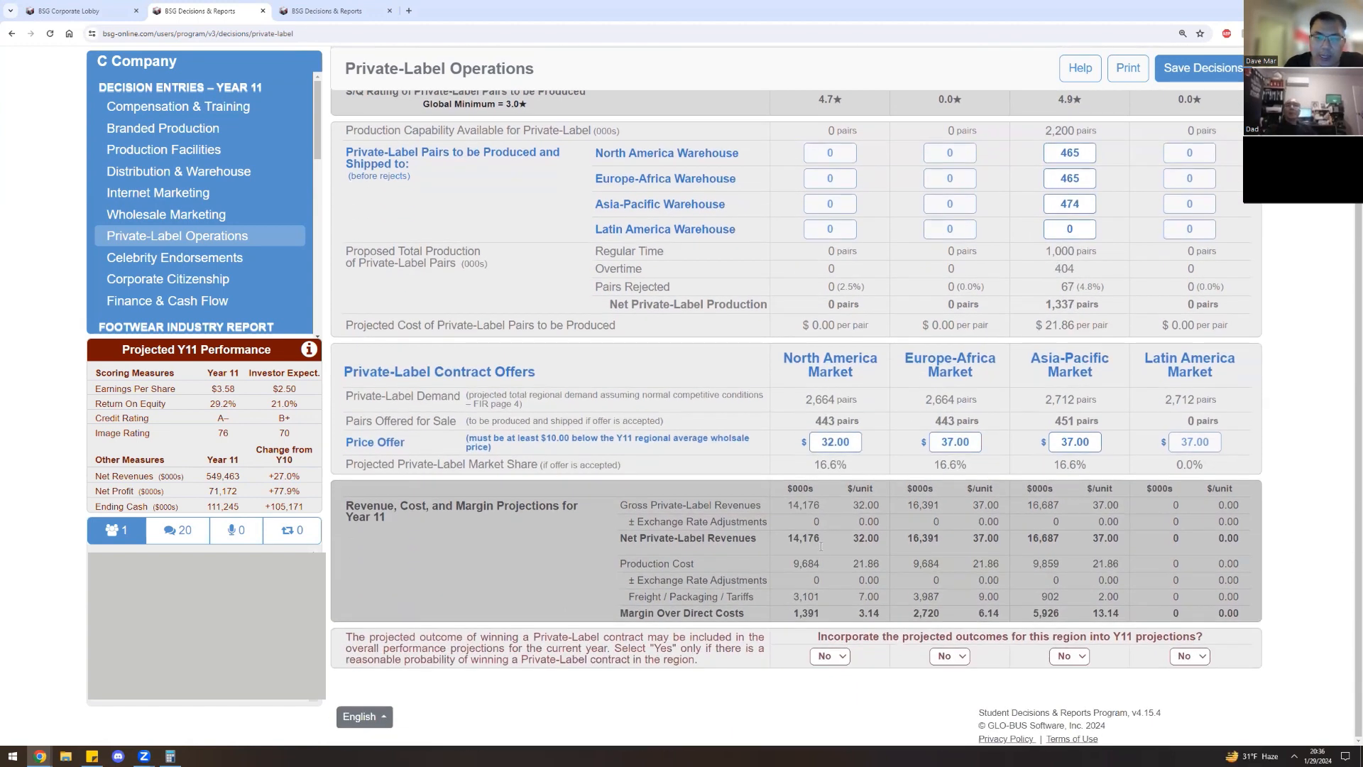
{"action": "left_click", "coordinate": [829, 656]}
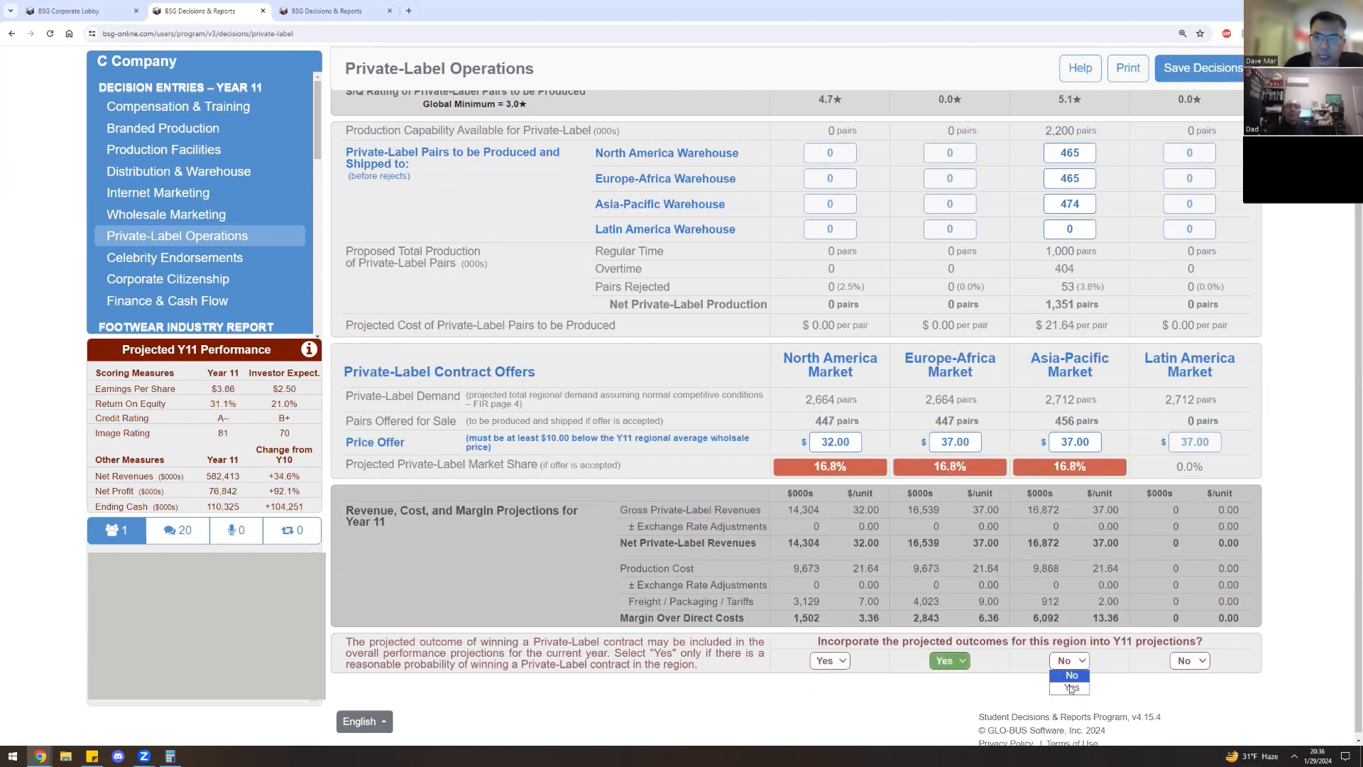
{"action": "left_click", "coordinate": [1069, 687]}
{"action": "type", "text": "4"}
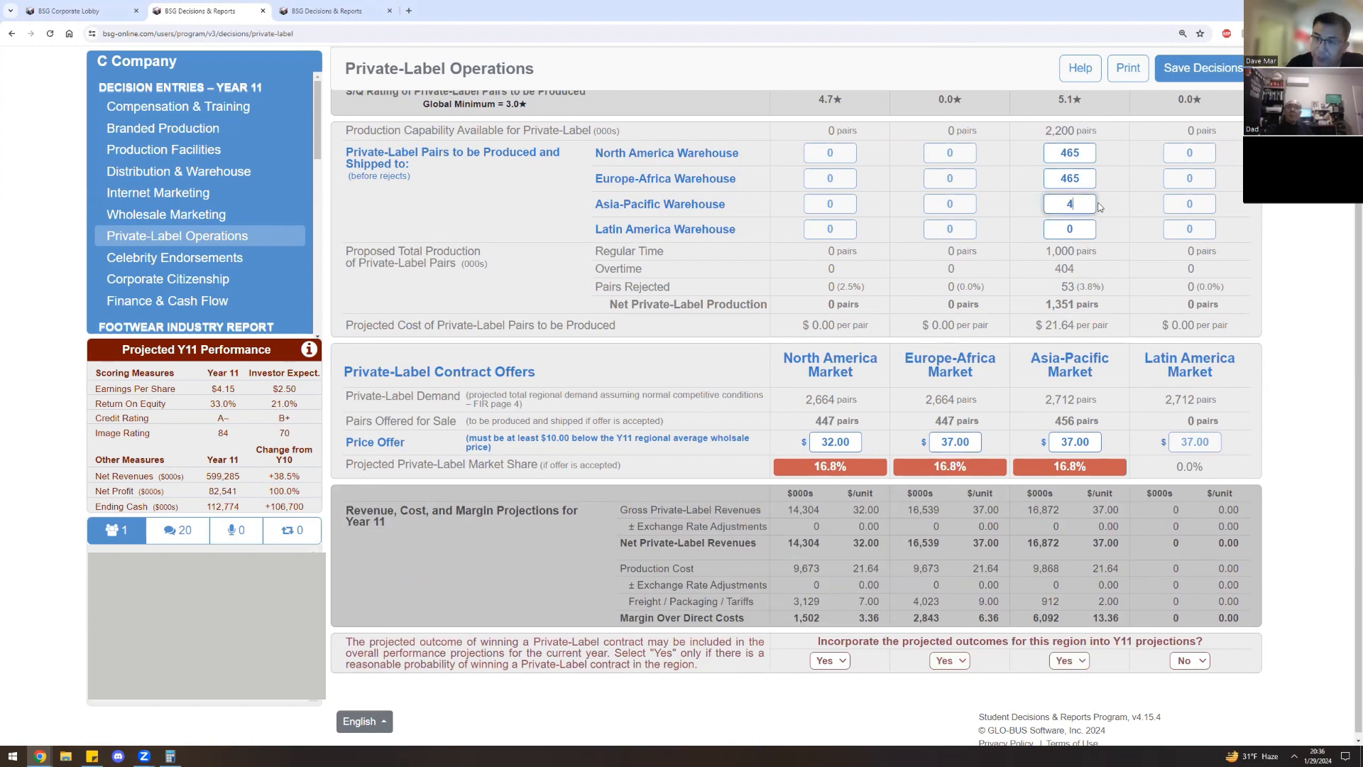
{"action": "type", "text": "68"}
{"action": "left_click", "coordinate": [1069, 178]}
{"action": "type", "text": "468"}
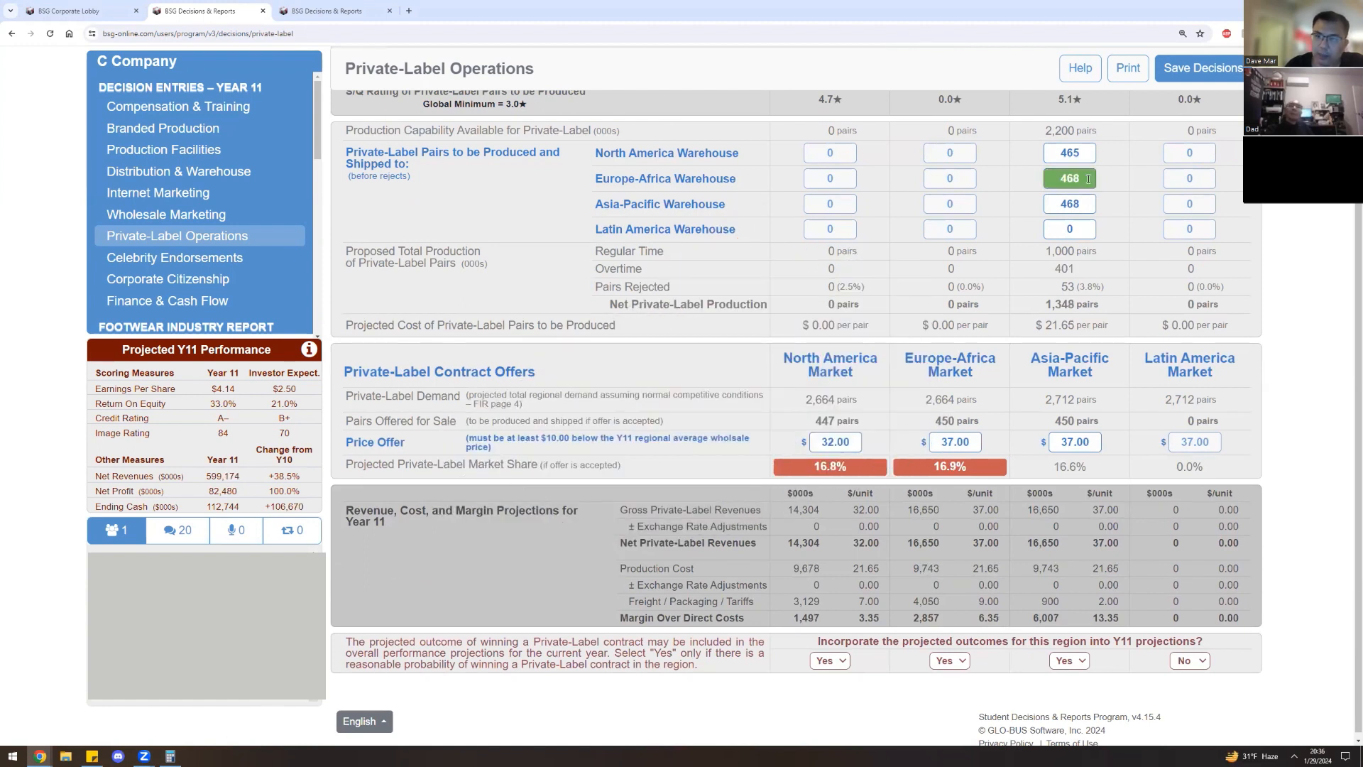
{"action": "type", "text": "450"}
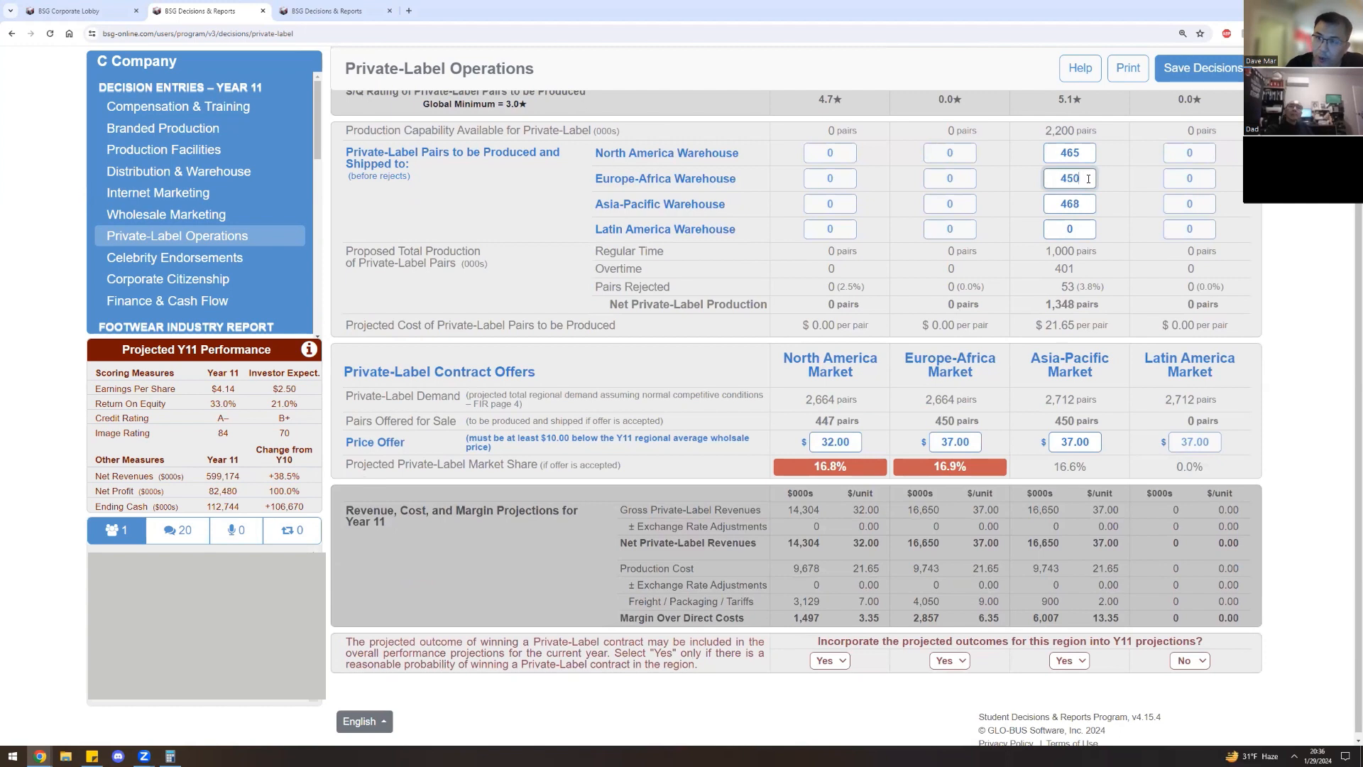
Rebalance Europe-Africa and North America private-label shipments to 458 pairs each.
{"action": "double_click", "coordinate": [1068, 179]}
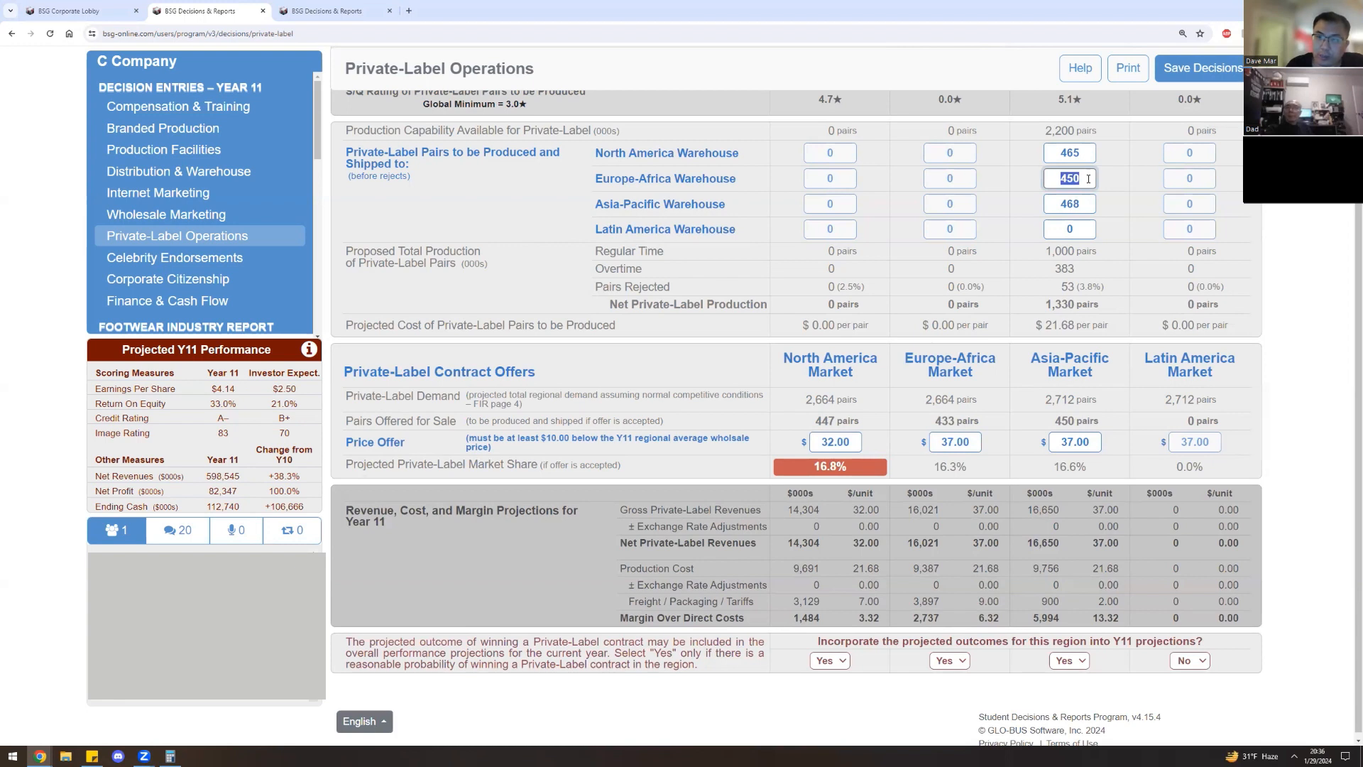
{"action": "type", "text": "455"}
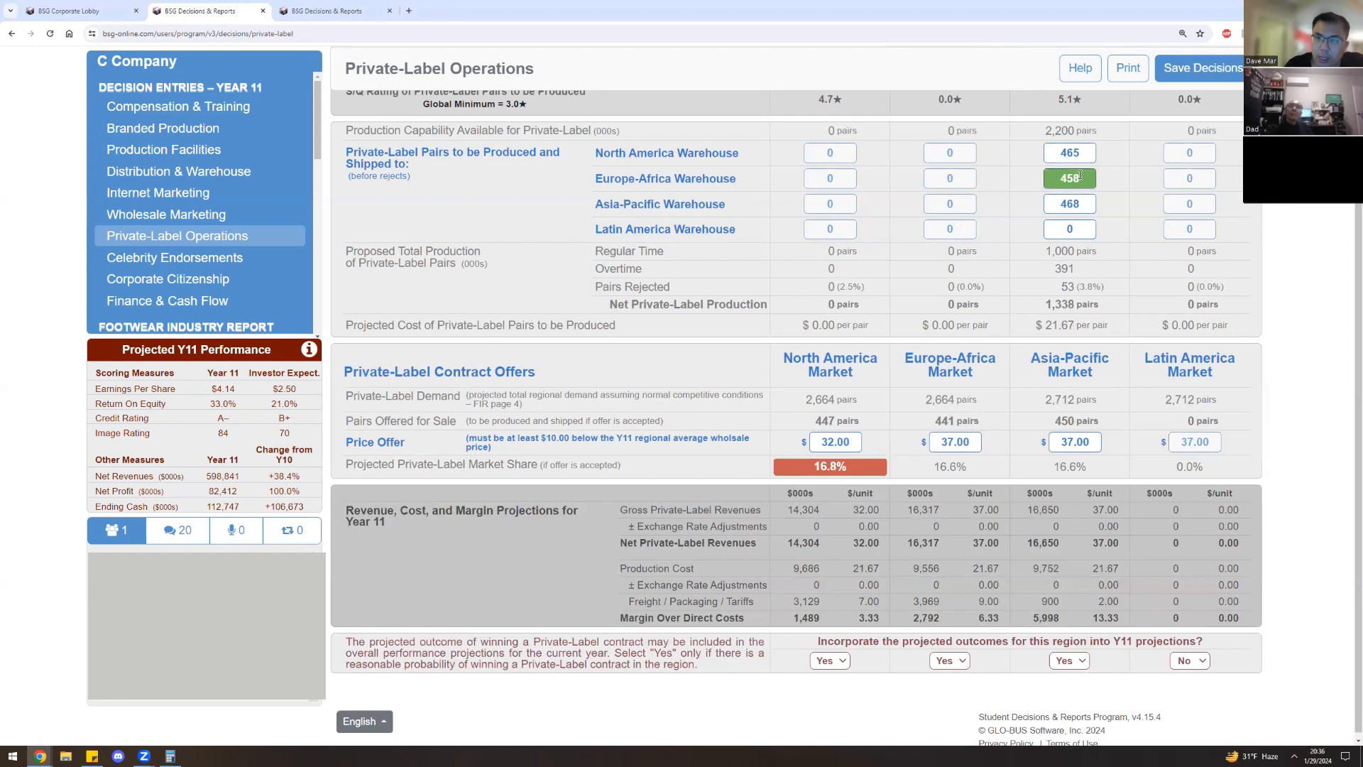
{"action": "left_click", "coordinate": [1069, 154]}
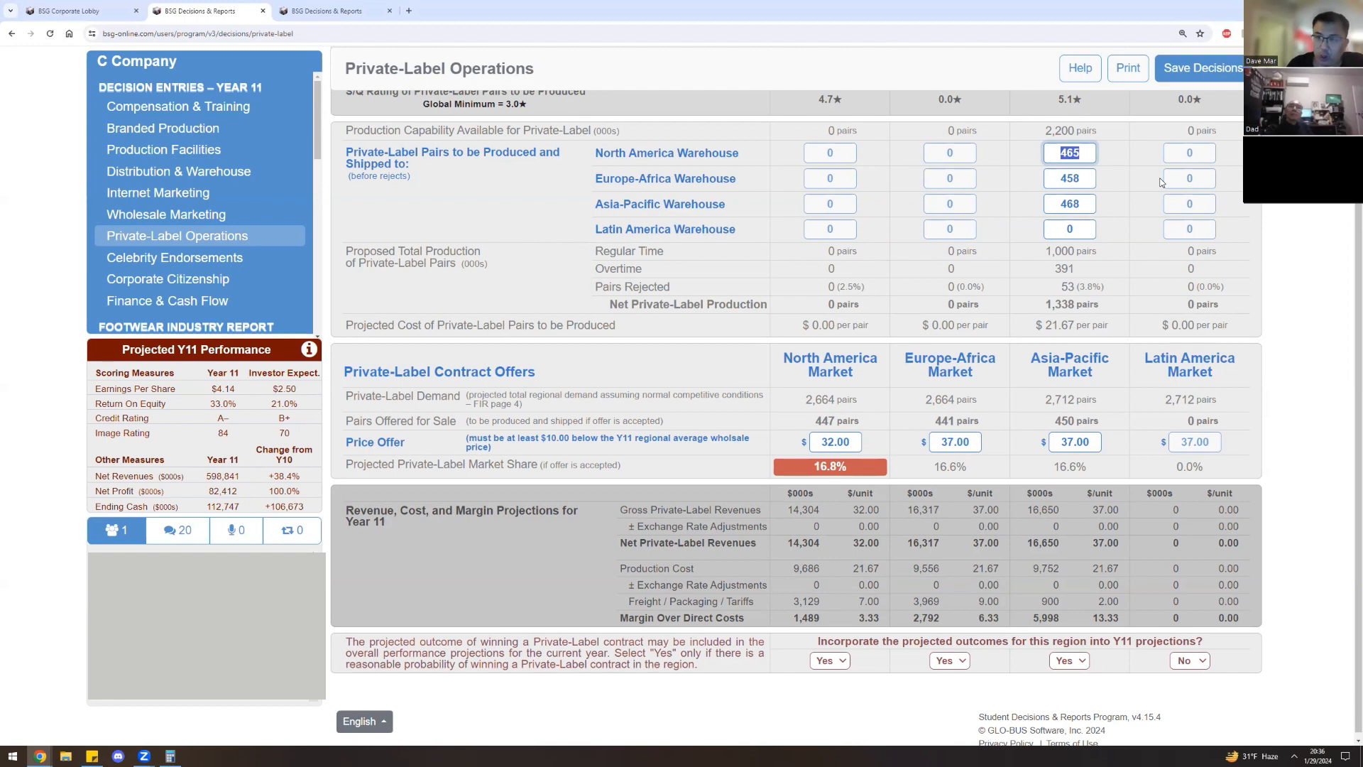
{"action": "type", "text": "463"}
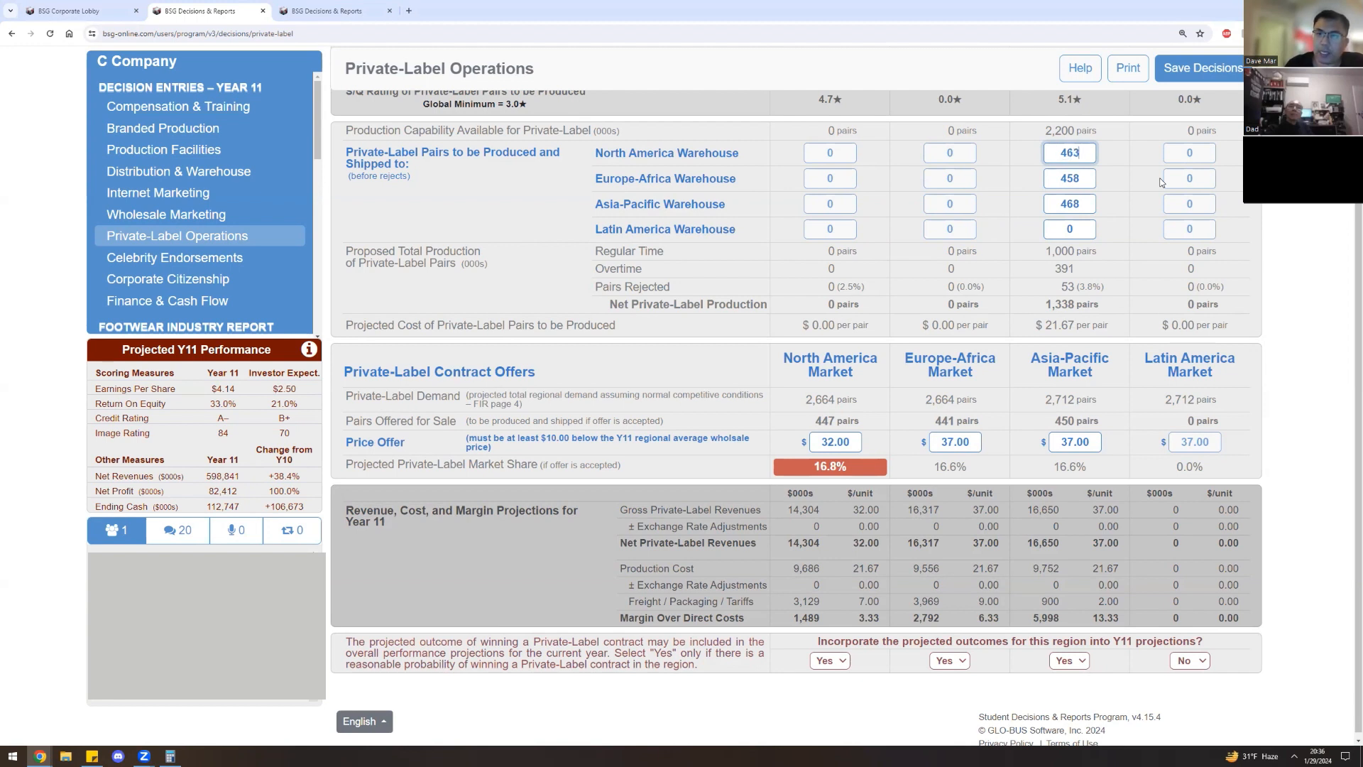
{"action": "type", "text": "458"}
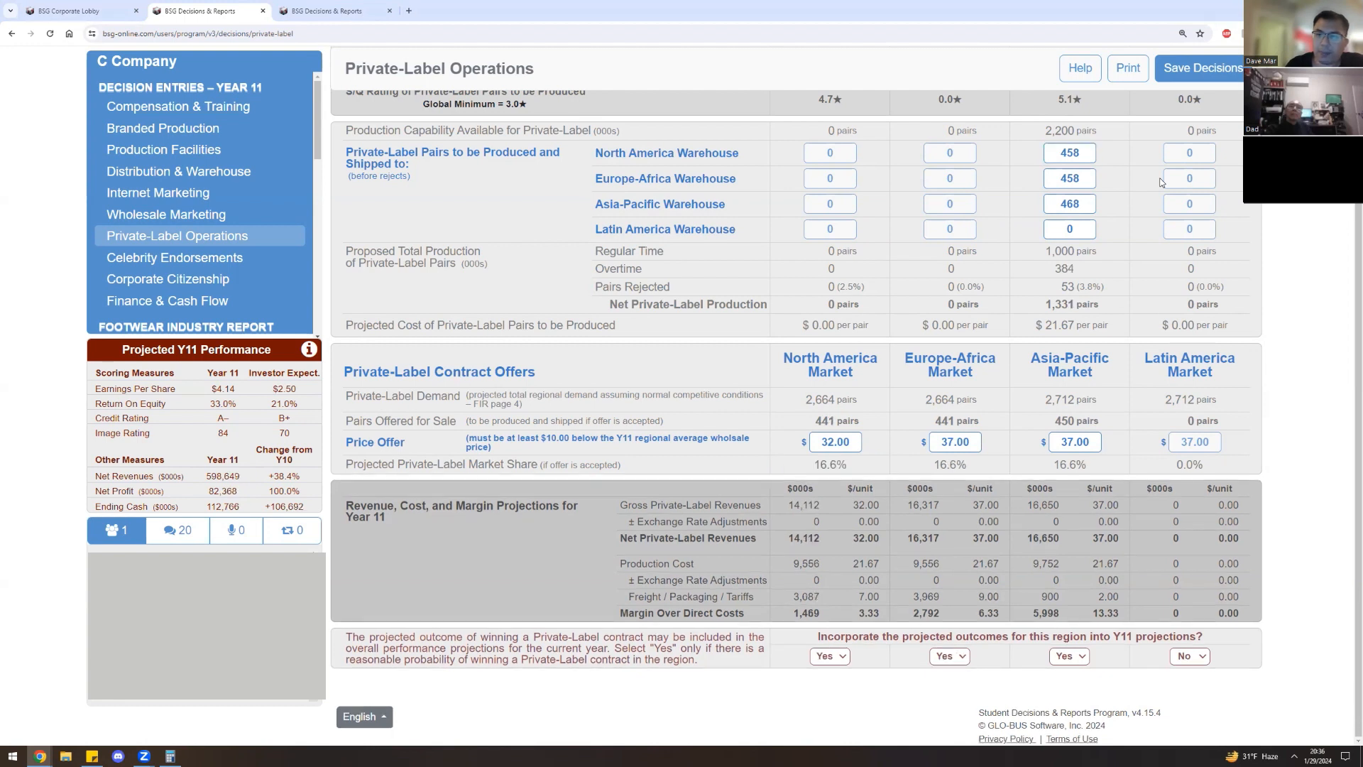
{"action": "mouse_move", "coordinate": [1167, 182]}
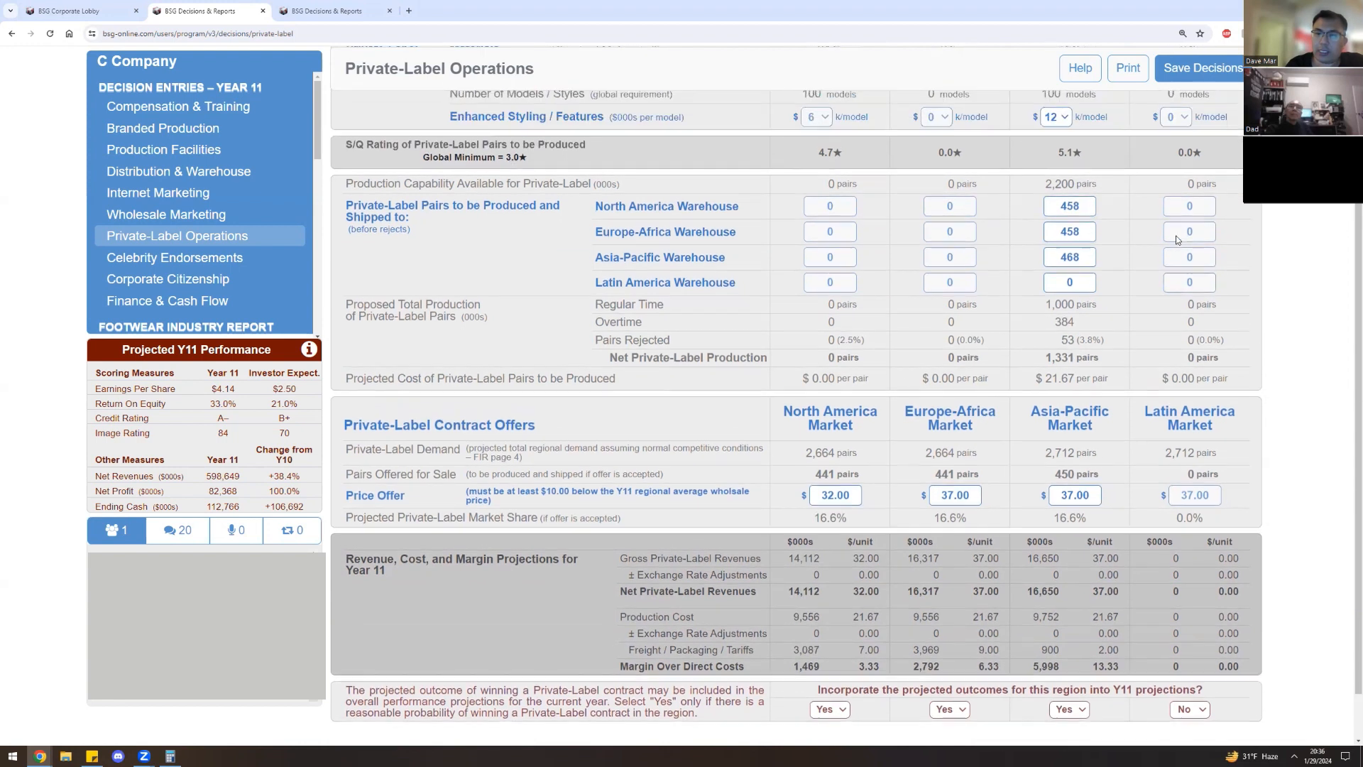
{"action": "mouse_move", "coordinate": [1177, 239]}
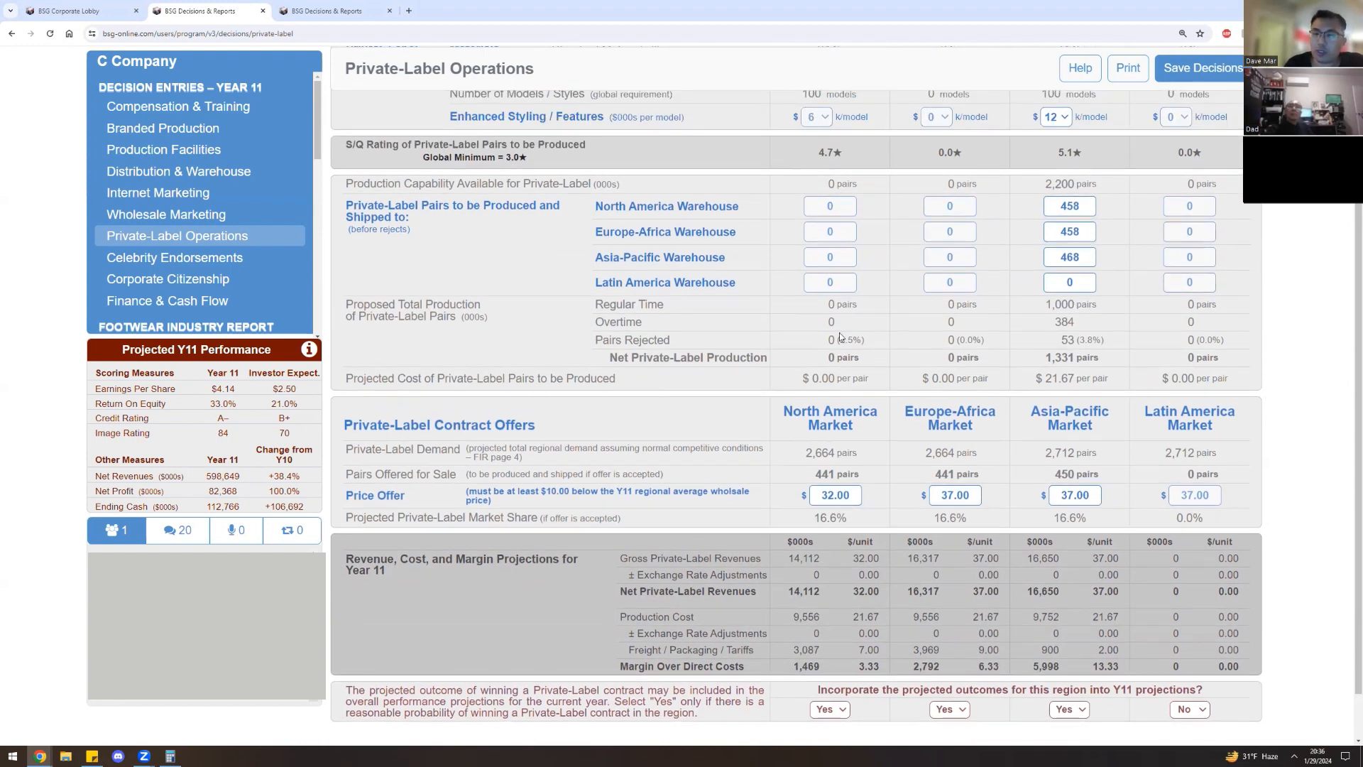
{"action": "mouse_move", "coordinate": [852, 446]}
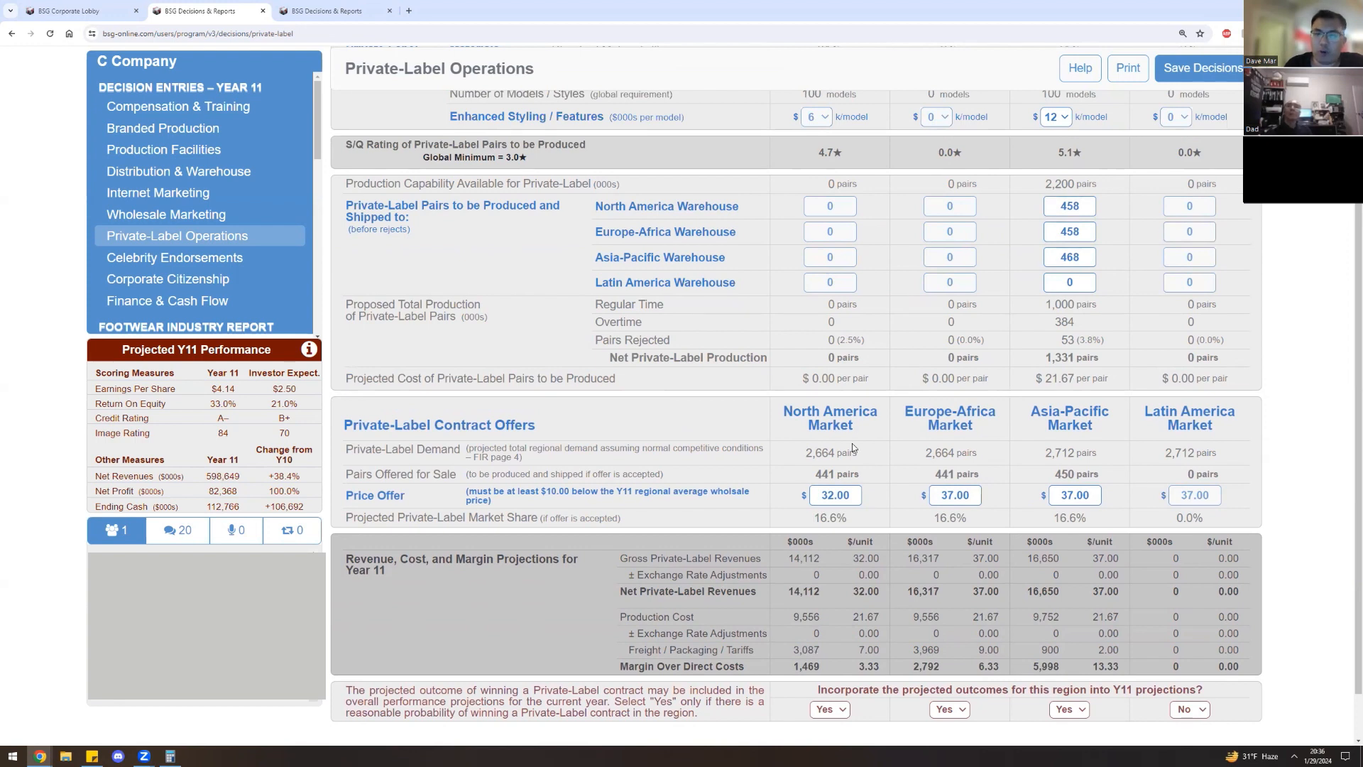
{"action": "mouse_move", "coordinate": [957, 437]}
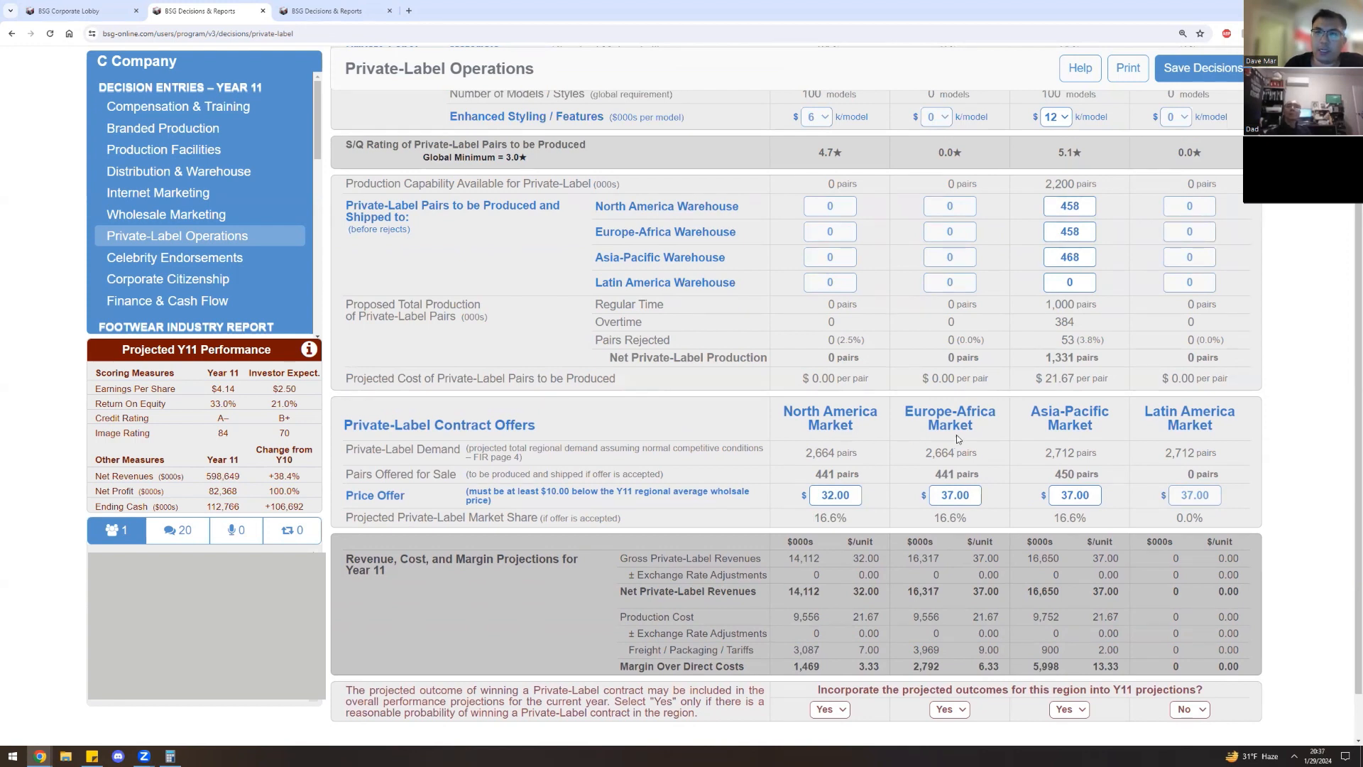
{"action": "mouse_move", "coordinate": [1068, 425]}
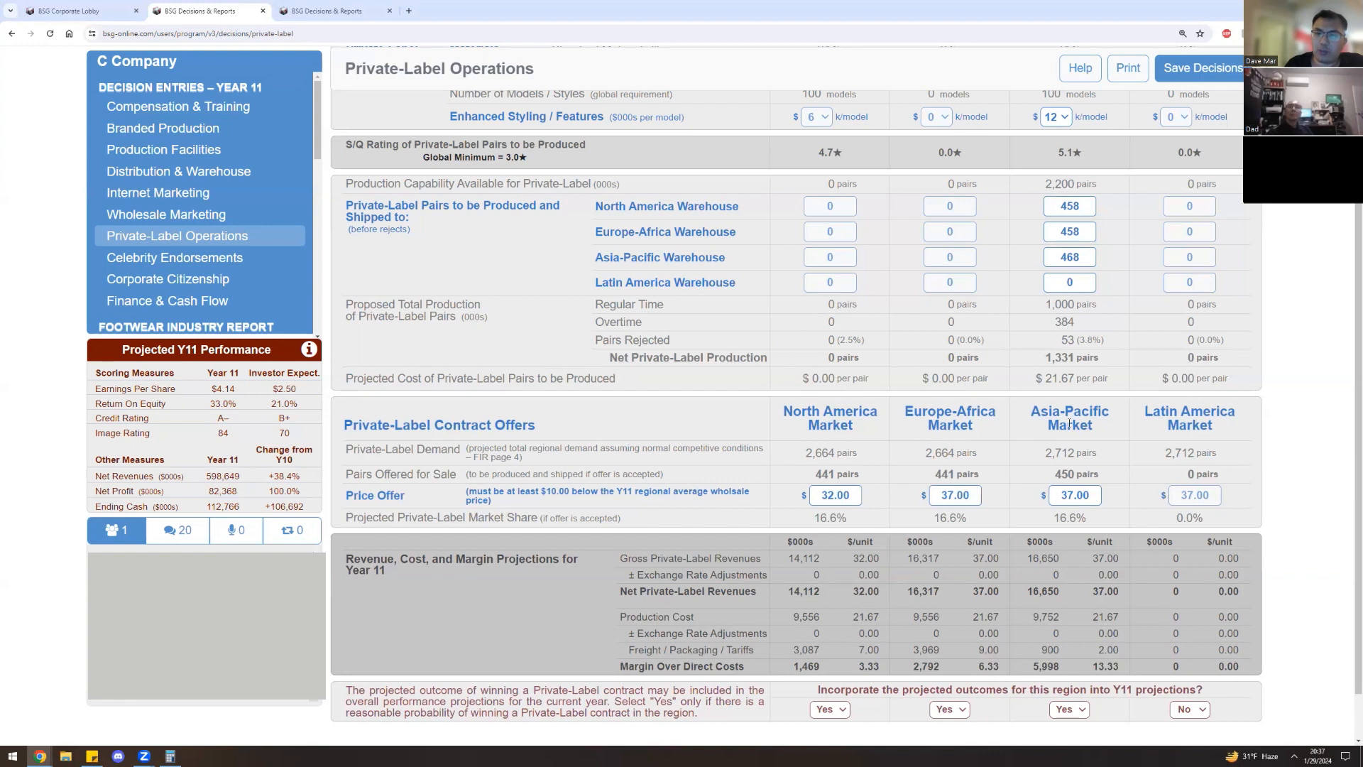
{"action": "mouse_move", "coordinate": [1097, 409]}
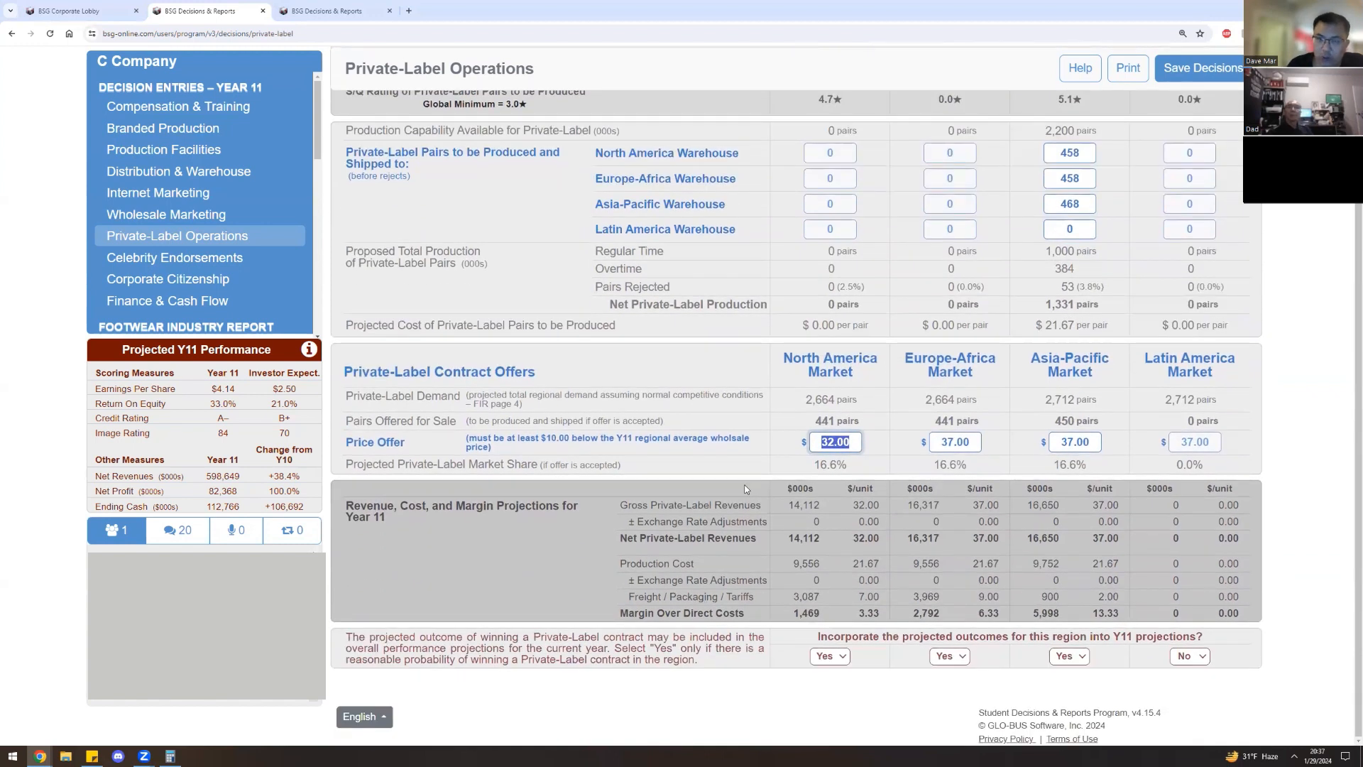
Set private-label price offers to $31.90 for North America and $36.90 for Europe-Africa and Asia-Pacific.
{"action": "type", "text": "31."}
{"action": "left_click", "coordinate": [954, 440]}
{"action": "type", "text": "36."}
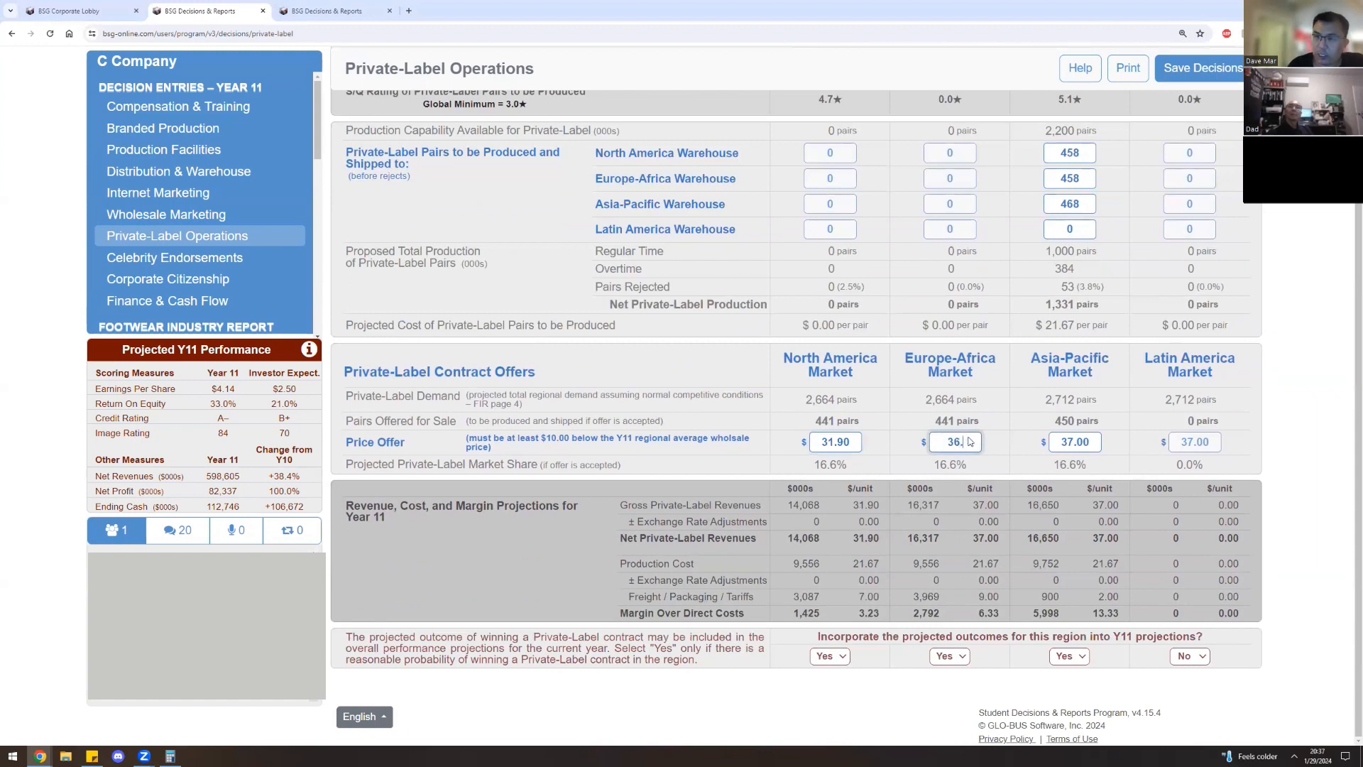
{"action": "left_click", "coordinate": [1075, 442]}
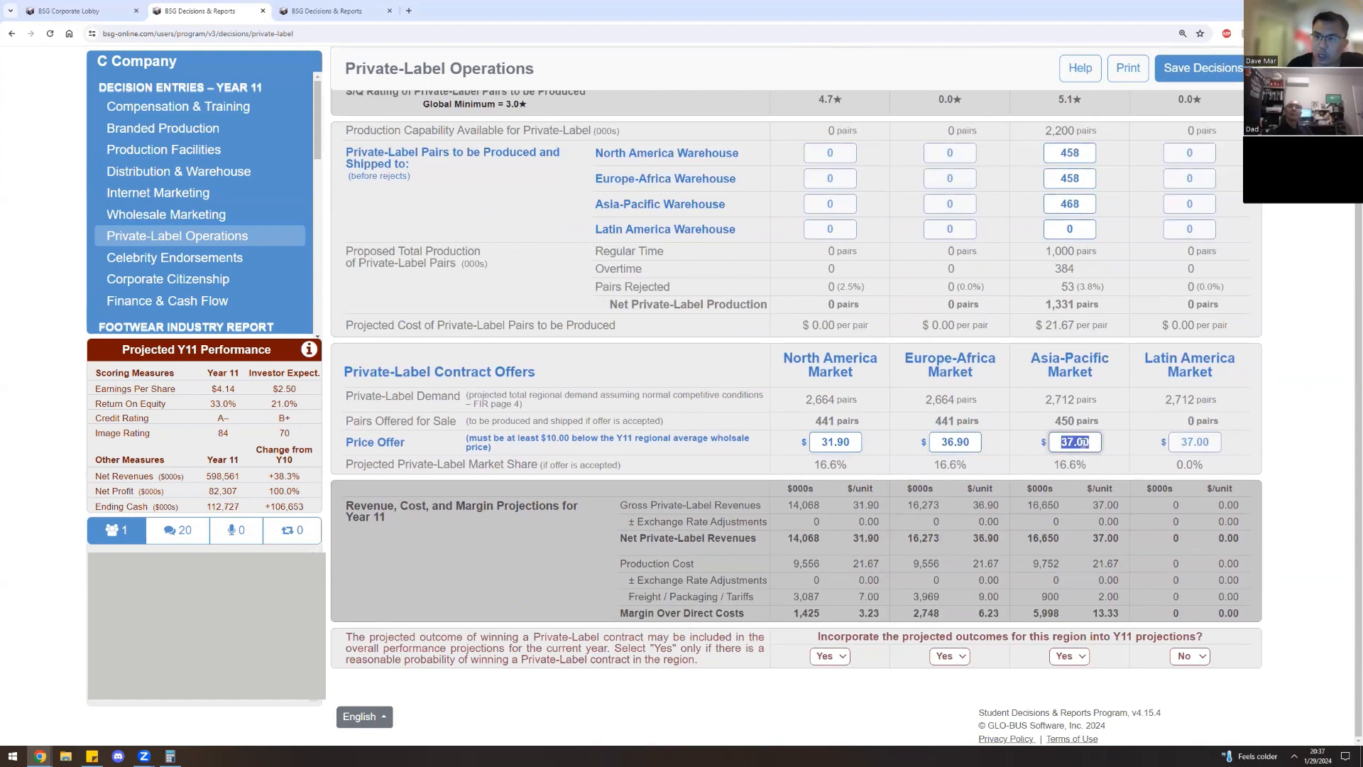
{"action": "type", "text": "36.9"}
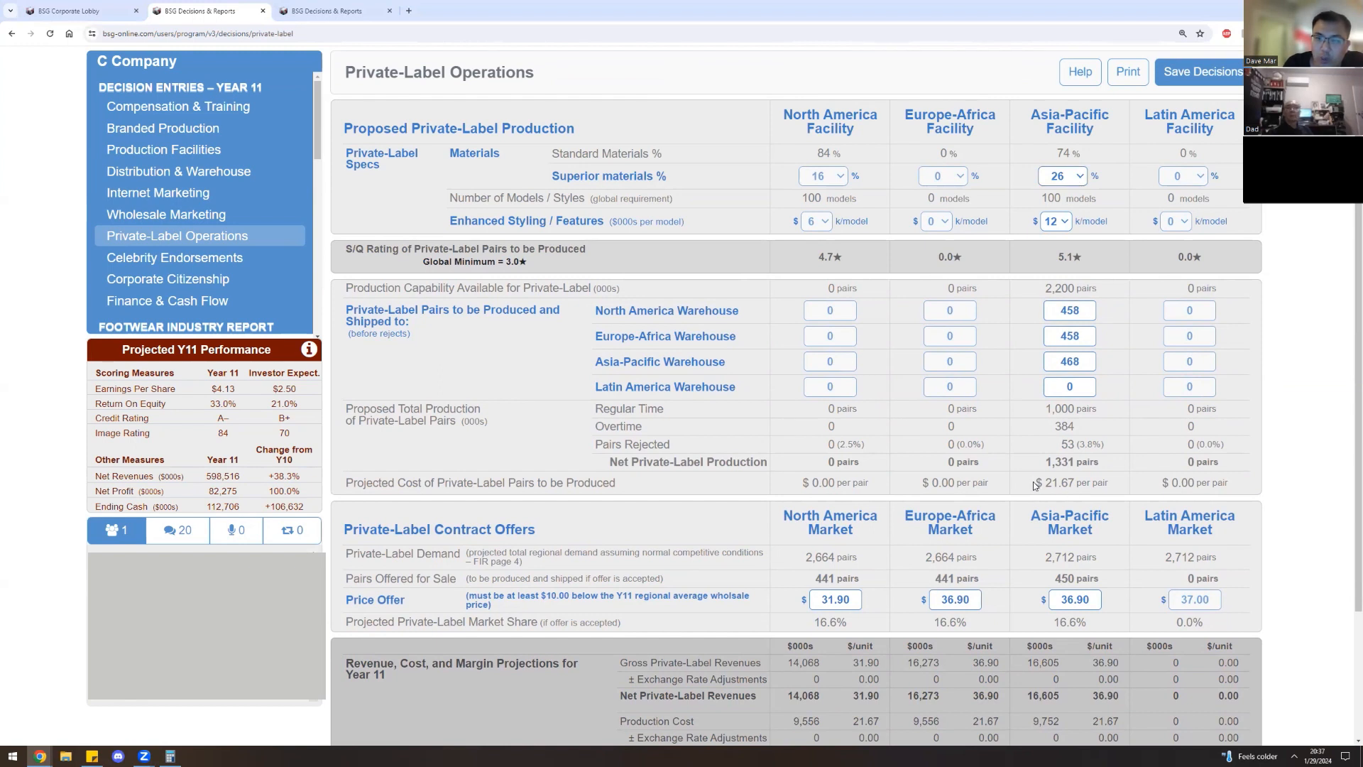
Zero the Asia-Pacific private-label superior materials % and enhanced styling, dropping S/Q to 3.3 stars.
{"action": "left_click", "coordinate": [1078, 176]}
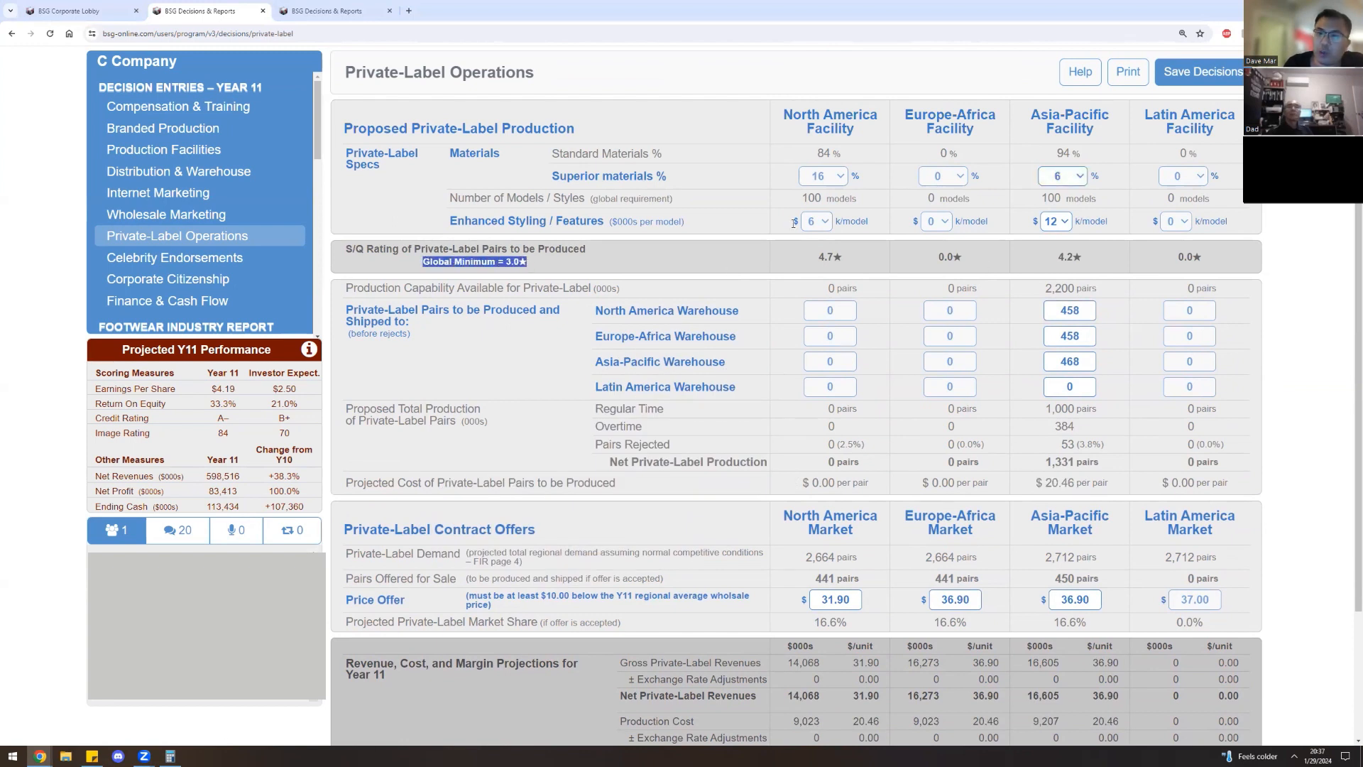
{"action": "left_click", "coordinate": [1063, 176]}
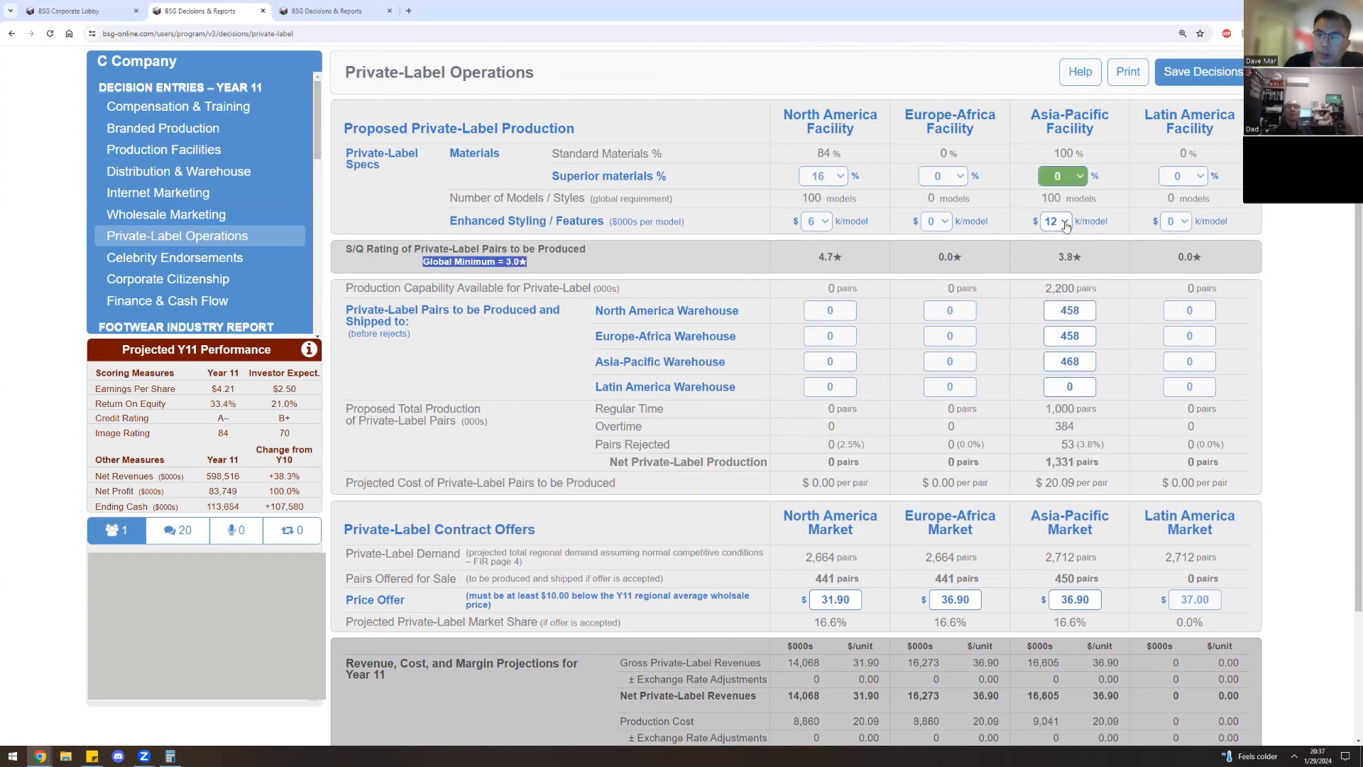
{"action": "left_click", "coordinate": [1065, 220]}
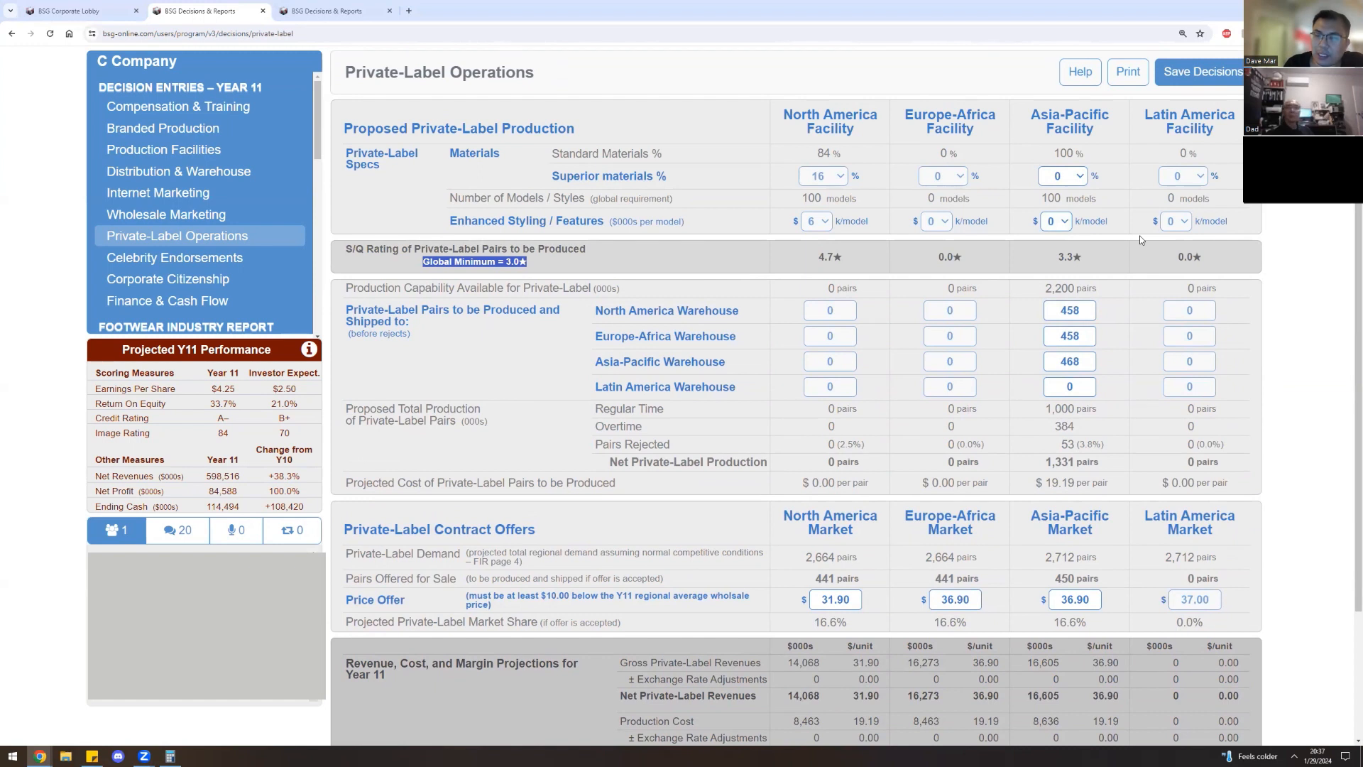
{"action": "mouse_move", "coordinate": [1122, 230]}
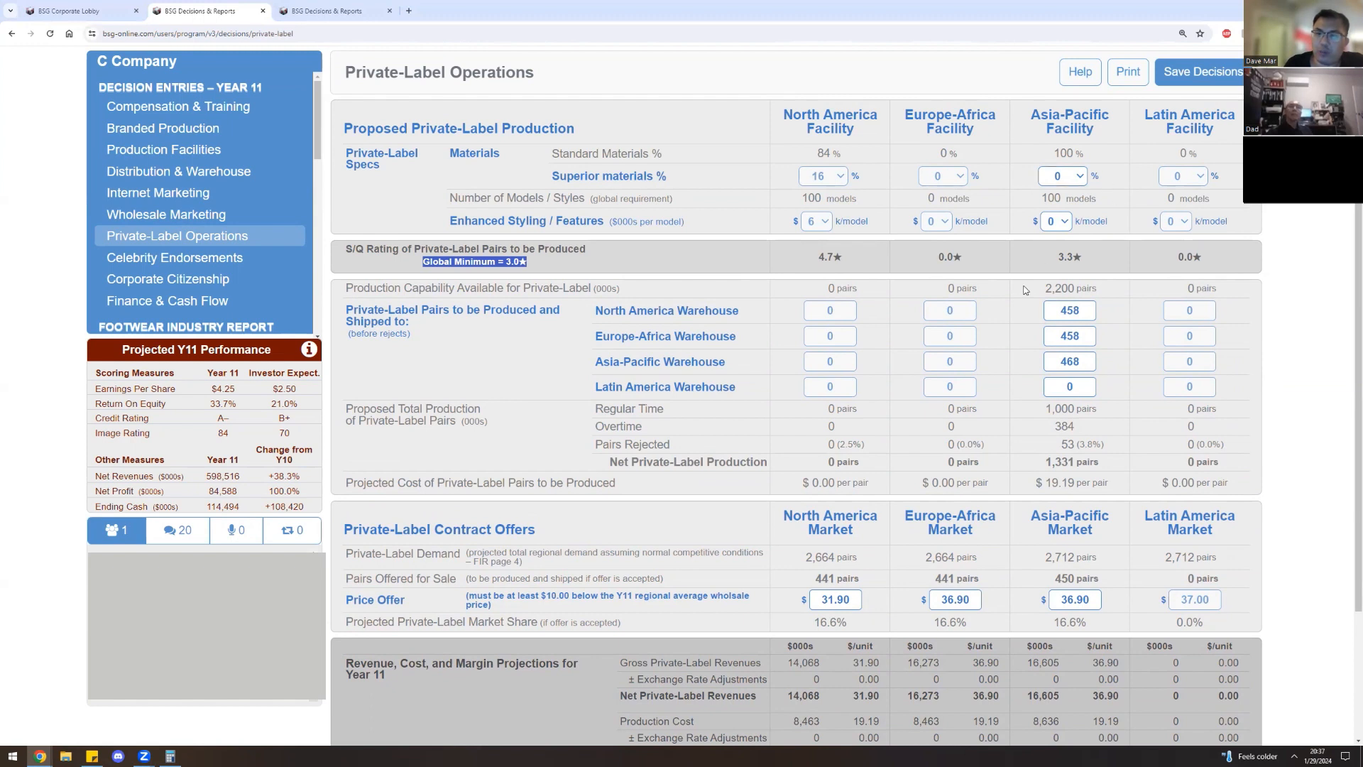
{"action": "mouse_move", "coordinate": [1031, 302]}
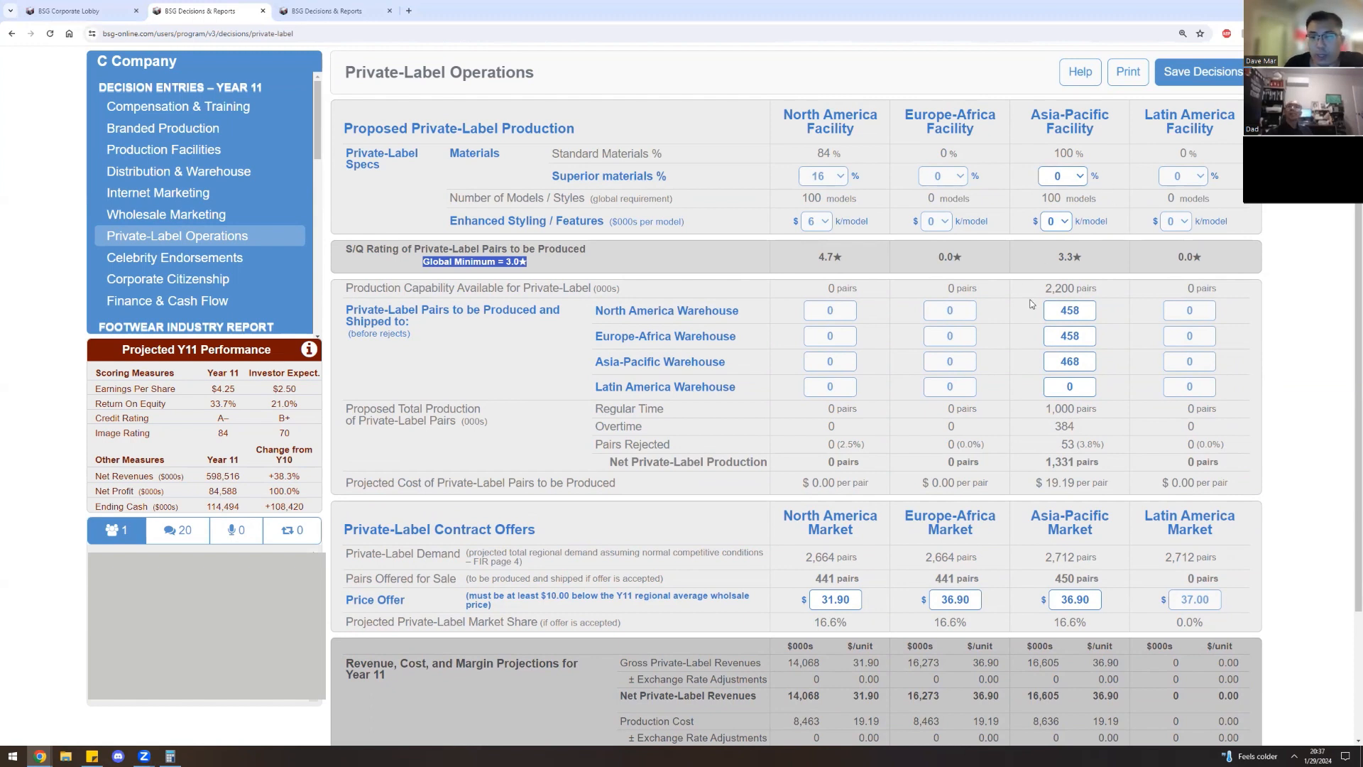
{"action": "mouse_move", "coordinate": [276, 135]}
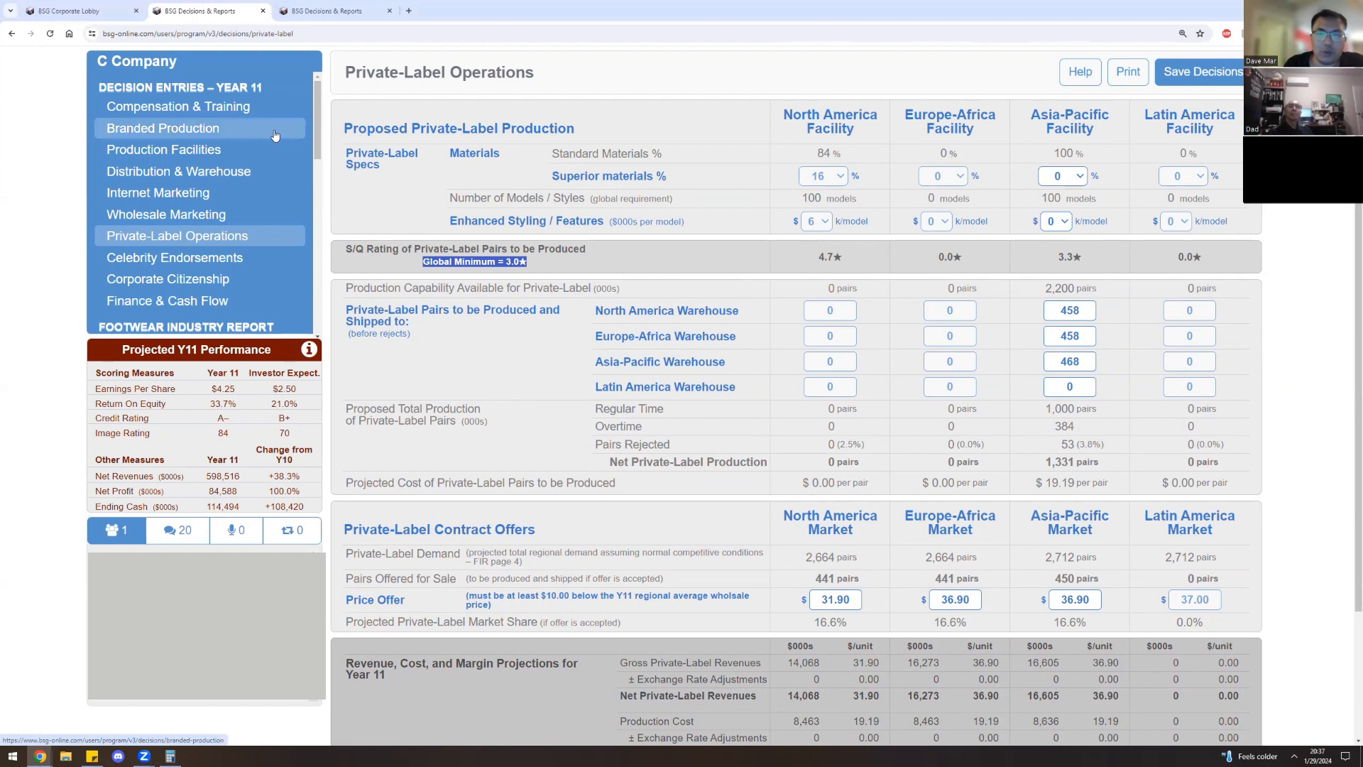
{"action": "mouse_move", "coordinate": [1053, 264]}
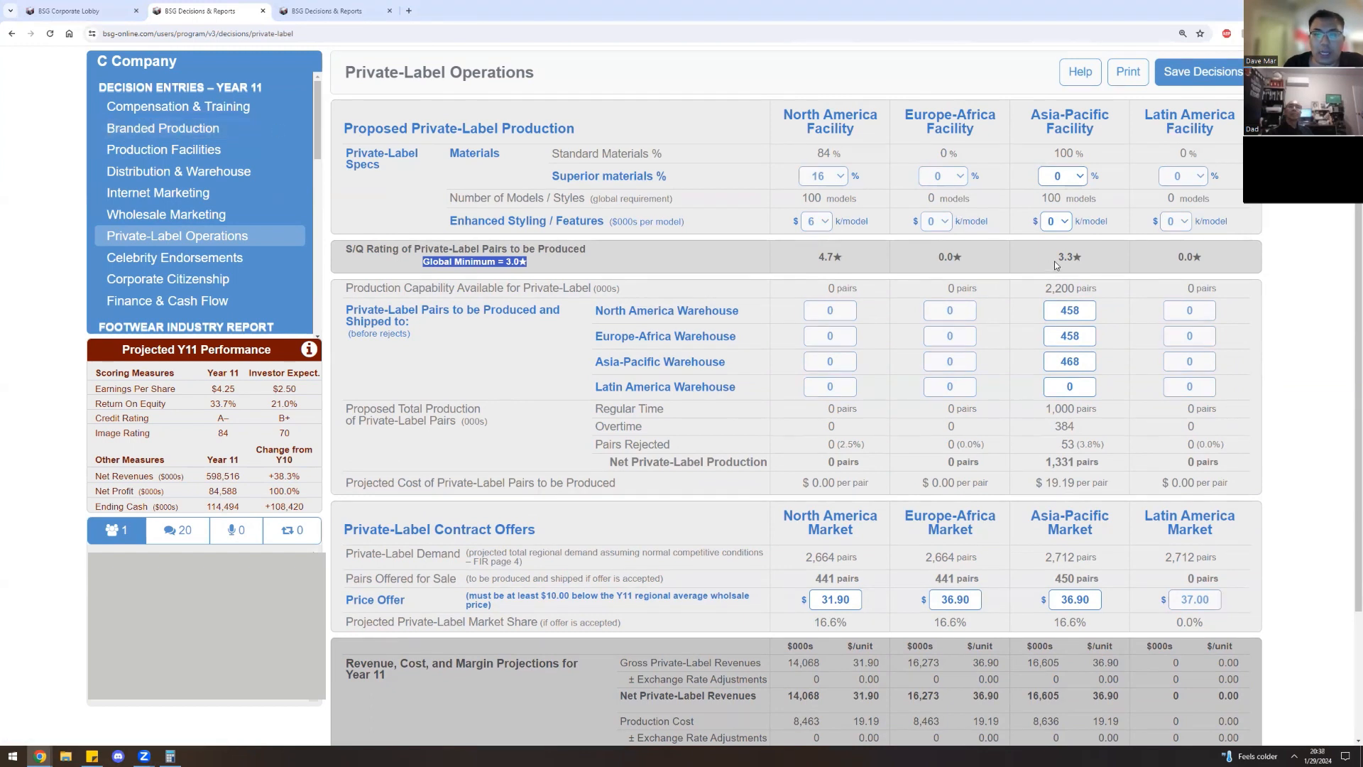
{"action": "mouse_move", "coordinate": [647, 269]}
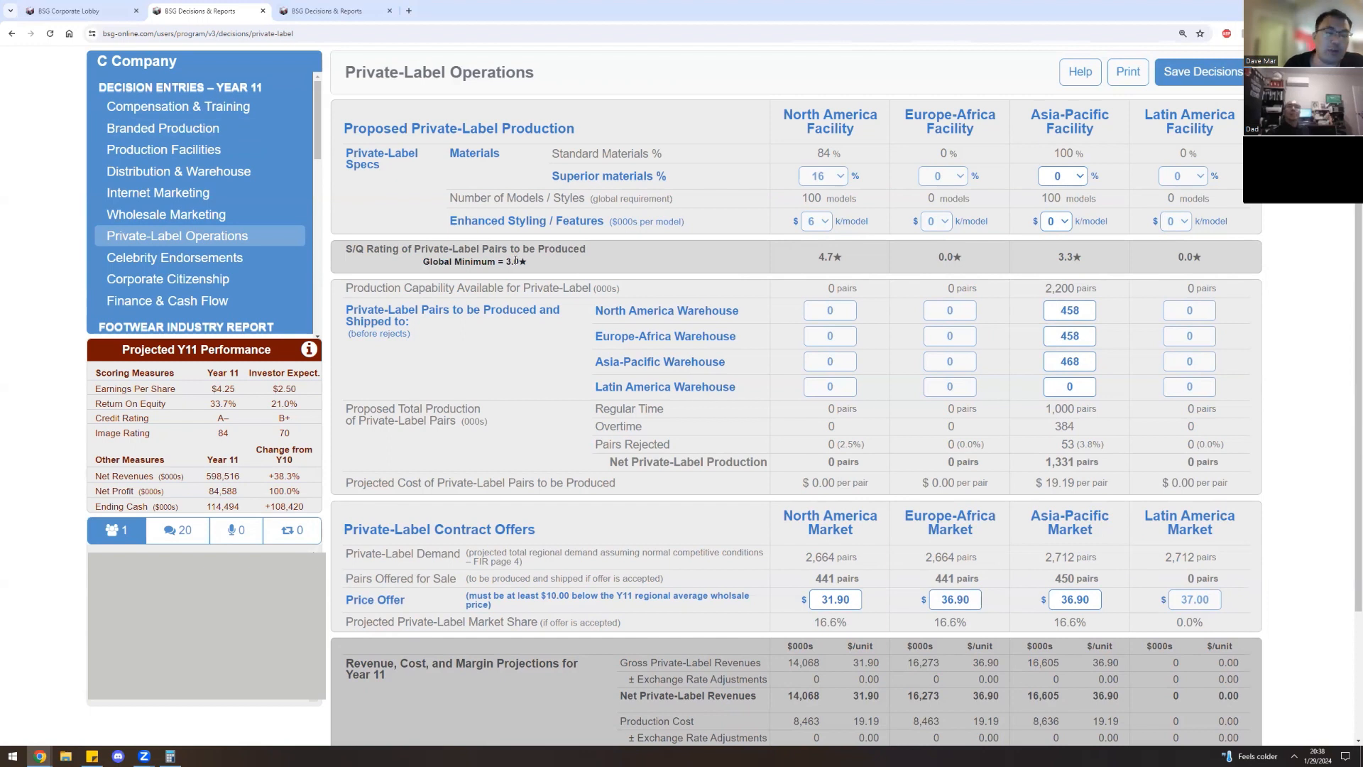
{"action": "mouse_move", "coordinate": [969, 262]}
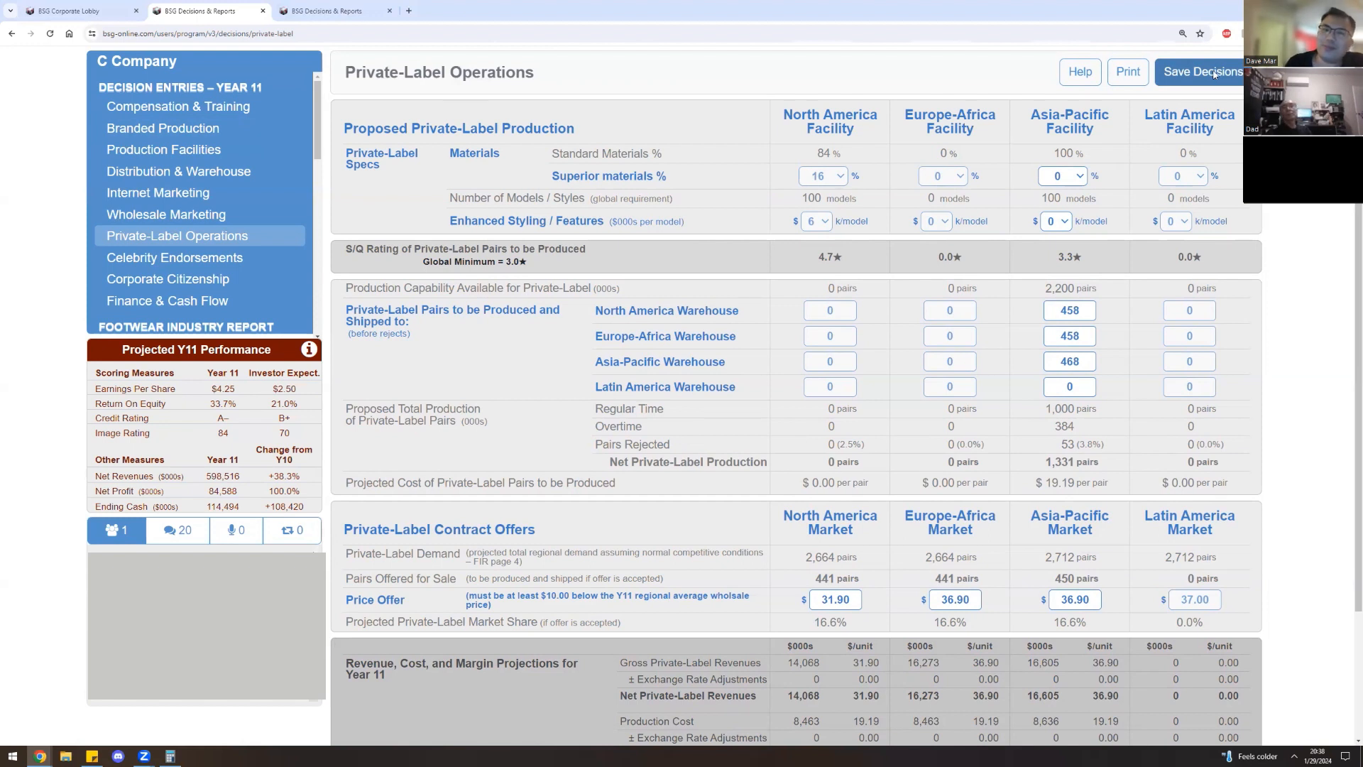
Save the Year 11 decision entries on all pages and confirm the save.
{"action": "left_click", "coordinate": [1201, 71]}
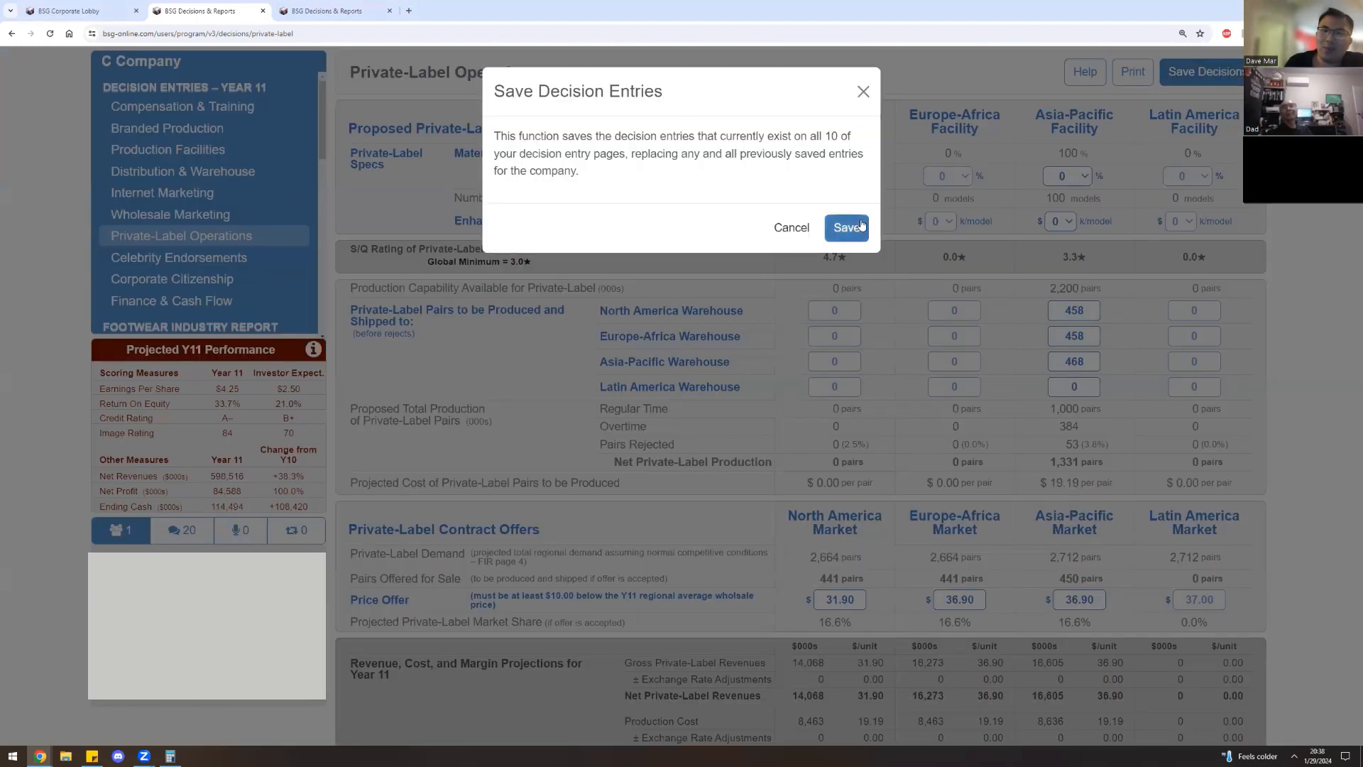
{"action": "left_click", "coordinate": [846, 227]}
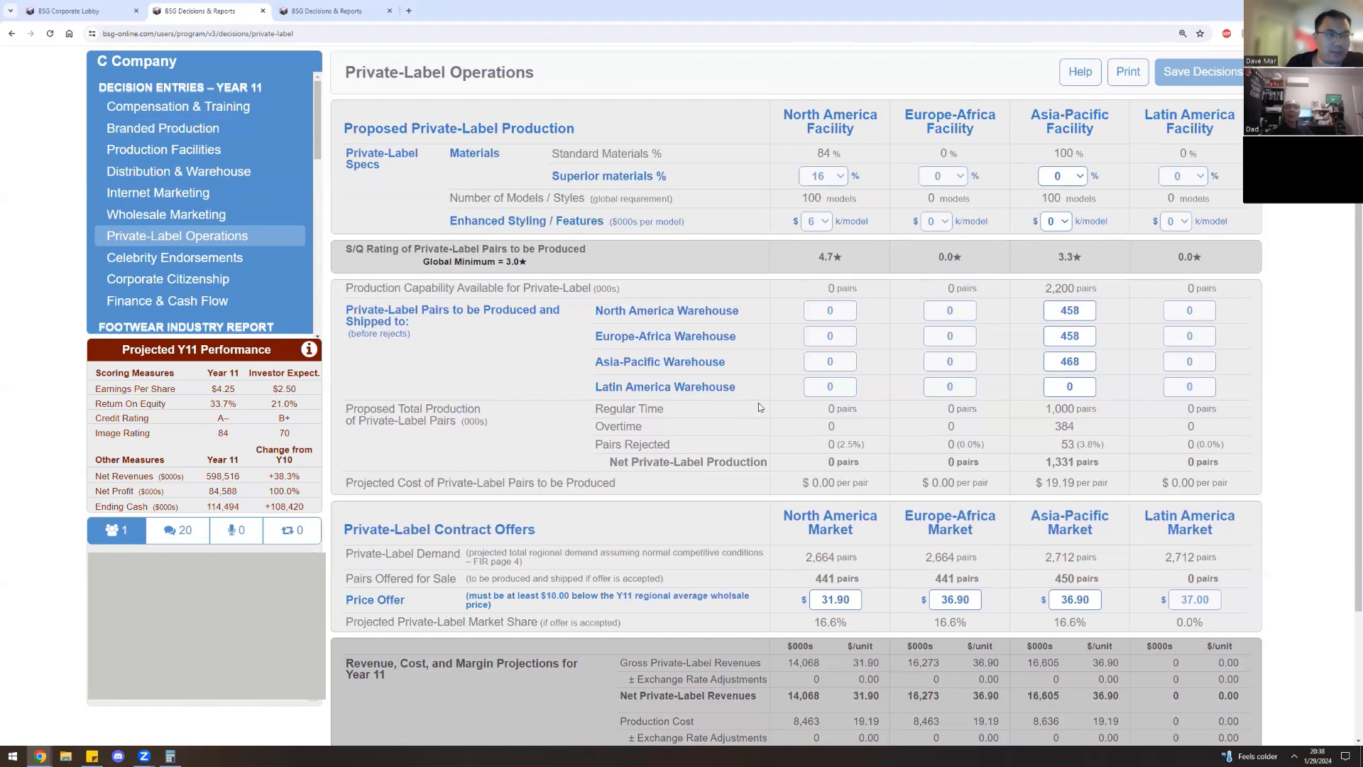
{"action": "mouse_move", "coordinate": [764, 397]}
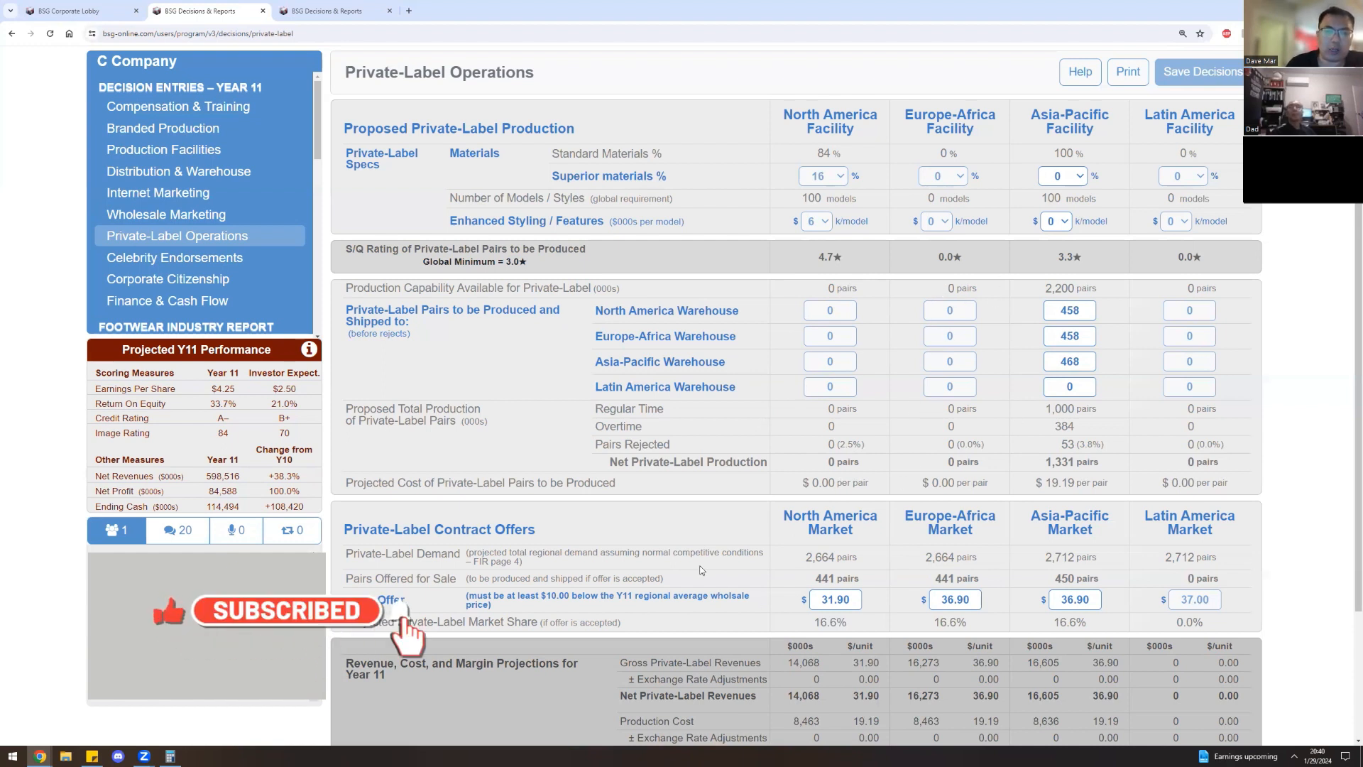
{"action": "mouse_move", "coordinate": [435, 752]}
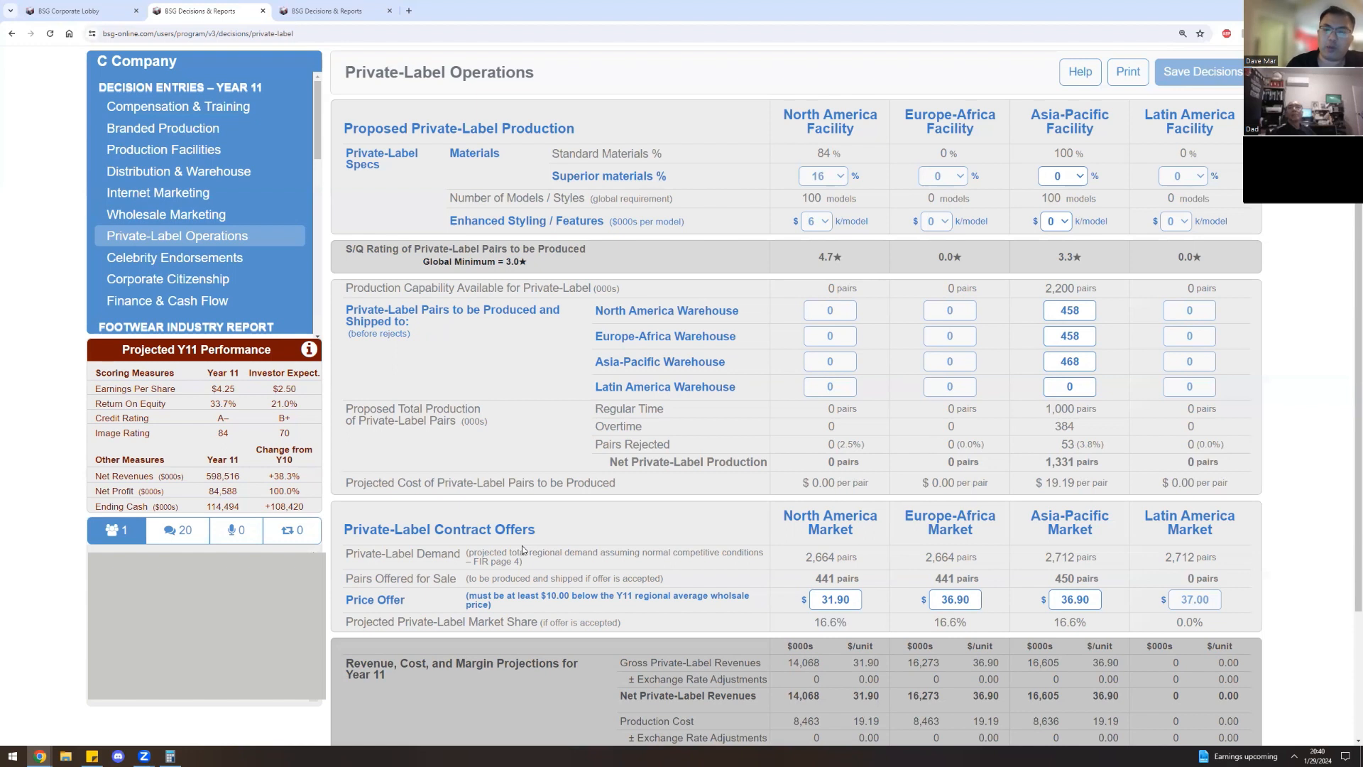
{"action": "mouse_move", "coordinate": [619, 583]}
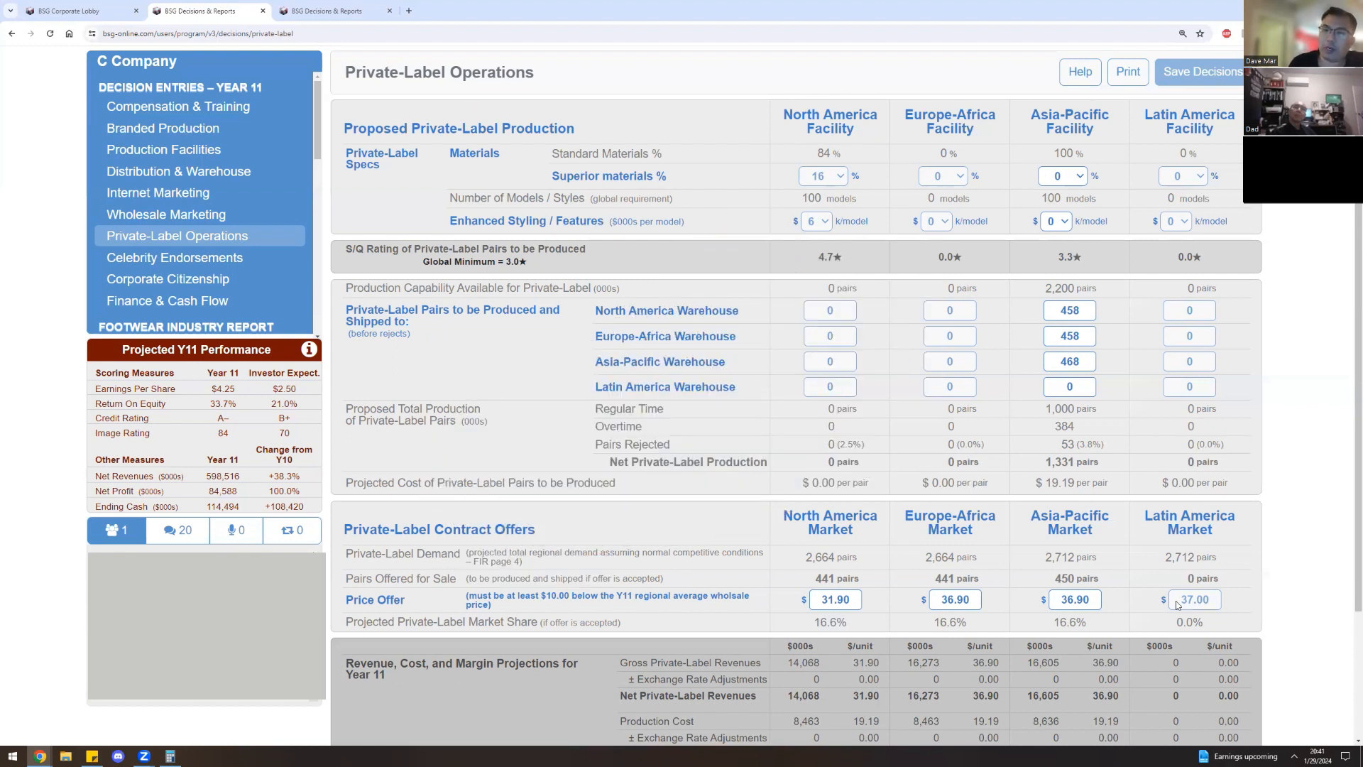
{"action": "mouse_move", "coordinate": [1179, 604]}
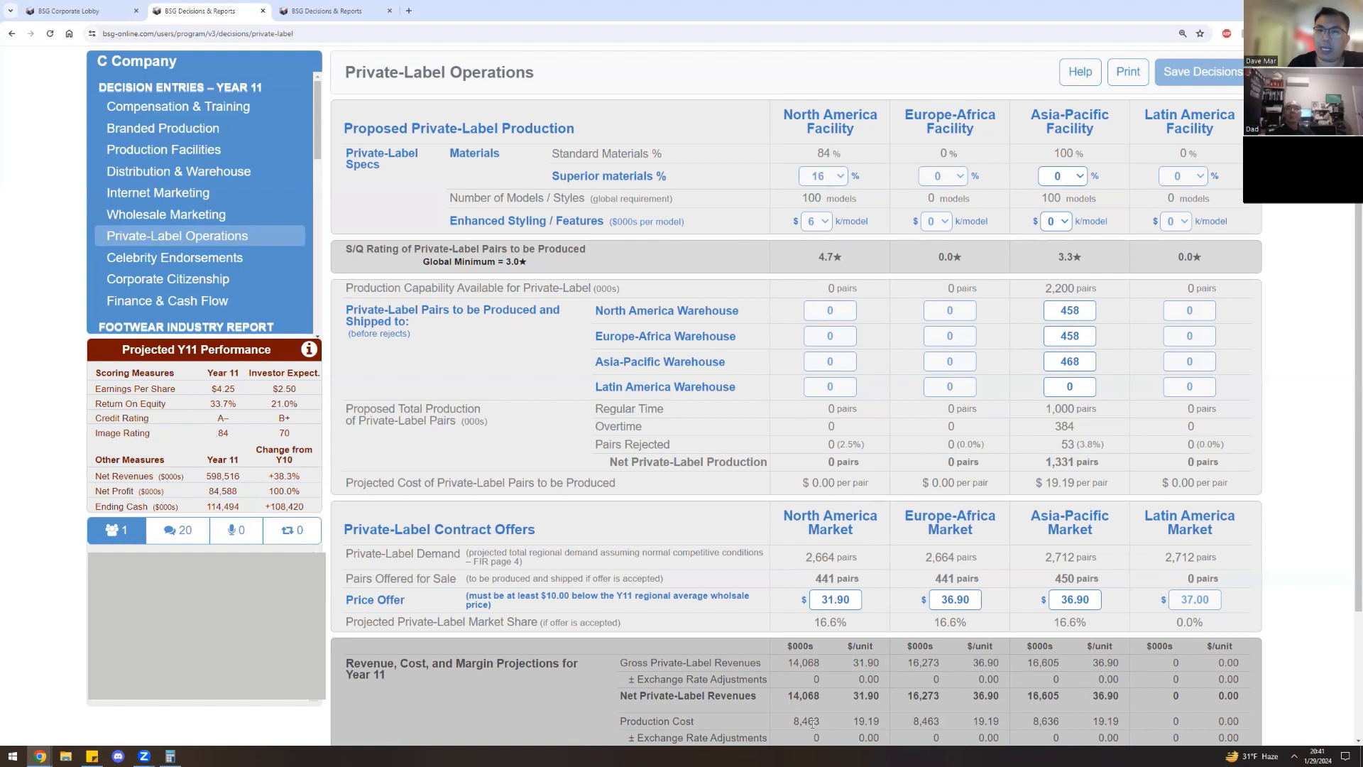
On Branded Production, use the calculator to raise Asia-Pacific pairs to be manufactured to 5,816.
{"action": "left_click", "coordinate": [161, 128]}
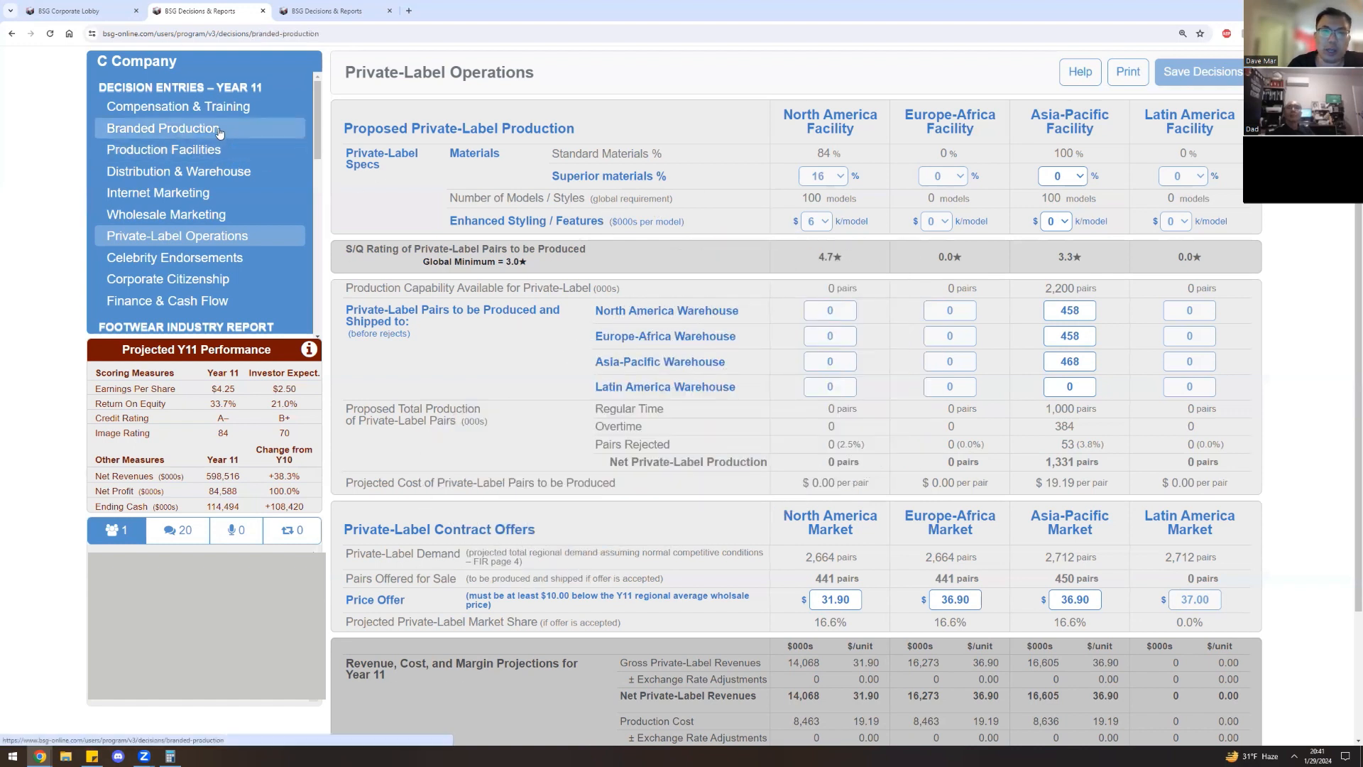
{"action": "left_click", "coordinate": [162, 127]}
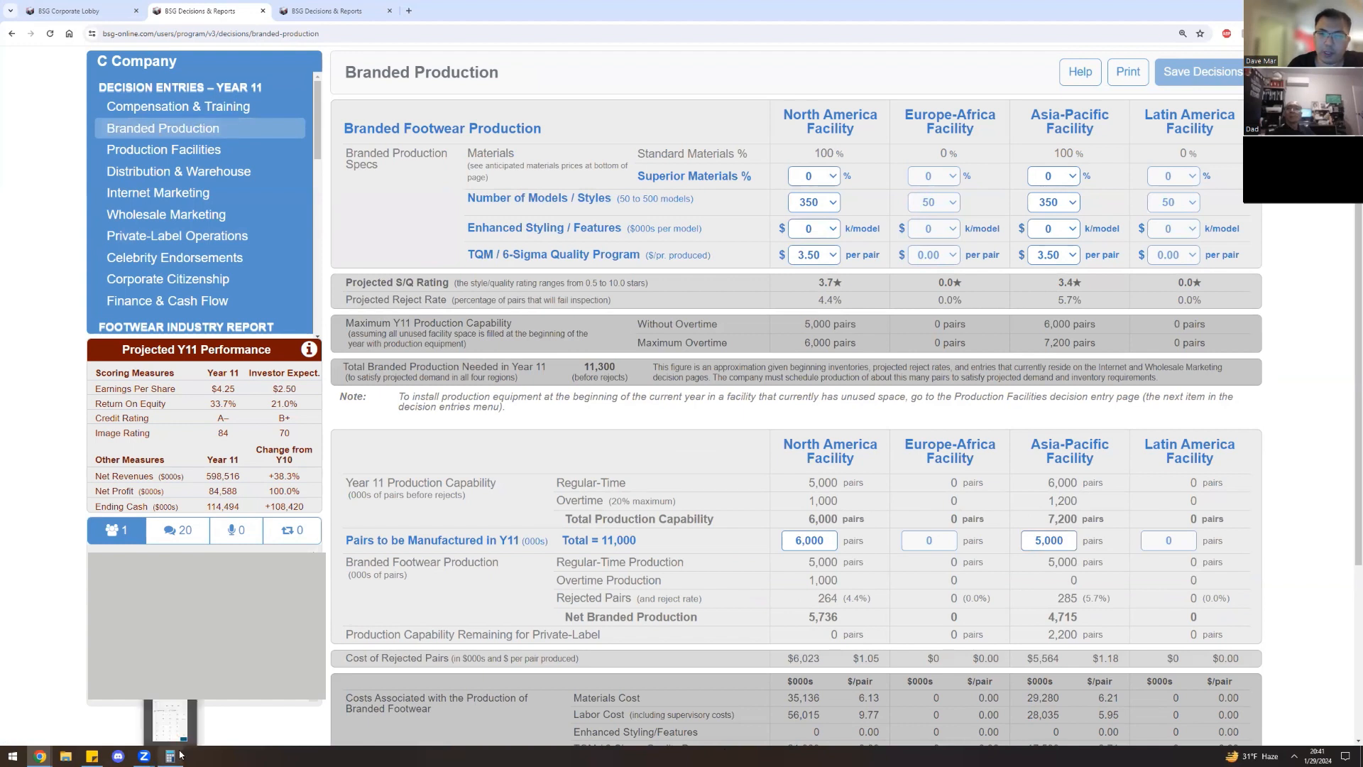
{"action": "left_click", "coordinate": [169, 755]}
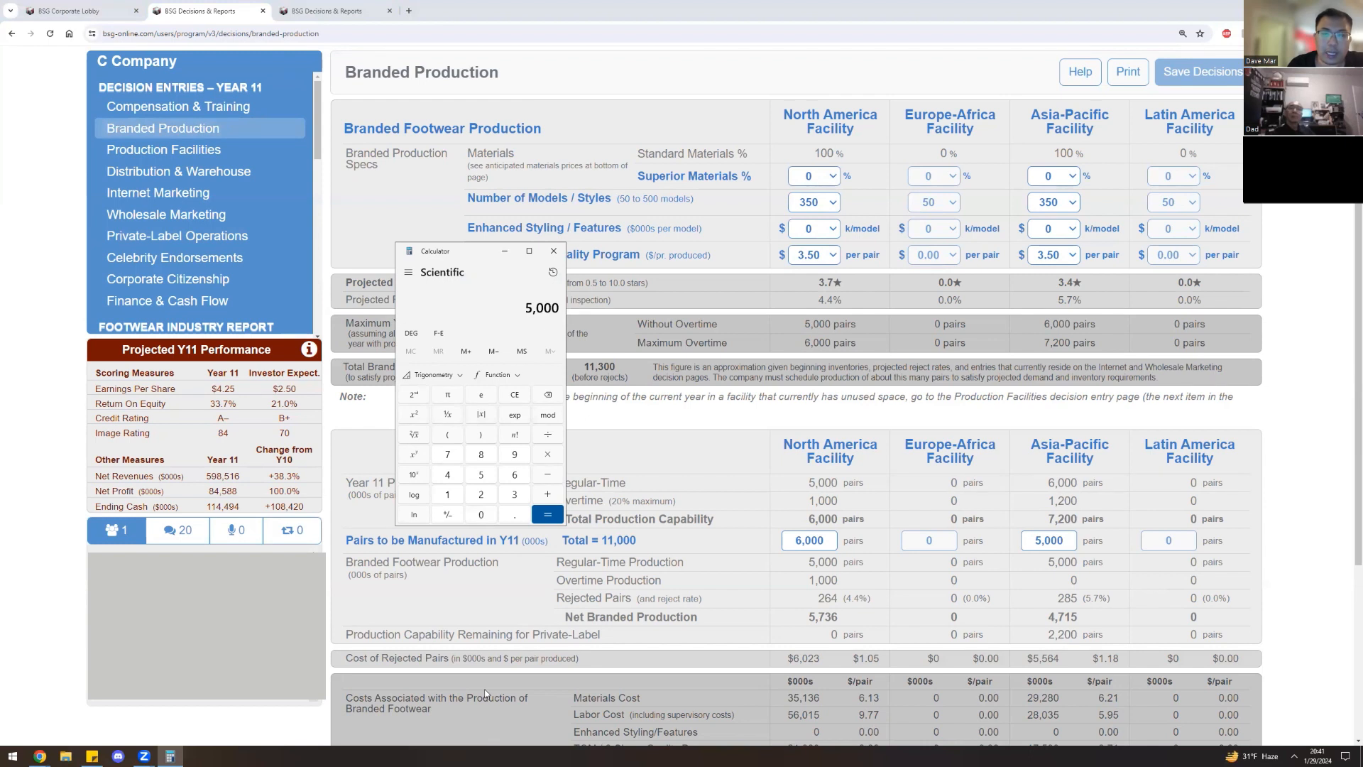
{"action": "left_click", "coordinate": [480, 454]}
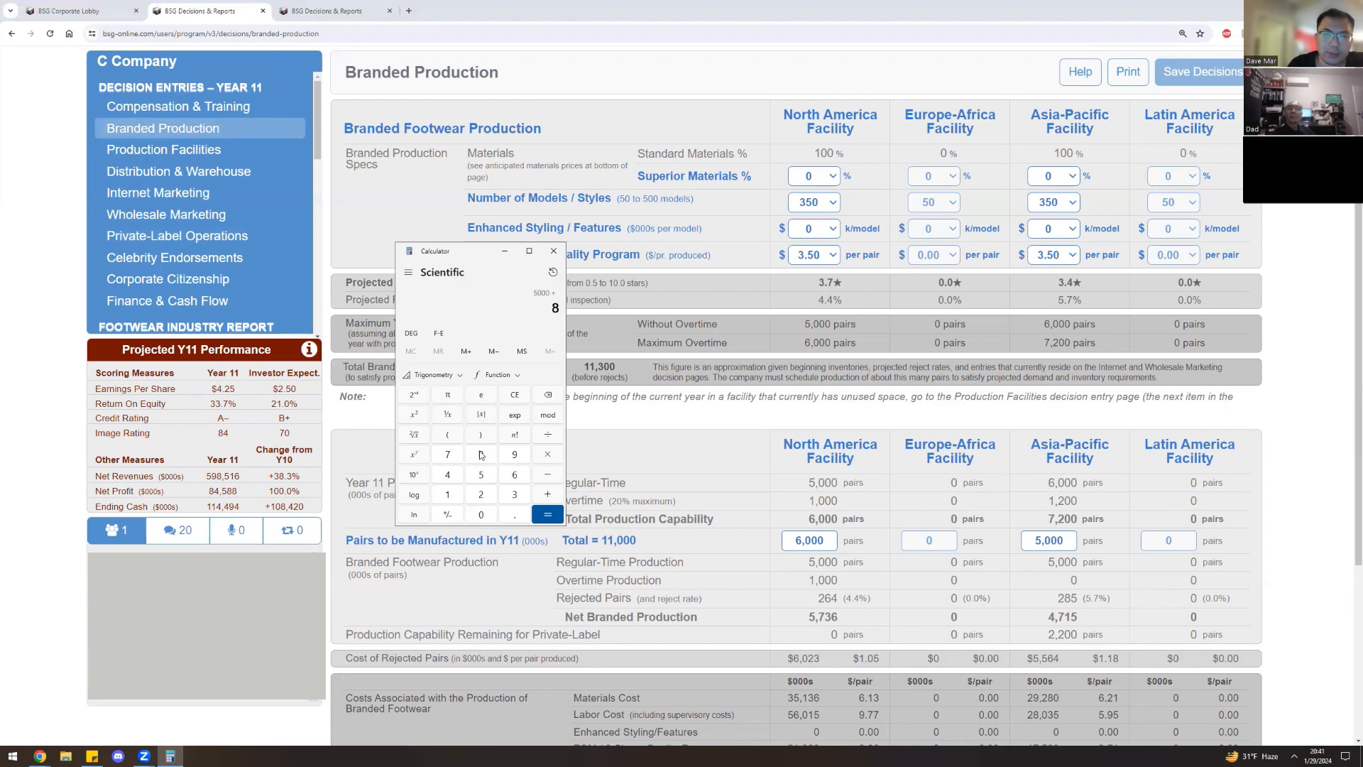
{"action": "left_click", "coordinate": [548, 514]}
{"action": "type", "text": "5,816"}
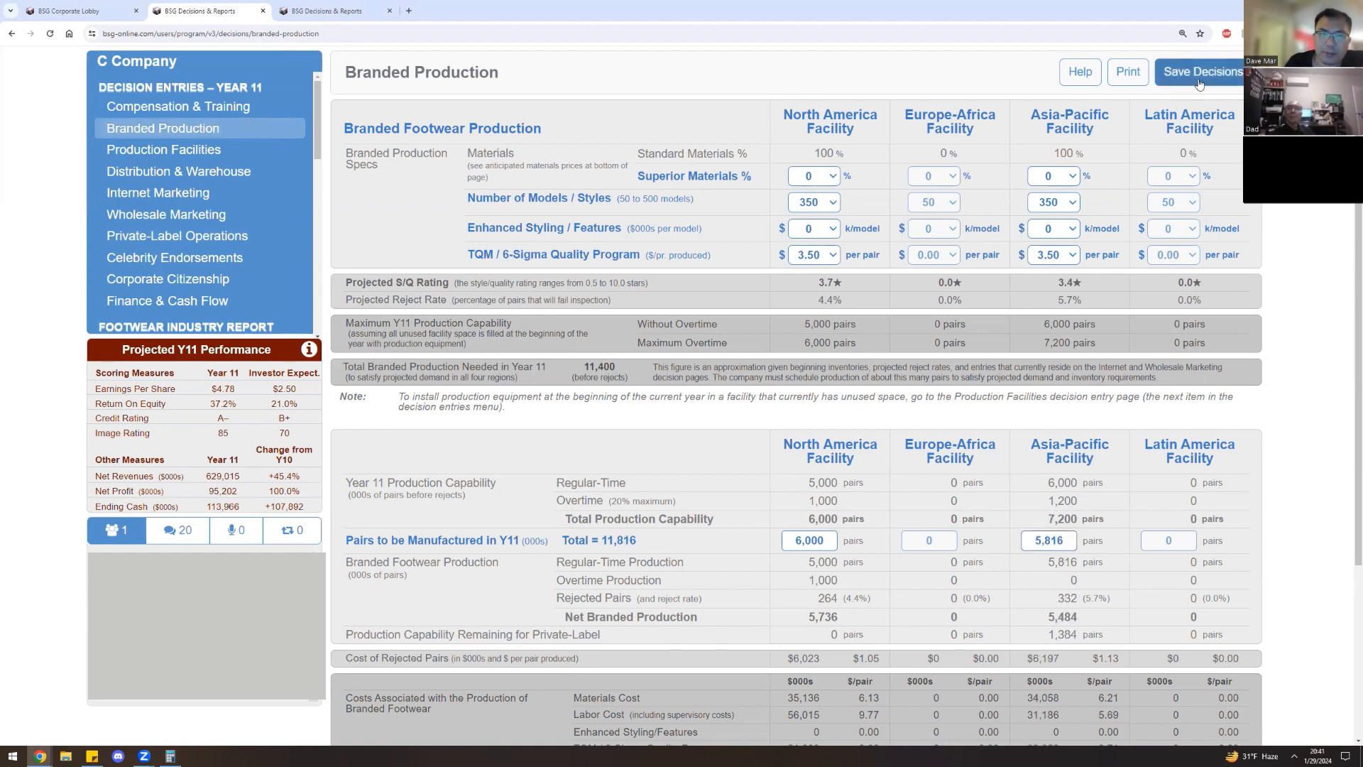
Save all Year 11 decision entries again and confirm, storing the 5,816 figure.
{"action": "left_click", "coordinate": [1200, 71]}
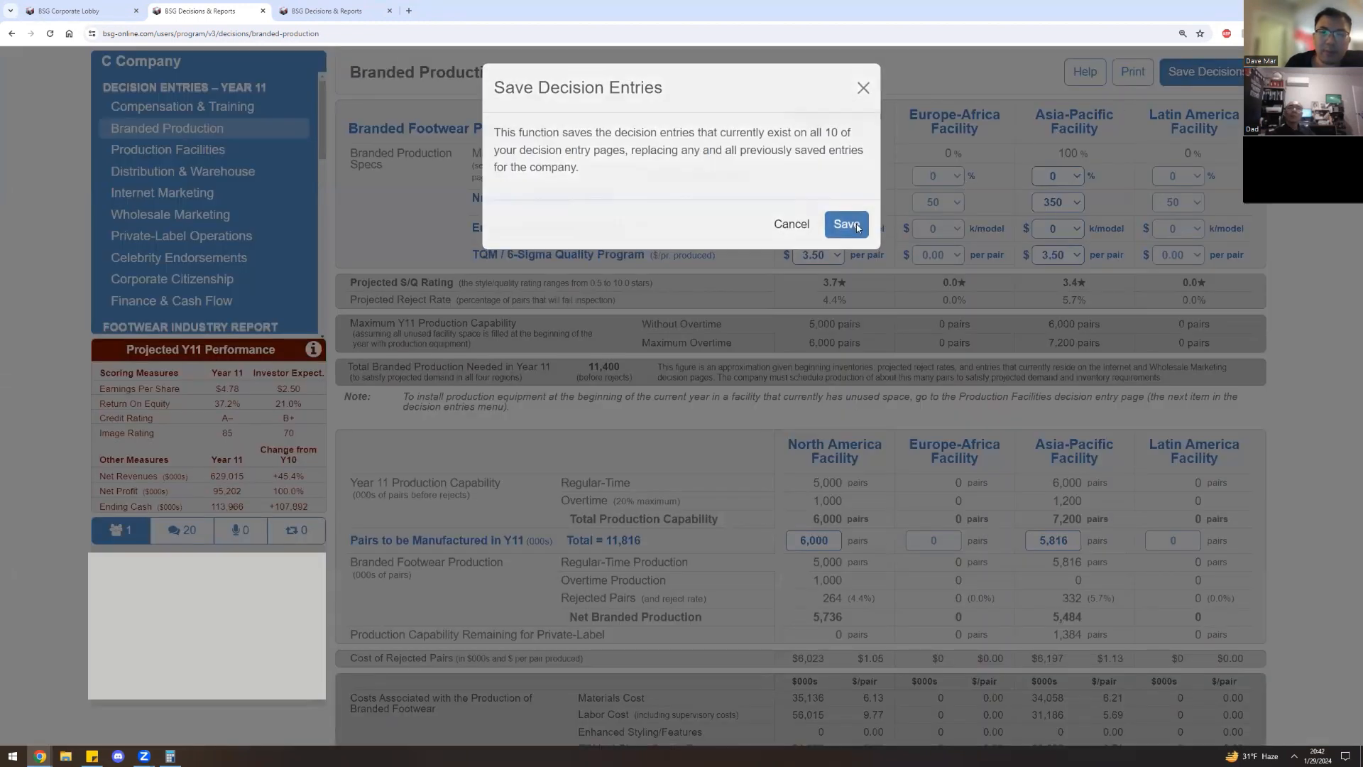
{"action": "left_click", "coordinate": [846, 224]}
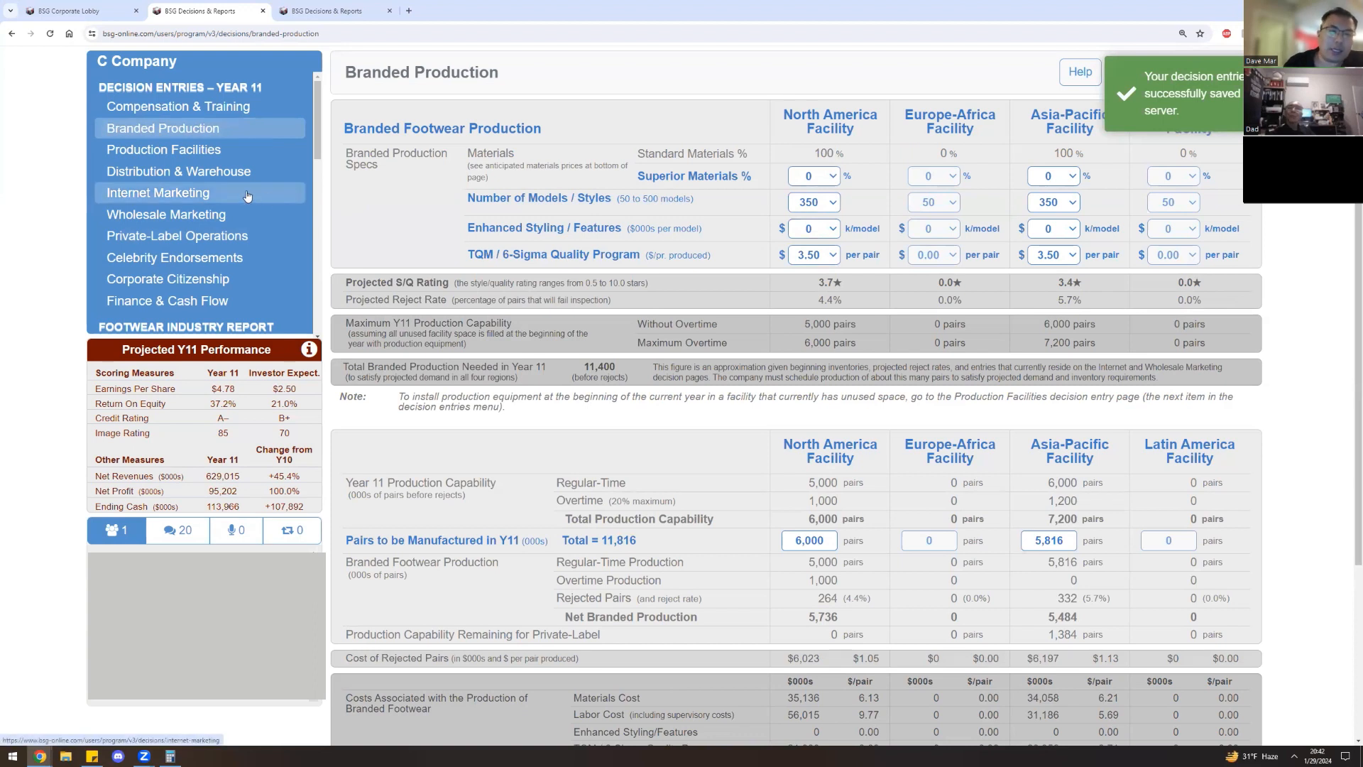
Set search engine advertising to 0 in all four regions on Internet Marketing, then move to Distribution & Warehouse.
{"action": "left_click", "coordinate": [157, 193]}
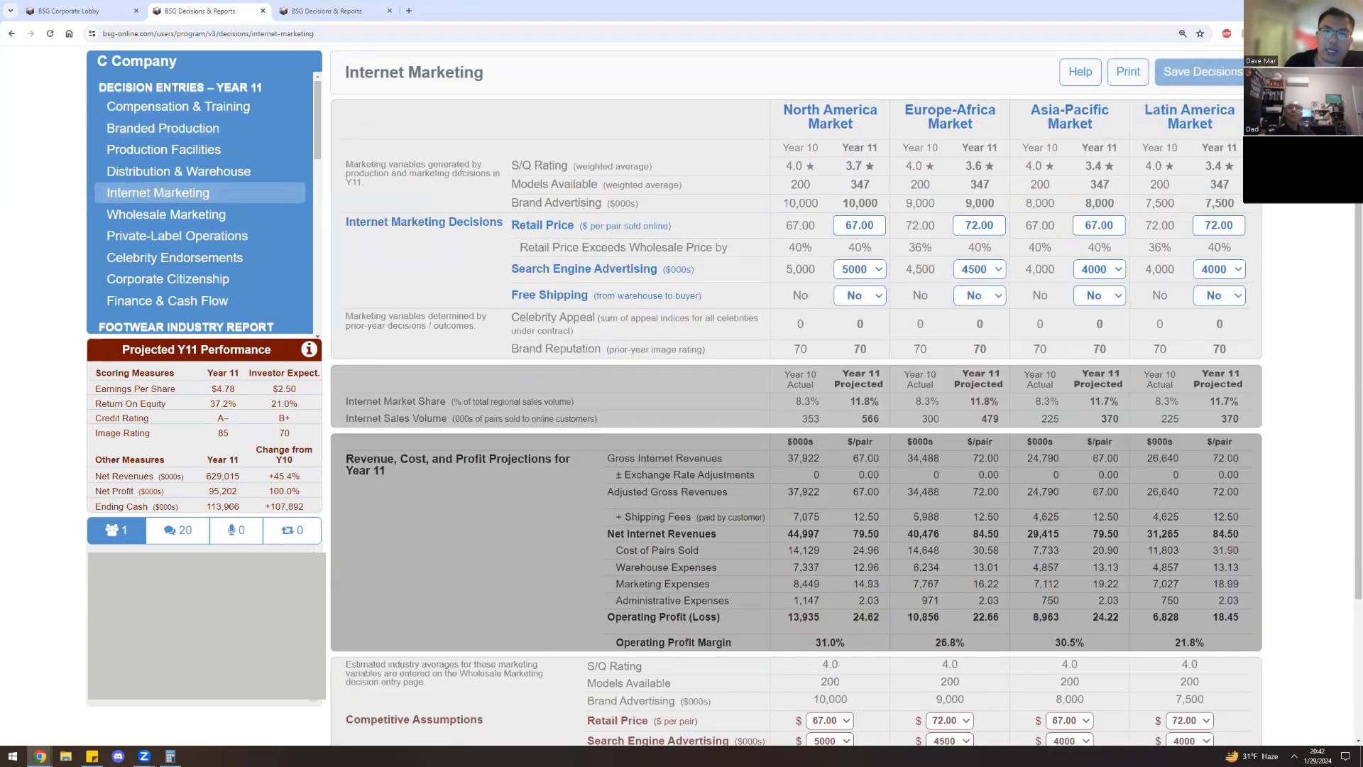
{"action": "mouse_move", "coordinate": [563, 189]}
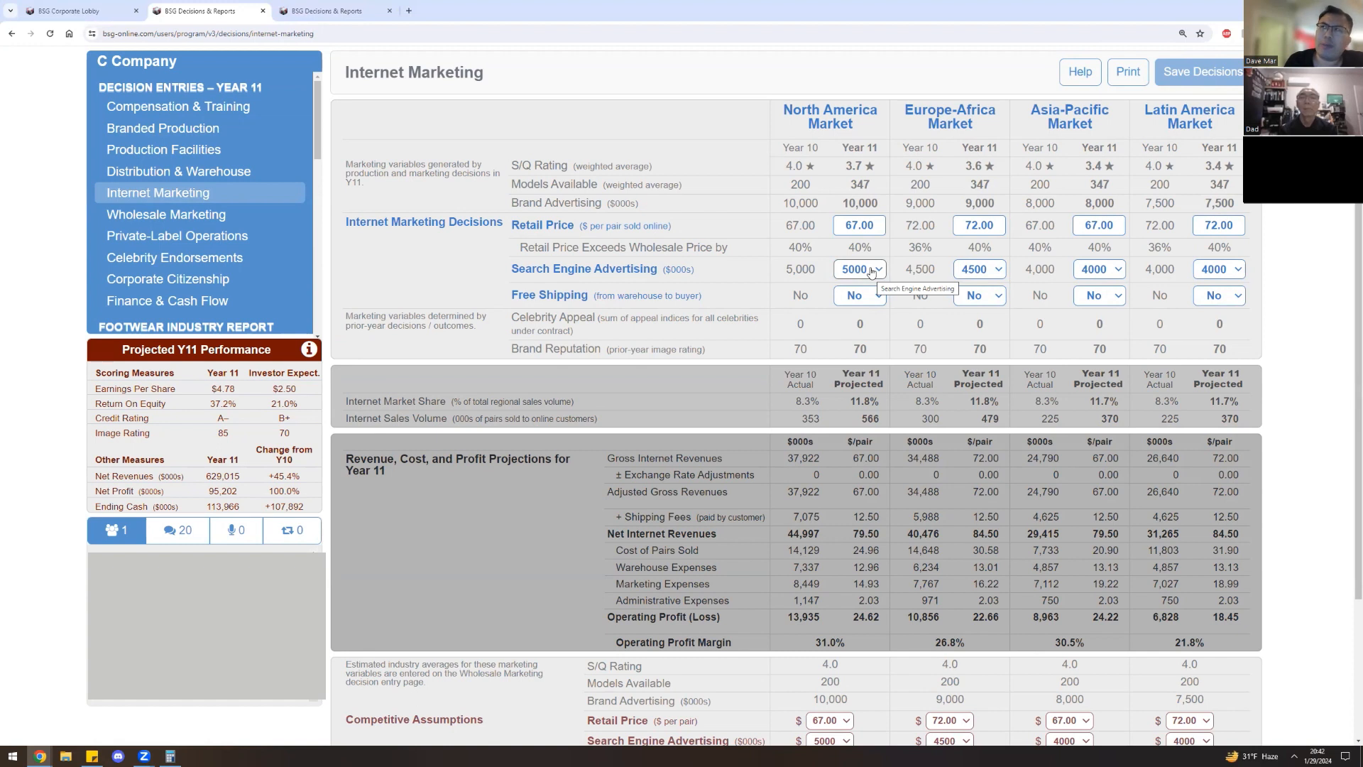
{"action": "left_click", "coordinate": [880, 269]}
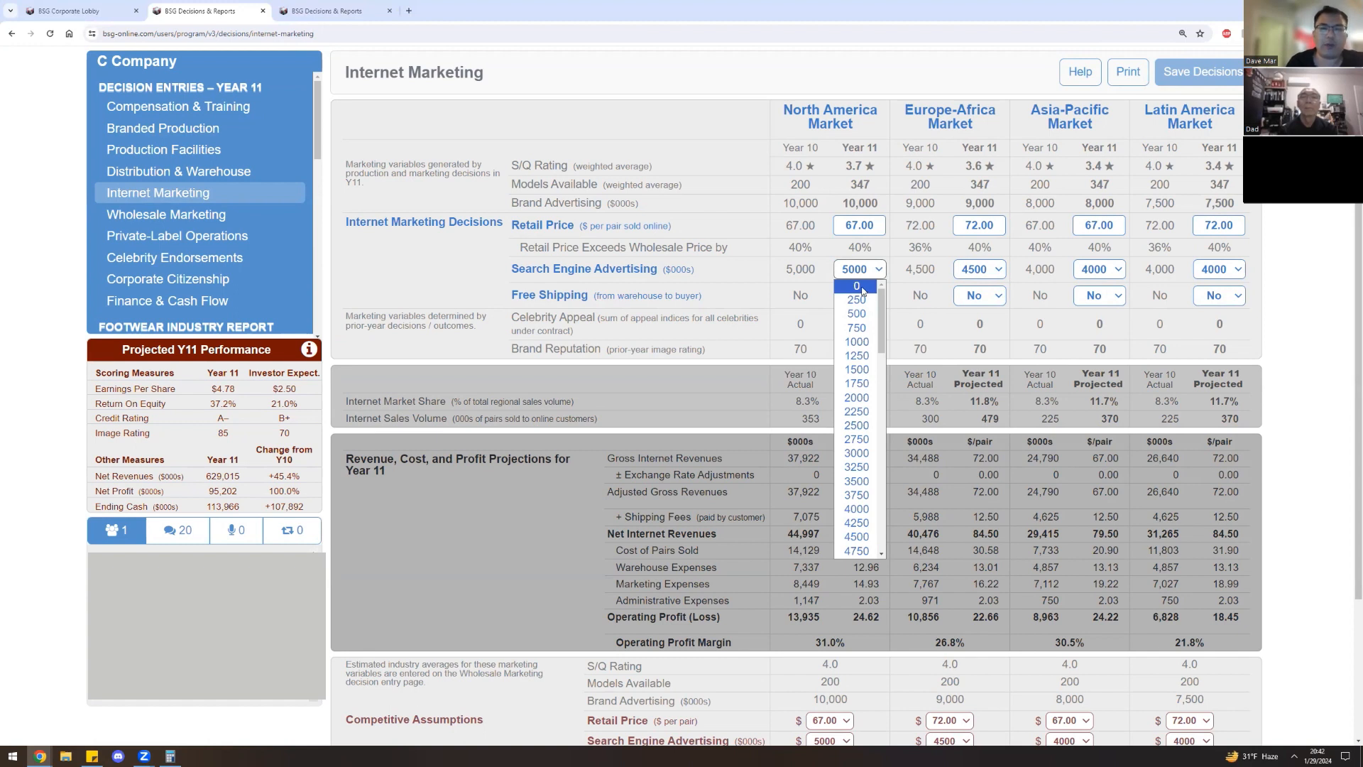
{"action": "left_click", "coordinate": [854, 285]}
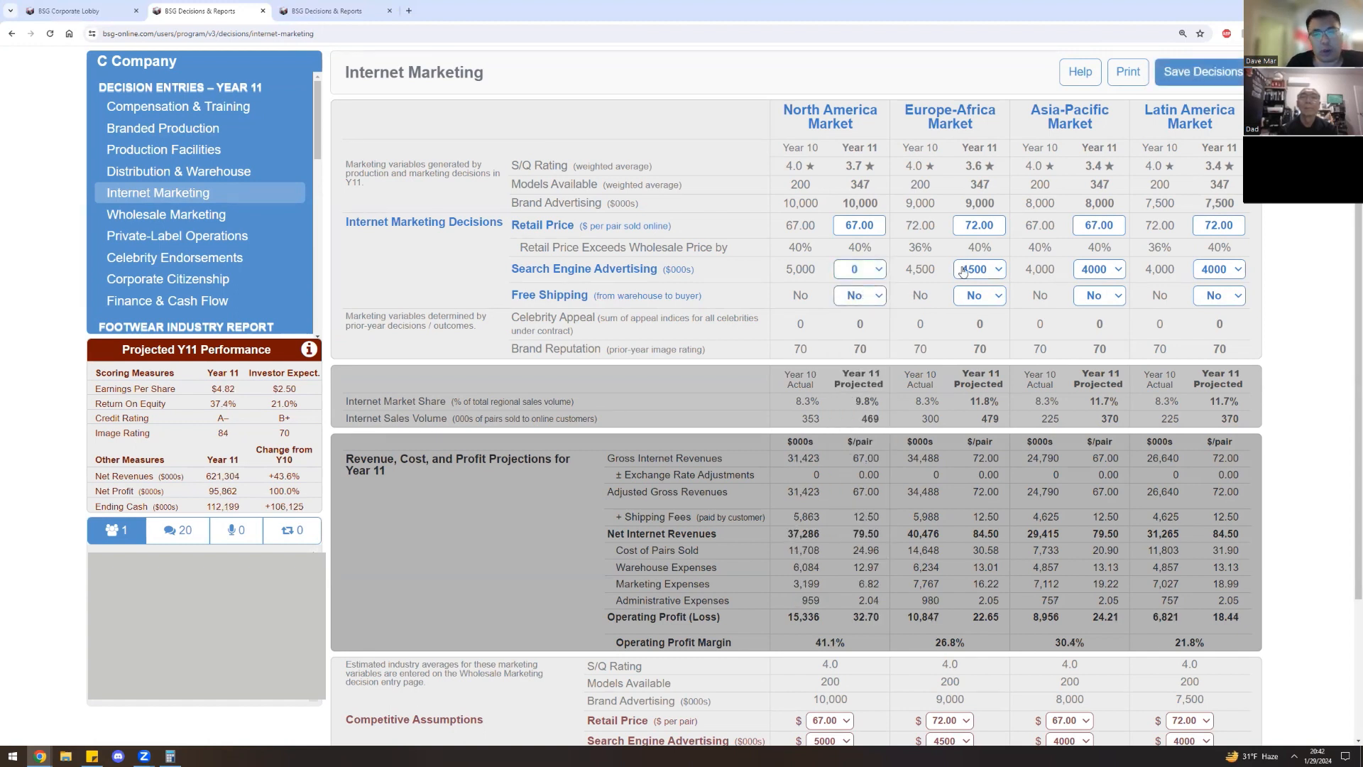
{"action": "mouse_move", "coordinate": [964, 270]}
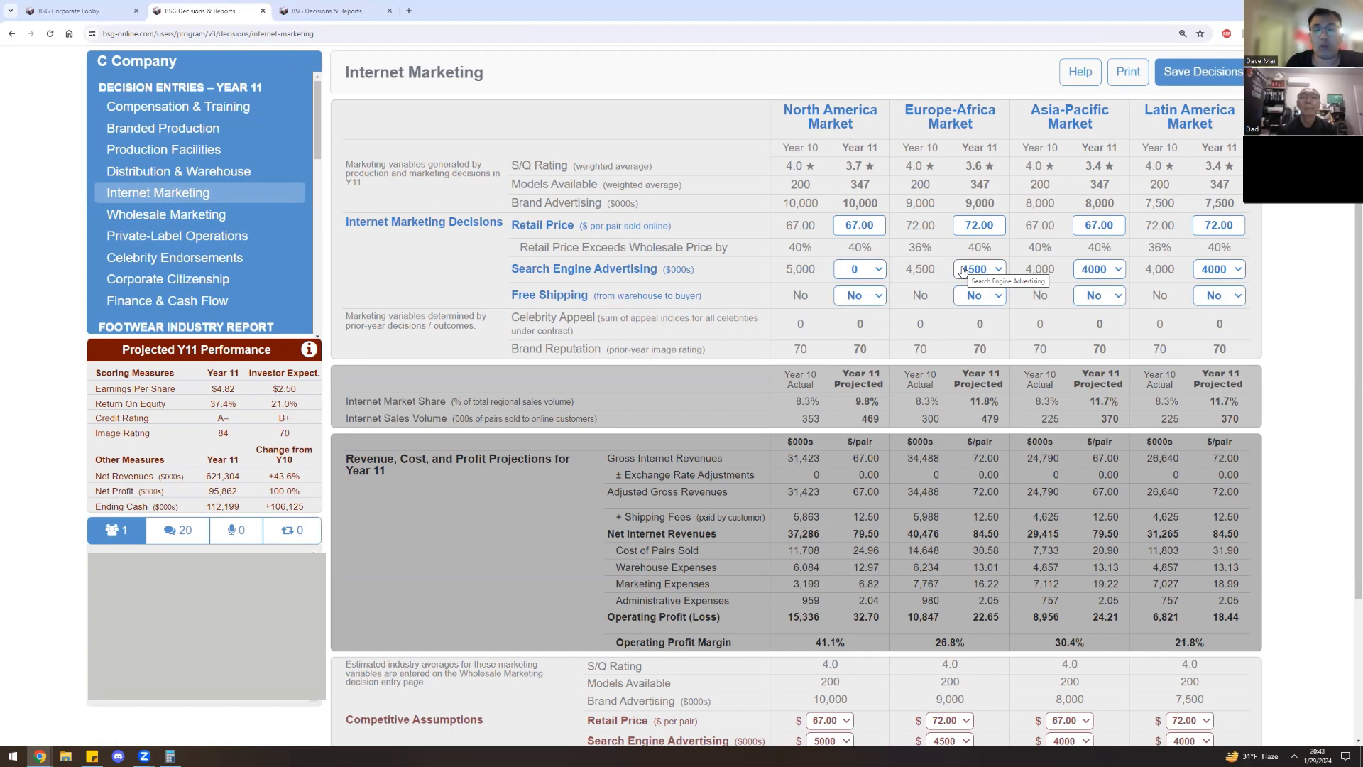
{"action": "left_click", "coordinate": [980, 270]}
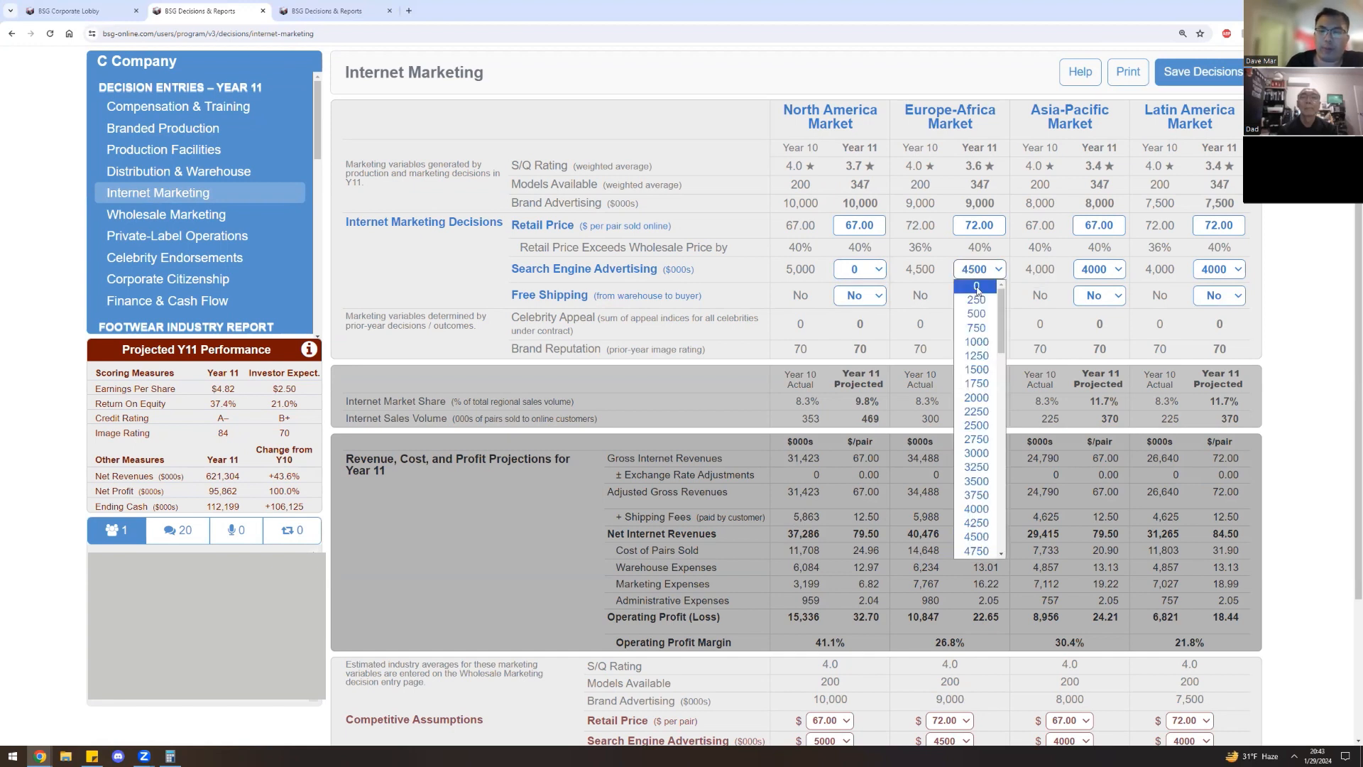
{"action": "left_click", "coordinate": [975, 282]}
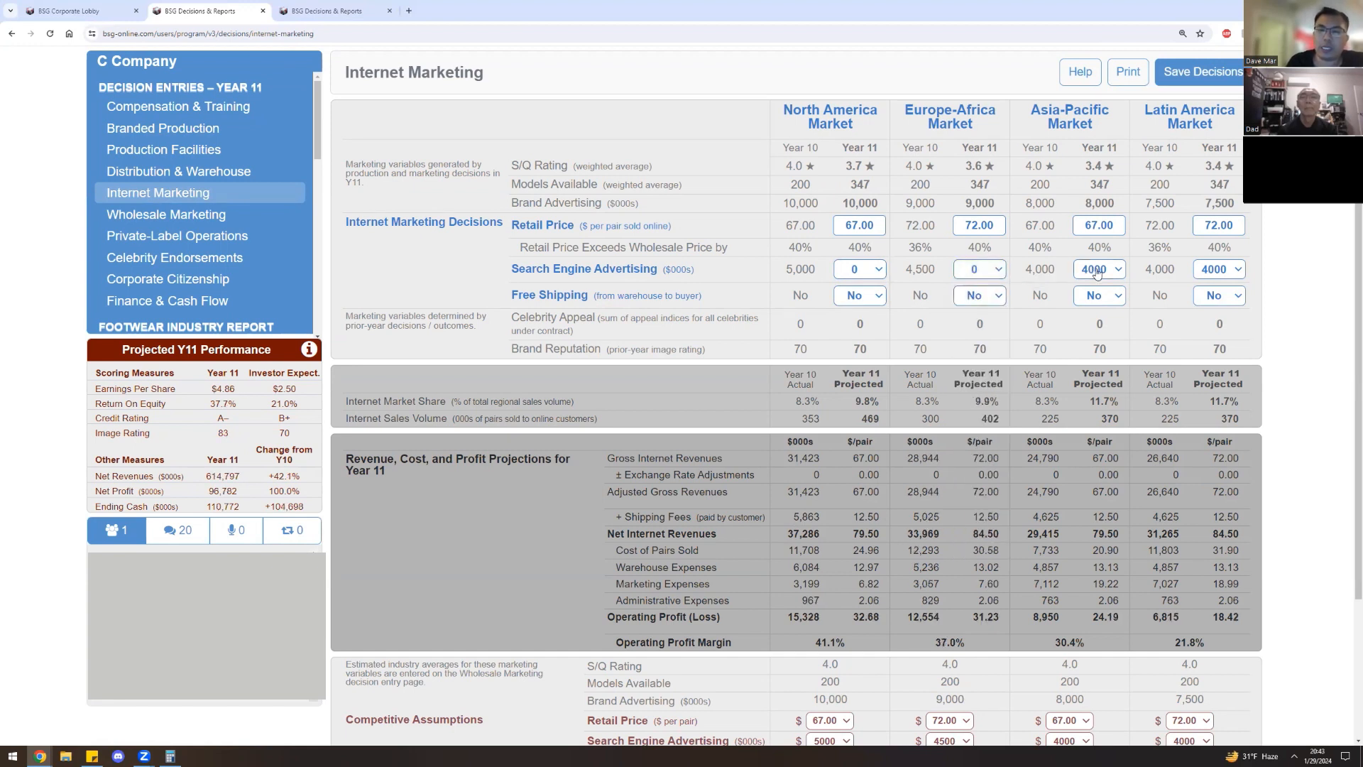
{"action": "left_click", "coordinate": [1099, 270]}
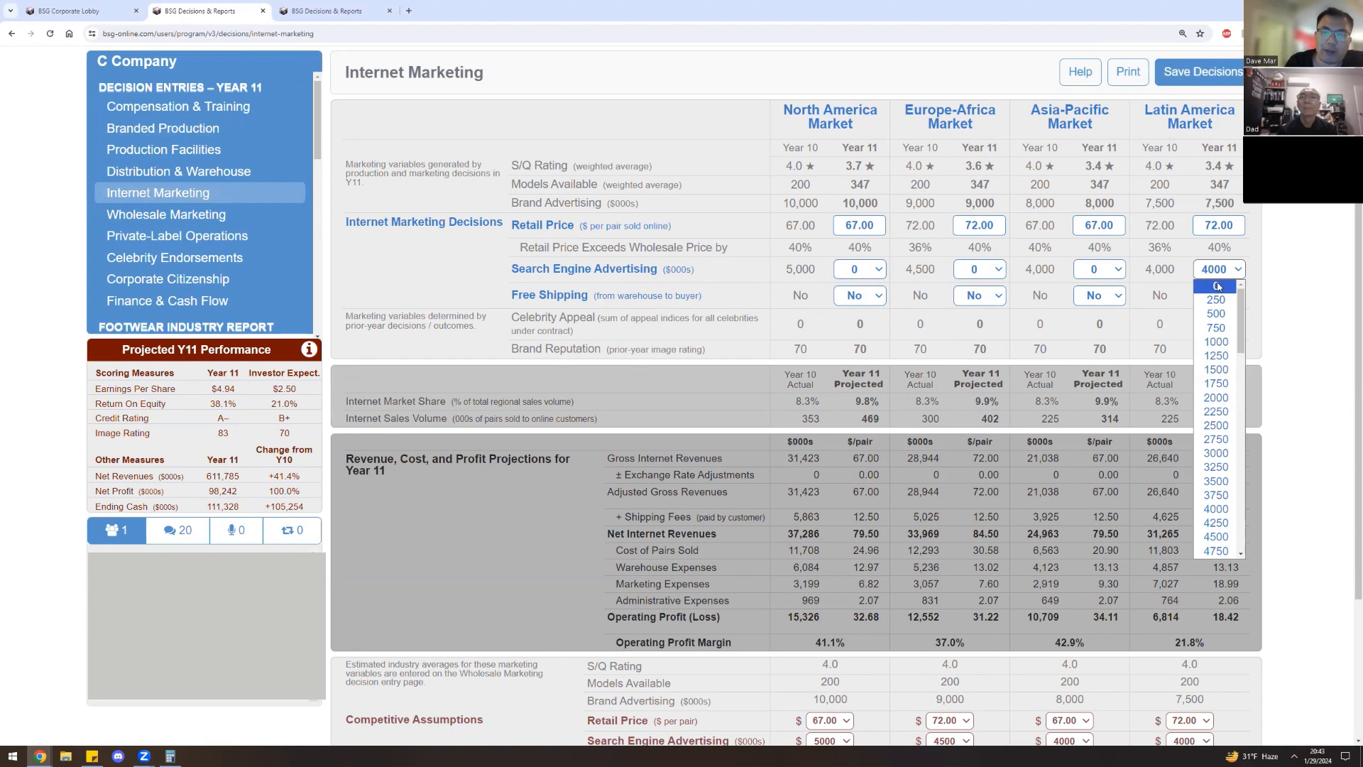
{"action": "left_click", "coordinate": [1216, 287]}
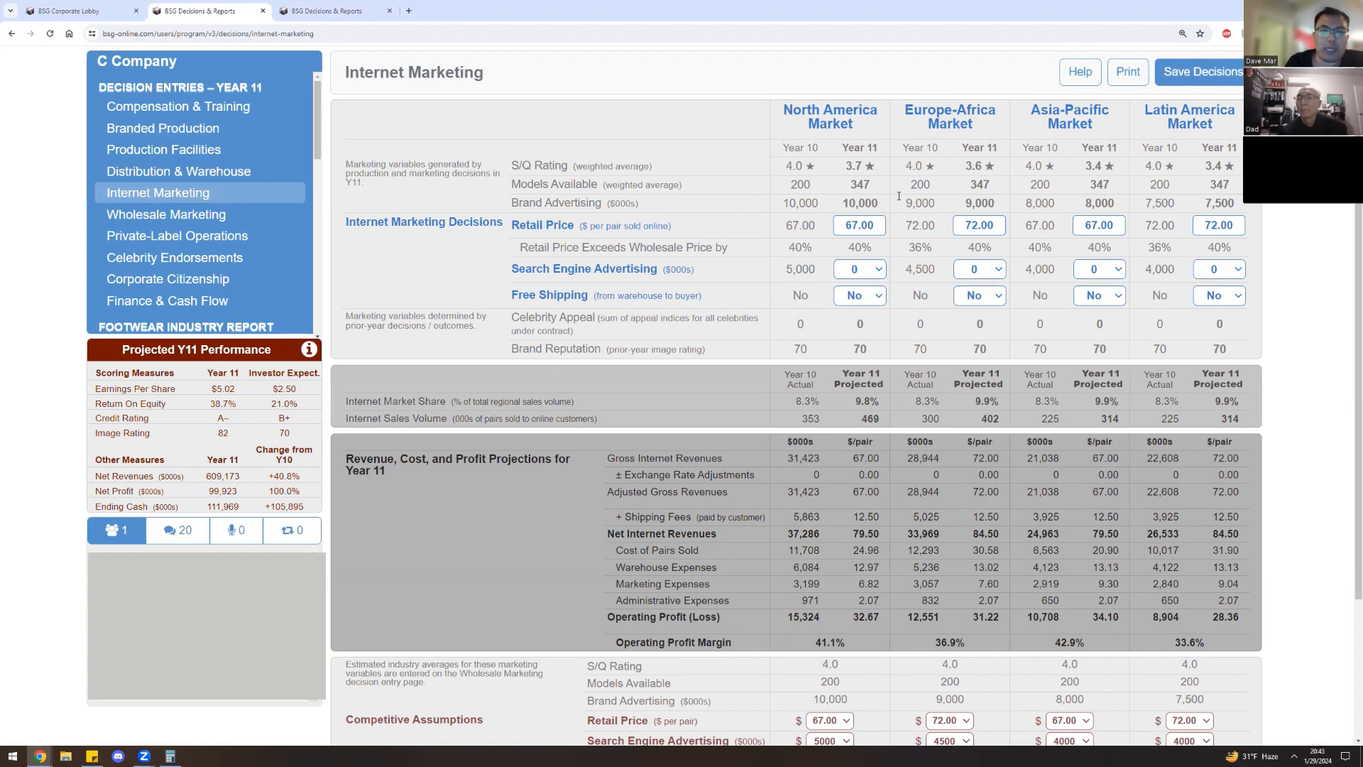
{"action": "mouse_move", "coordinate": [215, 219]}
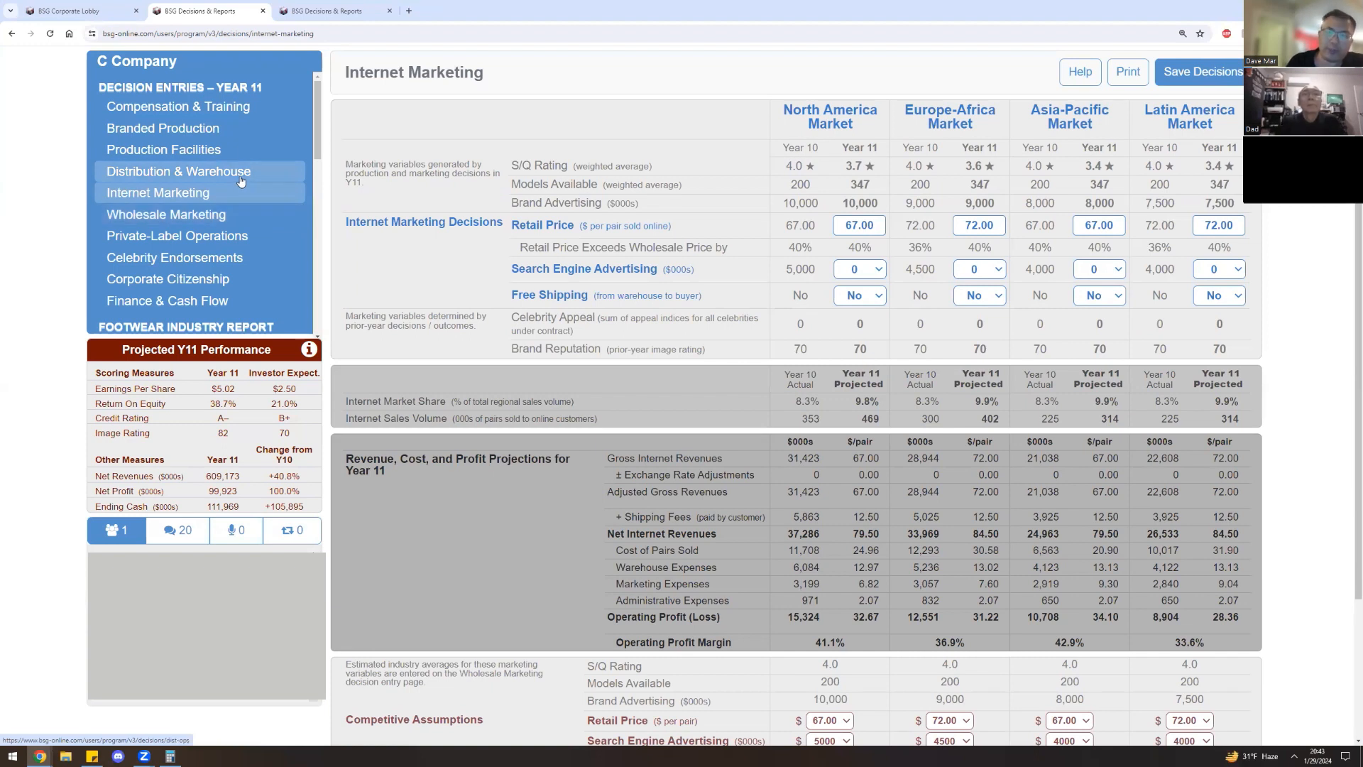
{"action": "left_click", "coordinate": [176, 170]}
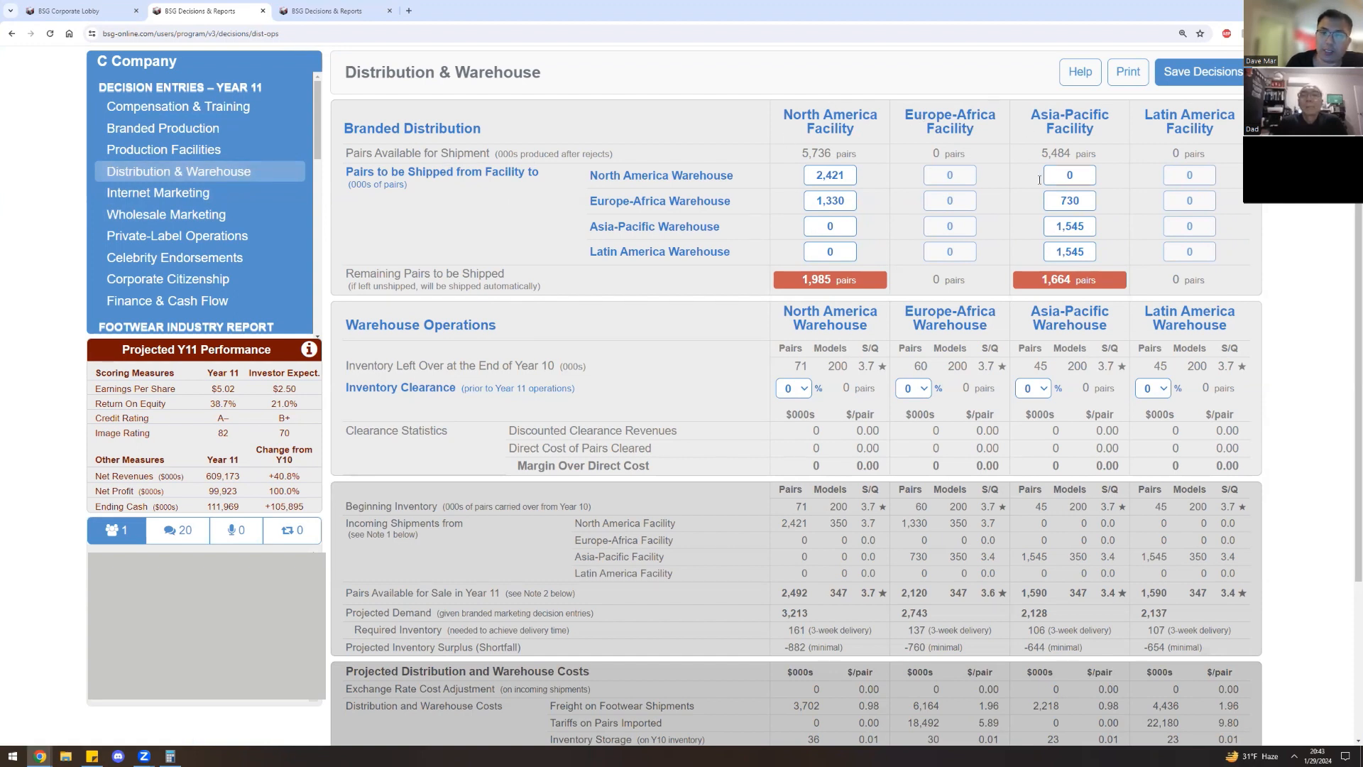
{"action": "mouse_move", "coordinate": [885, 643]}
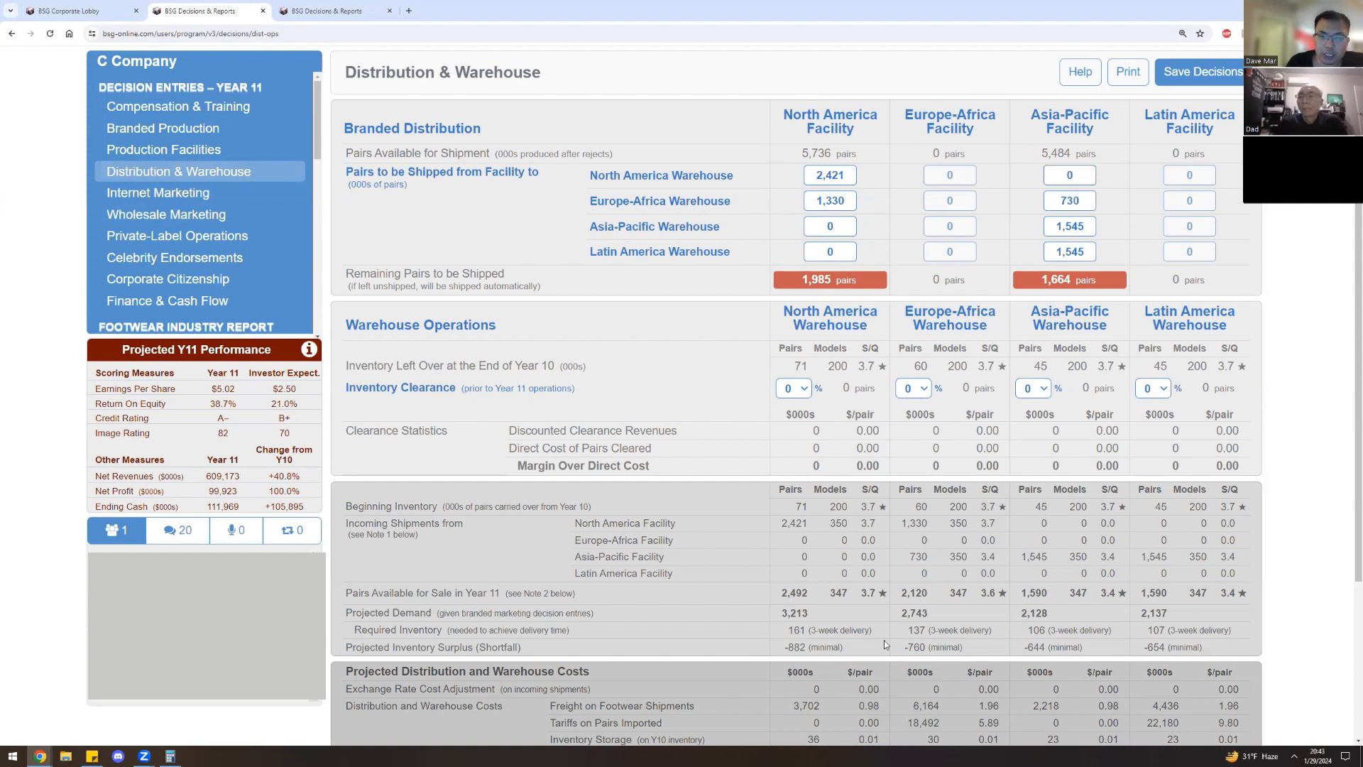
{"action": "mouse_move", "coordinate": [783, 656]}
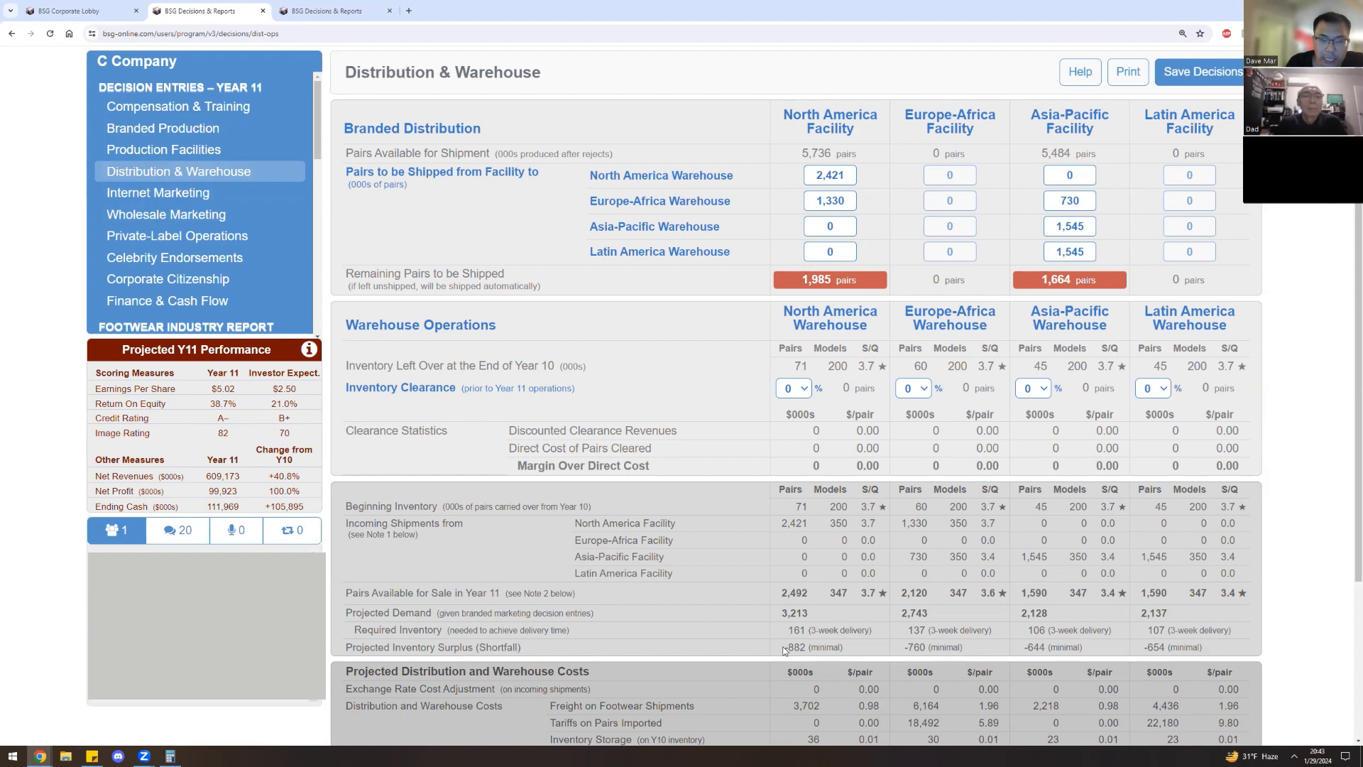
{"action": "mouse_move", "coordinate": [881, 650]}
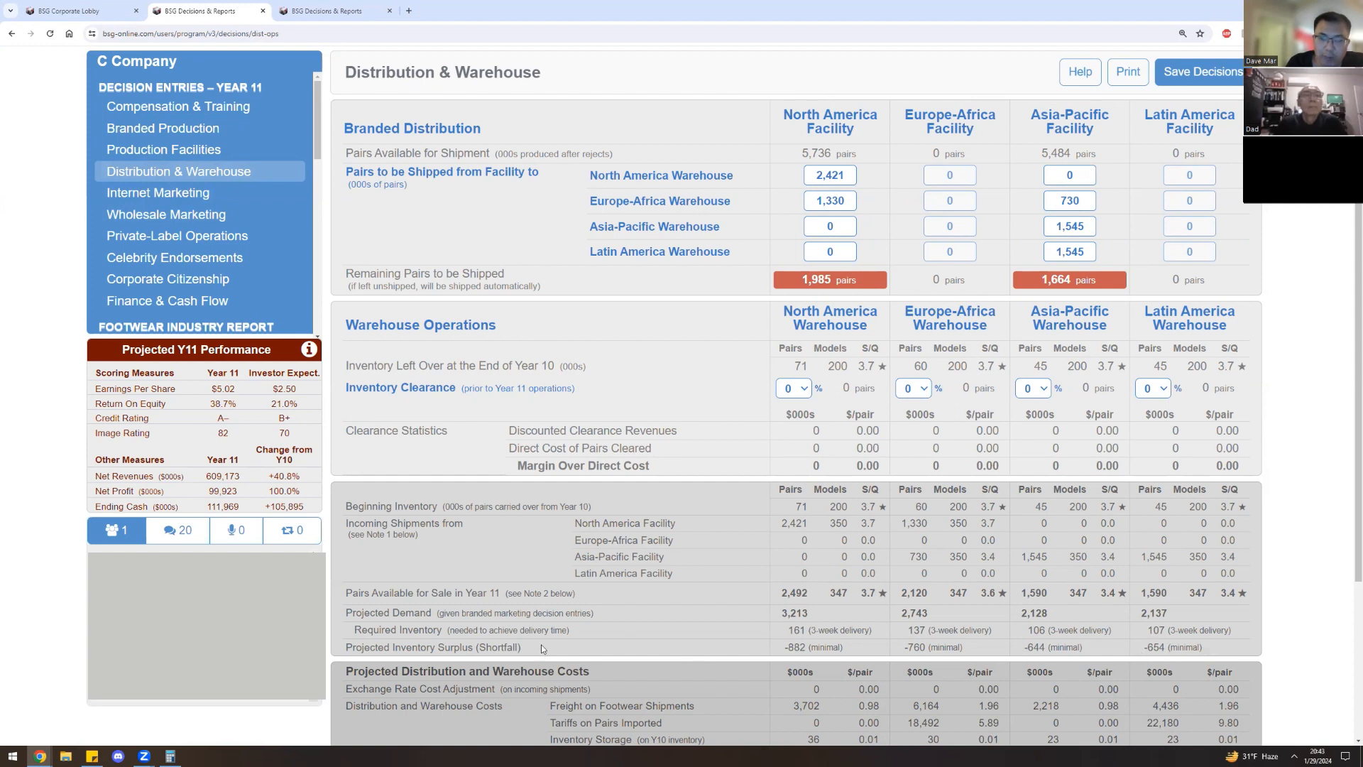
{"action": "double_click", "coordinate": [499, 648]}
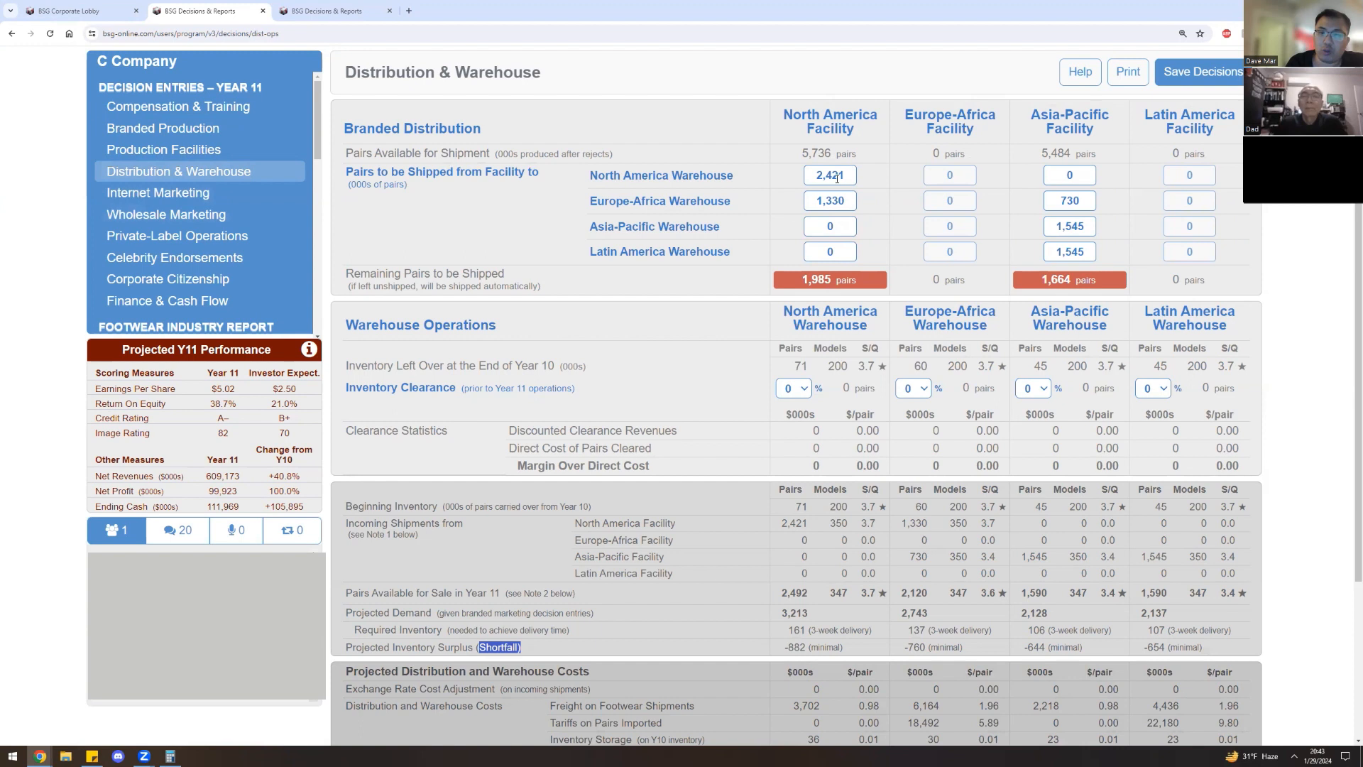
Try North America facility shipments of 3,300 and 2,436, and 2,200 within Asia-Pacific.
{"action": "left_click", "coordinate": [829, 176]}
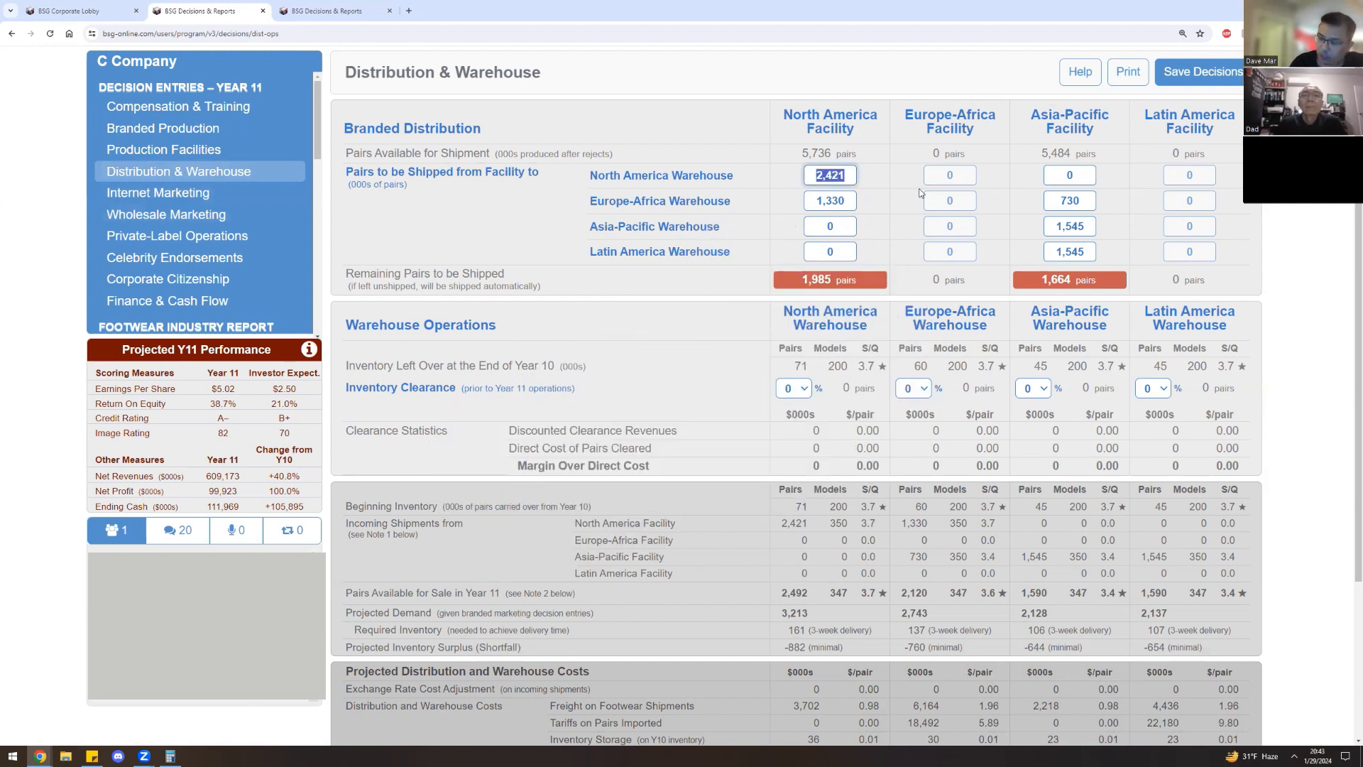
{"action": "type", "text": "3200"}
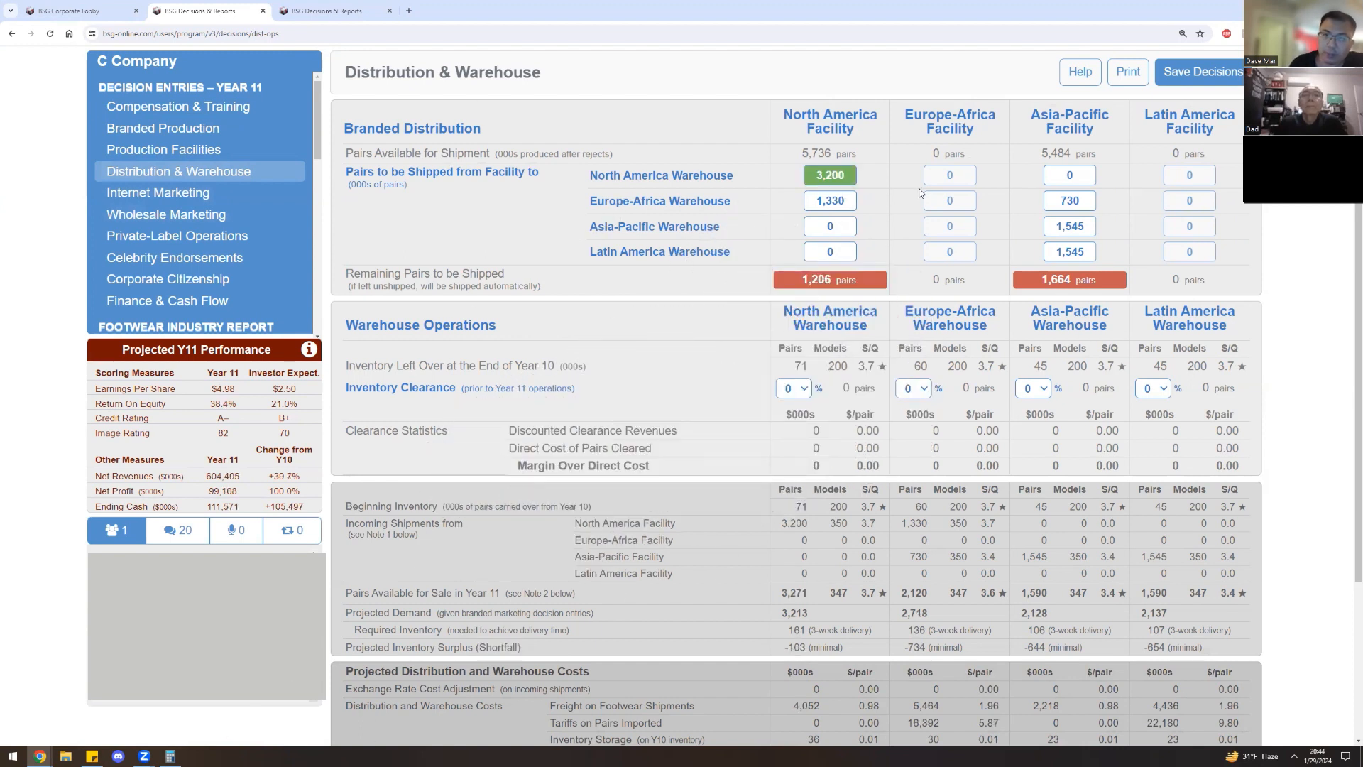
{"action": "left_click", "coordinate": [830, 175]}
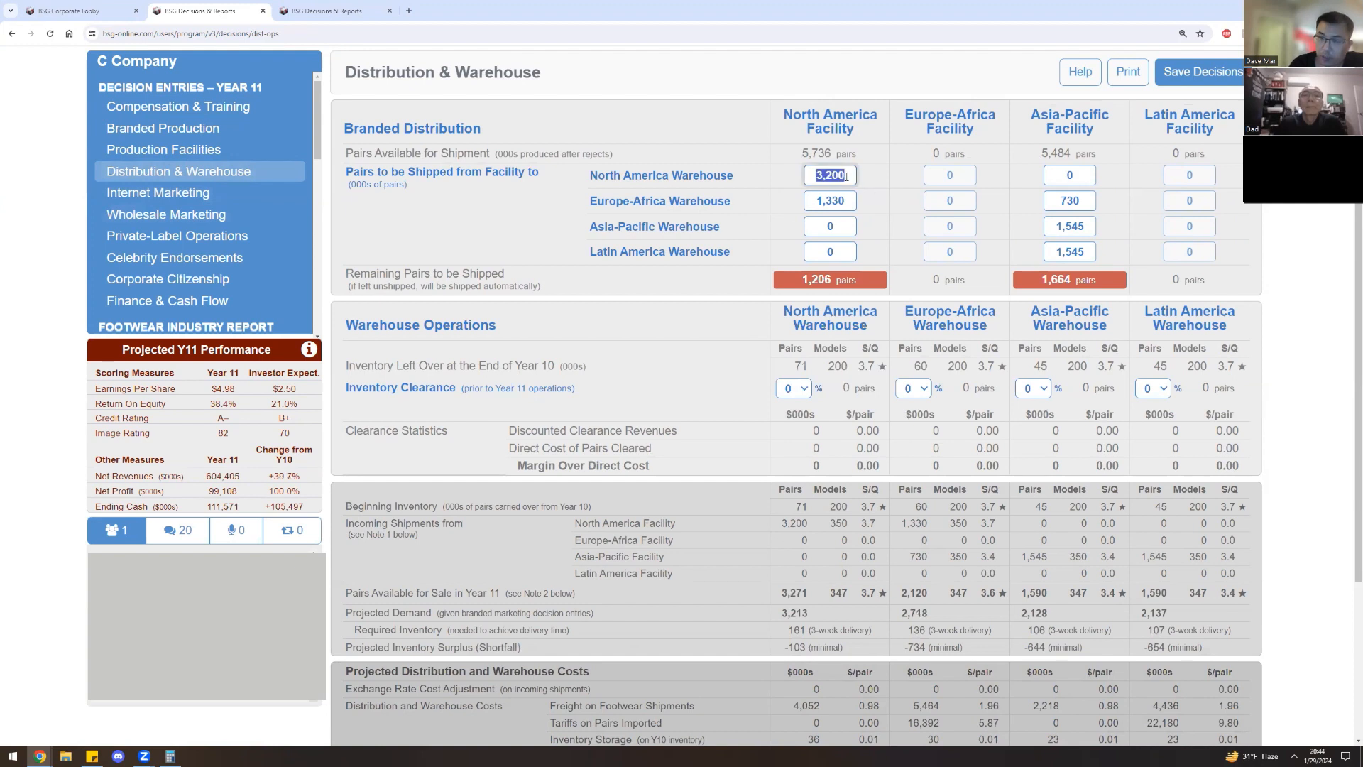
{"action": "type", "text": "3300"}
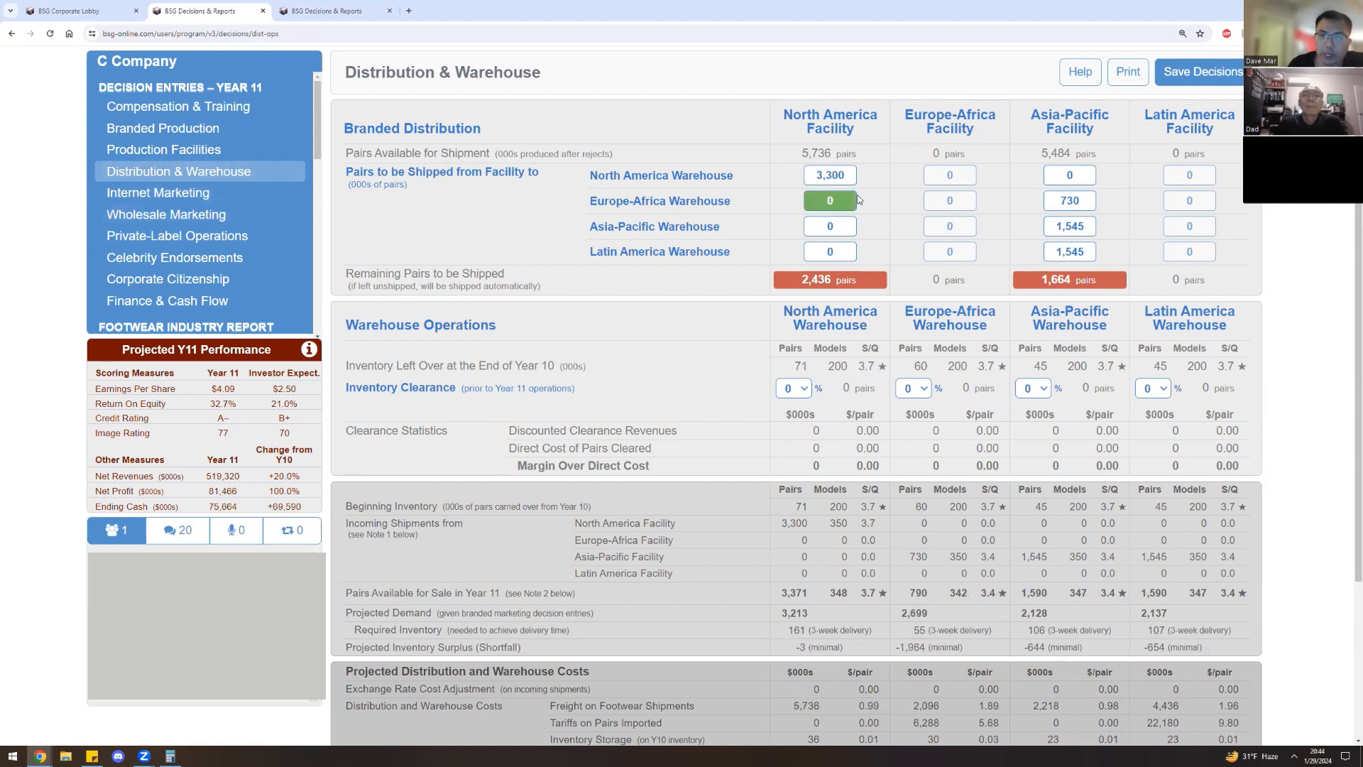
{"action": "type", "text": "2436"}
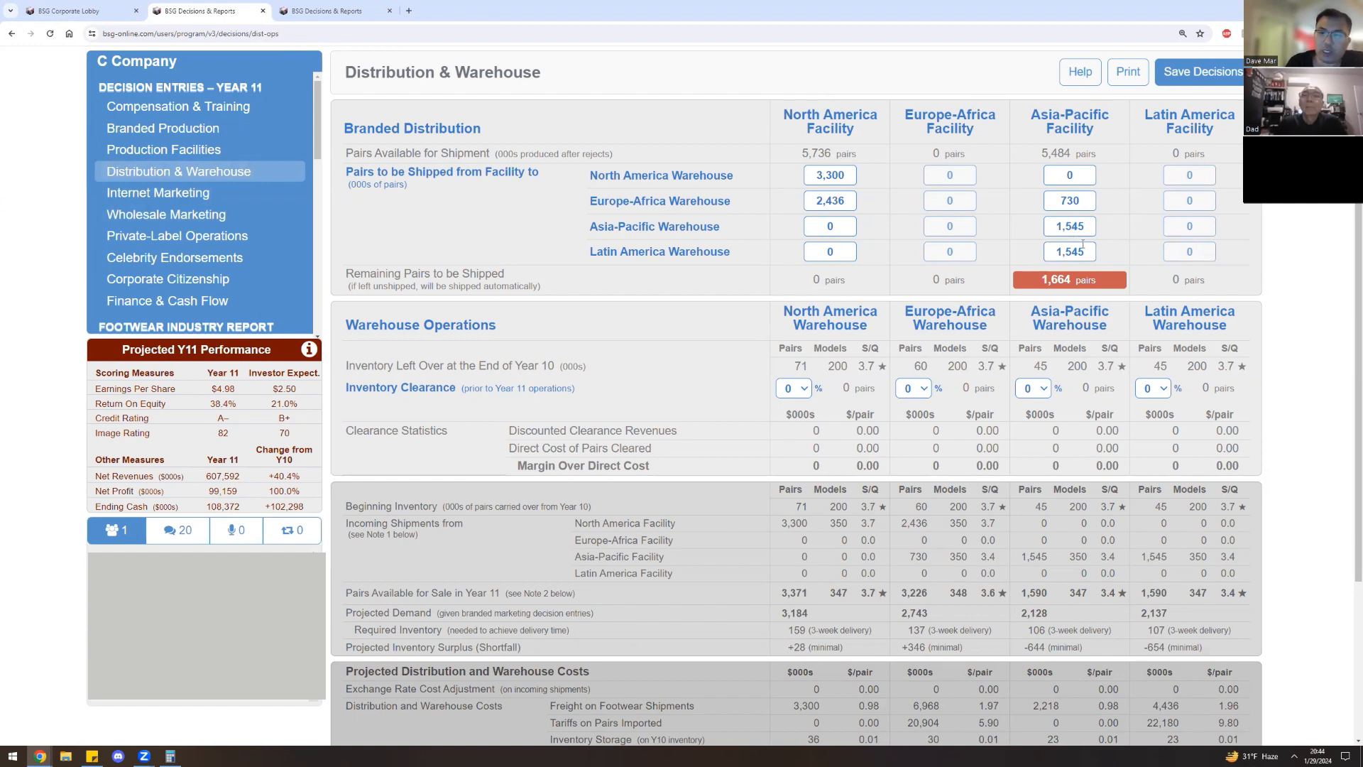
{"action": "type", "text": "22"}
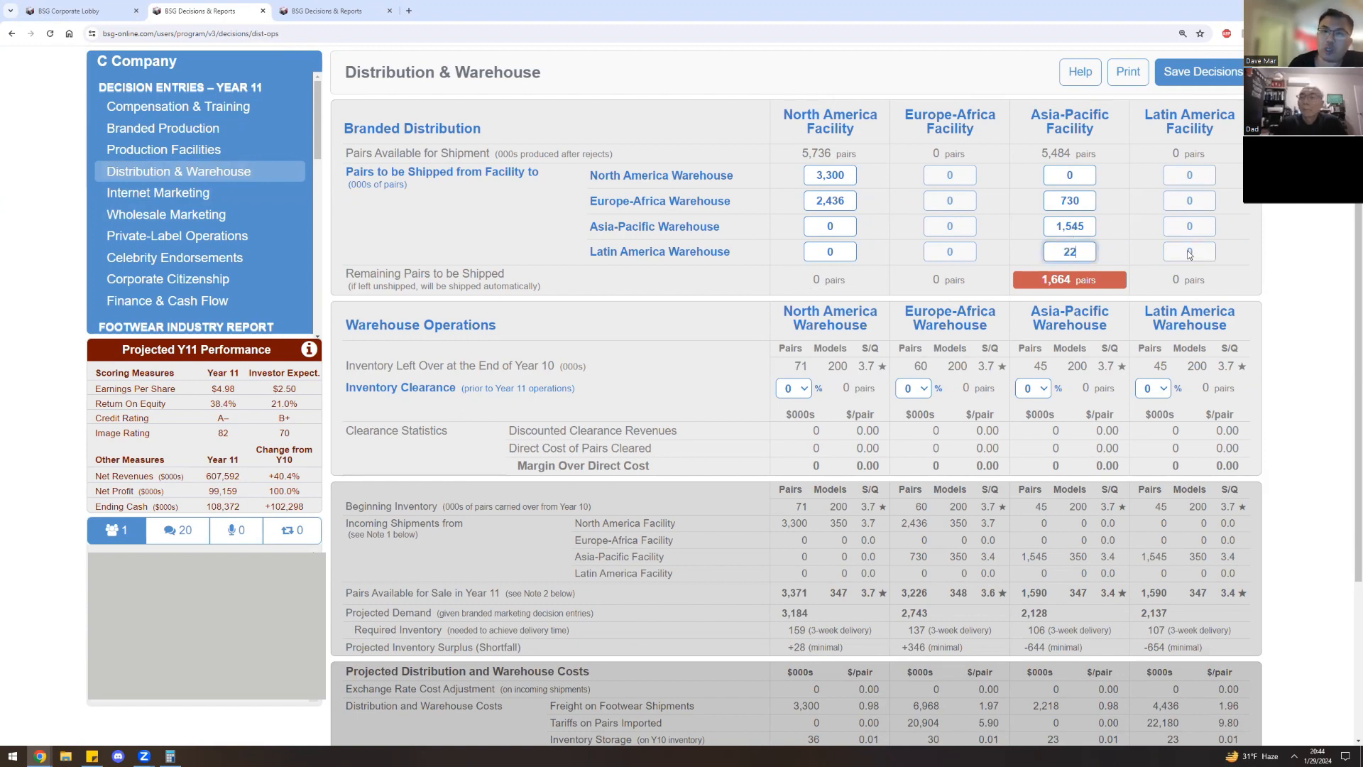
{"action": "type", "text": "2200"}
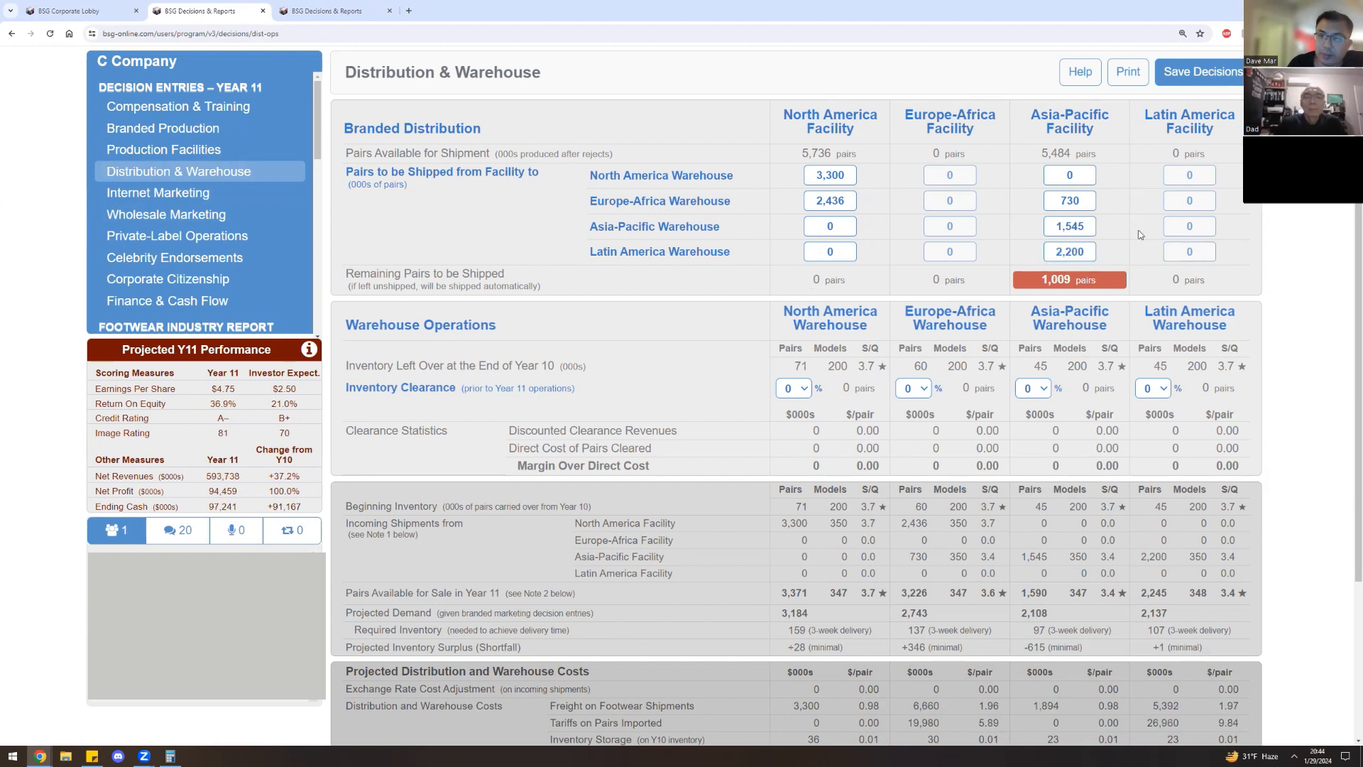
Finalise shipments at 3,400 and 2,336 from North America and 2,454 and 2,300 from Asia-Pacific, leaving surpluses everywhere.
{"action": "left_click", "coordinate": [1069, 225]}
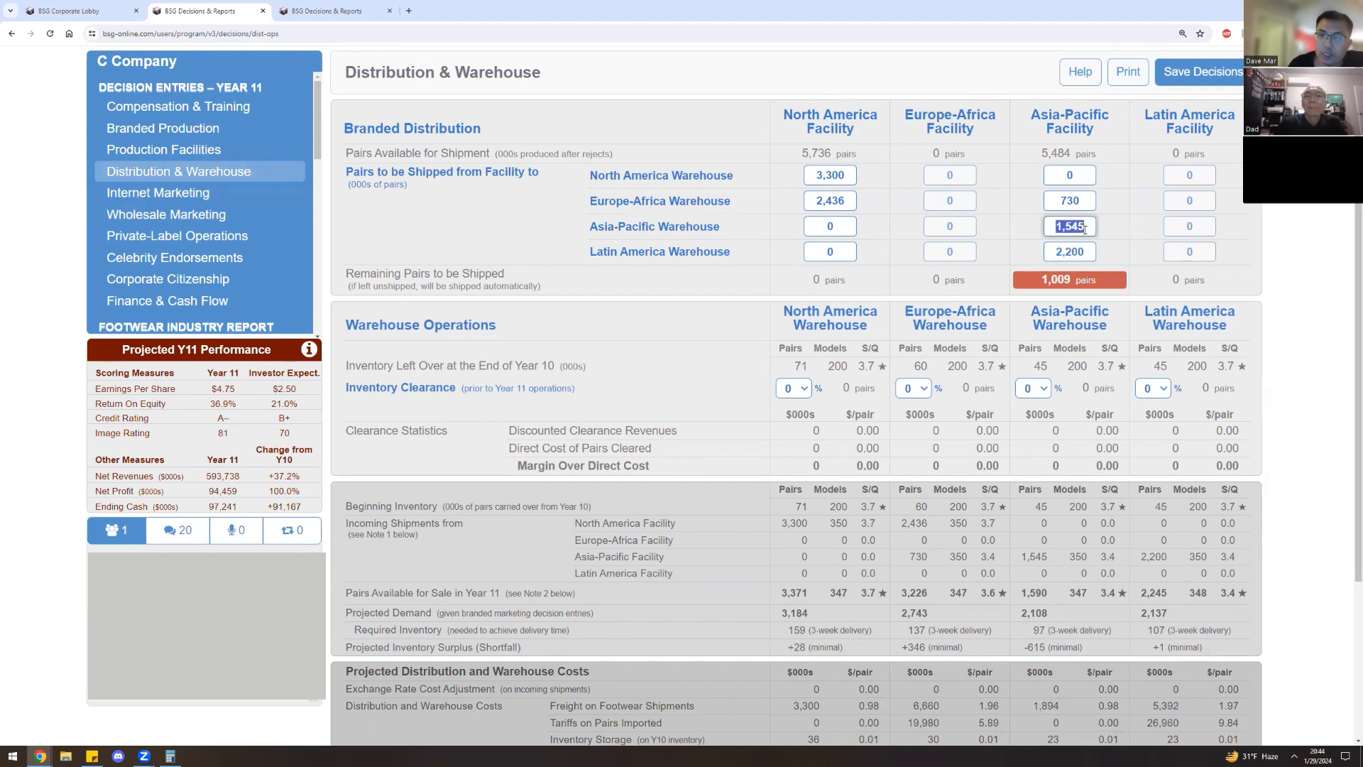
{"action": "type", "text": "2545"}
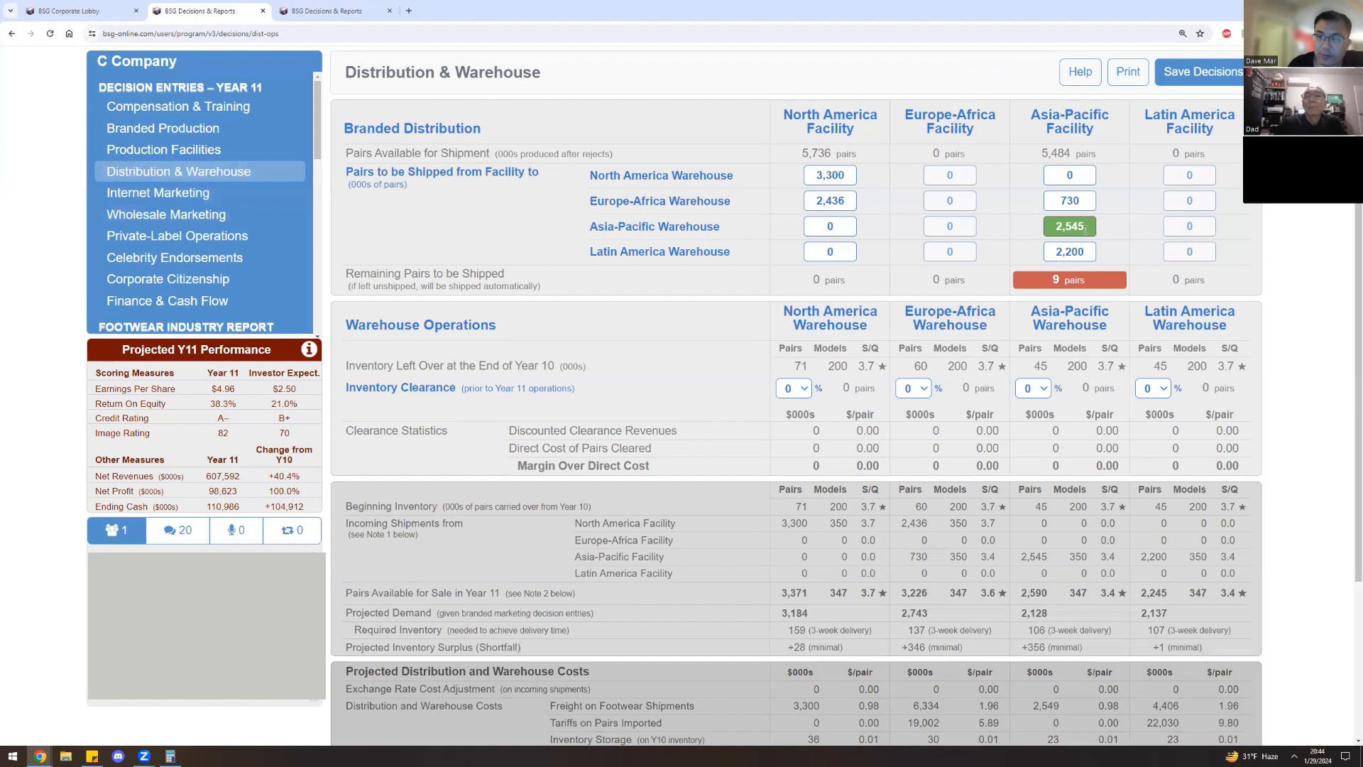
{"action": "left_click", "coordinate": [1069, 226]}
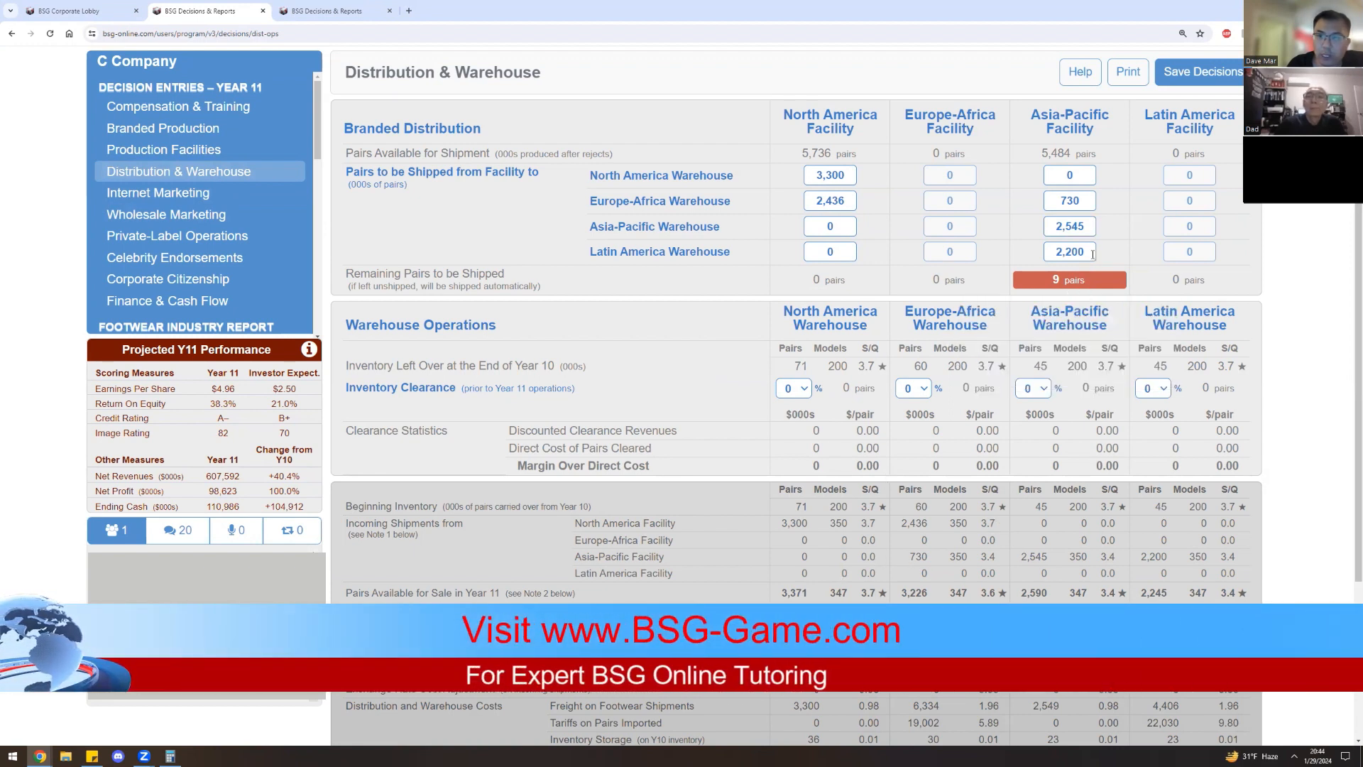
{"action": "left_click", "coordinate": [1069, 226]}
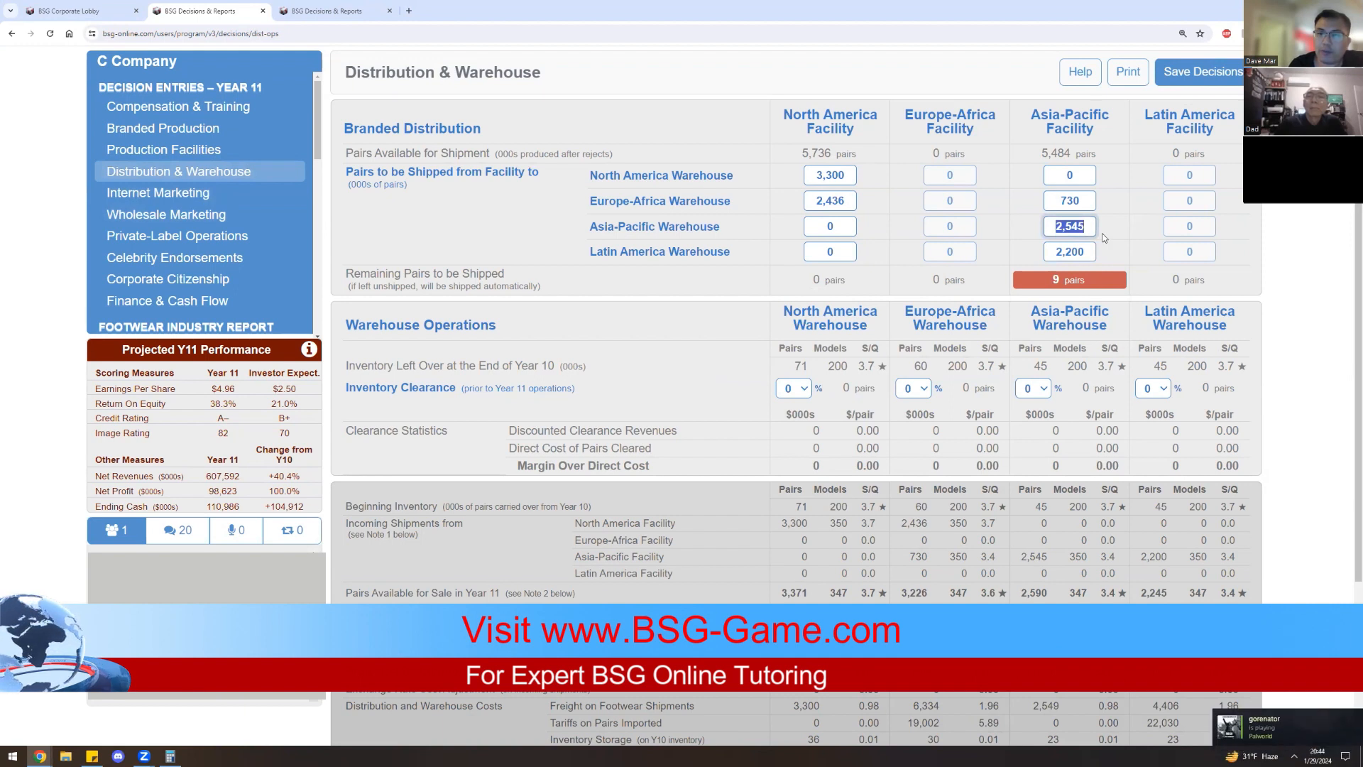
{"action": "type", "text": "2554"}
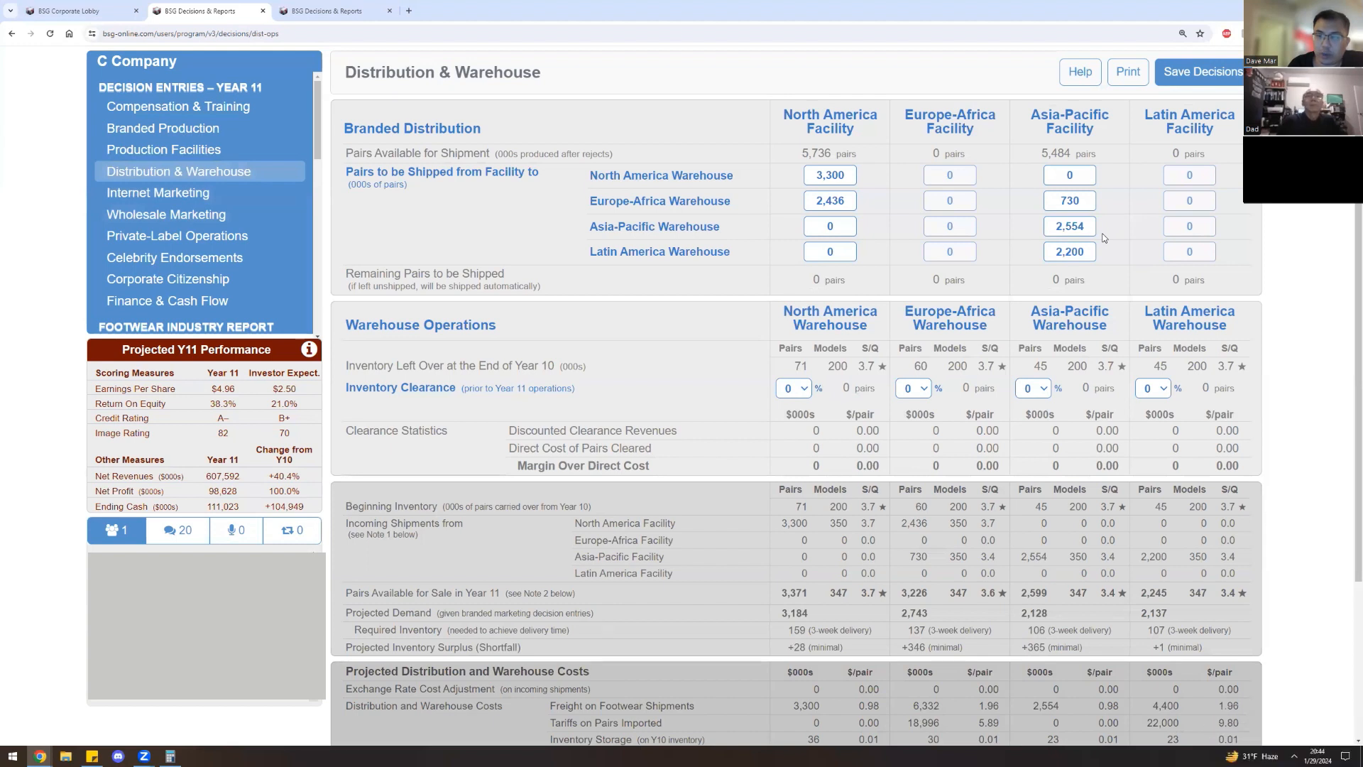
{"action": "mouse_move", "coordinate": [1076, 163]}
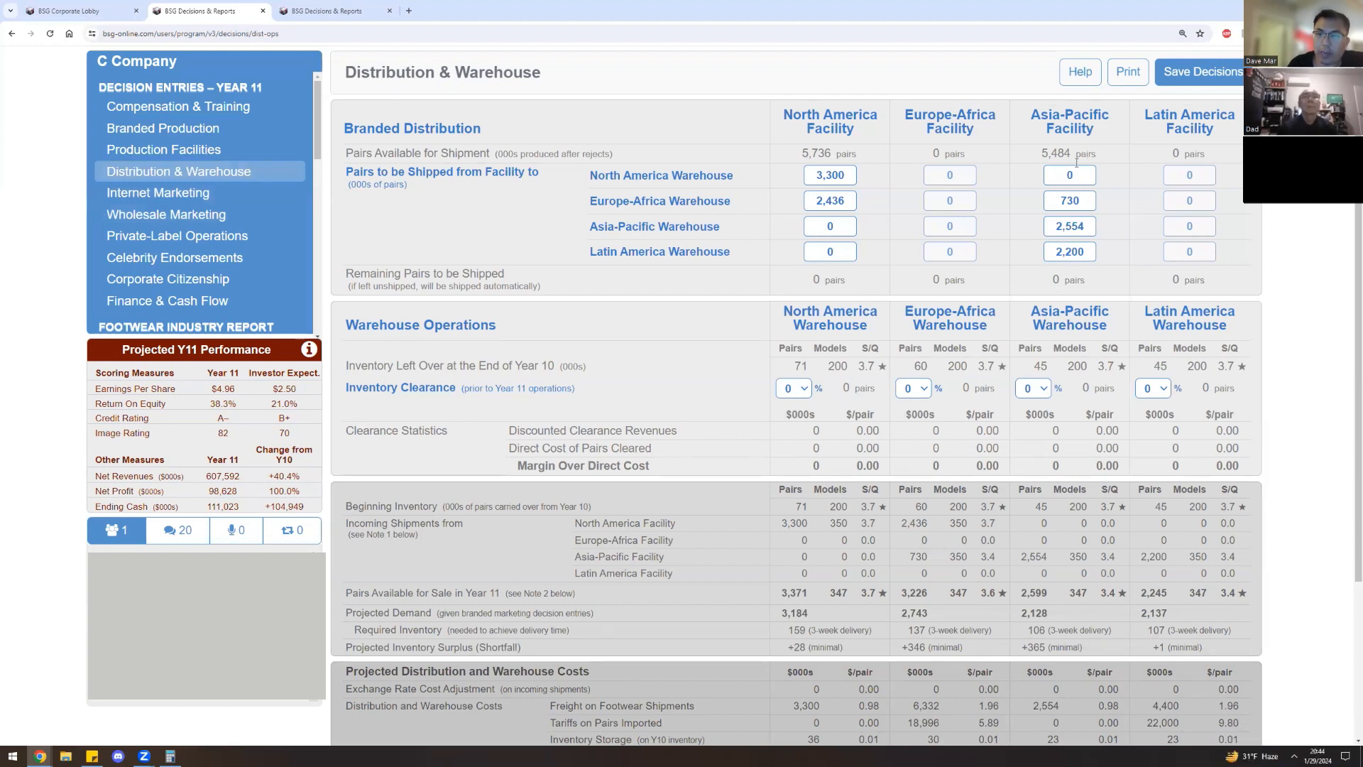
{"action": "mouse_move", "coordinate": [1070, 225]}
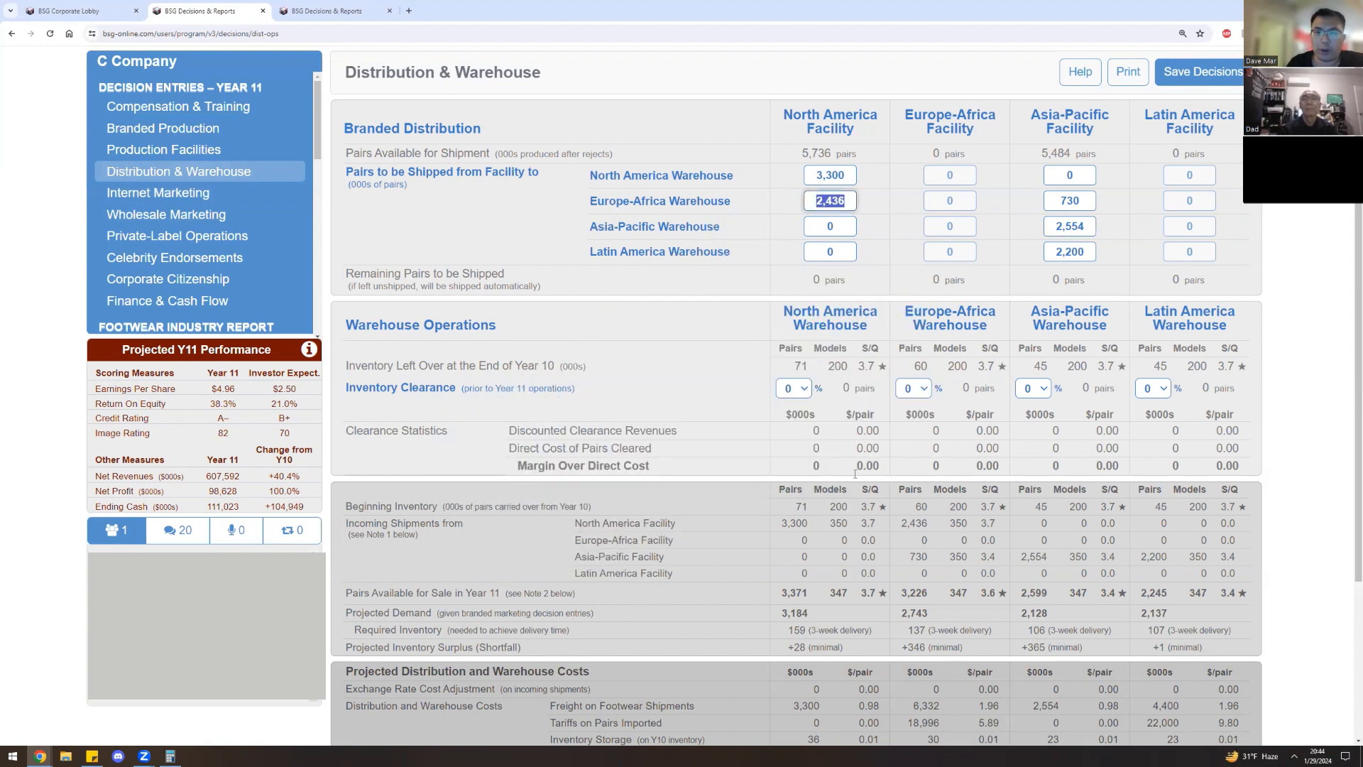
{"action": "type", "text": "23"}
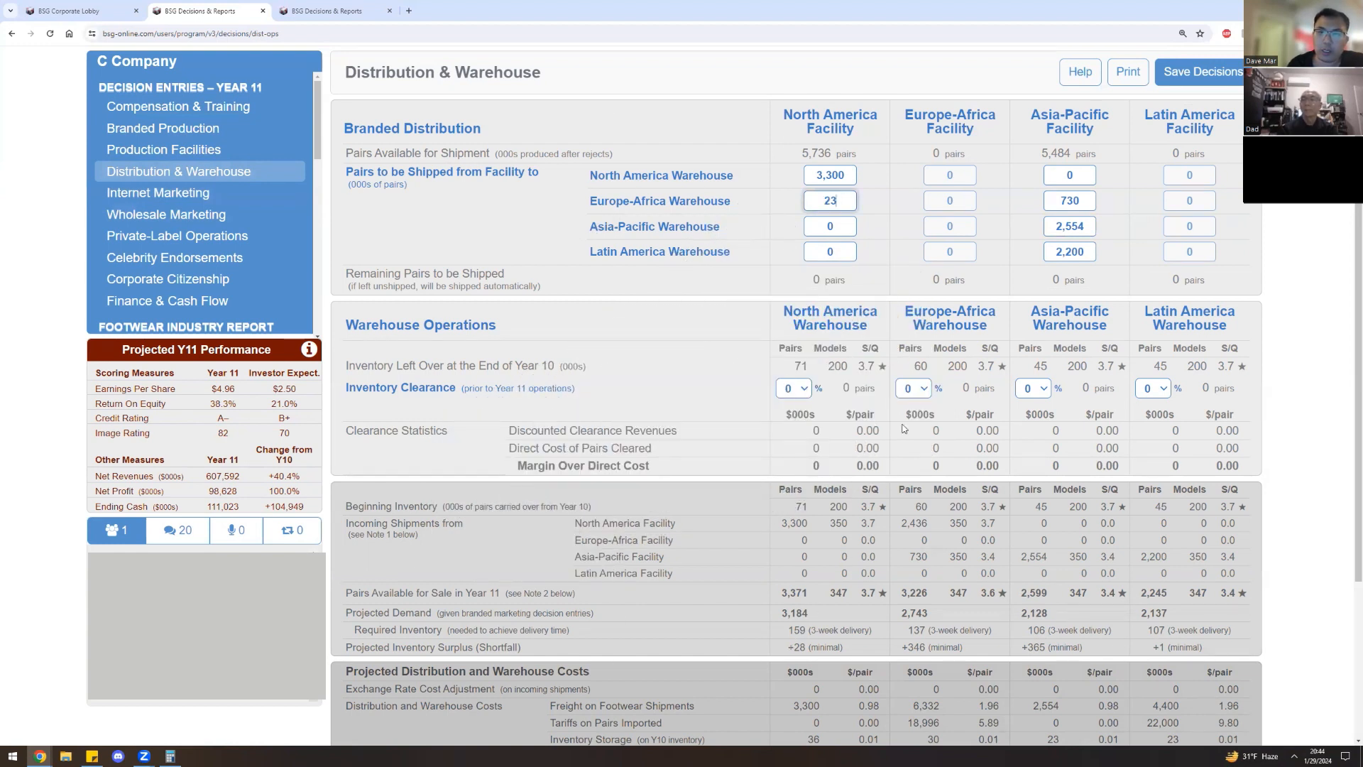
{"action": "type", "text": "2336"}
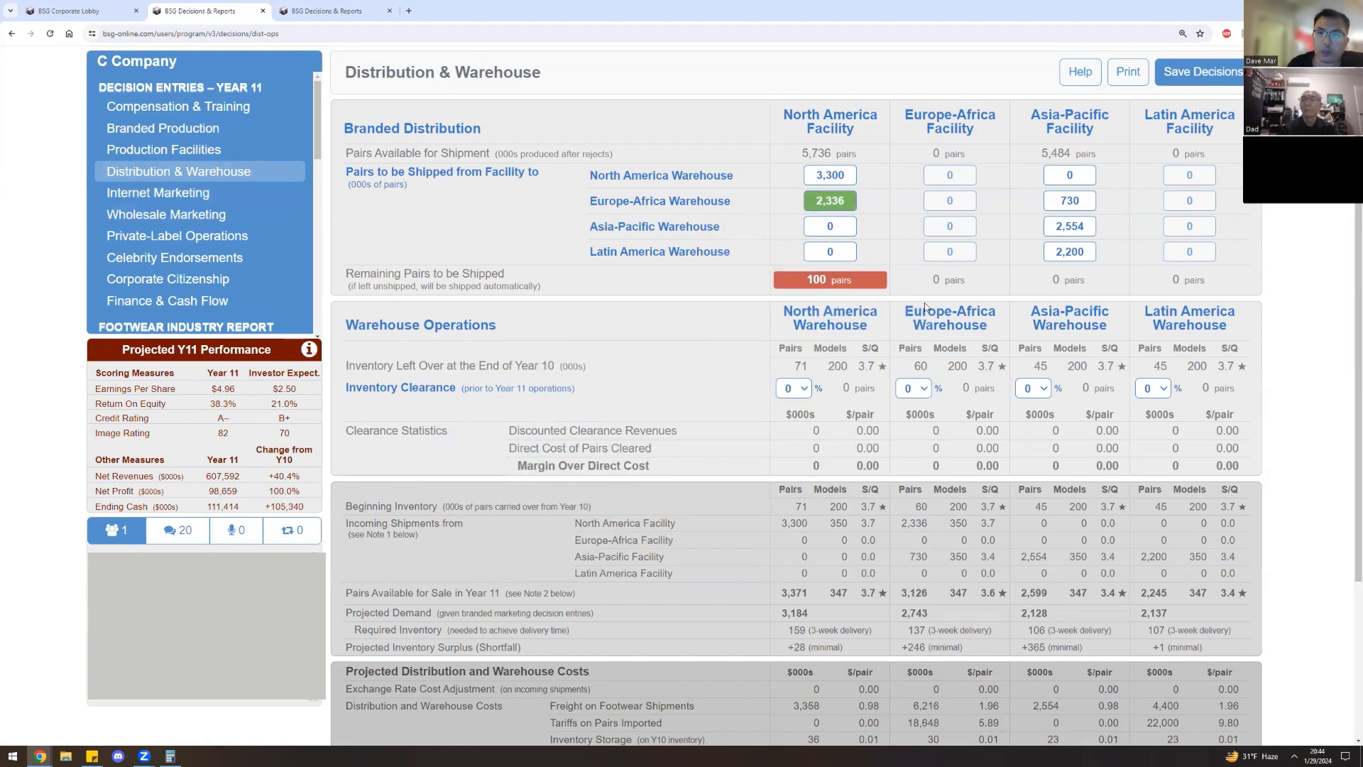
{"action": "type", "text": "3400"}
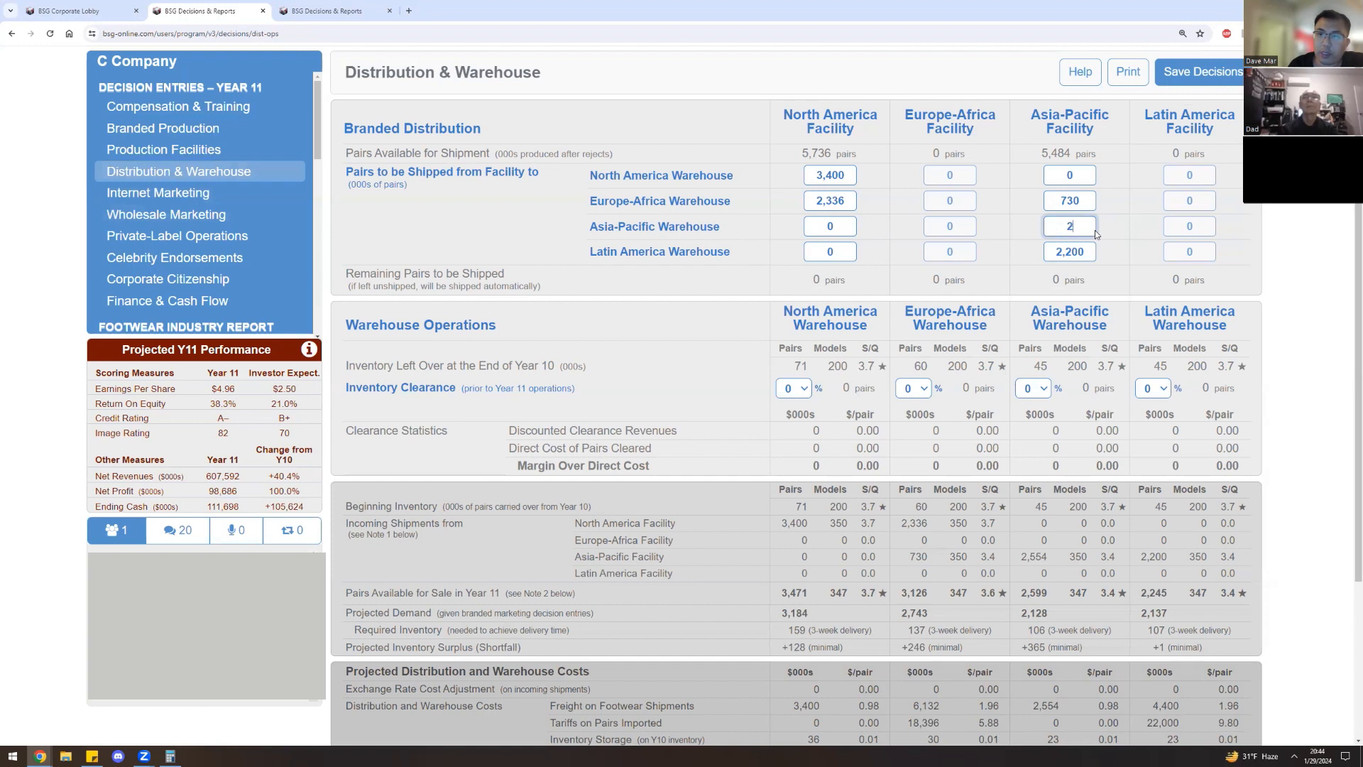
{"action": "type", "text": "2454"}
{"action": "left_click", "coordinate": [1069, 251]}
{"action": "type", "text": "2,300"}
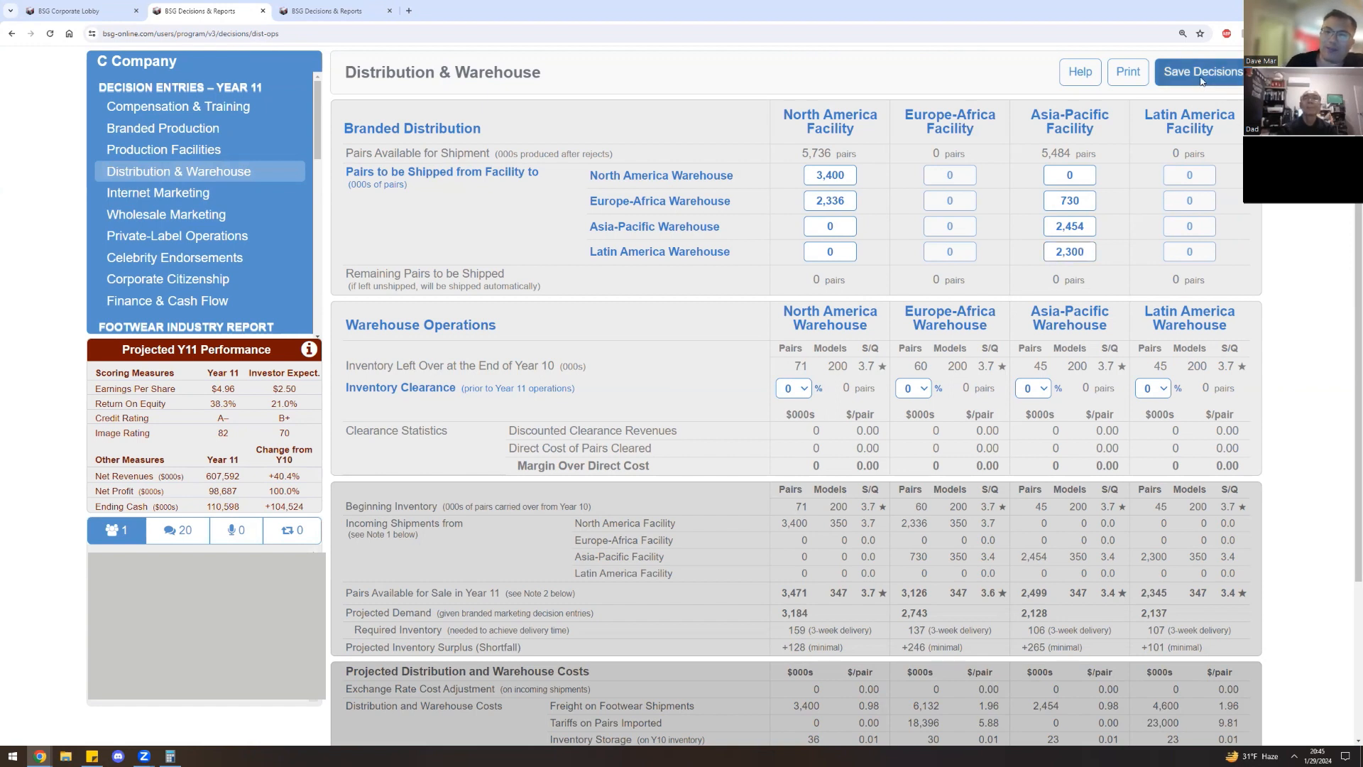
{"action": "left_click", "coordinate": [1201, 71]}
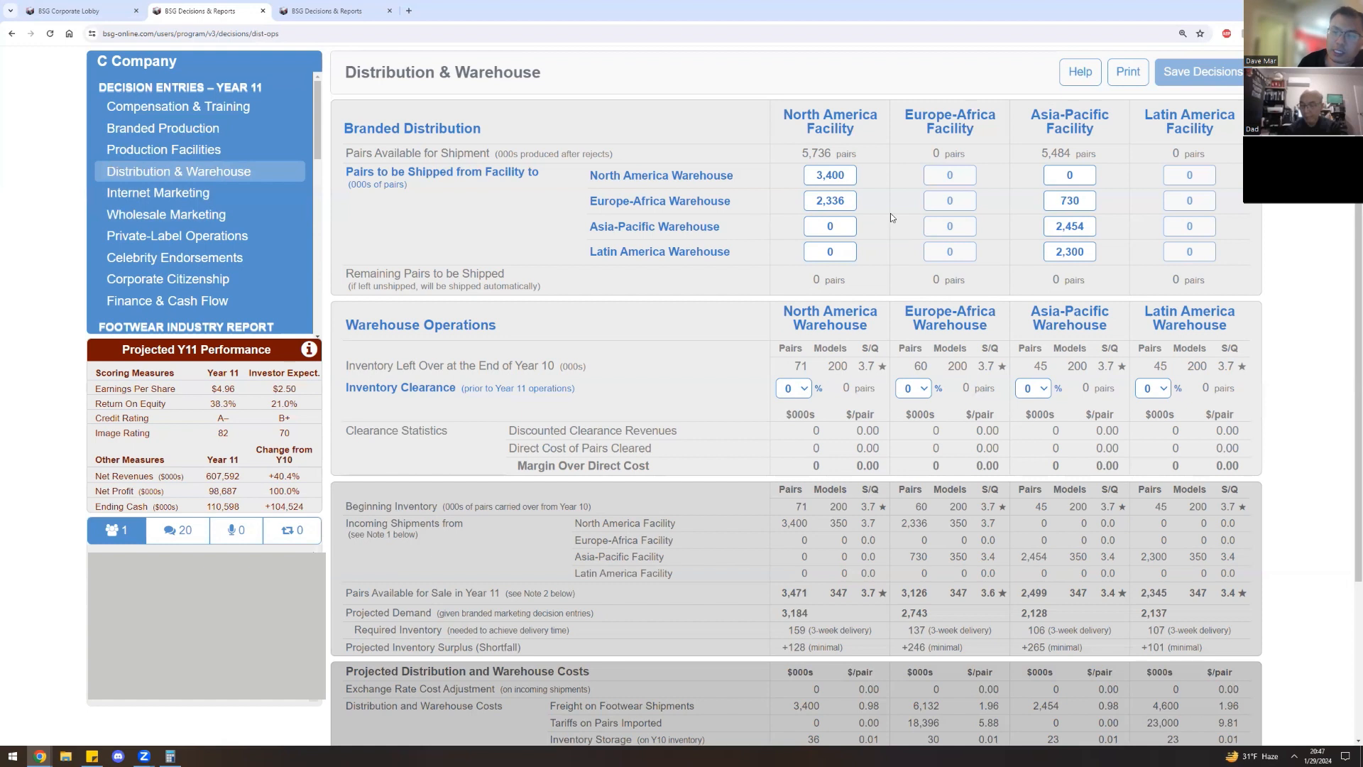
{"action": "mouse_move", "coordinate": [772, 662]}
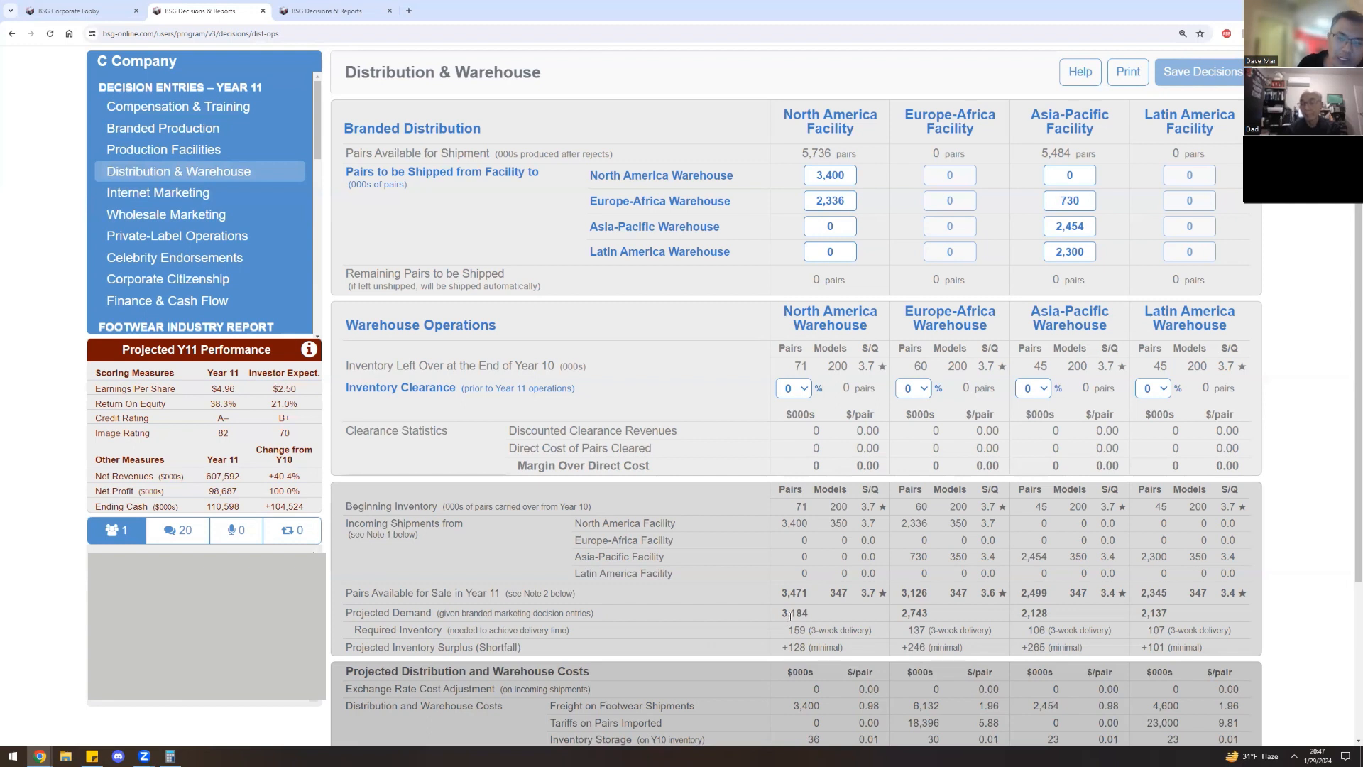
{"action": "mouse_move", "coordinate": [1074, 705]}
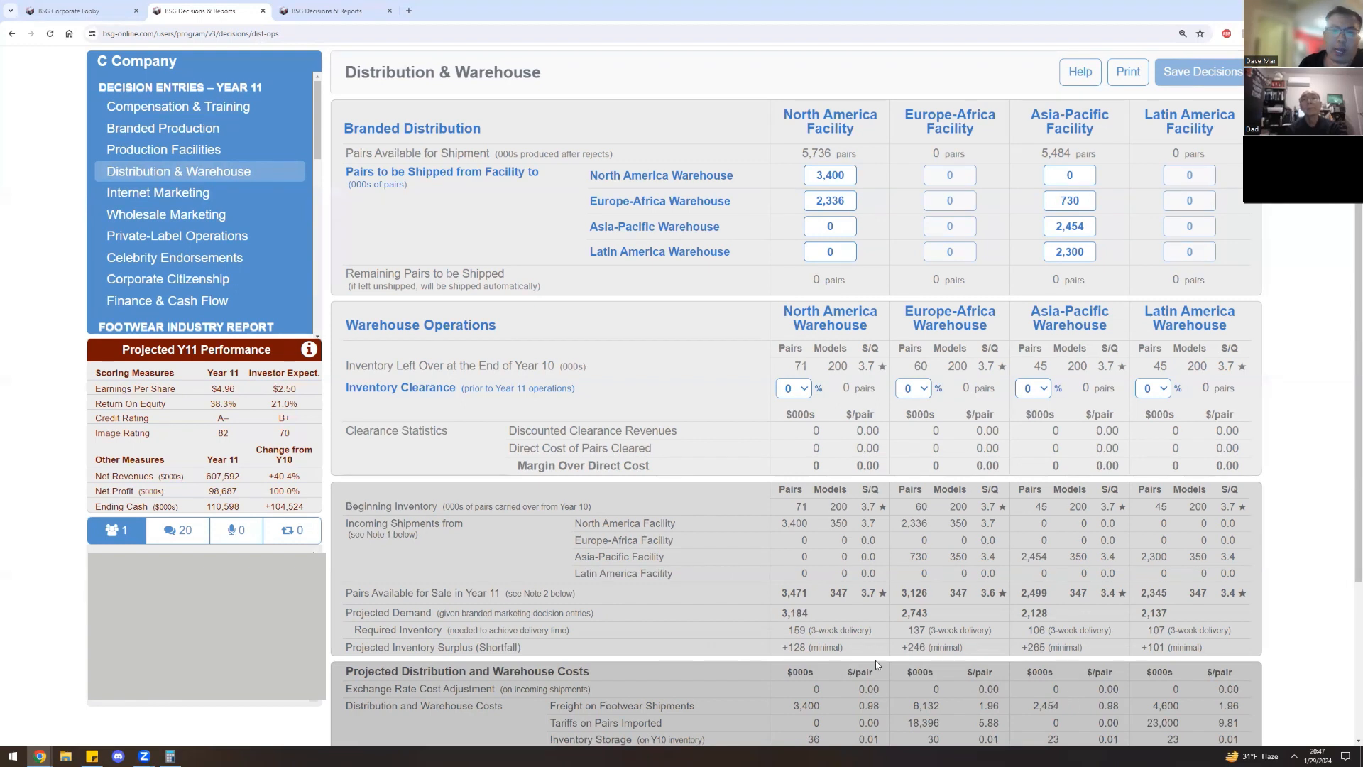
{"action": "mouse_move", "coordinate": [893, 616]}
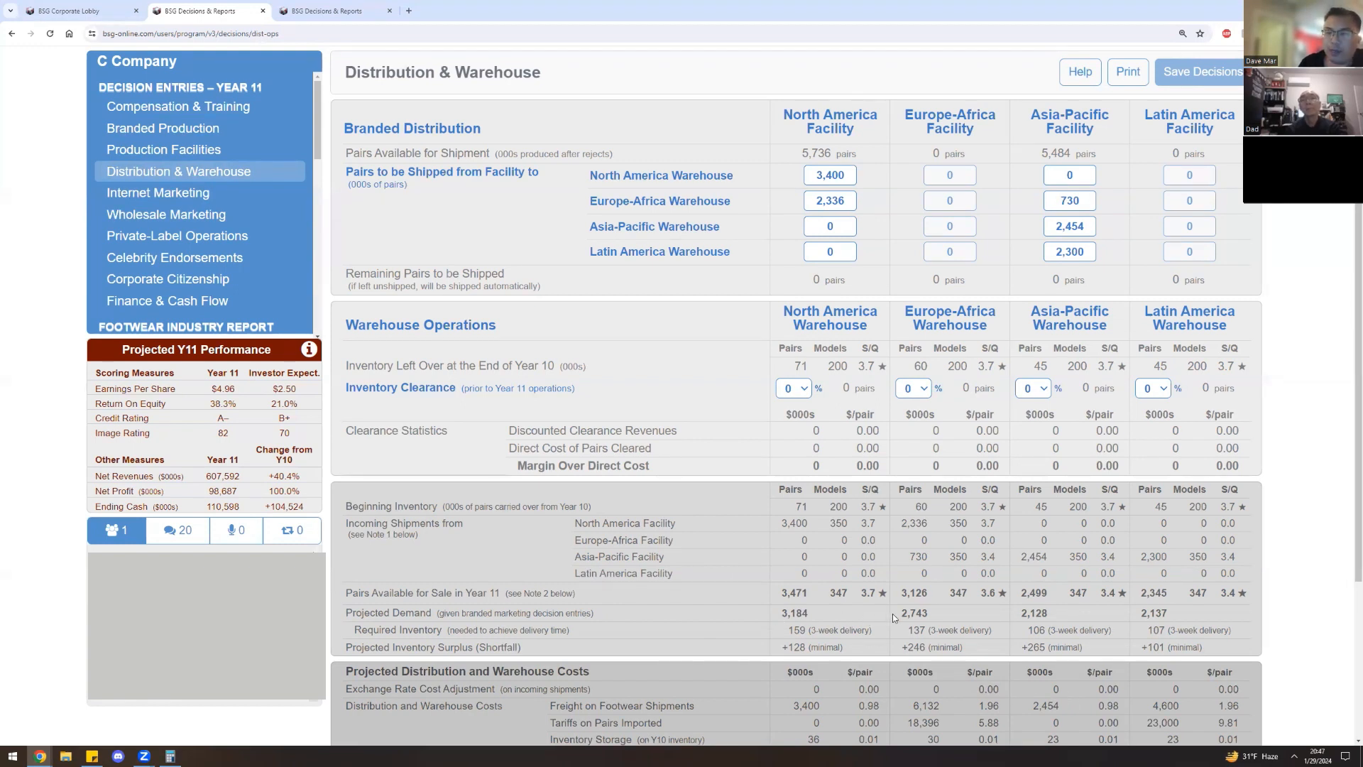
{"action": "double_click", "coordinate": [1034, 614]}
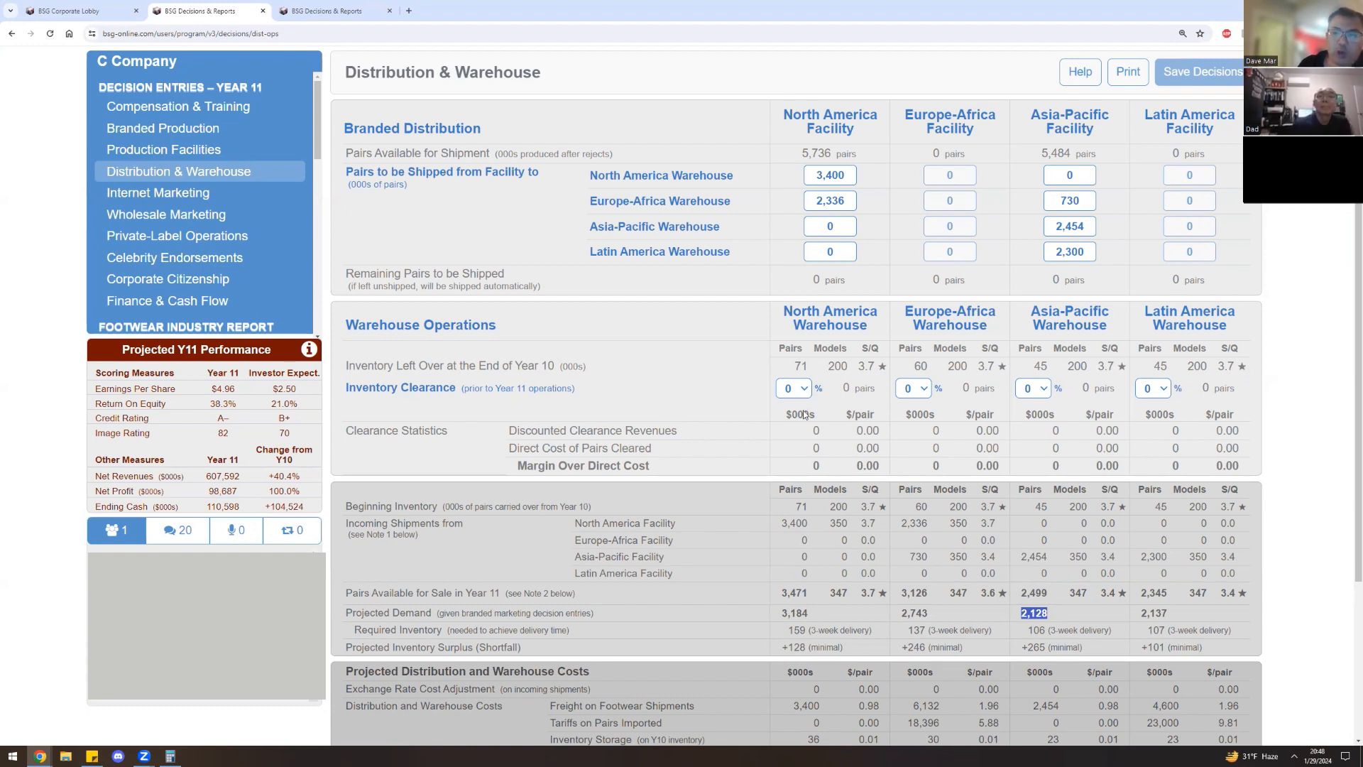
{"action": "mouse_move", "coordinate": [1013, 503]}
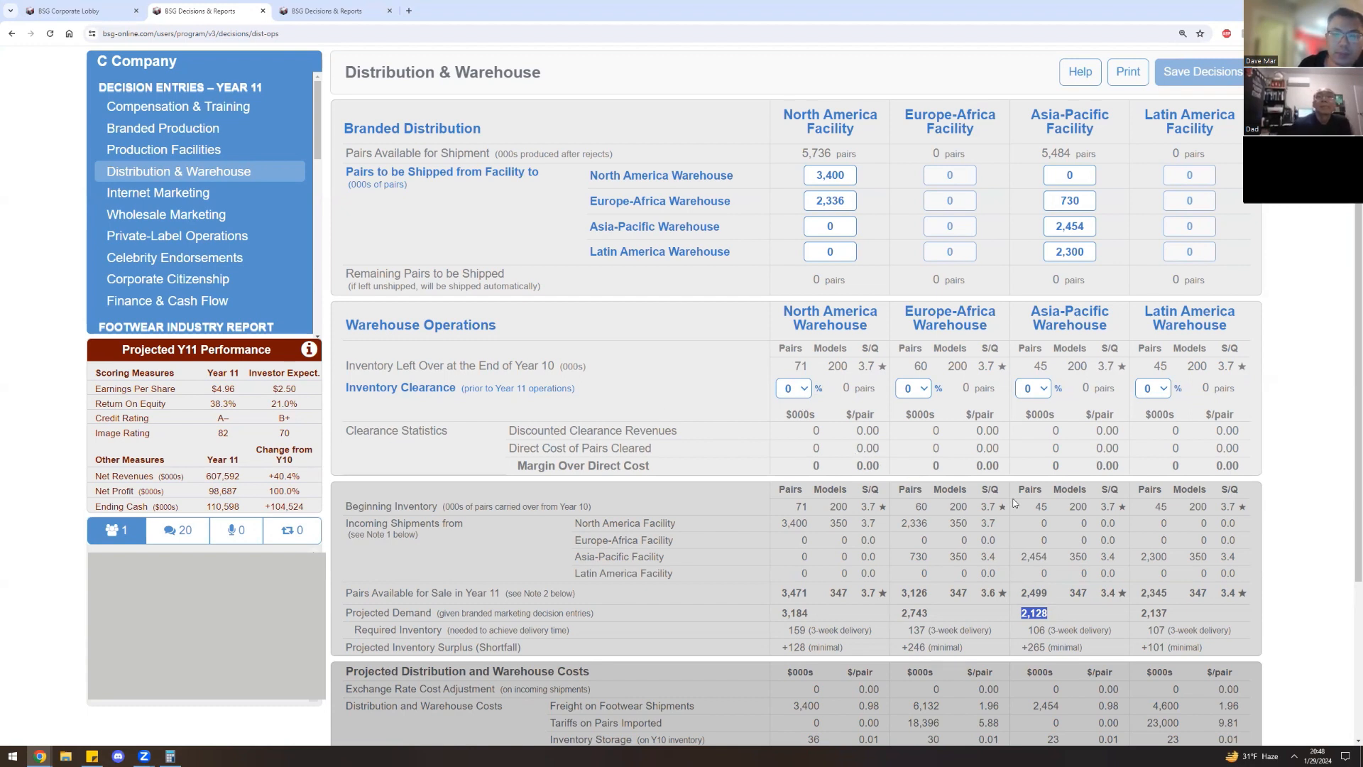
{"action": "mouse_move", "coordinate": [1062, 654]}
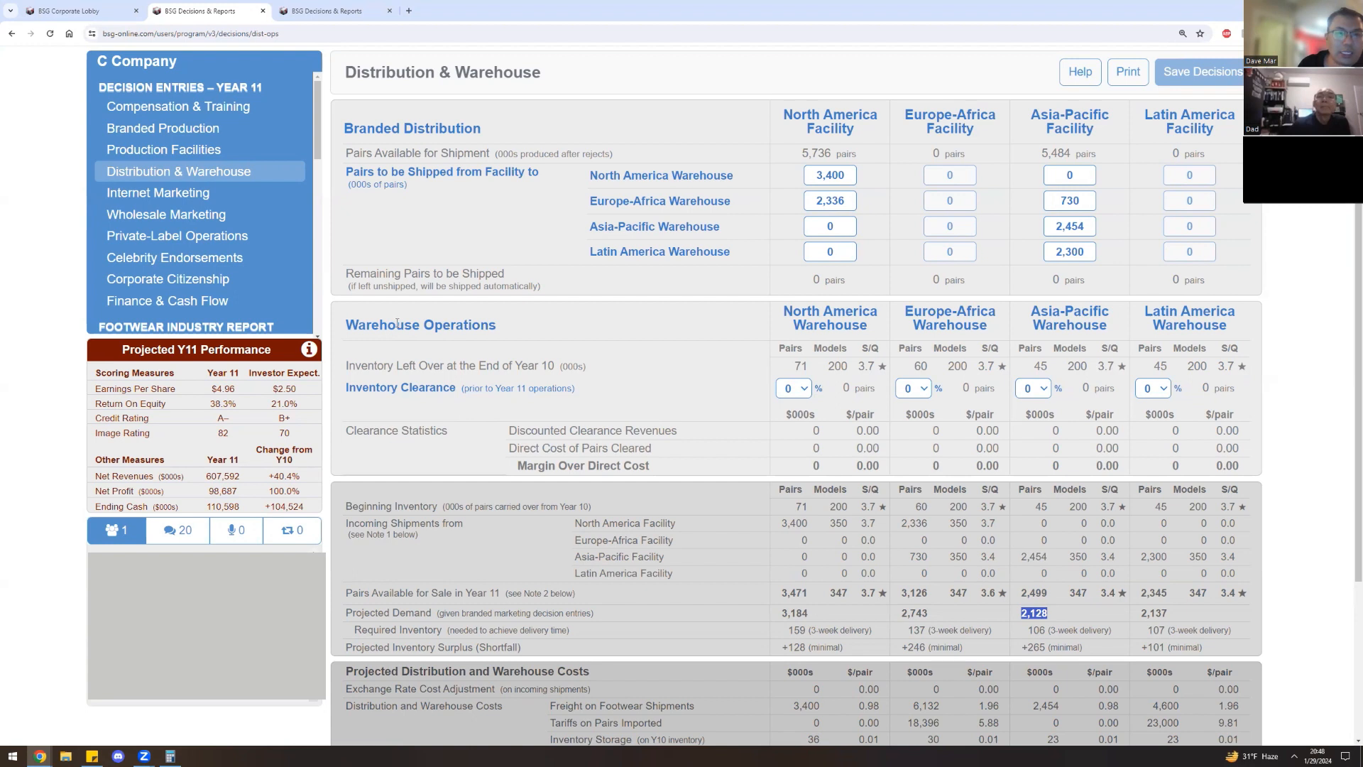
{"action": "mouse_move", "coordinate": [582, 227]}
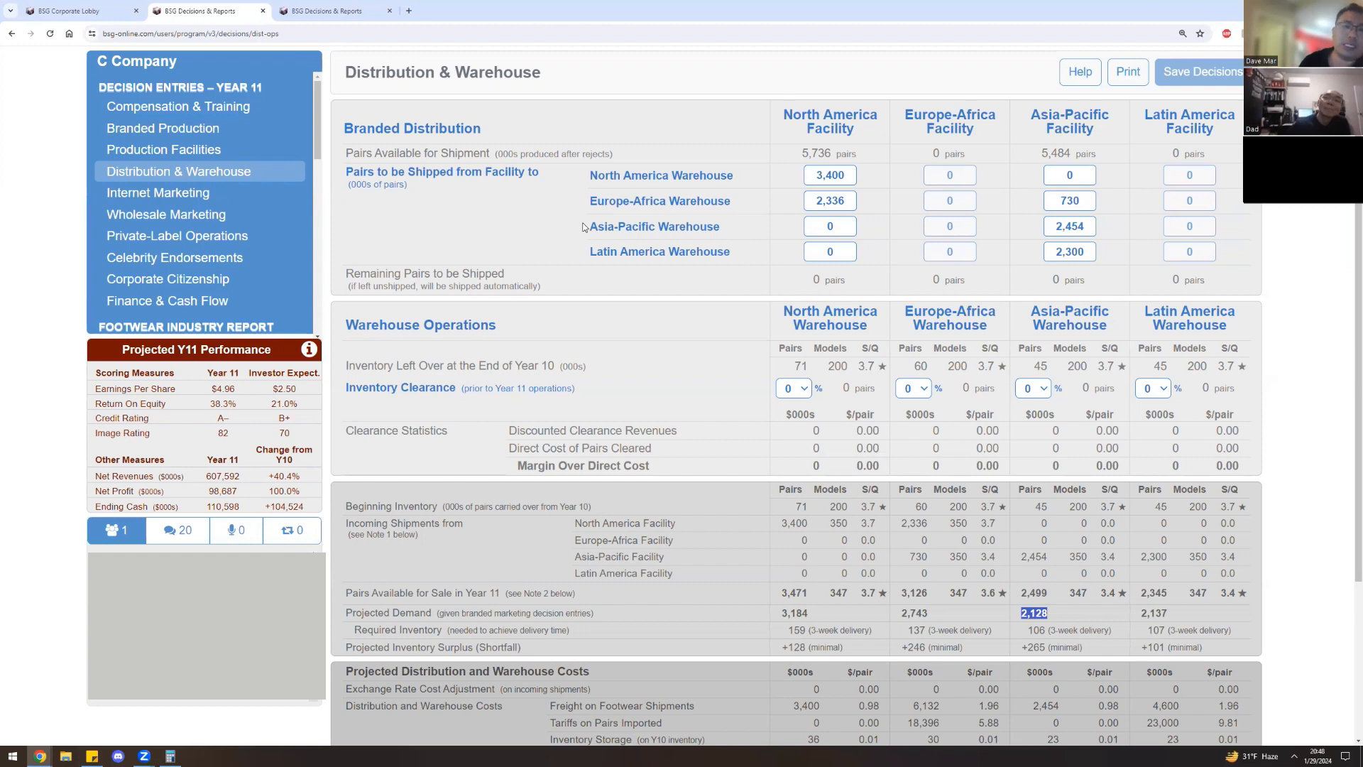
Review the Wholesale Marketing demand projections, then move to the Internet Marketing decisions.
{"action": "left_click", "coordinate": [165, 215]}
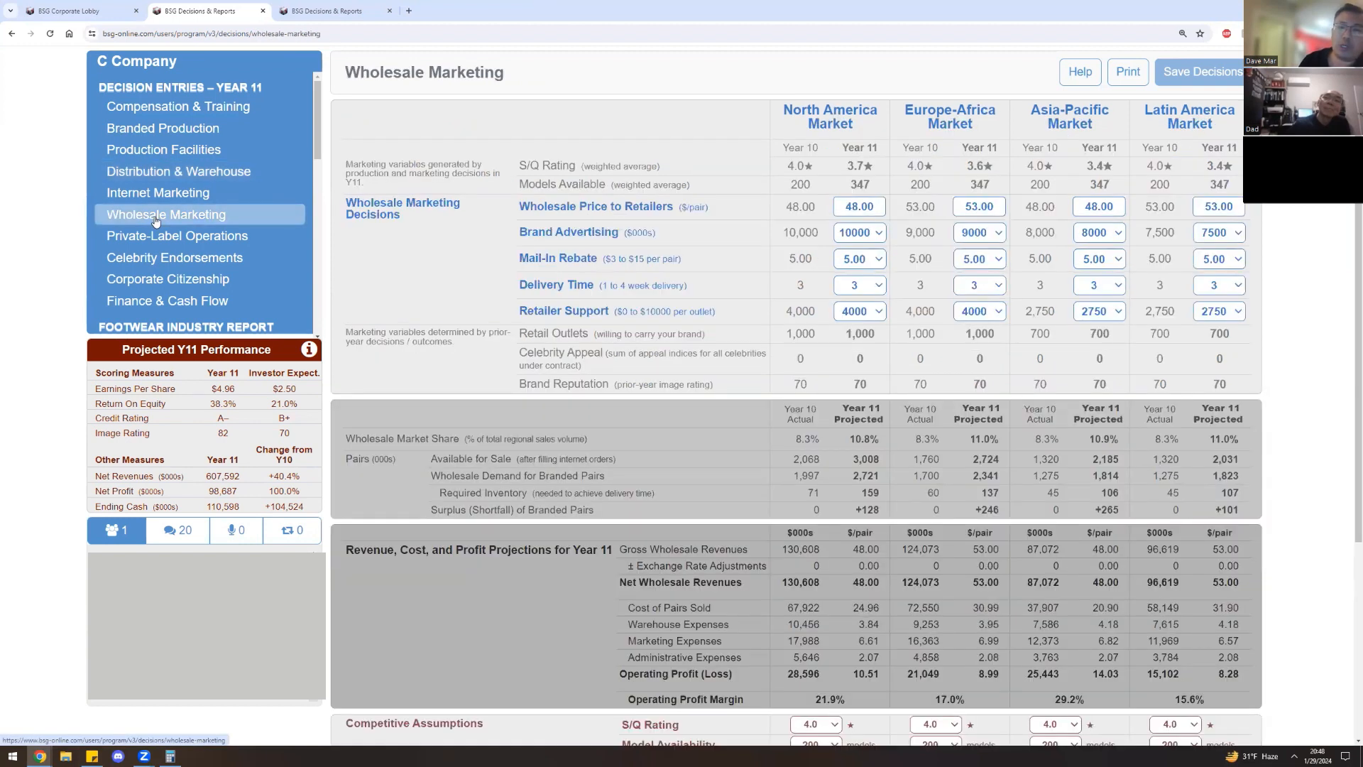
{"action": "mouse_move", "coordinate": [289, 243]}
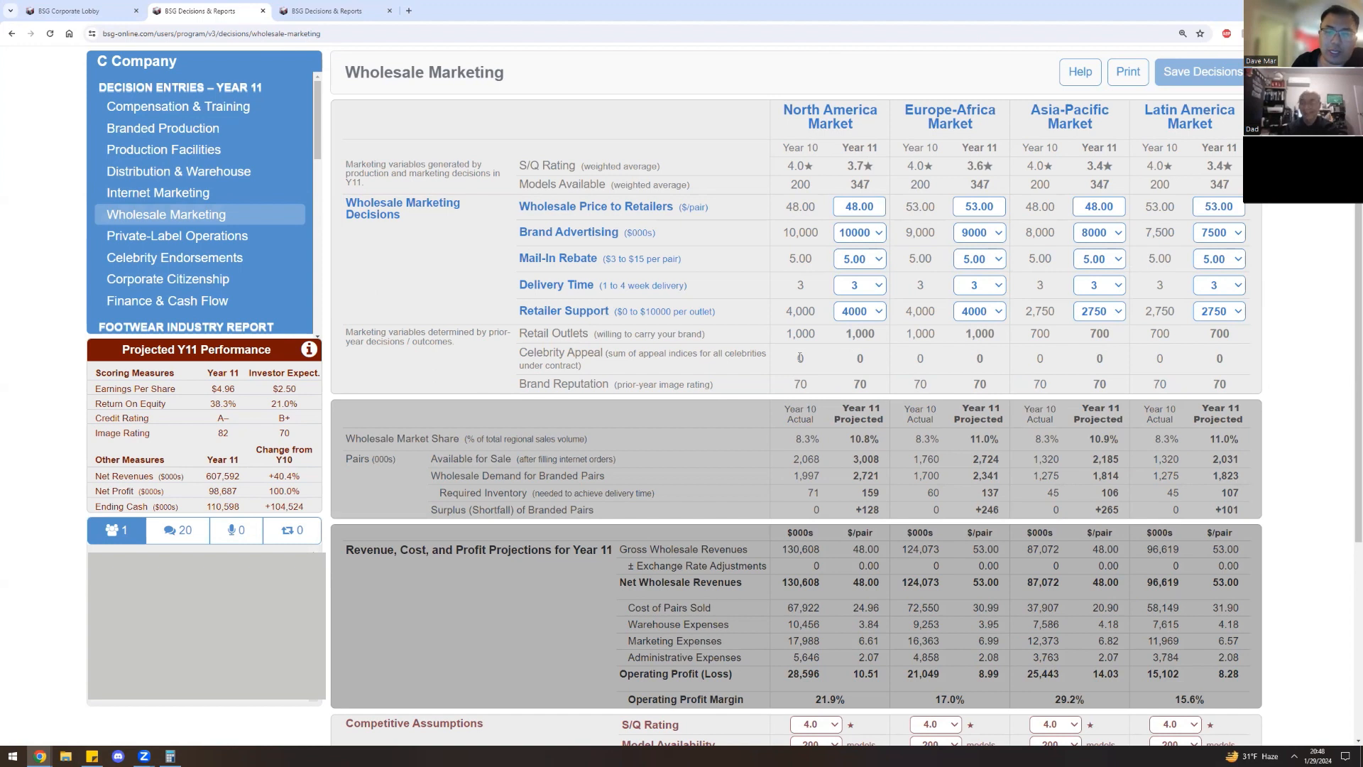
{"action": "mouse_move", "coordinate": [851, 334]}
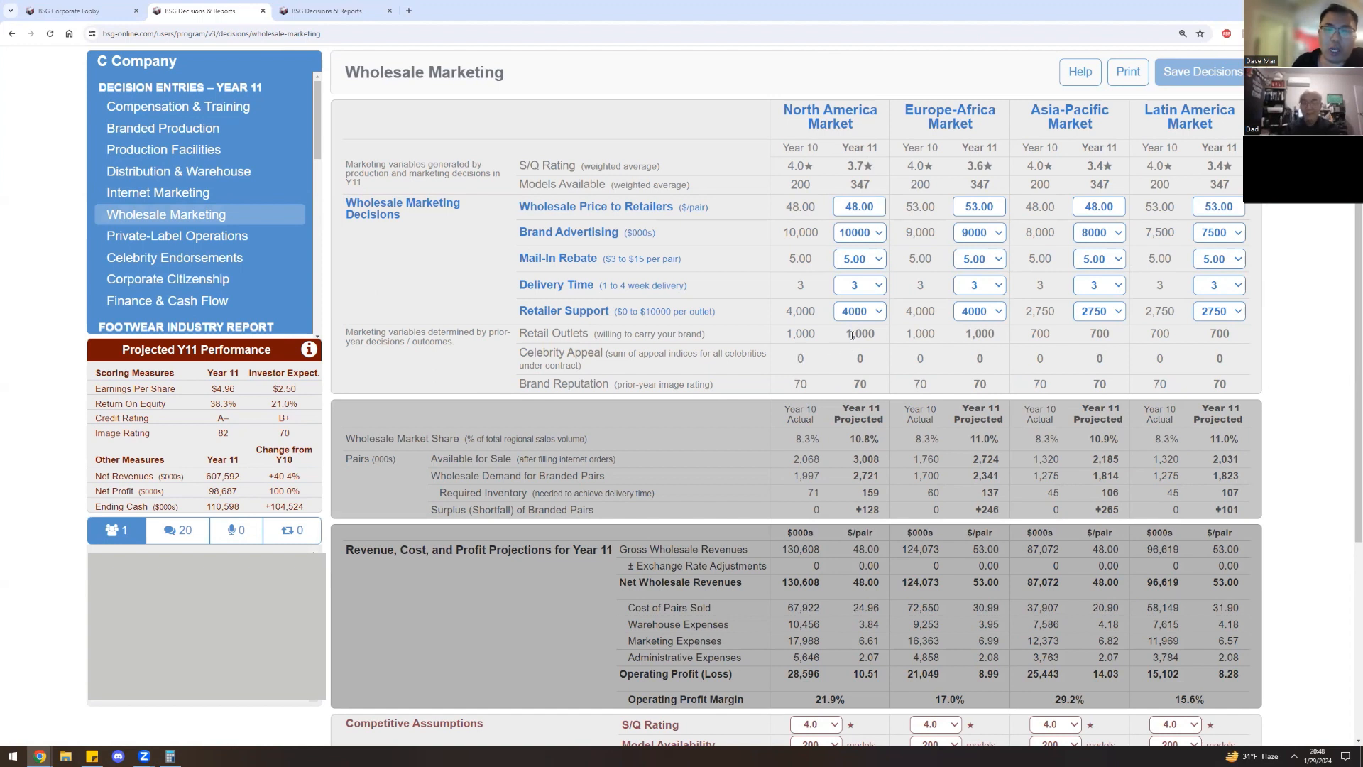
{"action": "mouse_move", "coordinate": [846, 478]}
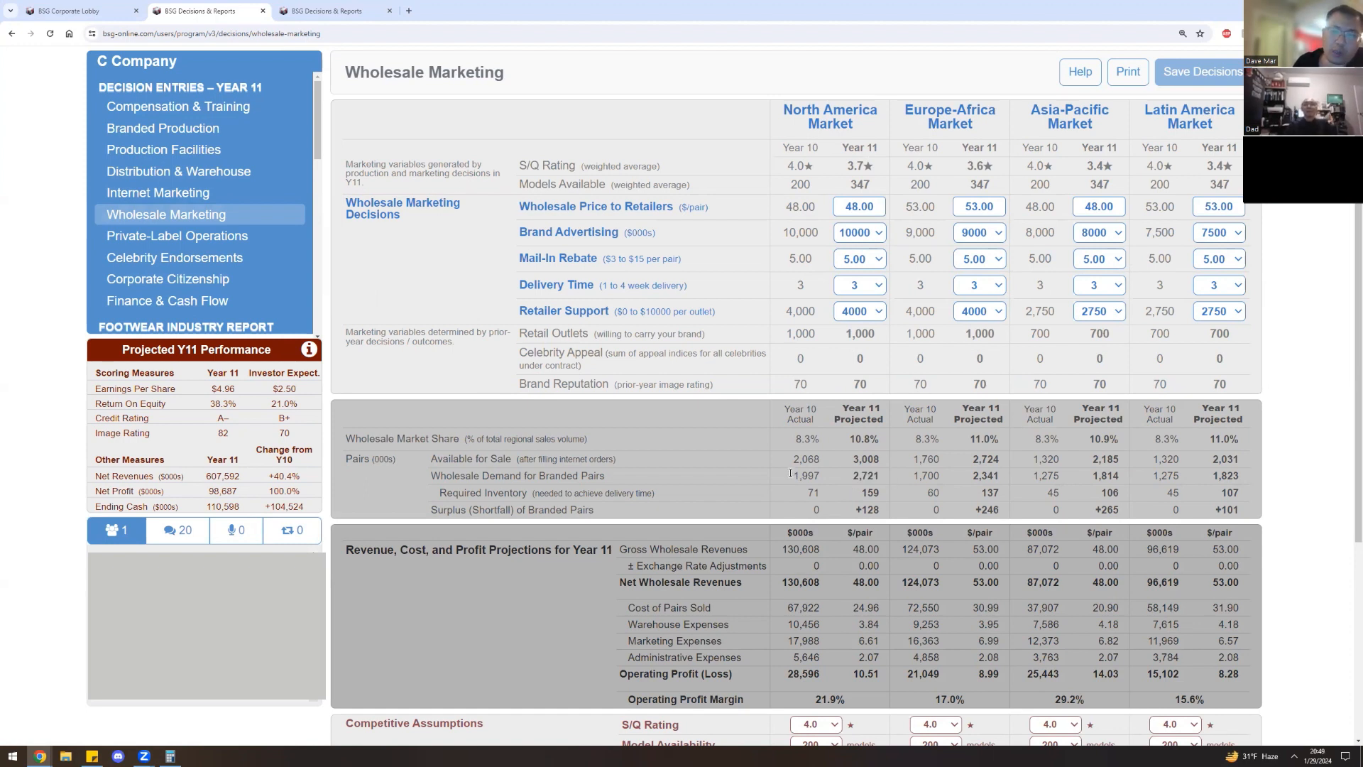
{"action": "double_click", "coordinate": [985, 476]}
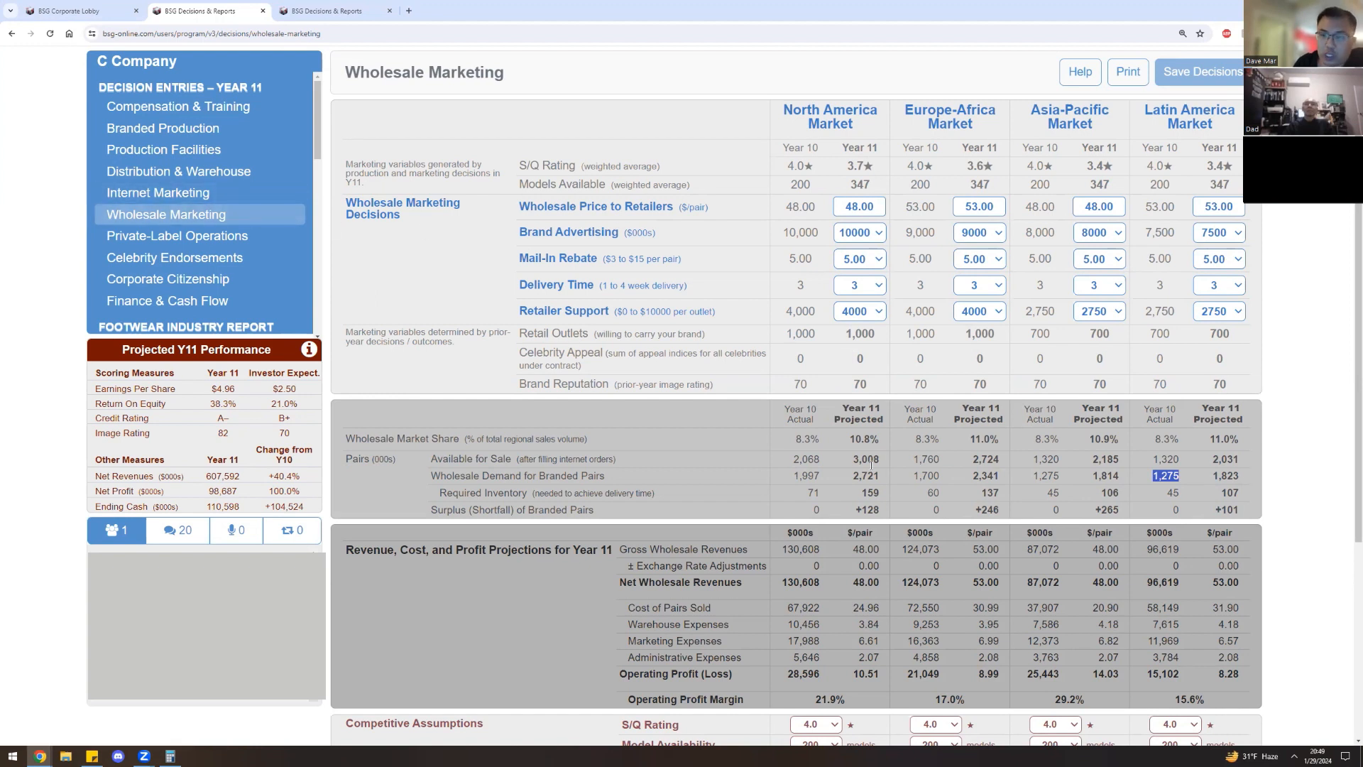
{"action": "mouse_move", "coordinate": [863, 476]}
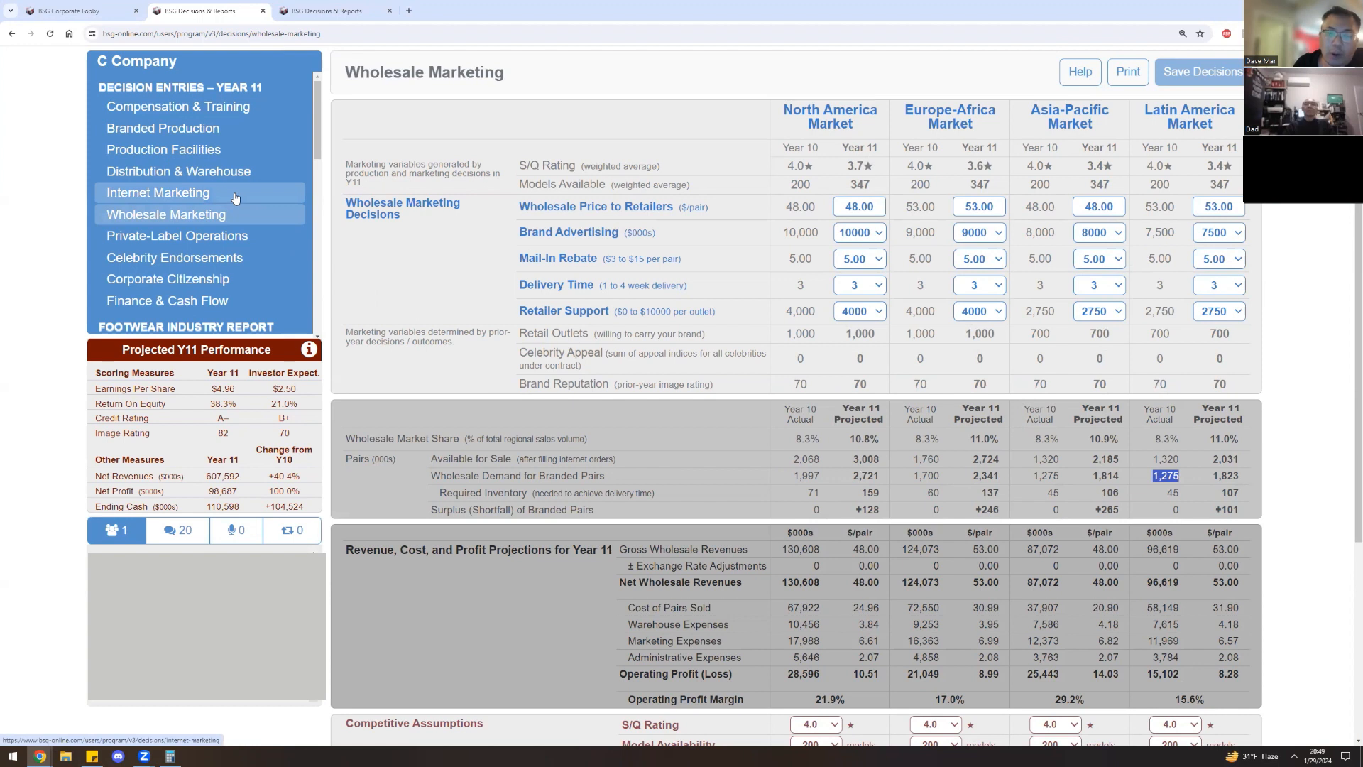
{"action": "left_click", "coordinate": [157, 193]}
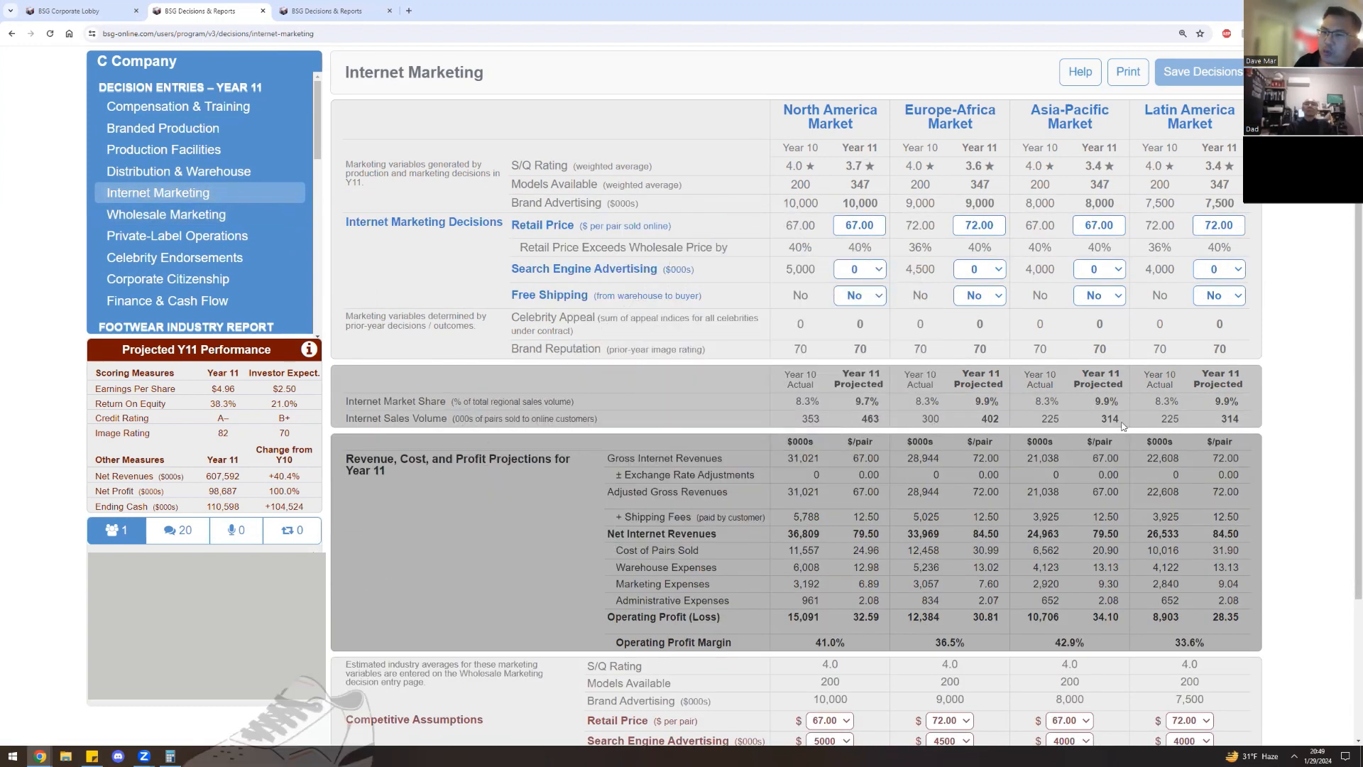
{"action": "mouse_move", "coordinate": [1143, 432]}
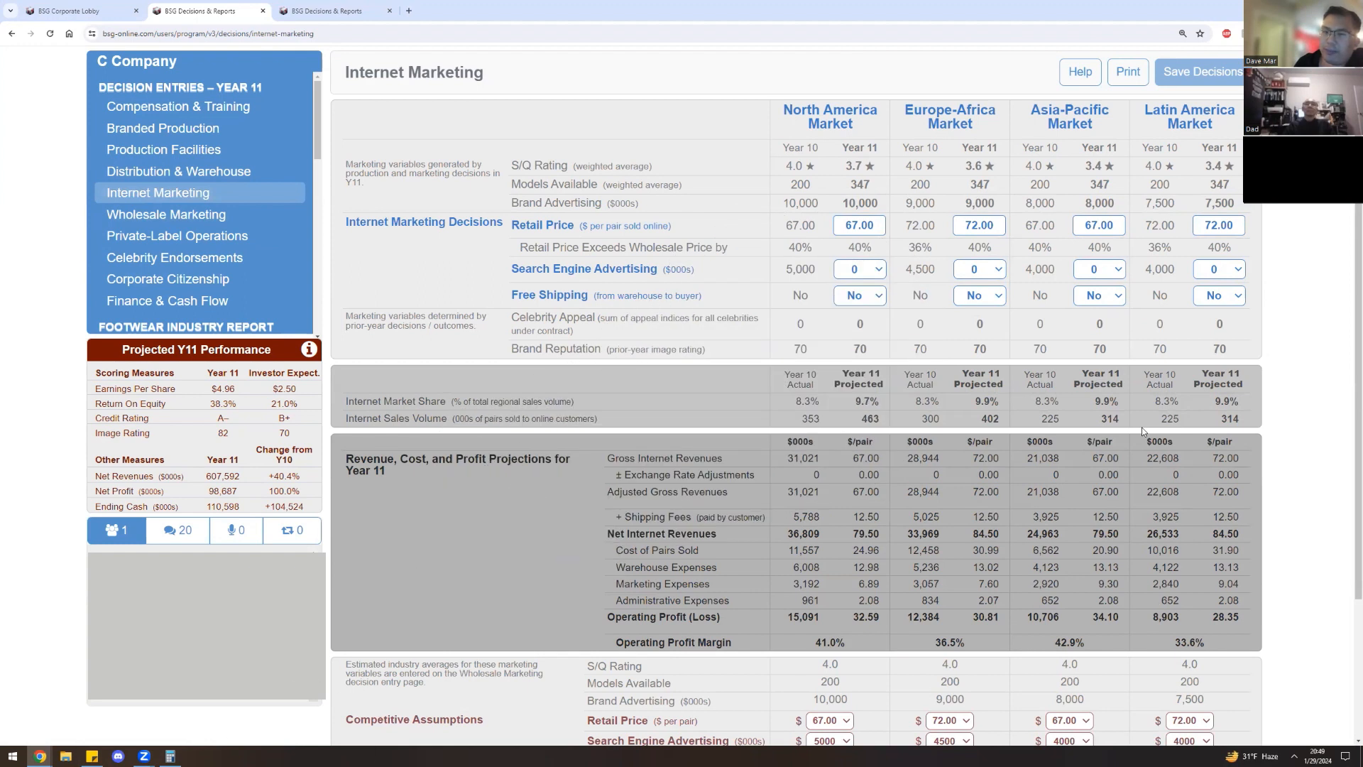
{"action": "mouse_move", "coordinate": [966, 505]}
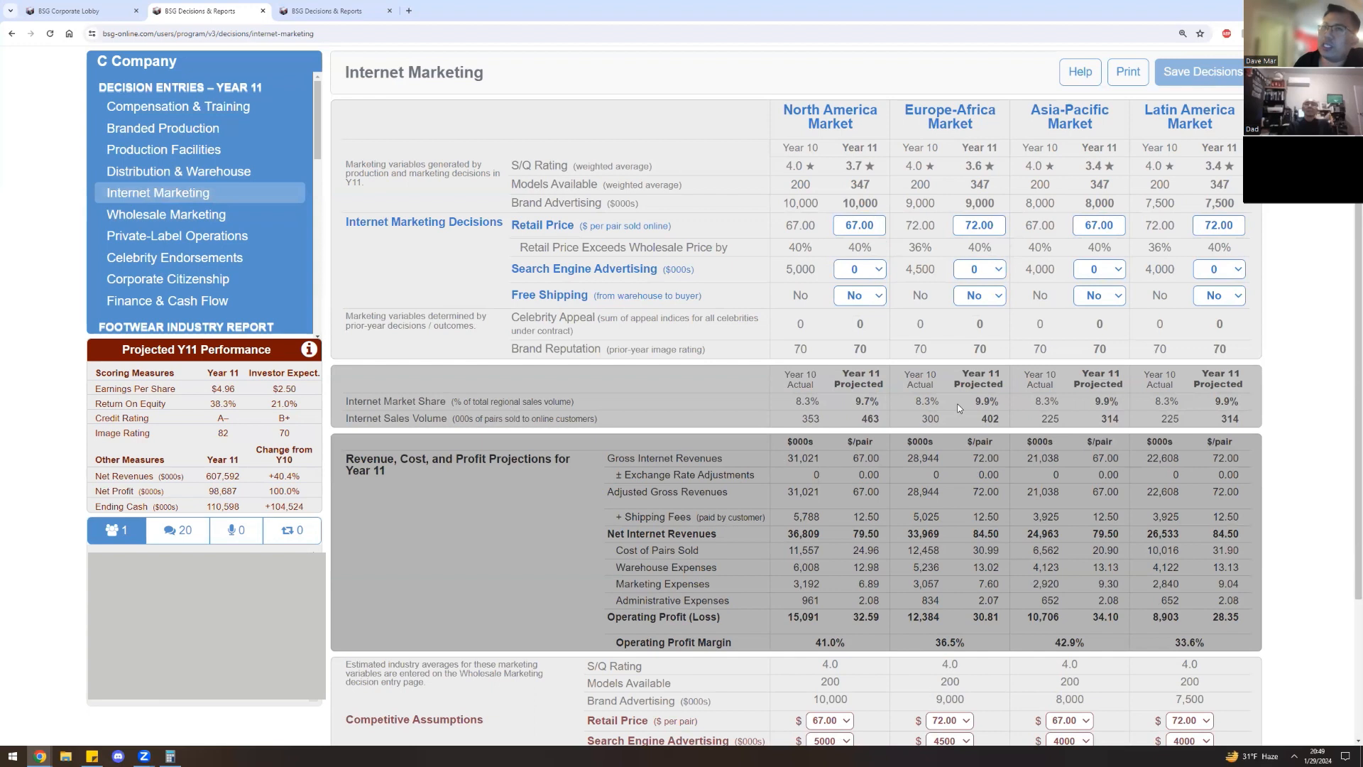
{"action": "mouse_move", "coordinate": [944, 417]}
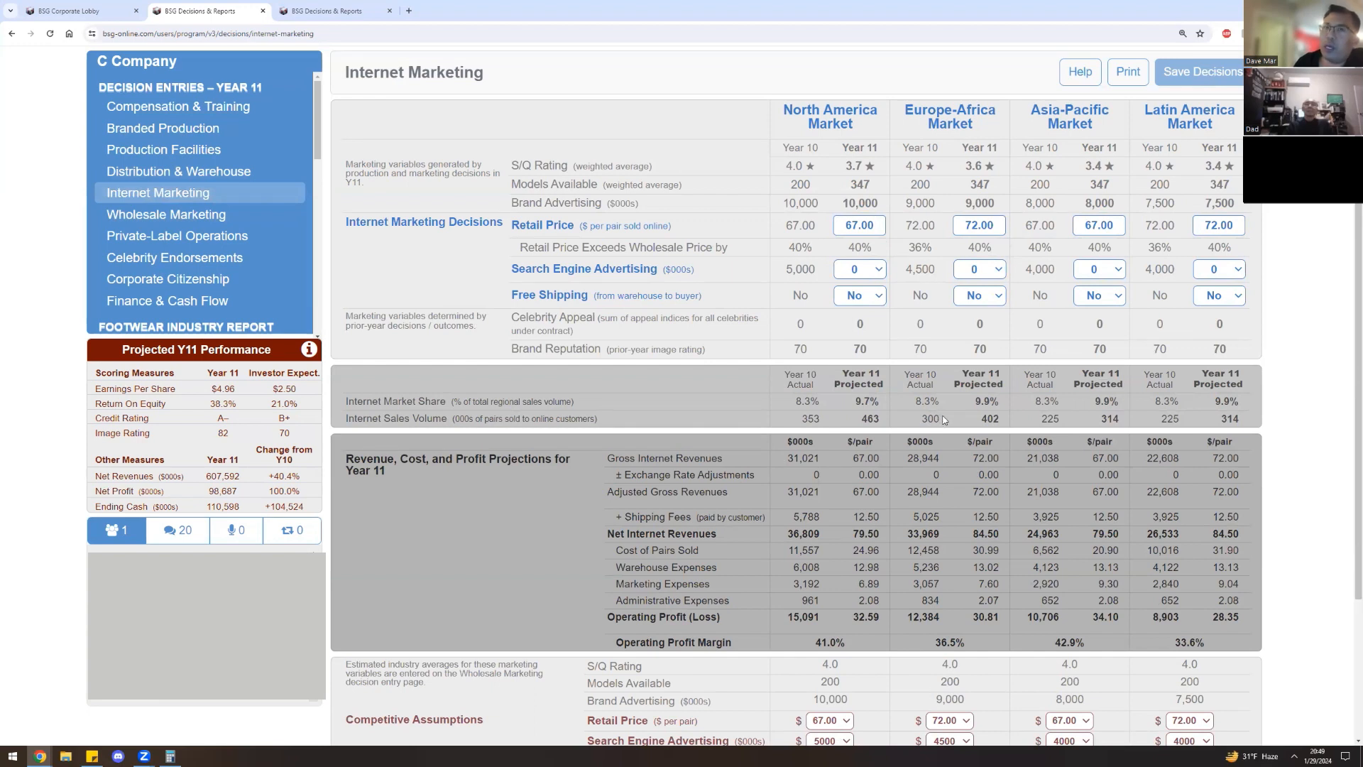
{"action": "mouse_move", "coordinate": [951, 426]}
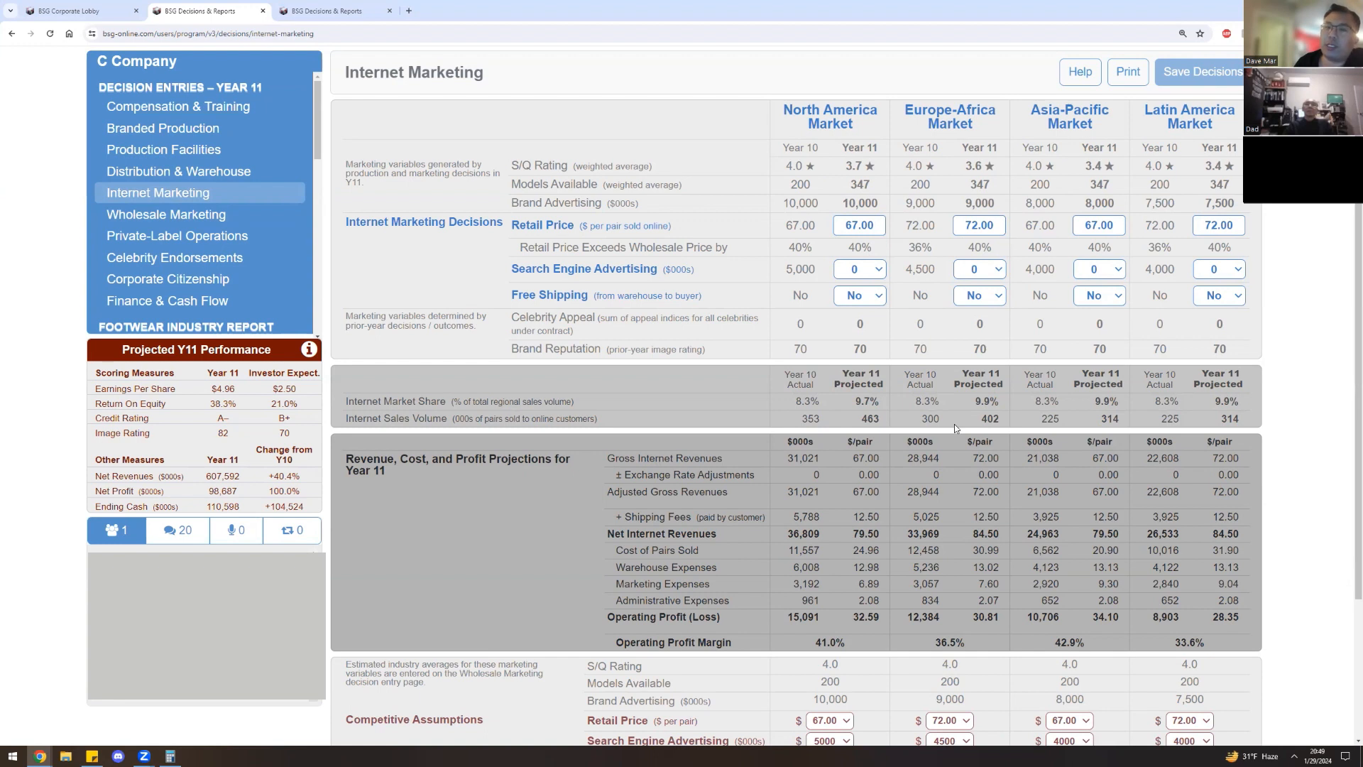
Glance at Private-Label Operations and come back to the Wholesale Marketing decisions.
{"action": "left_click", "coordinate": [176, 235]}
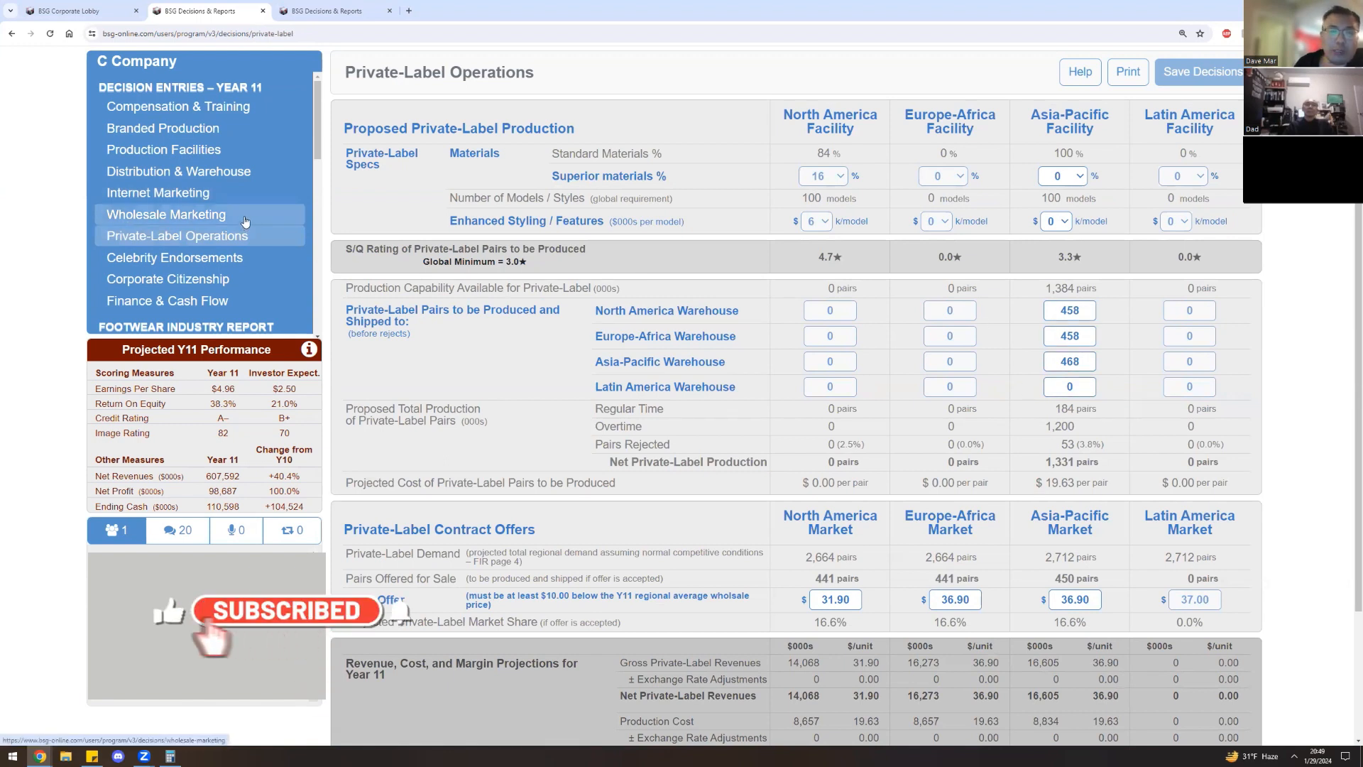
{"action": "left_click", "coordinate": [165, 215]}
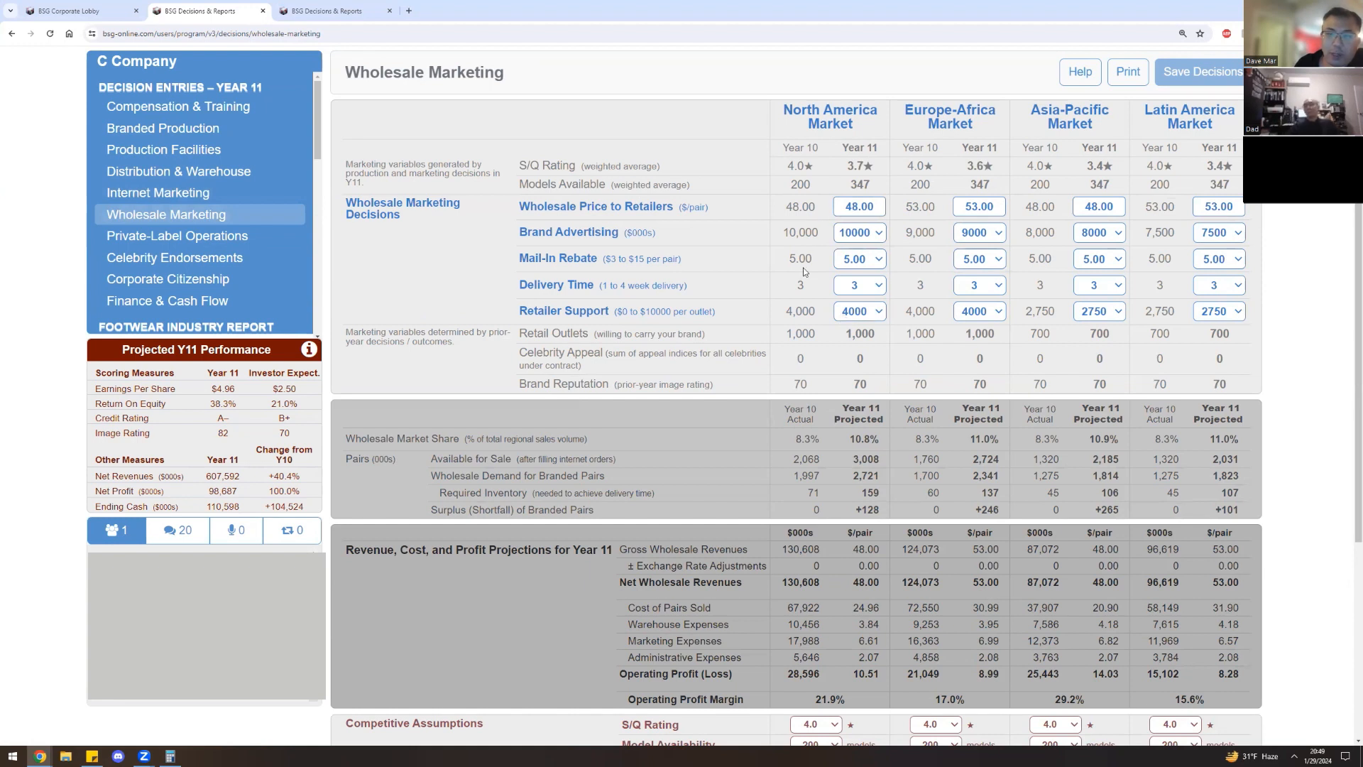
{"action": "mouse_move", "coordinate": [668, 302]}
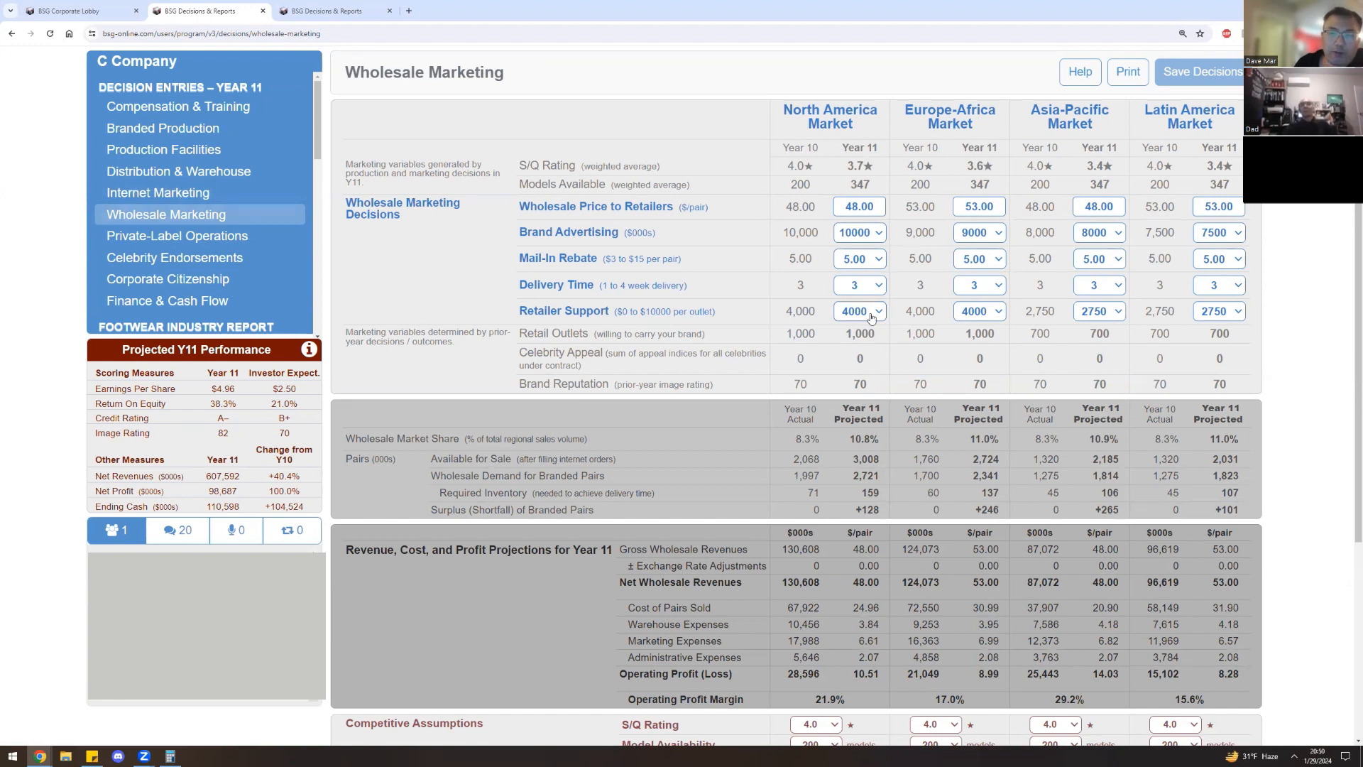
Set retailer support to 5000 for North America, Europe-Africa and Latin America.
{"action": "left_click", "coordinate": [877, 311]}
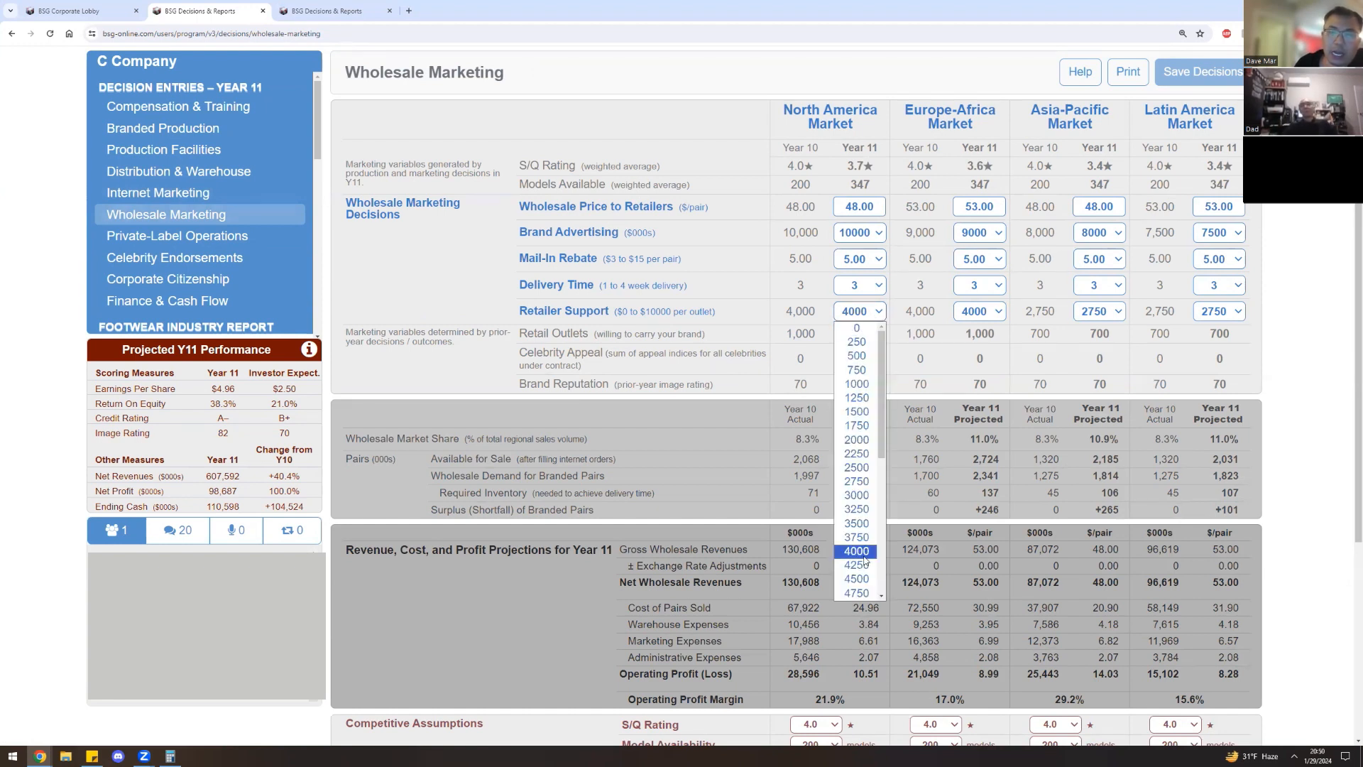
{"action": "scroll", "scroll_direction": "down", "scroll_amount": 3}
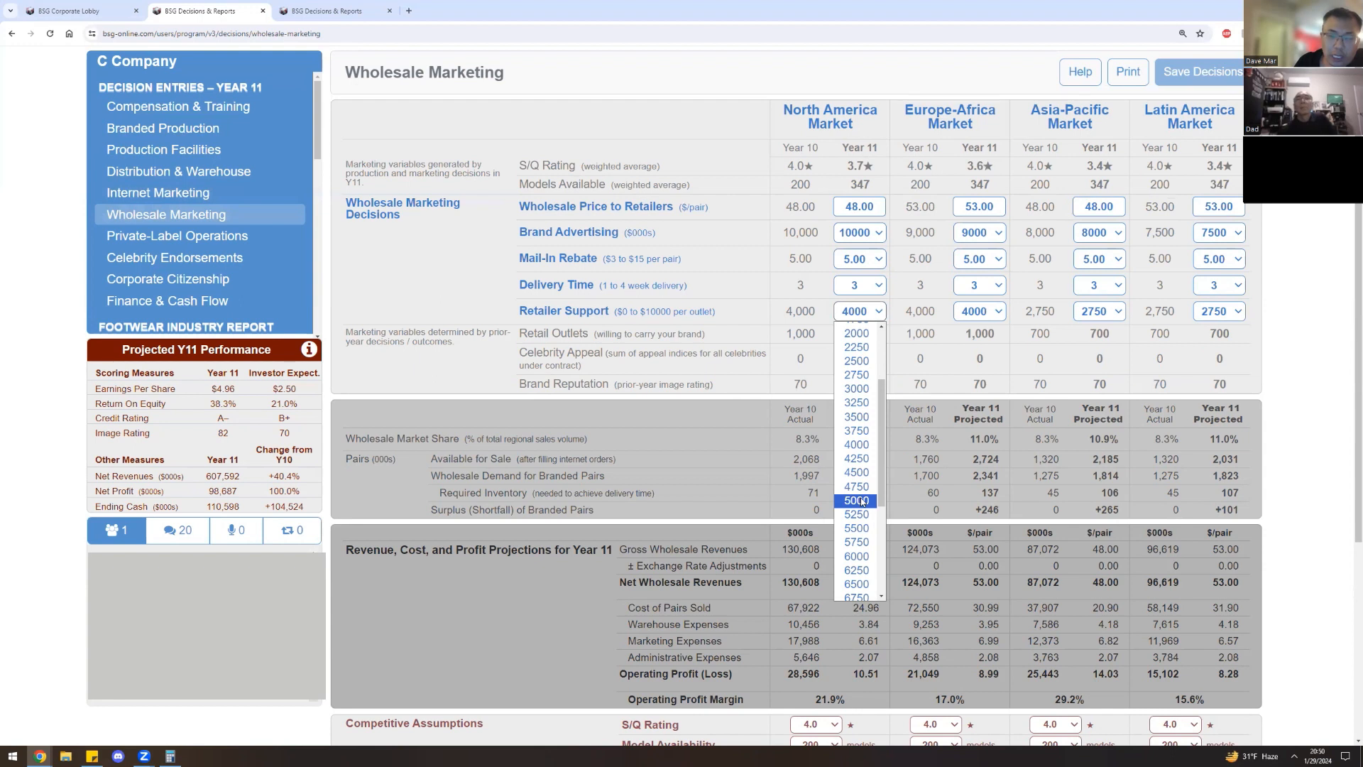
{"action": "left_click", "coordinate": [855, 500]}
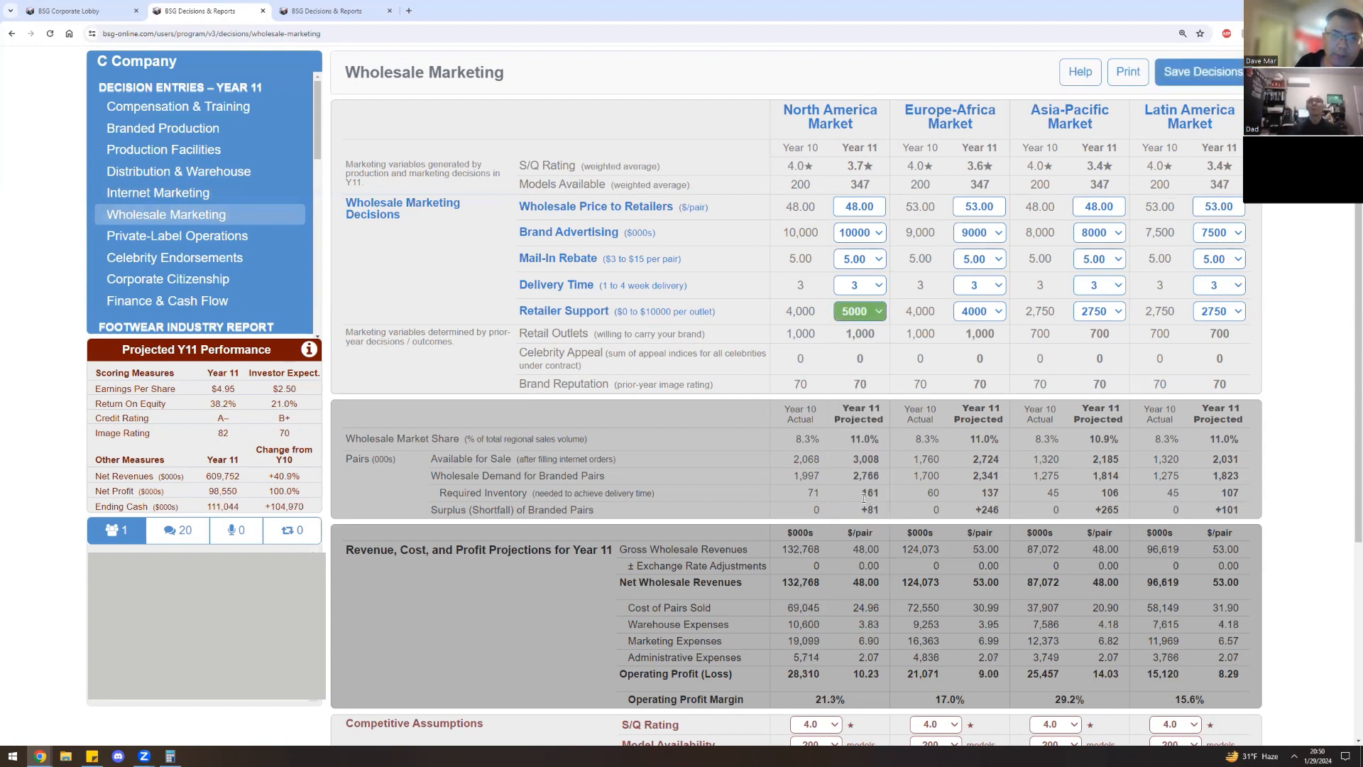
{"action": "left_click", "coordinate": [995, 311]}
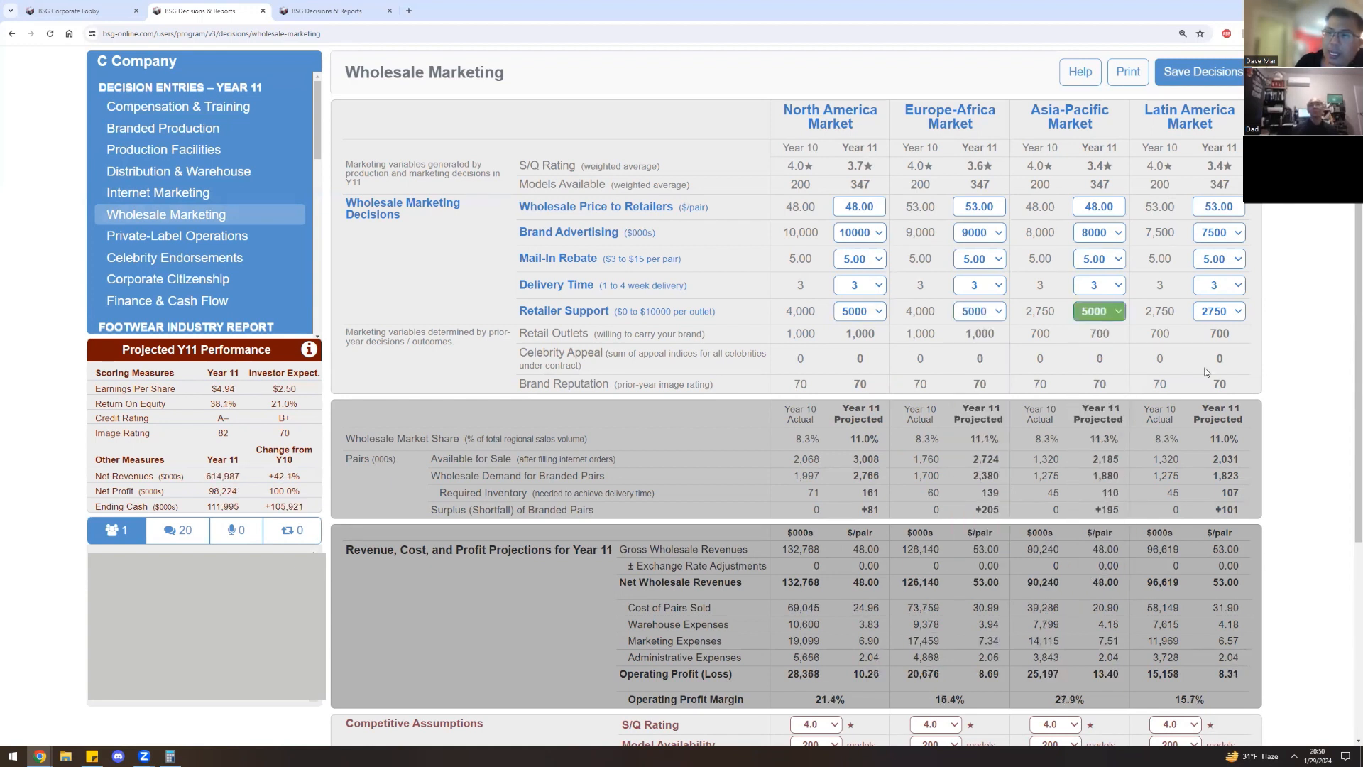
{"action": "left_click", "coordinate": [1237, 311]}
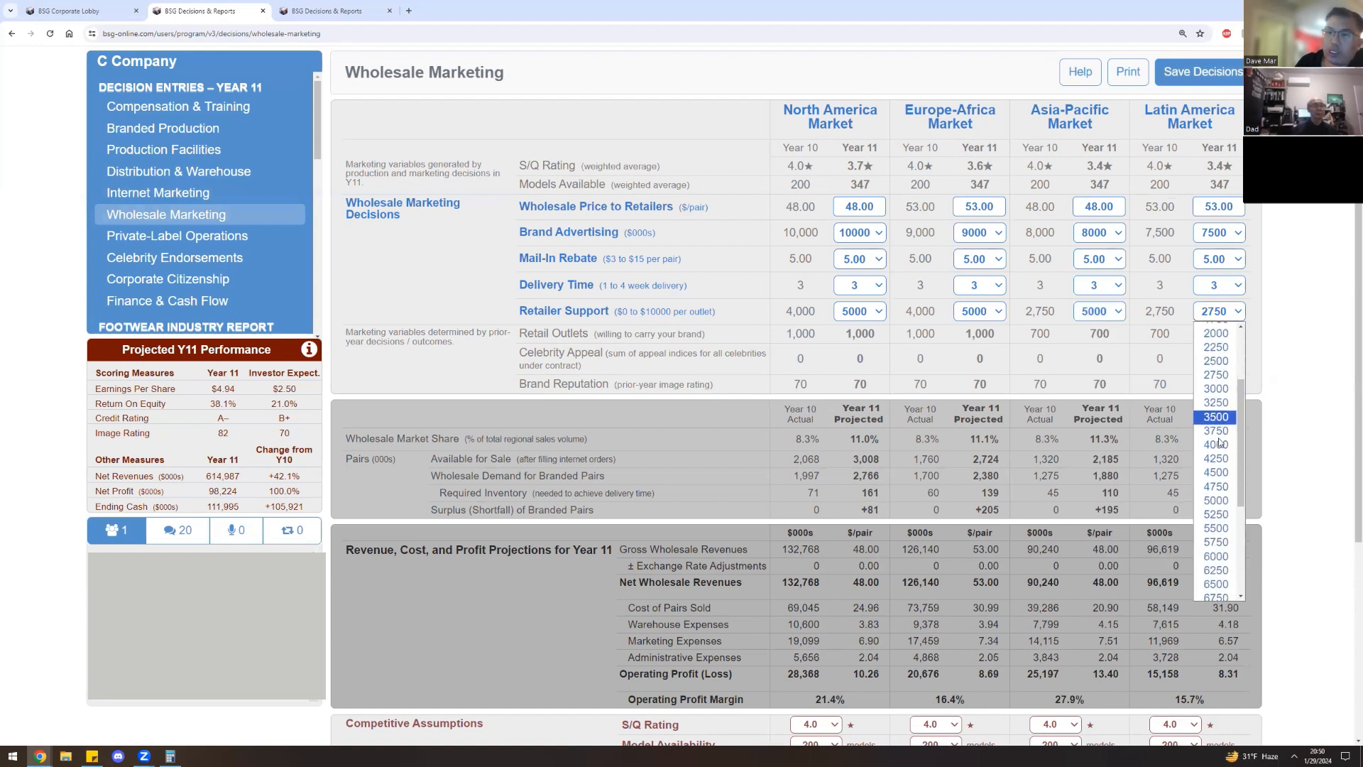
{"action": "mouse_move", "coordinate": [1224, 499]}
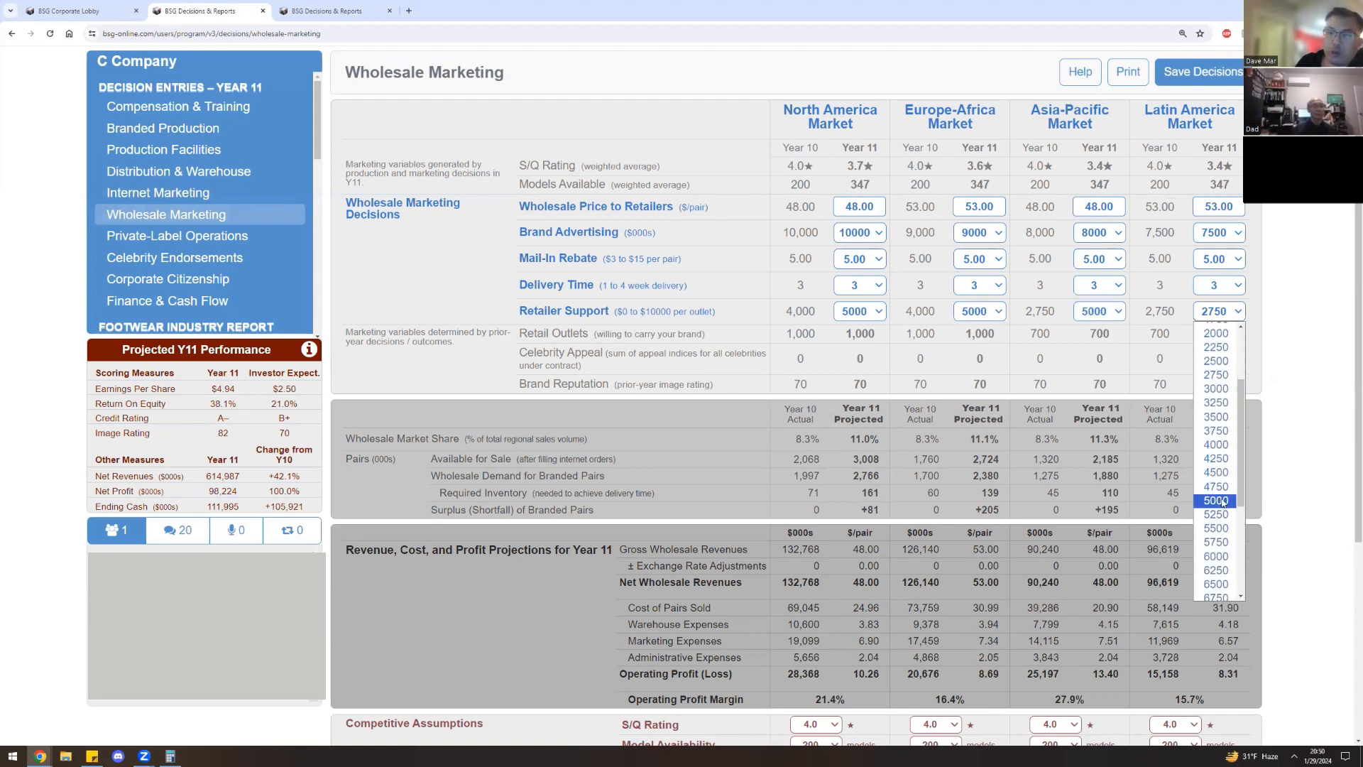
{"action": "left_click", "coordinate": [1215, 499]}
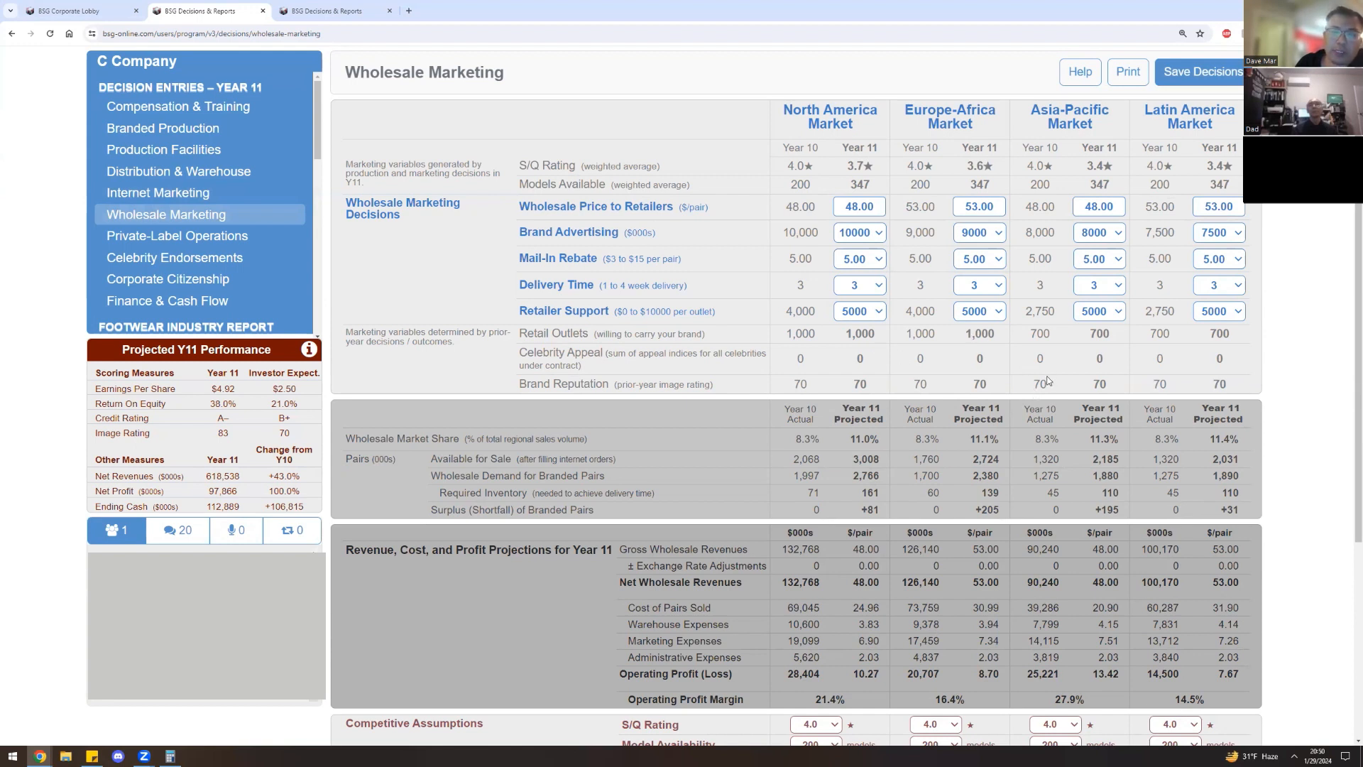
{"action": "mouse_move", "coordinate": [1000, 324]}
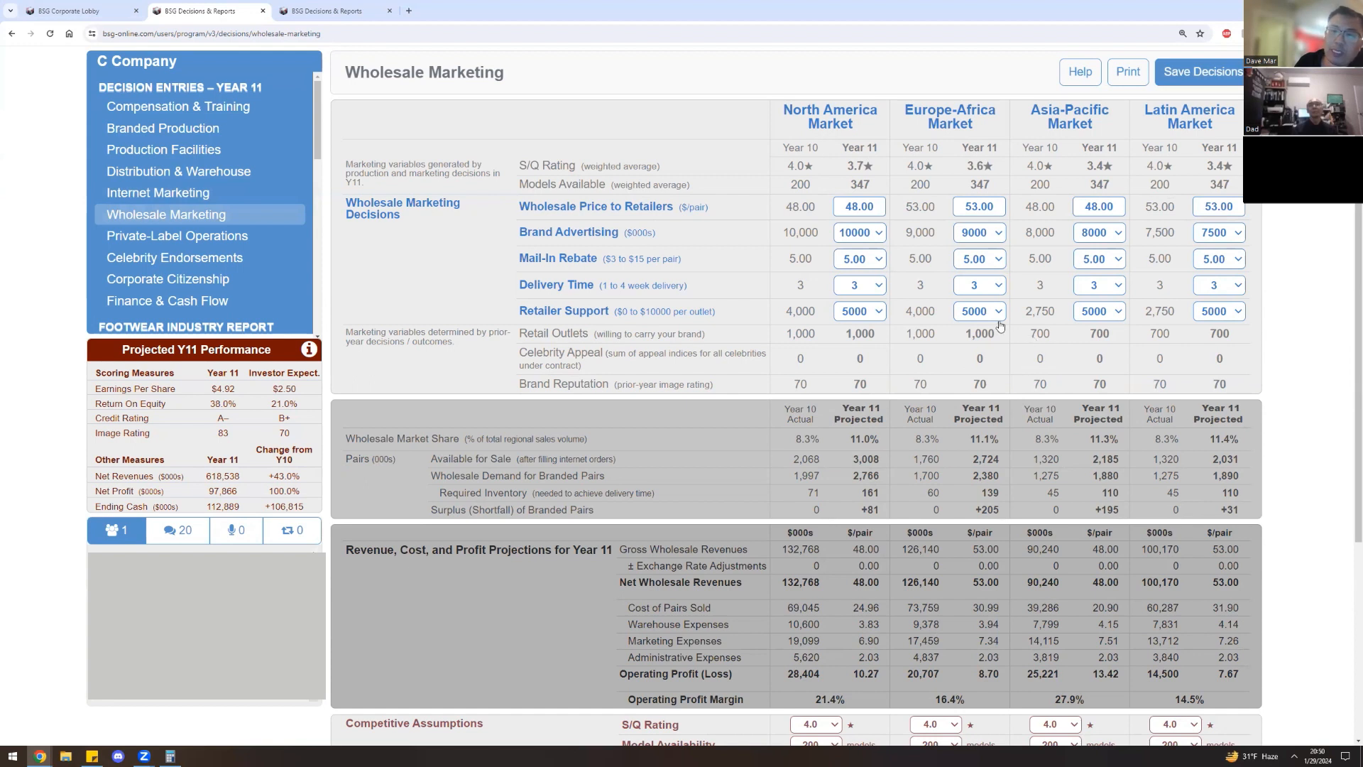
Try Europe-Africa retailer support at 10000, then put it back to 5000.
{"action": "left_click", "coordinate": [997, 311]}
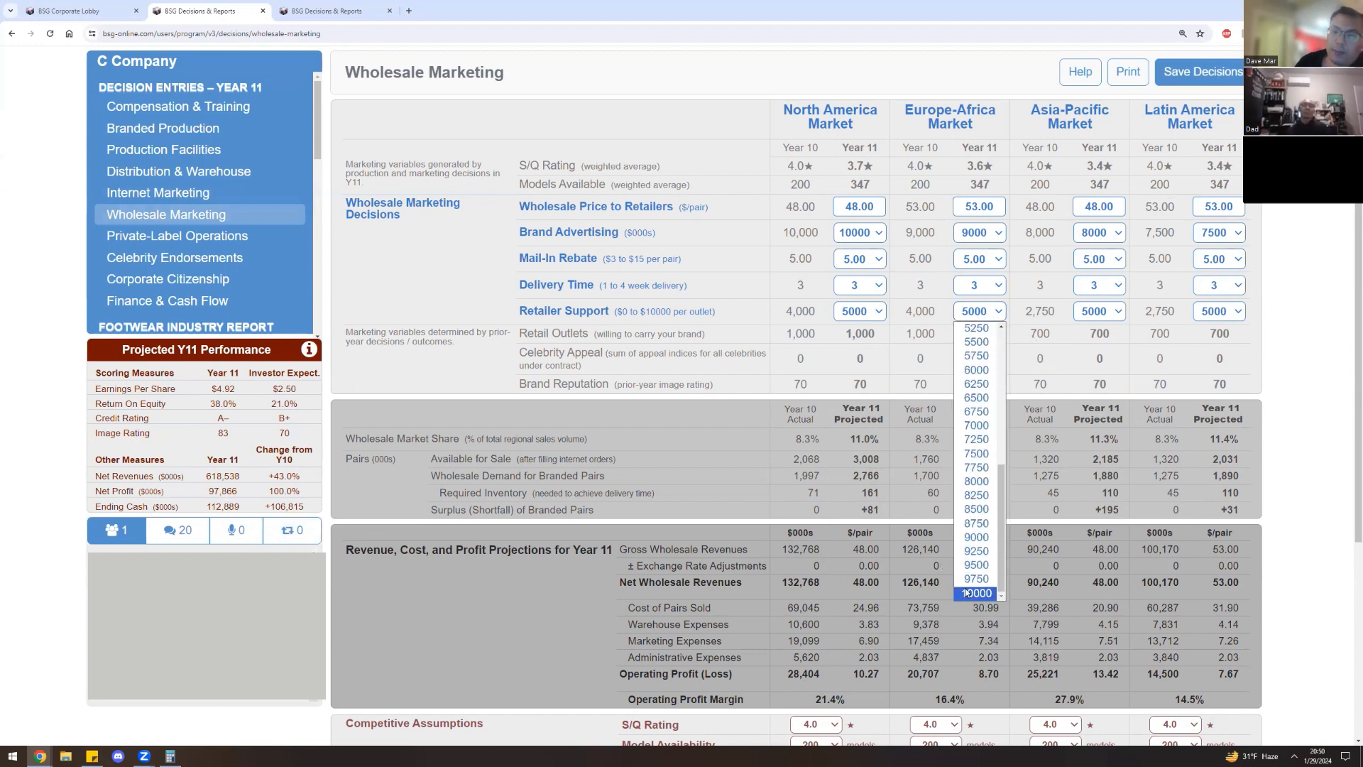
{"action": "left_click", "coordinate": [972, 594]}
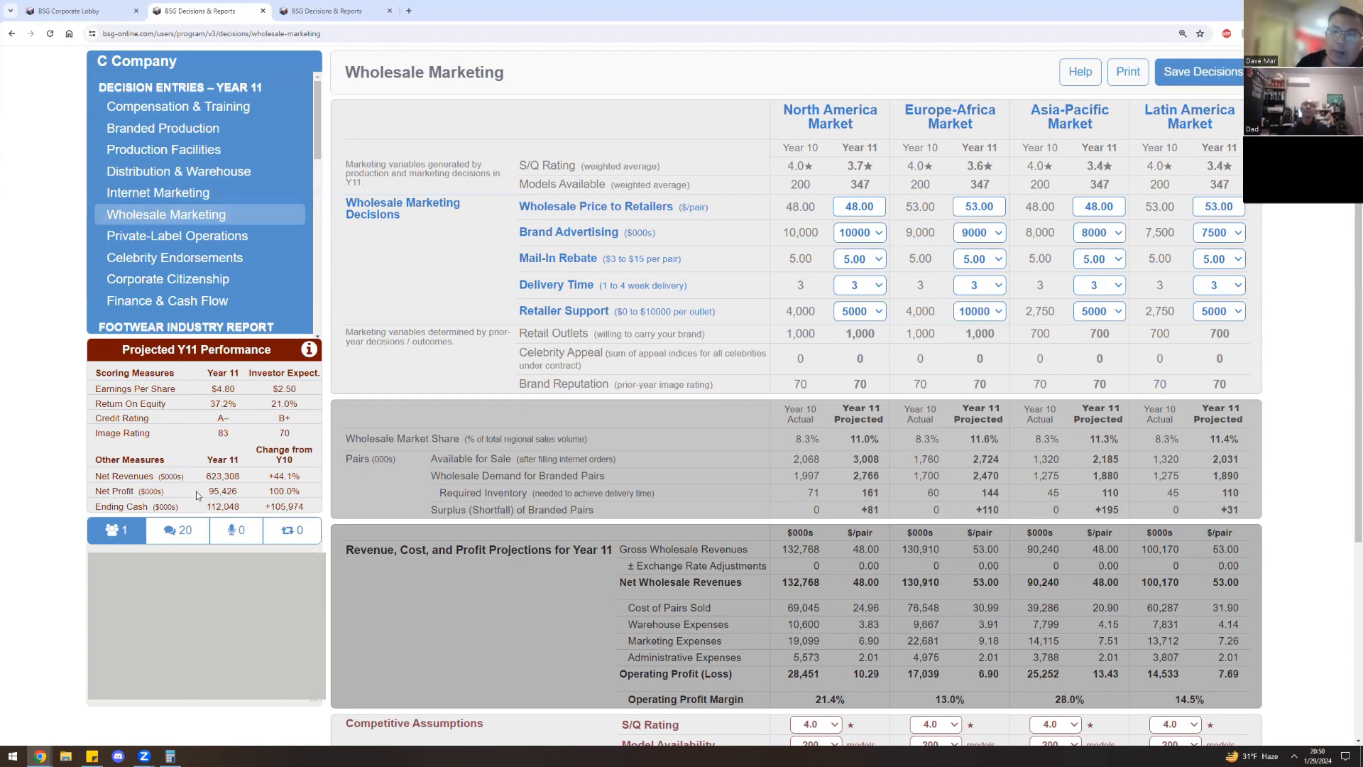
{"action": "left_click", "coordinate": [980, 311]}
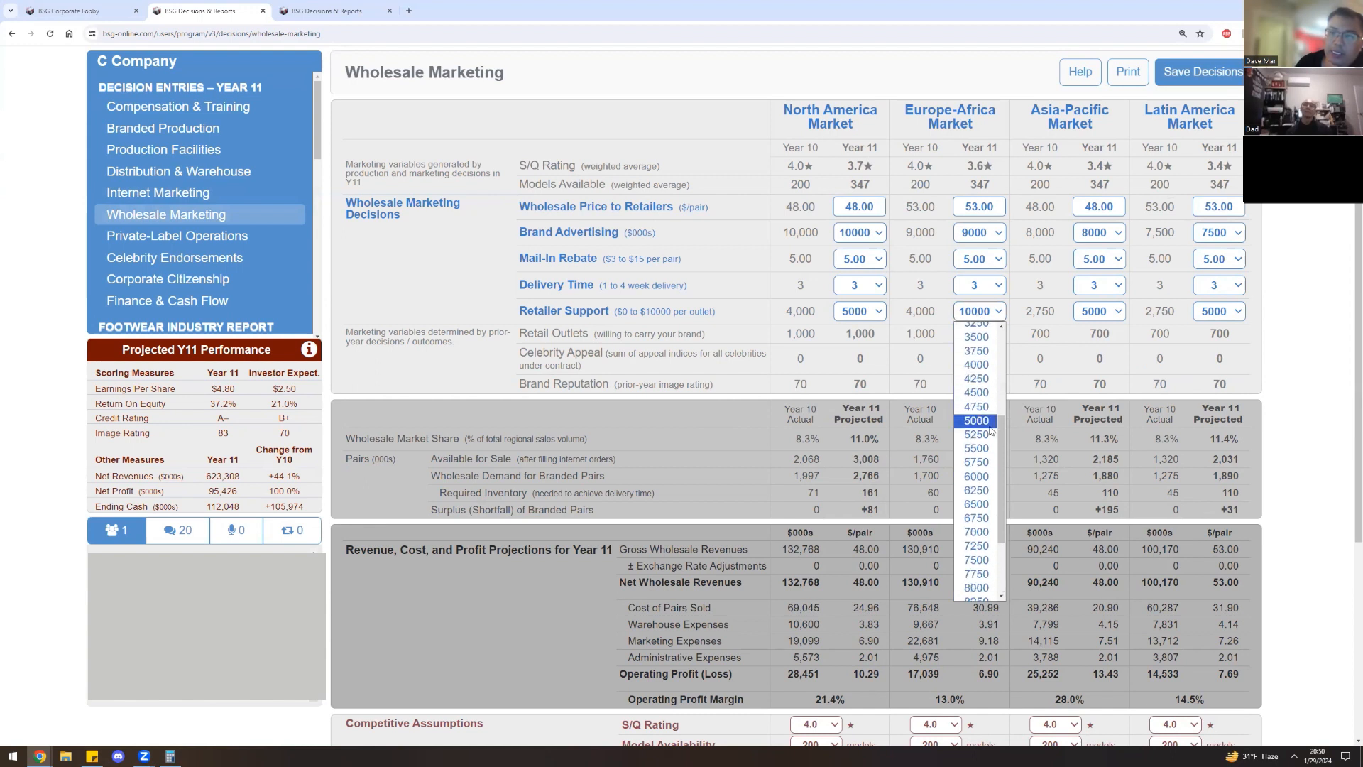
{"action": "left_click", "coordinate": [977, 420]}
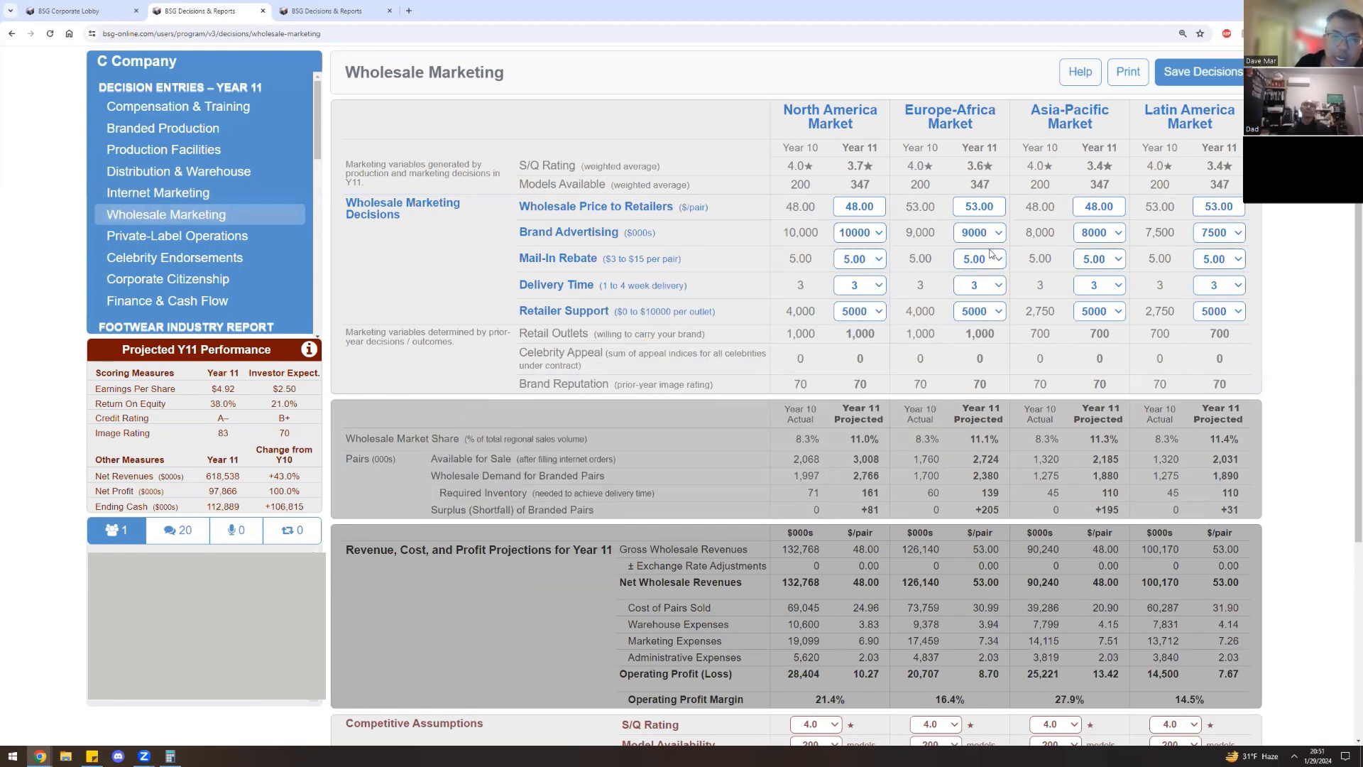
Set brand advertising to 13000 Europe-Africa and 9000 Latin America, leaving Asia-Pacific at 11000.
{"action": "left_click", "coordinate": [999, 233]}
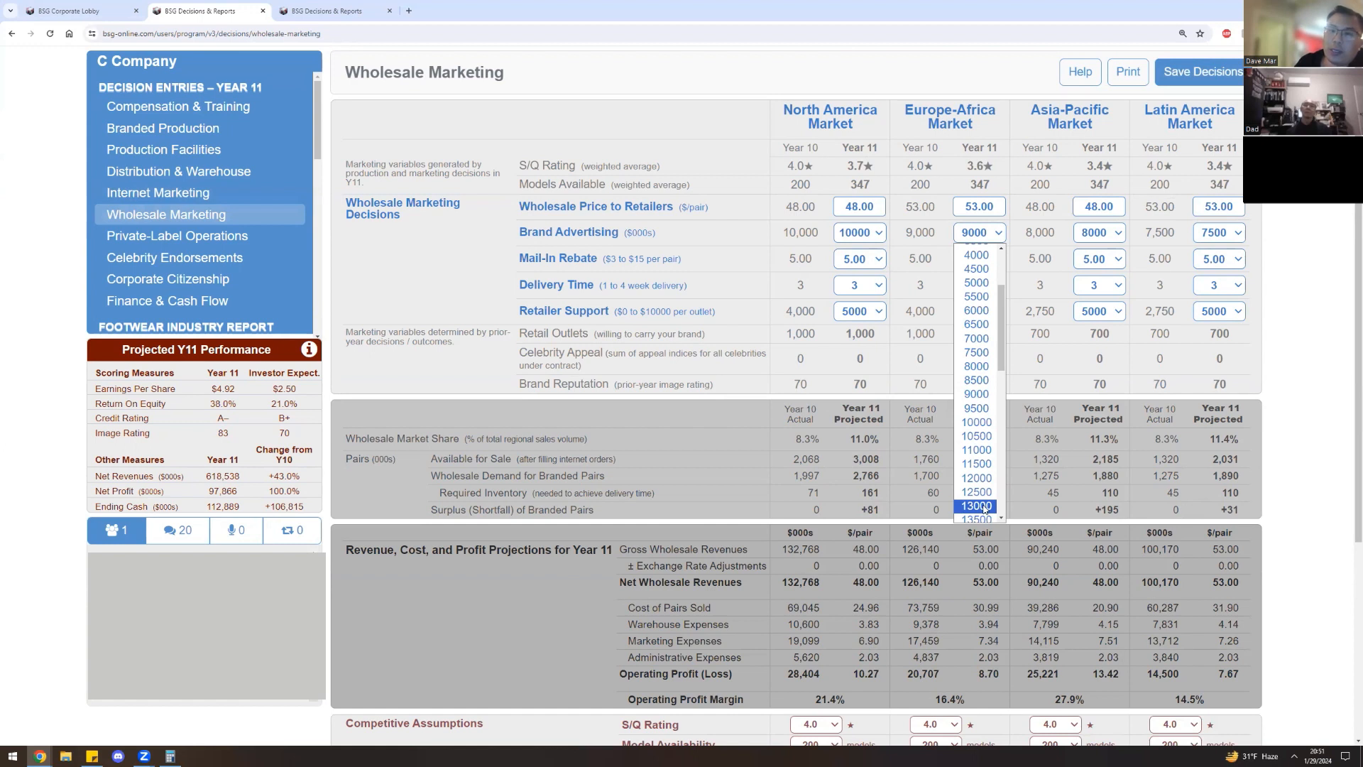
{"action": "left_click", "coordinate": [975, 506]}
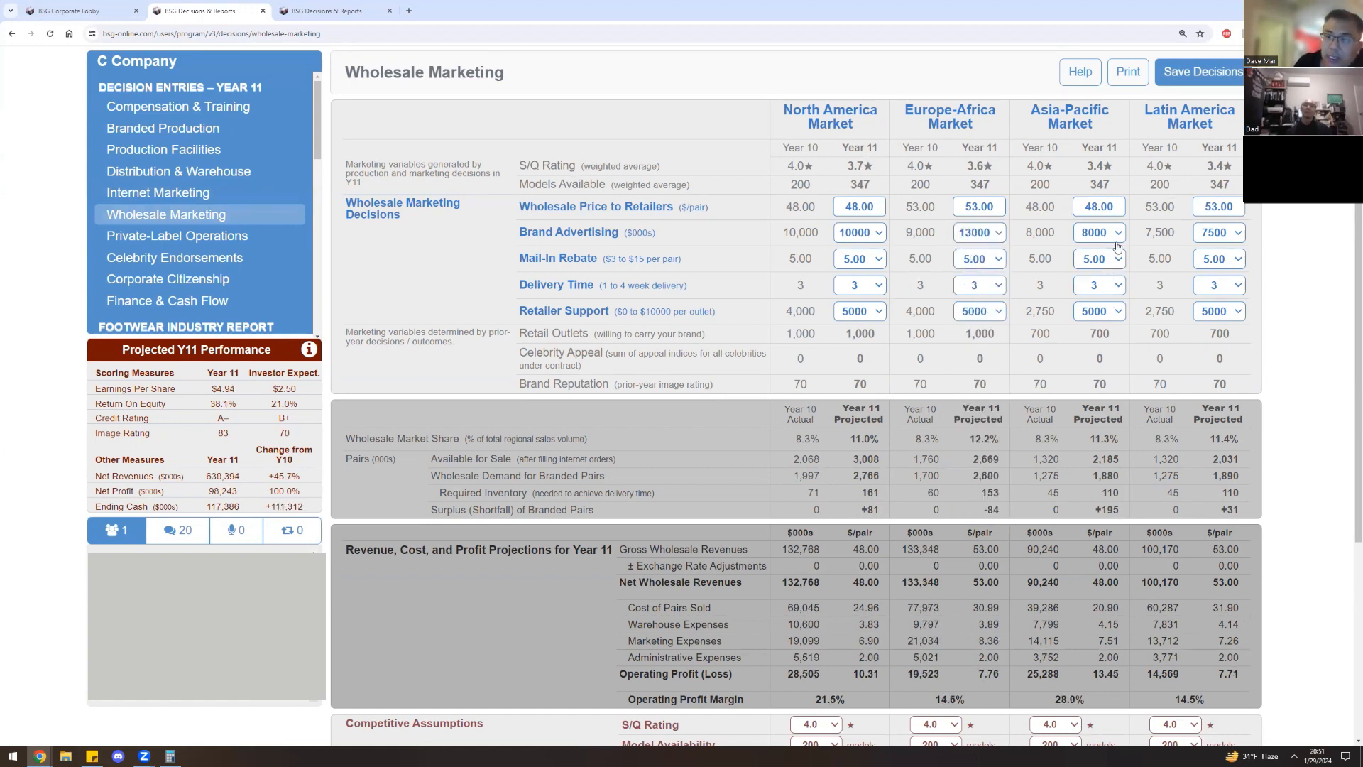
{"action": "left_click", "coordinate": [1116, 232]}
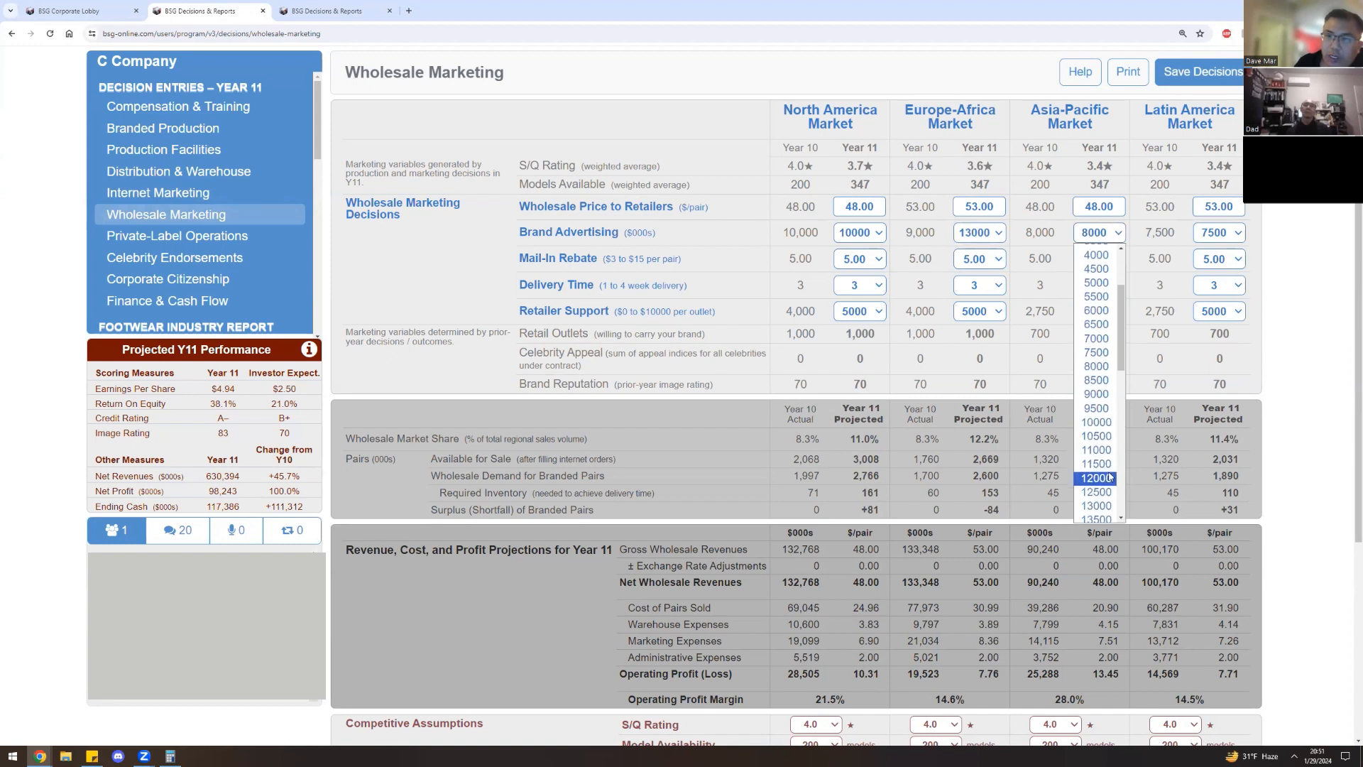
{"action": "left_click", "coordinate": [1218, 233]}
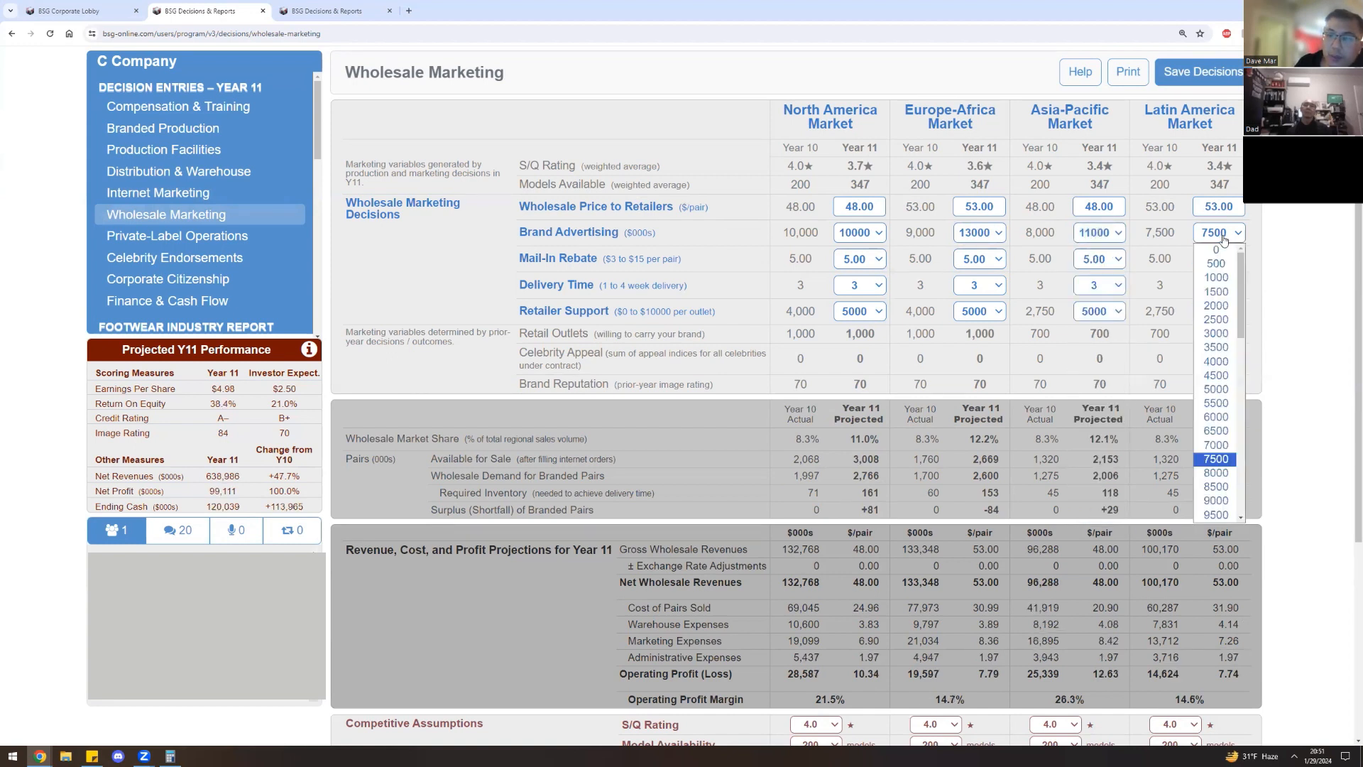
{"action": "left_click", "coordinate": [1235, 458]}
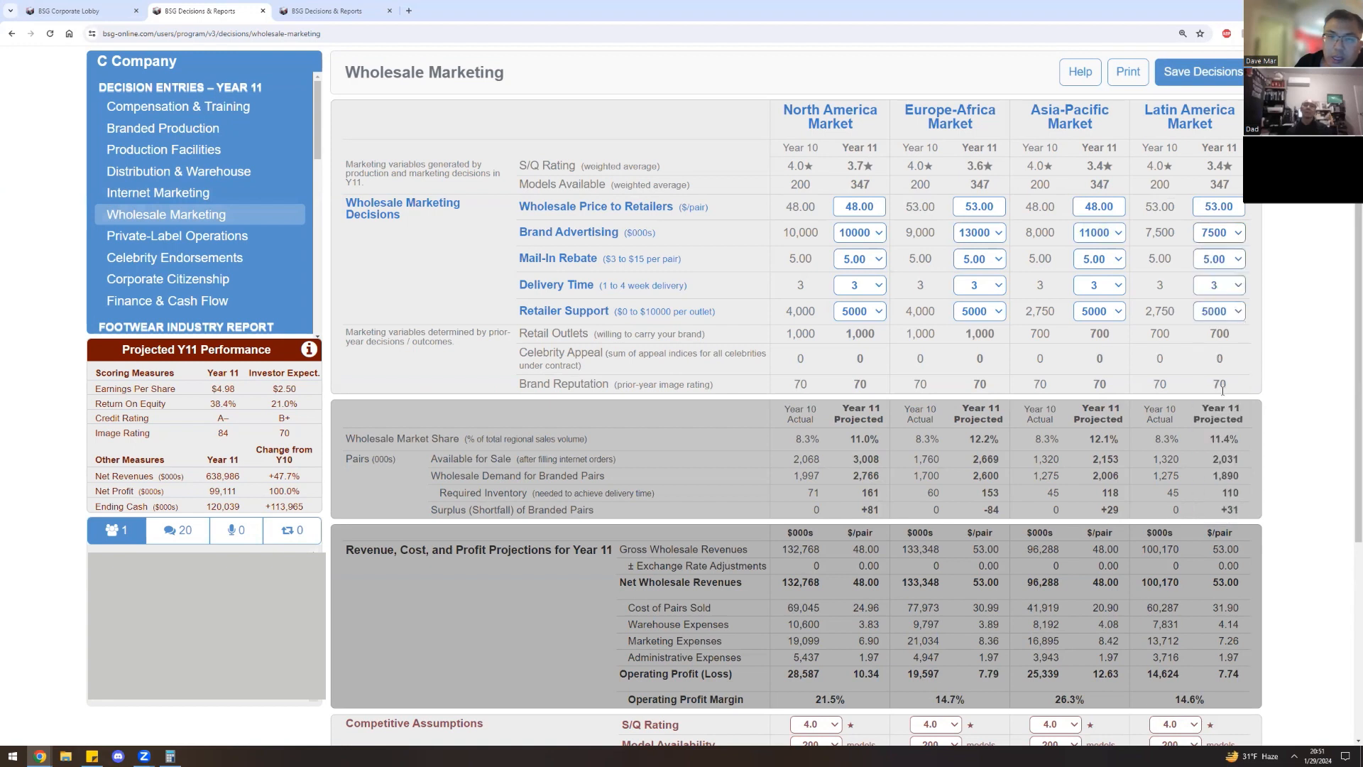
{"action": "type", "text": "9000"}
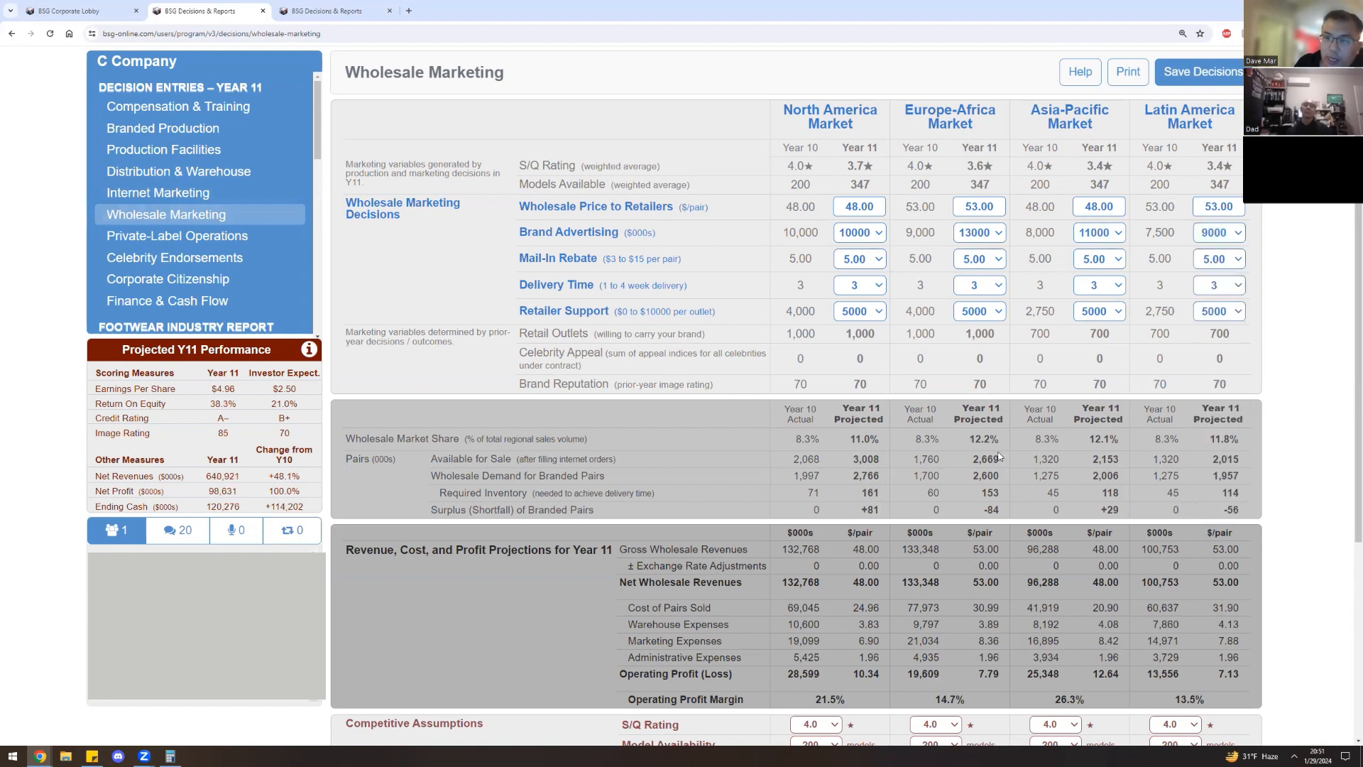
{"action": "double_click", "coordinate": [985, 510]}
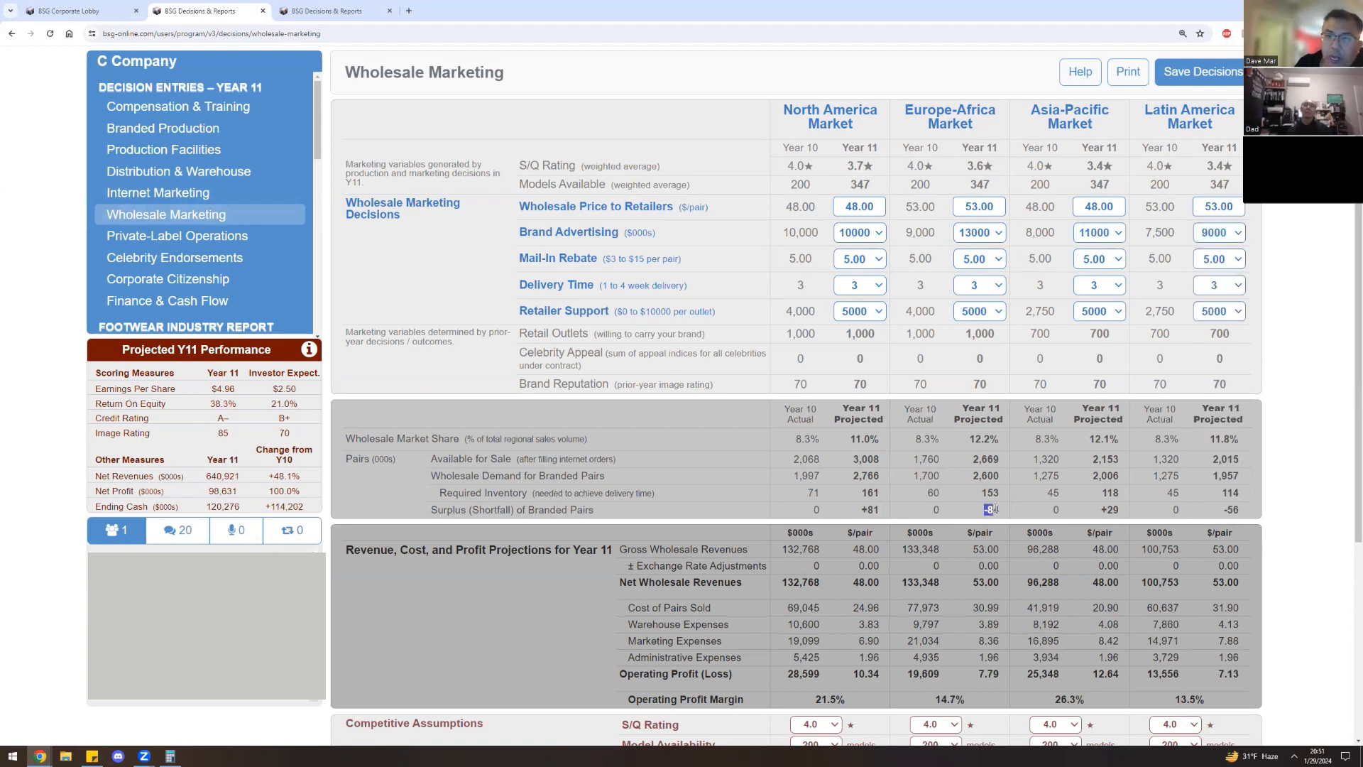
{"action": "mouse_move", "coordinate": [258, 193]}
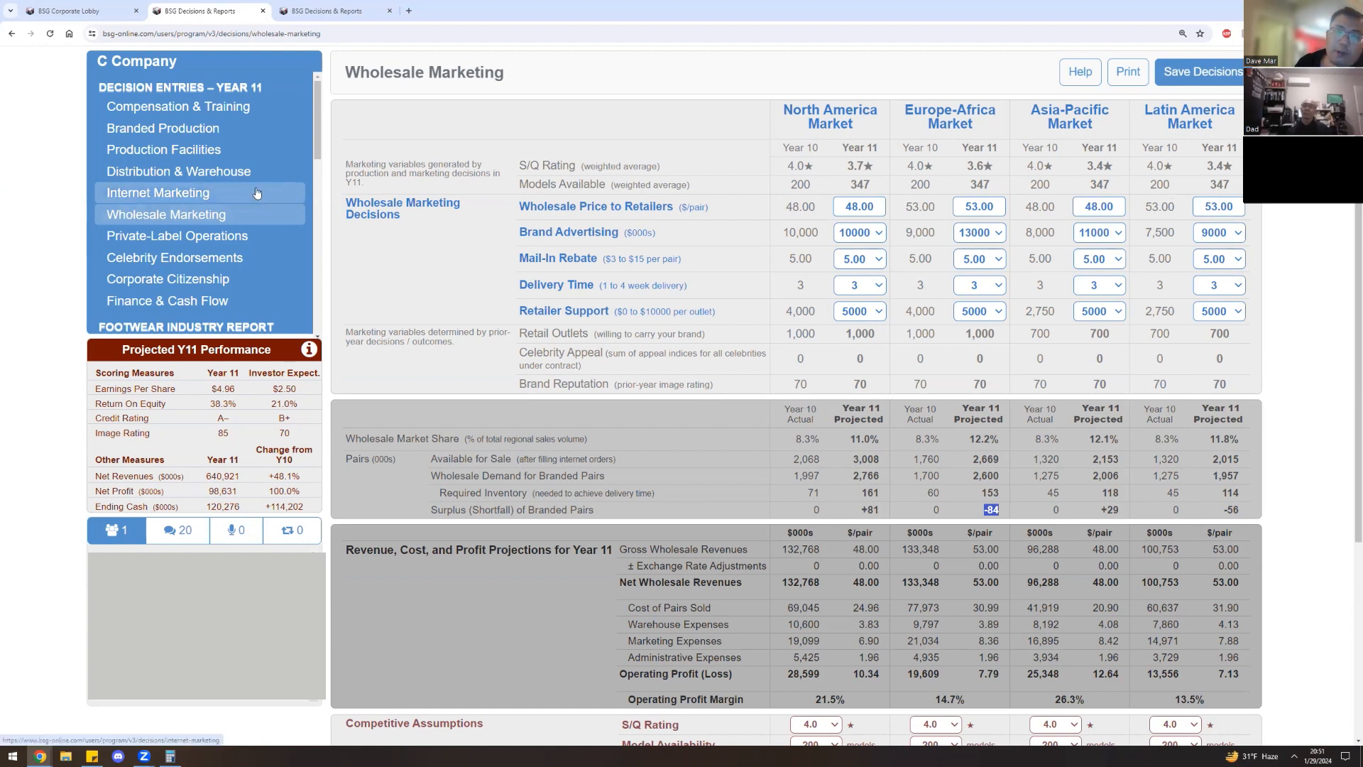
On Distribution & Warehouse, ship 2436 pairs from North America to the Europe-Africa warehouse.
{"action": "left_click", "coordinate": [177, 171]}
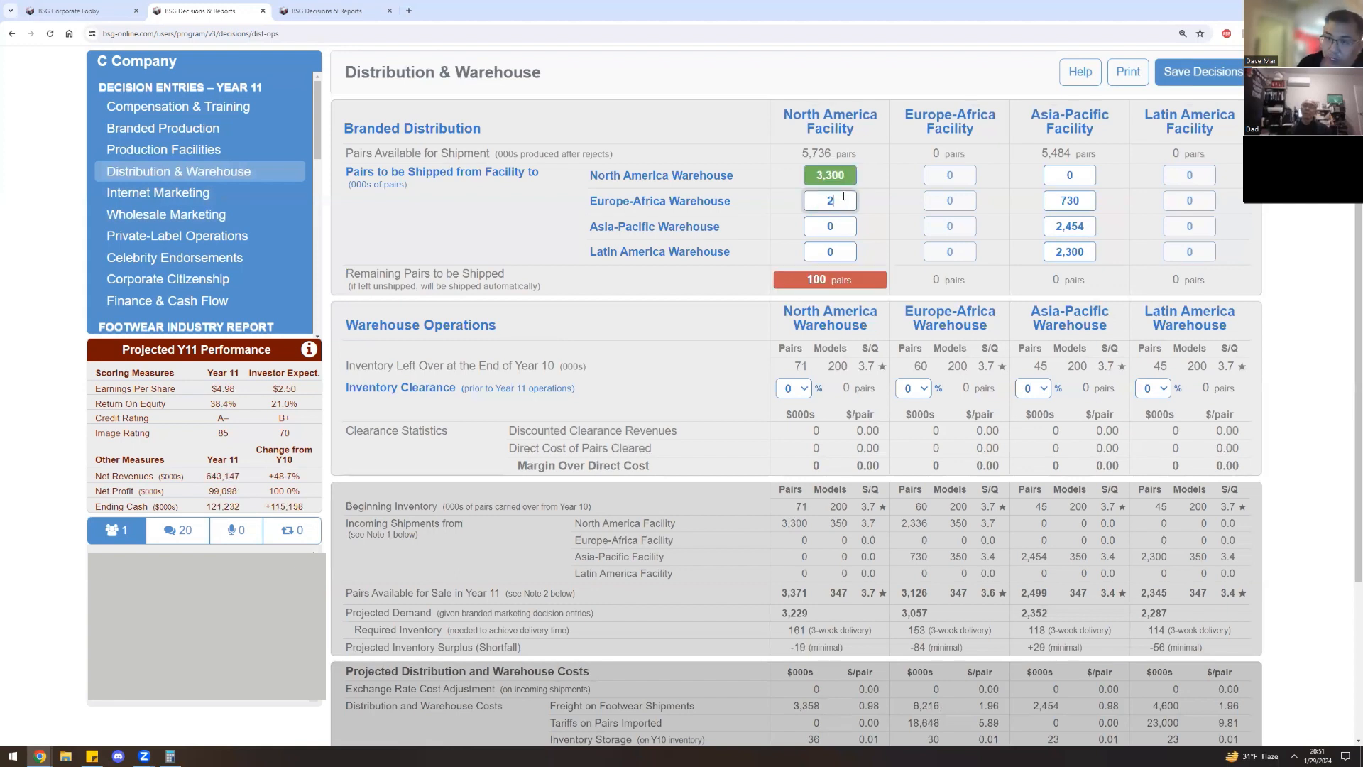
{"action": "type", "text": "2436"}
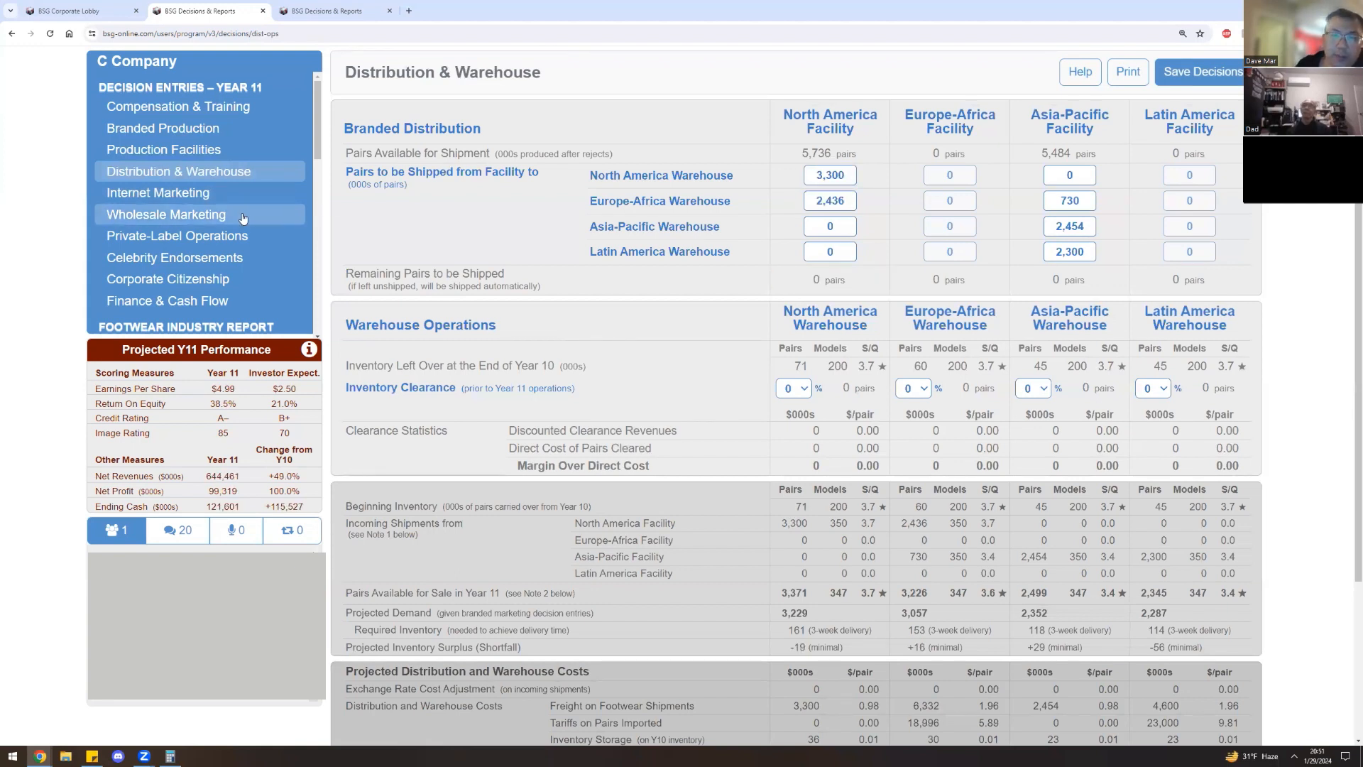
{"action": "left_click", "coordinate": [166, 214]}
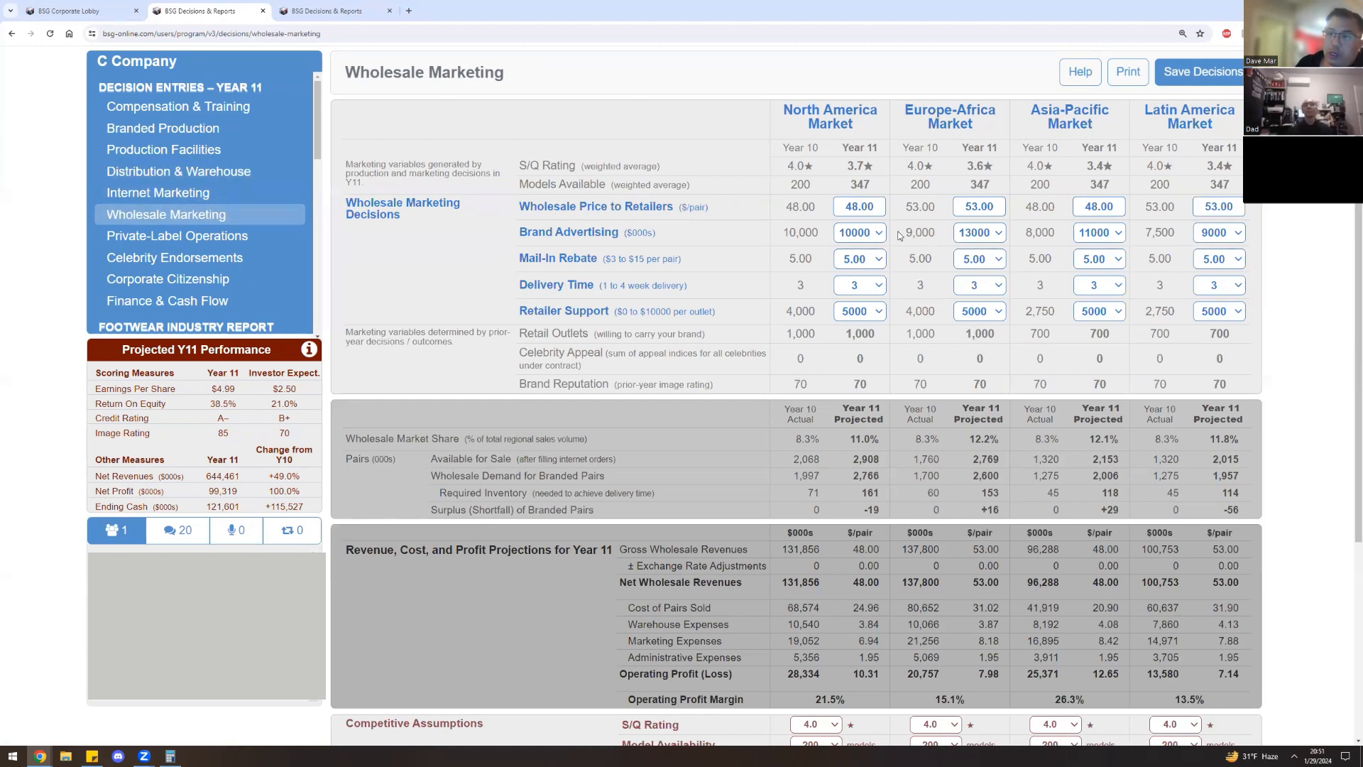
{"action": "mouse_move", "coordinate": [1201, 527]}
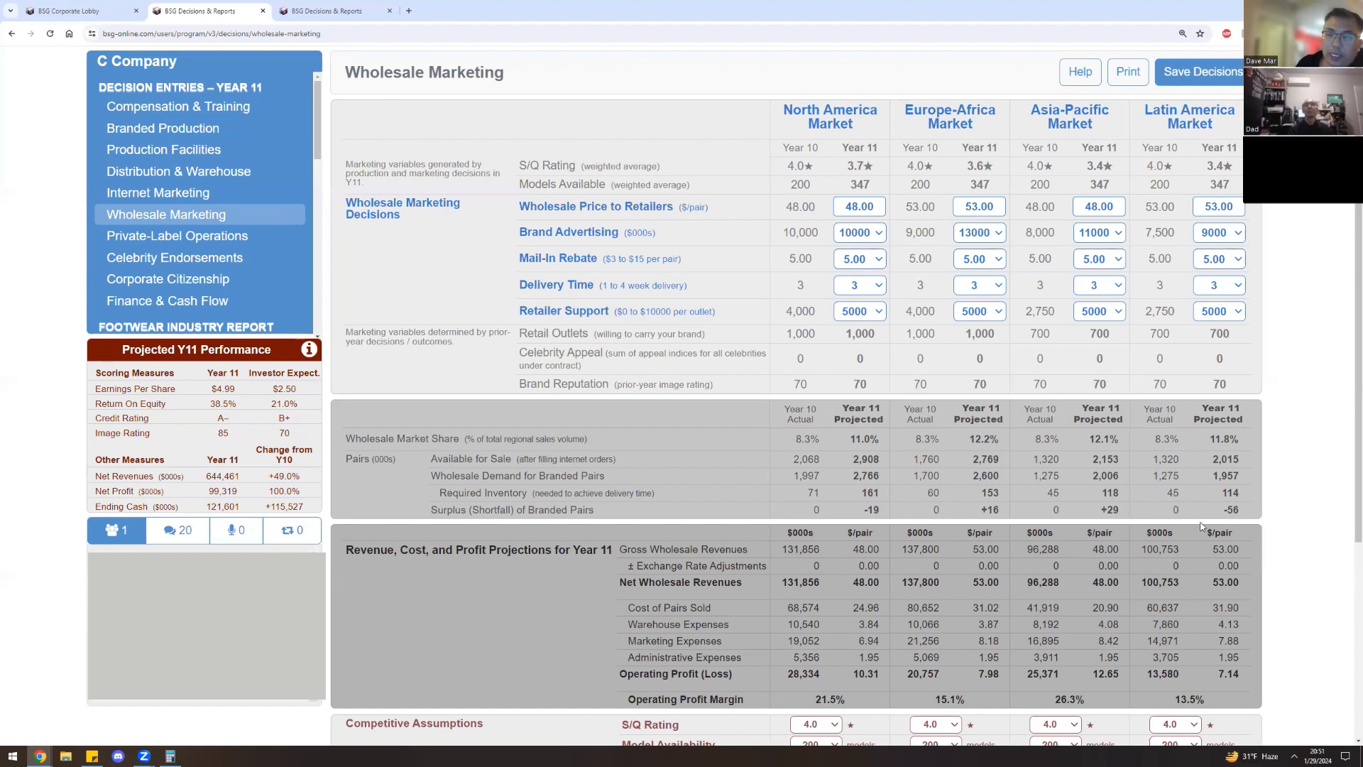
{"action": "mouse_move", "coordinate": [894, 491]}
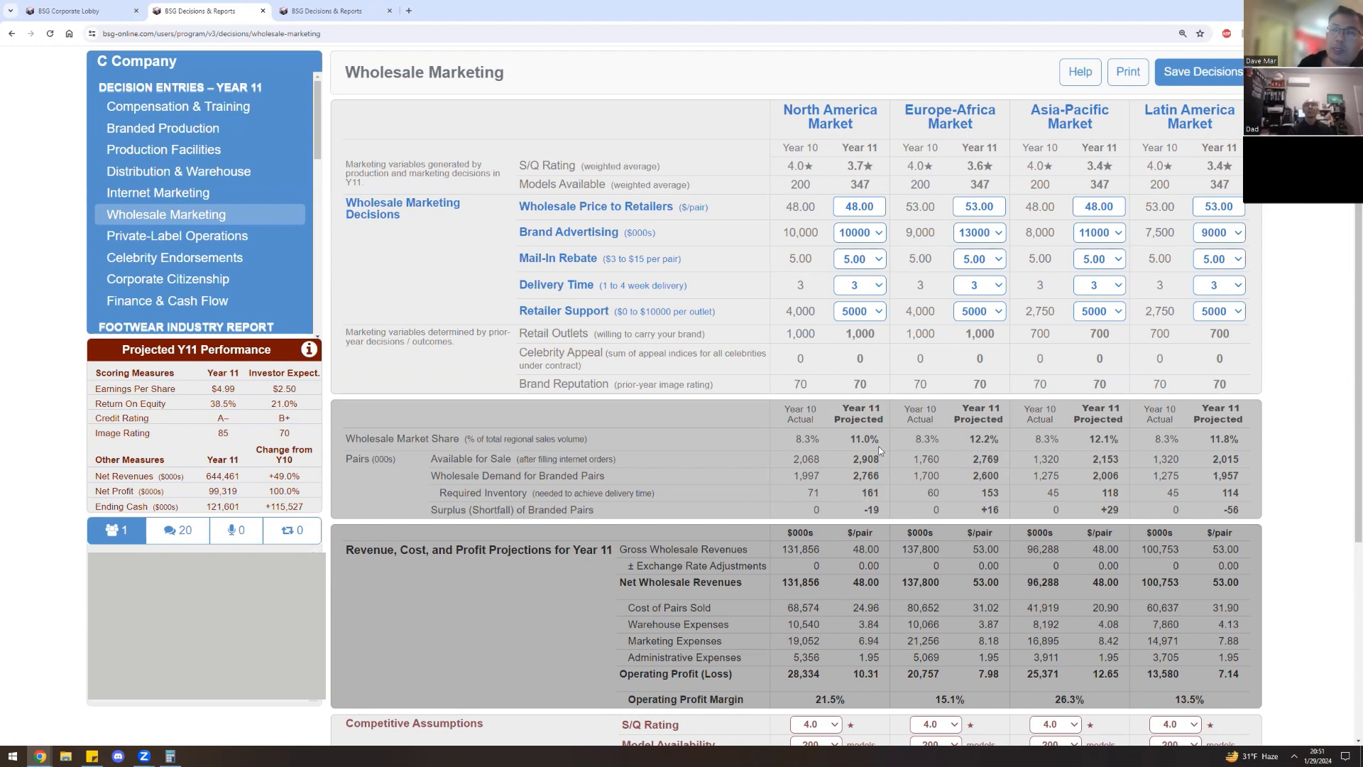
{"action": "mouse_move", "coordinate": [880, 446]}
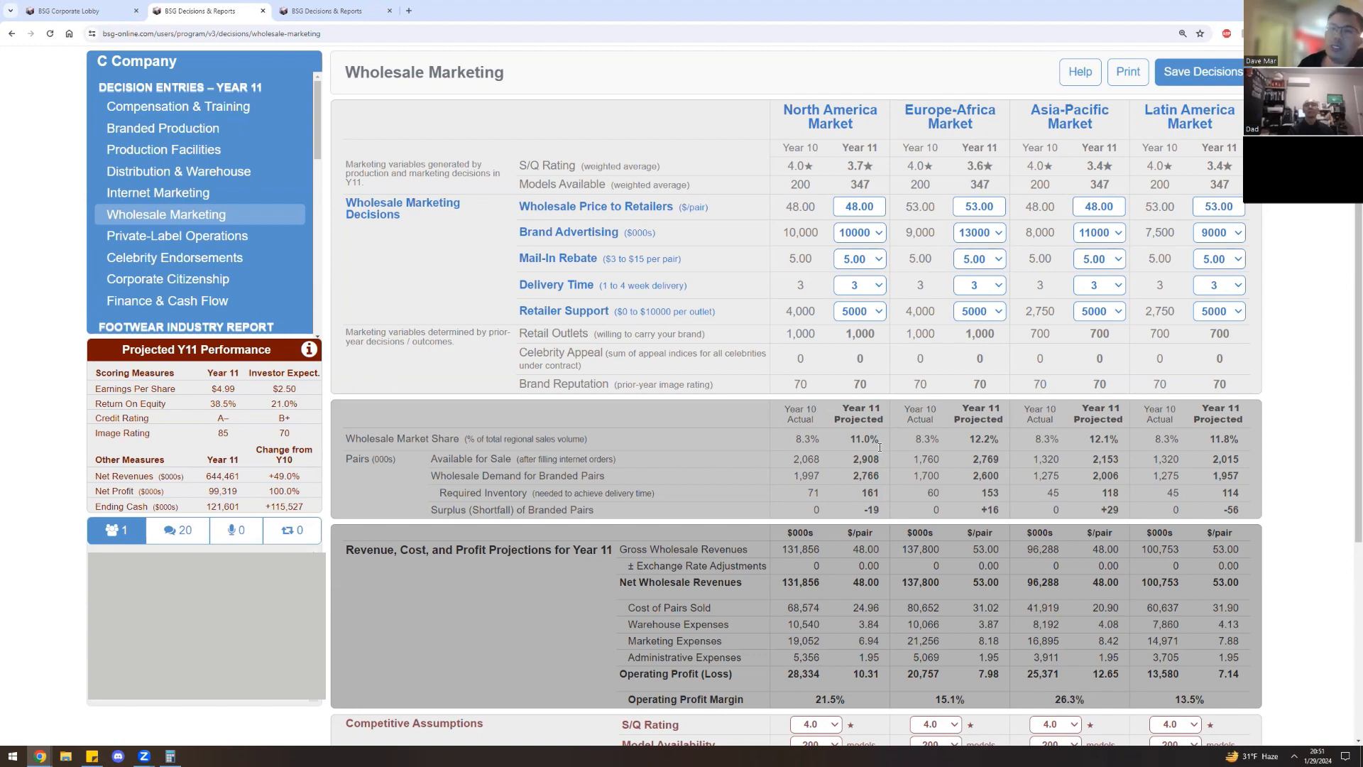
{"action": "mouse_move", "coordinate": [813, 327]}
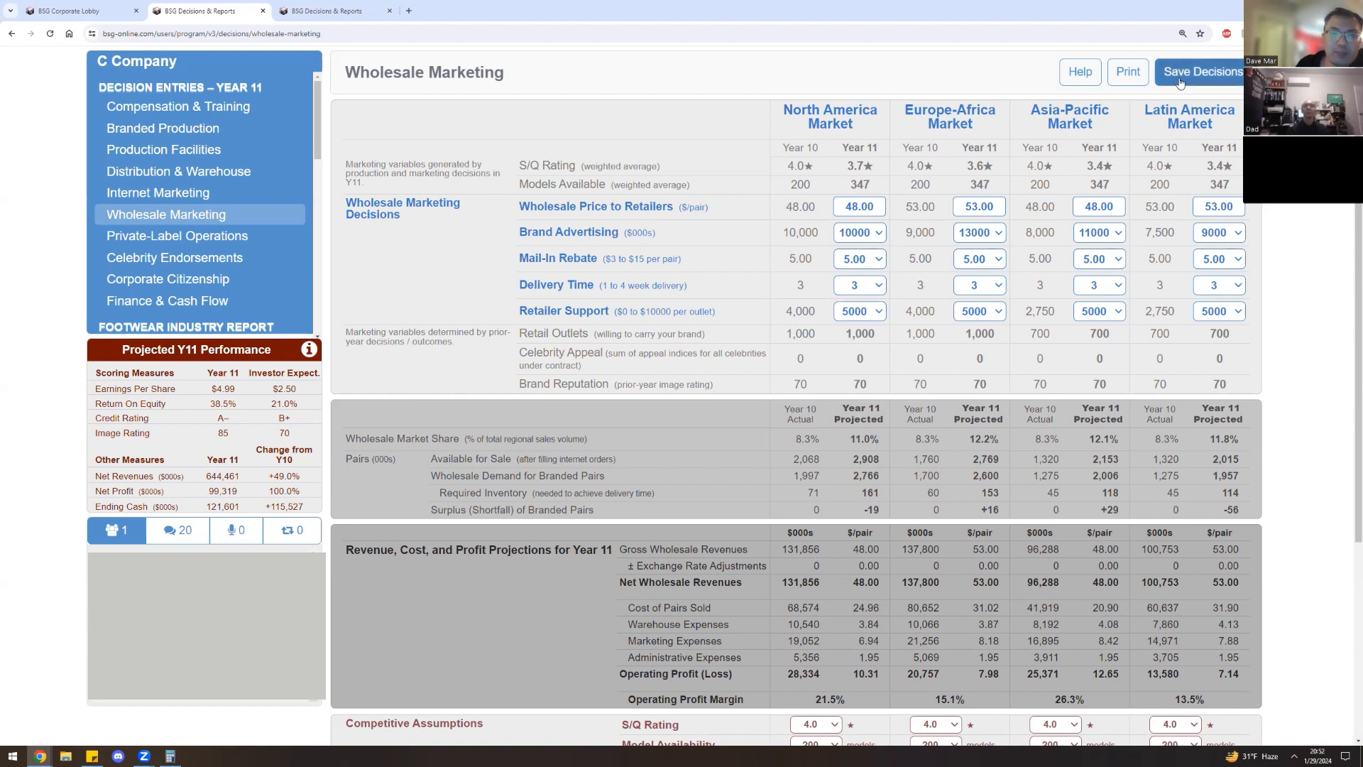
Save all Year 11 decision entries with the Europe-Africa surplus at +16.
{"action": "left_click", "coordinate": [1201, 71]}
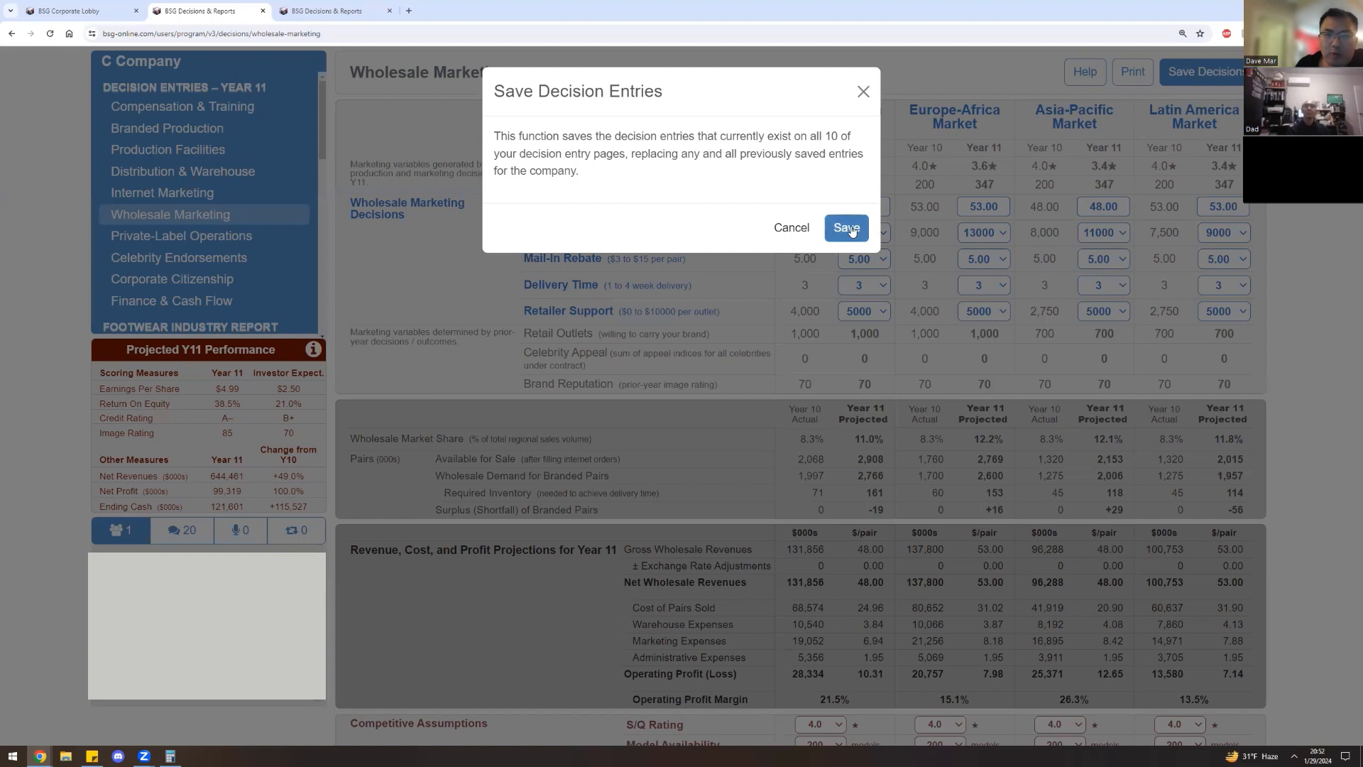
{"action": "left_click", "coordinate": [847, 227]}
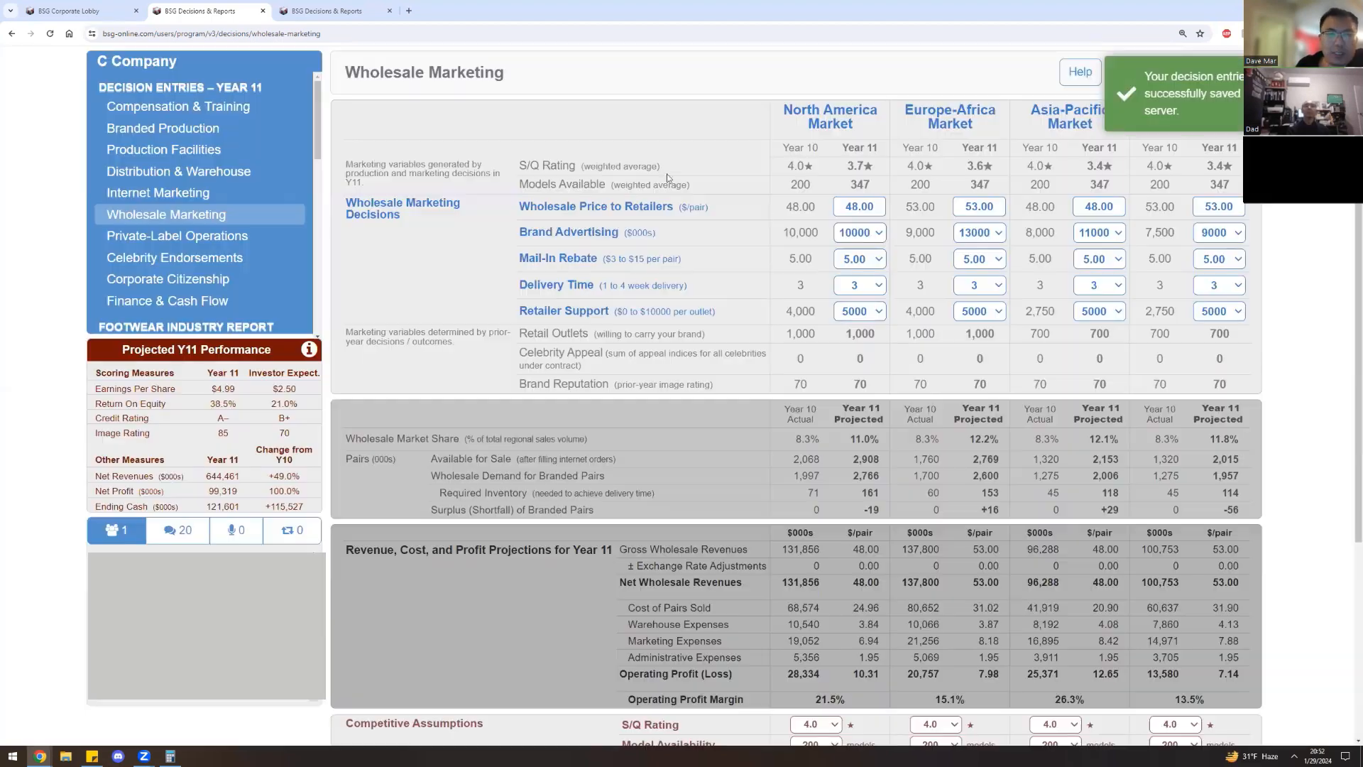
{"action": "left_click", "coordinate": [177, 107]}
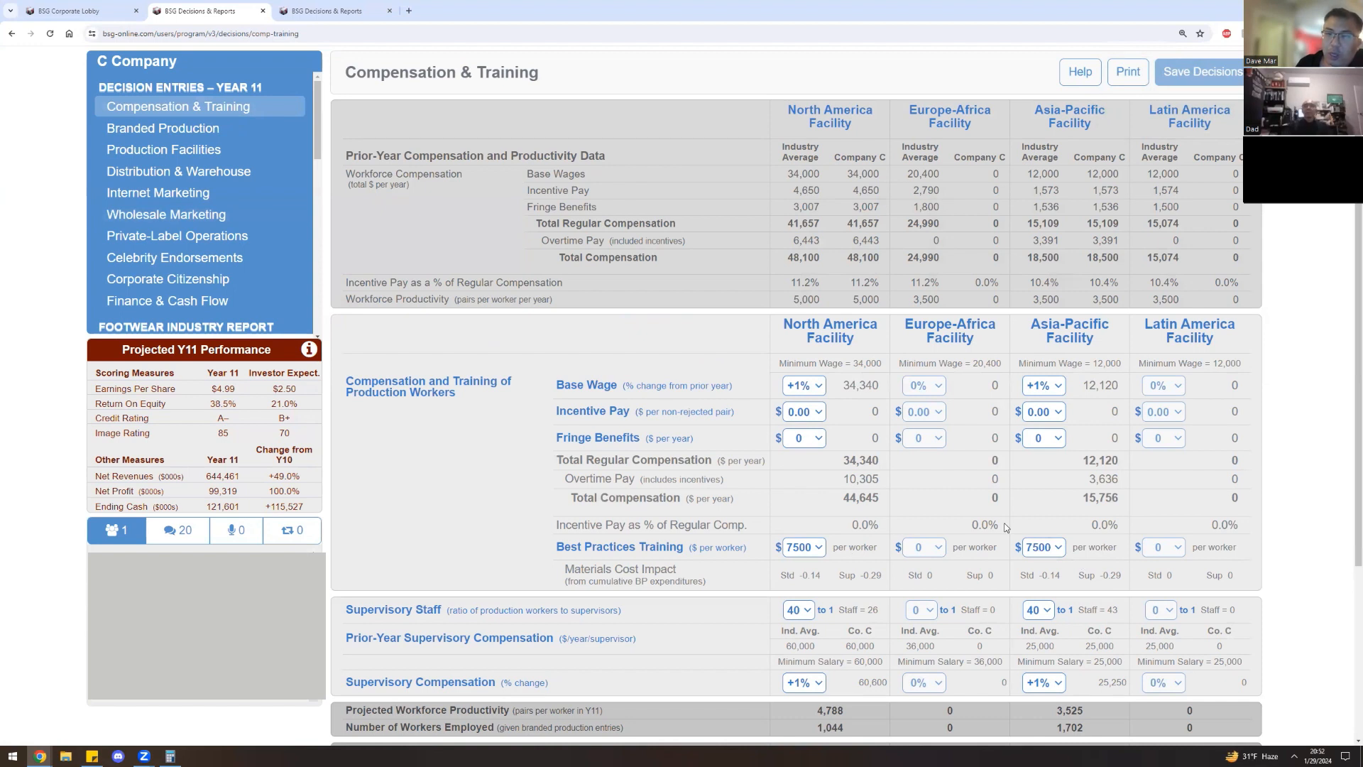
{"action": "mouse_move", "coordinate": [761, 650]}
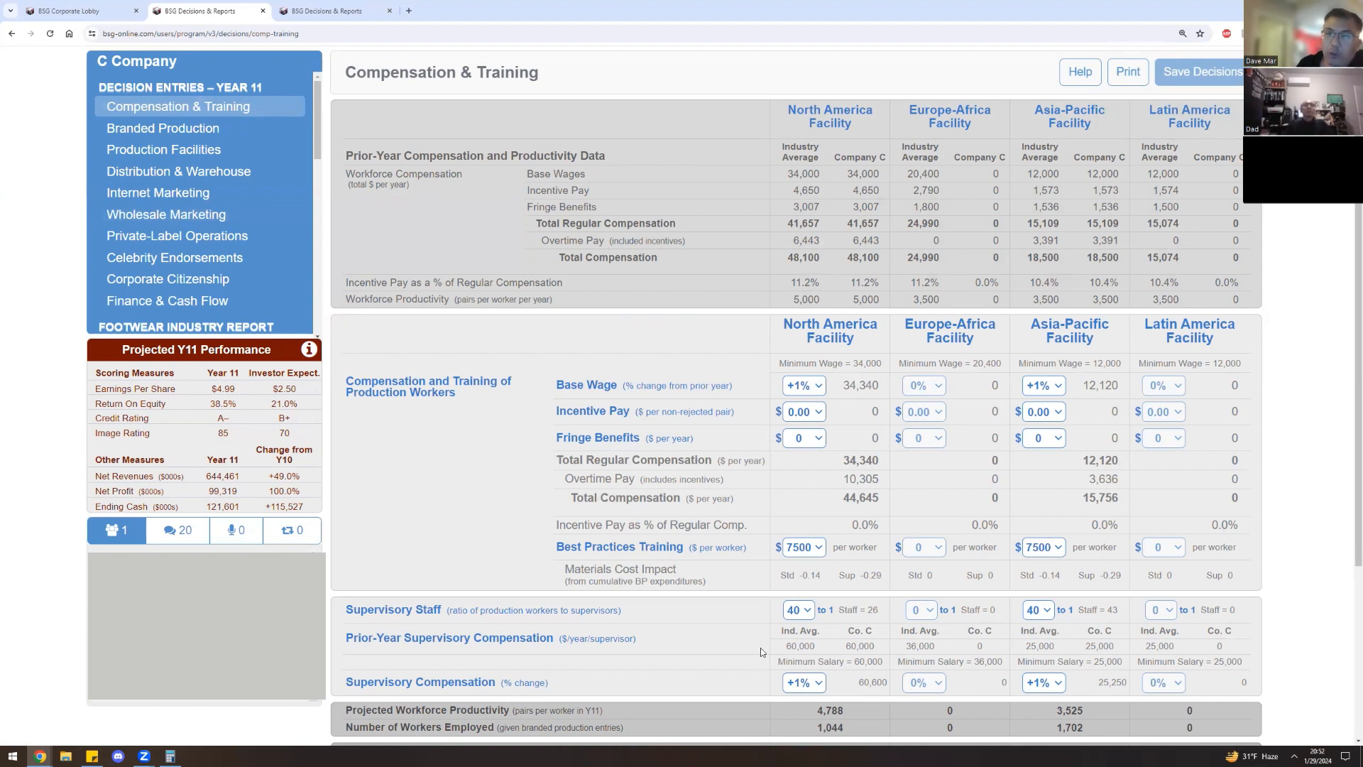
{"action": "mouse_move", "coordinate": [823, 515]}
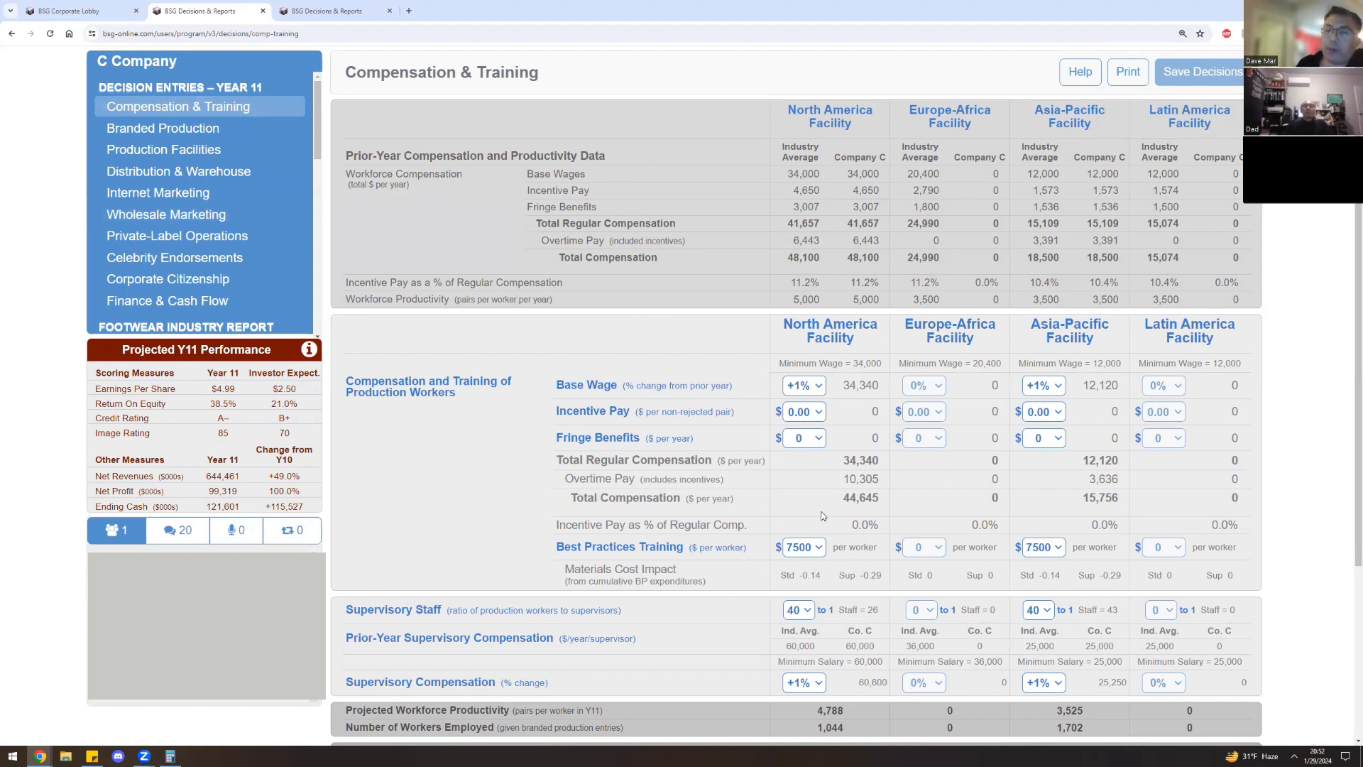
Move from Compensation & Training to the Branded Production decisions.
{"action": "left_click", "coordinate": [161, 128]}
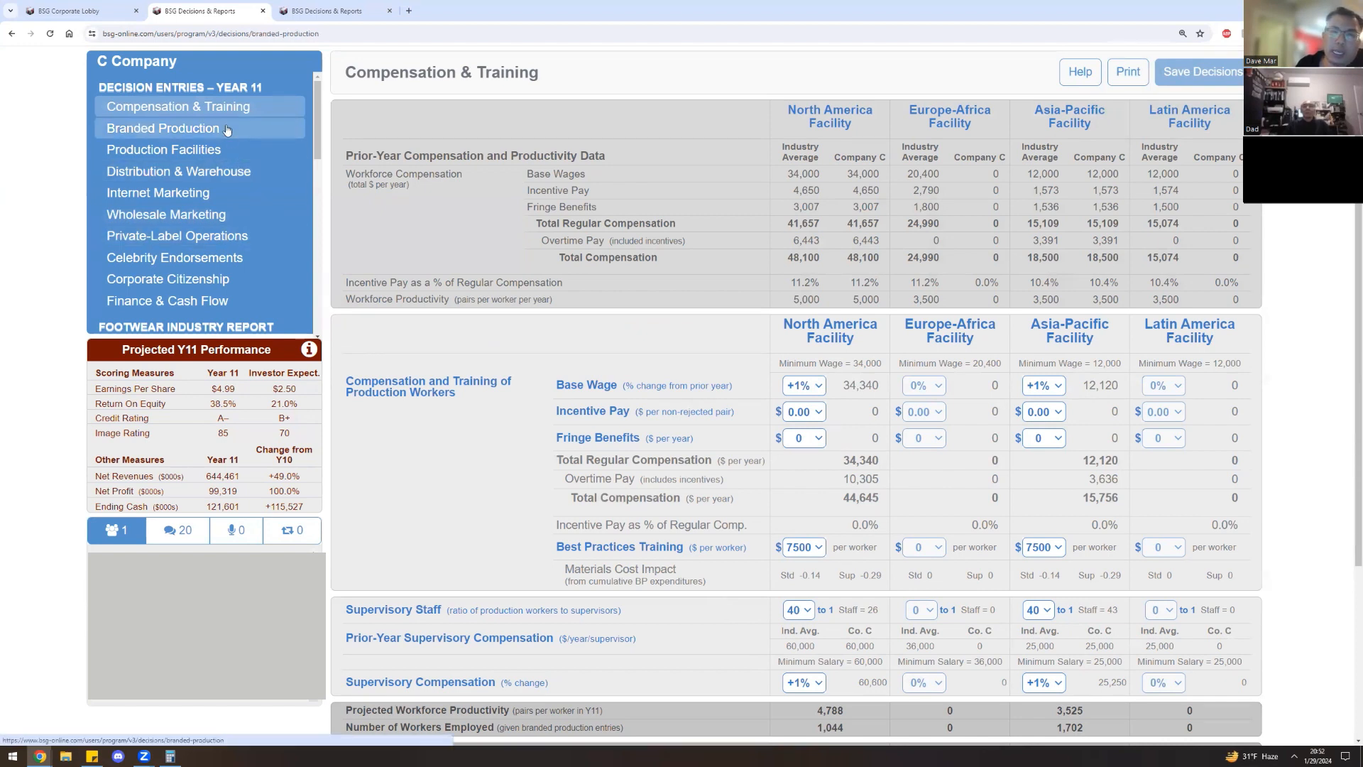
{"action": "left_click", "coordinate": [162, 128]}
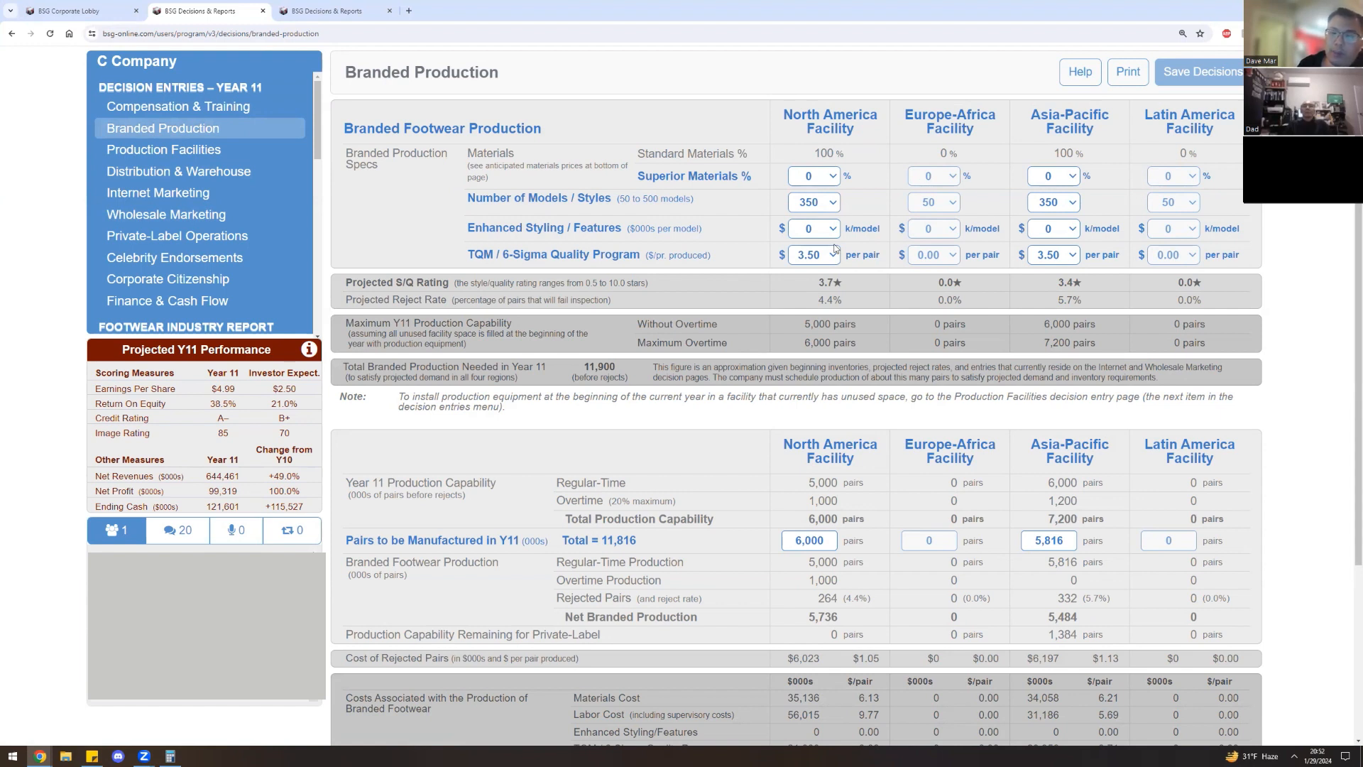
{"action": "mouse_move", "coordinate": [868, 264]}
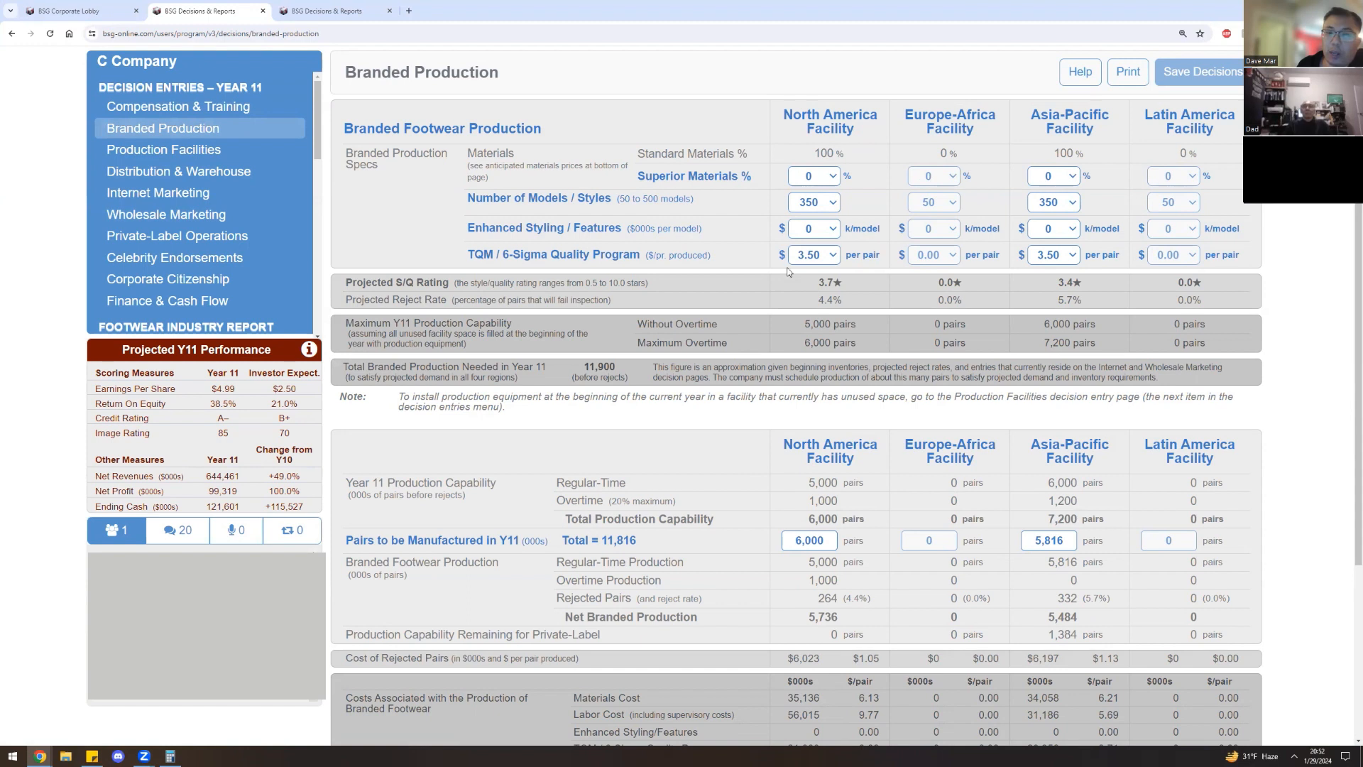
{"action": "mouse_move", "coordinate": [830, 270]}
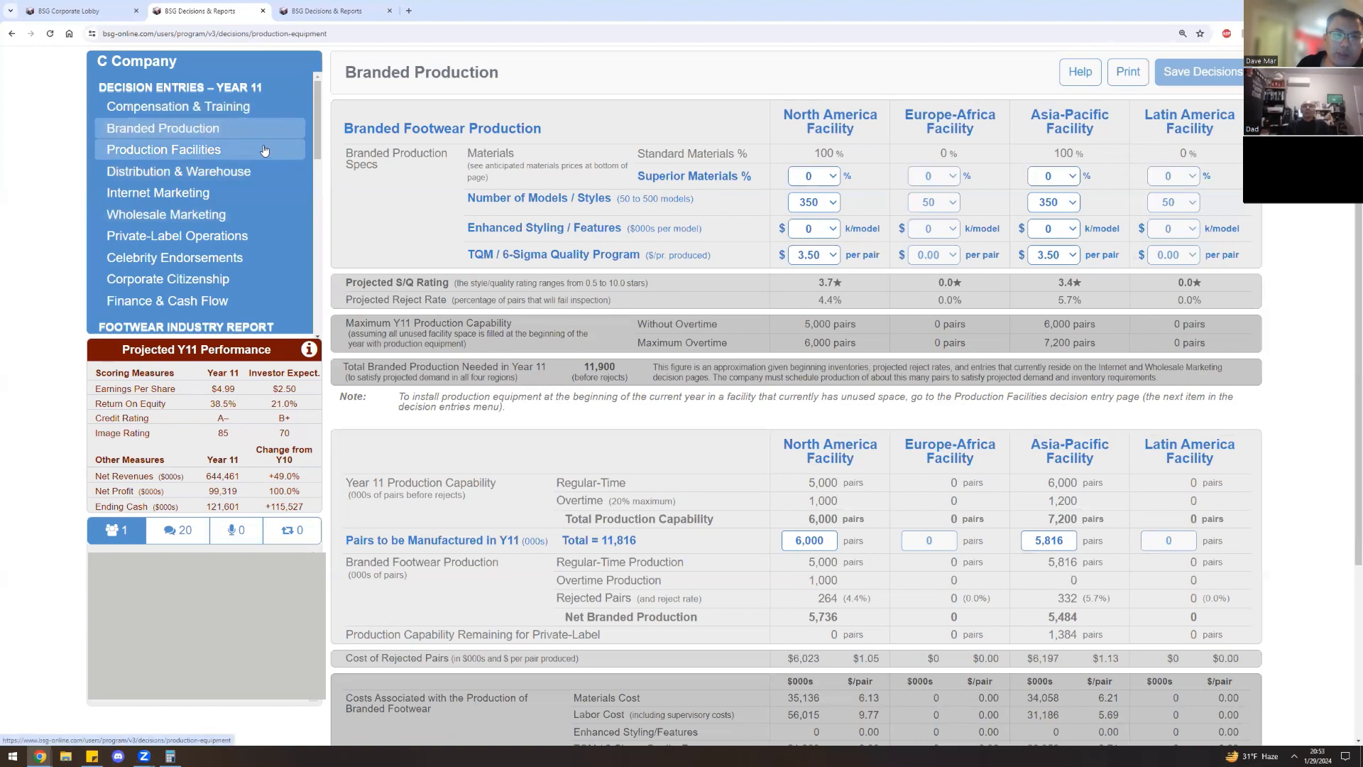
Leave Branded Production at 11,816 total pairs and go to Production Facilities.
{"action": "left_click", "coordinate": [163, 149]}
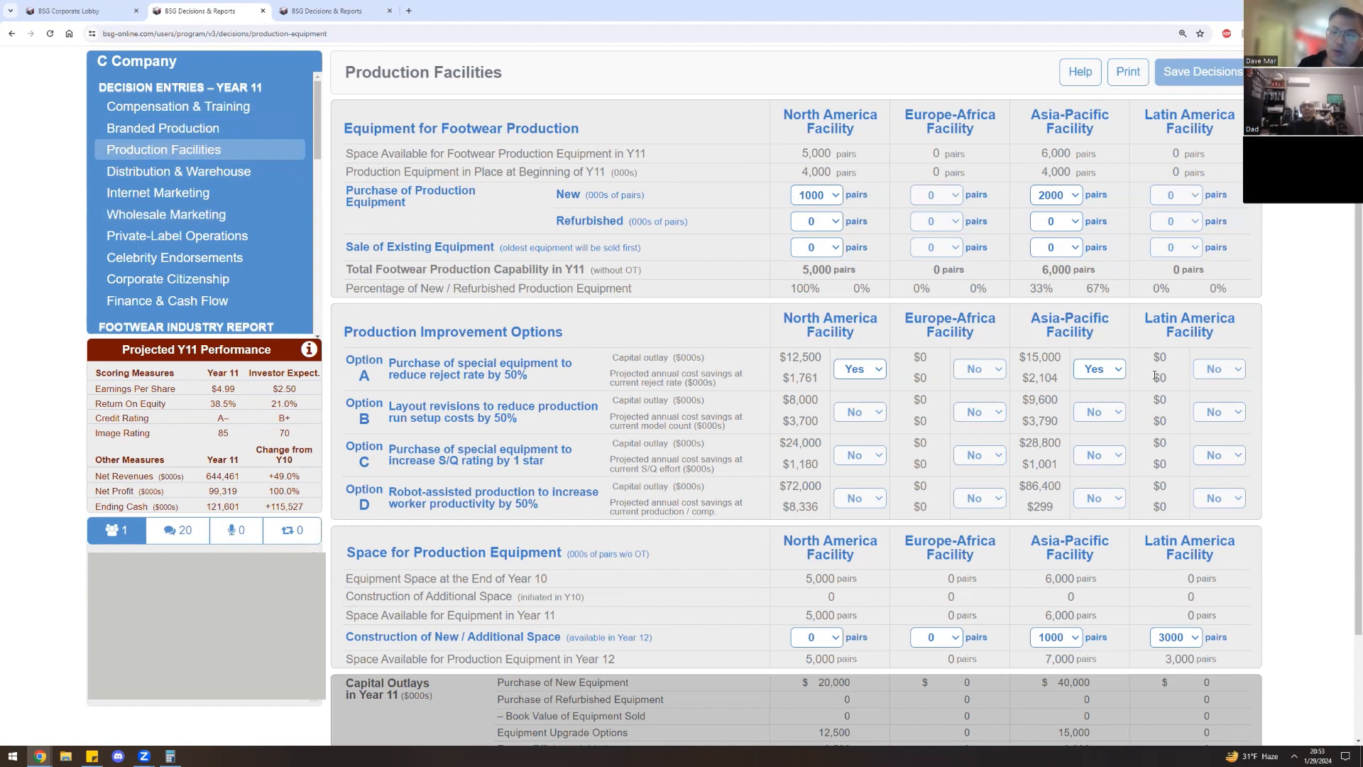
{"action": "mouse_move", "coordinate": [869, 212]}
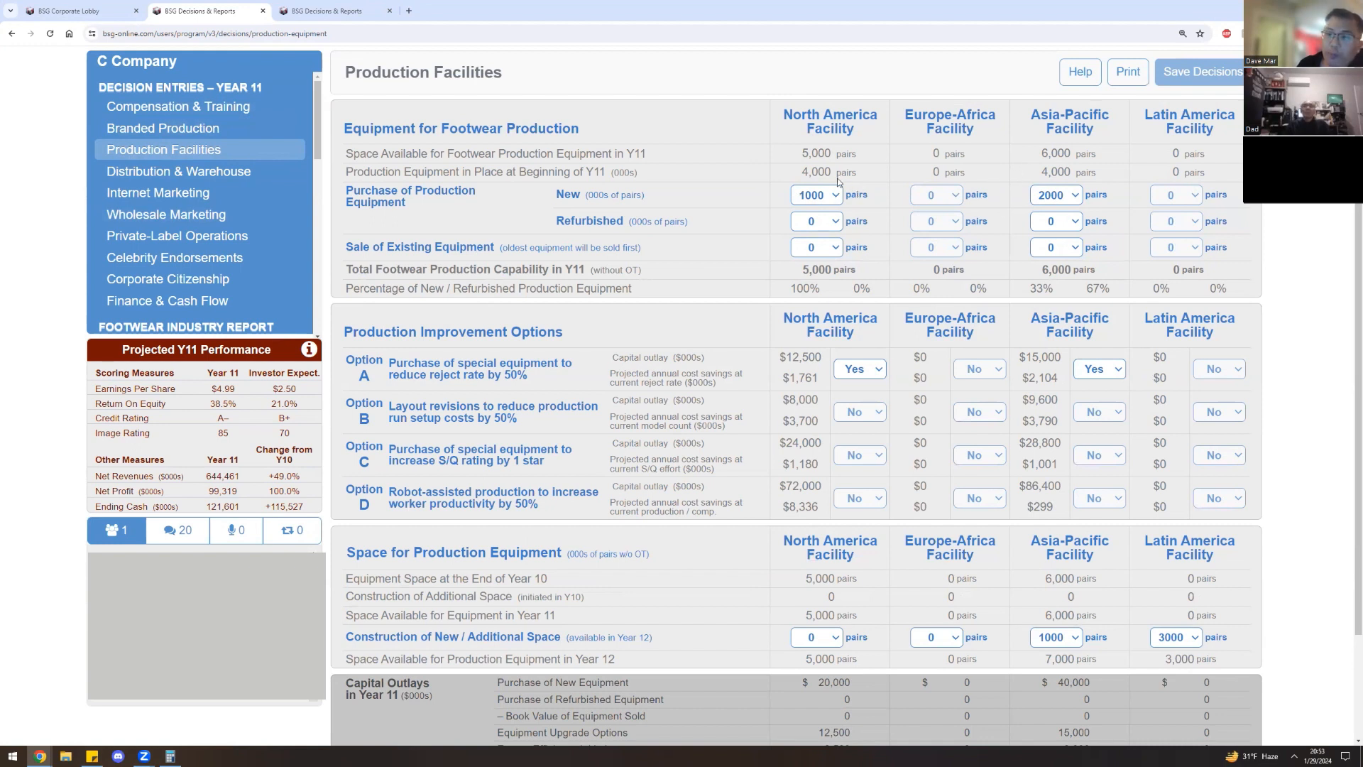
{"action": "mouse_move", "coordinate": [841, 223]}
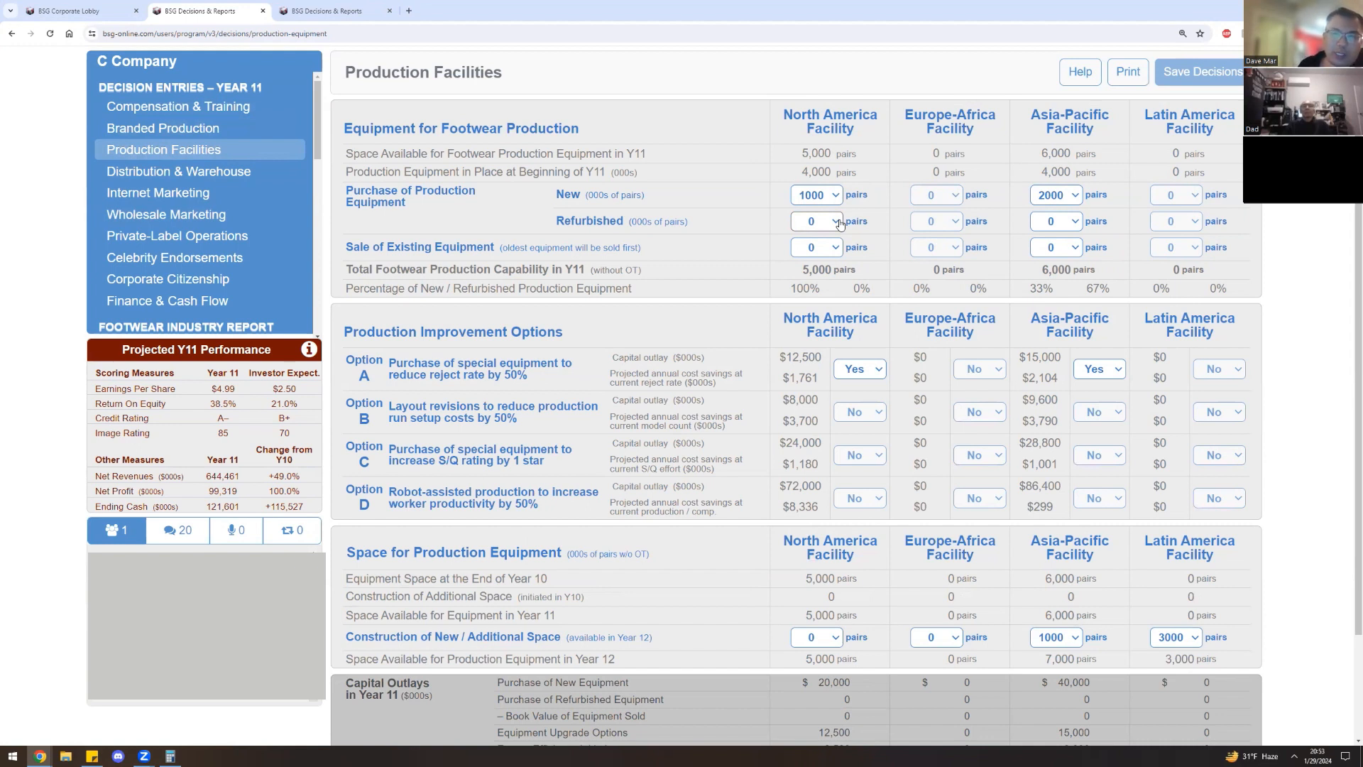
{"action": "mouse_move", "coordinate": [1137, 536]}
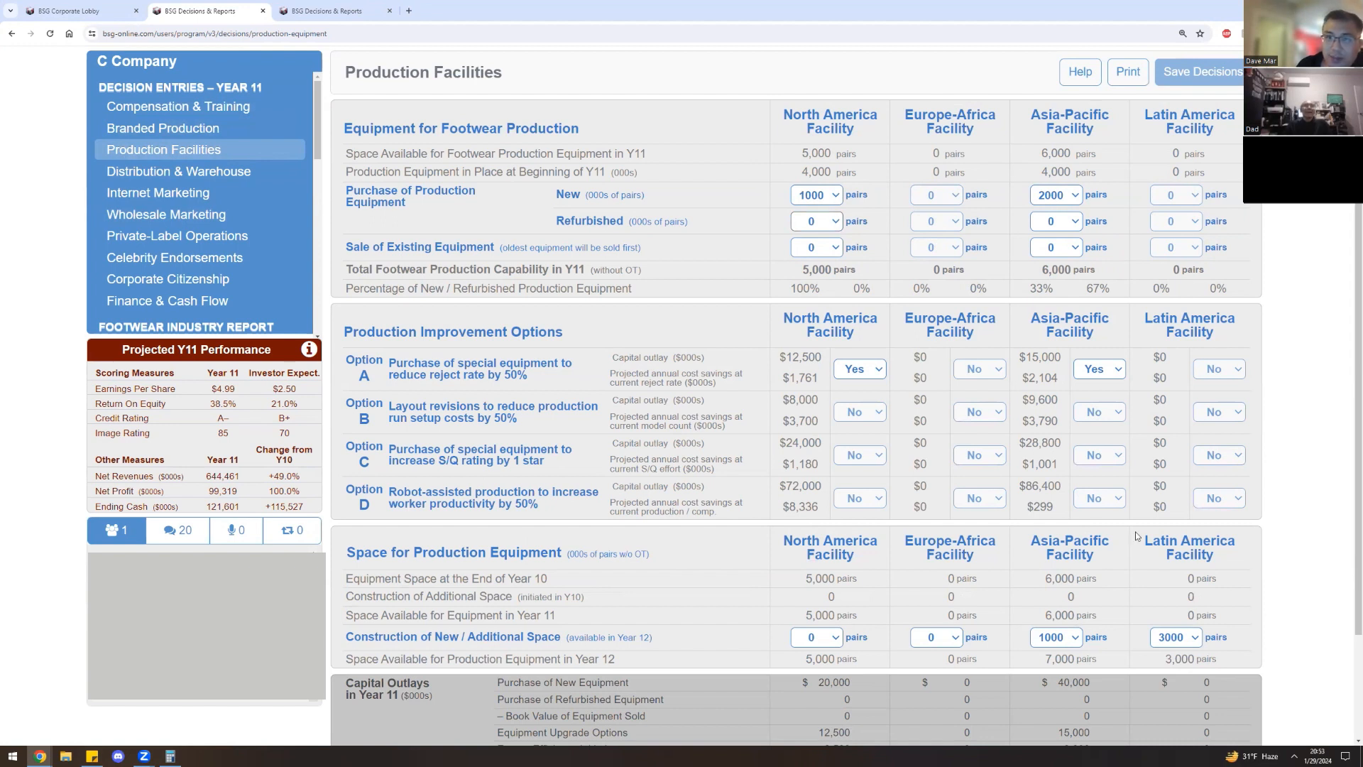
{"action": "mouse_move", "coordinate": [1147, 537]}
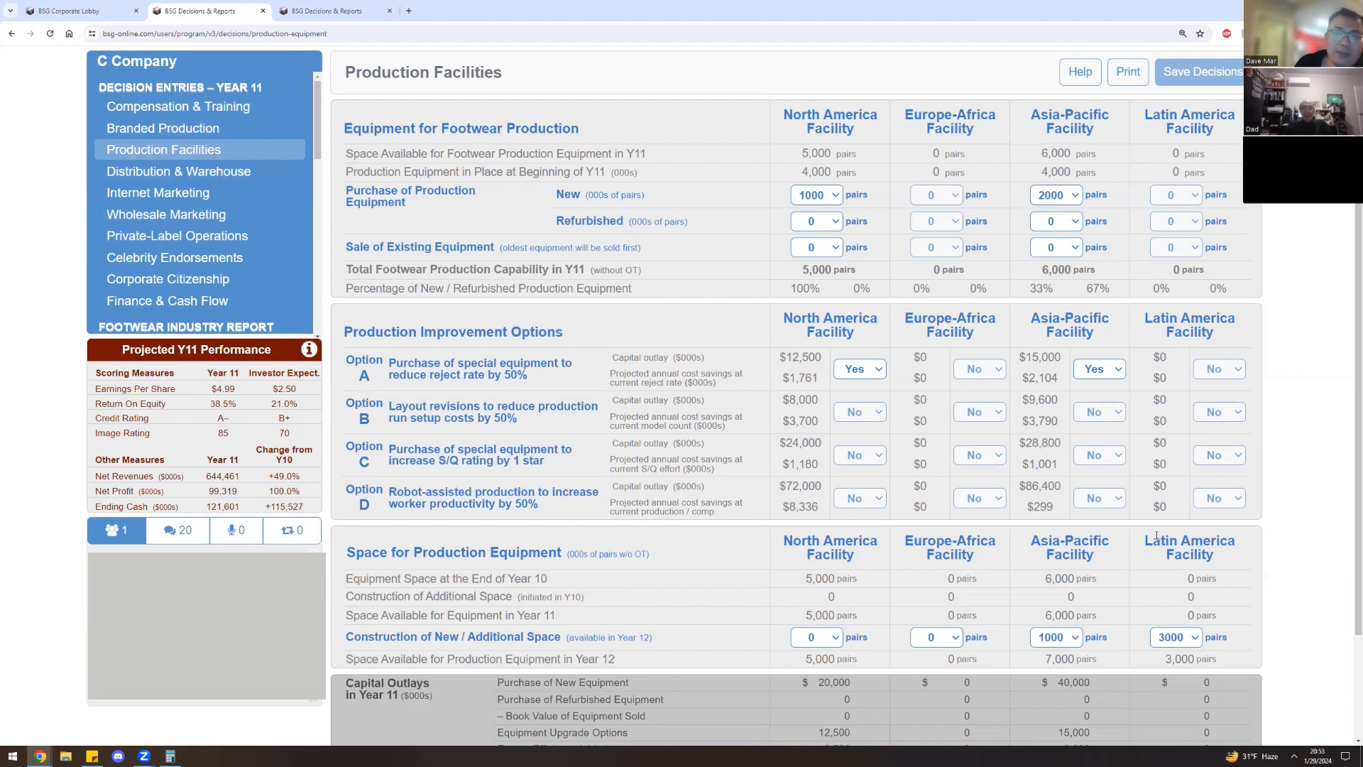
{"action": "mouse_move", "coordinate": [1139, 526]}
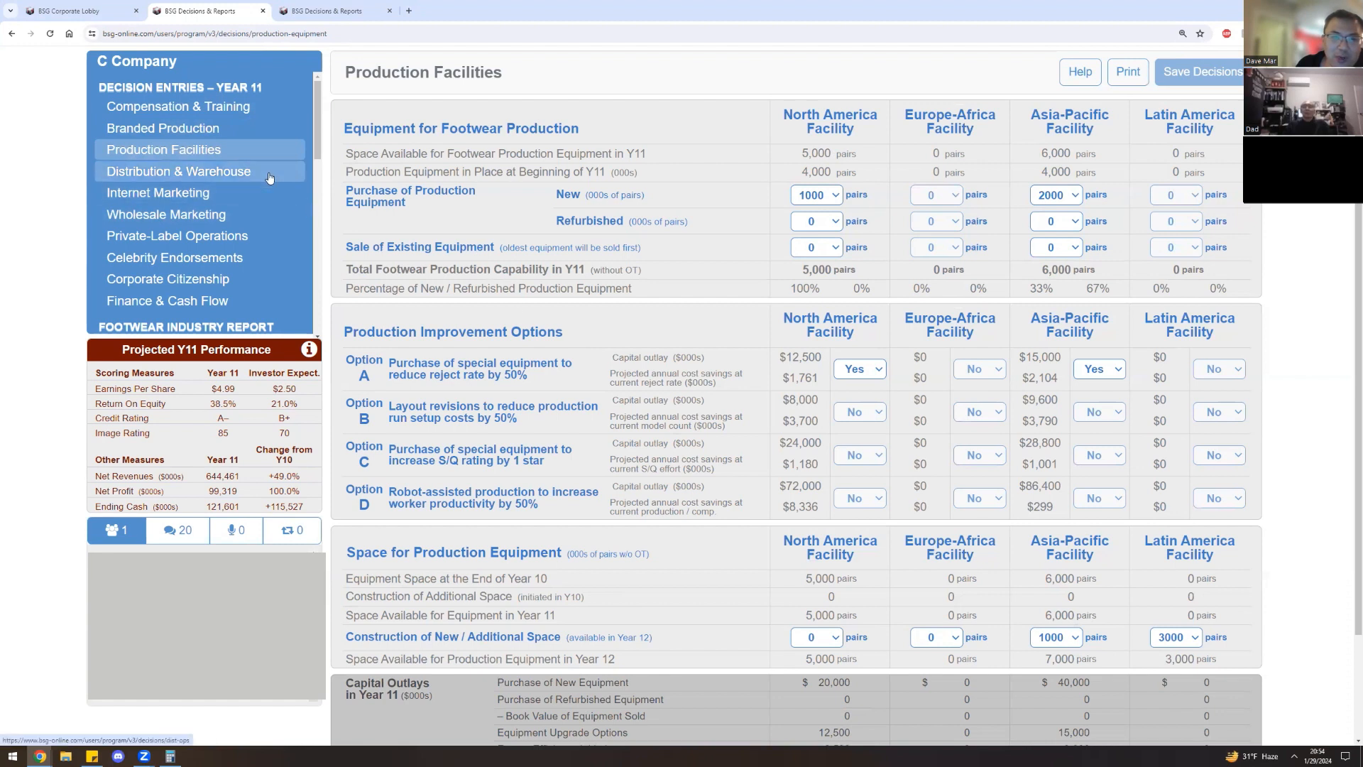
Leave Production Facilities unchanged and go to Distribution & Warehouse.
{"action": "left_click", "coordinate": [176, 170]}
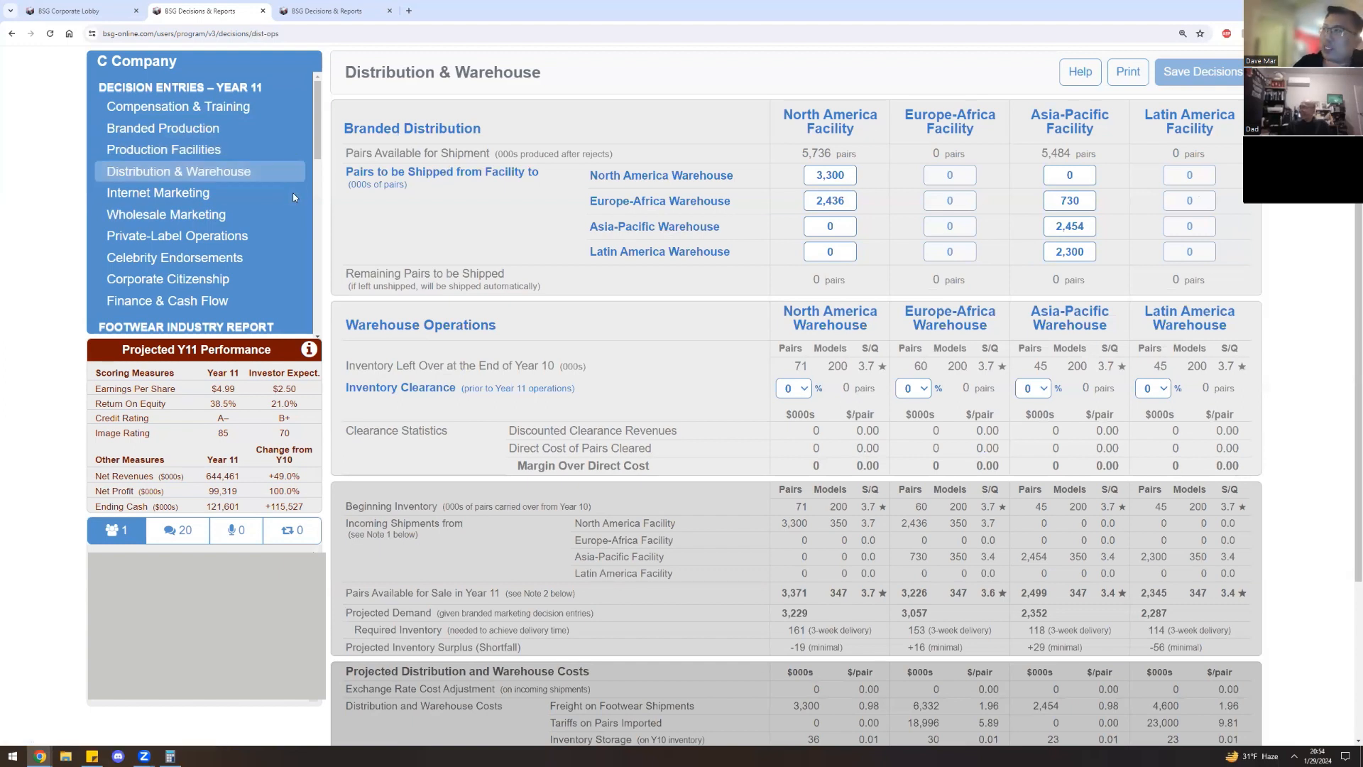
{"action": "mouse_move", "coordinate": [435, 310]}
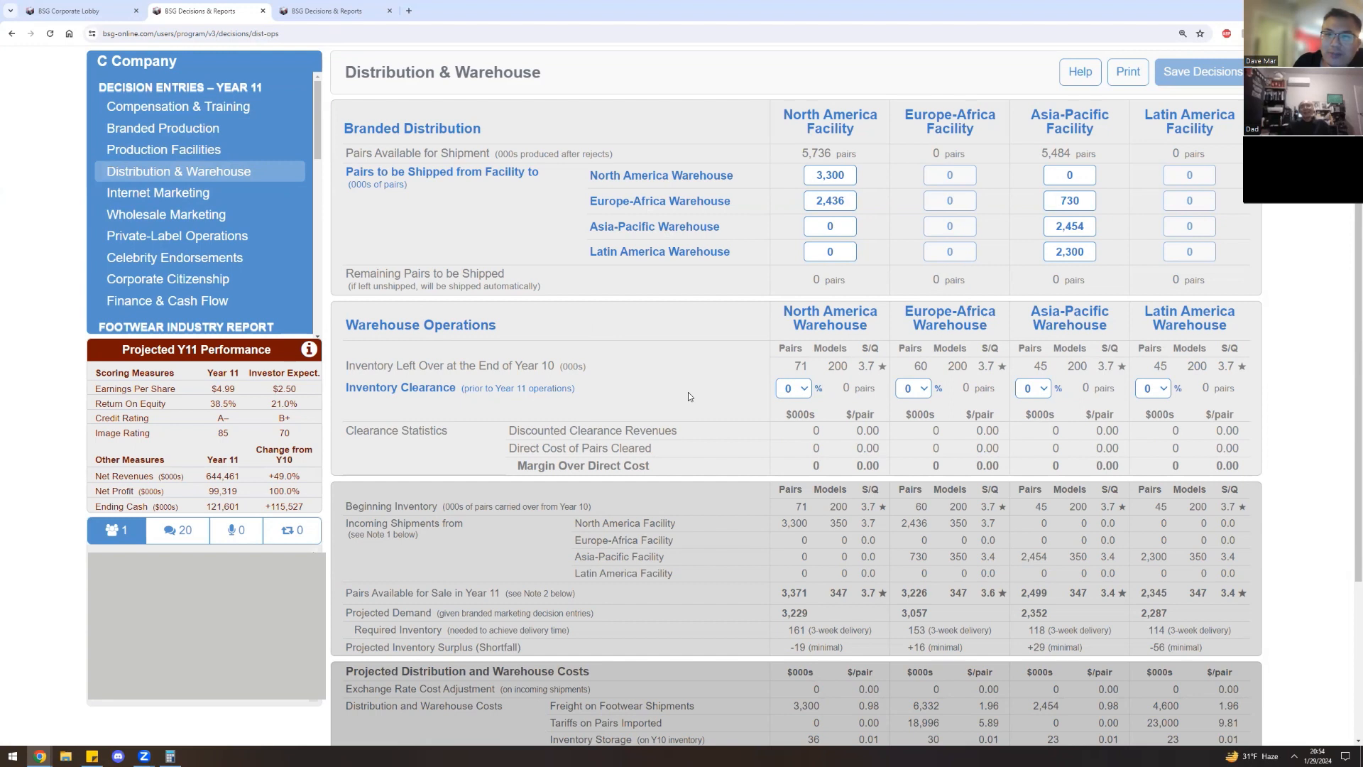
{"action": "mouse_move", "coordinate": [287, 231]}
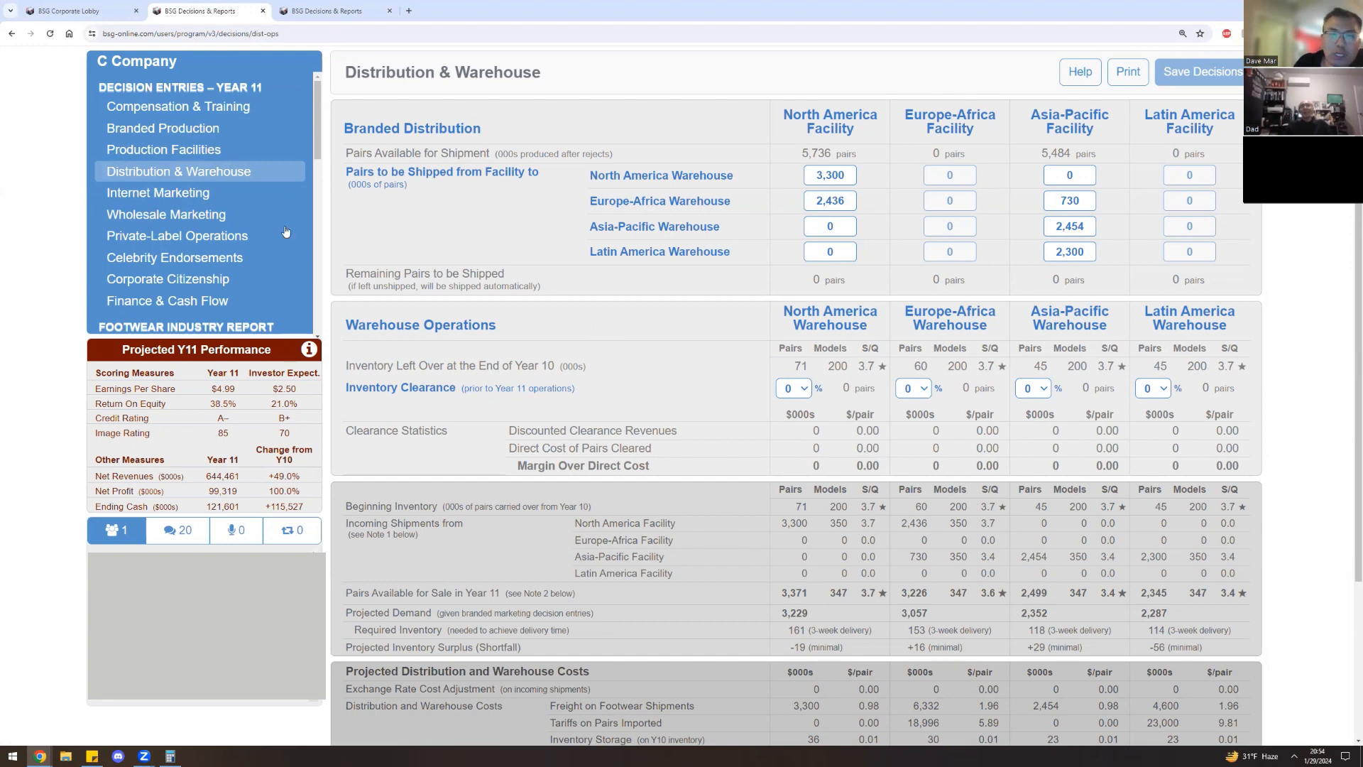
Review Internet Marketing, Private-Label, Celebrity Endorsements and Corporate Citizenship unchanged, ending on Finance & Cash Flow.
{"action": "left_click", "coordinate": [157, 193]}
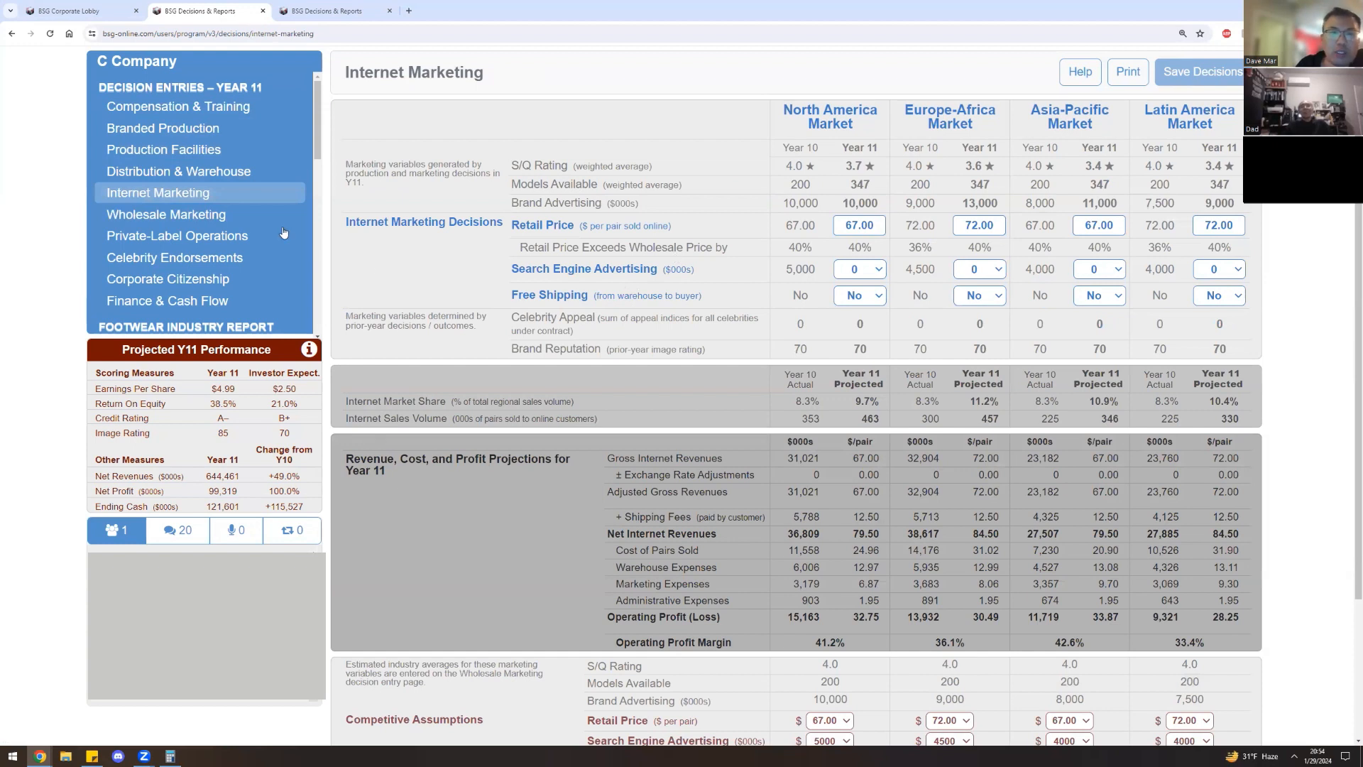
{"action": "left_click", "coordinate": [166, 214]}
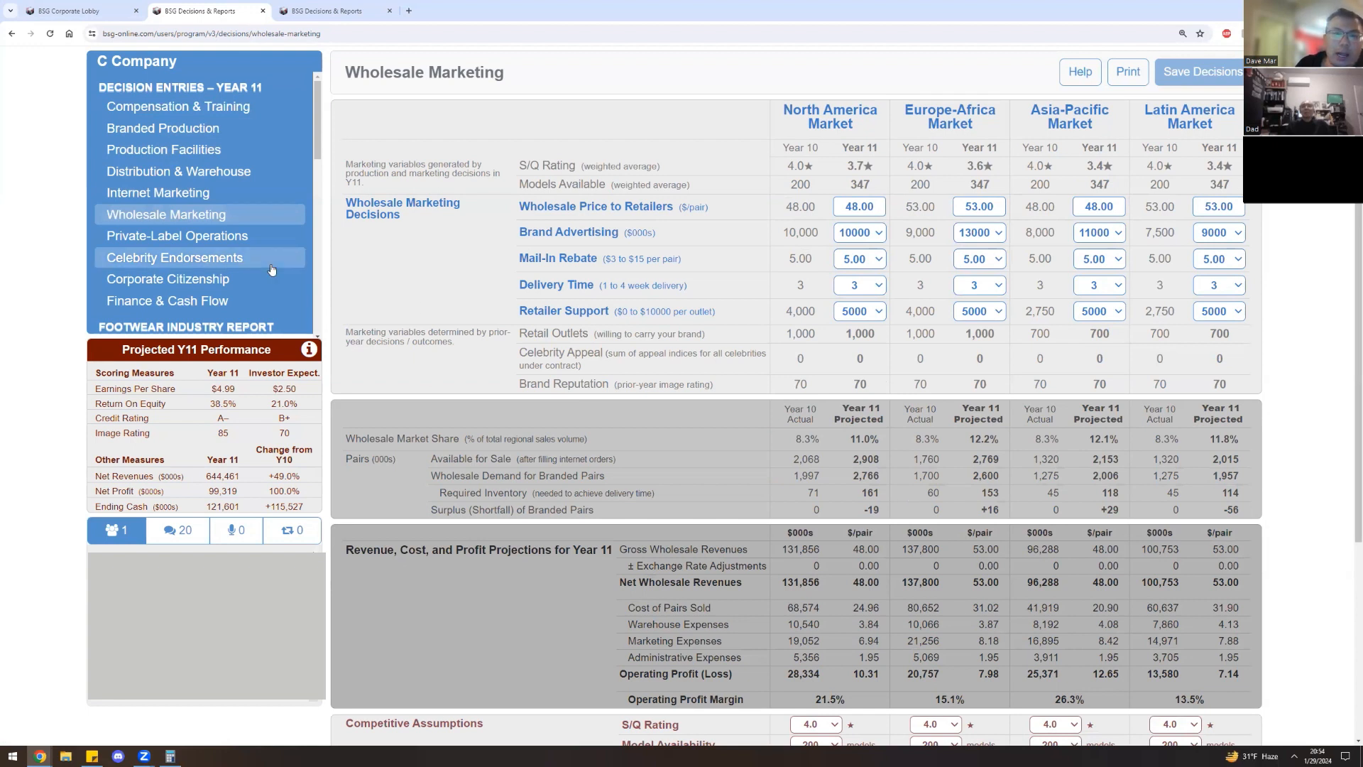
{"action": "left_click", "coordinate": [176, 236]}
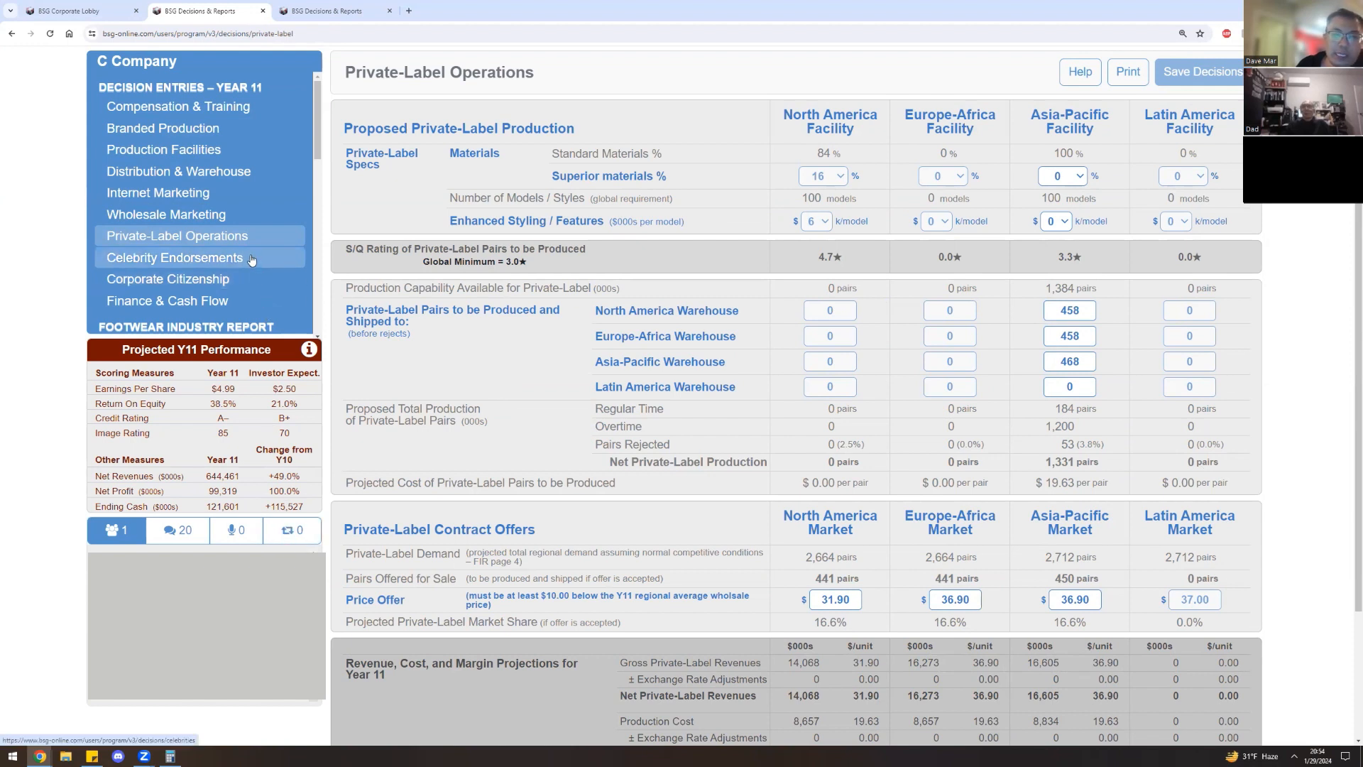
{"action": "left_click", "coordinate": [175, 257]}
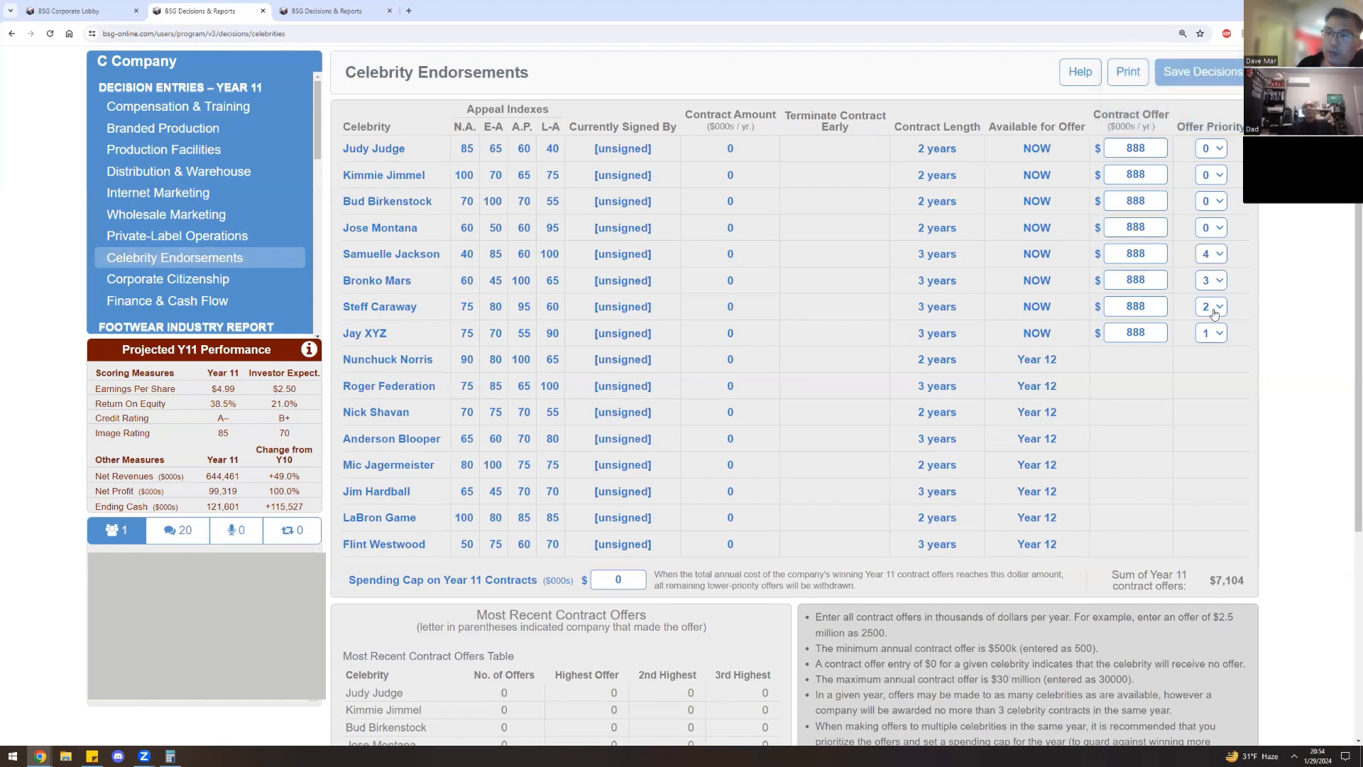
{"action": "mouse_move", "coordinate": [1074, 318]}
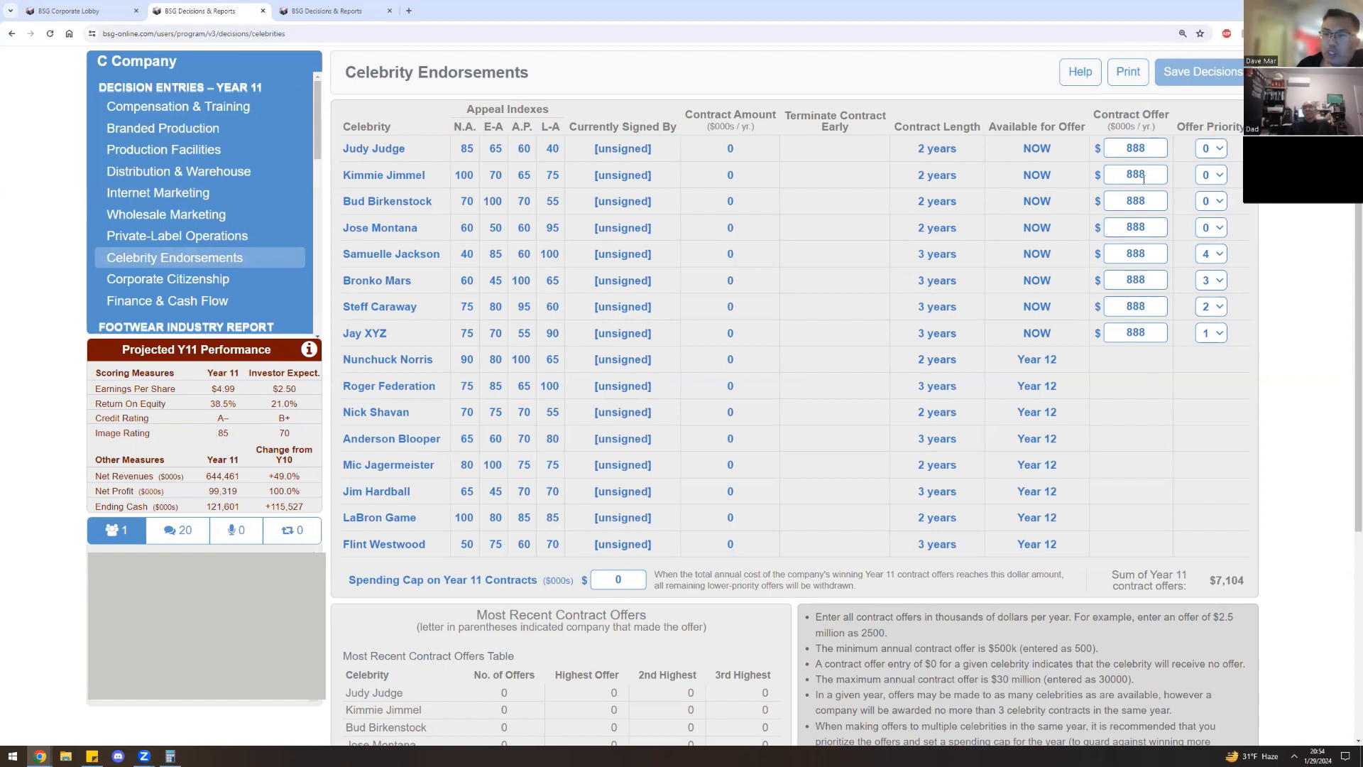
{"action": "mouse_move", "coordinate": [1136, 332]}
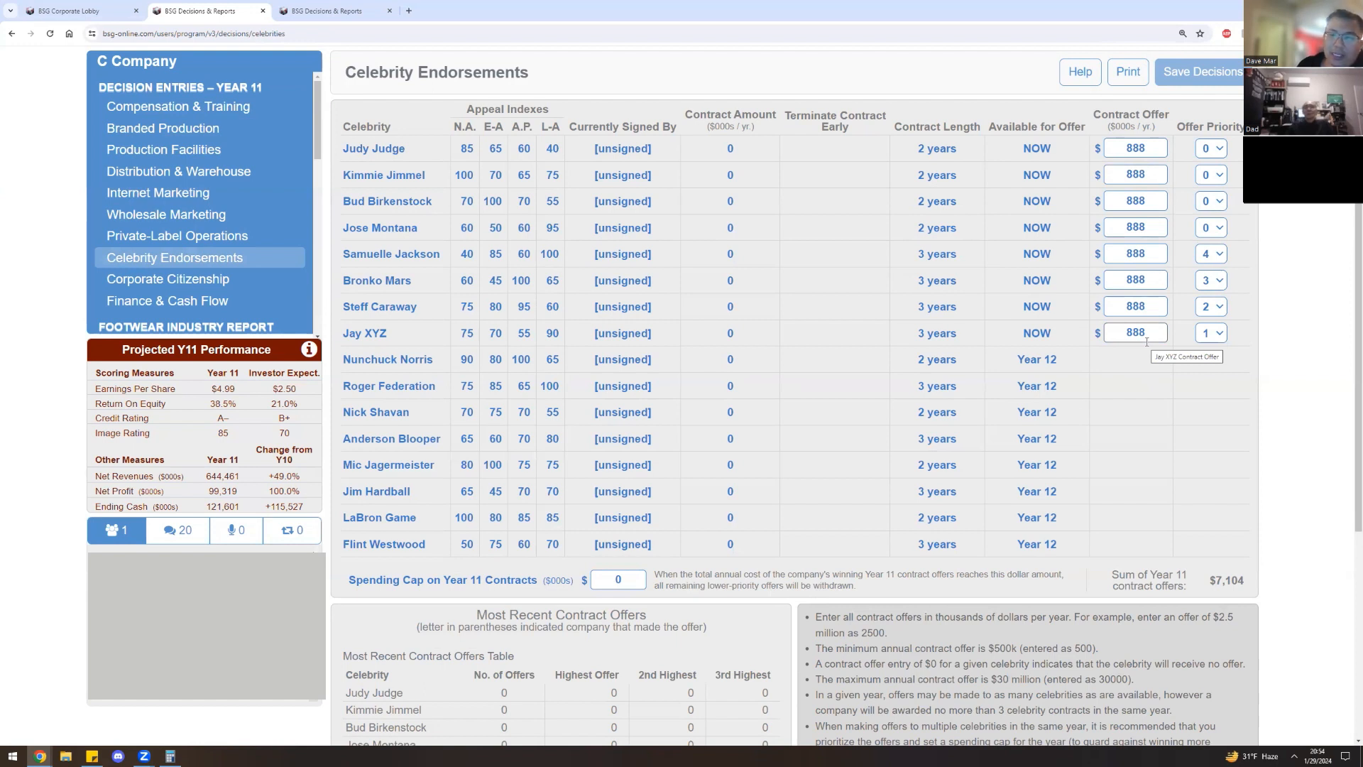
{"action": "mouse_move", "coordinate": [1165, 367]}
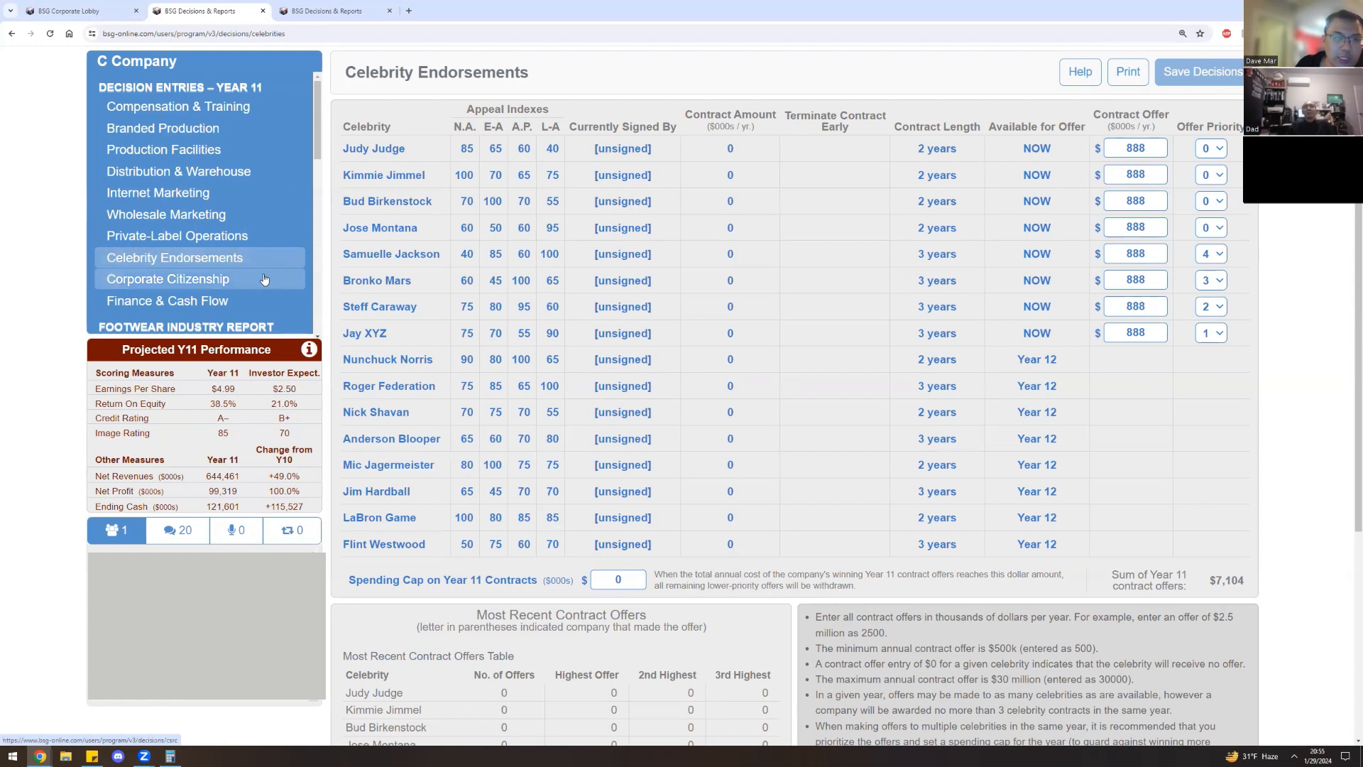
{"action": "left_click", "coordinate": [165, 278]}
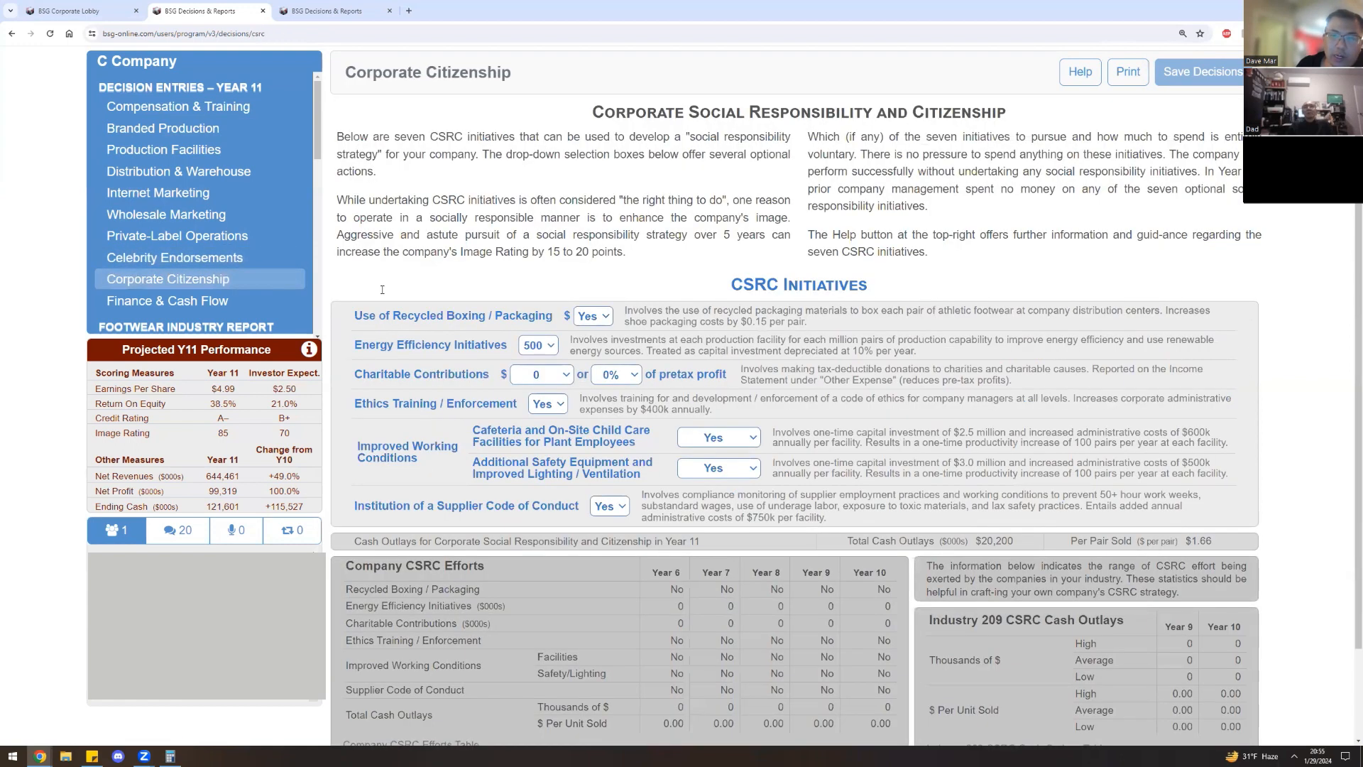
{"action": "mouse_move", "coordinate": [673, 343]}
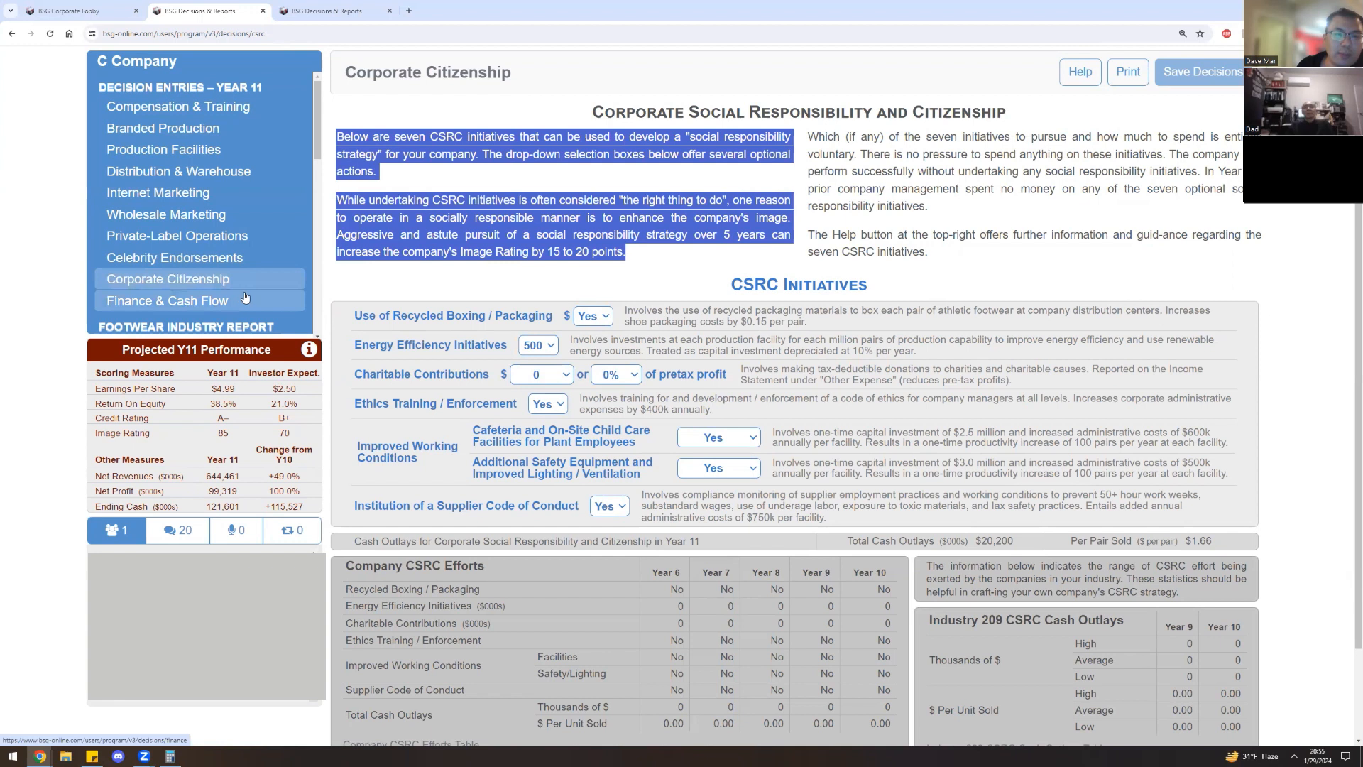
{"action": "left_click", "coordinate": [165, 301]}
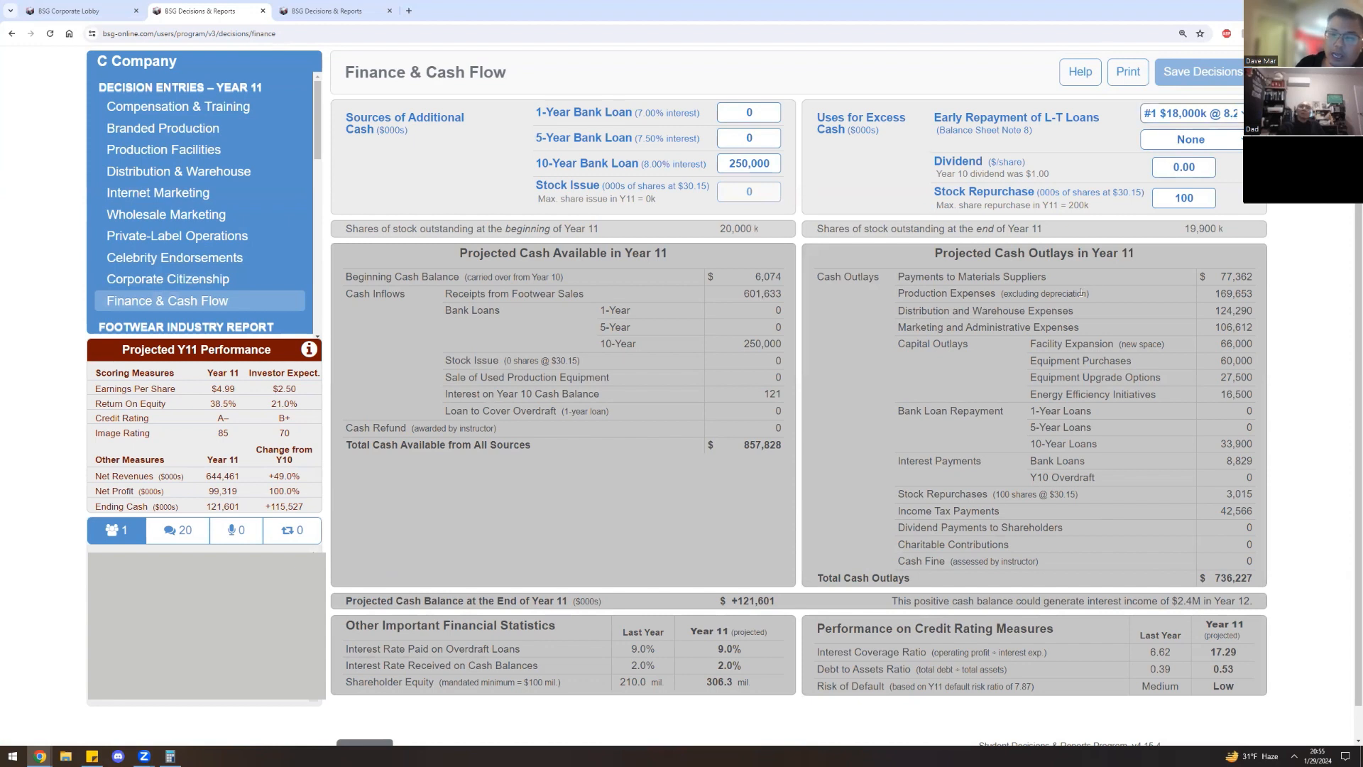
{"action": "mouse_move", "coordinate": [1021, 241]}
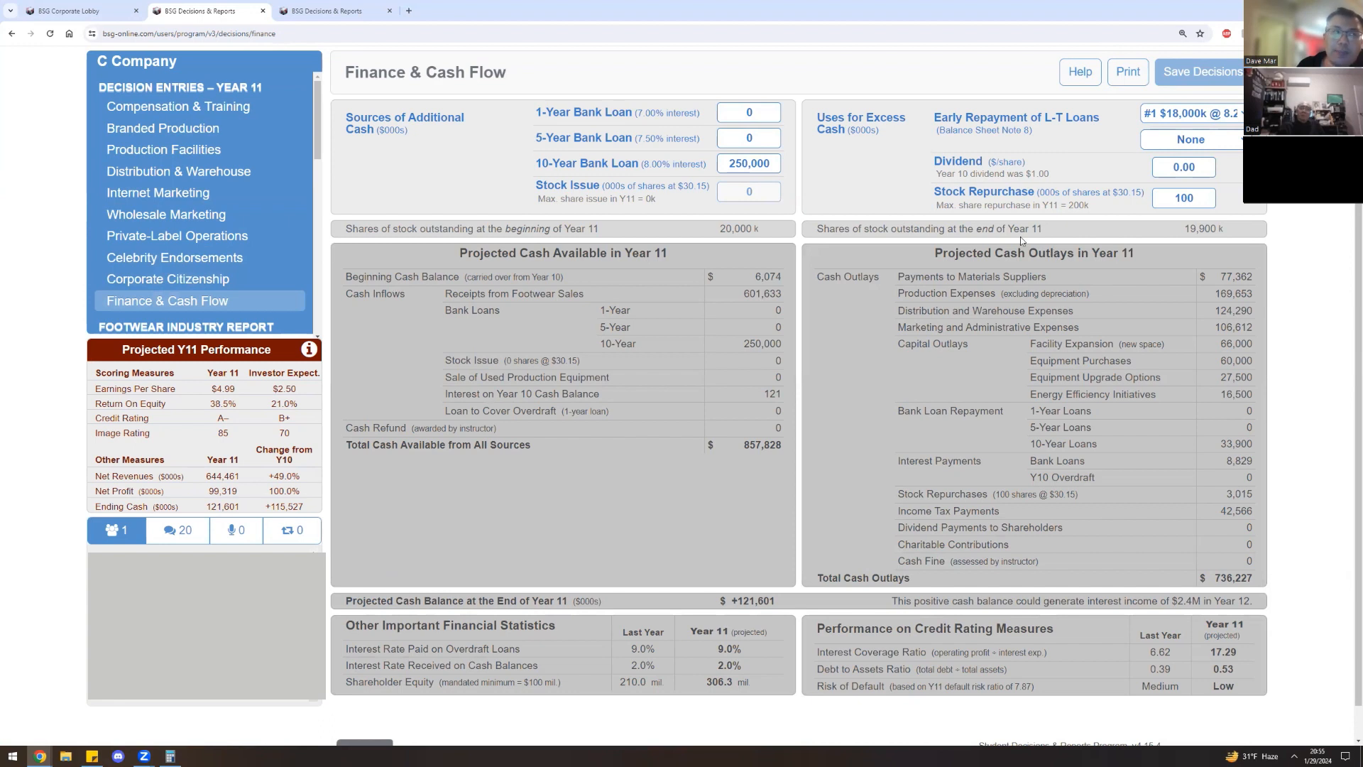
{"action": "mouse_move", "coordinate": [988, 252]}
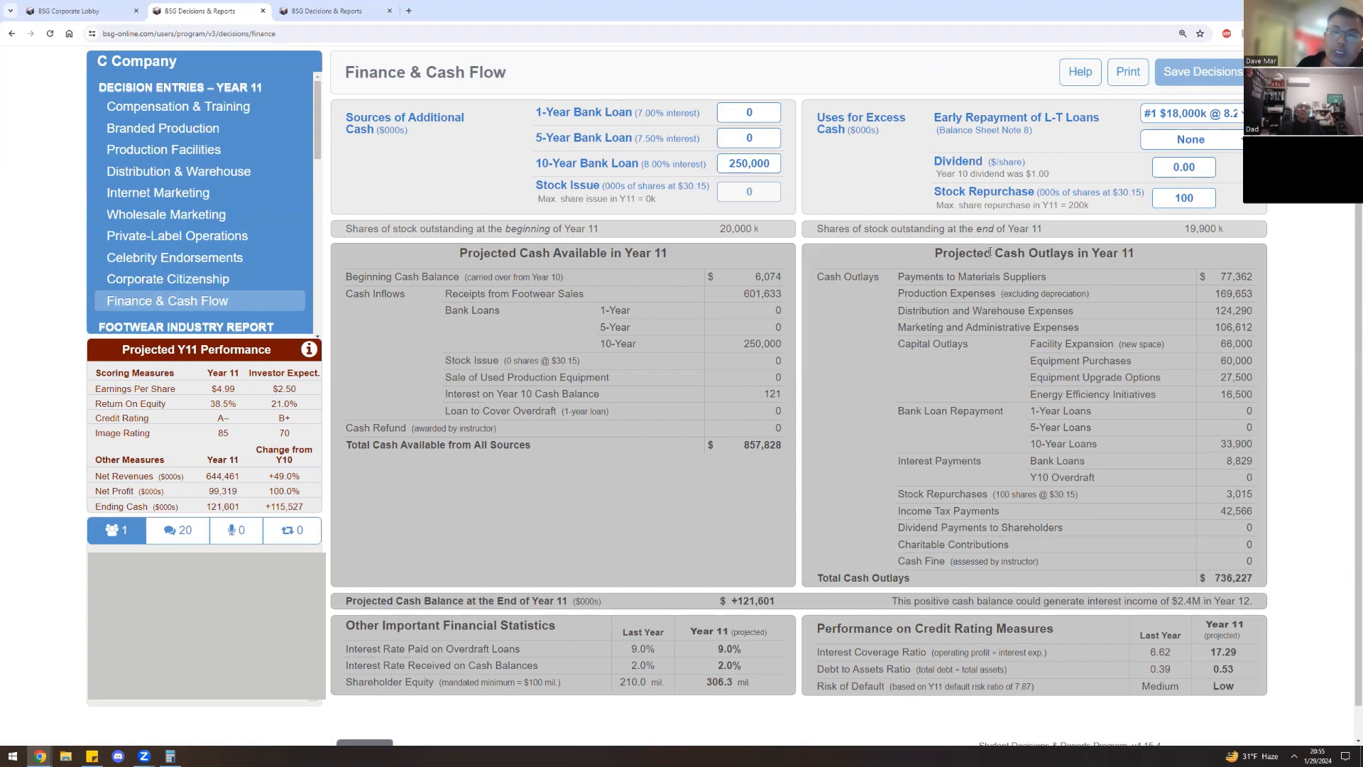
{"action": "mouse_move", "coordinate": [1007, 193]}
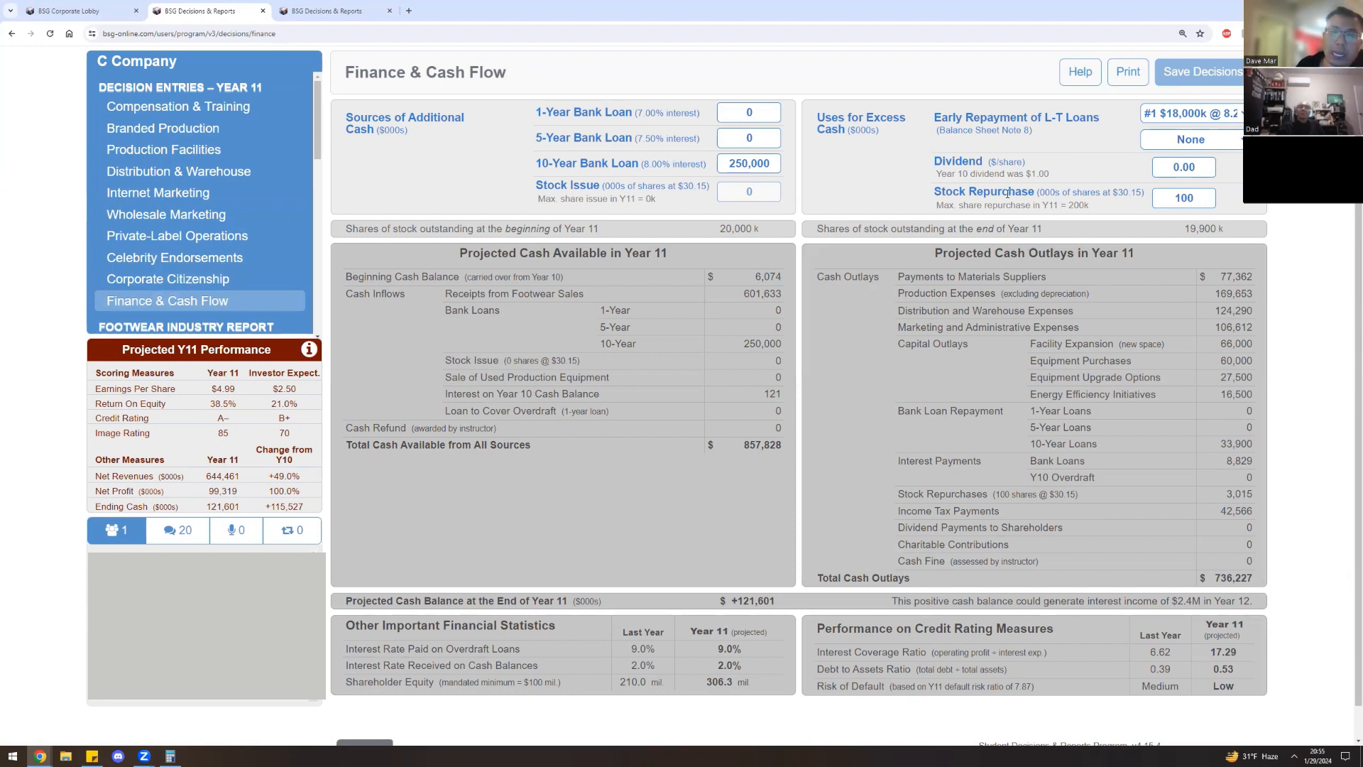
{"action": "mouse_move", "coordinate": [909, 207]}
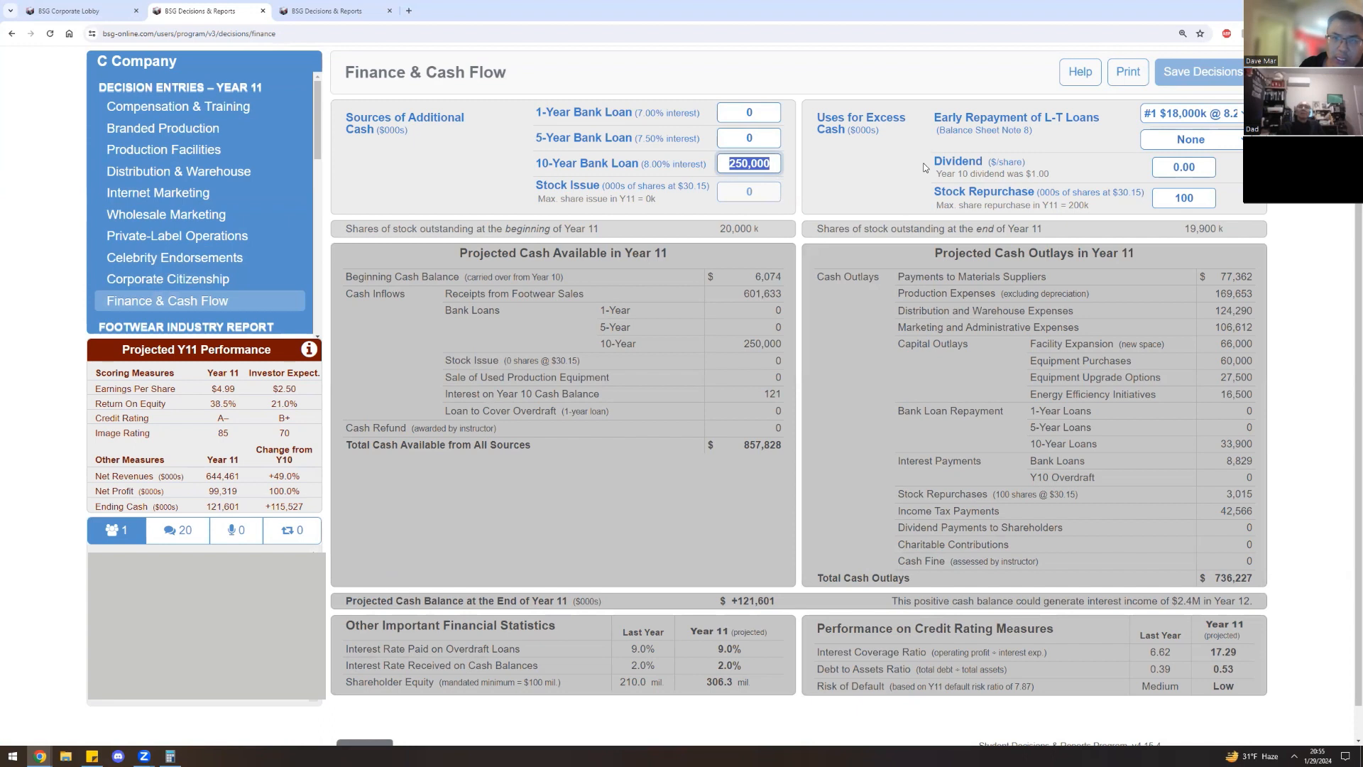
Set the 10-year bank loan to 160000, leaving ending cash ~31,601, and save all decisions.
{"action": "type", "text": "1"}
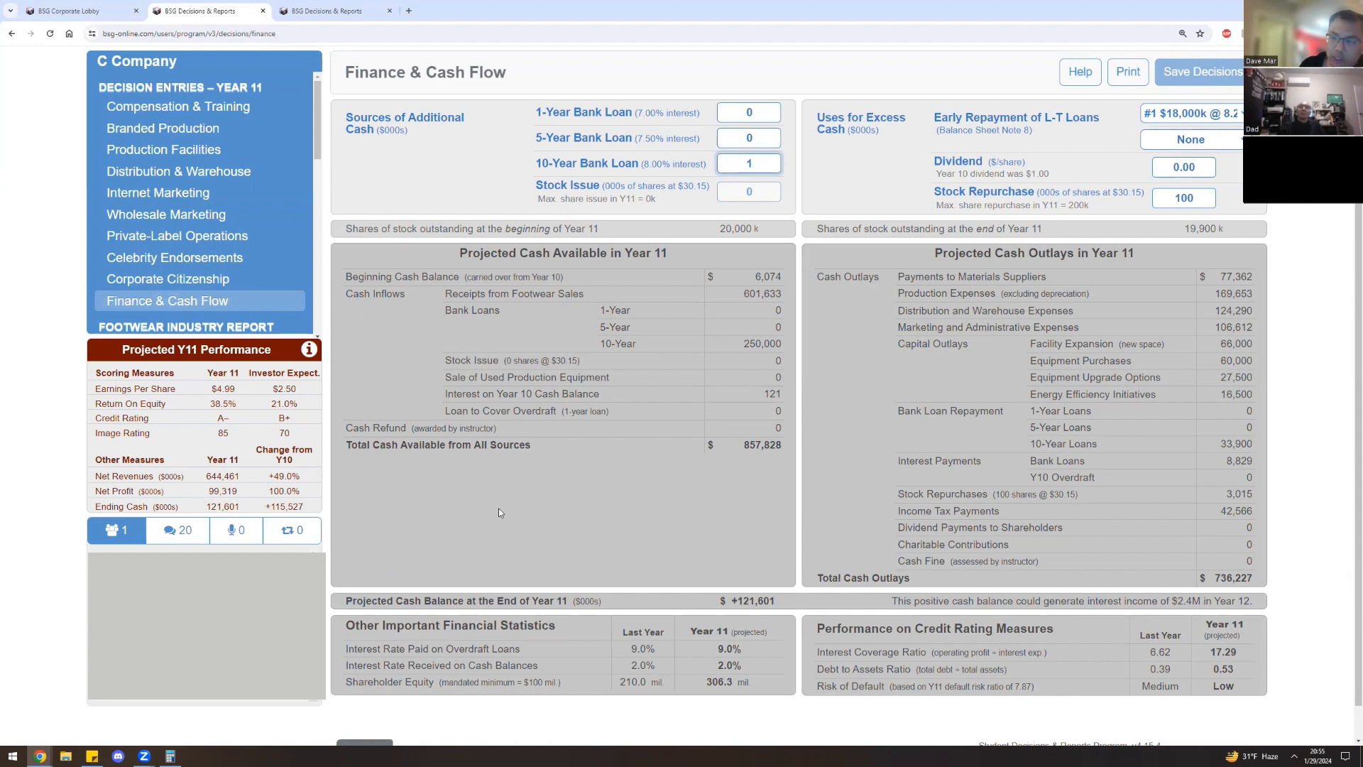
{"action": "type", "text": "16000"}
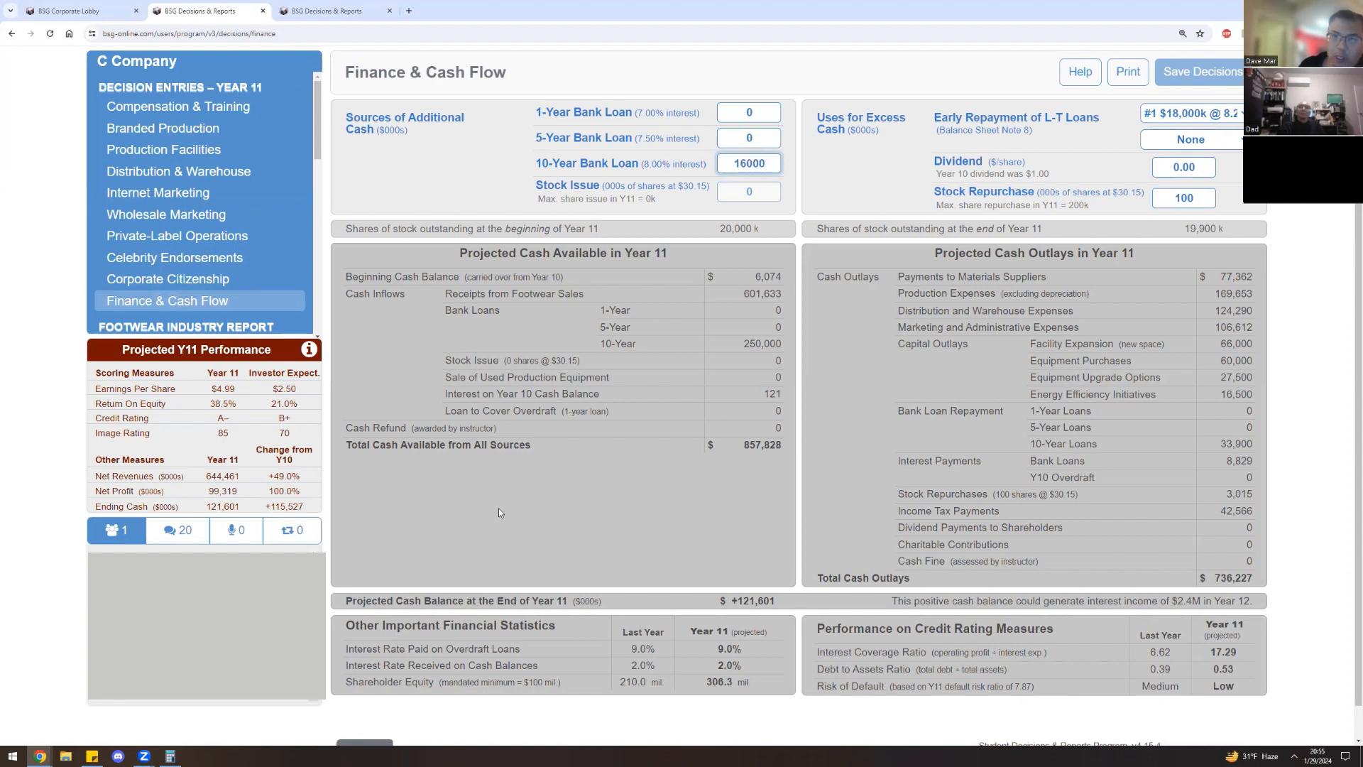
{"action": "type", "text": "1600000"}
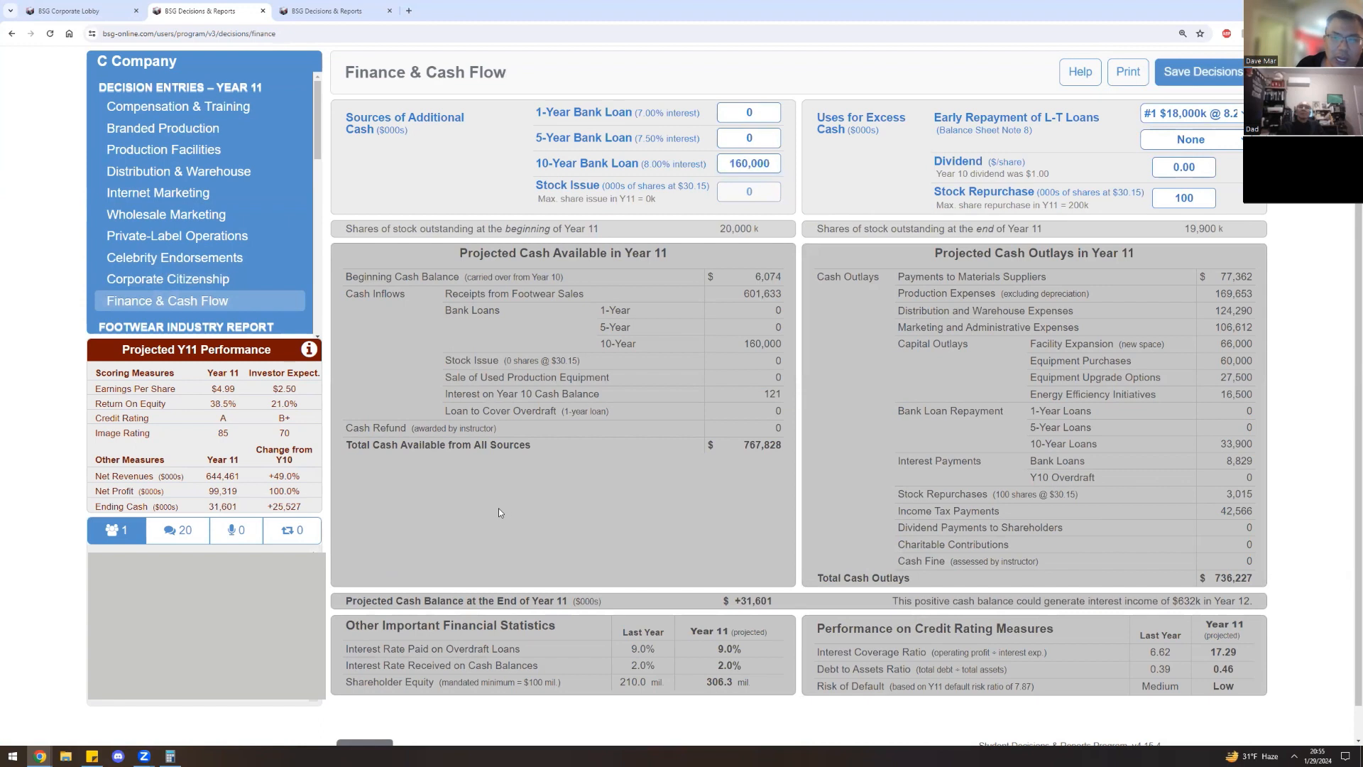
{"action": "mouse_move", "coordinate": [309, 500]}
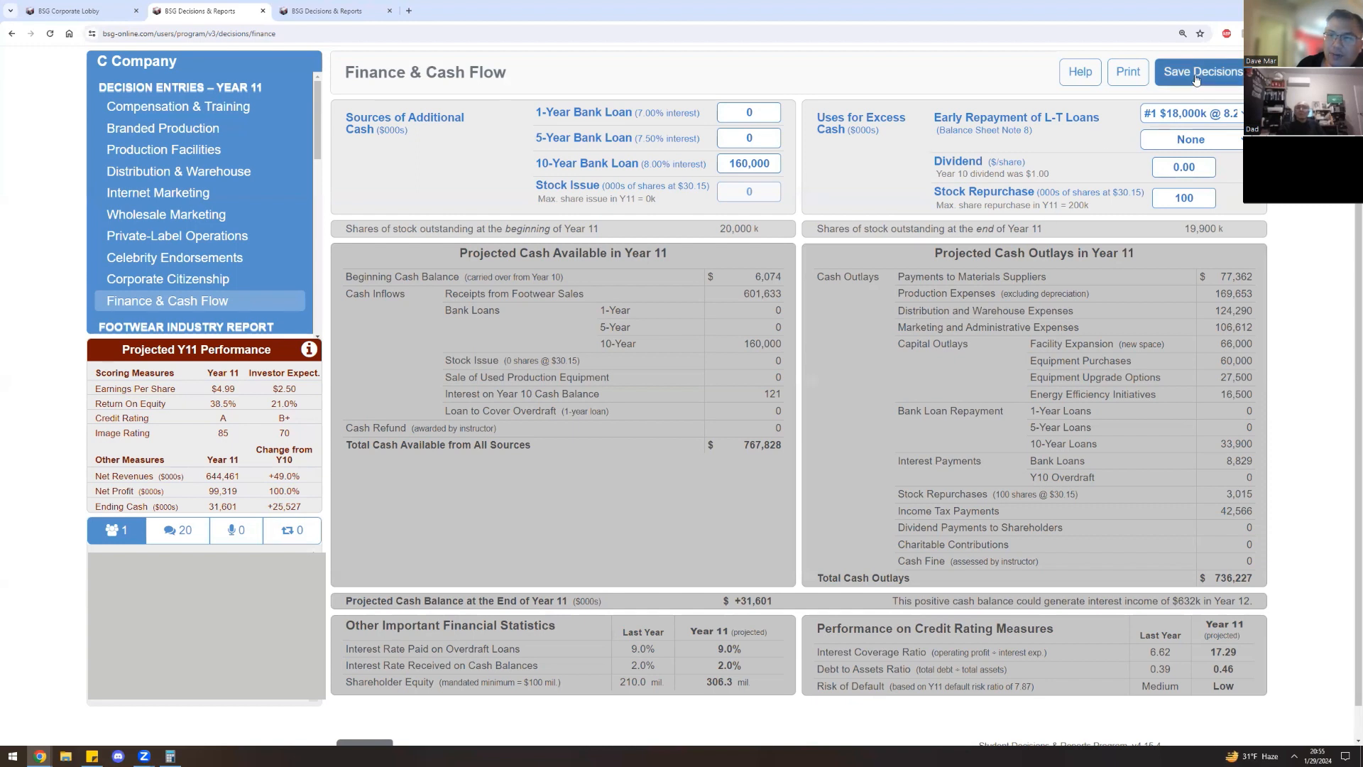
{"action": "left_click", "coordinate": [1195, 71]}
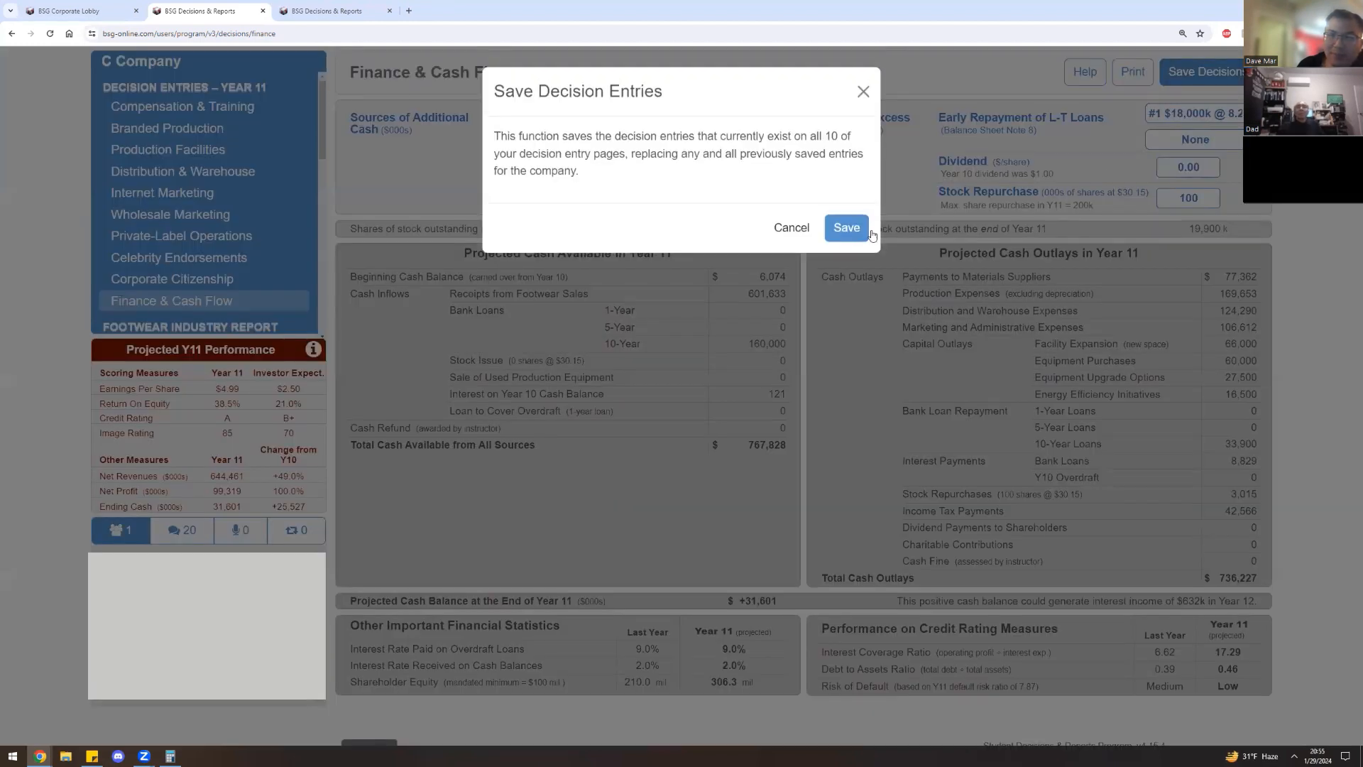
{"action": "left_click", "coordinate": [846, 227]}
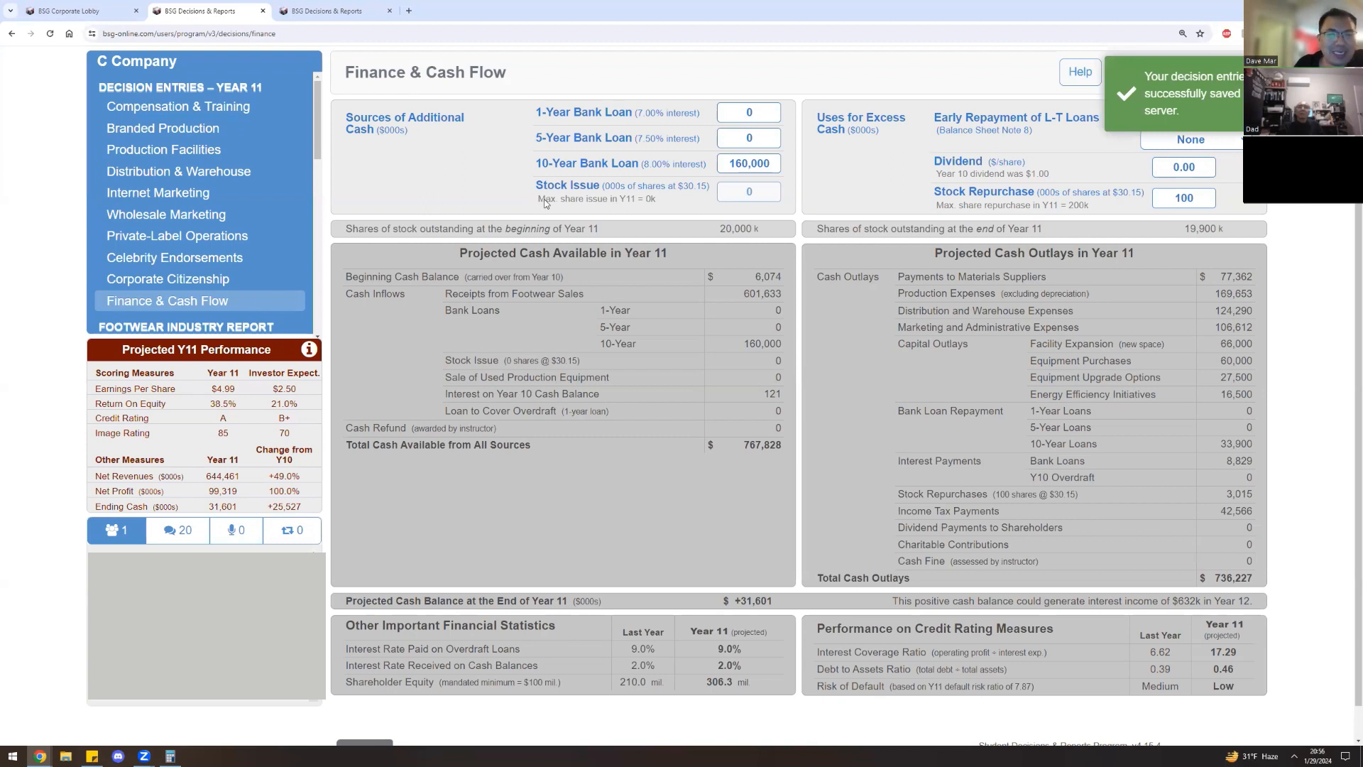
{"action": "left_click", "coordinate": [166, 278]}
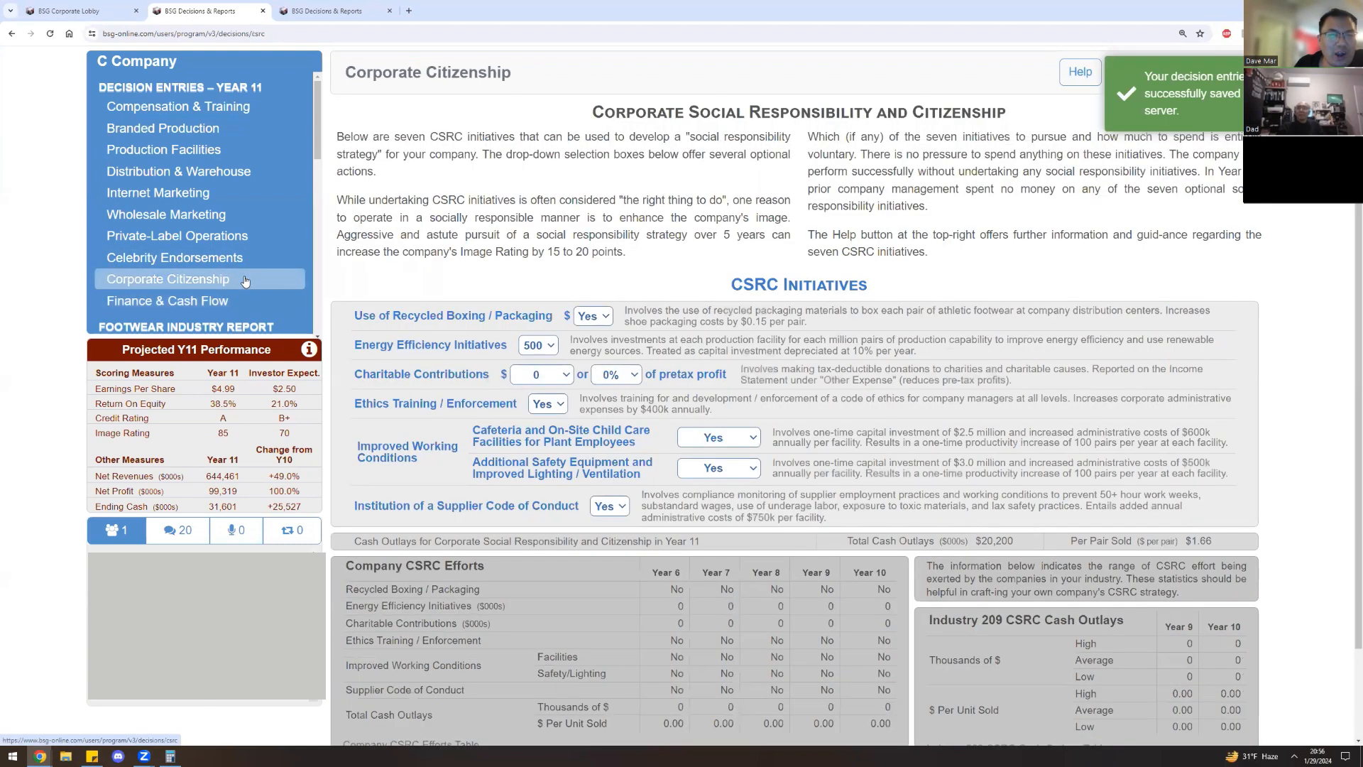
Return to Finance & Cash Flow, still showing the 160,000 ten-year loan and $31,601 ending cash.
{"action": "left_click", "coordinate": [167, 301]}
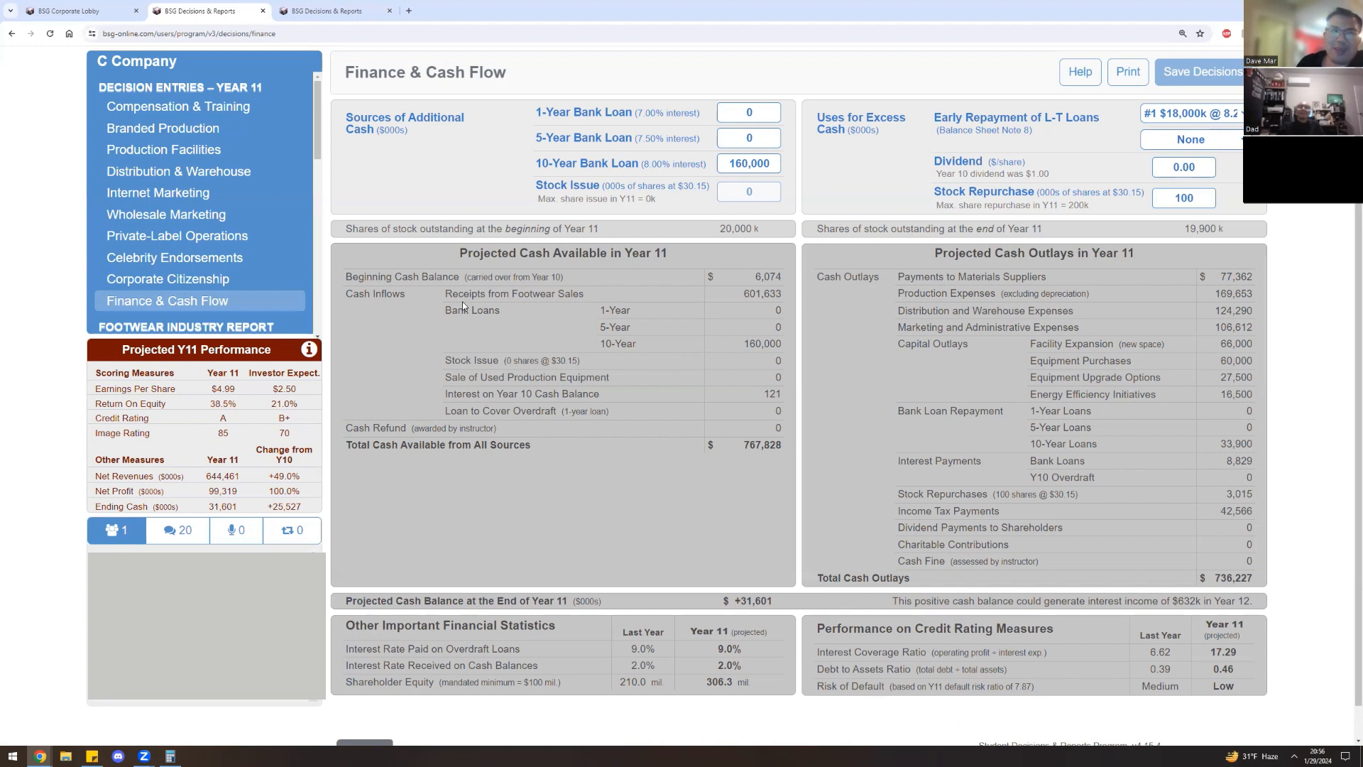
{"action": "mouse_move", "coordinate": [568, 276]}
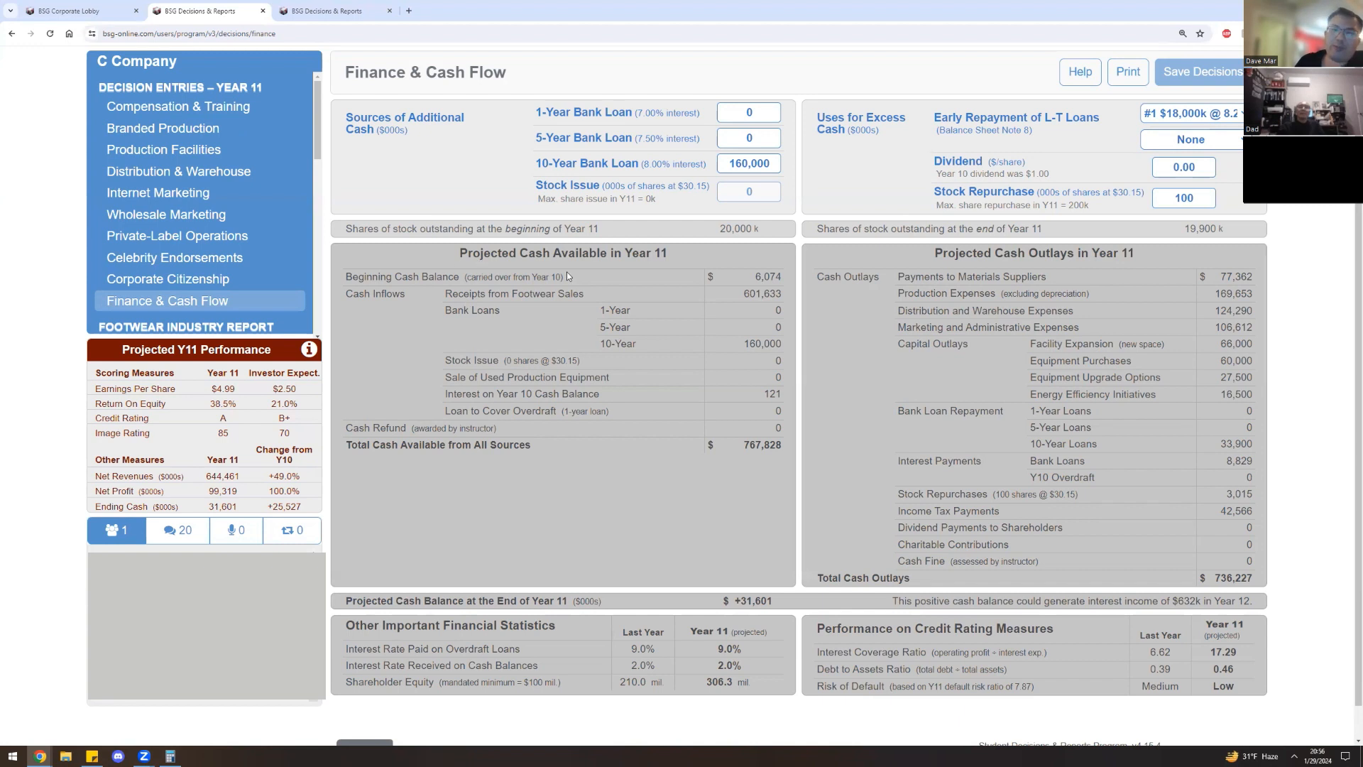
{"action": "mouse_move", "coordinate": [613, 296]}
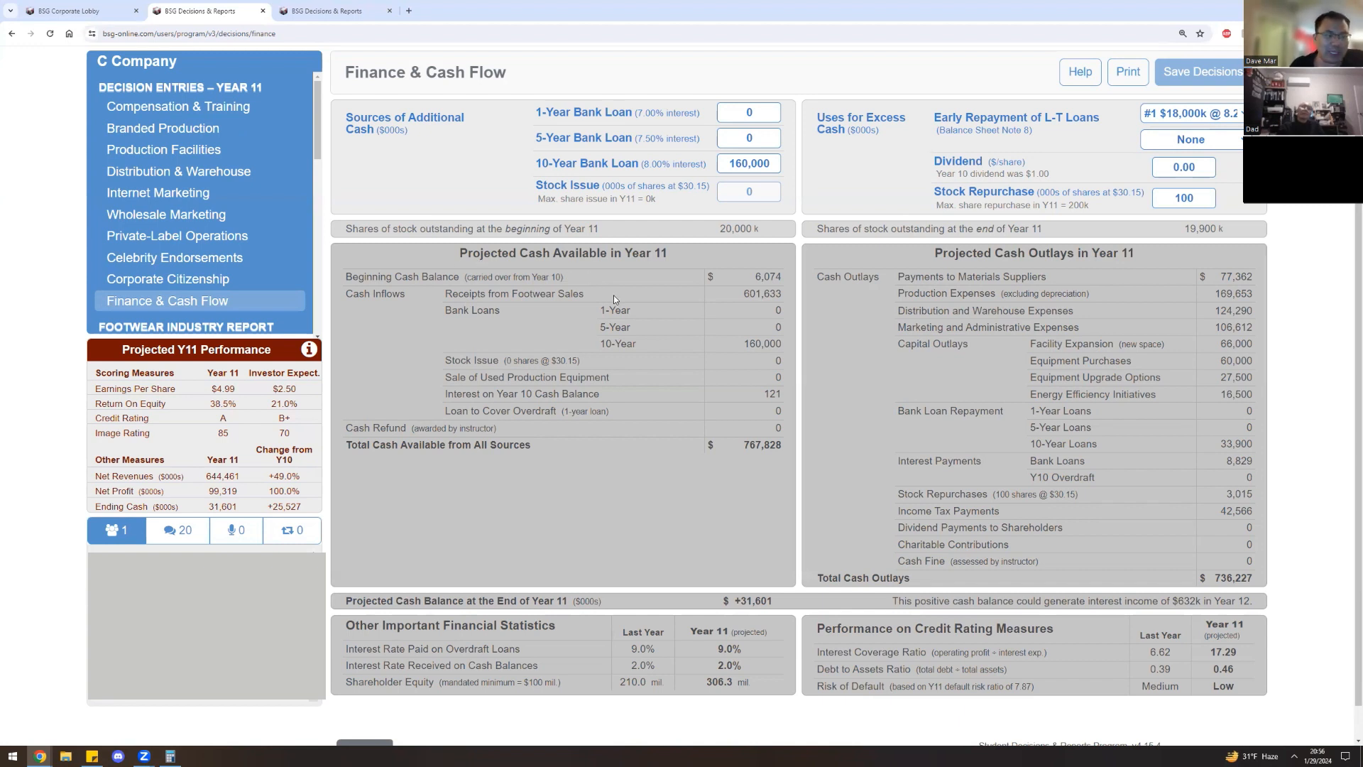
{"action": "mouse_move", "coordinate": [644, 284]}
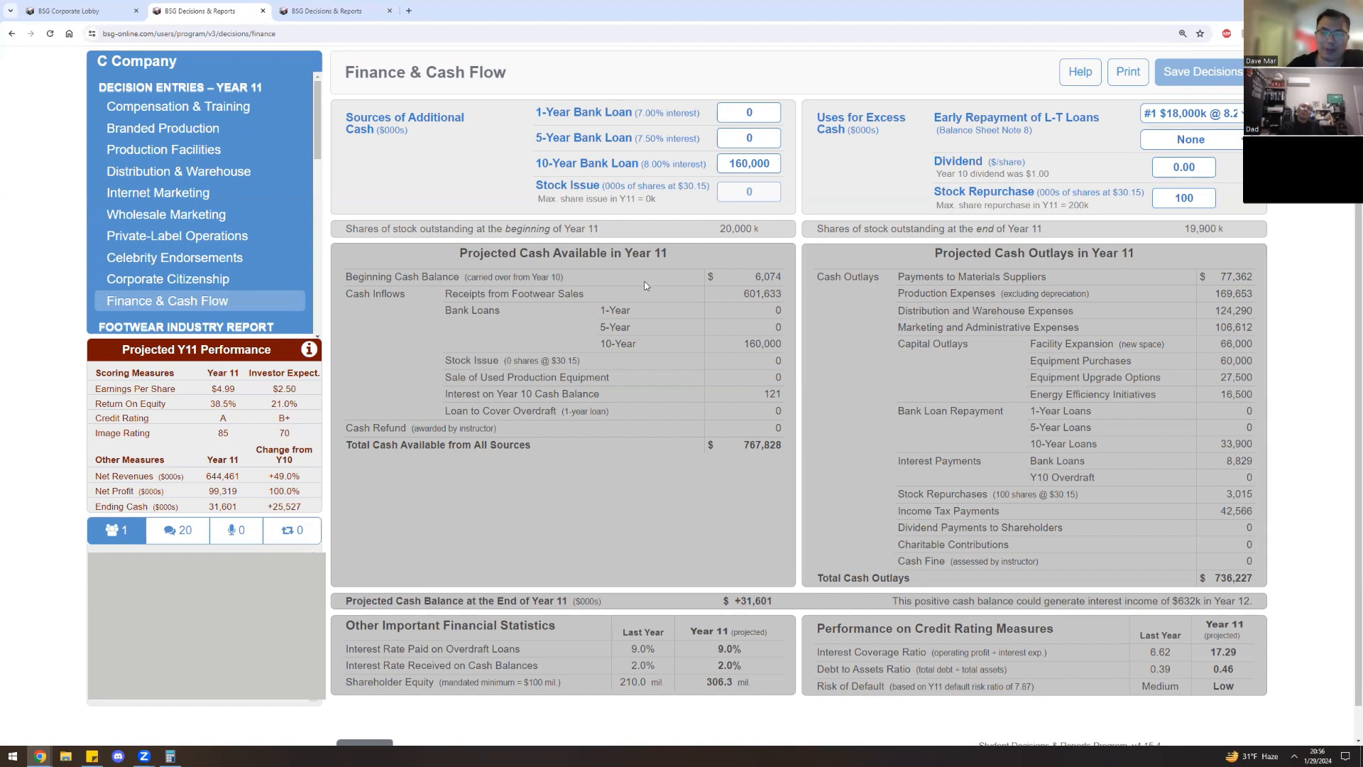